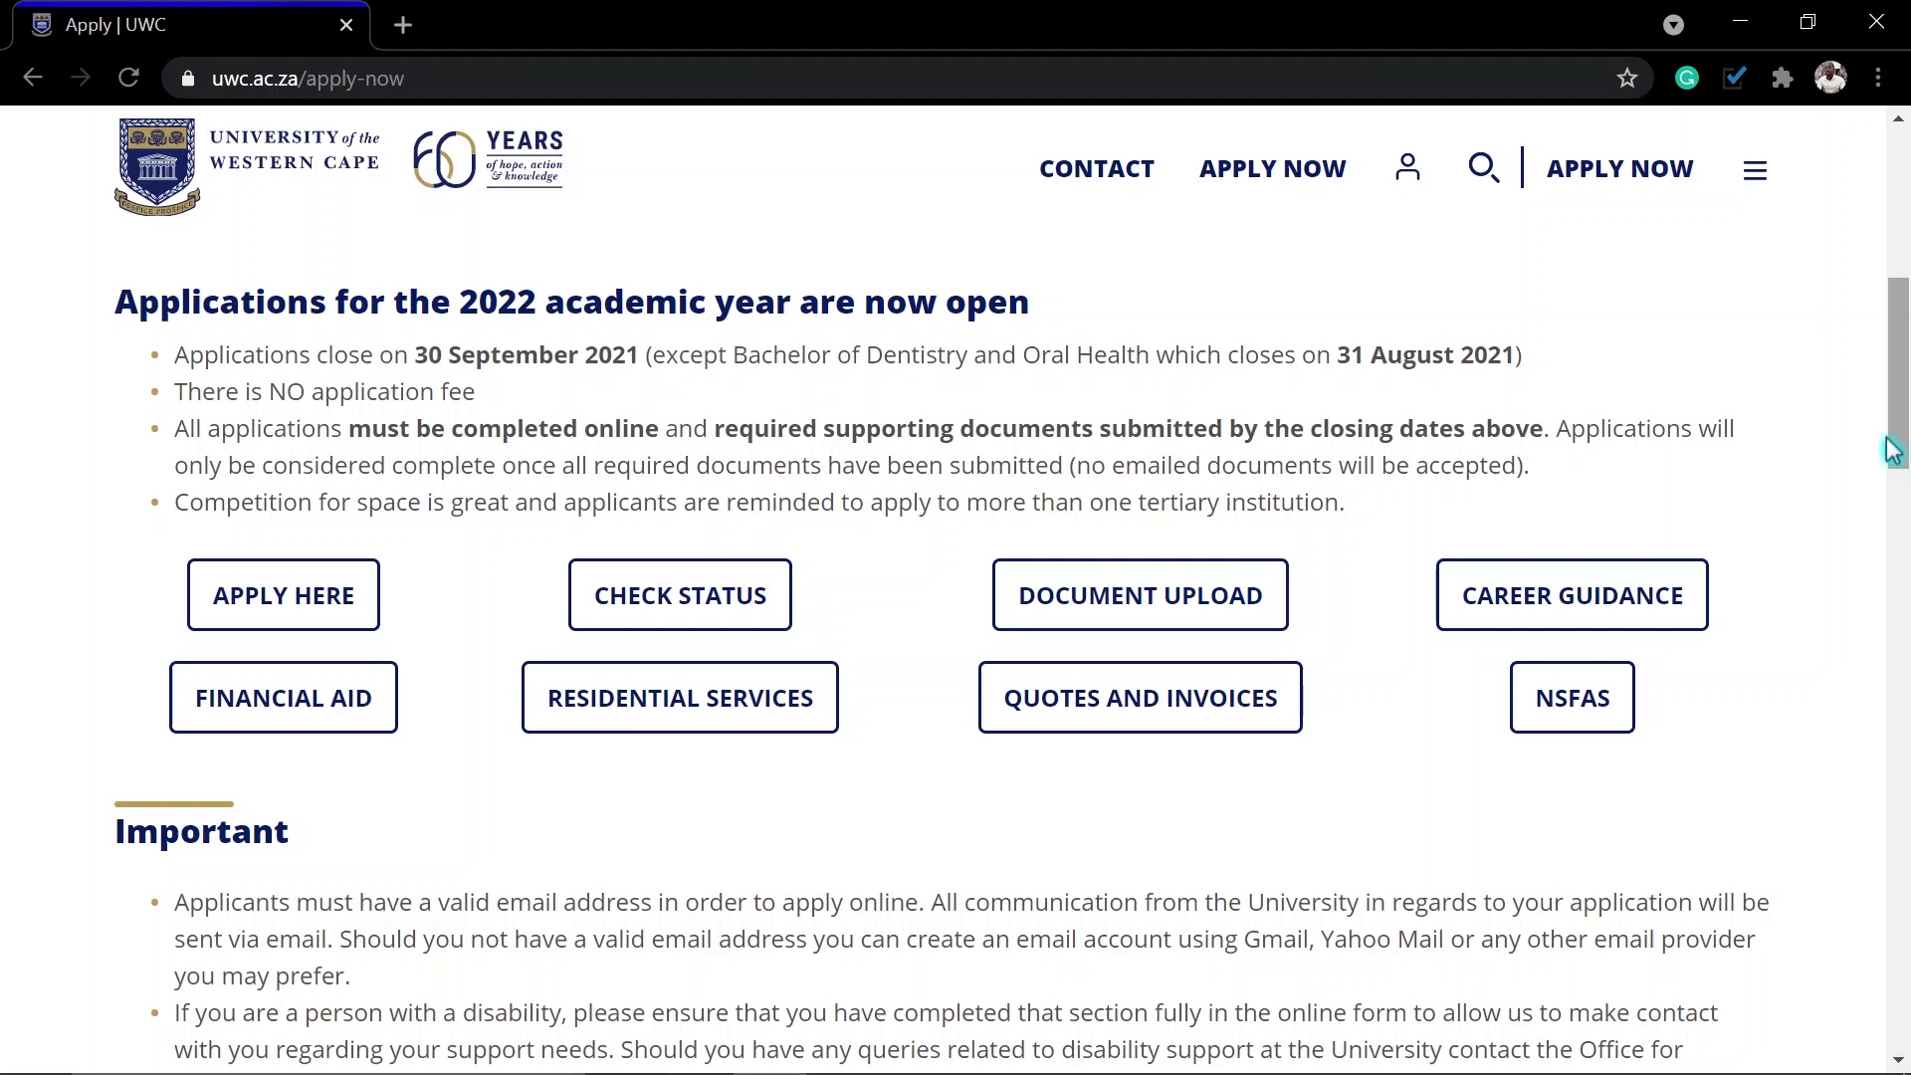
Reach the UWC home page in Chrome after briefly visiting uj.ac.za.
{"action": "scroll", "scroll_direction": "down", "scroll_amount": 3}
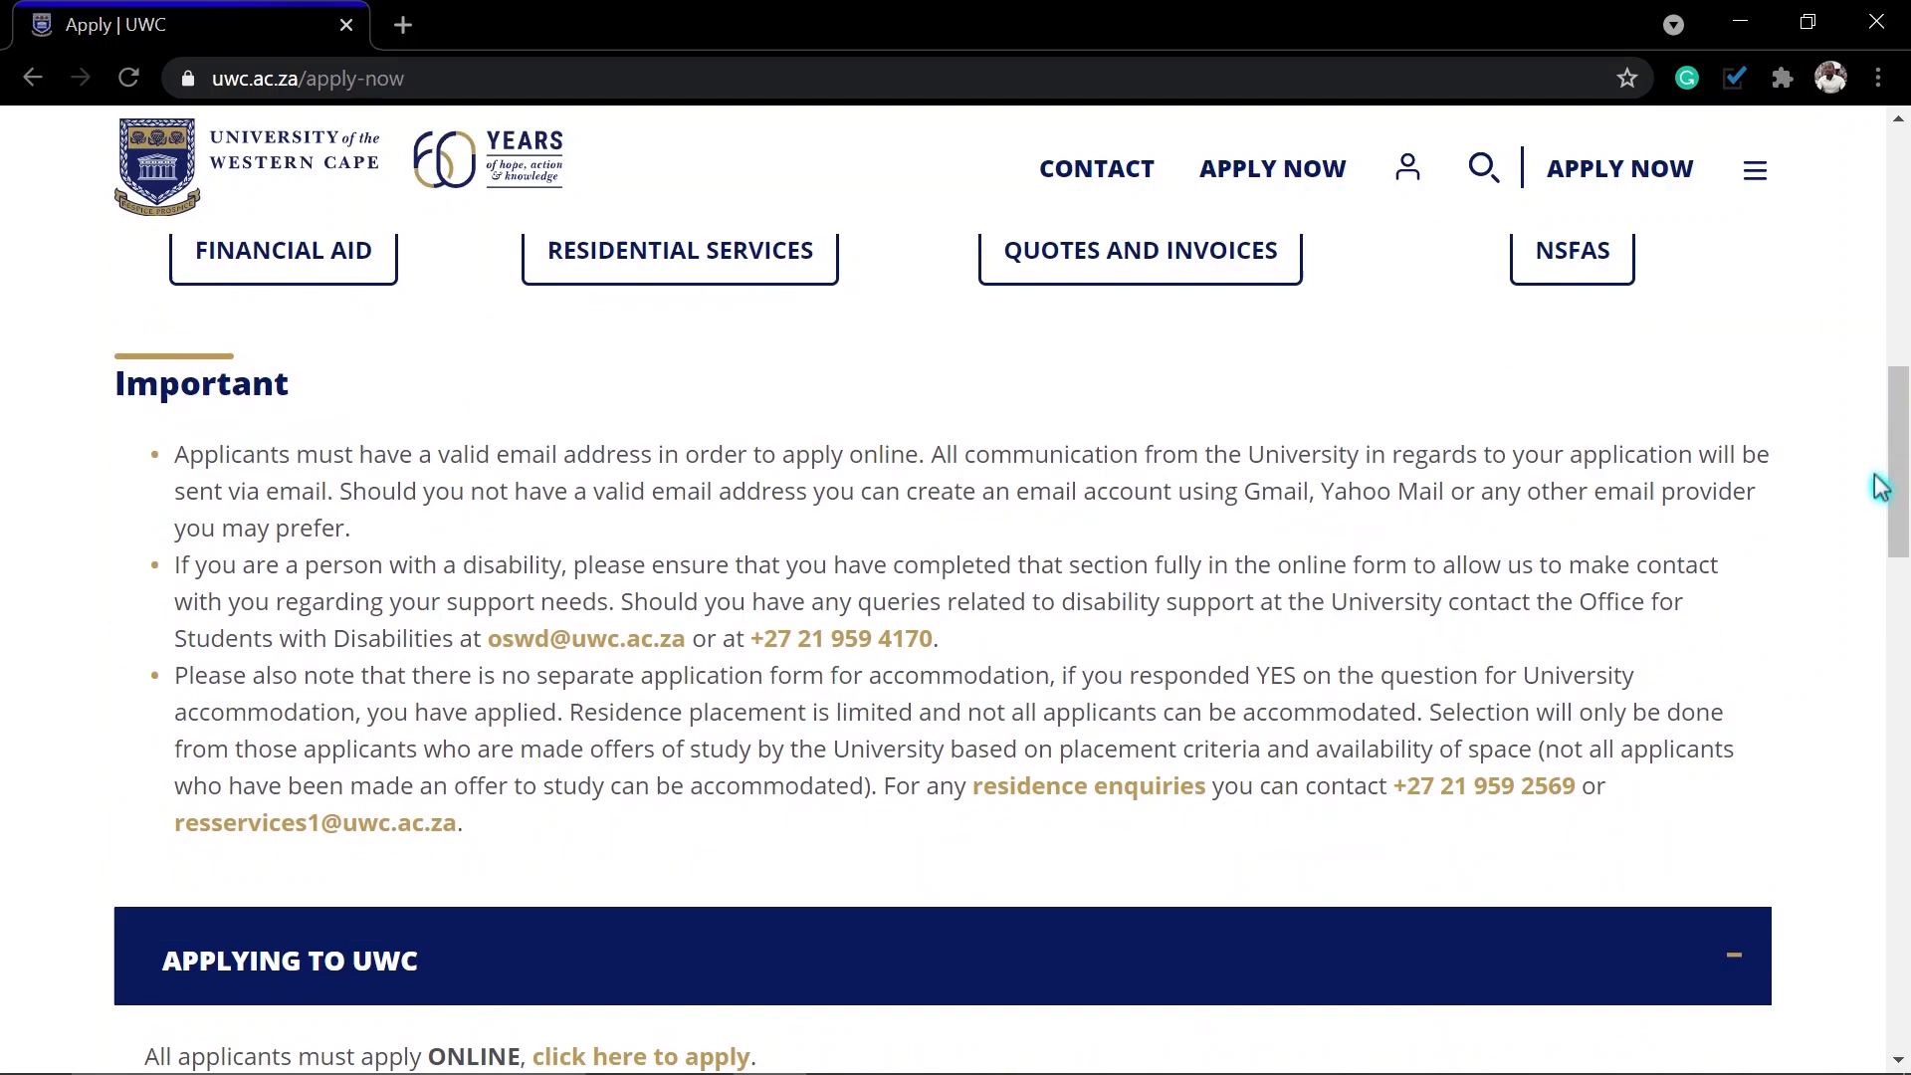
{"action": "scroll", "scroll_direction": "down", "scroll_amount": 3}
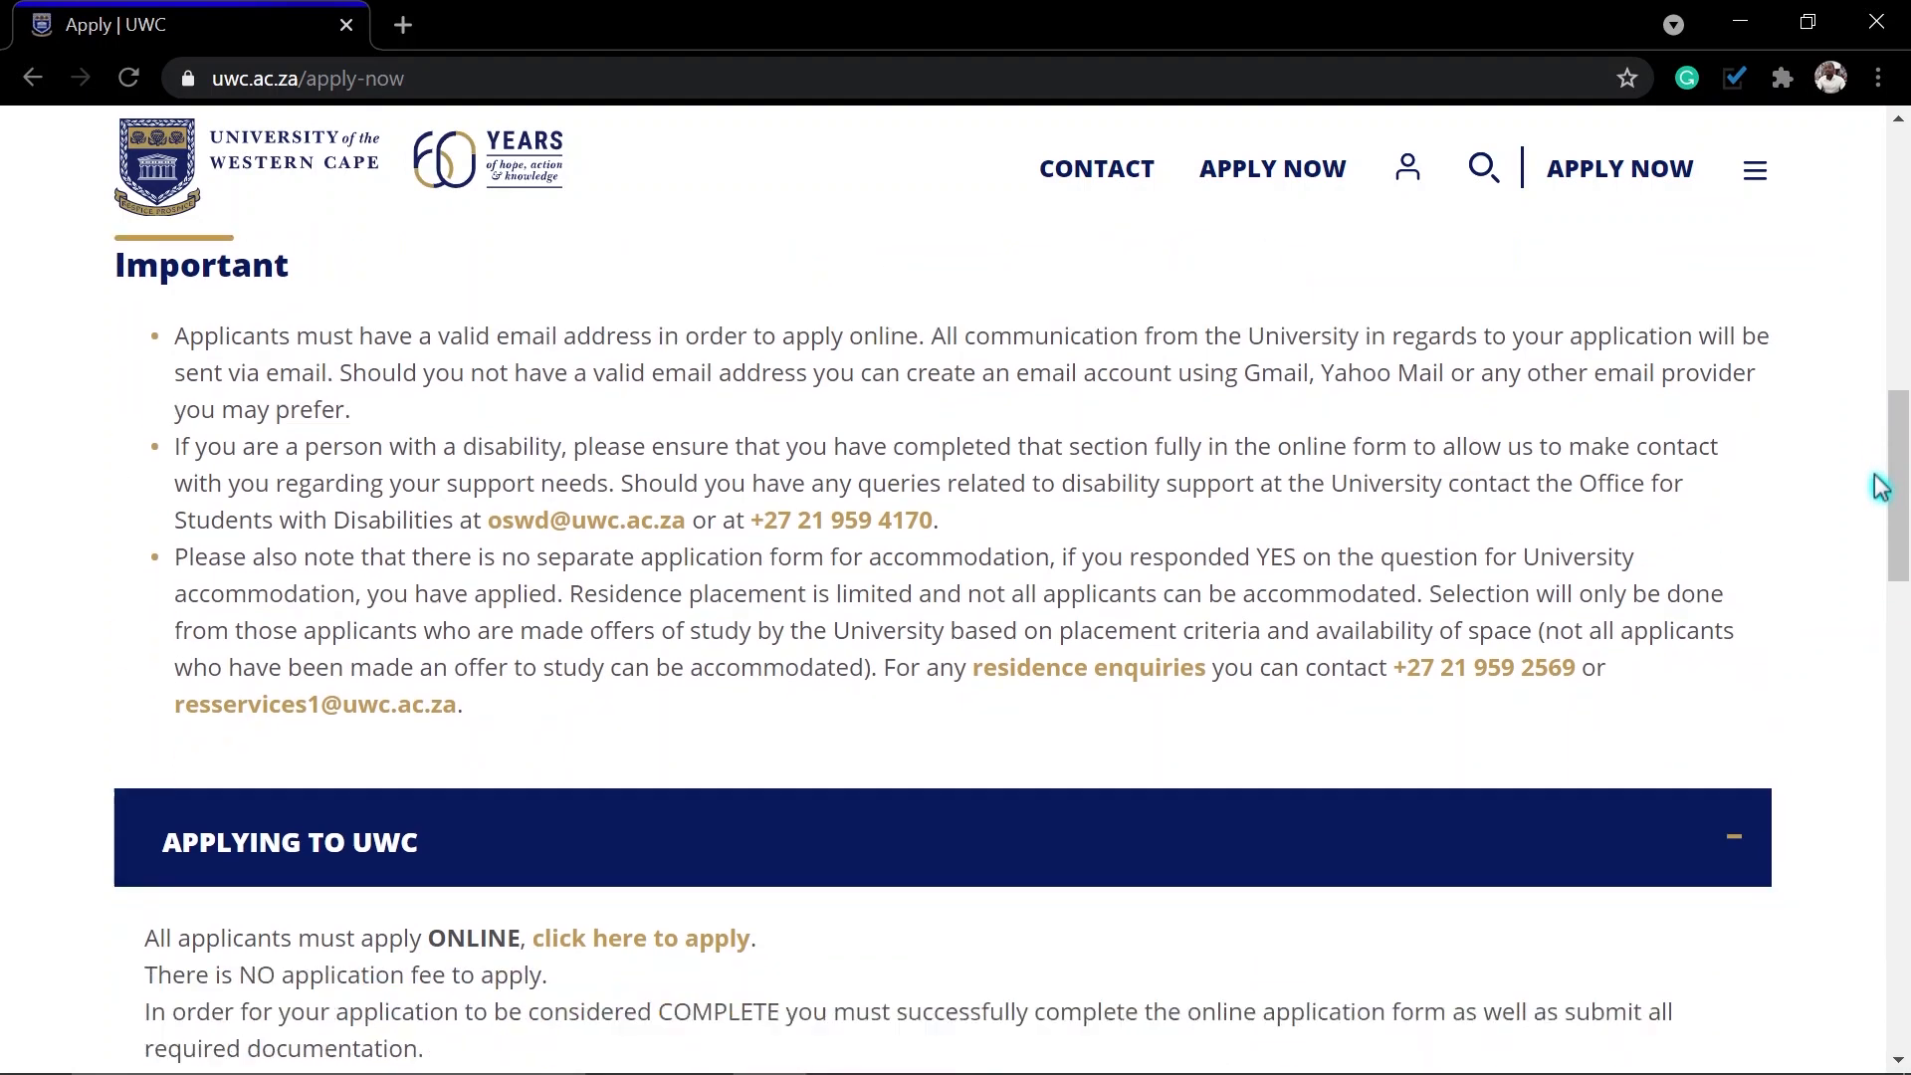
{"action": "scroll", "scroll_direction": "down", "scroll_amount": 3}
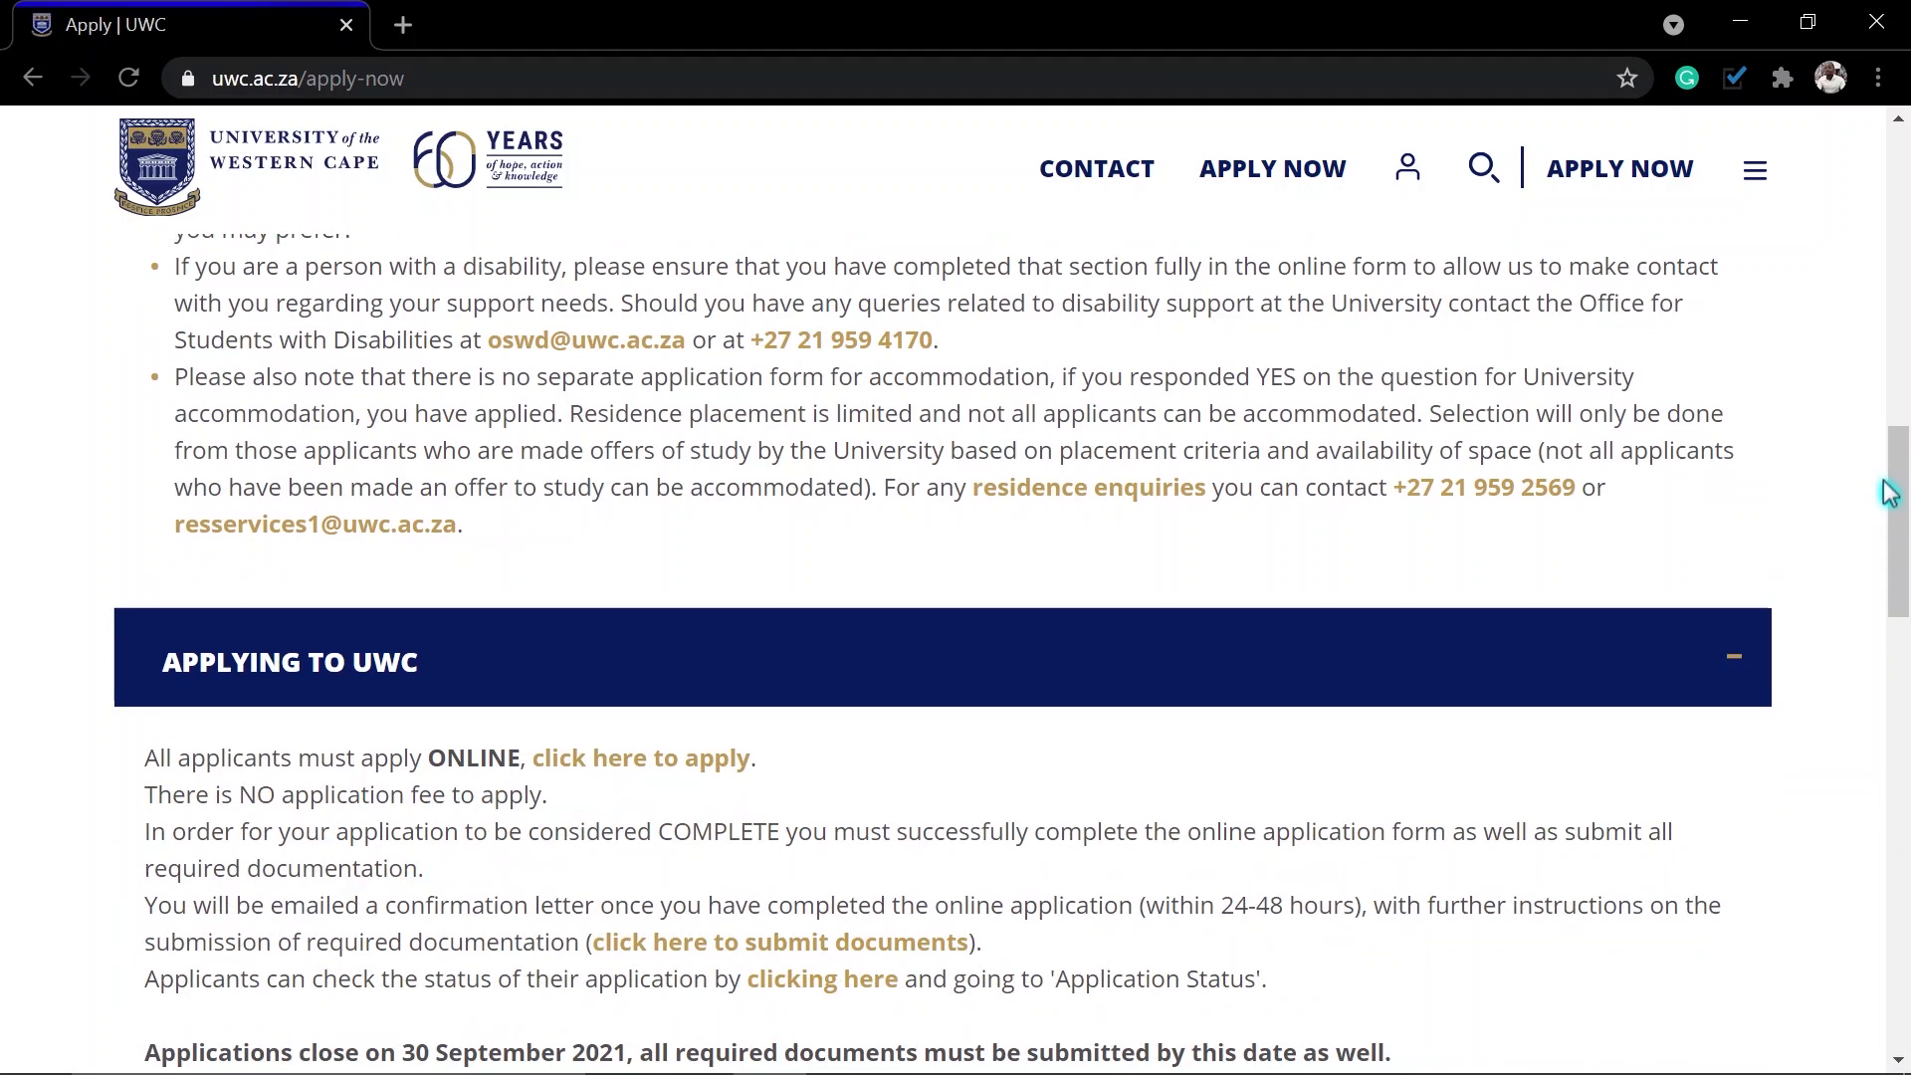
{"action": "scroll", "scroll_direction": "down", "scroll_amount": 3}
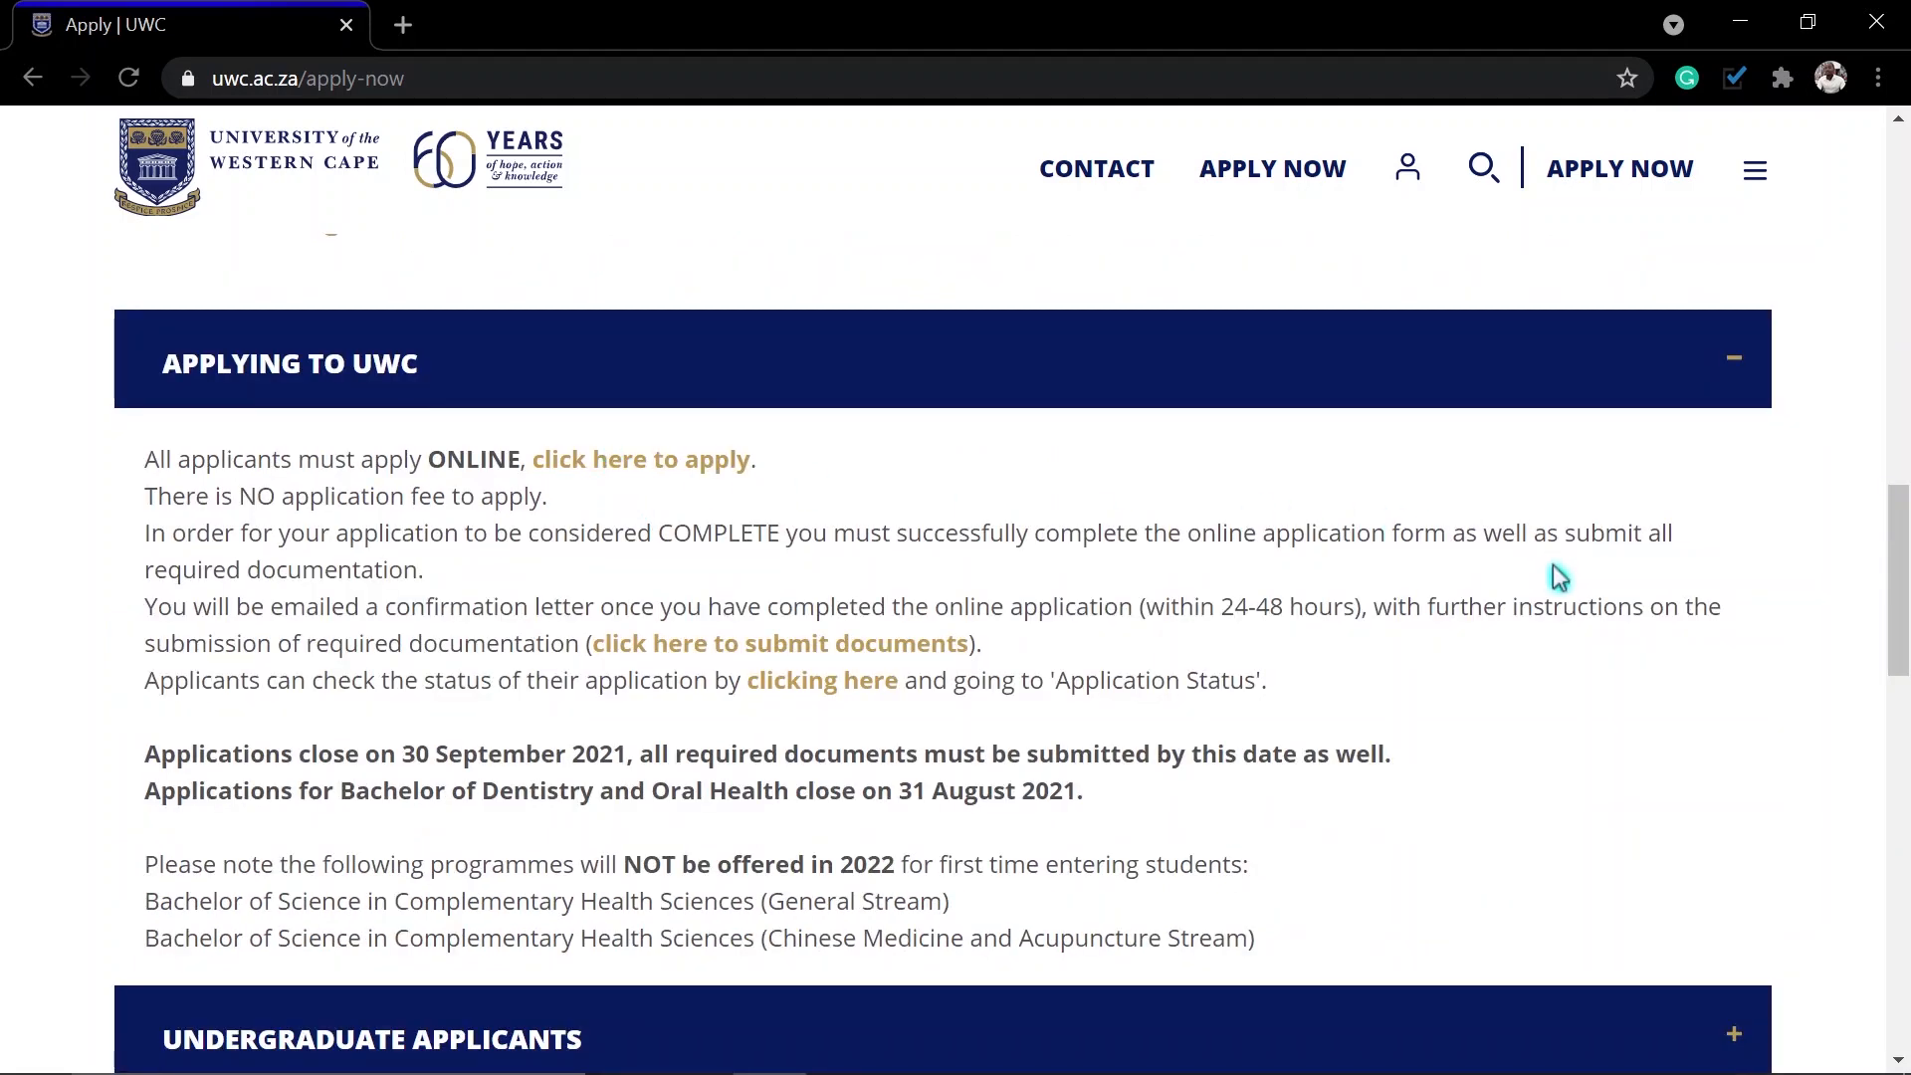
{"action": "mouse_move", "coordinate": [1637, 662]}
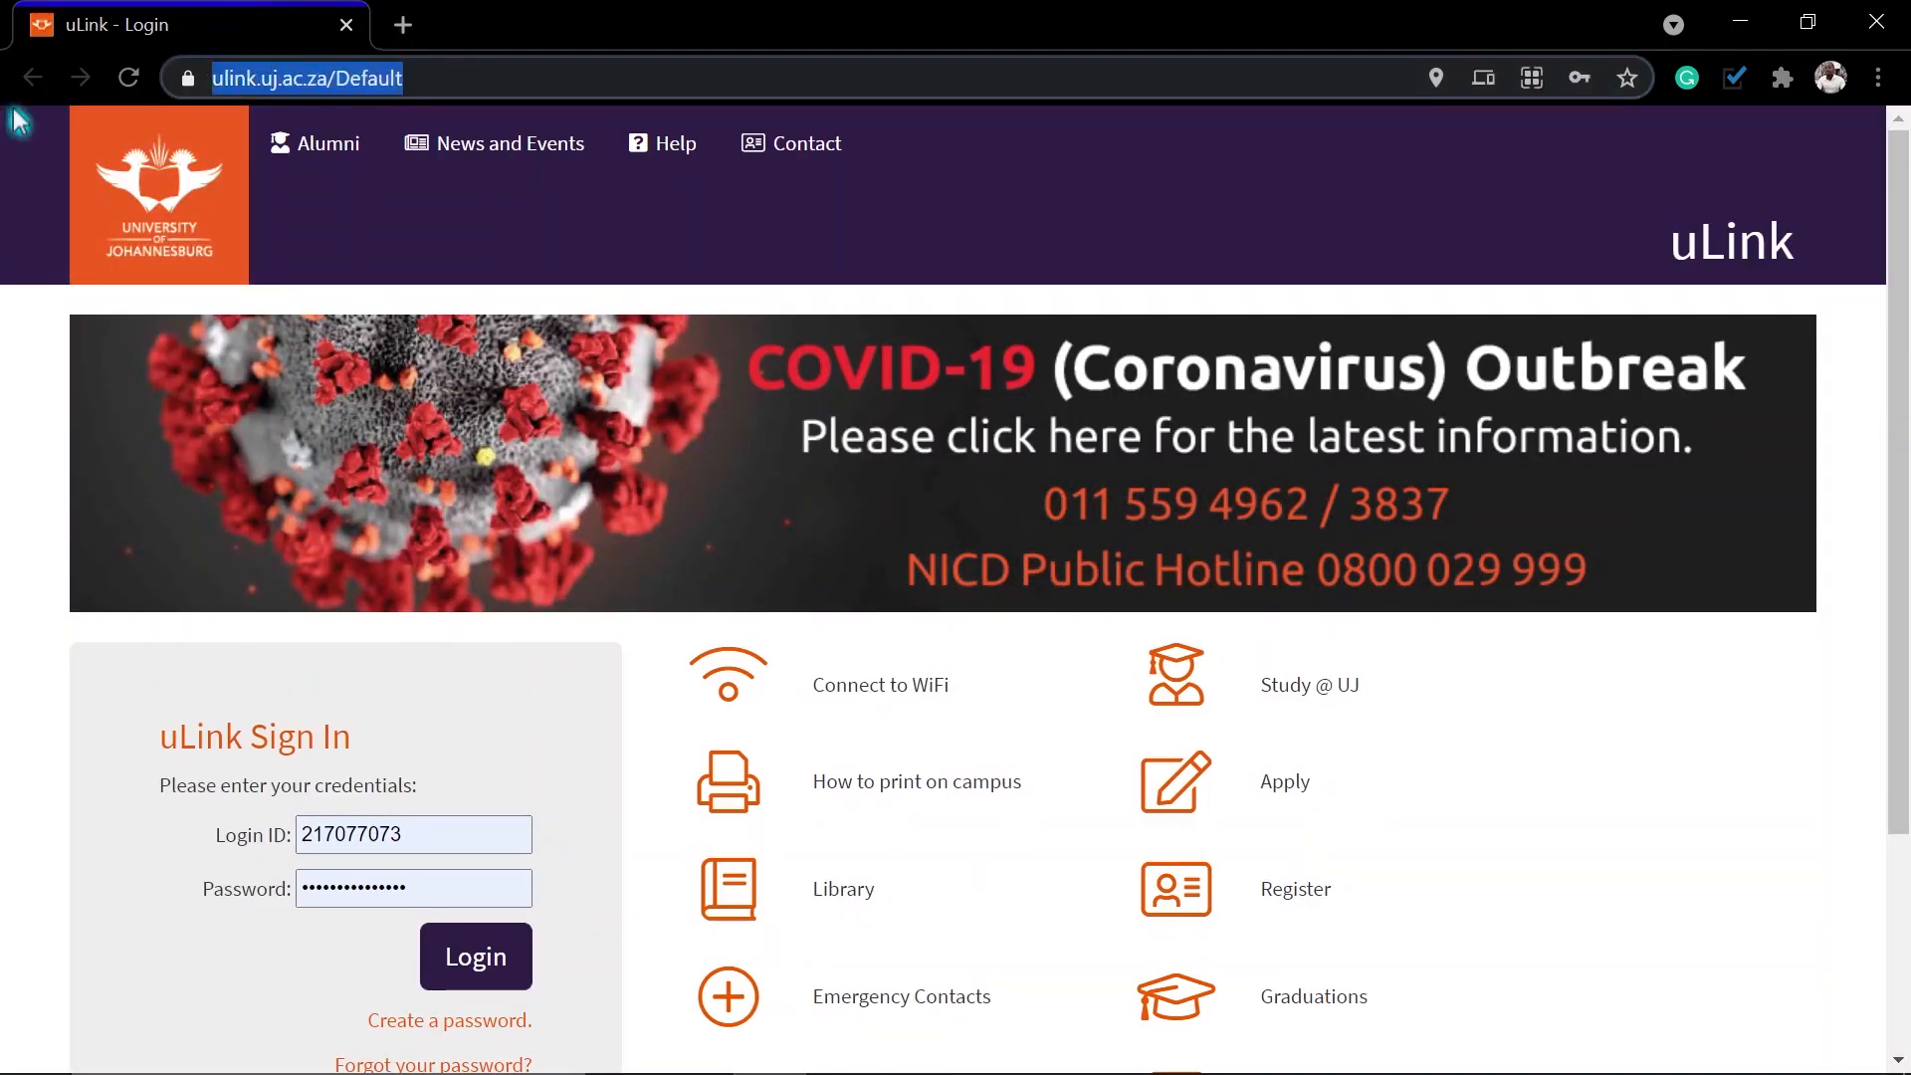
{"action": "type", "text": "uj.ac.za"}
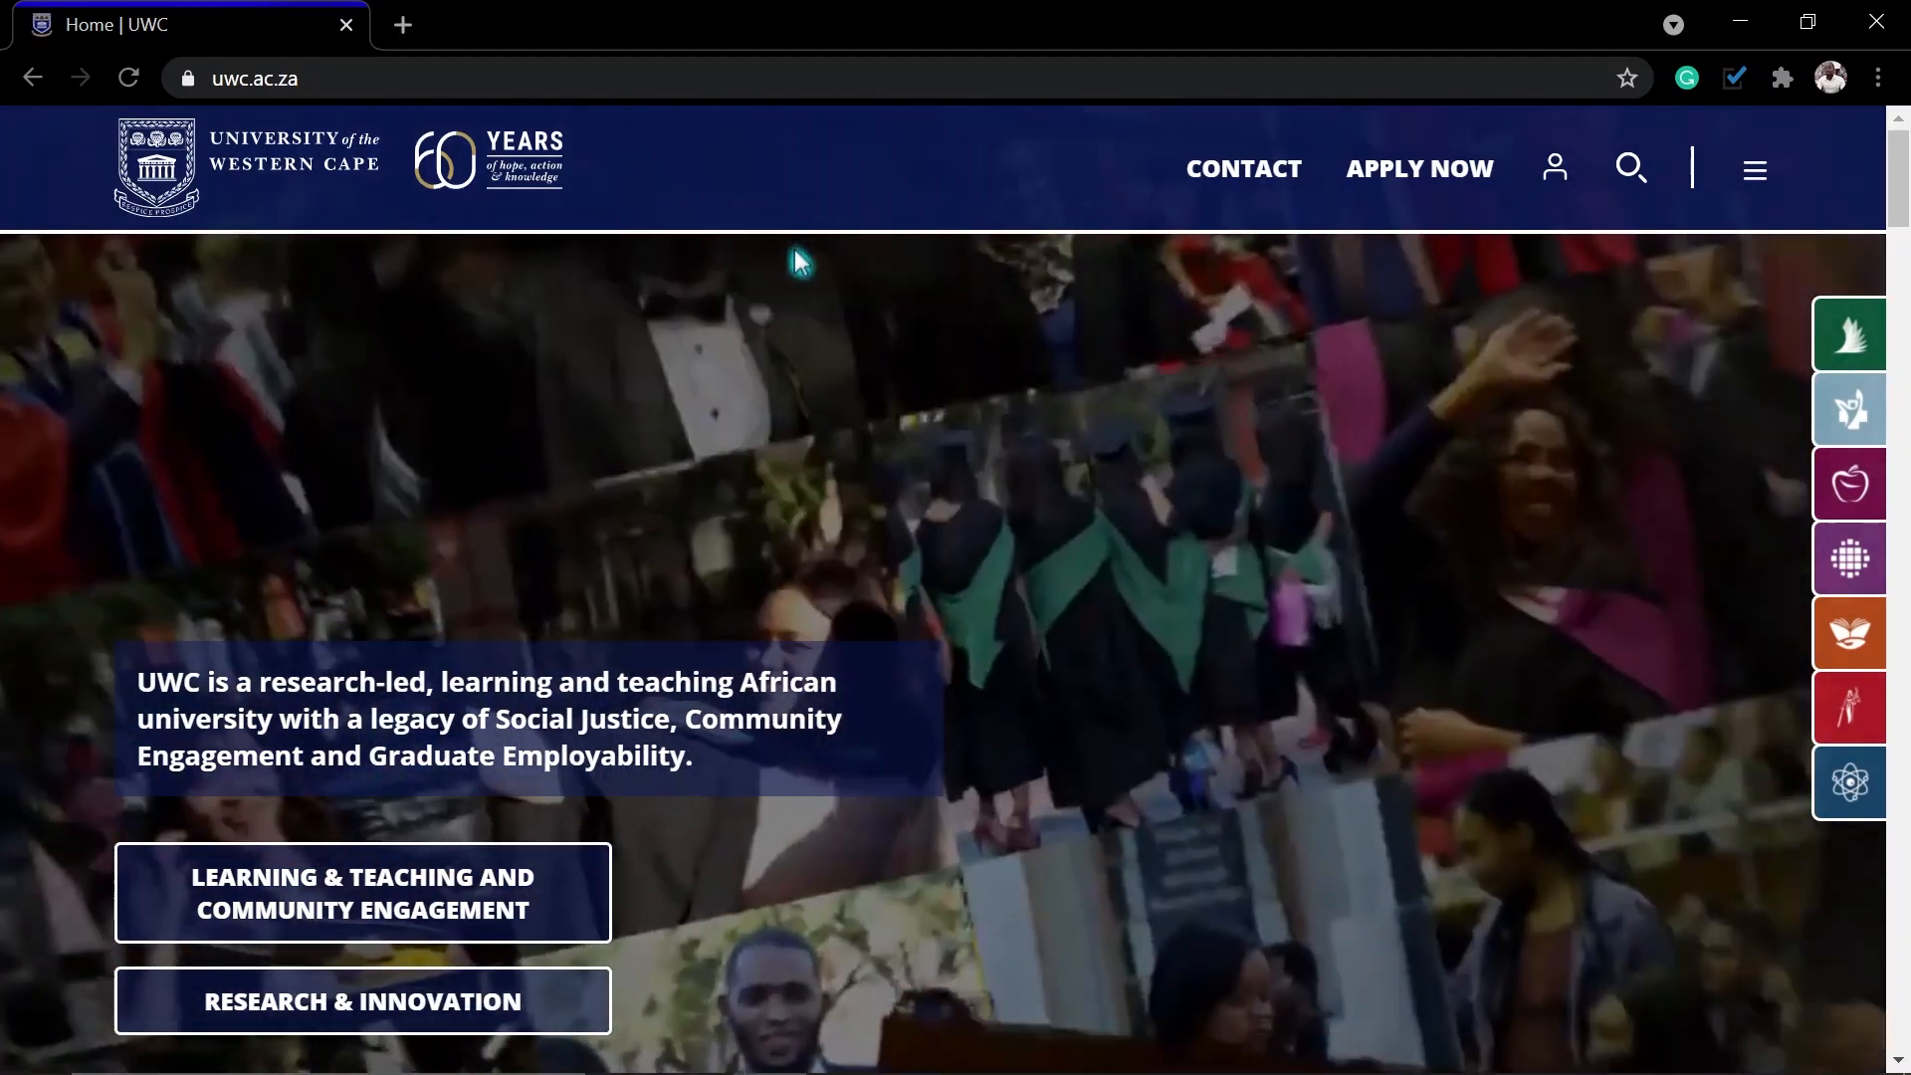
{"action": "mouse_move", "coordinate": [1429, 175]}
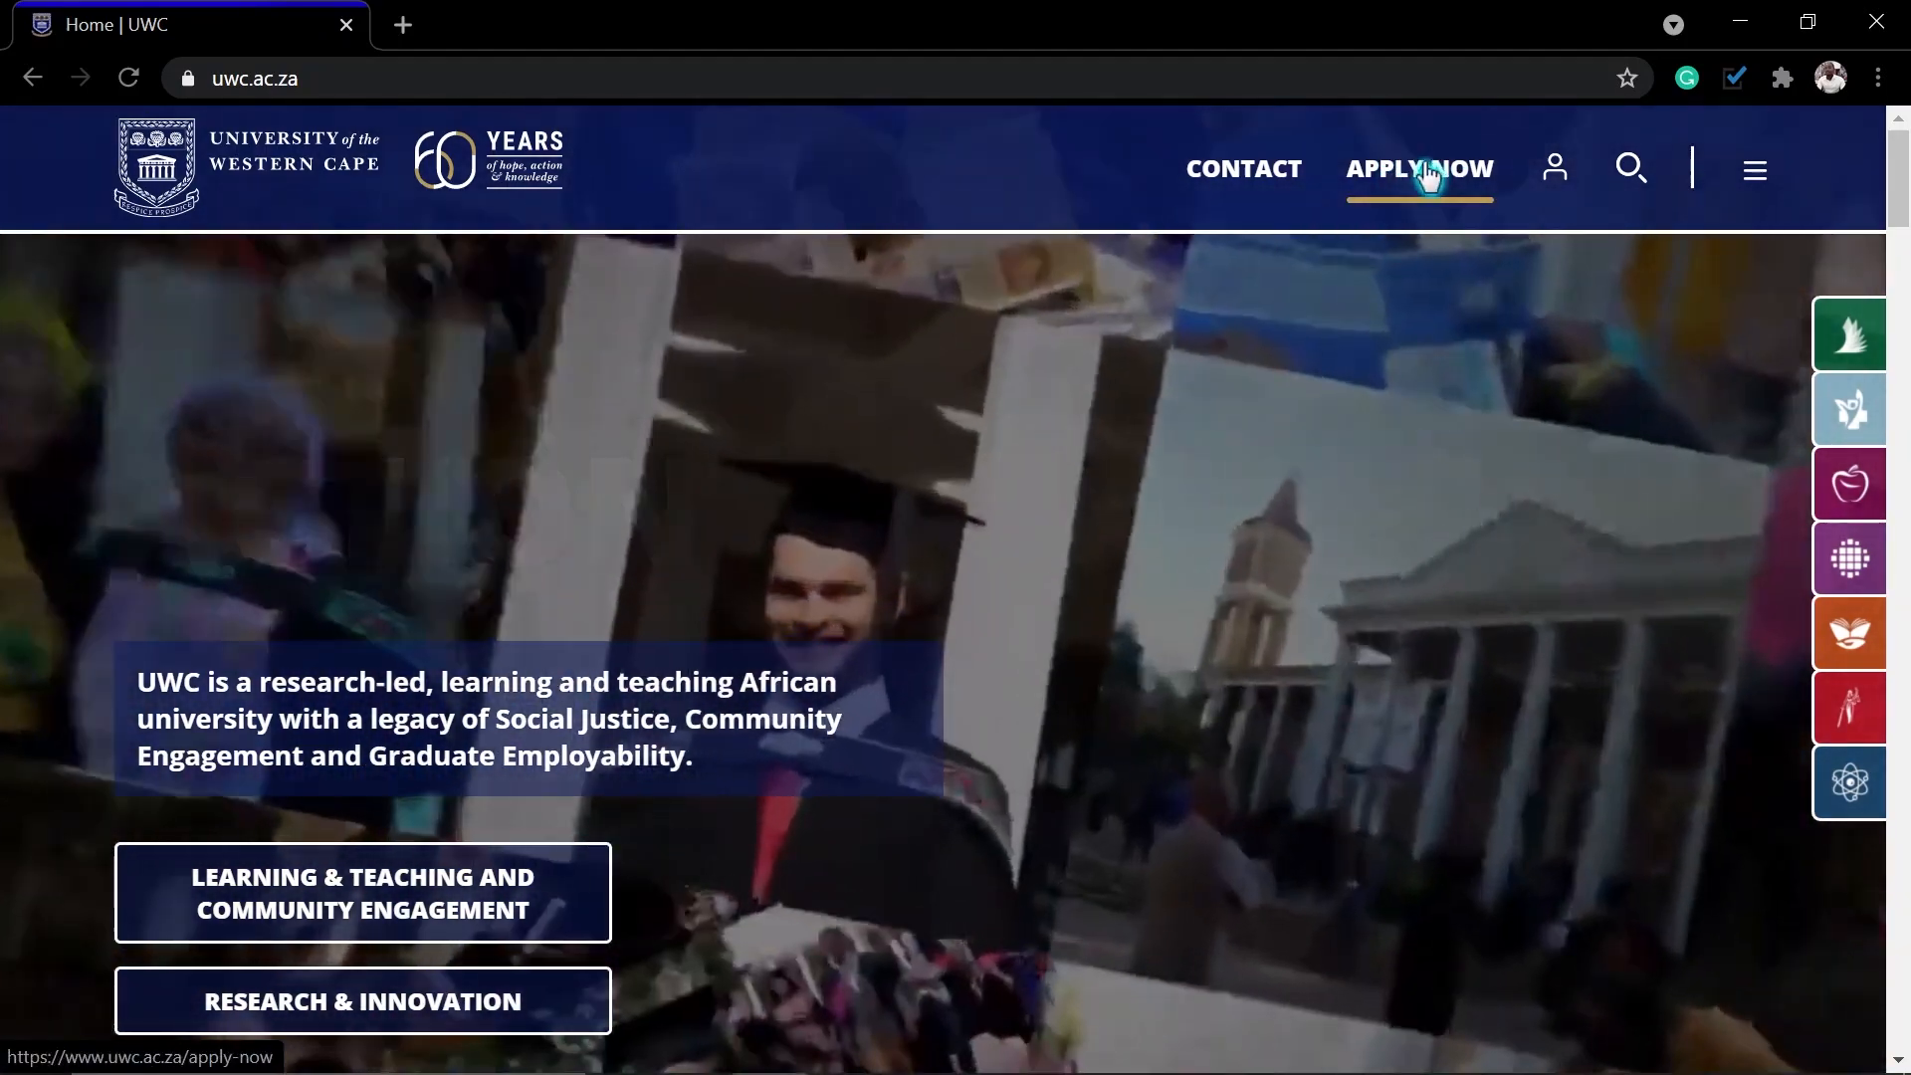
Go to Admission & Financial Aid > Apply and follow 'click here to apply' under Applying to UWC.
{"action": "scroll", "scroll_direction": "down", "scroll_amount": 3}
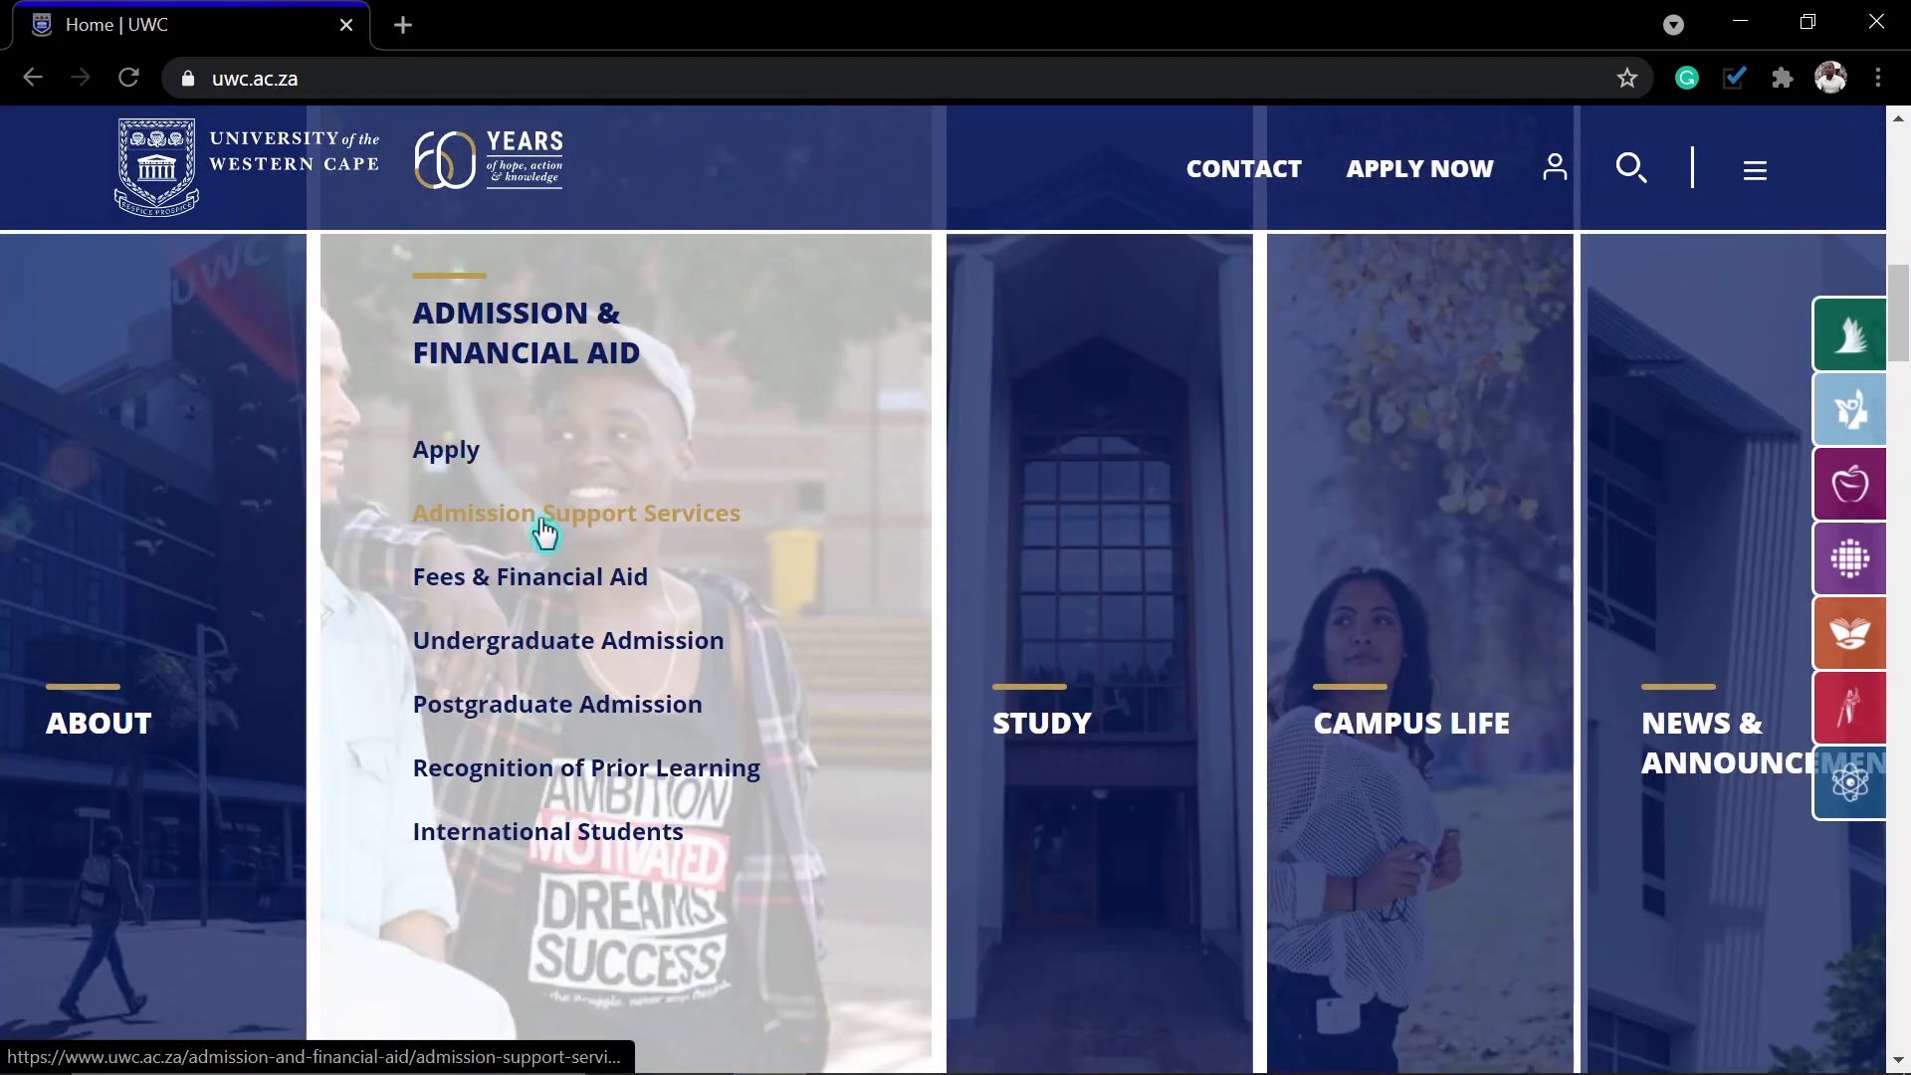
{"action": "left_click", "coordinate": [445, 449]}
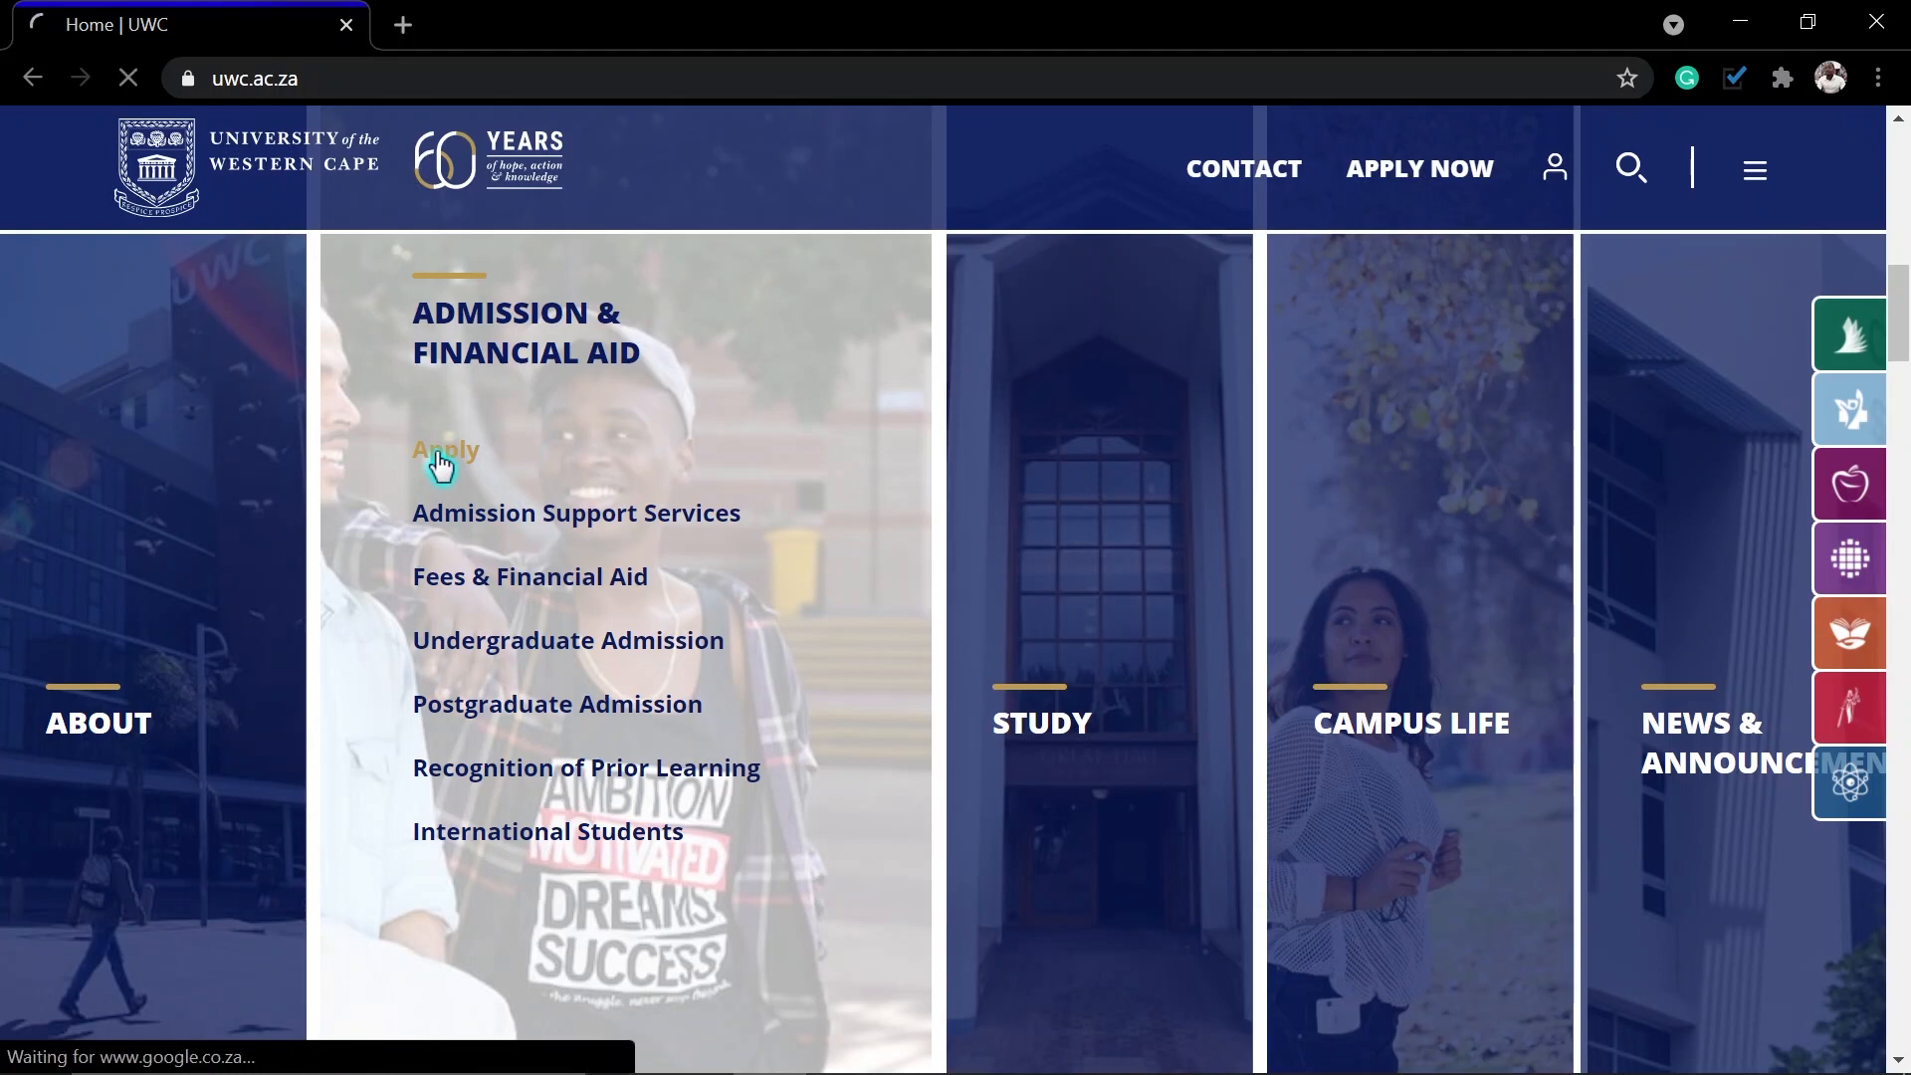
{"action": "left_click", "coordinate": [444, 449]}
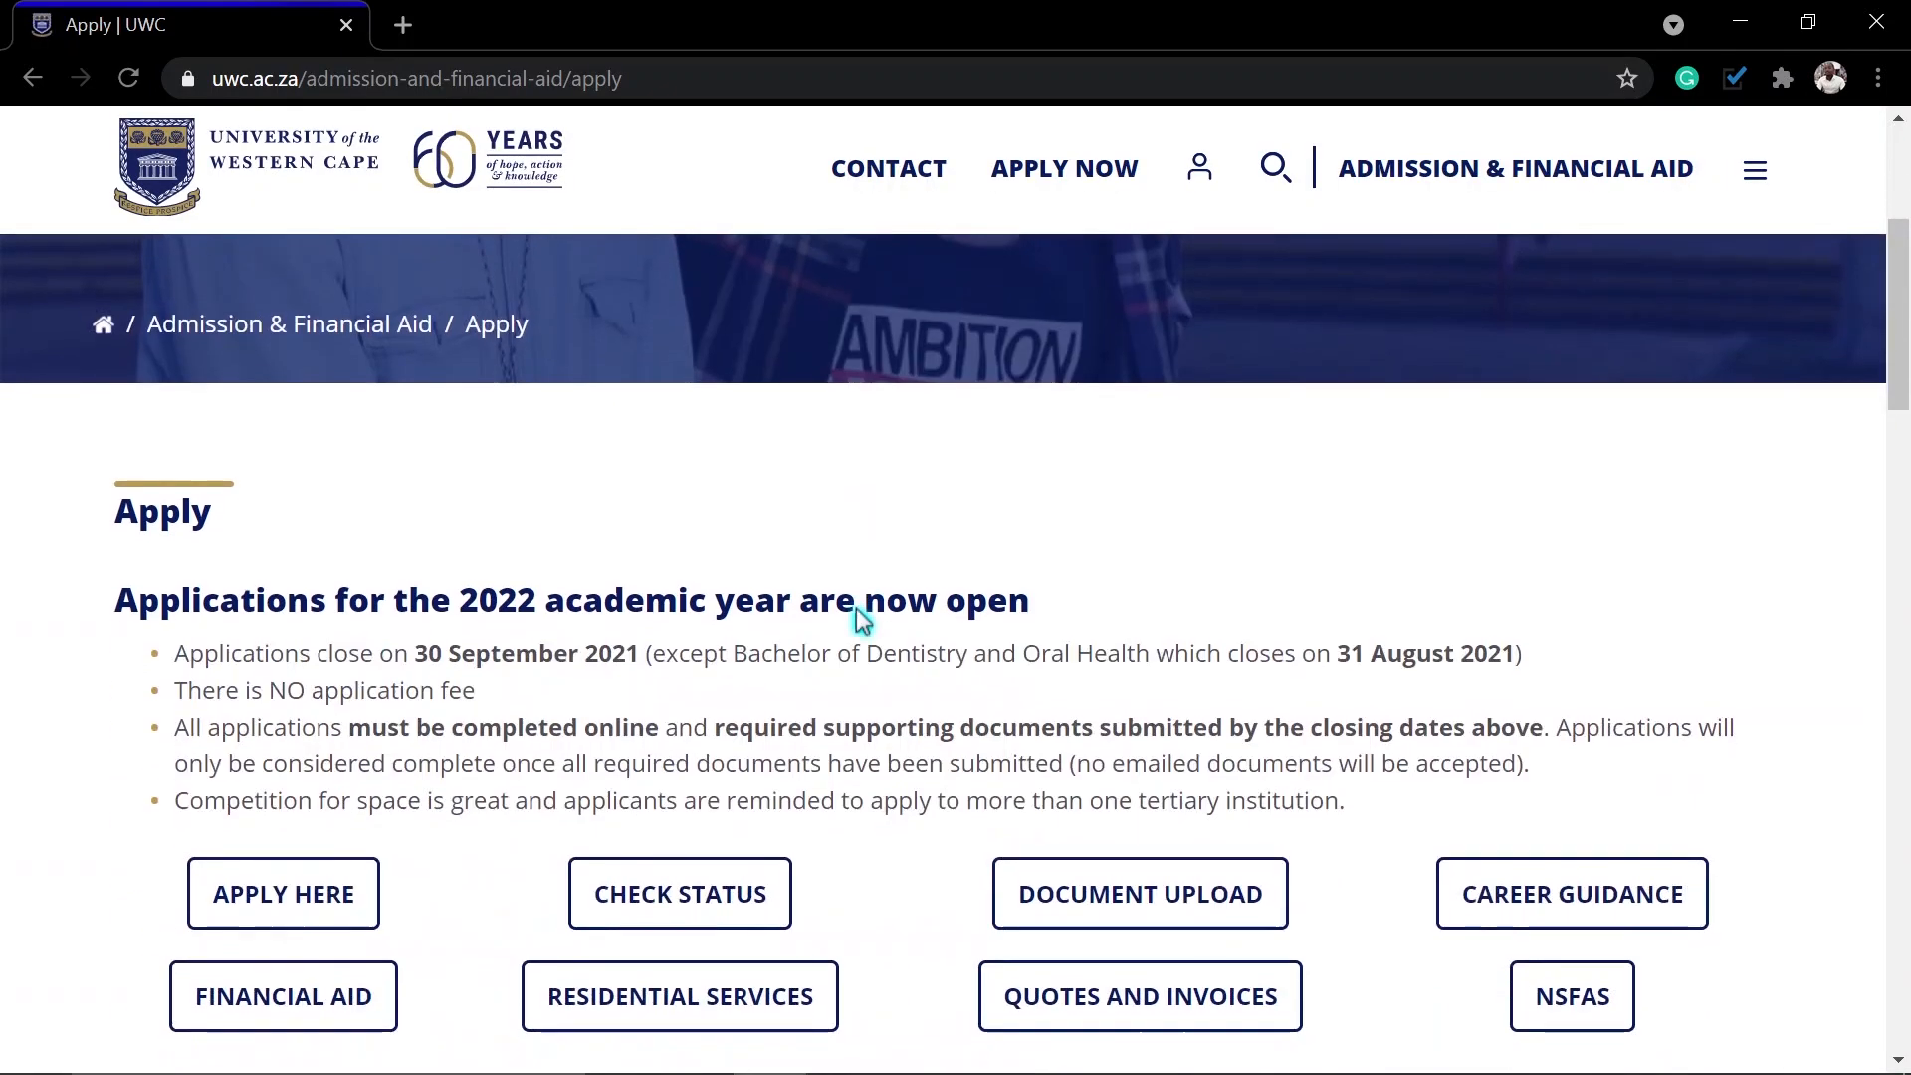
{"action": "scroll", "scroll_direction": "down", "scroll_amount": 3}
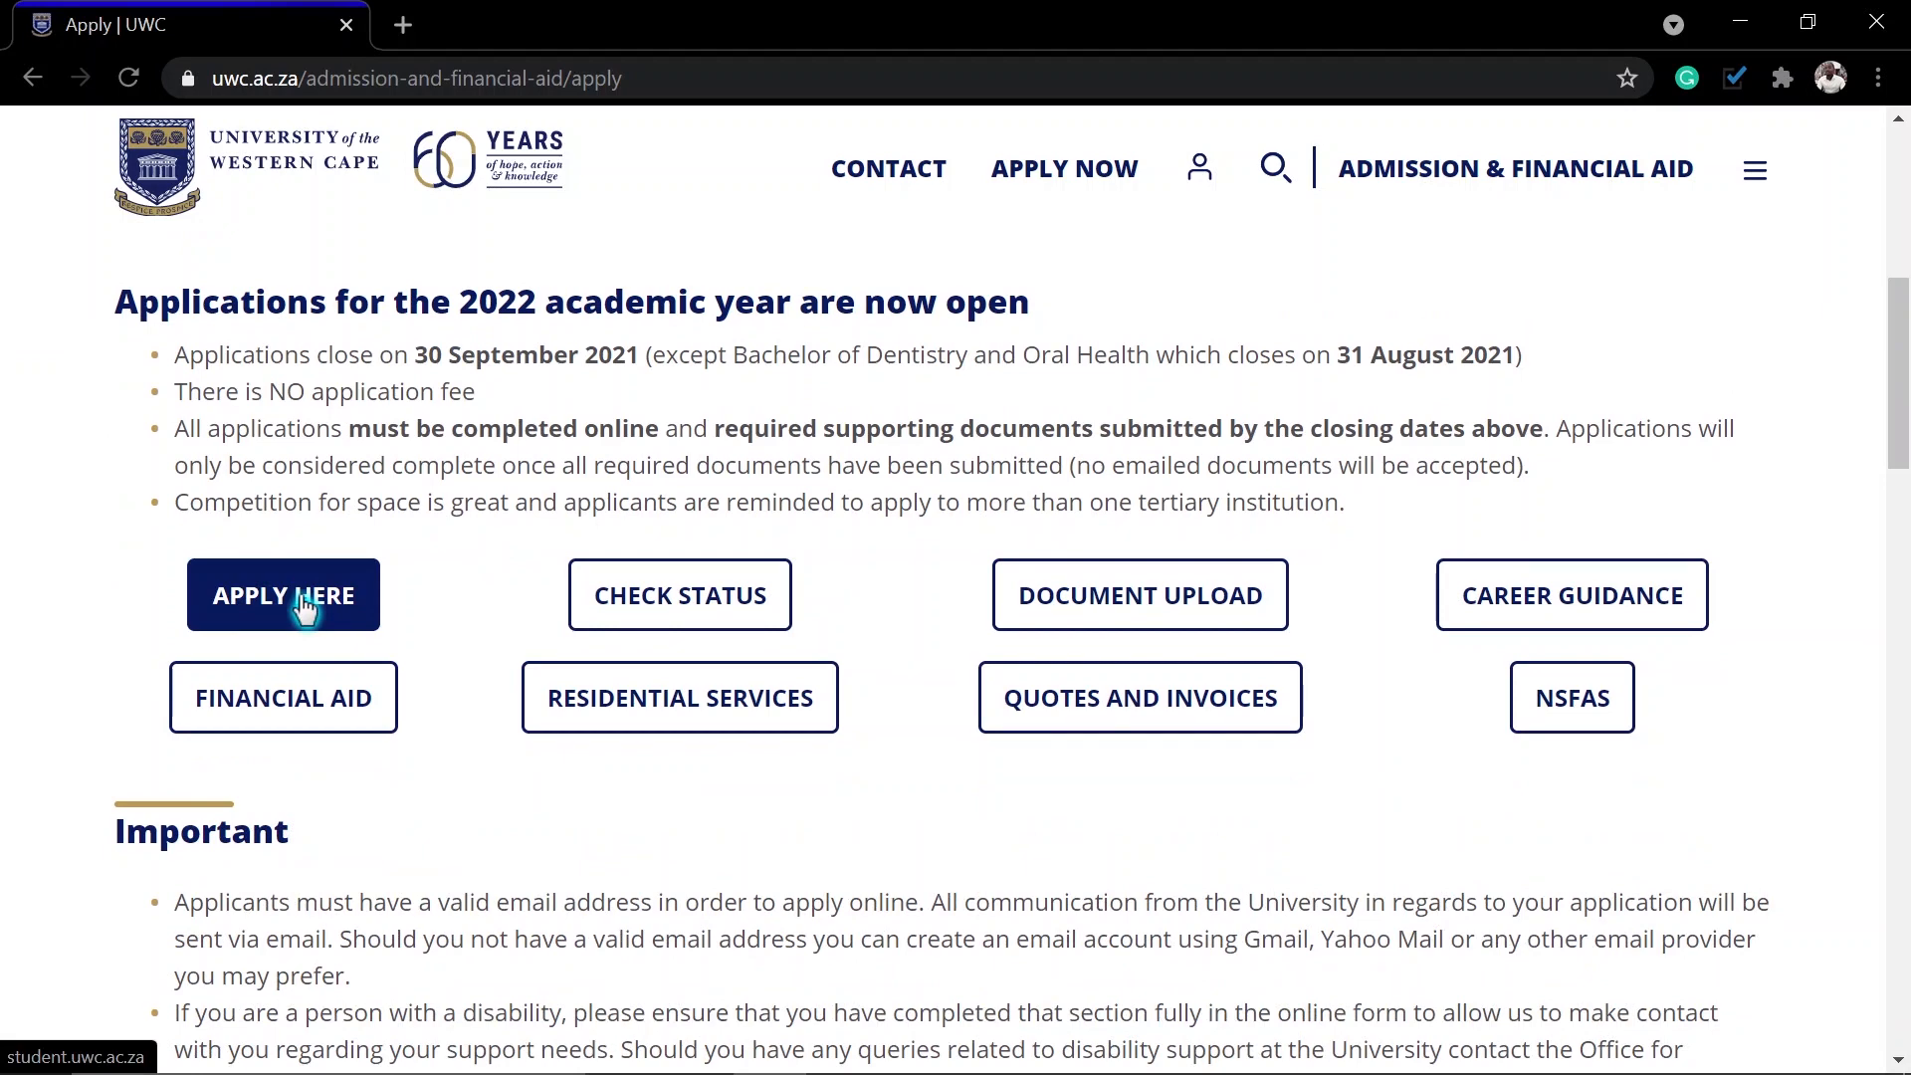
{"action": "scroll", "scroll_direction": "down", "scroll_amount": 3}
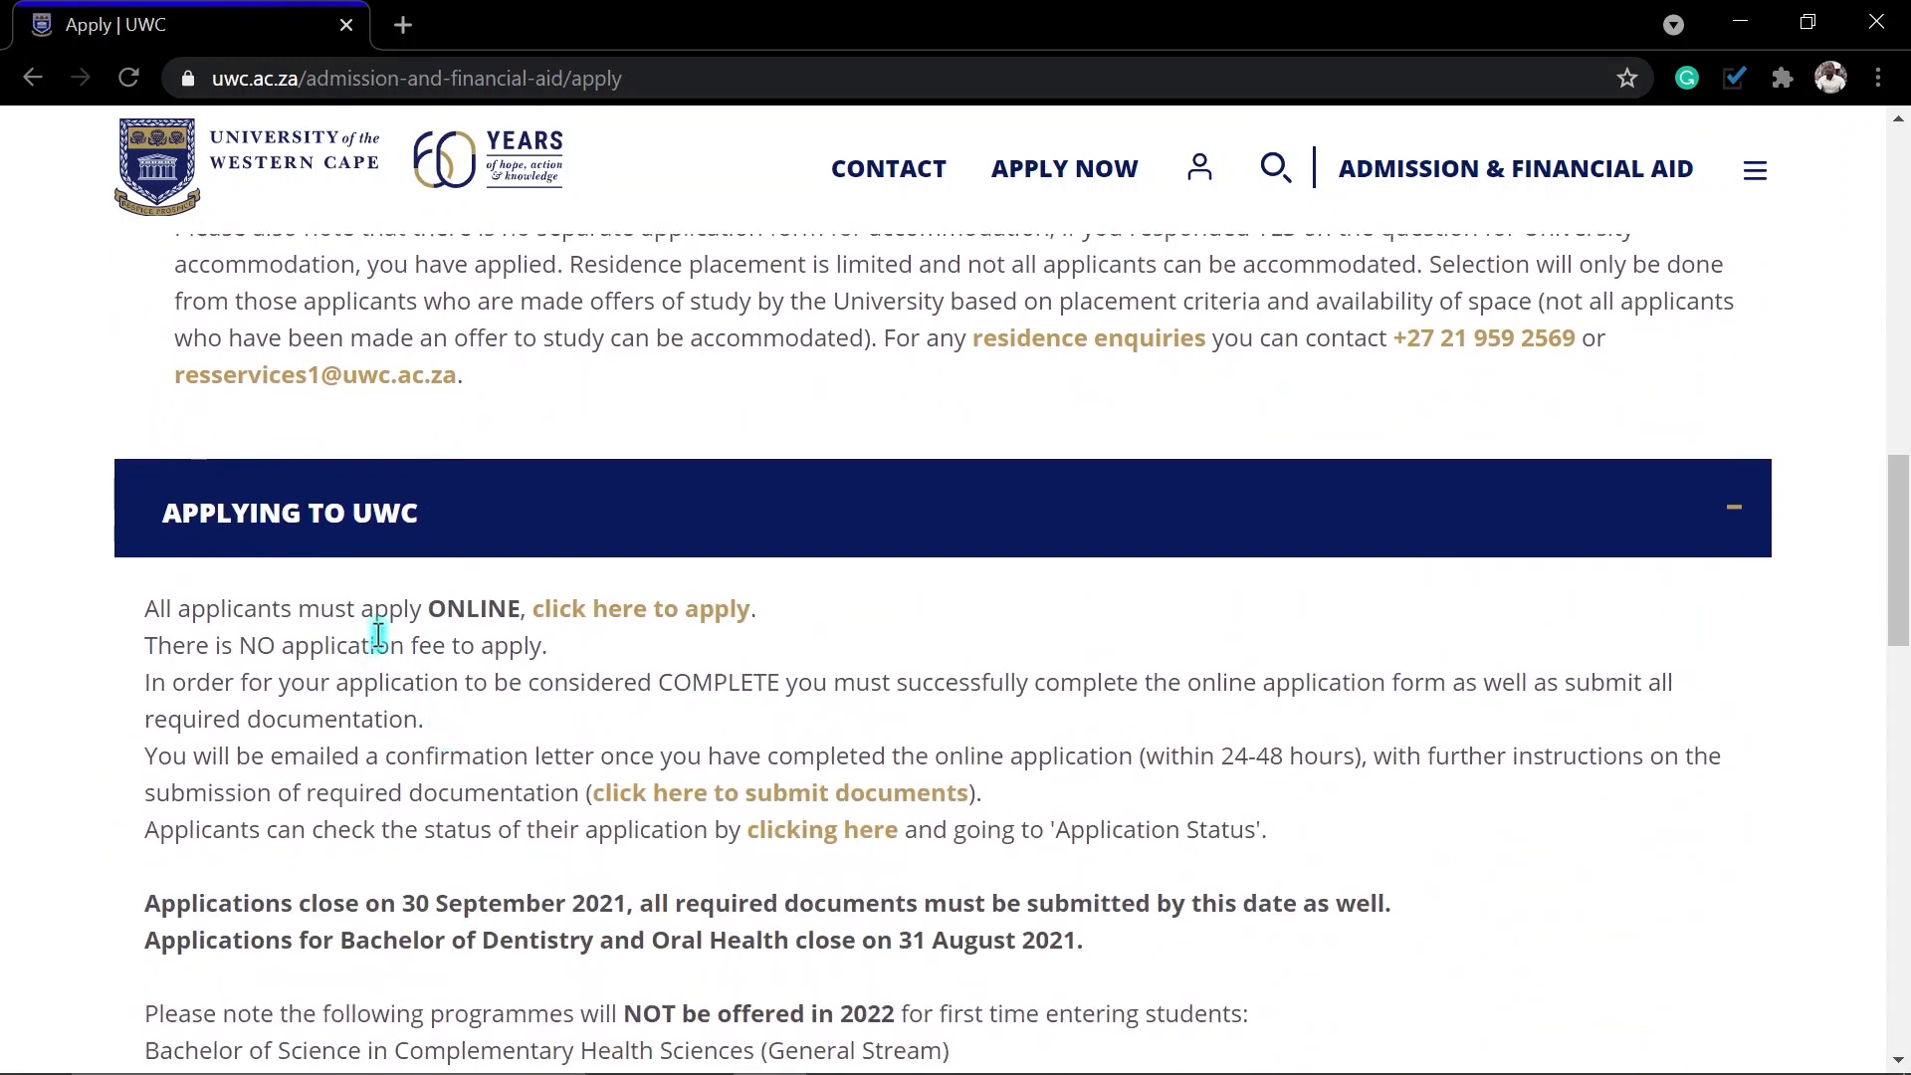
{"action": "mouse_move", "coordinate": [593, 626]}
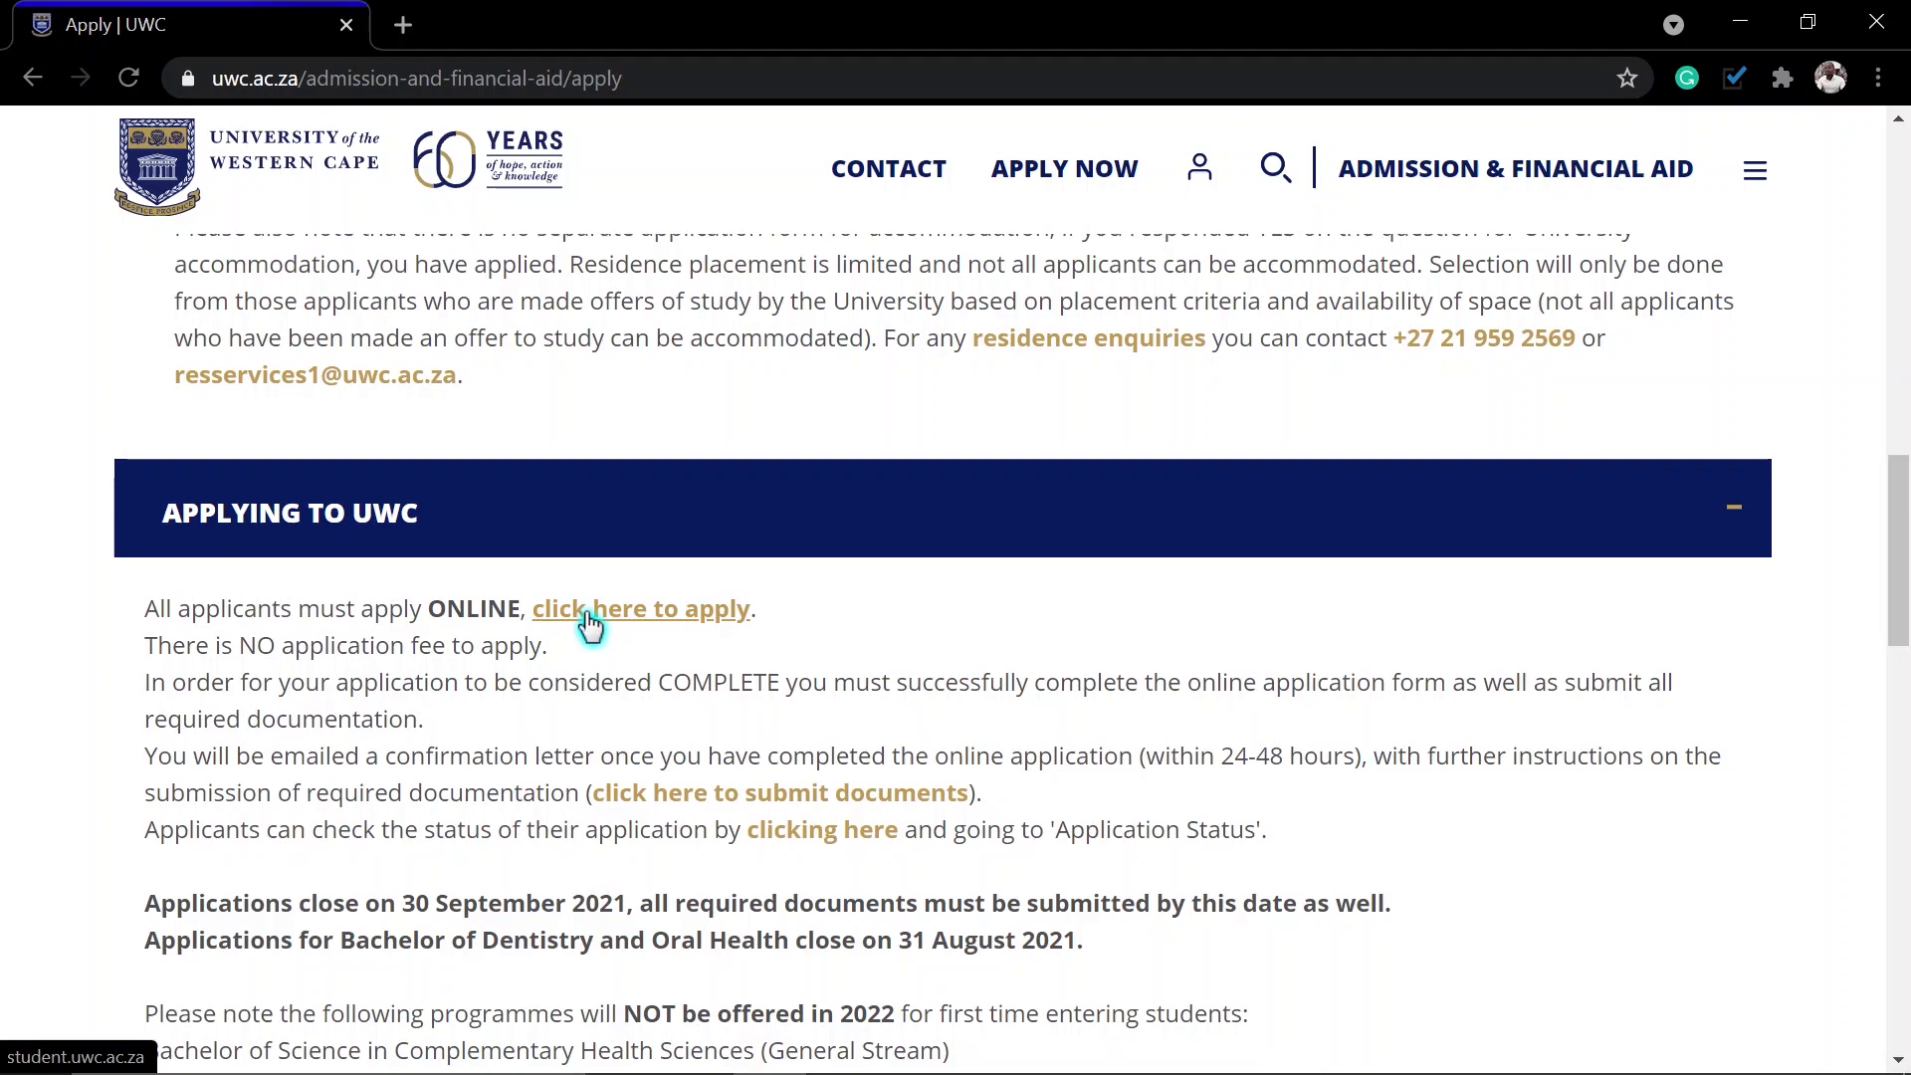
{"action": "scroll", "scroll_direction": "up", "scroll_amount": 3}
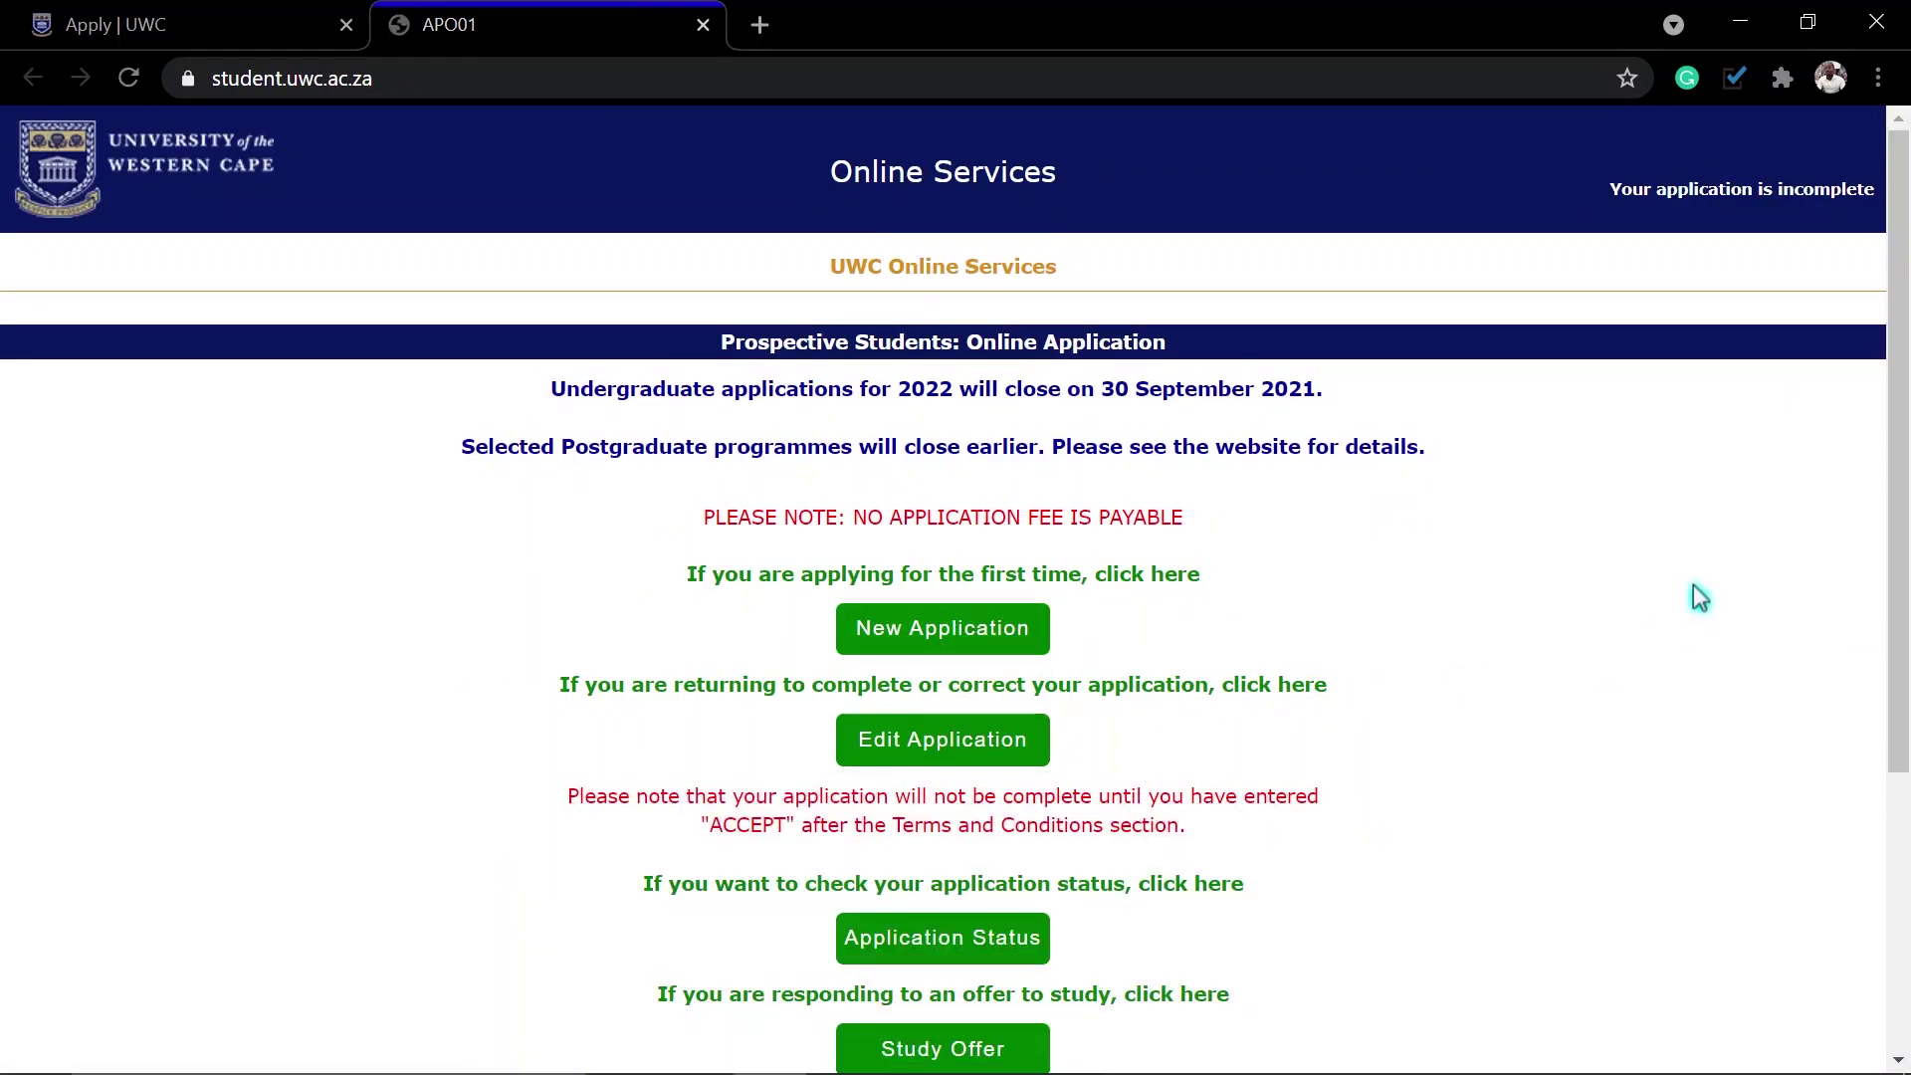
Choose New Application as a first-time applicant to get the blank application form.
{"action": "left_click", "coordinate": [943, 938]}
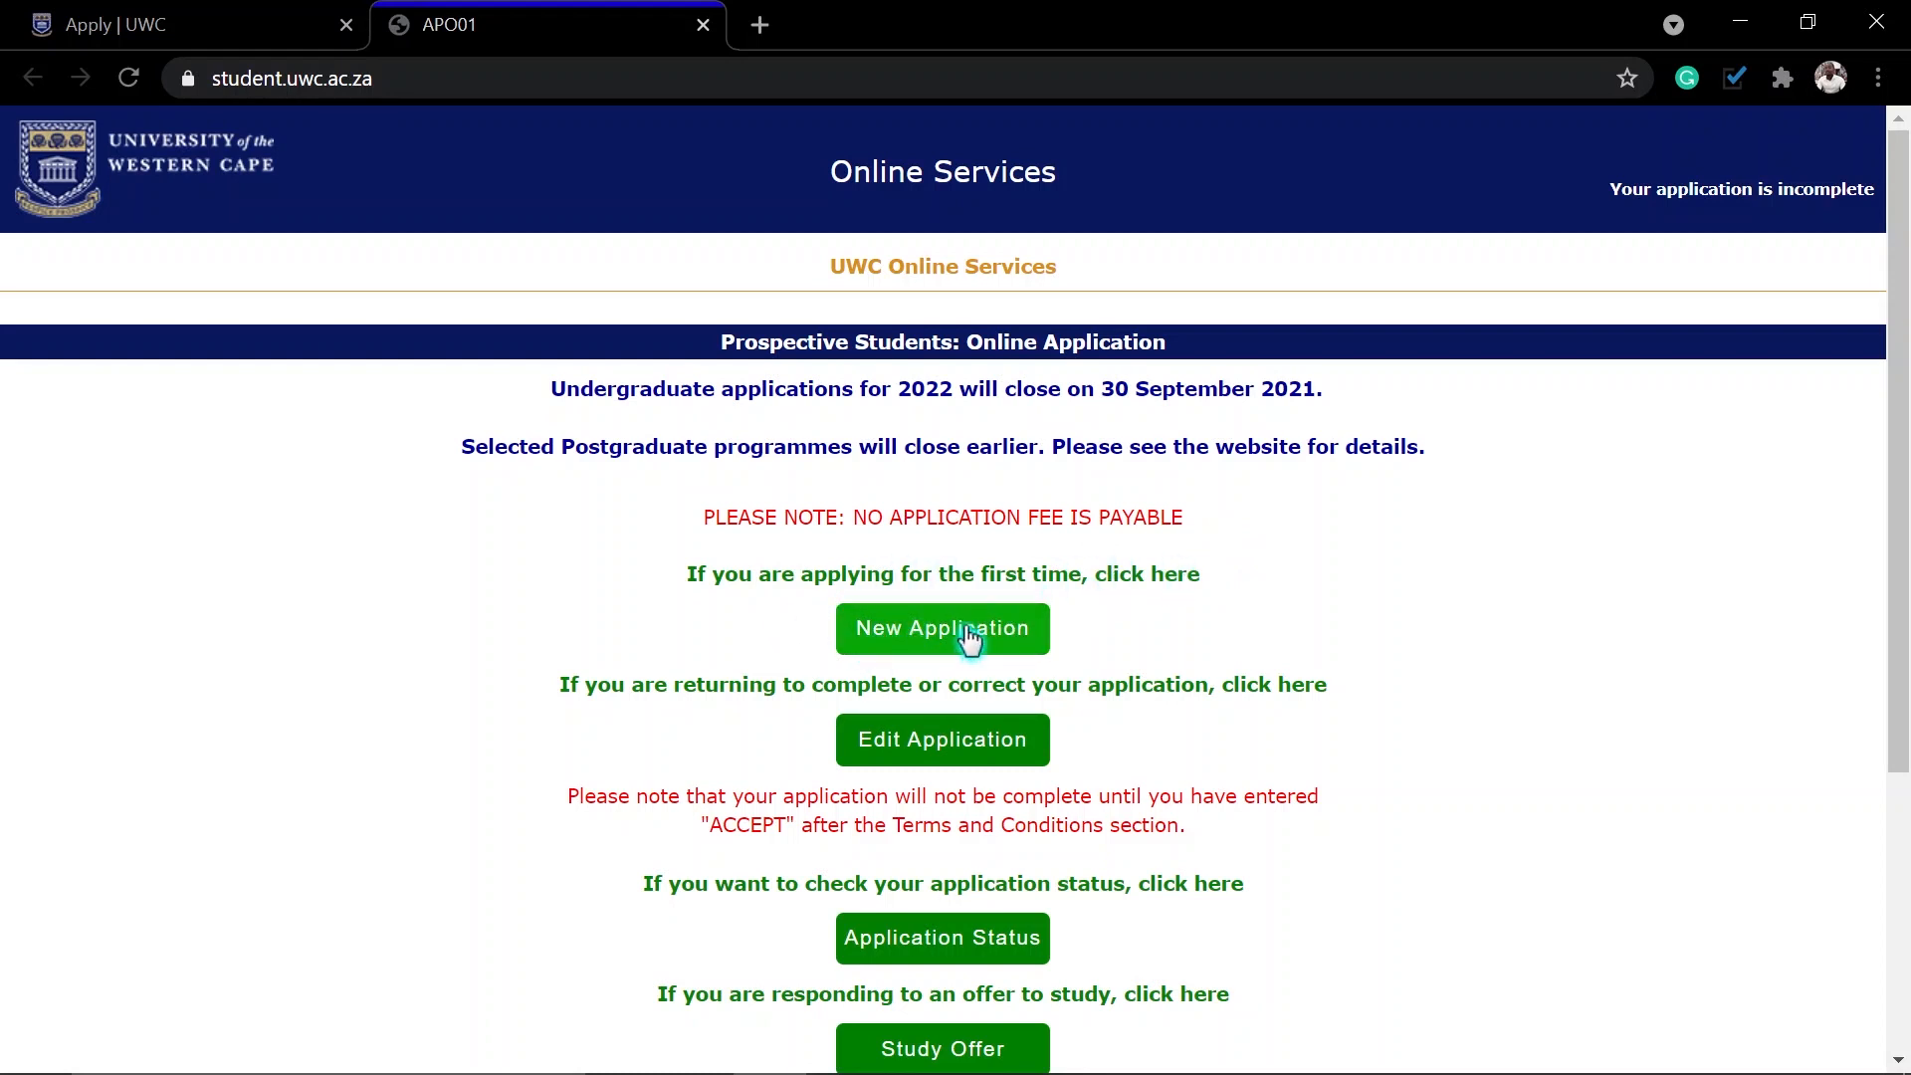
{"action": "mouse_move", "coordinate": [949, 762]}
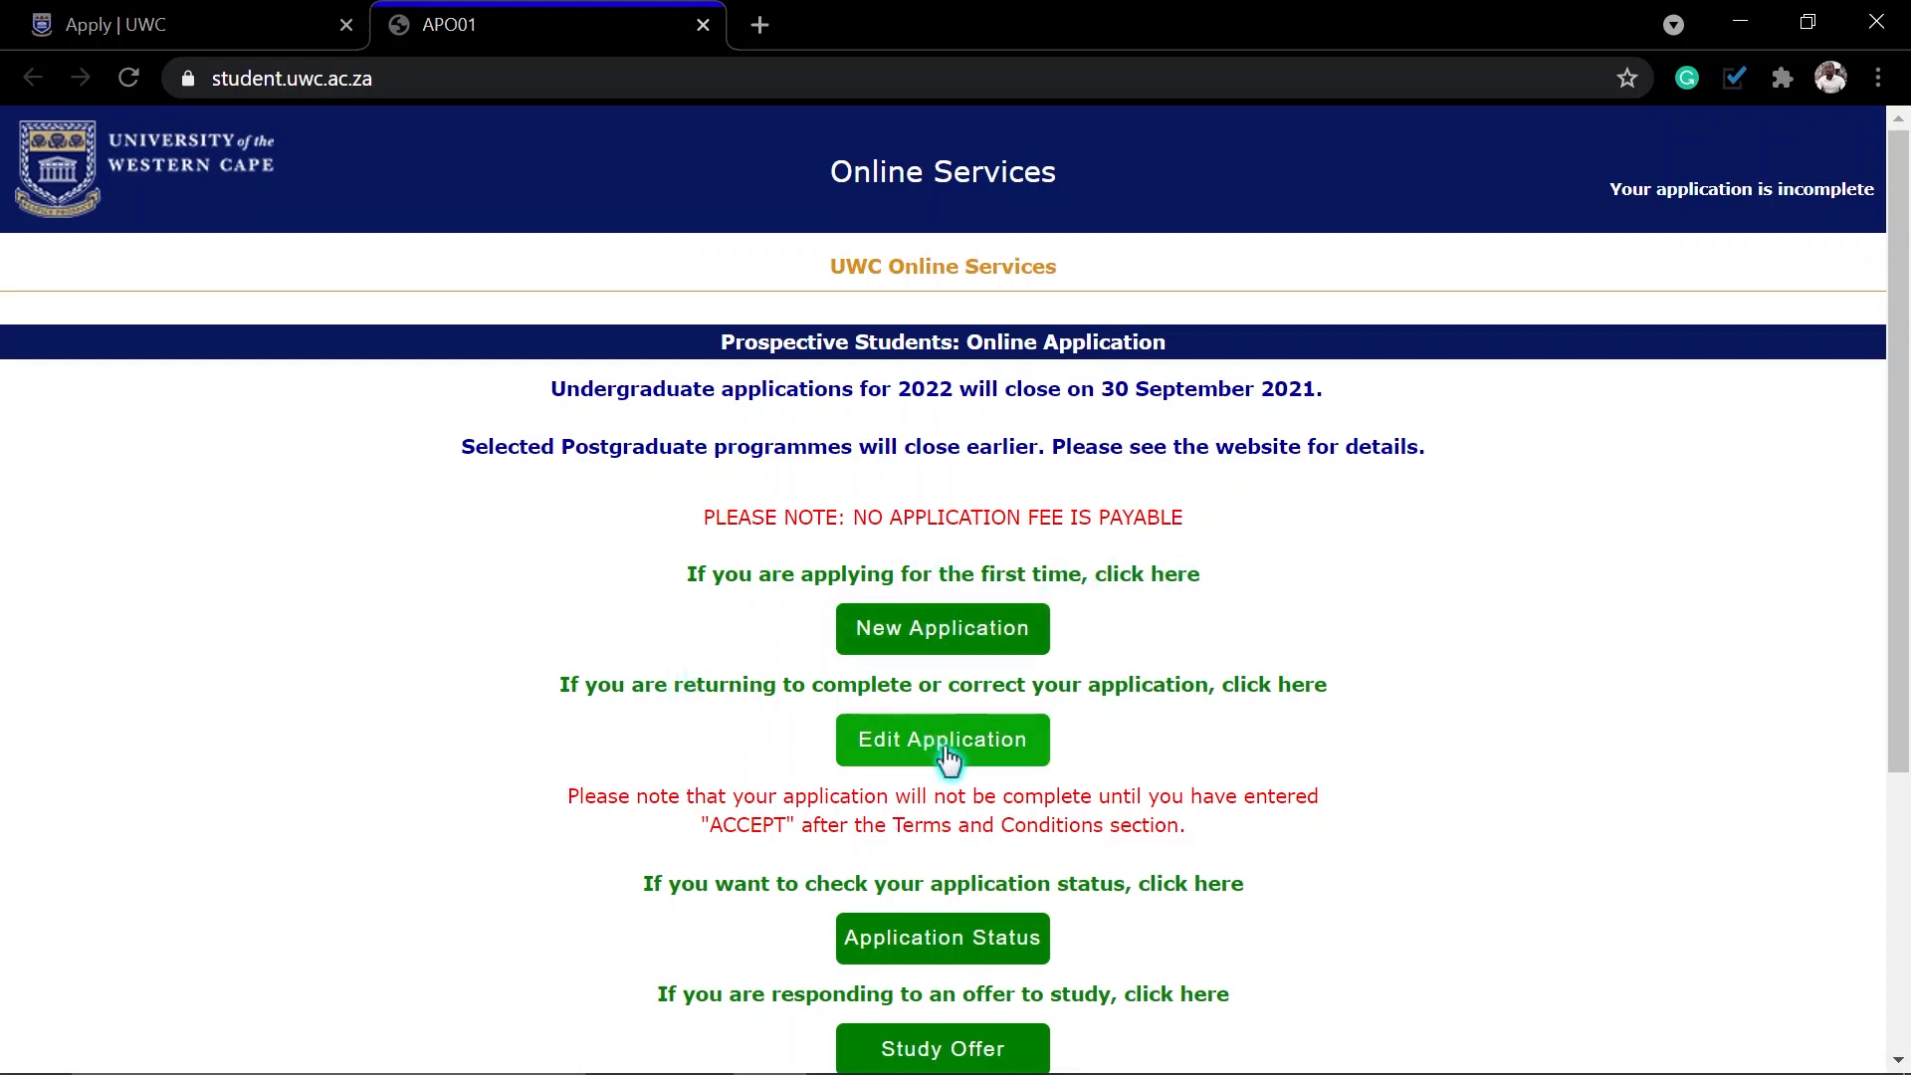
{"action": "left_click", "coordinate": [943, 628]}
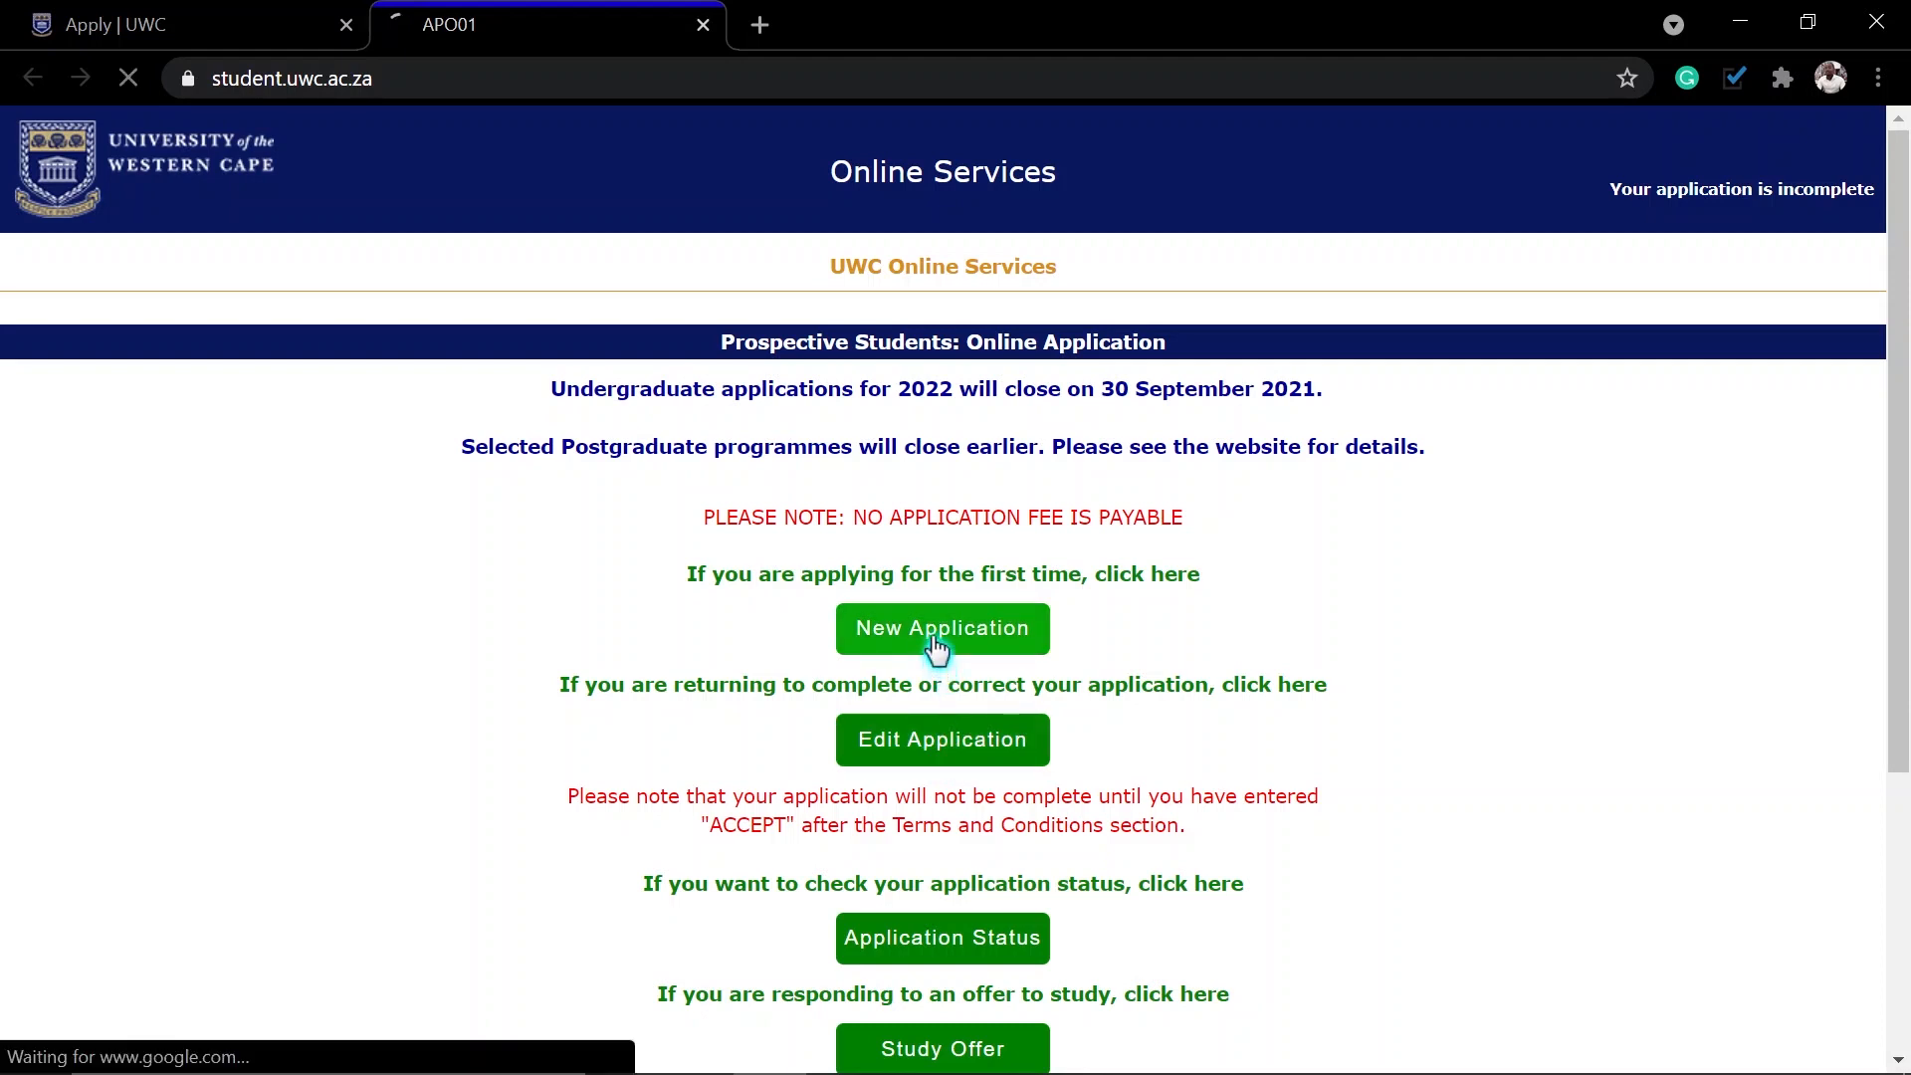
{"action": "left_click", "coordinate": [943, 628]}
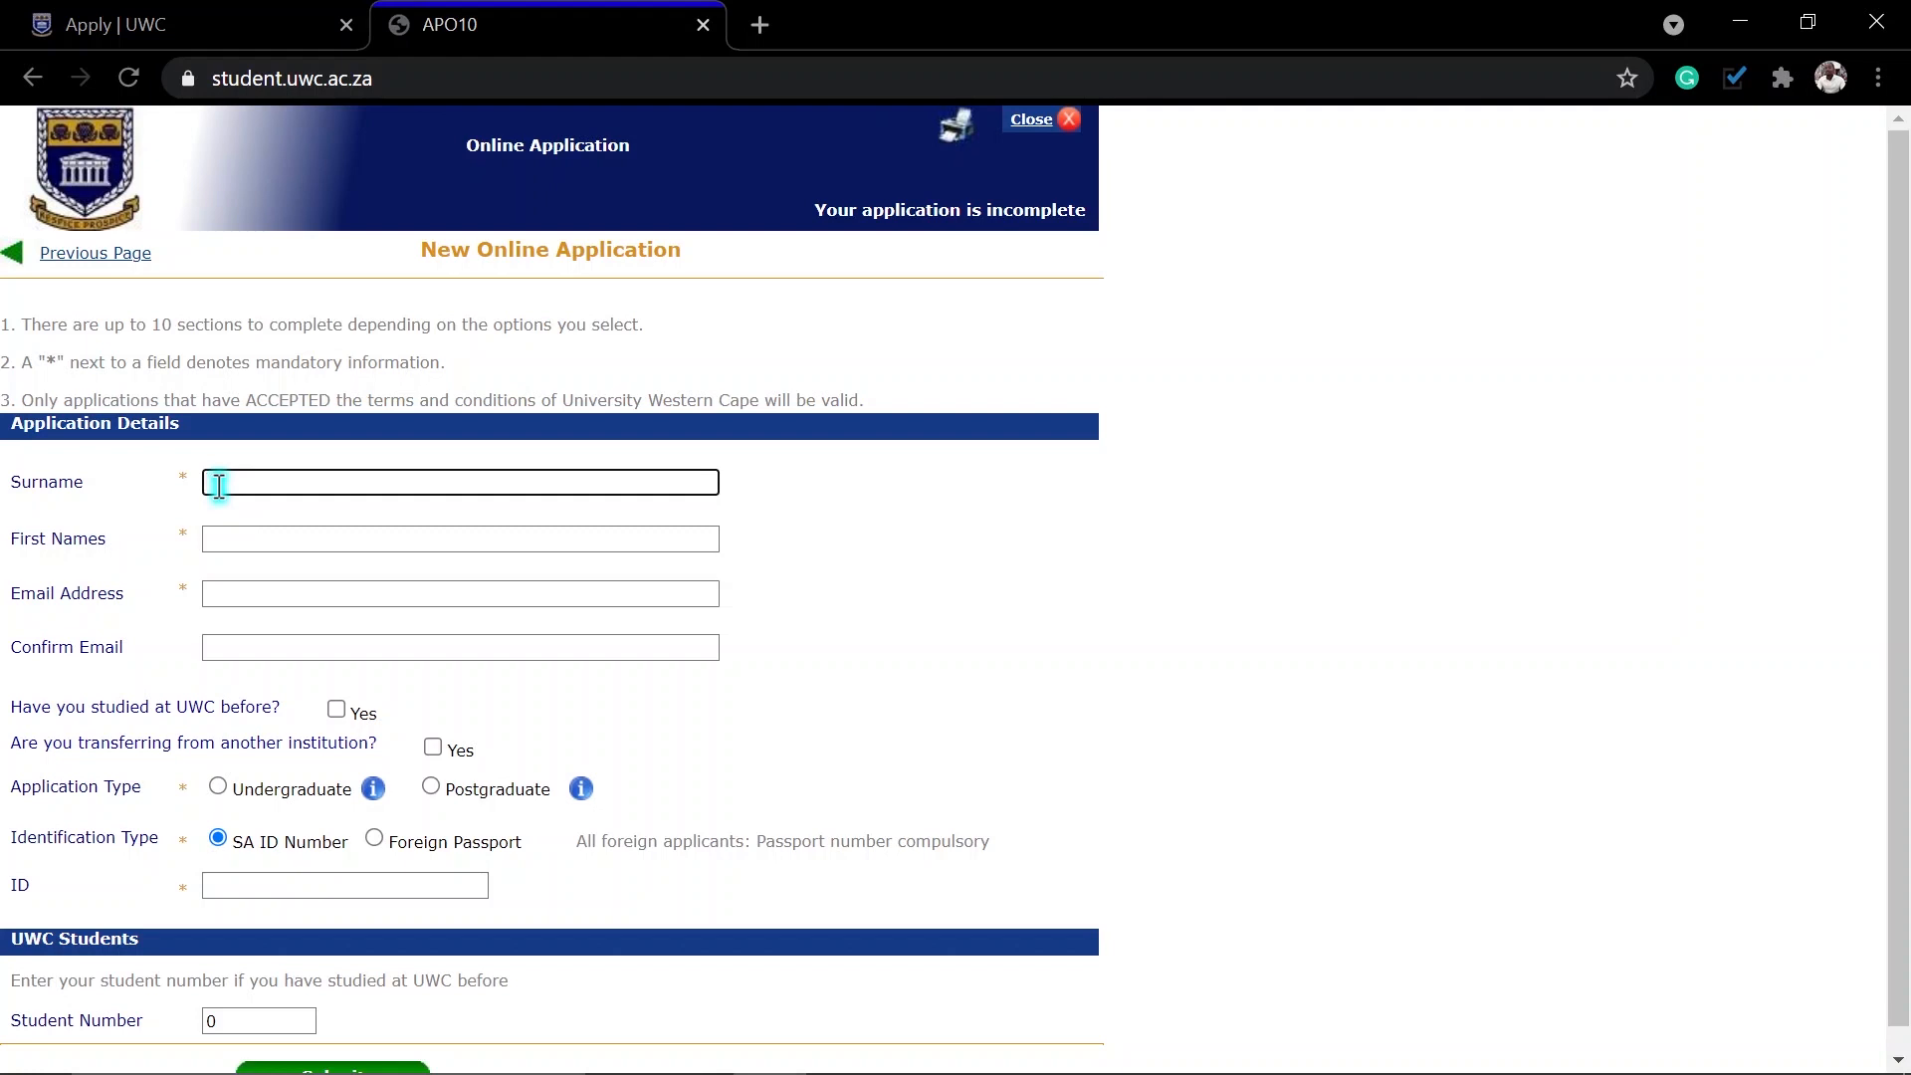
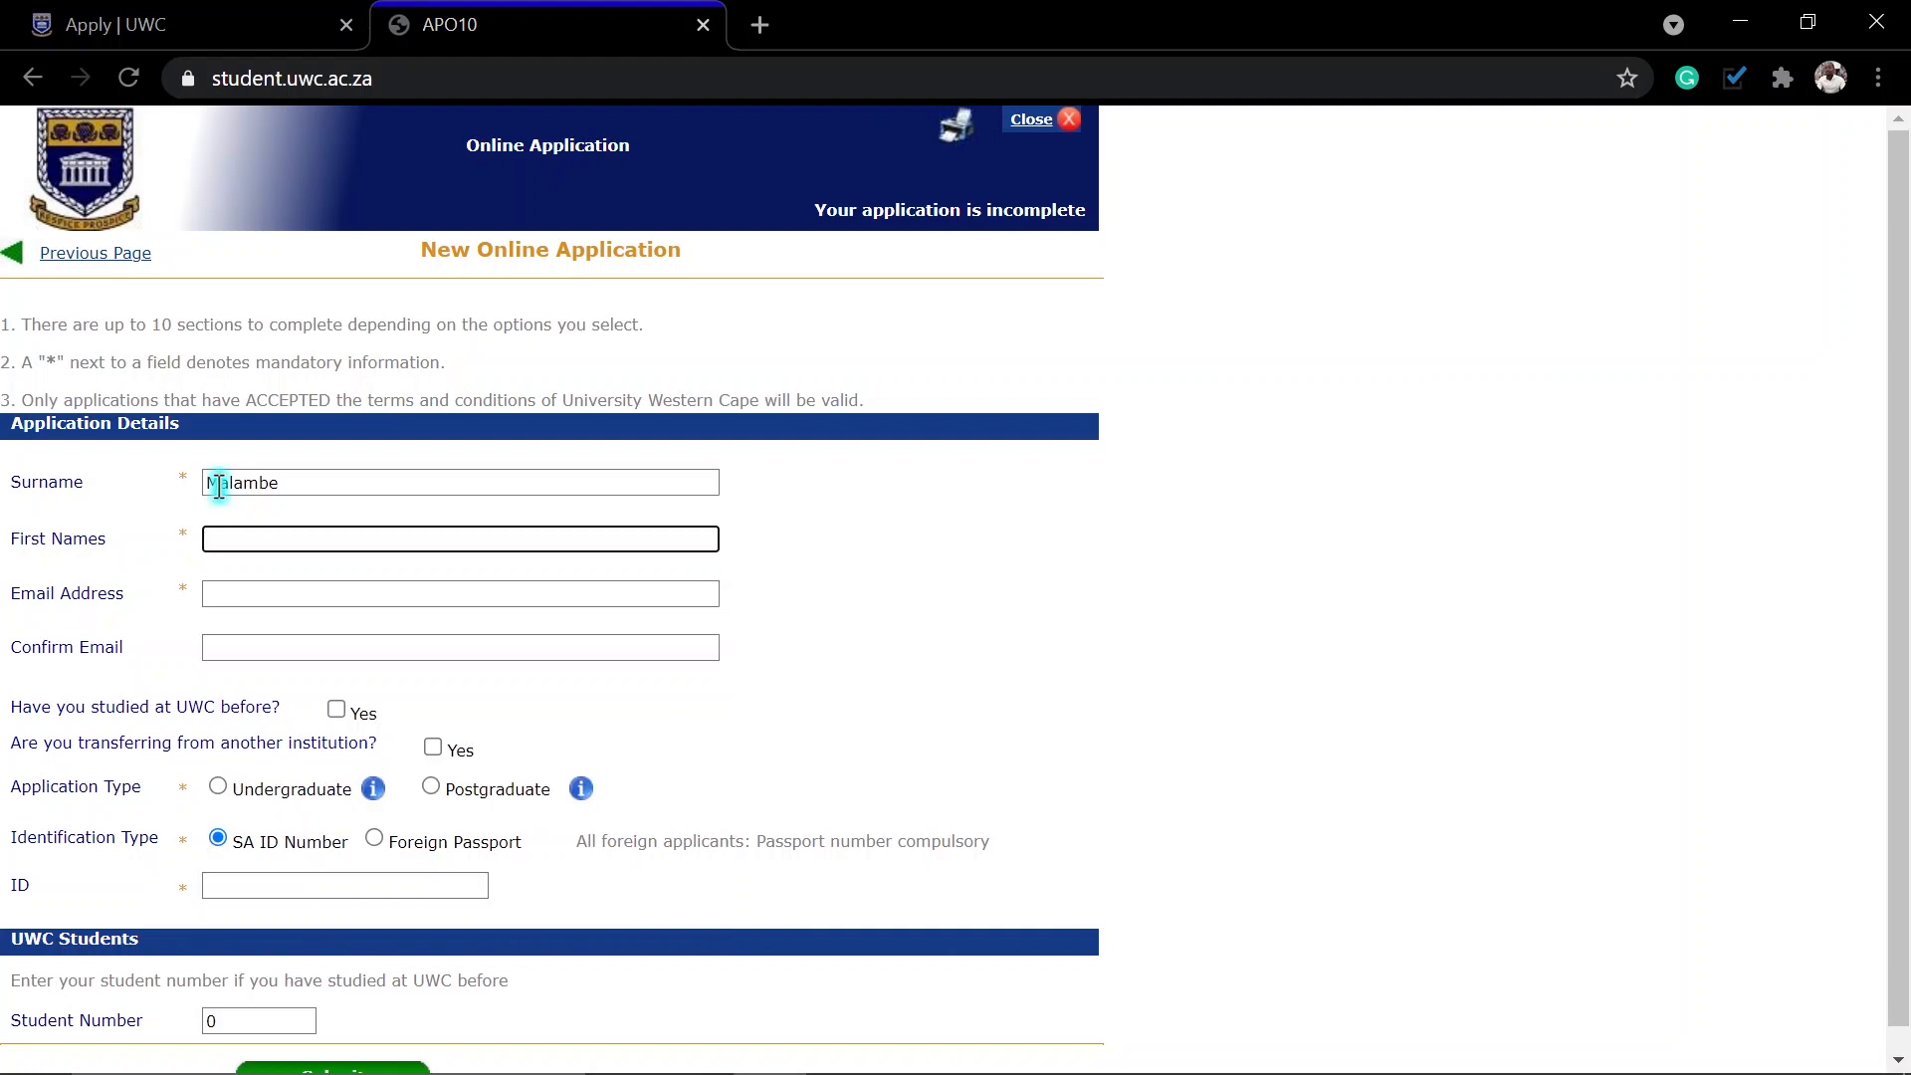
{"action": "type", "text": "Mancob"}
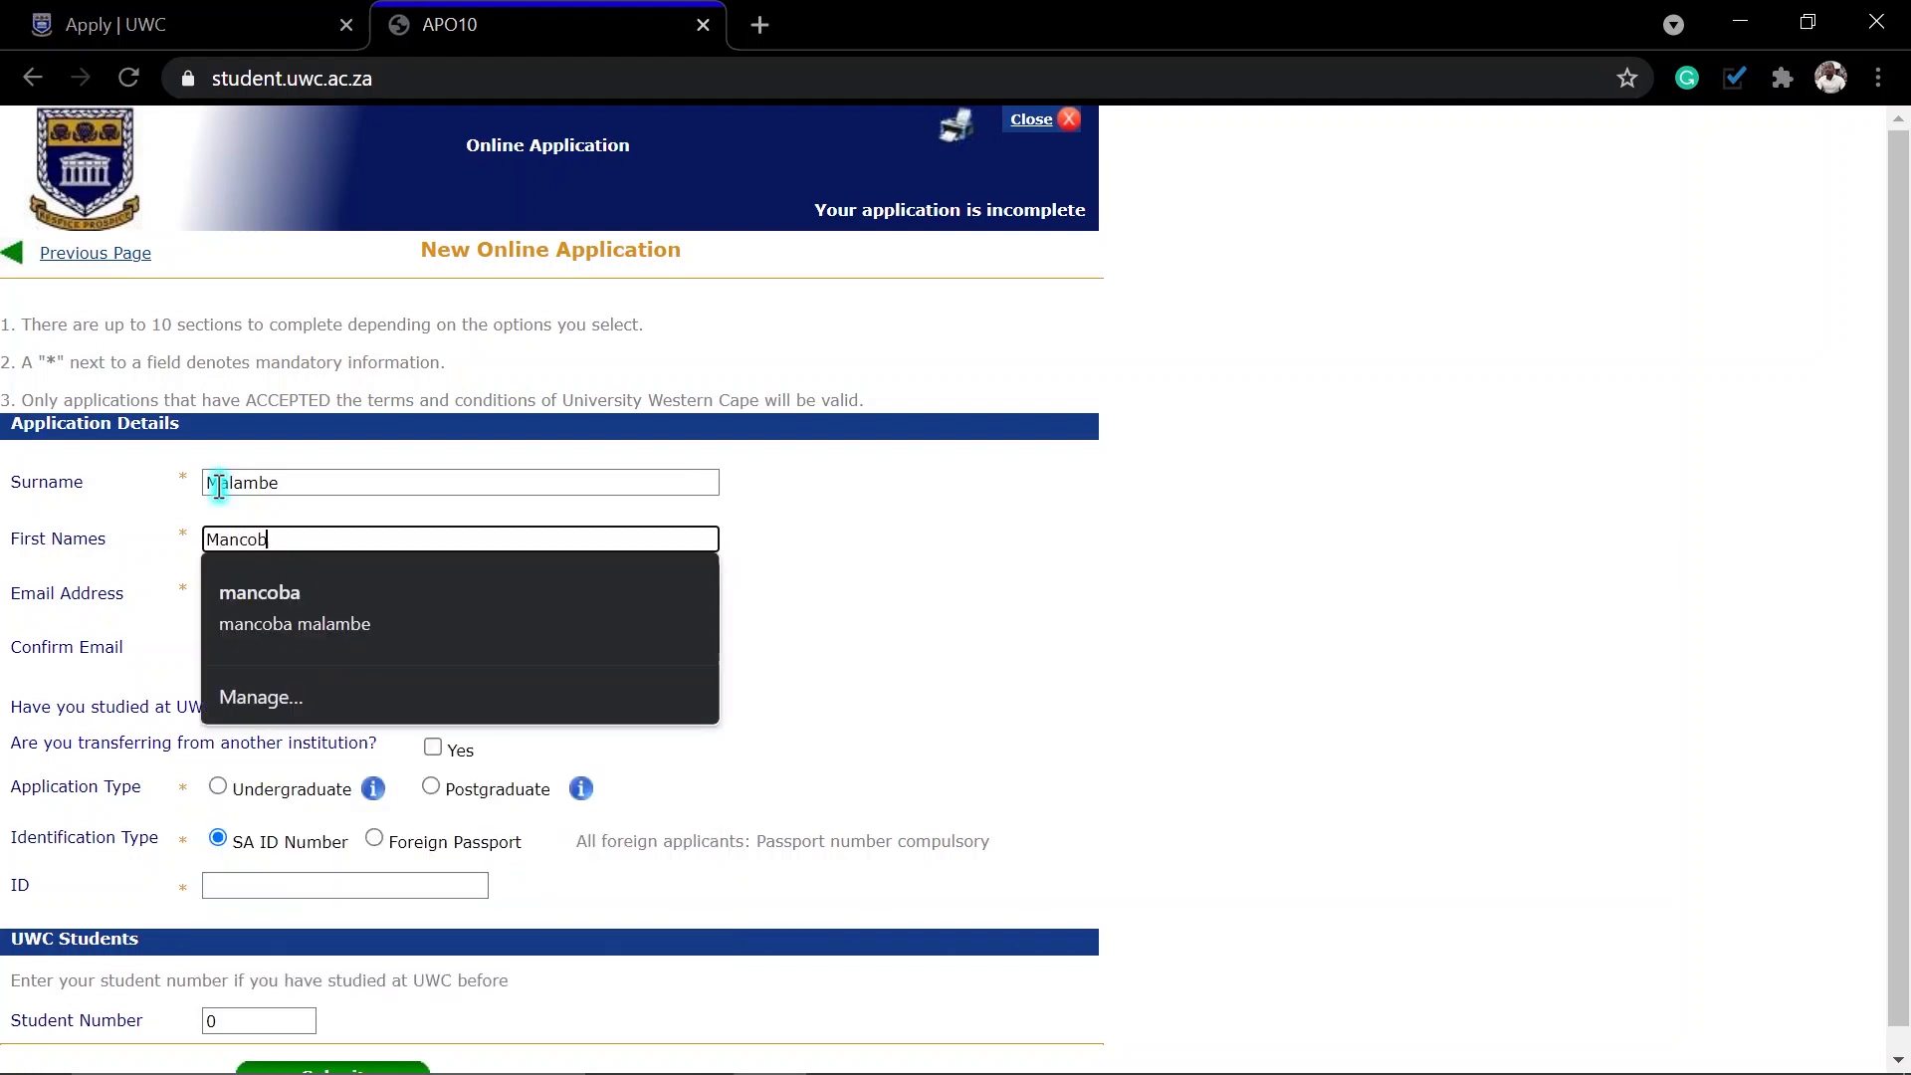
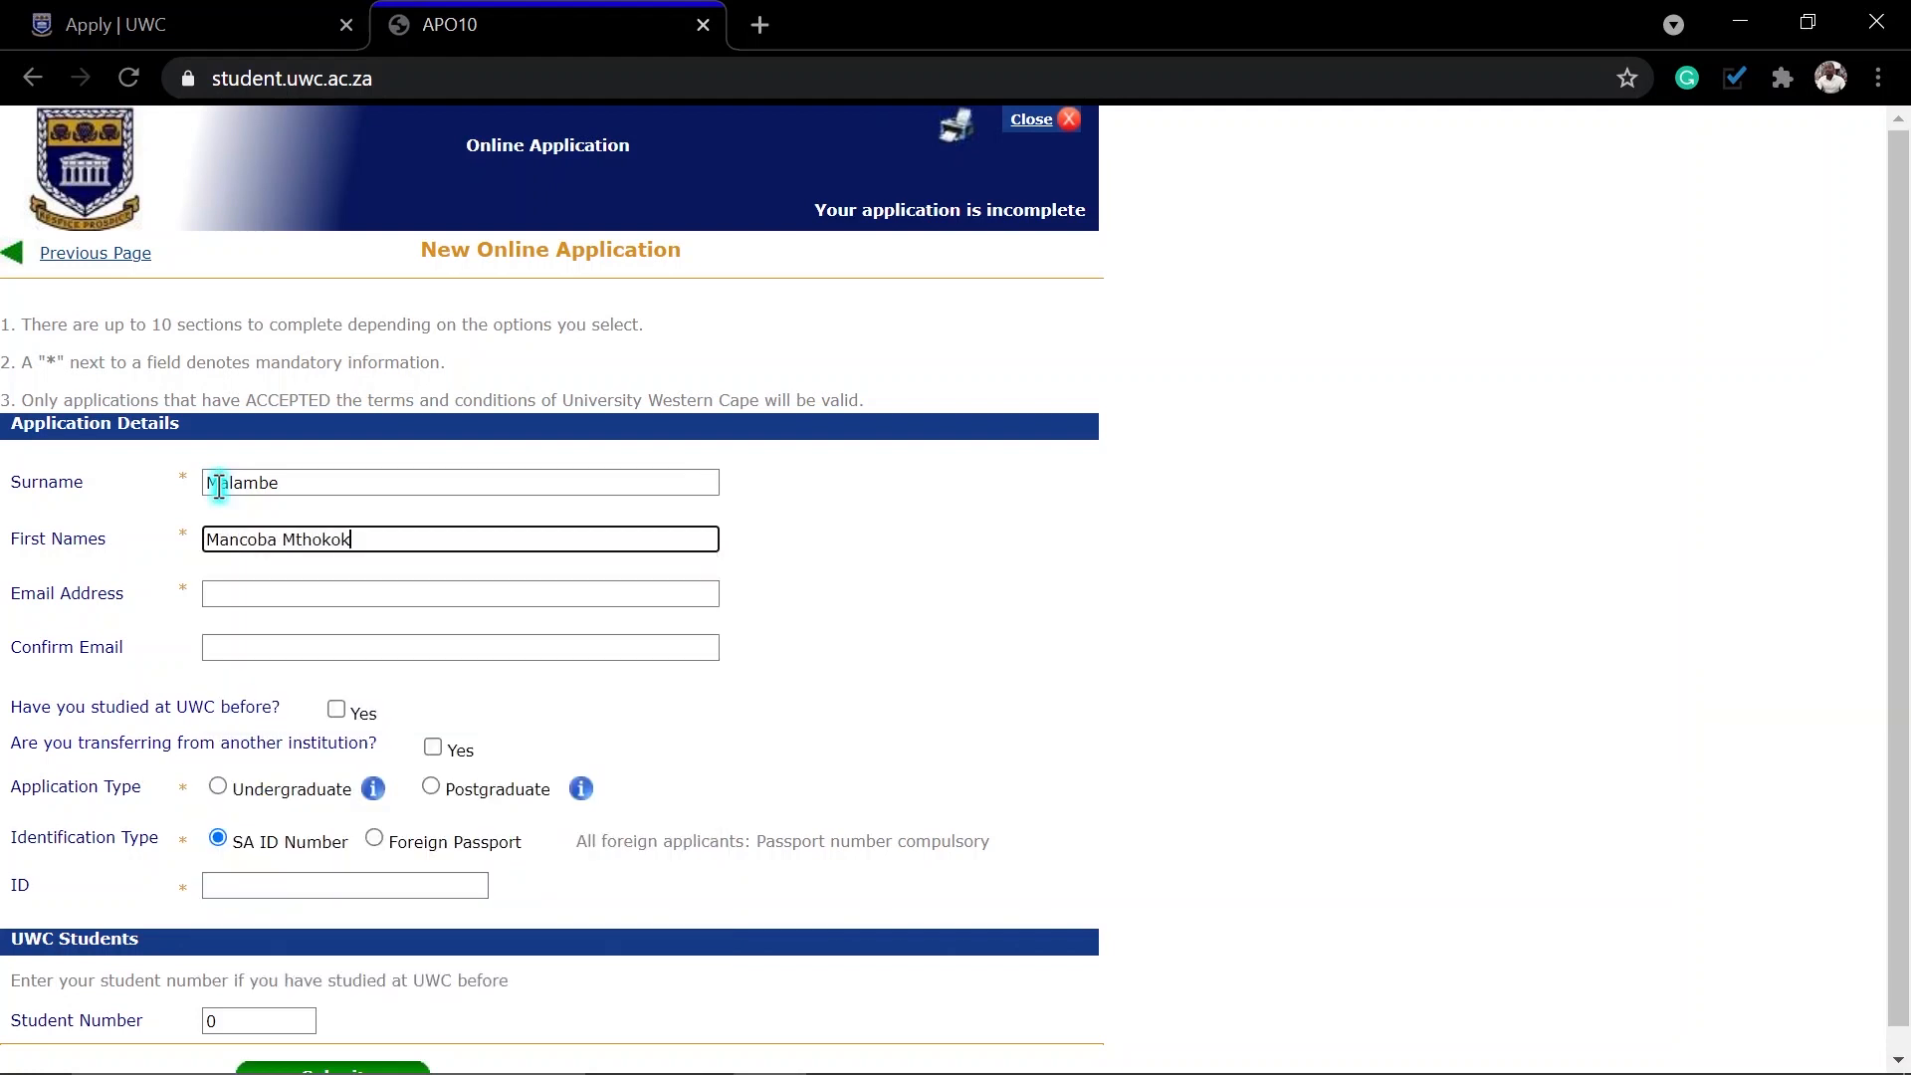
{"action": "type", "text": "zisi"}
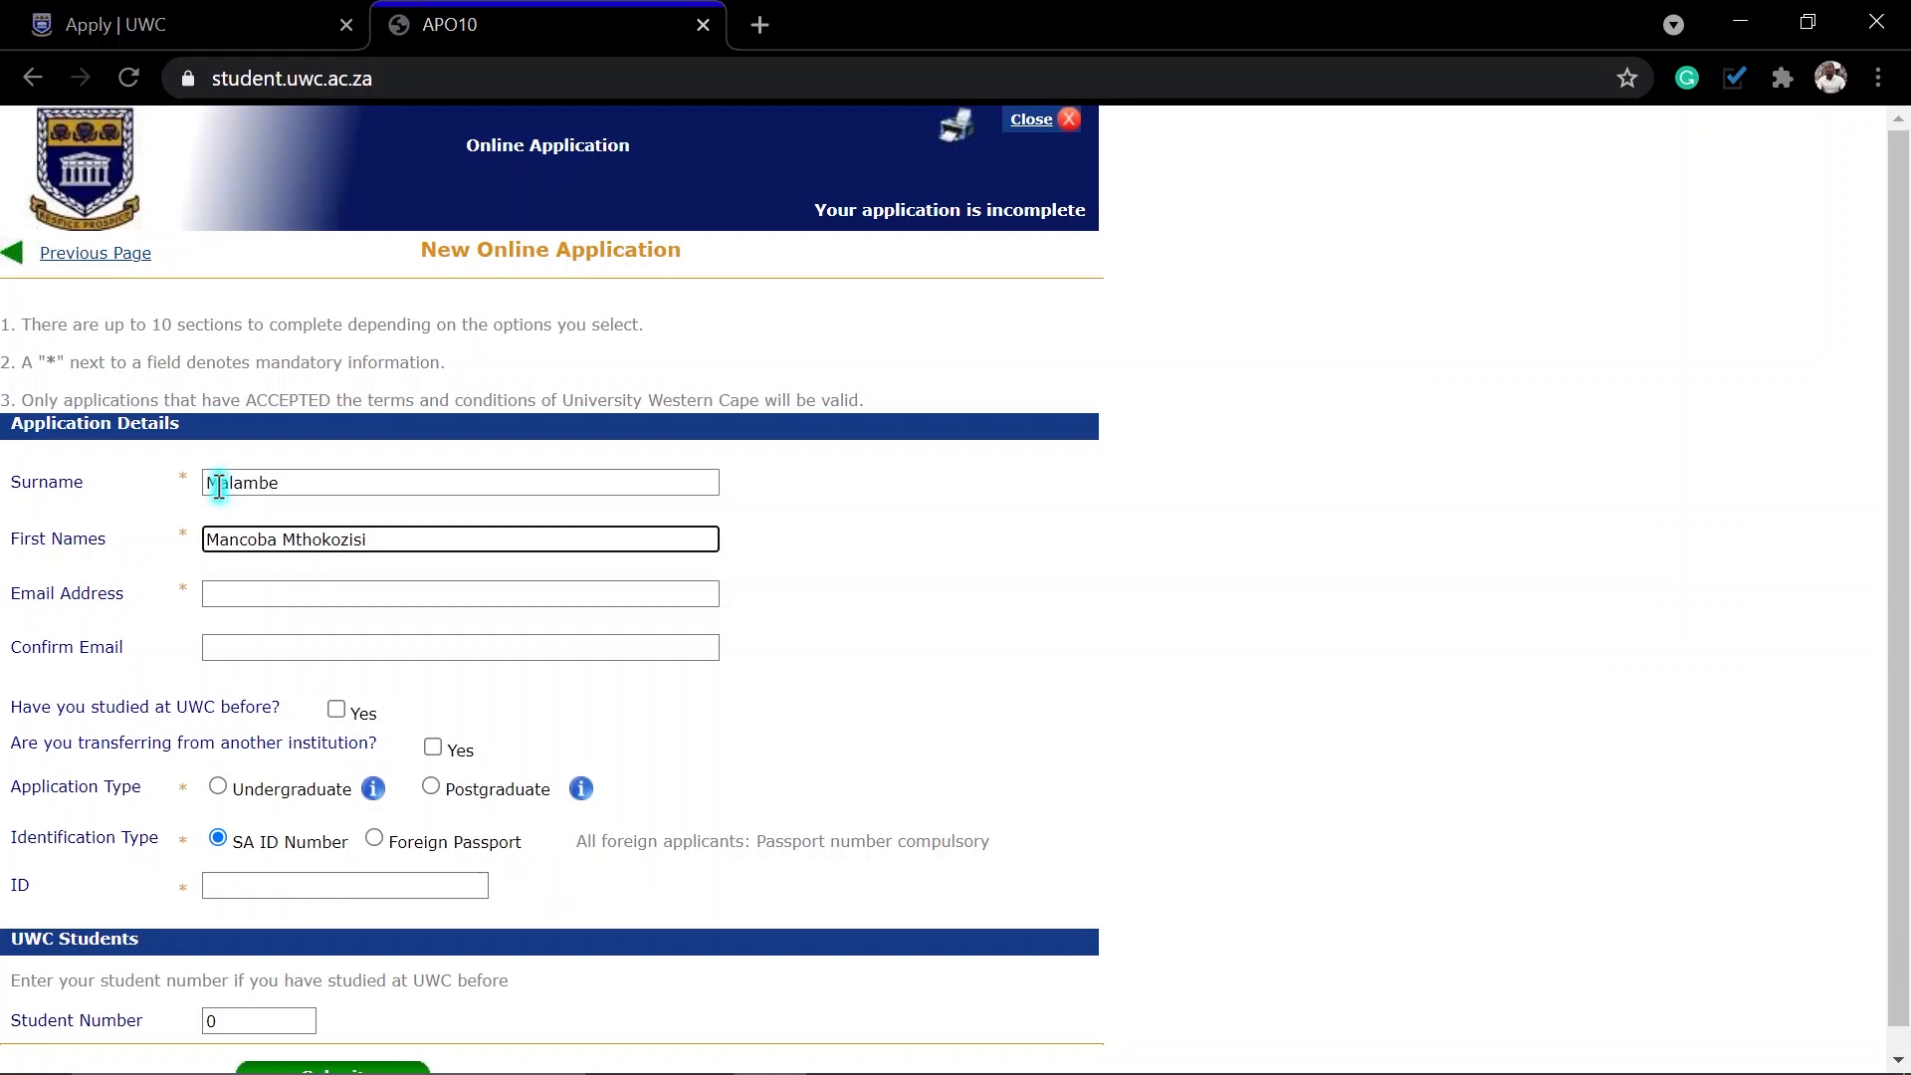
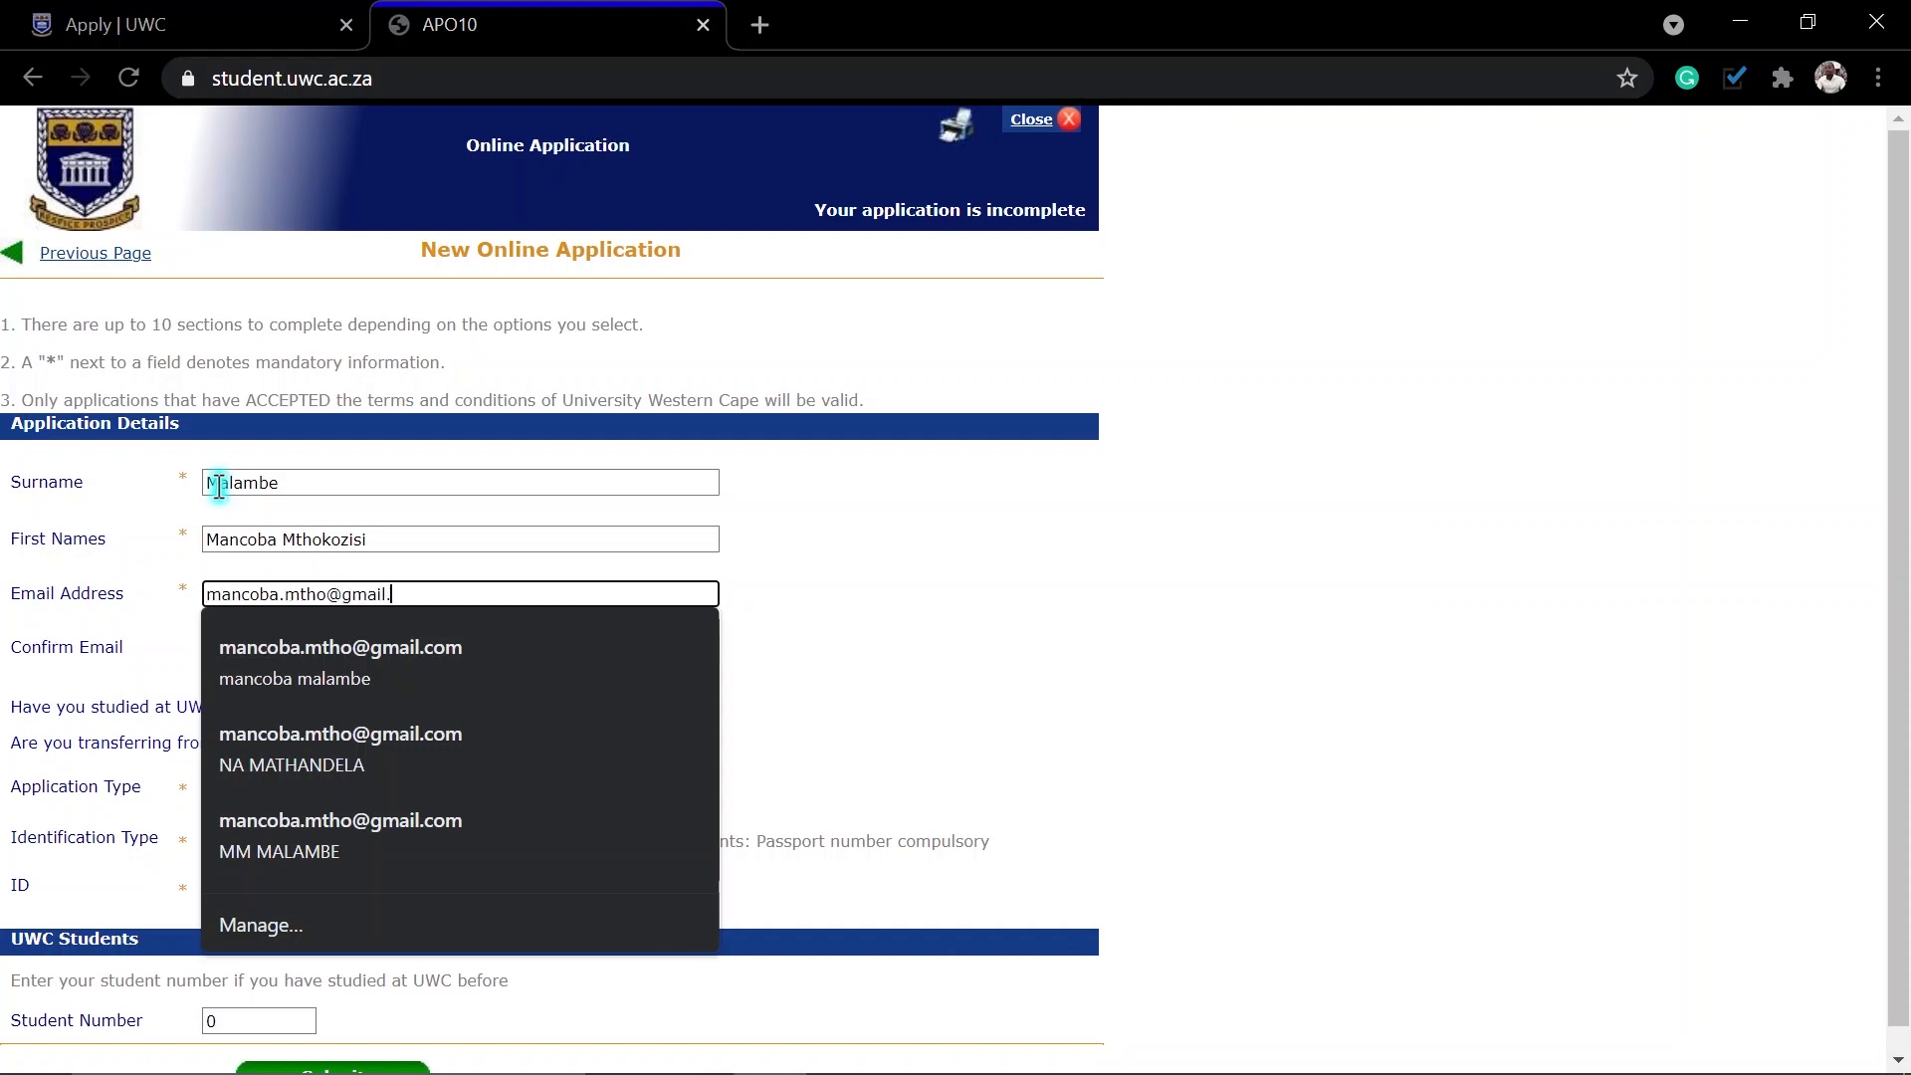
Re-enter the Gmail address in the Confirm Email field.
{"action": "left_click", "coordinate": [340, 647]}
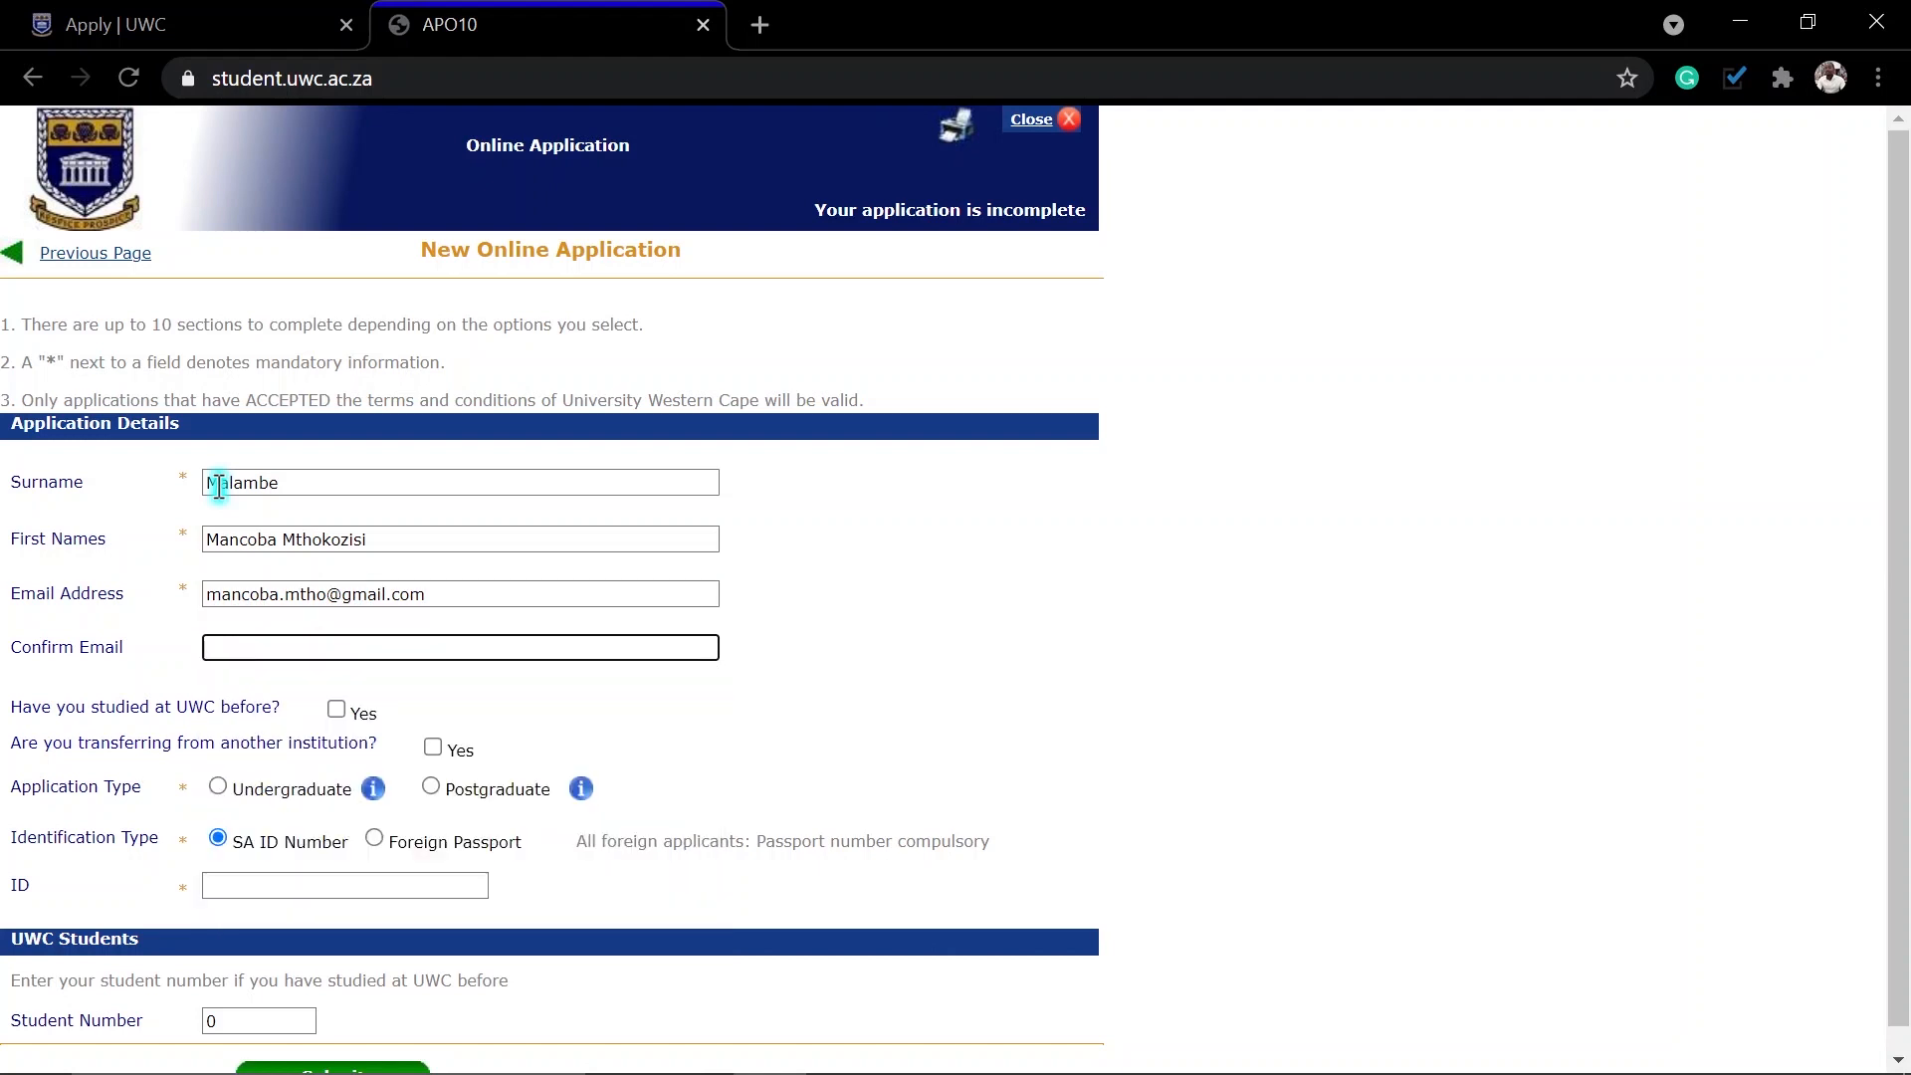
{"action": "type", "text": "conf"}
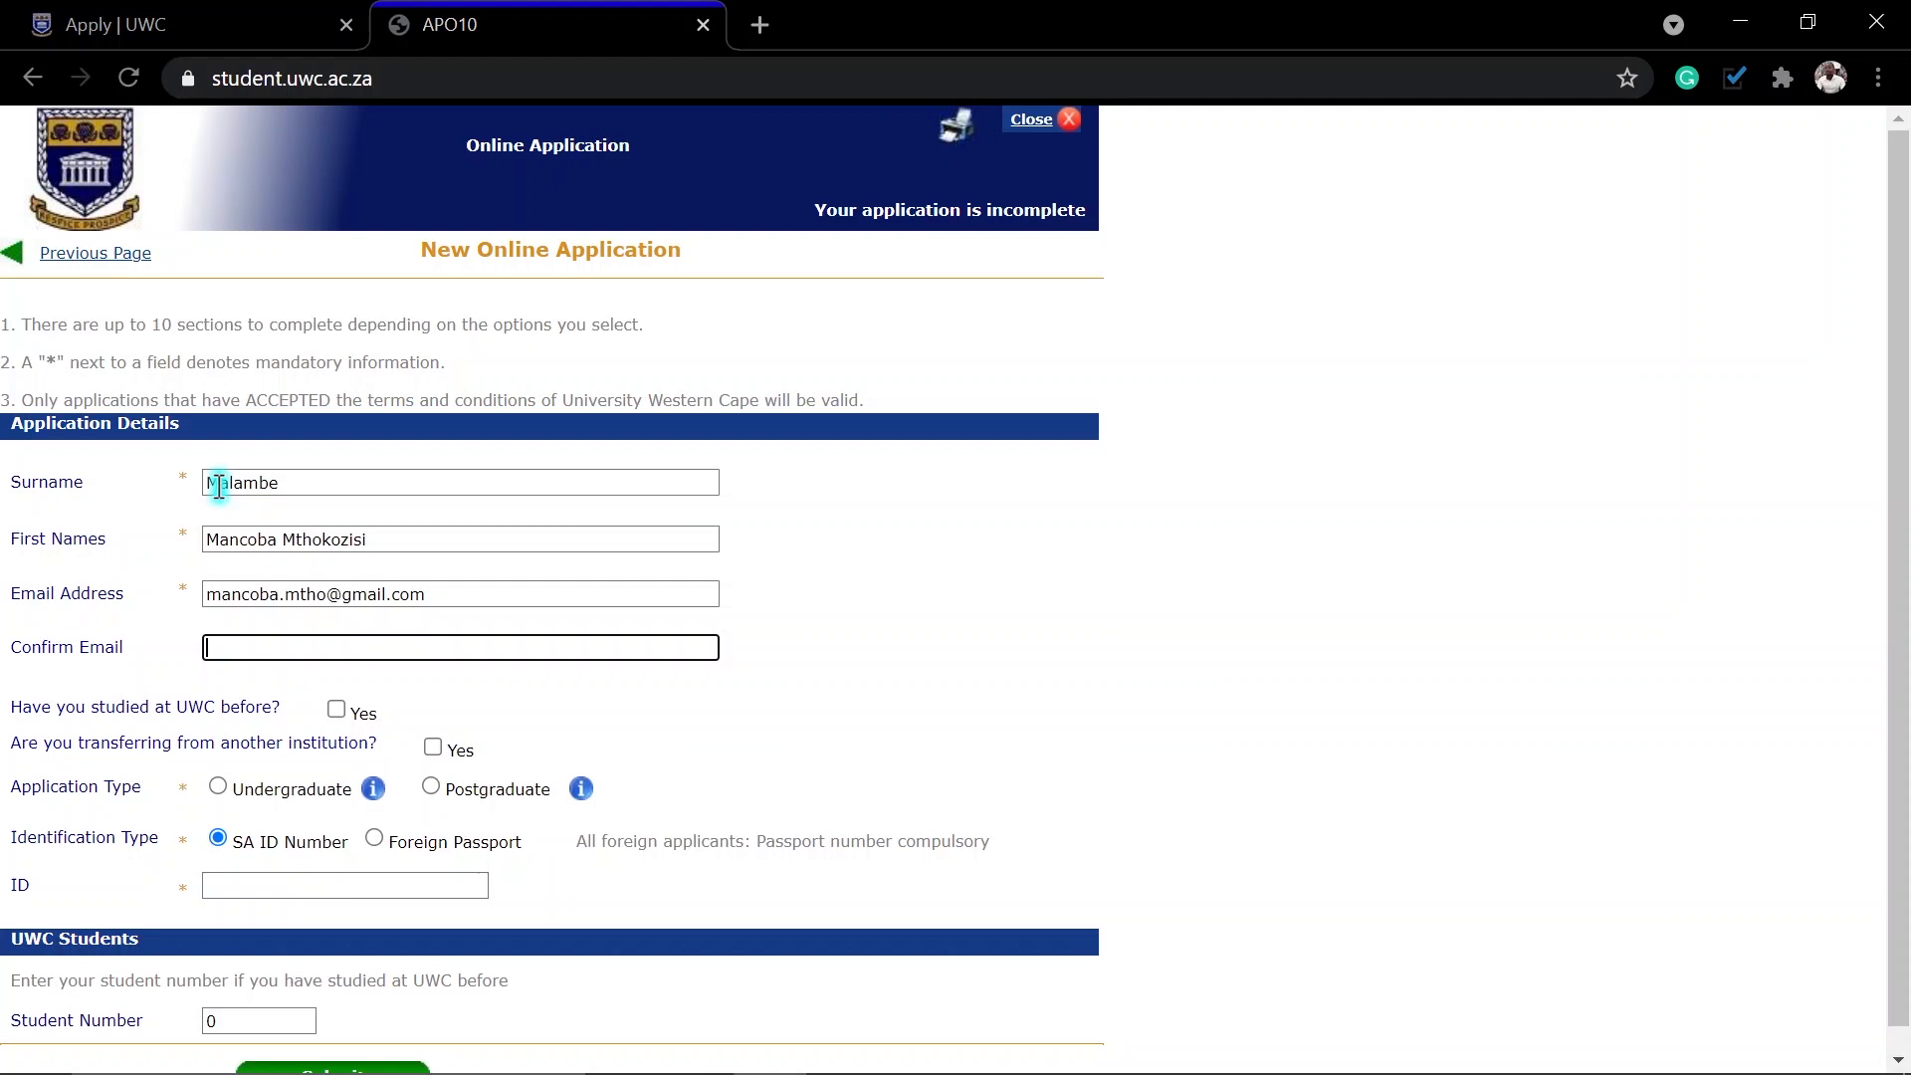
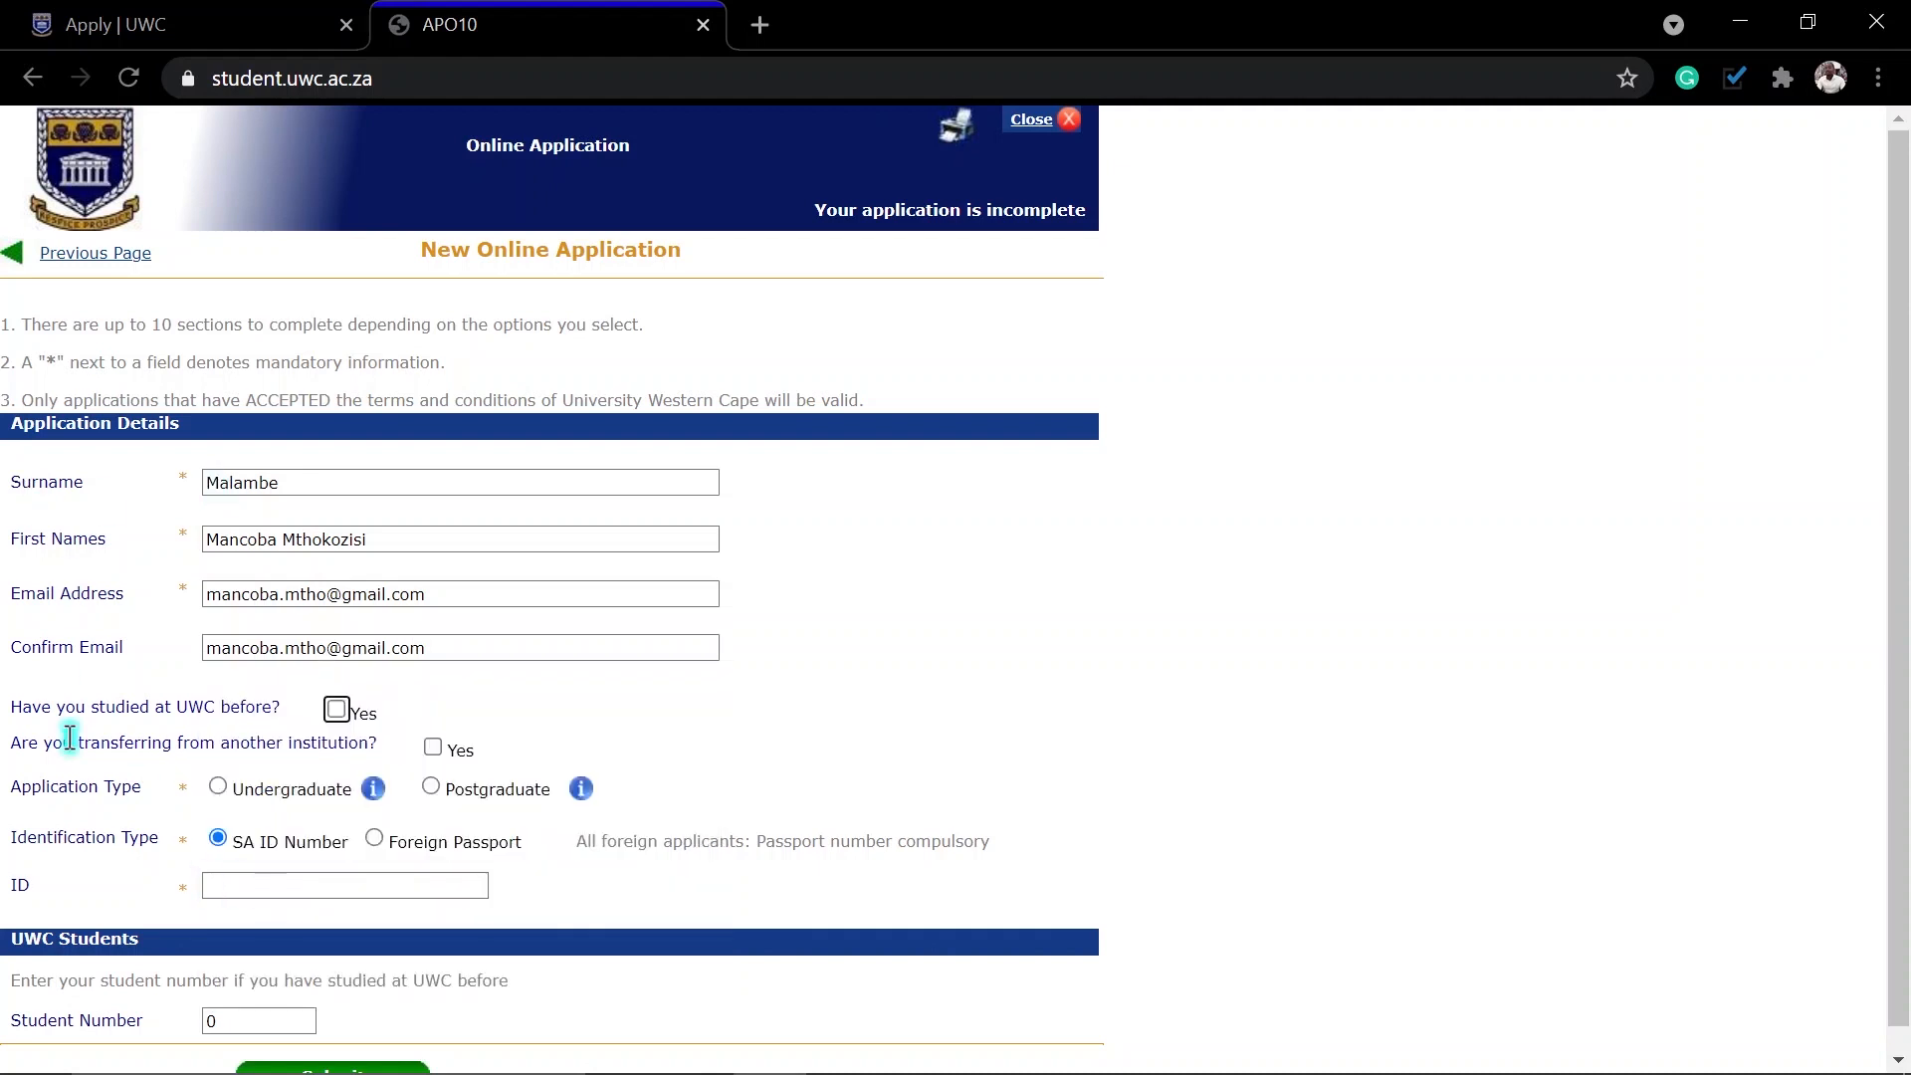
{"action": "mouse_move", "coordinate": [173, 707]}
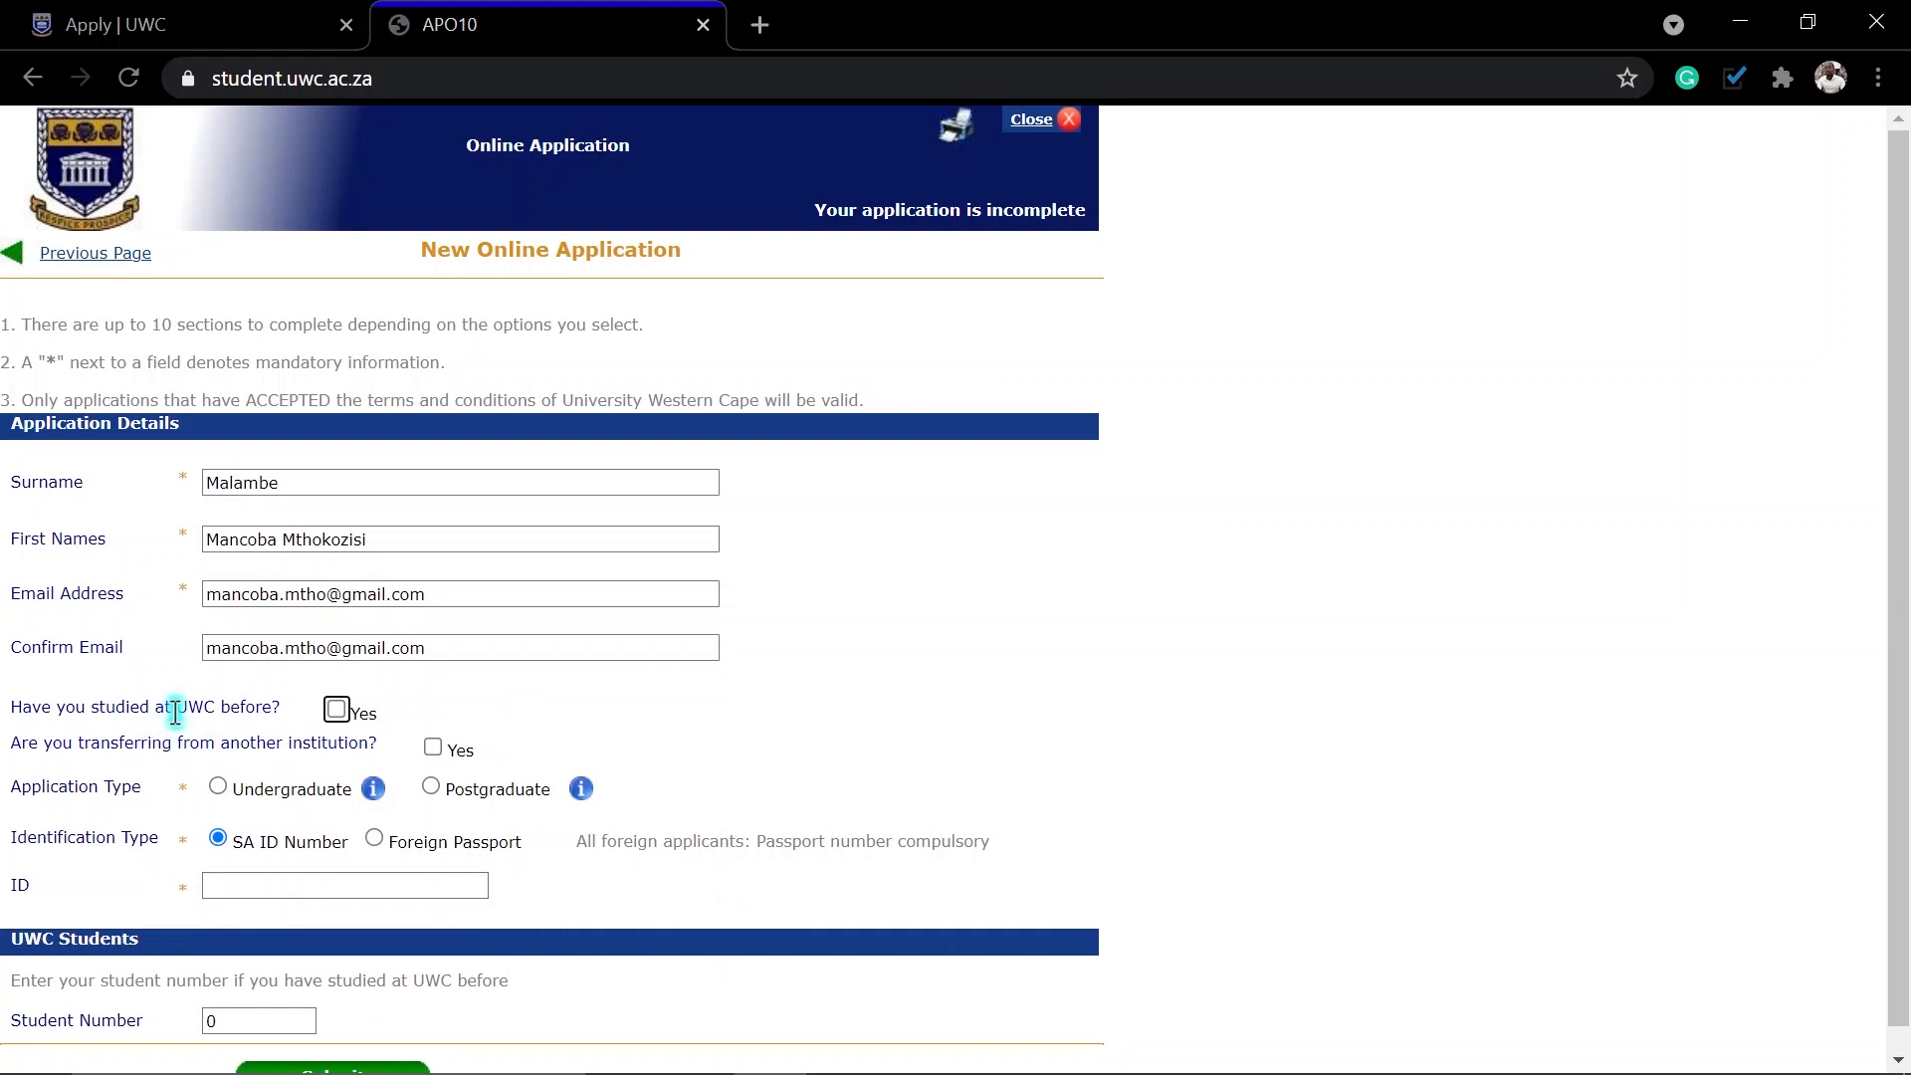
{"action": "mouse_move", "coordinate": [416, 731]}
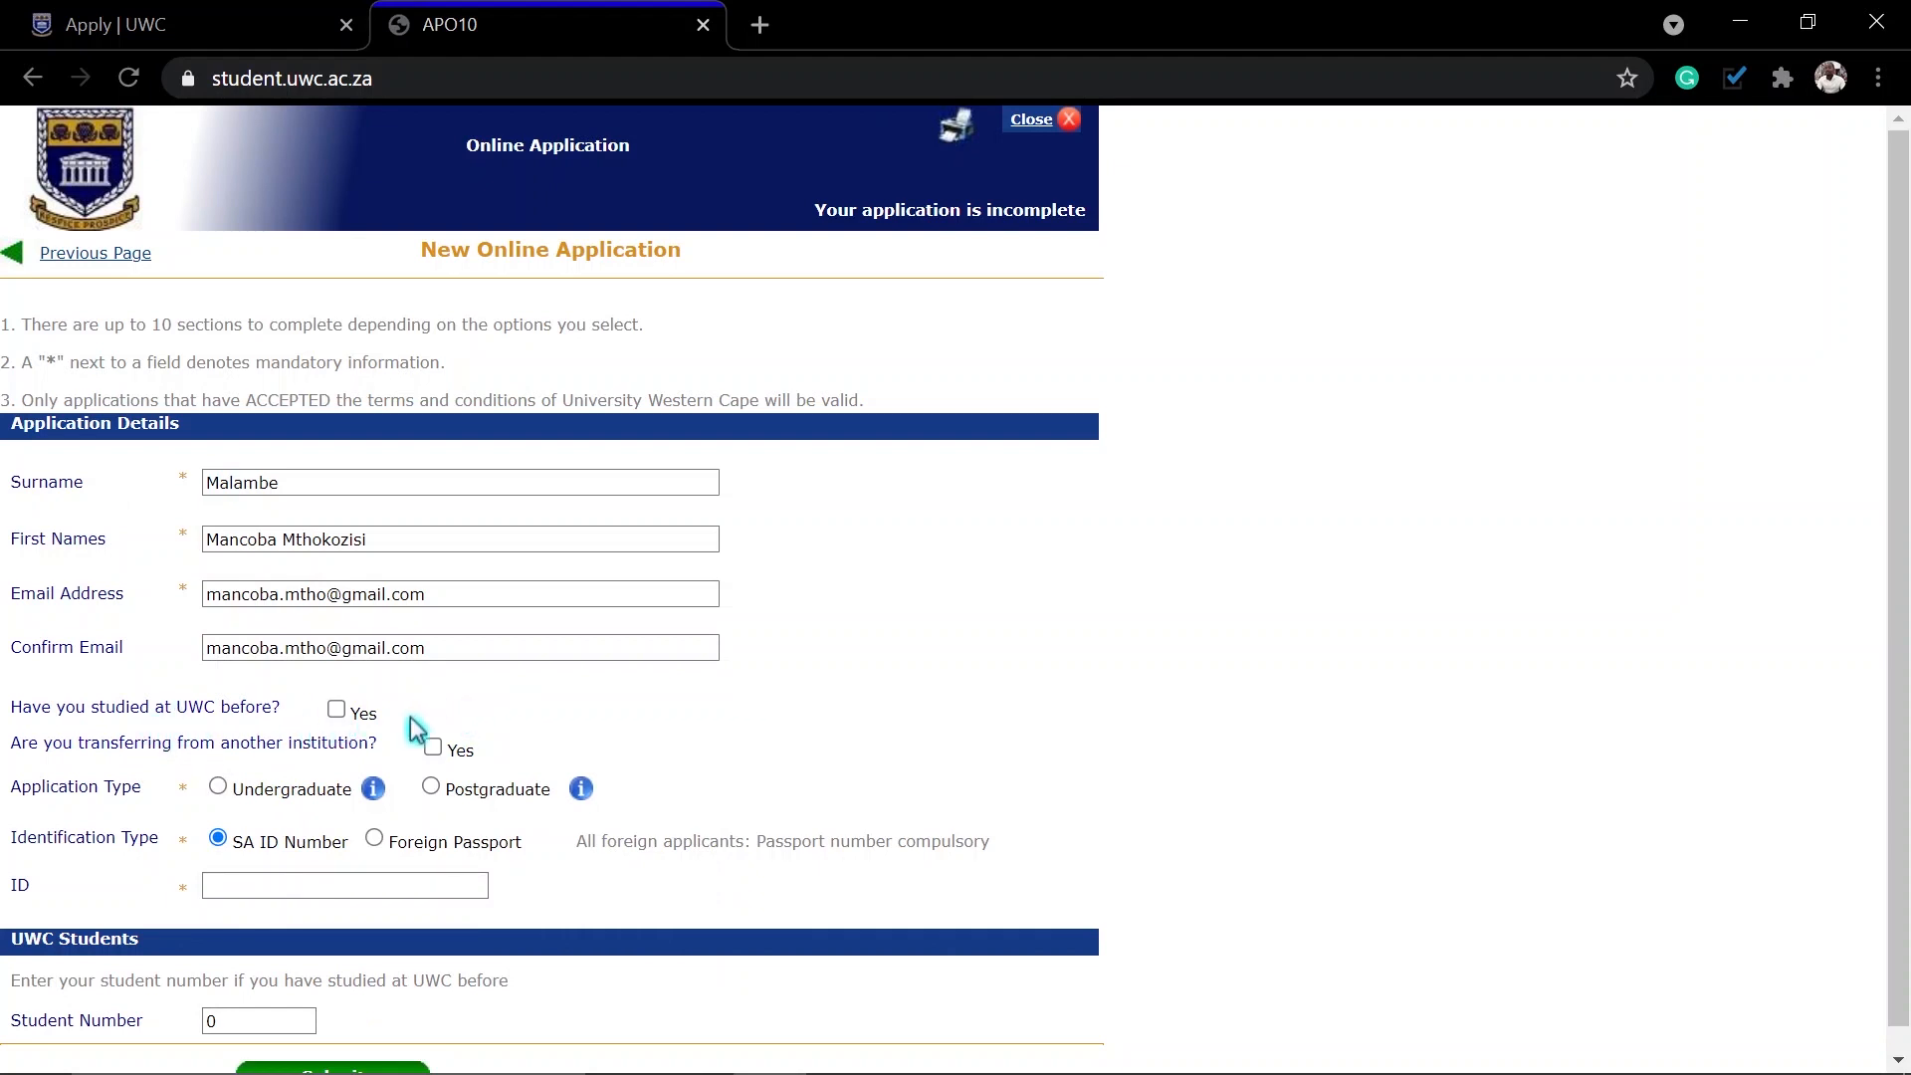
{"action": "mouse_move", "coordinate": [369, 711]}
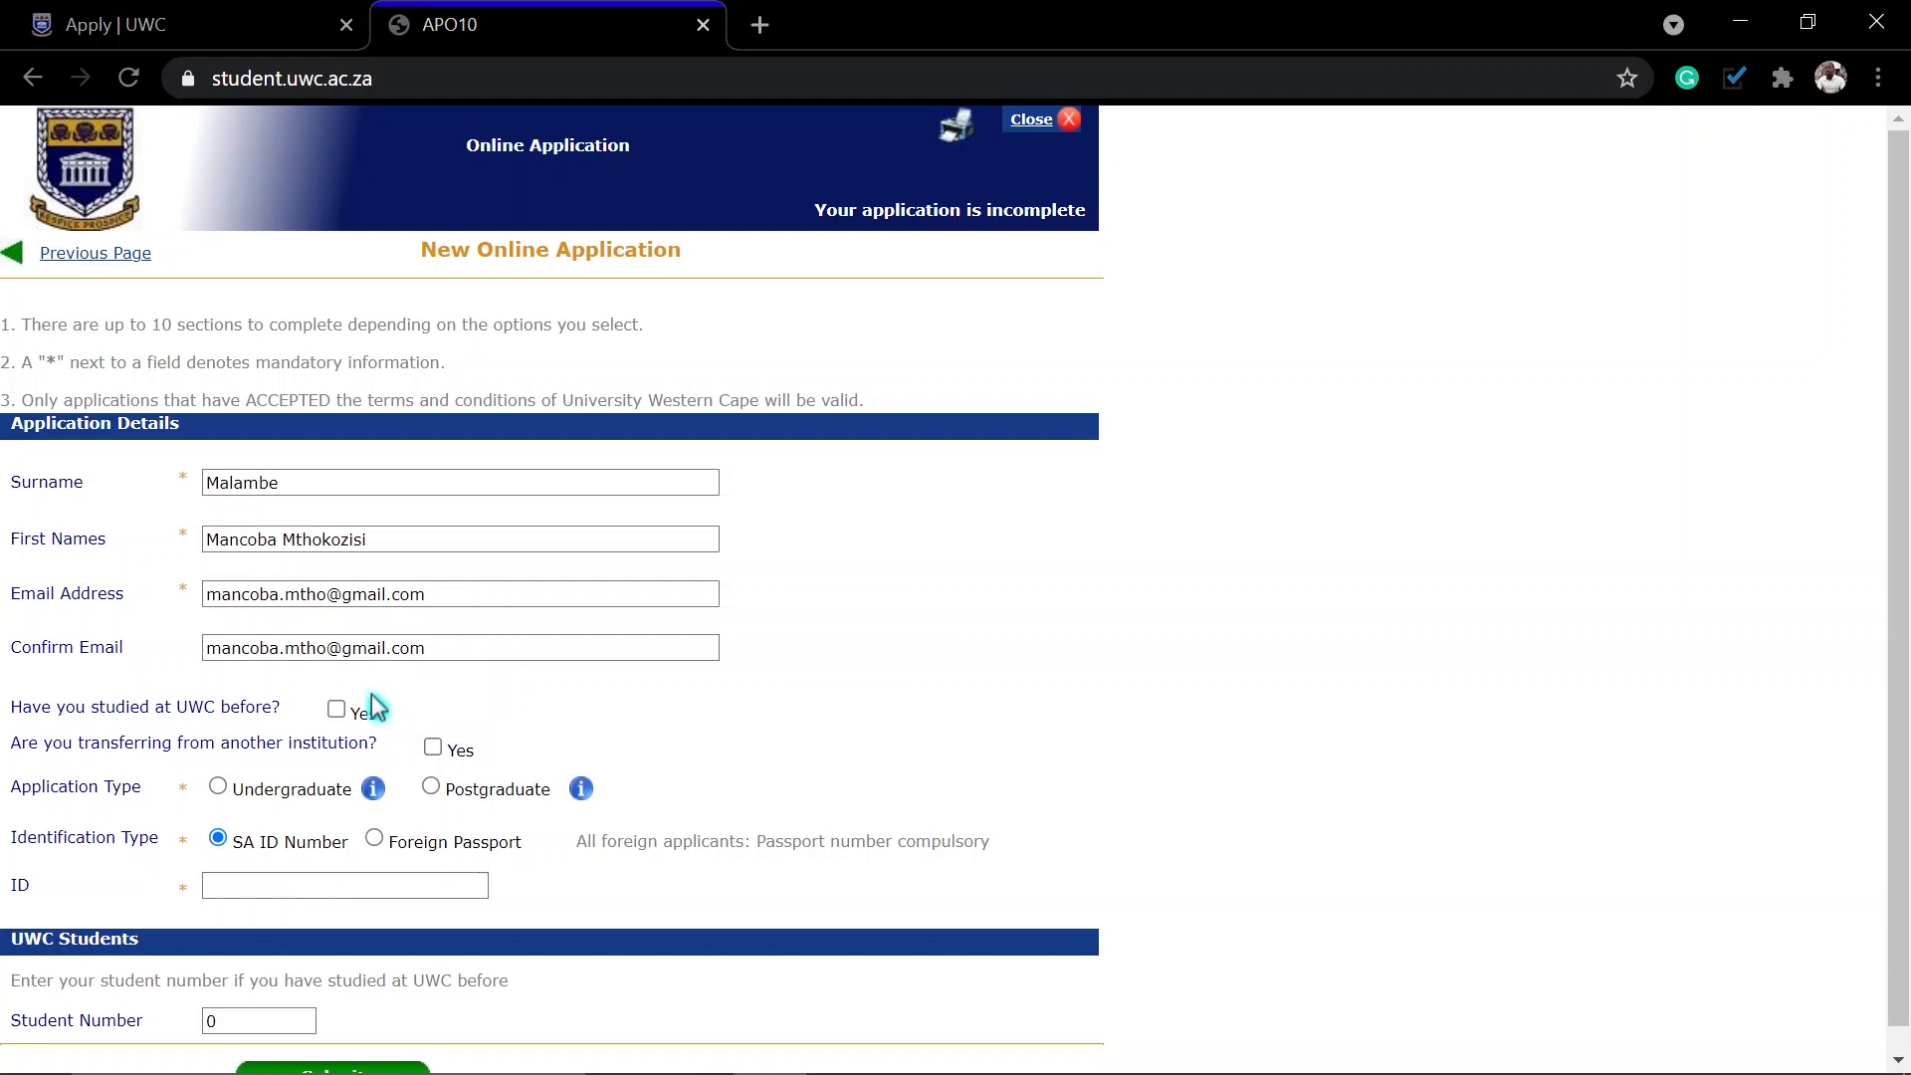
{"action": "mouse_move", "coordinate": [92, 775]}
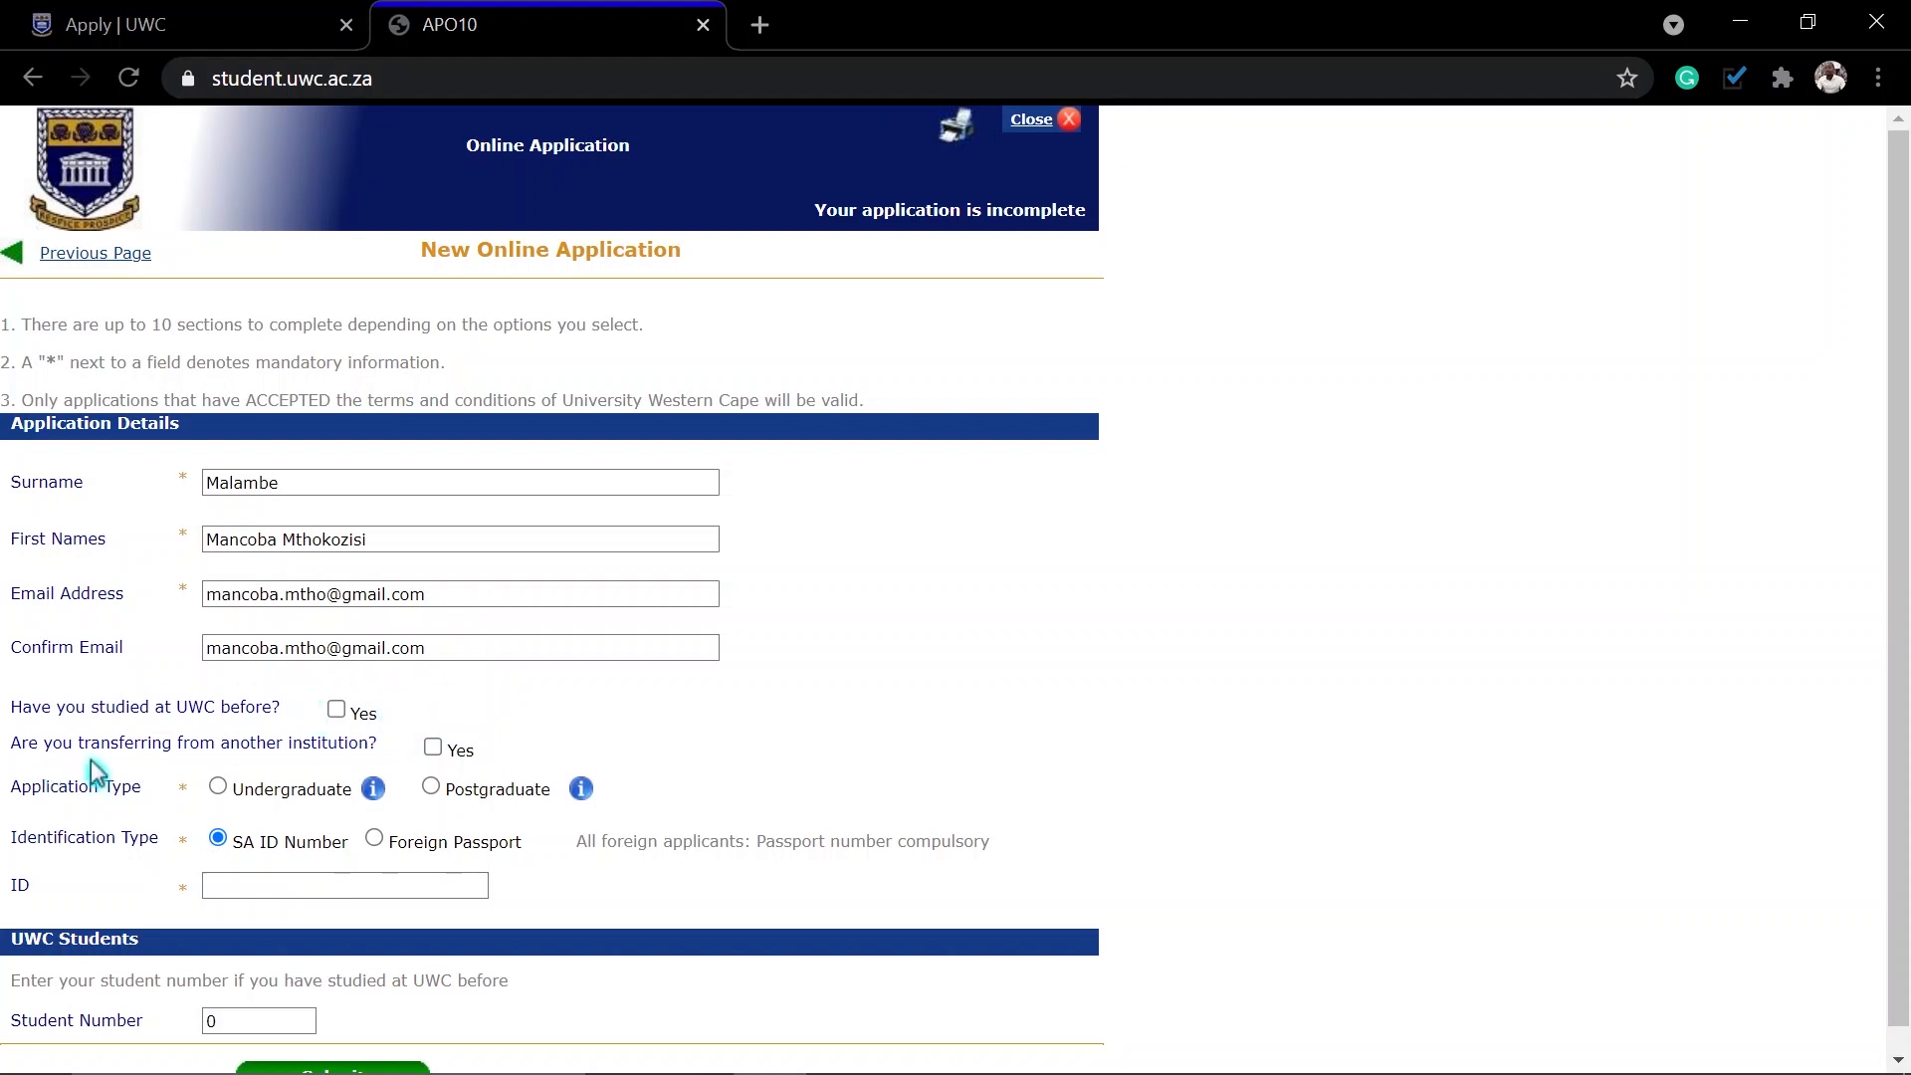
{"action": "mouse_move", "coordinate": [427, 786]}
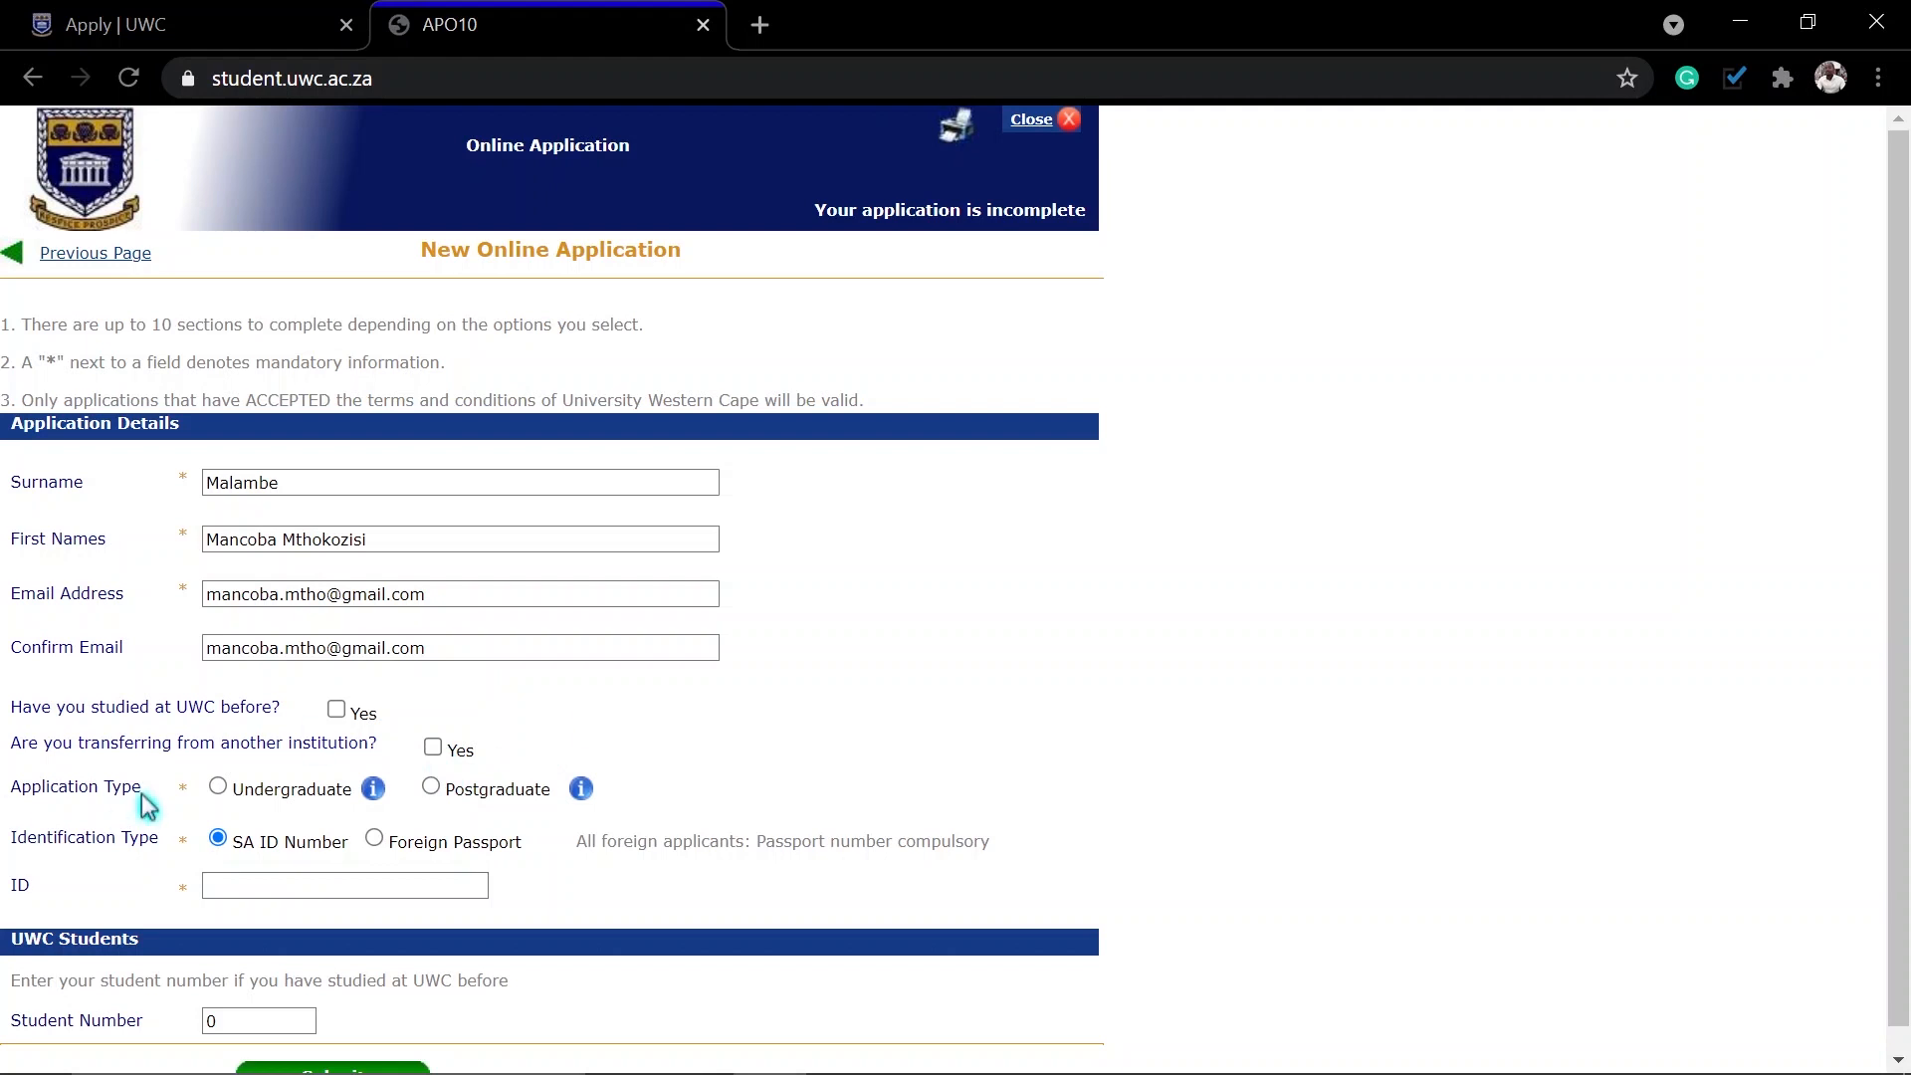
{"action": "mouse_move", "coordinate": [401, 821]}
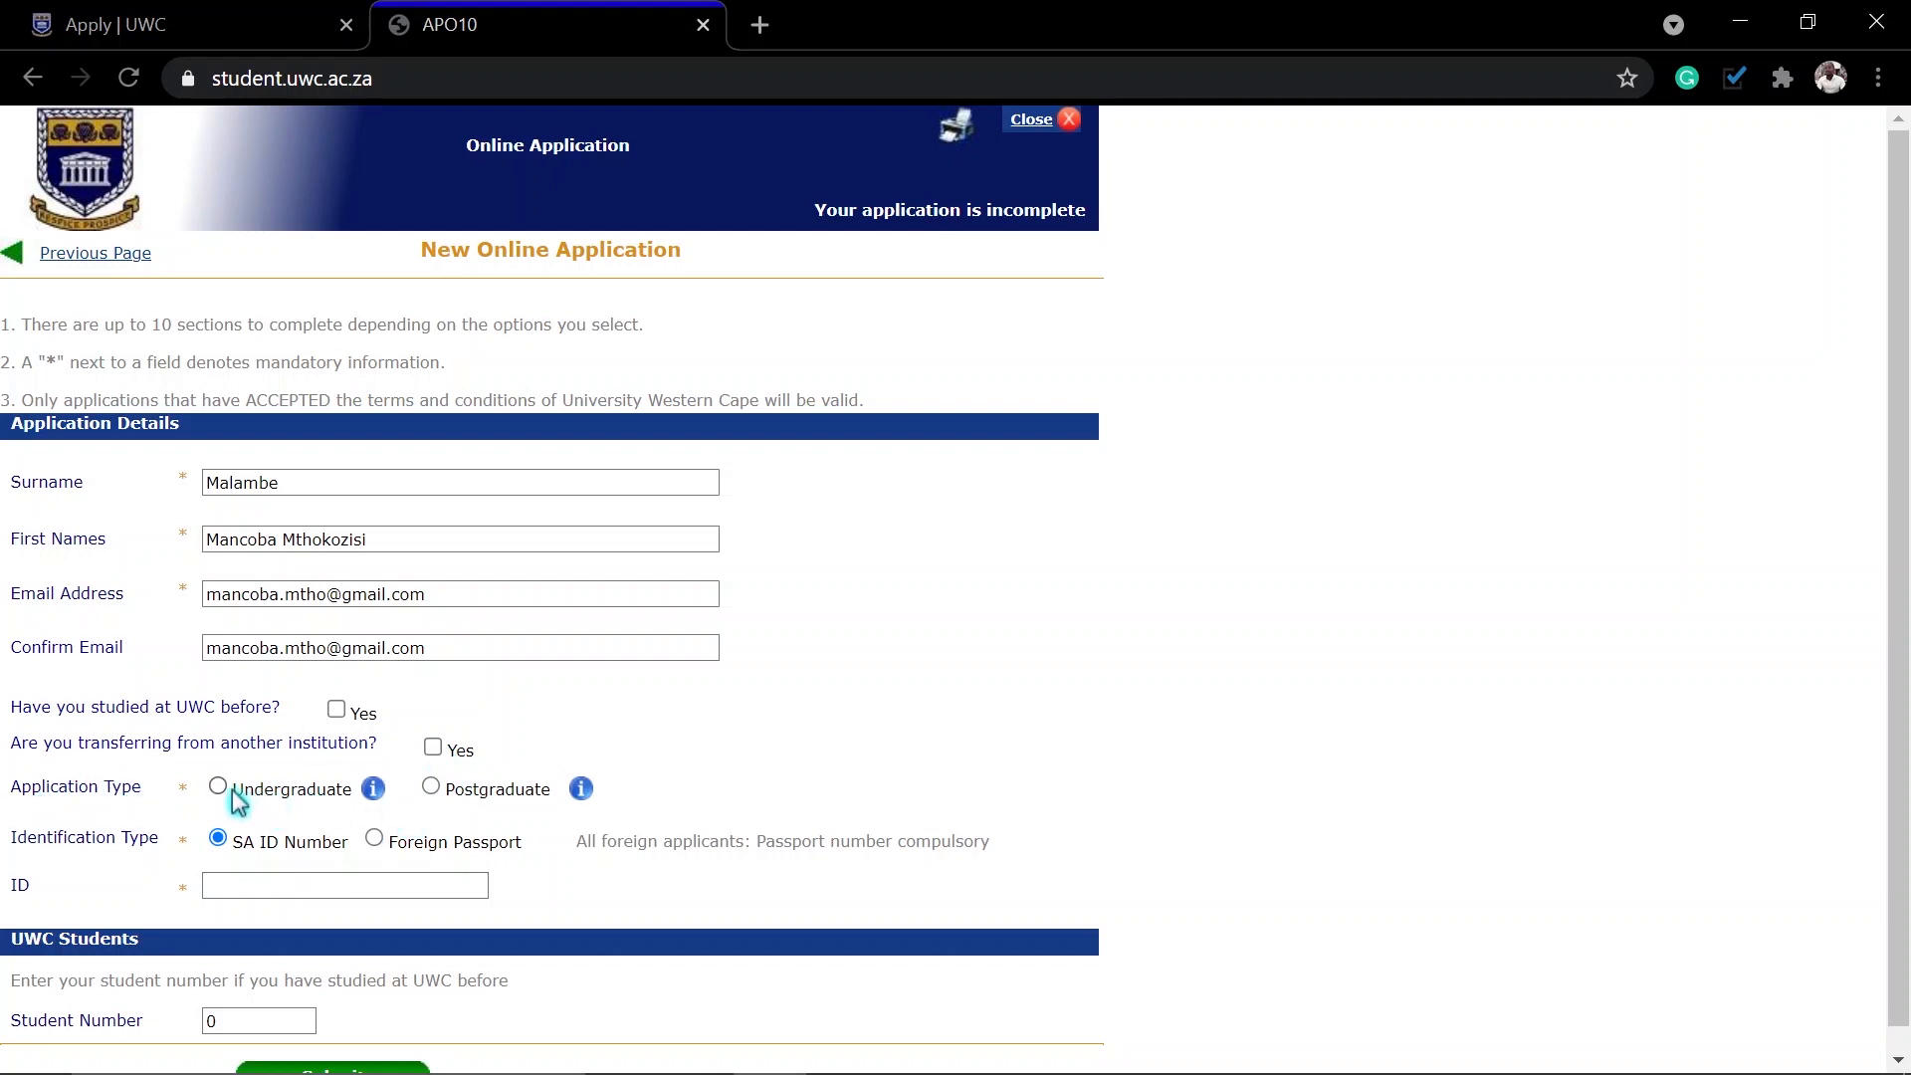
Select Undergraduate, enter the SA ID number, and submit the application details.
{"action": "left_click", "coordinate": [217, 787]}
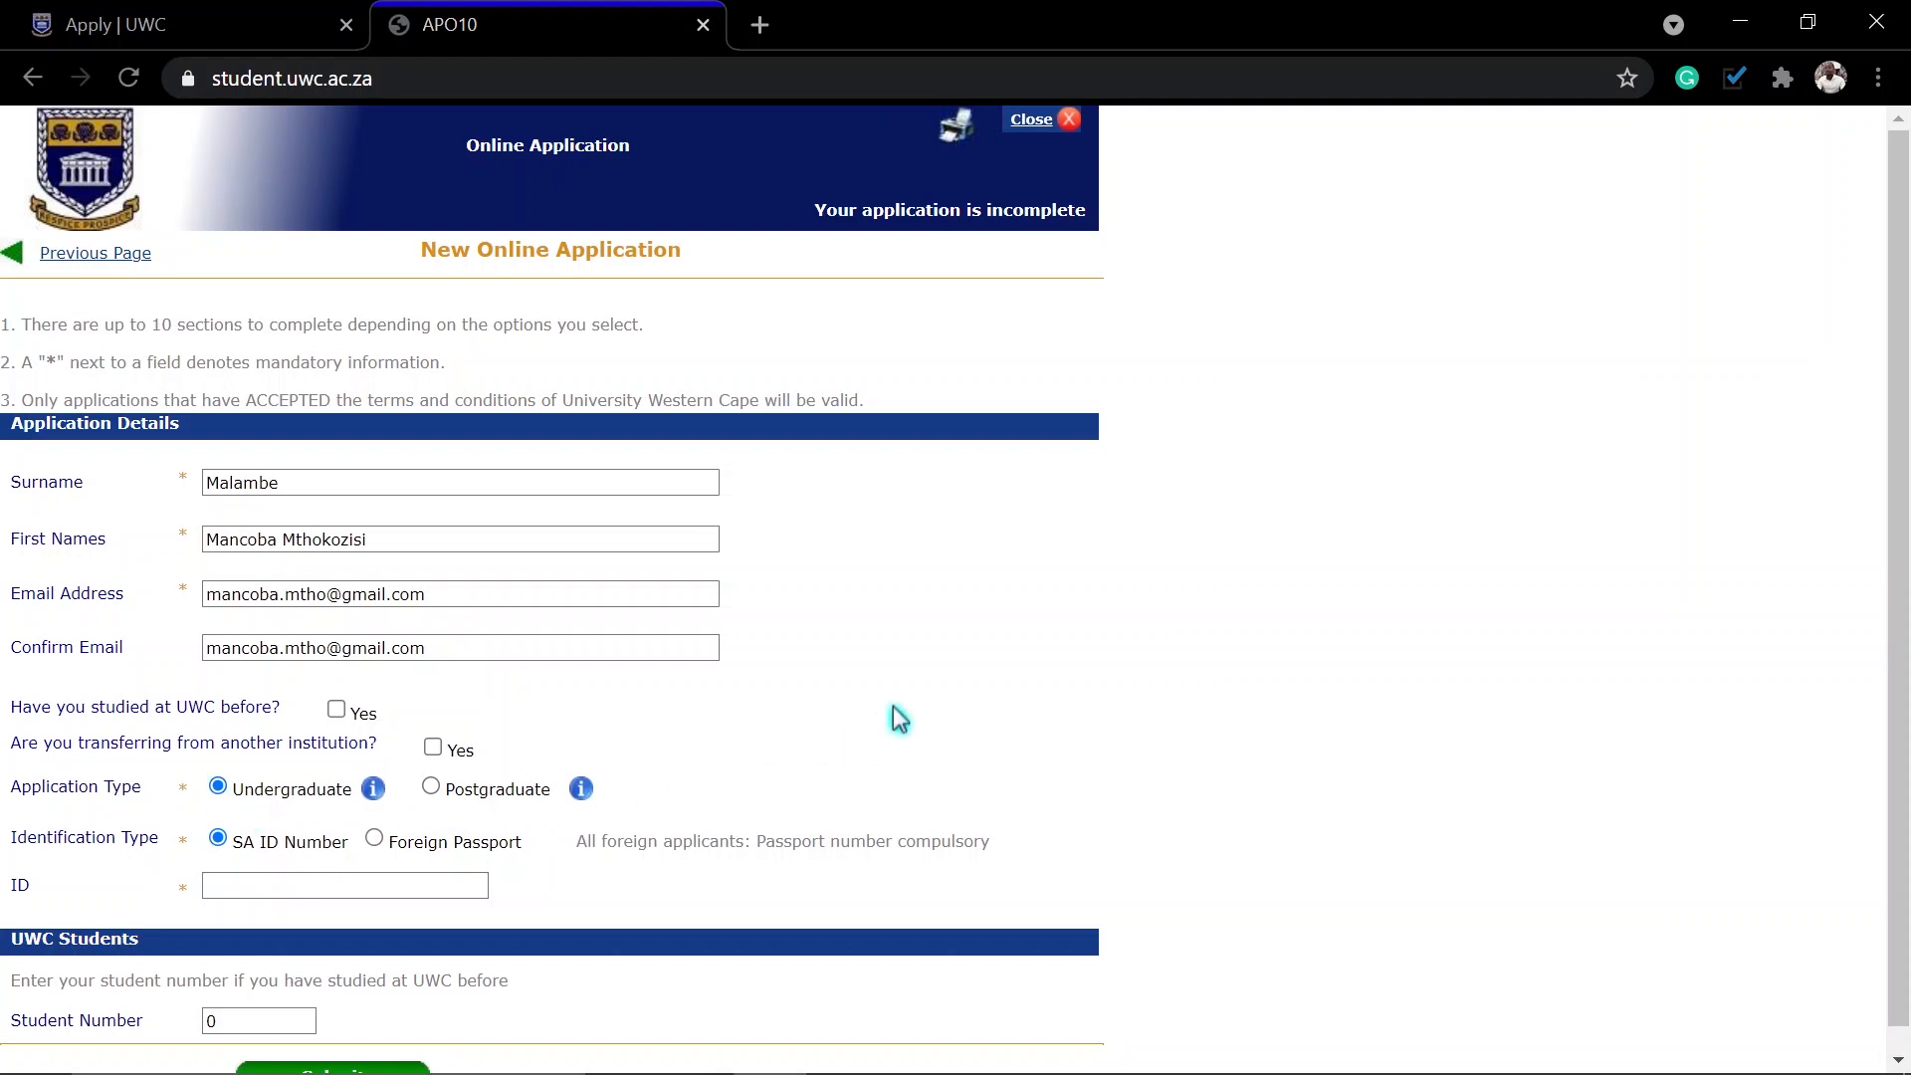
{"action": "mouse_move", "coordinate": [261, 863]}
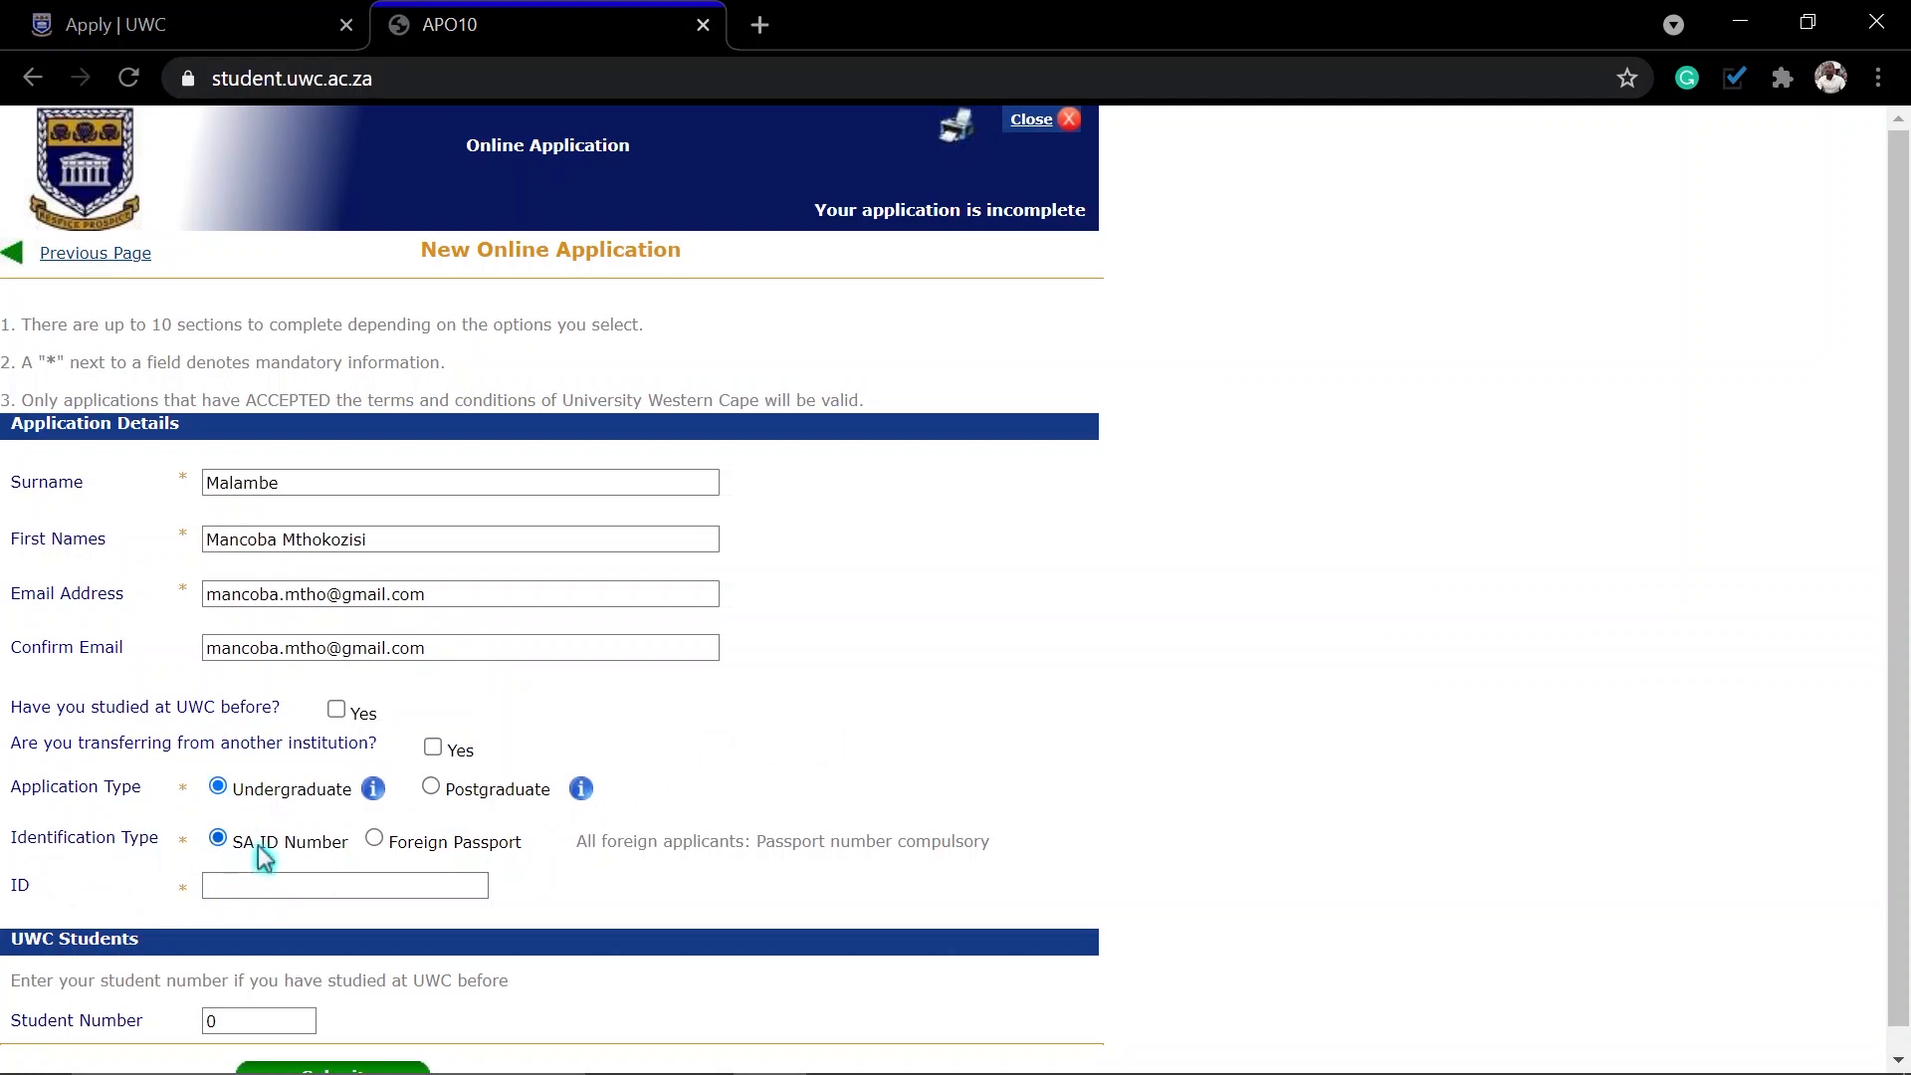
{"action": "mouse_move", "coordinate": [484, 871]}
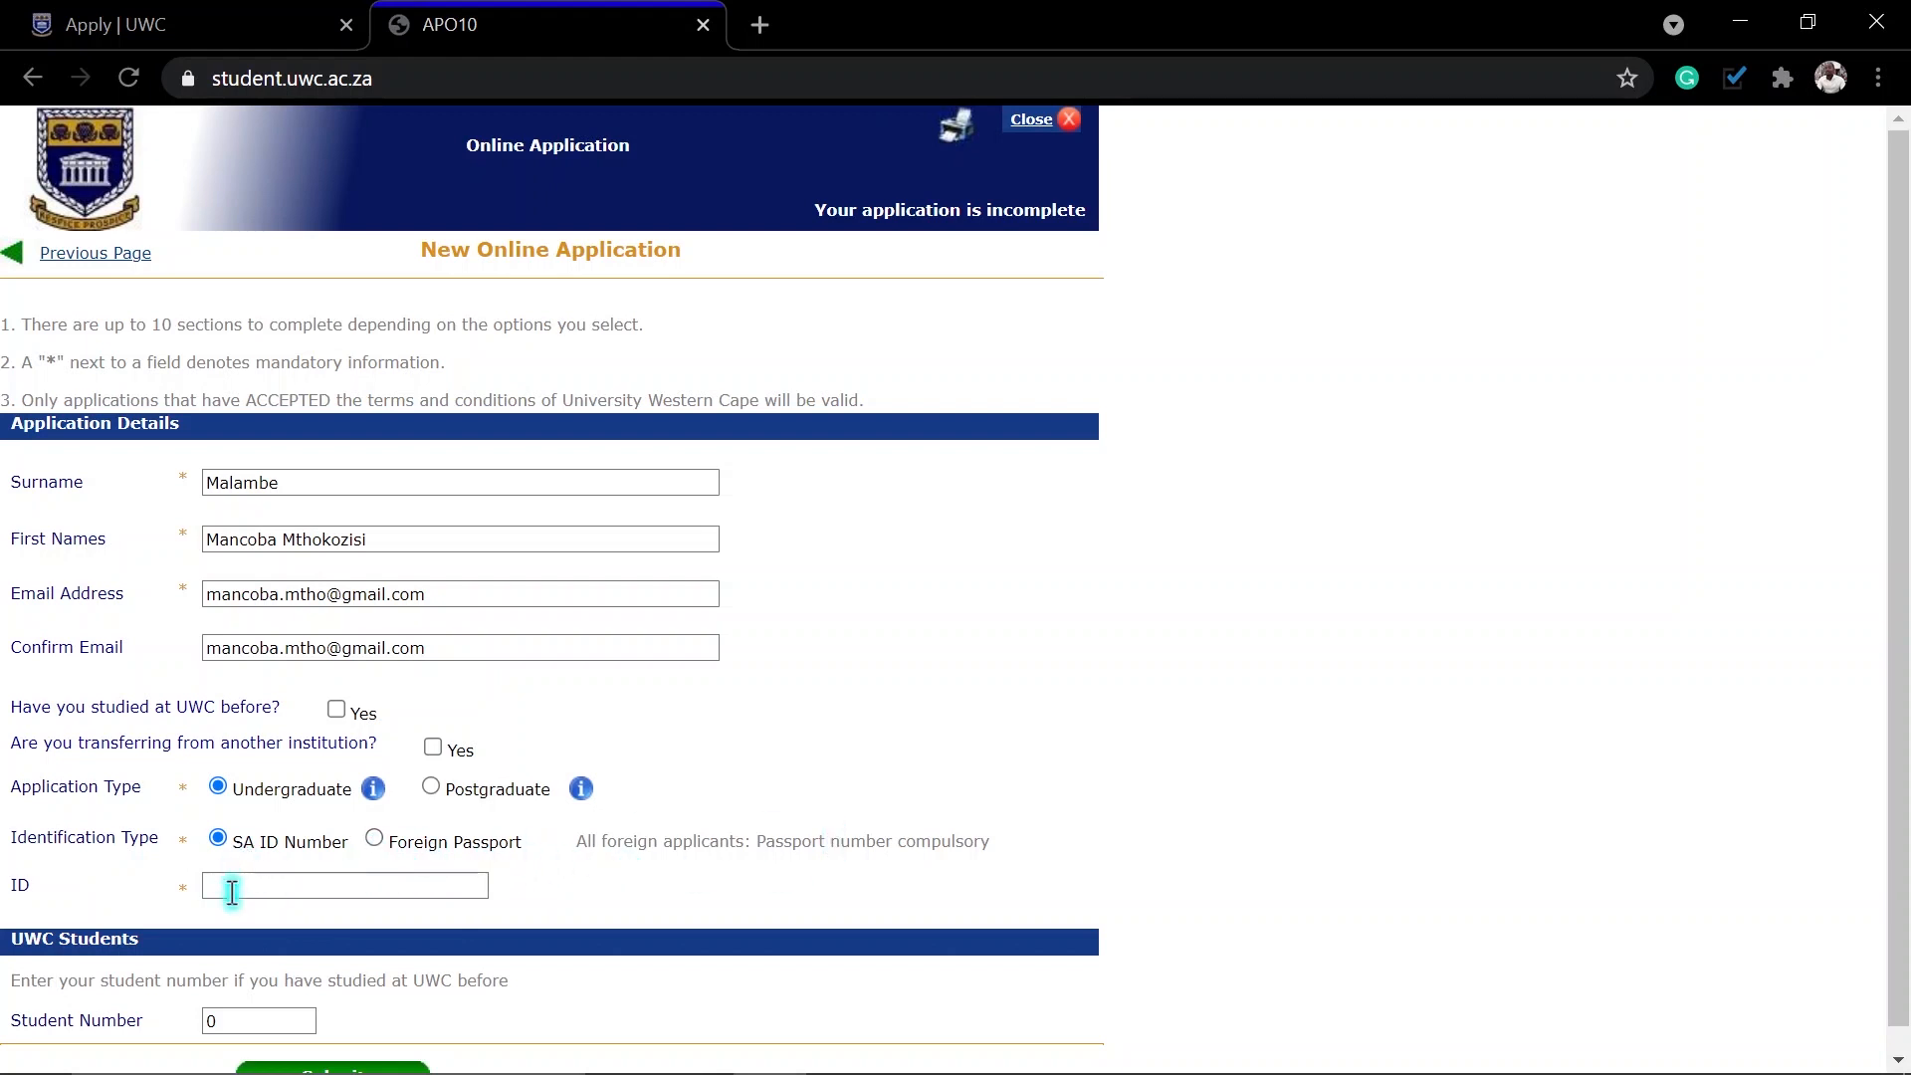
{"action": "type", "text": "96"}
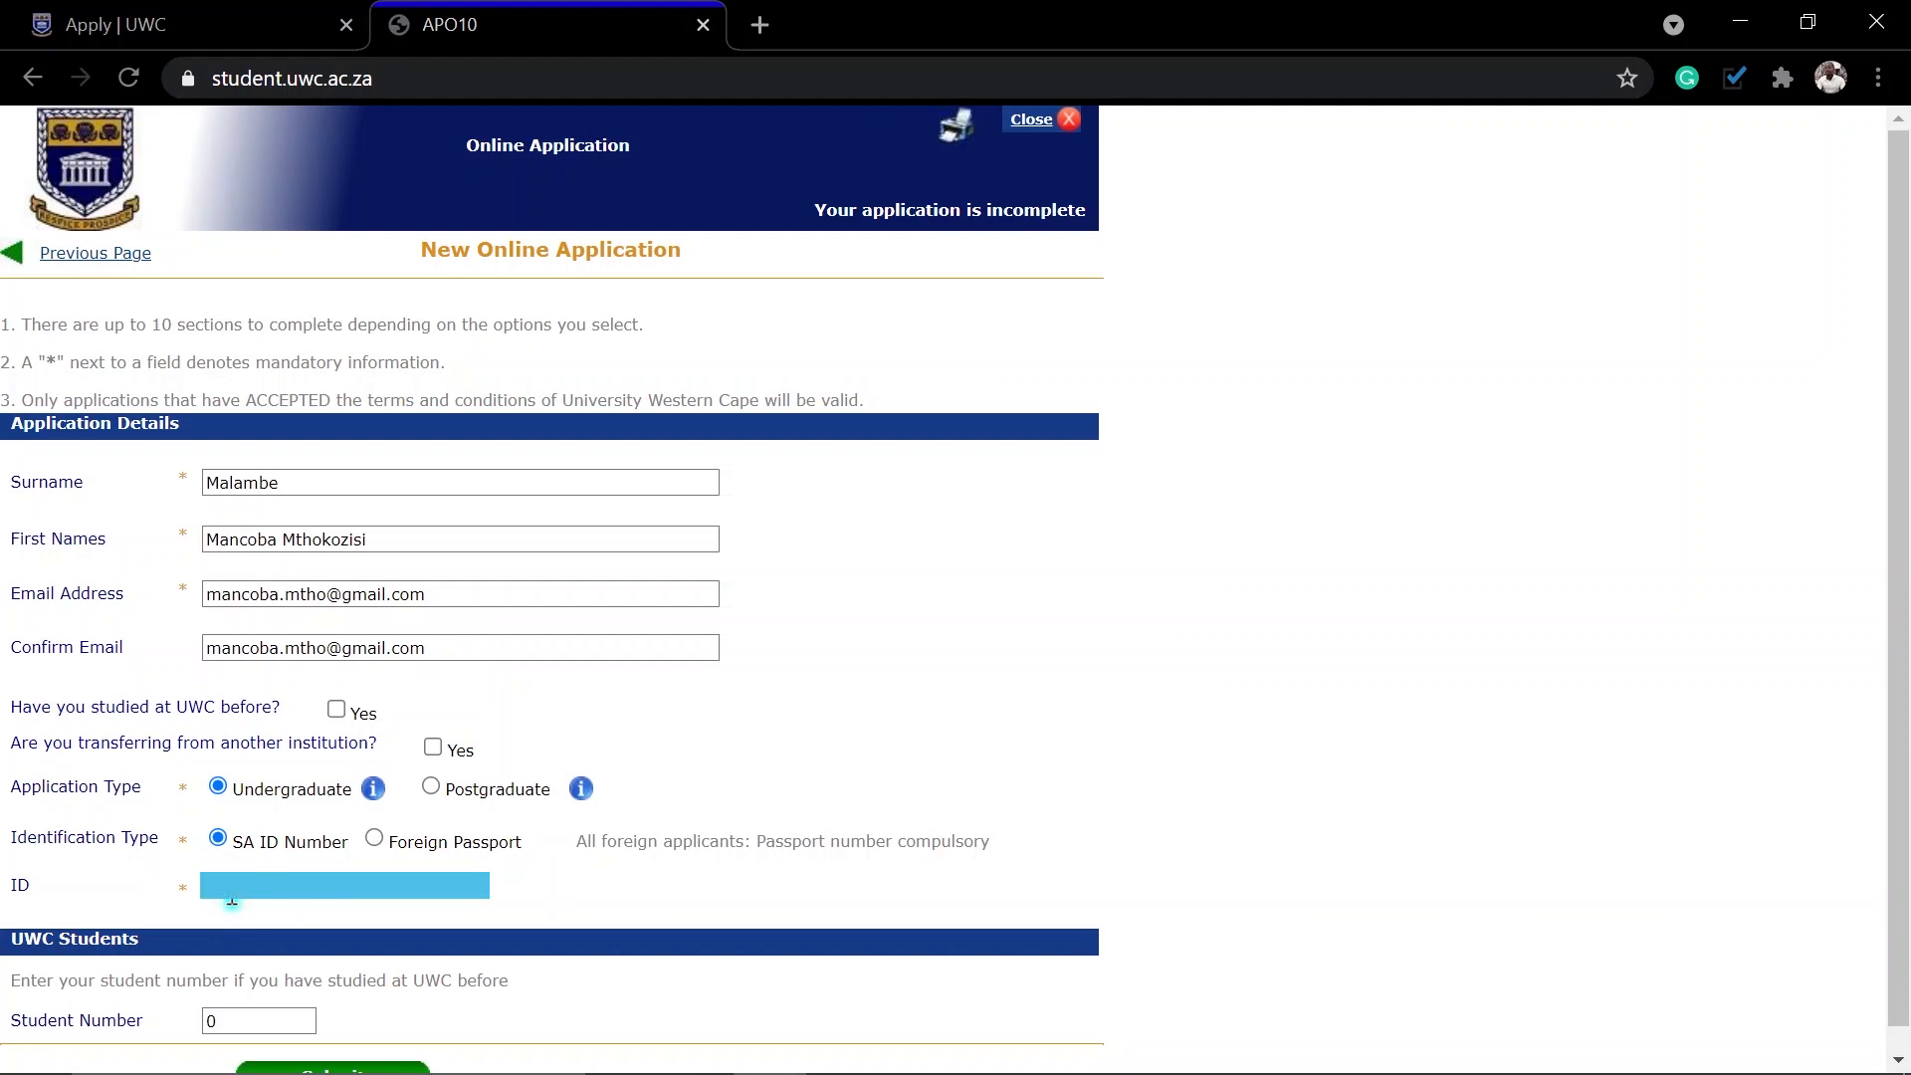
{"action": "scroll", "scroll_direction": "down", "scroll_amount": 3}
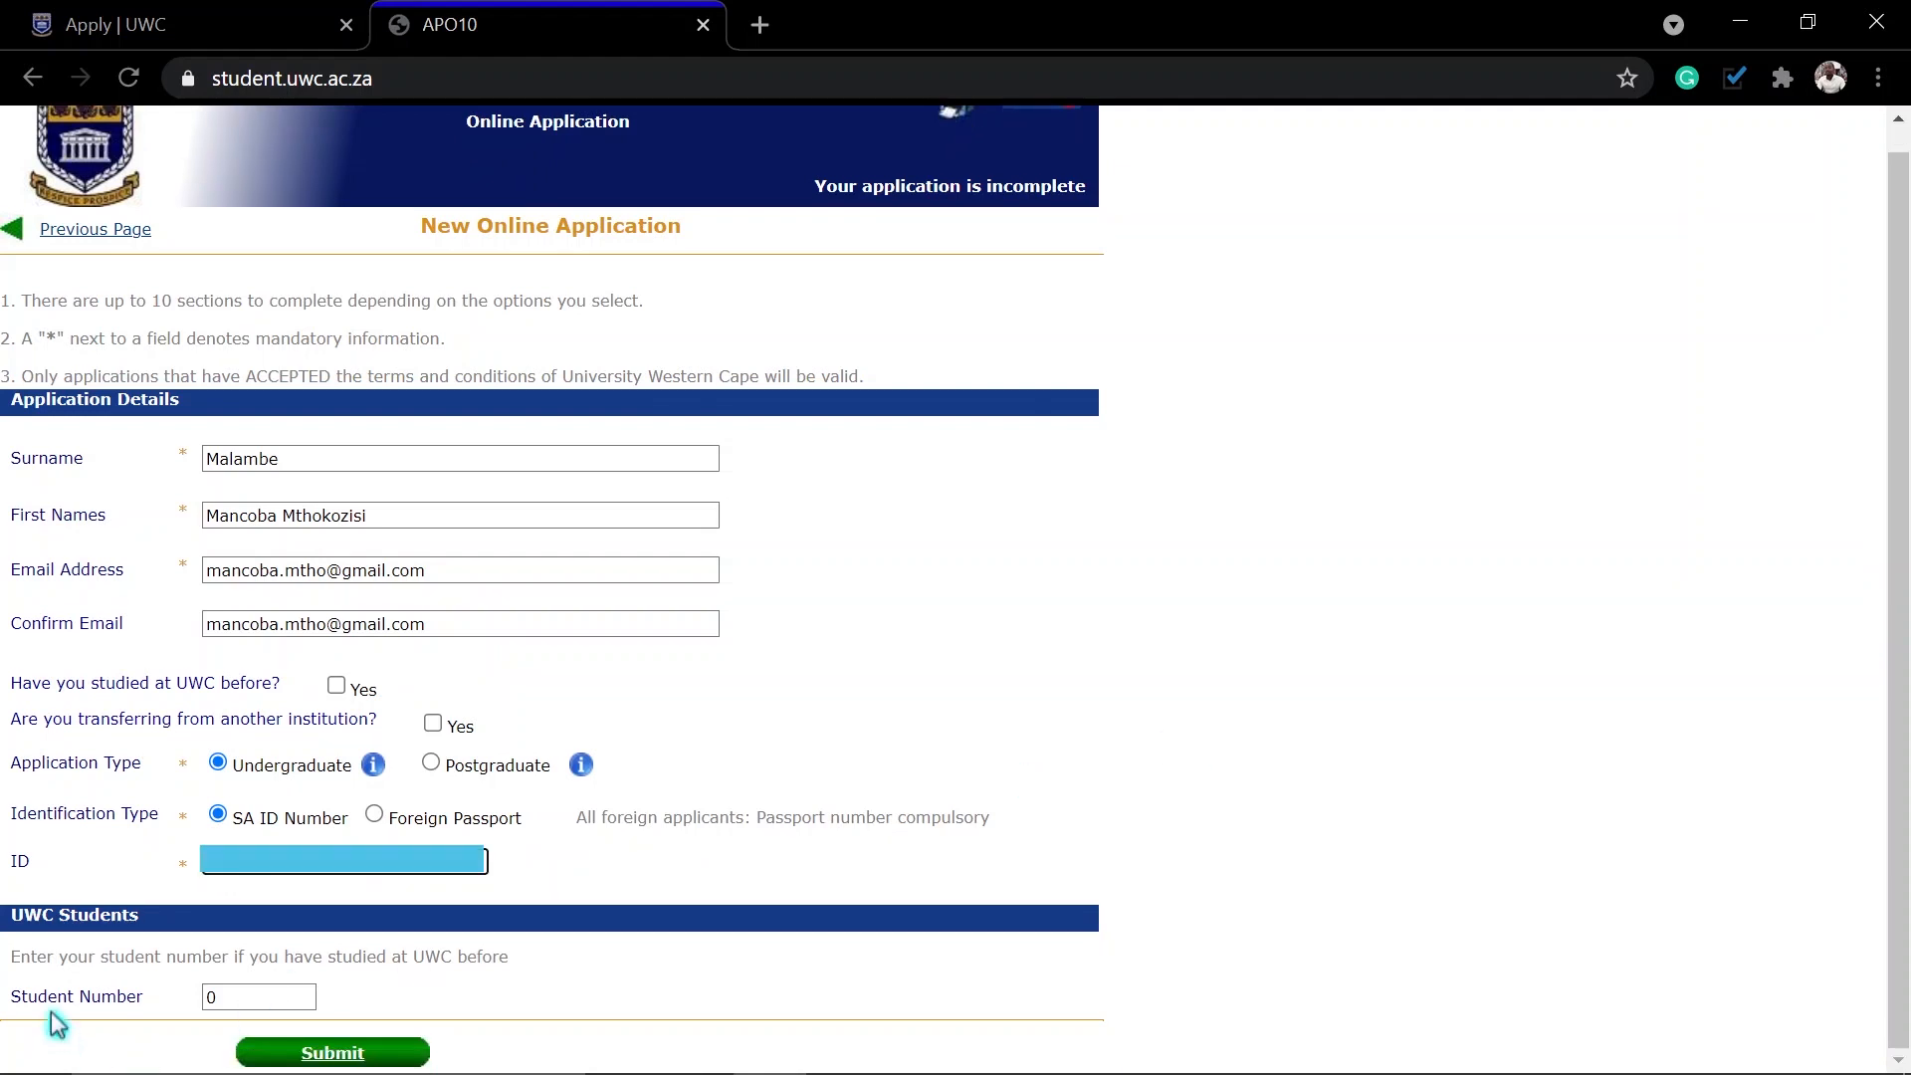
{"action": "mouse_move", "coordinate": [261, 1026]}
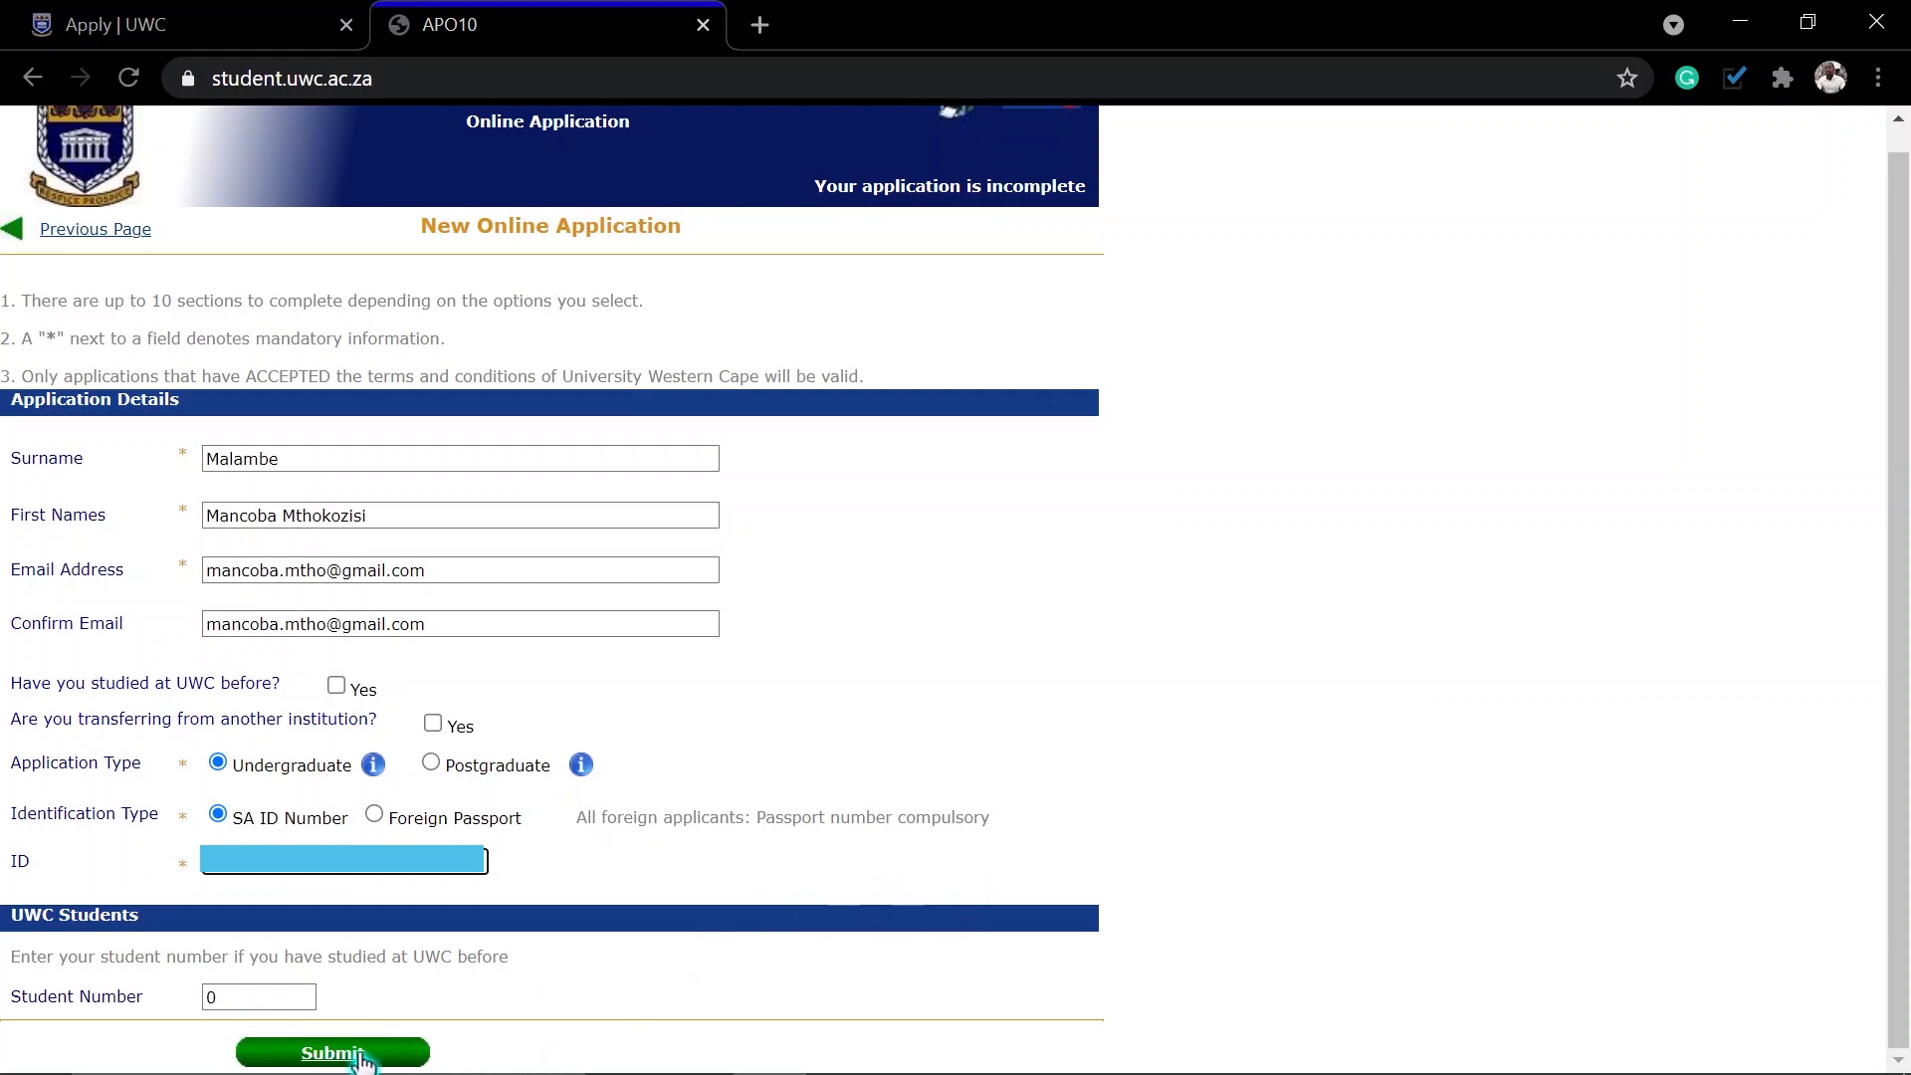
{"action": "left_click", "coordinate": [333, 1052]}
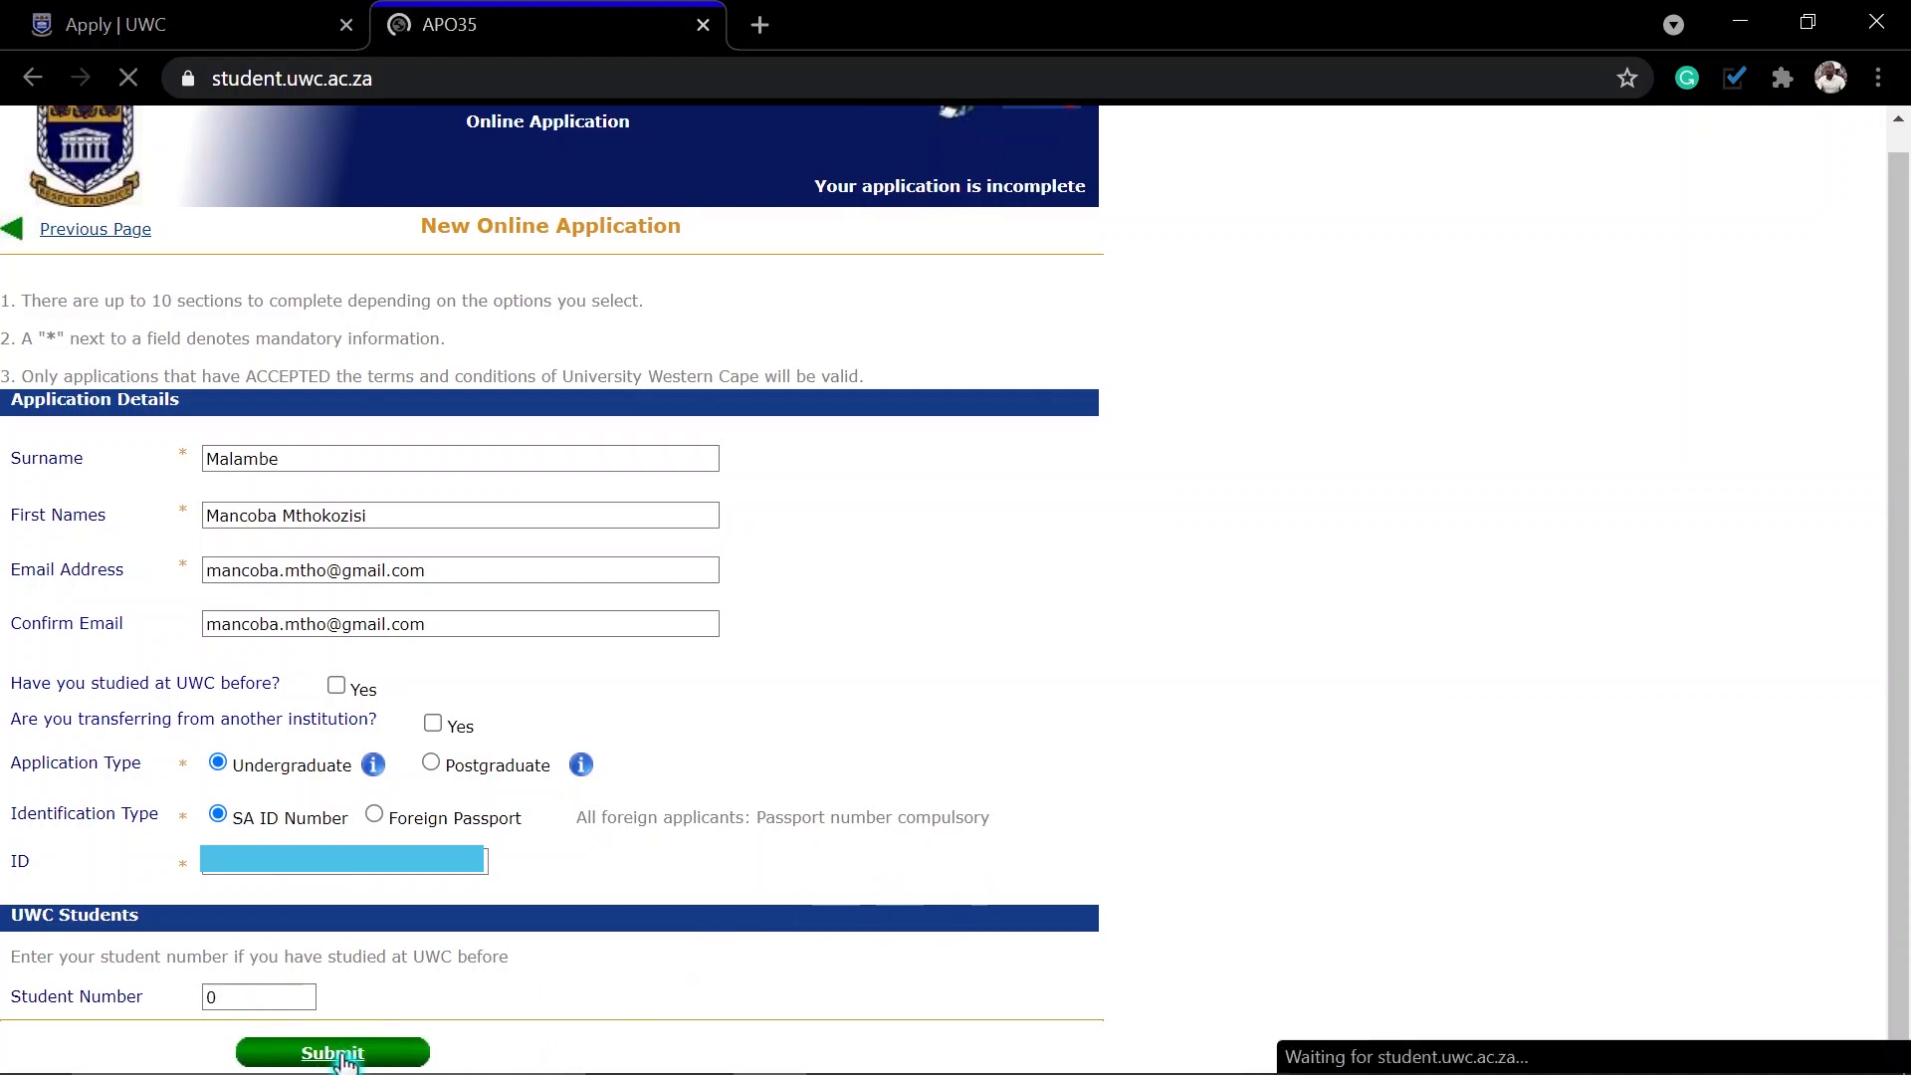
Set title Mr, initials MM, marital status Never Married and home language siSwati.
{"action": "left_click", "coordinate": [333, 1052]}
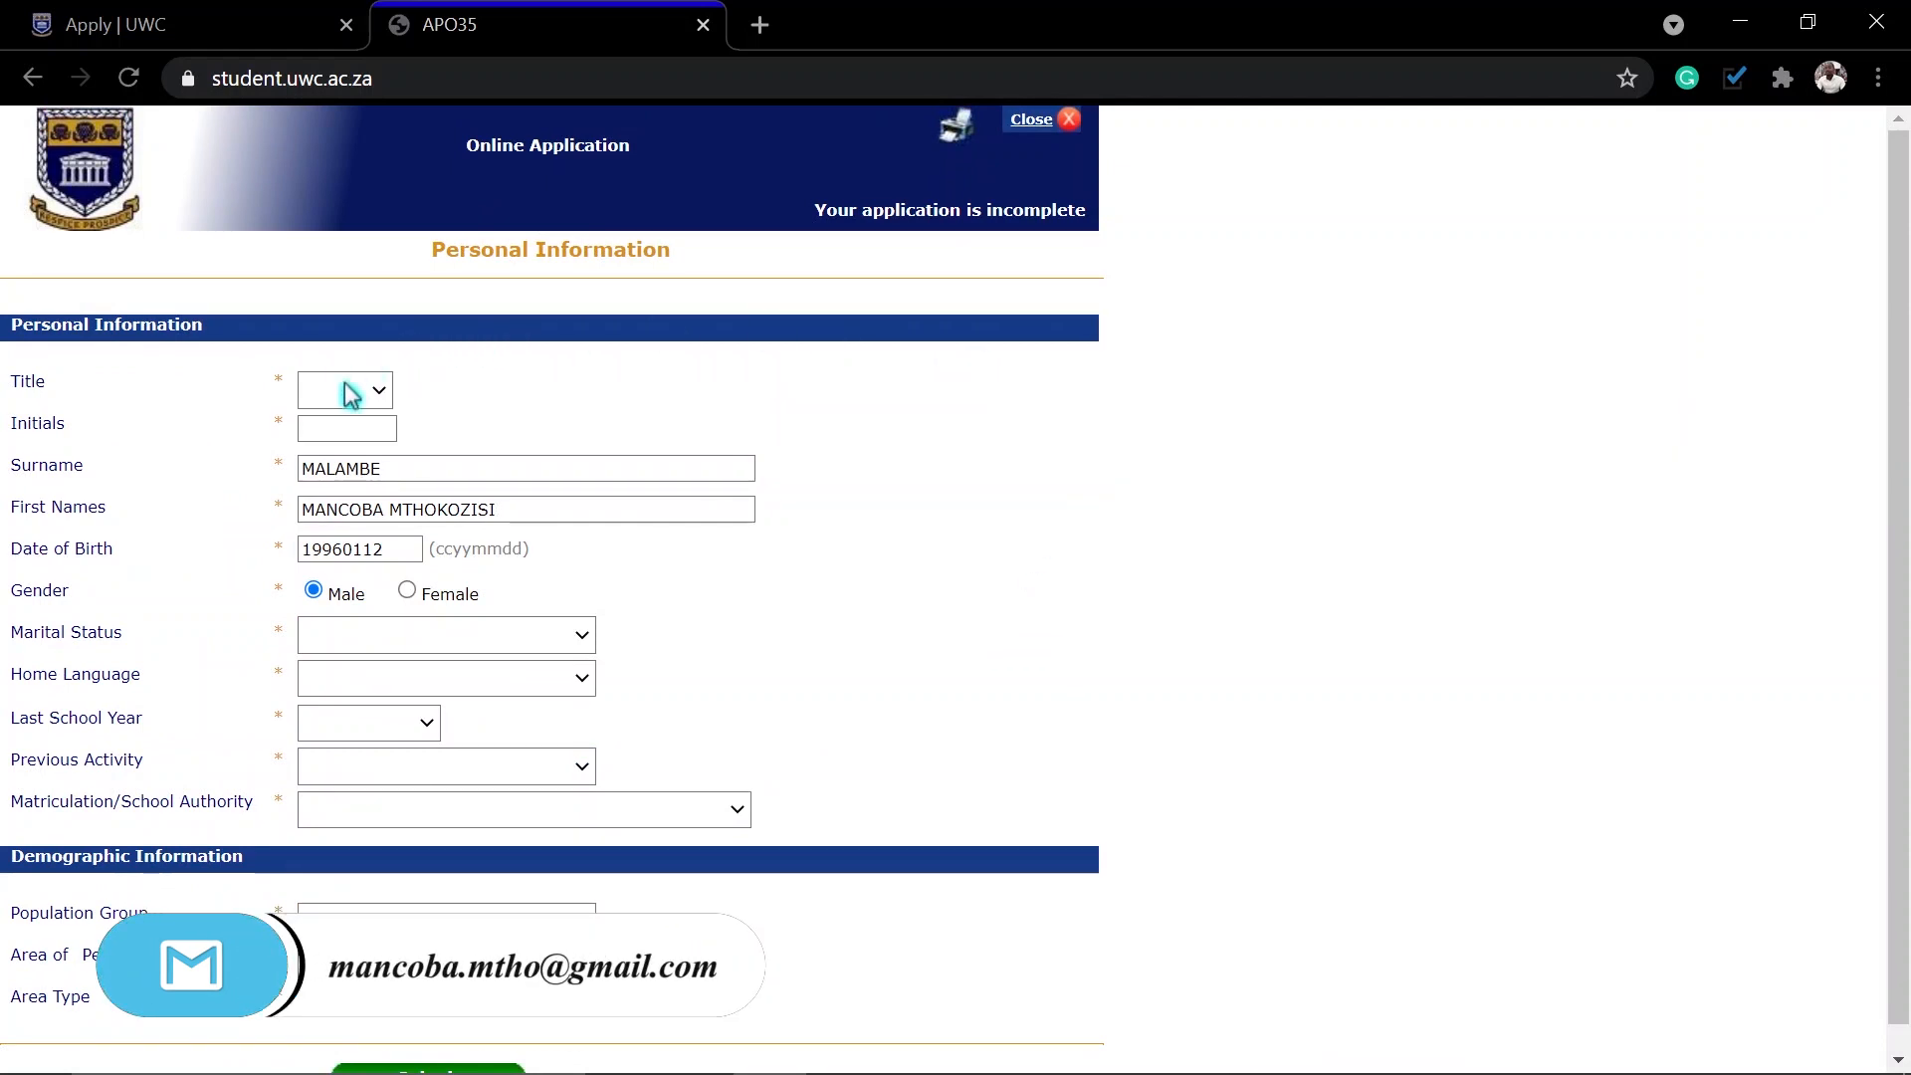
{"action": "left_click", "coordinate": [344, 390]}
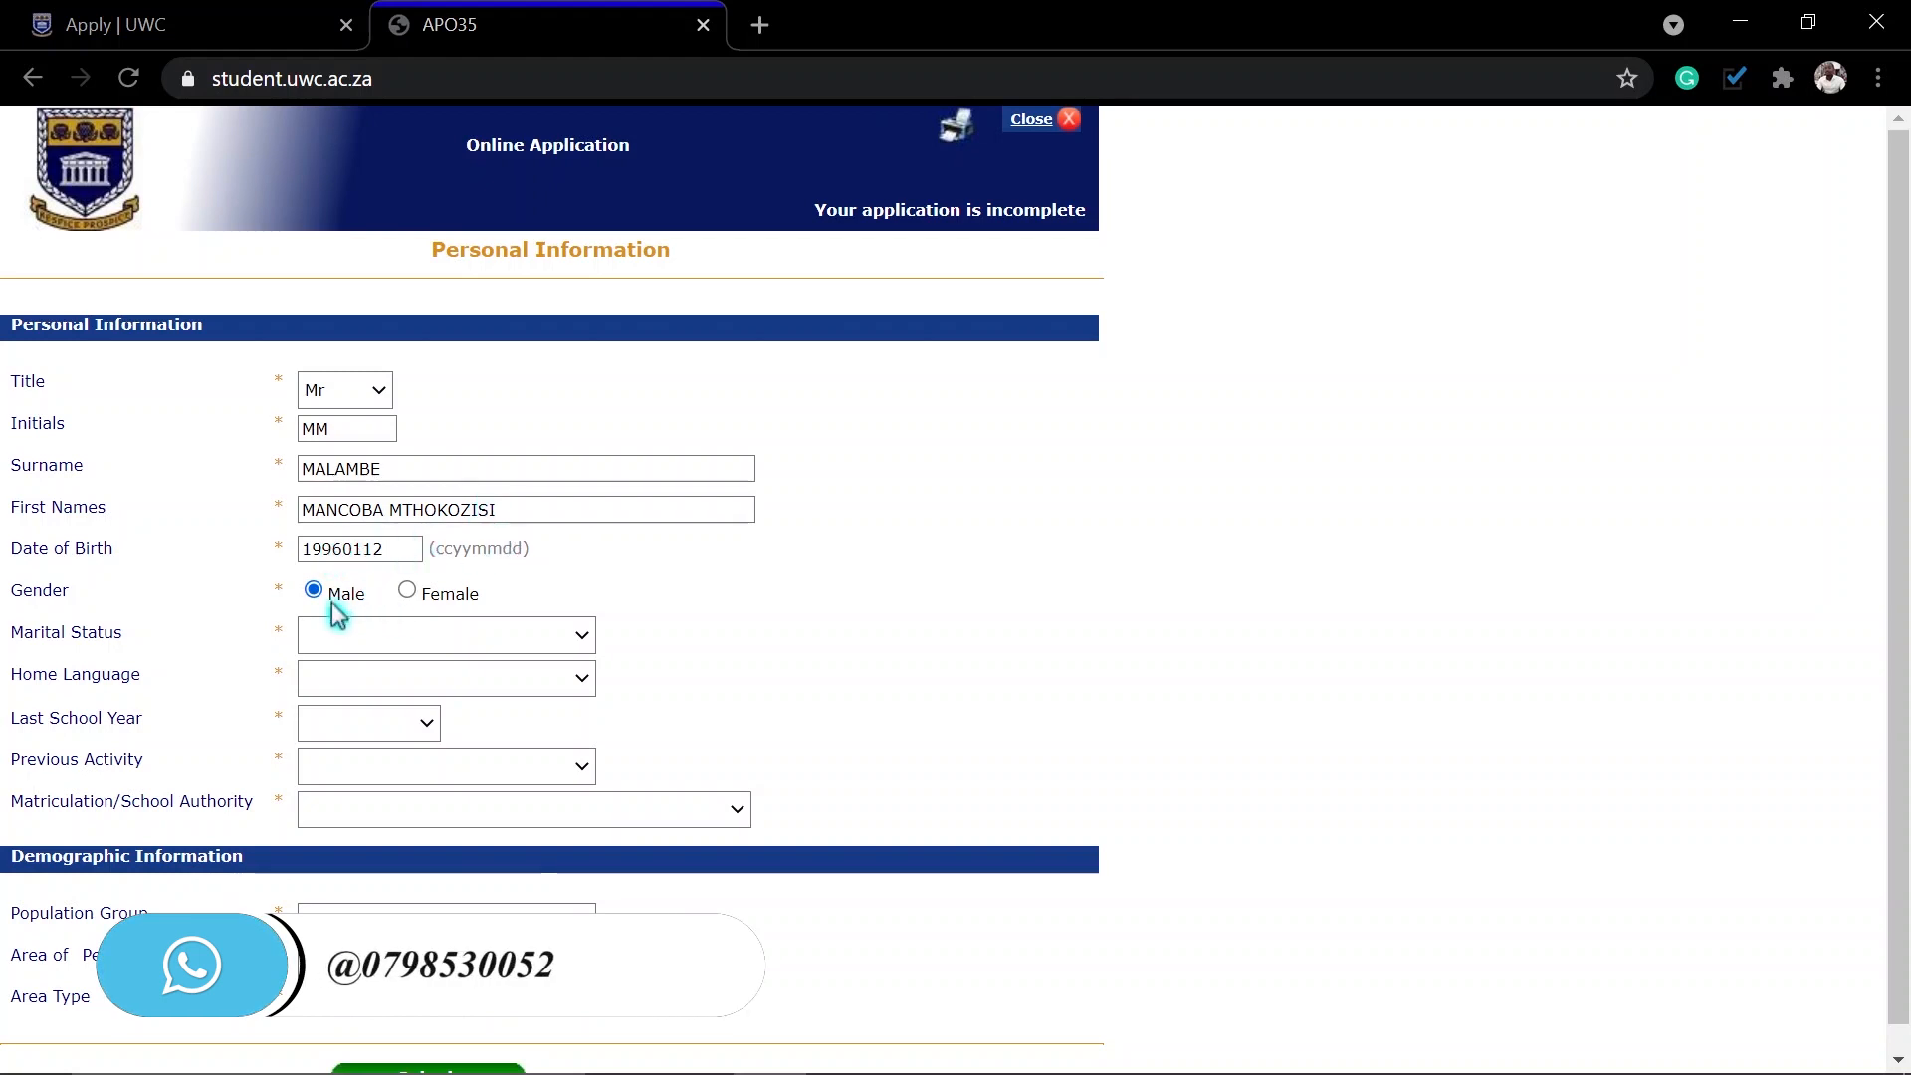
{"action": "left_click", "coordinate": [446, 635]}
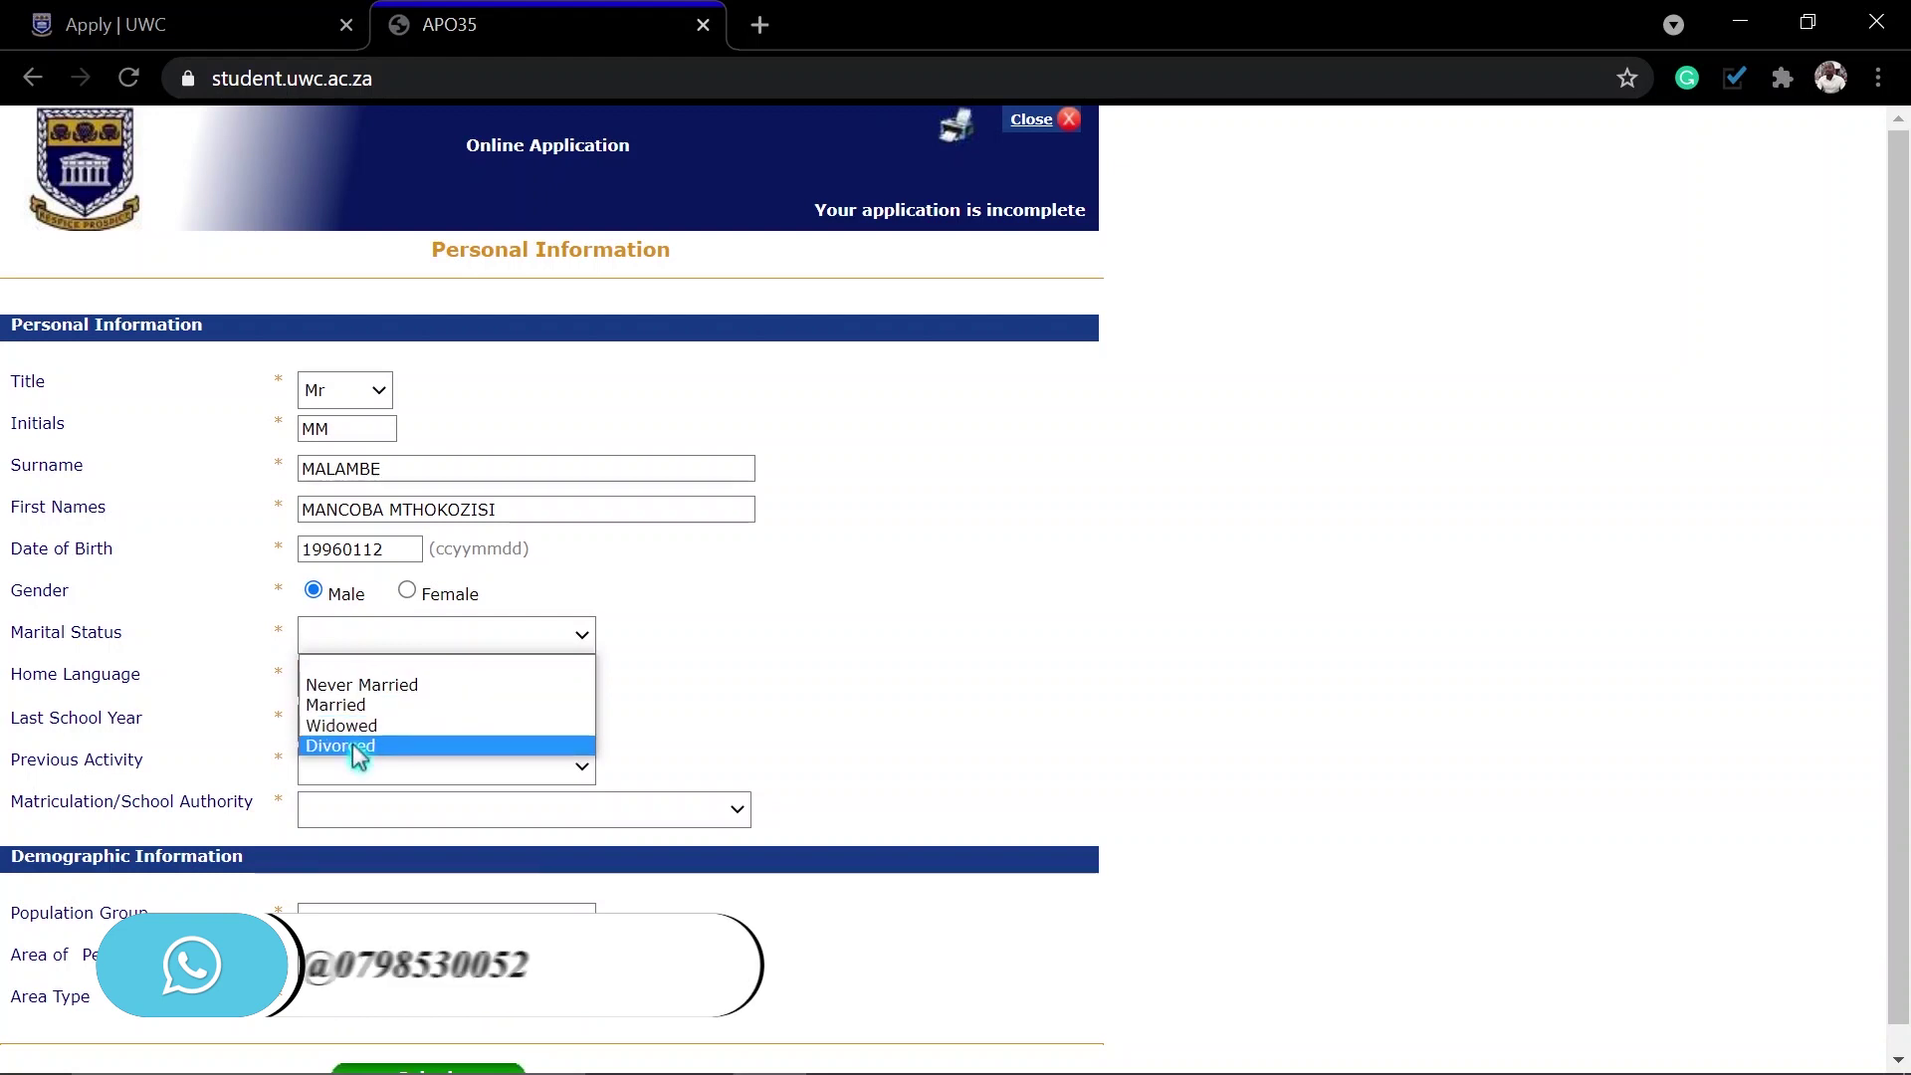
{"action": "left_click", "coordinate": [361, 685]}
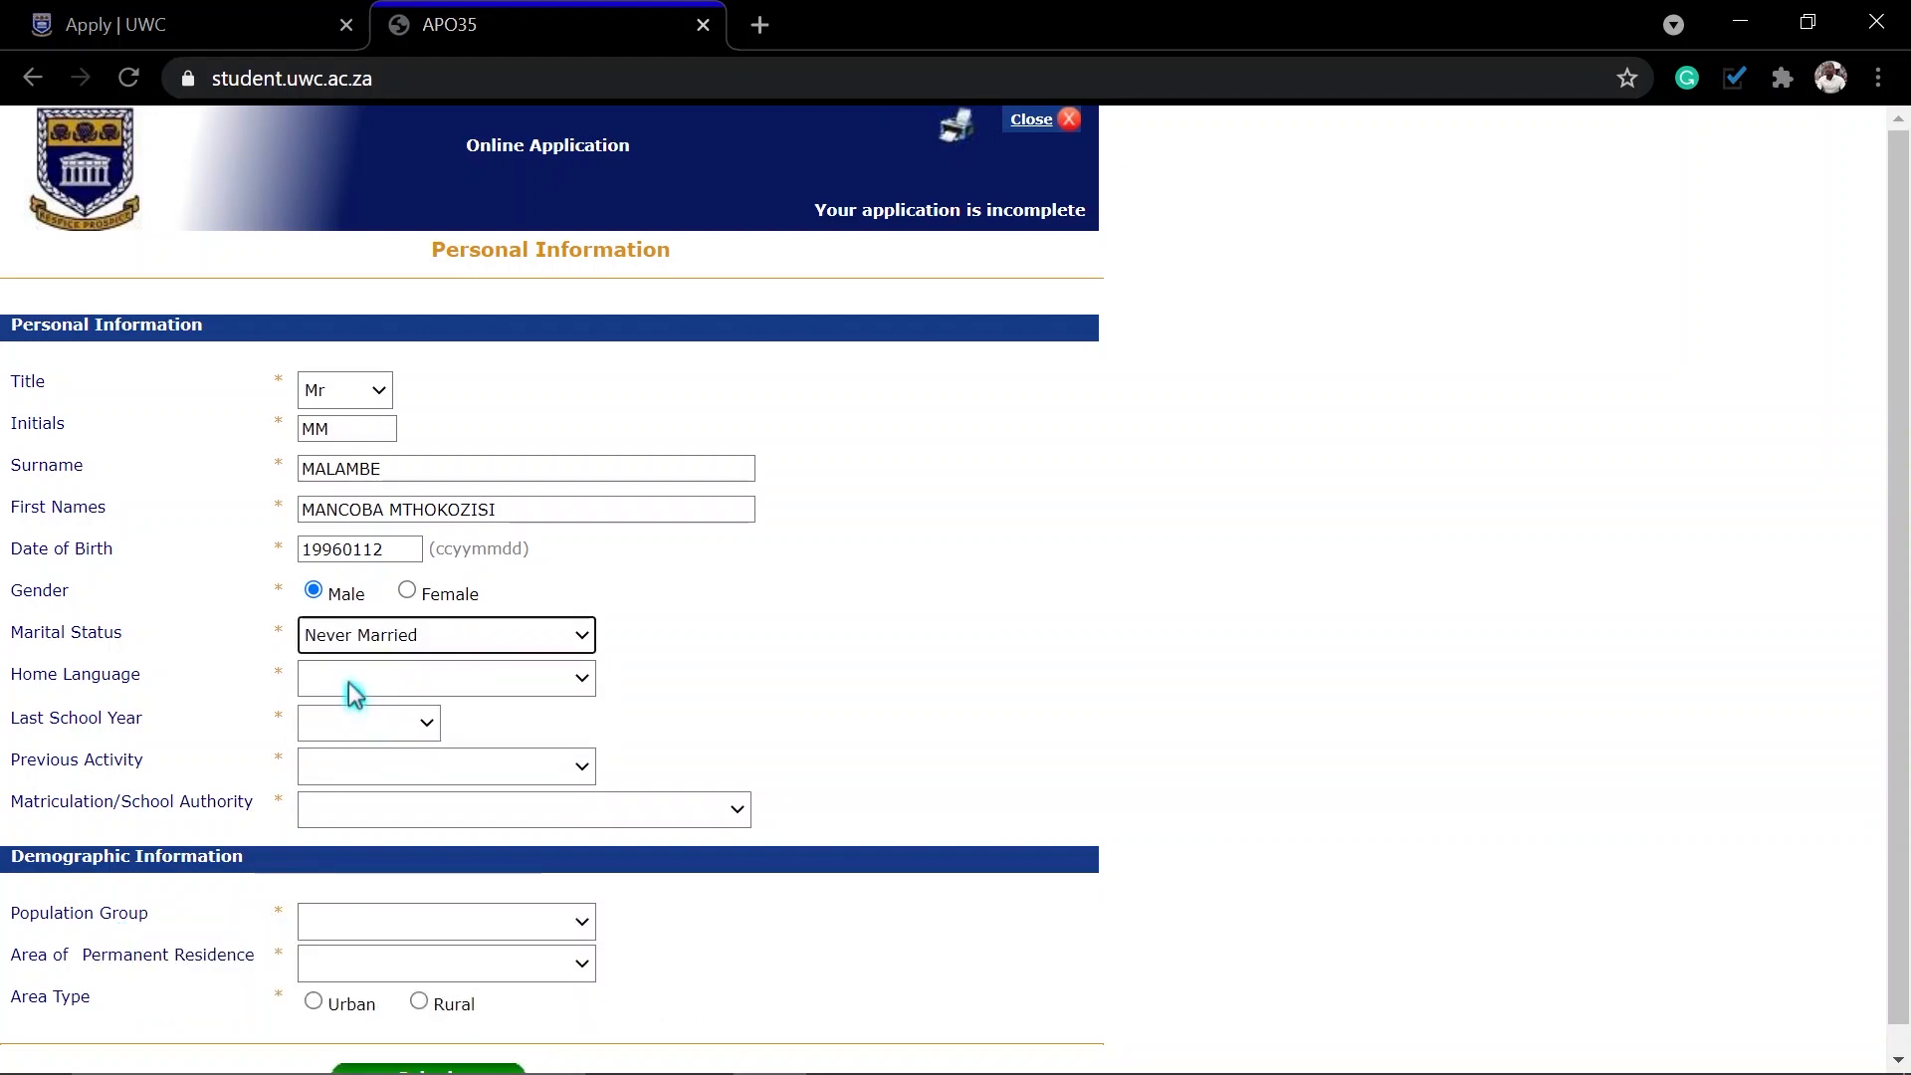
{"action": "left_click", "coordinate": [446, 678]}
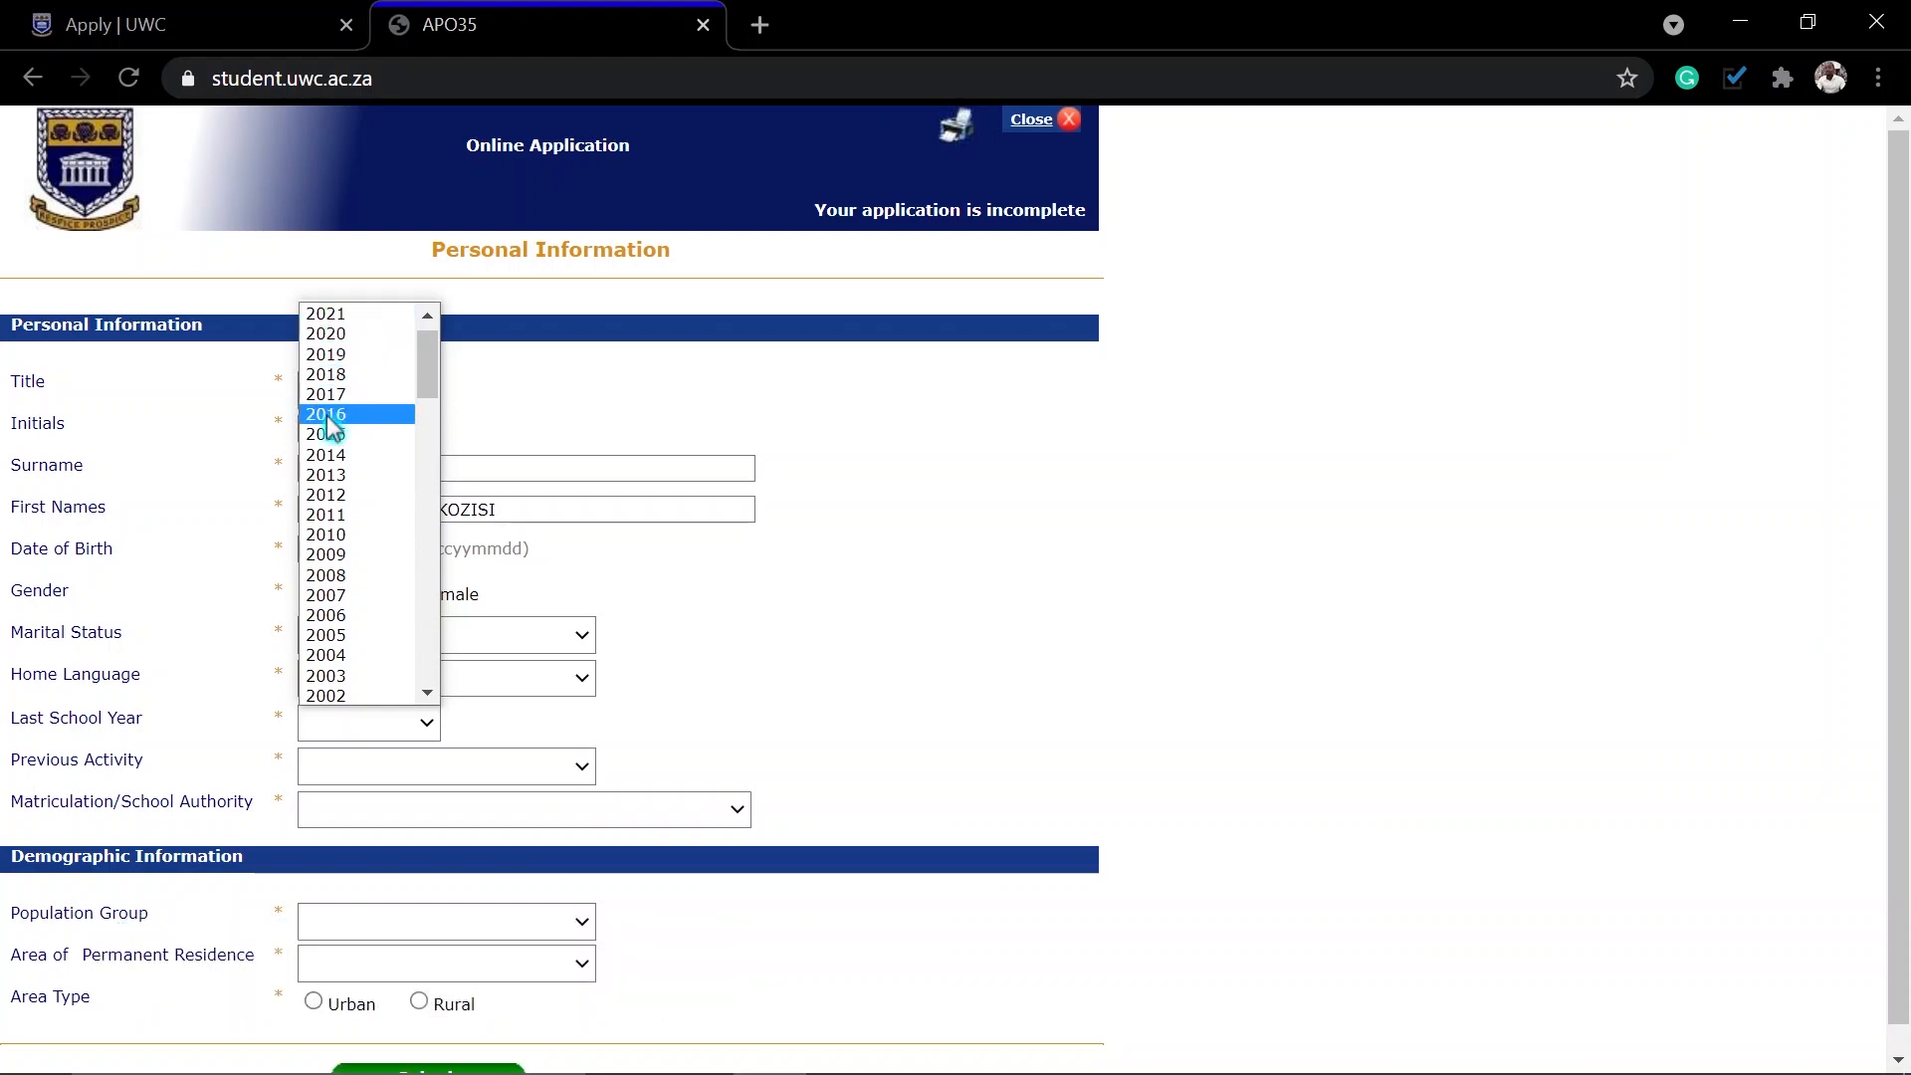
Set last school year 2016, previous activity University, and Mpumalanga Education Department as matric authority.
{"action": "left_click", "coordinate": [324, 414]}
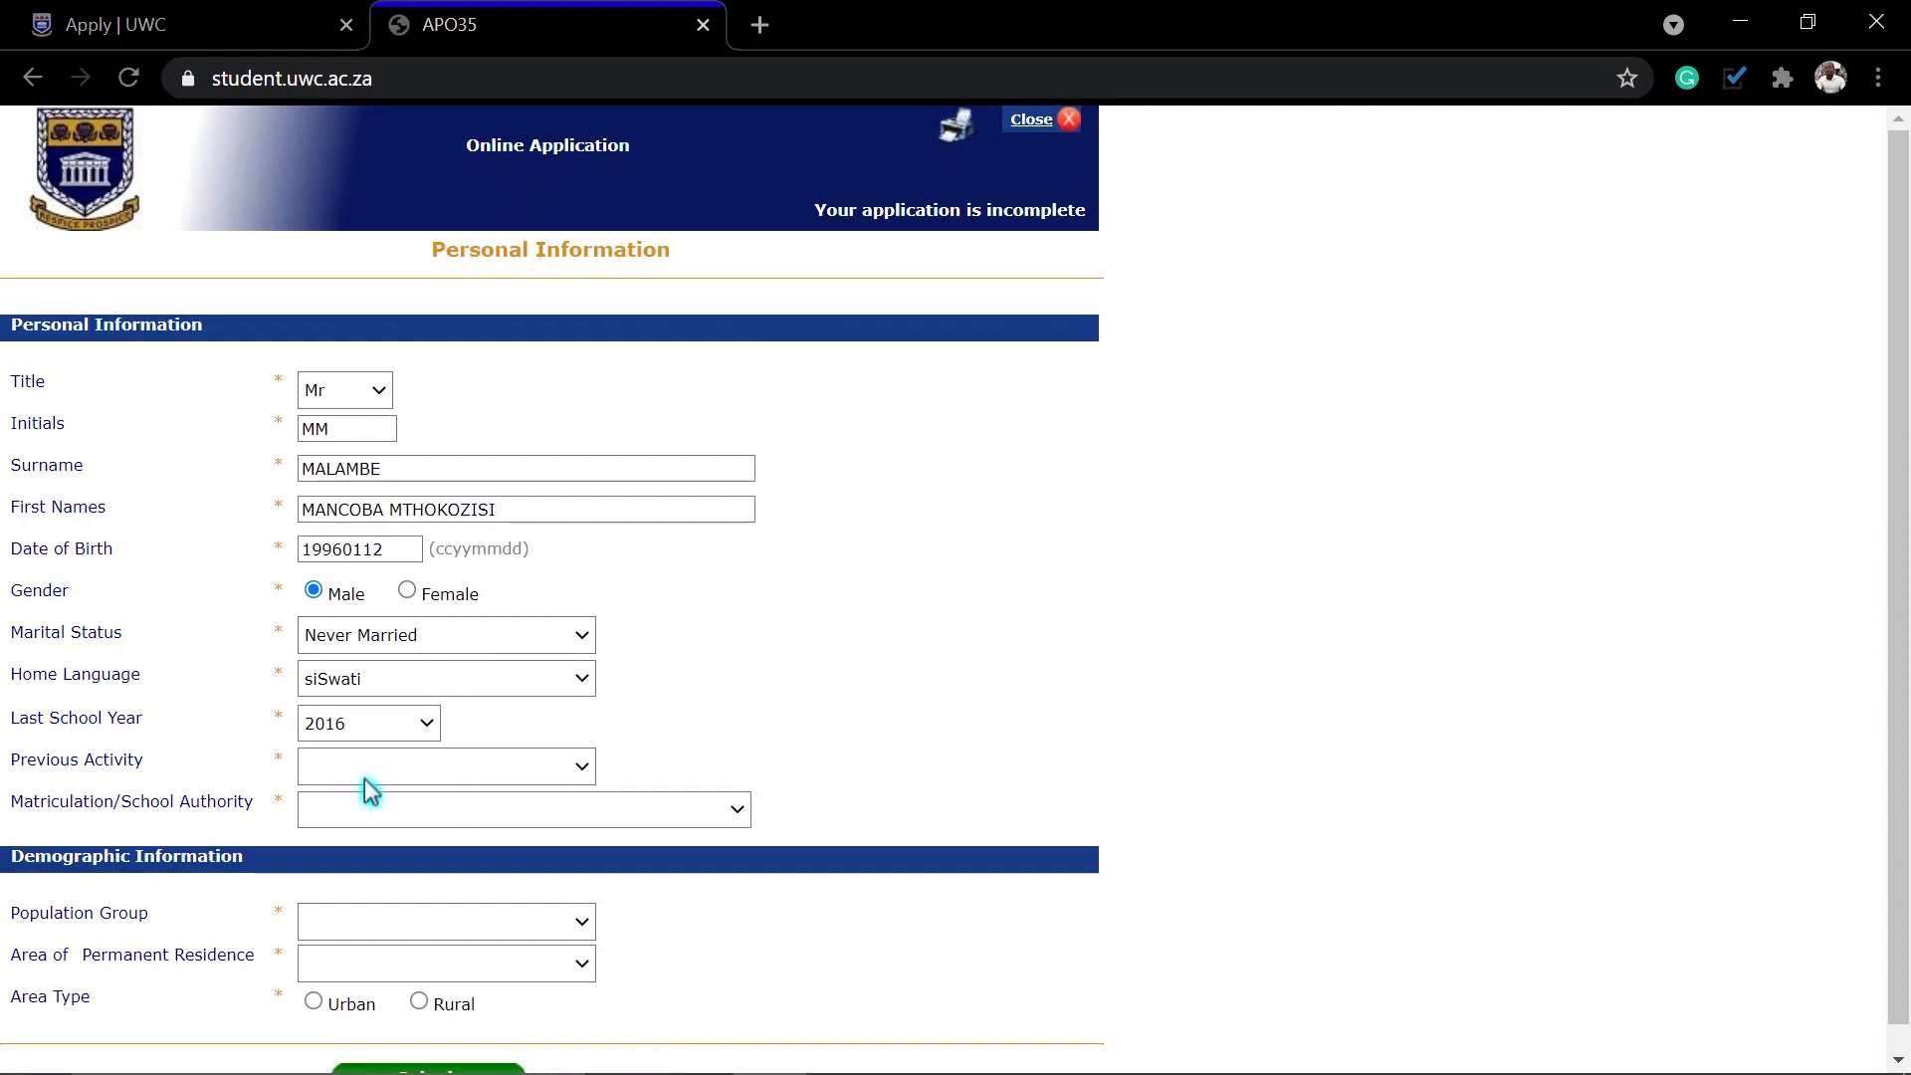
{"action": "mouse_move", "coordinate": [398, 772]}
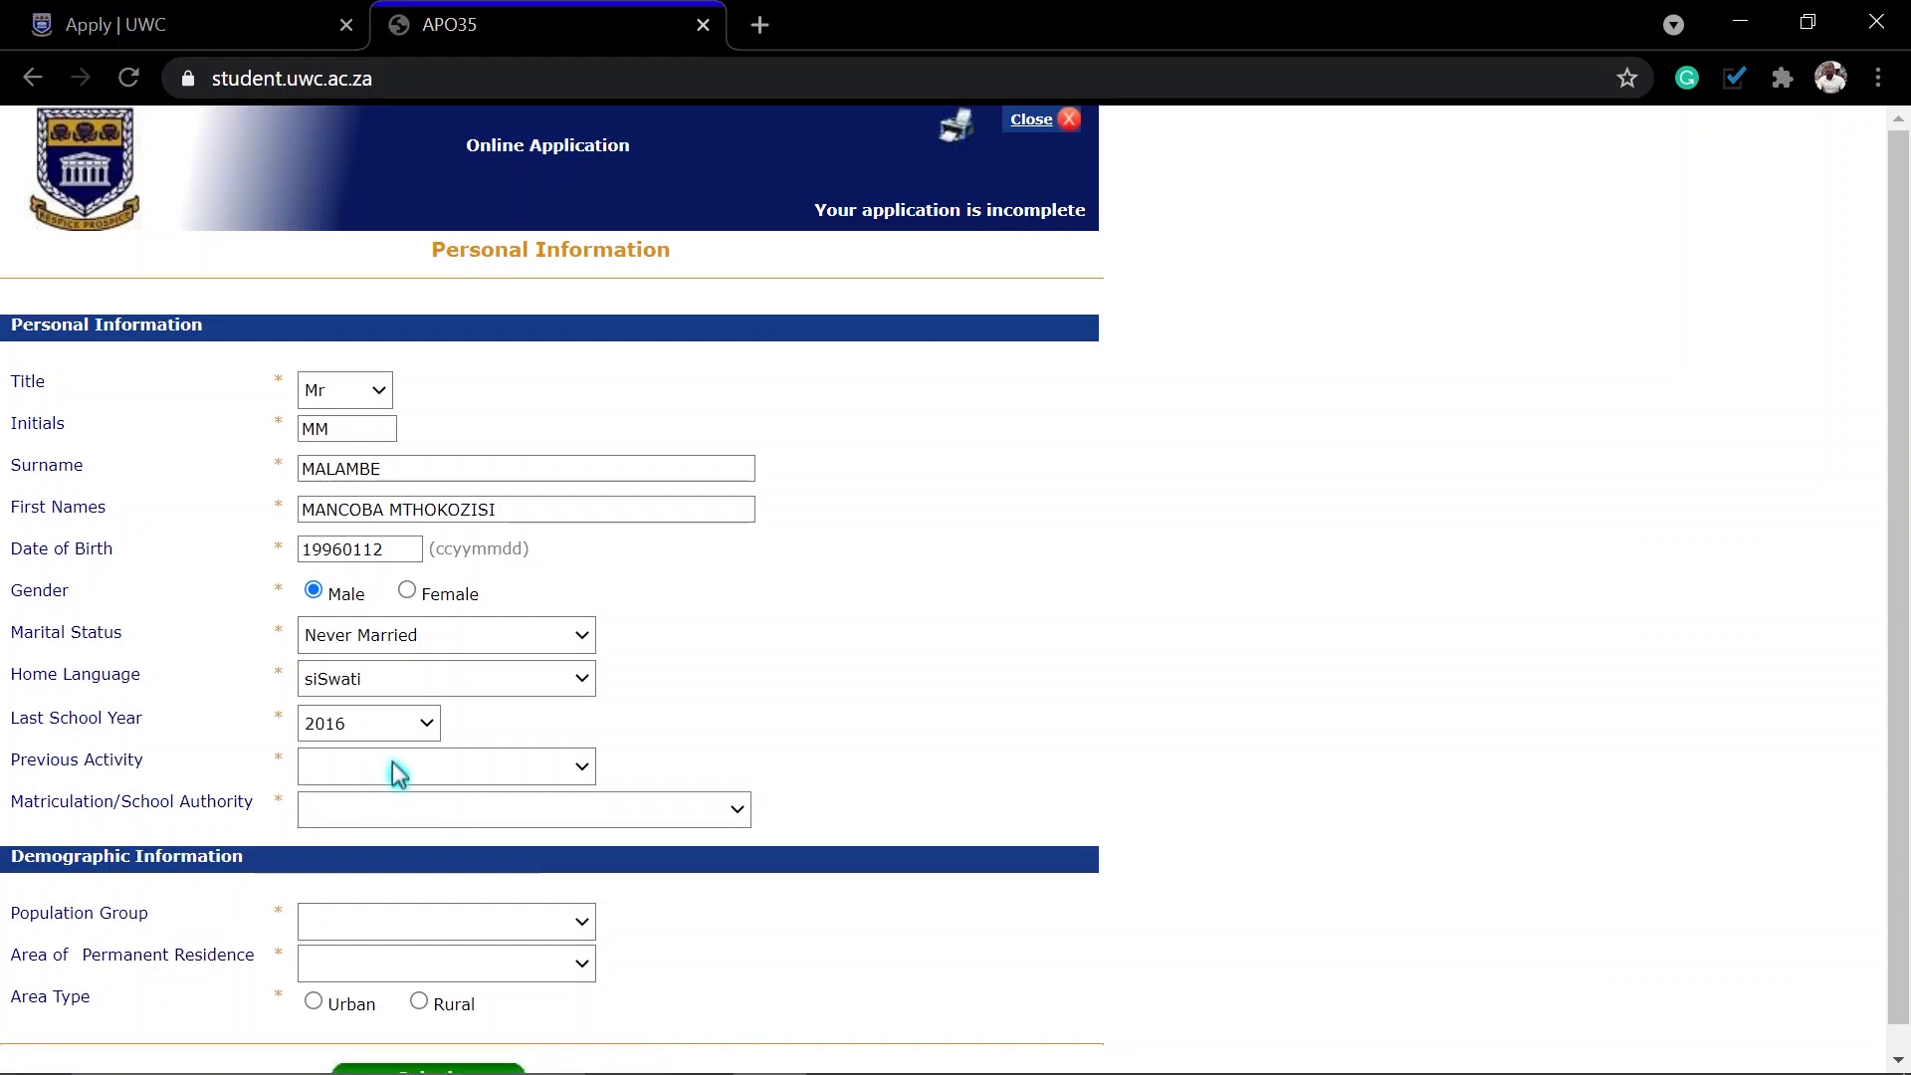
{"action": "left_click", "coordinate": [446, 765]}
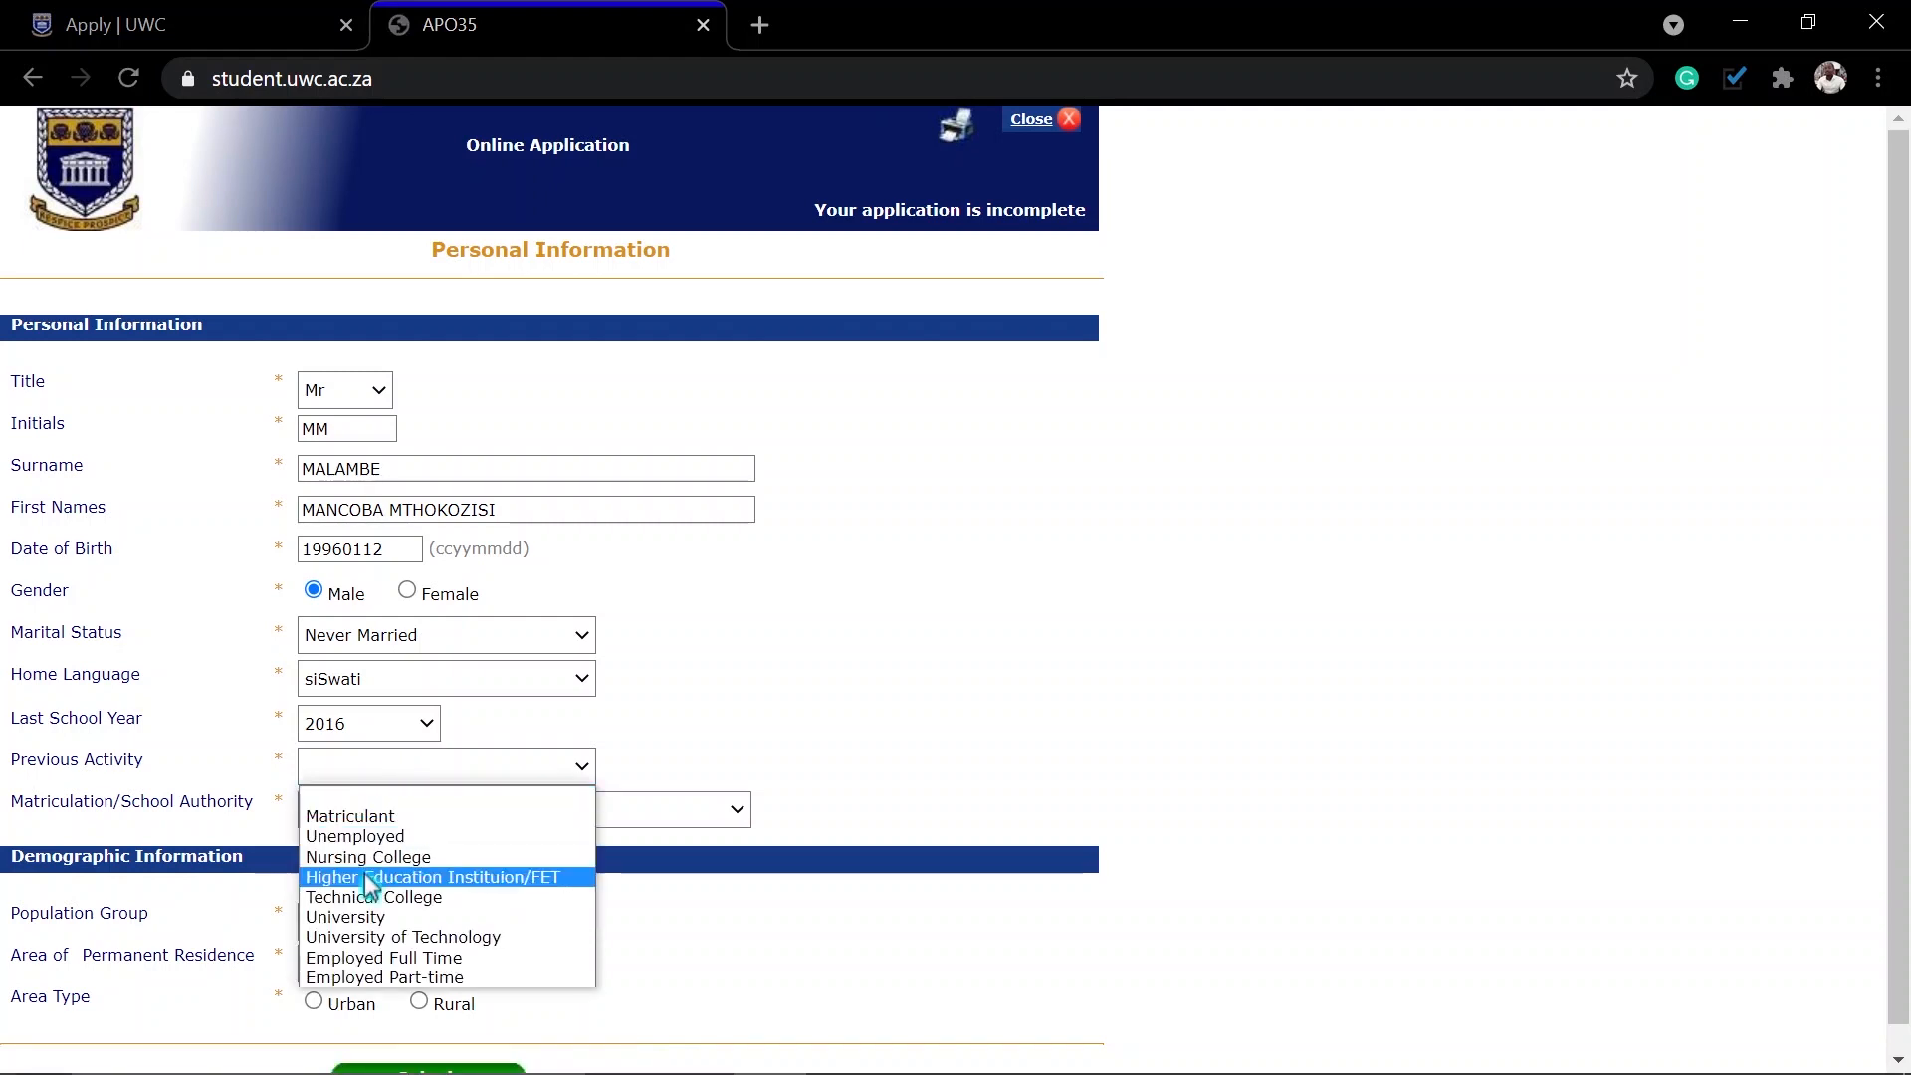
{"action": "mouse_move", "coordinate": [377, 892]}
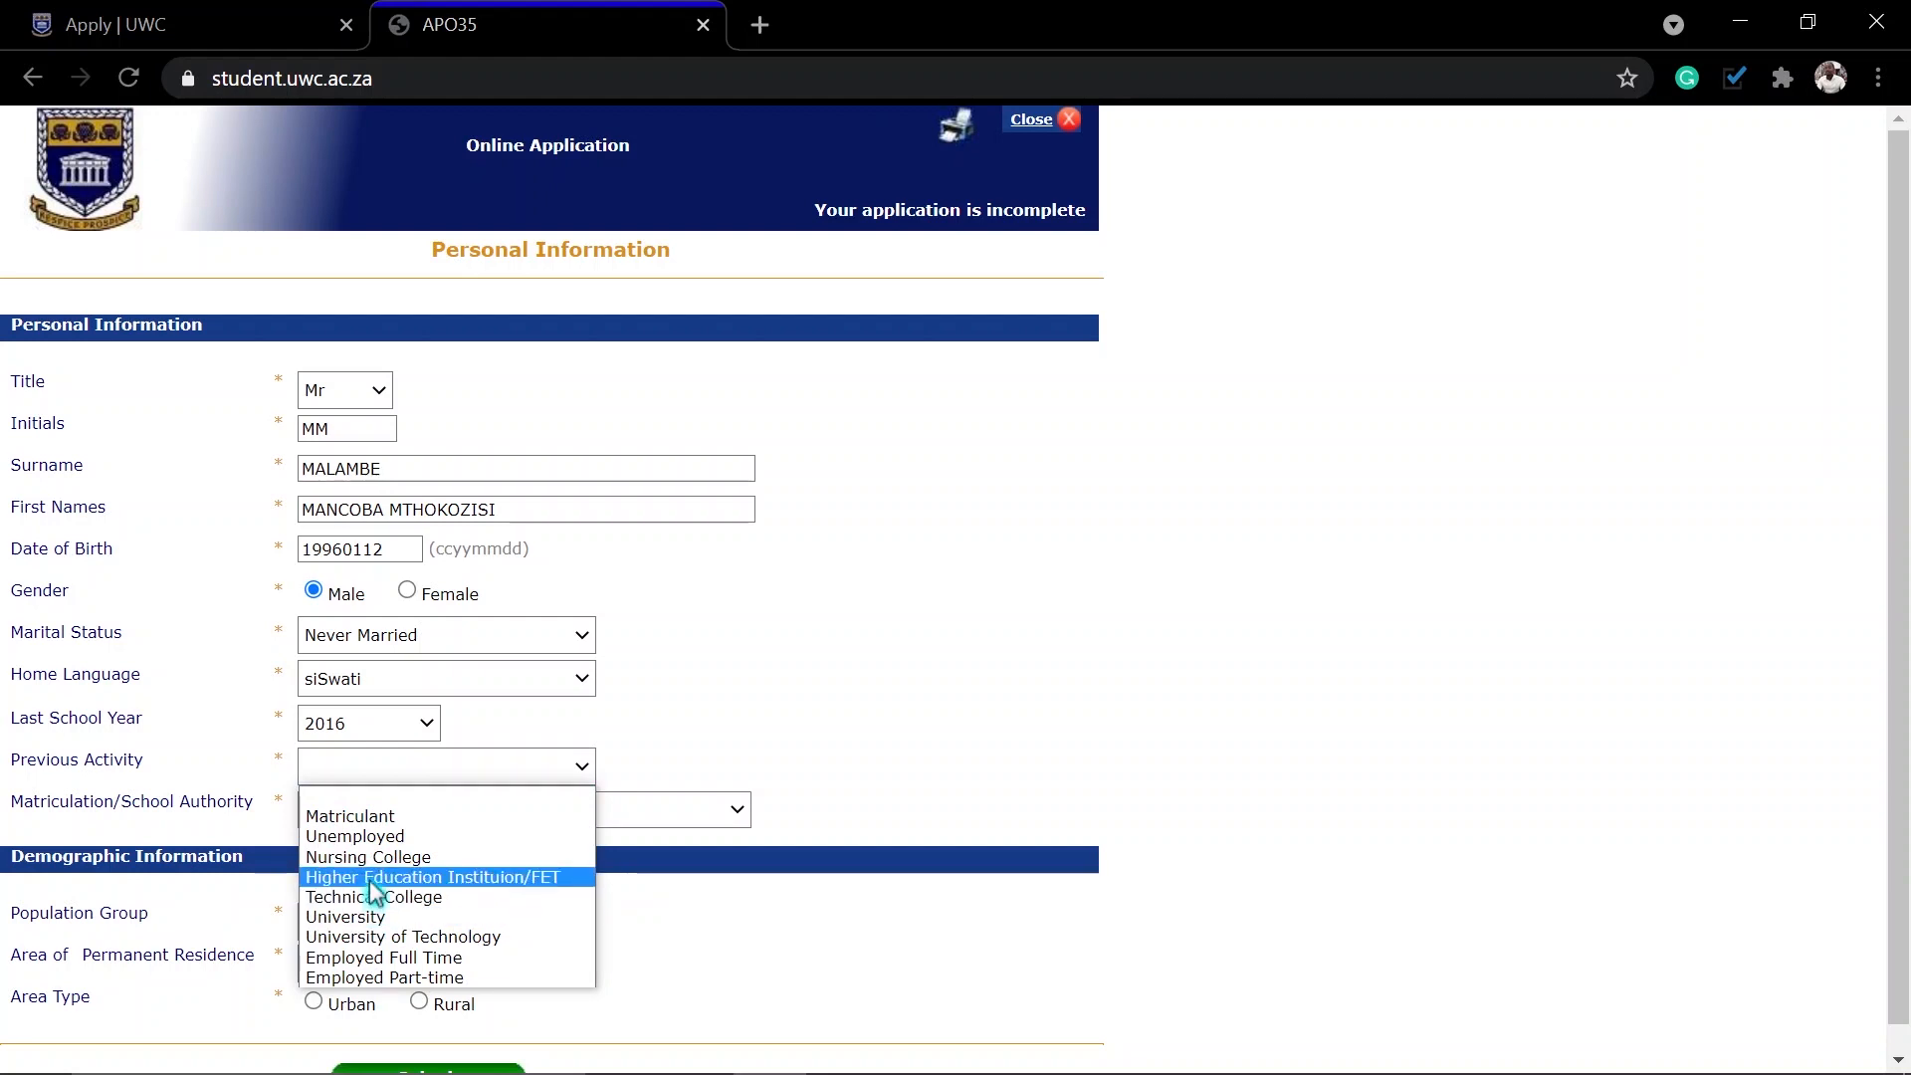
{"action": "mouse_move", "coordinate": [358, 926]}
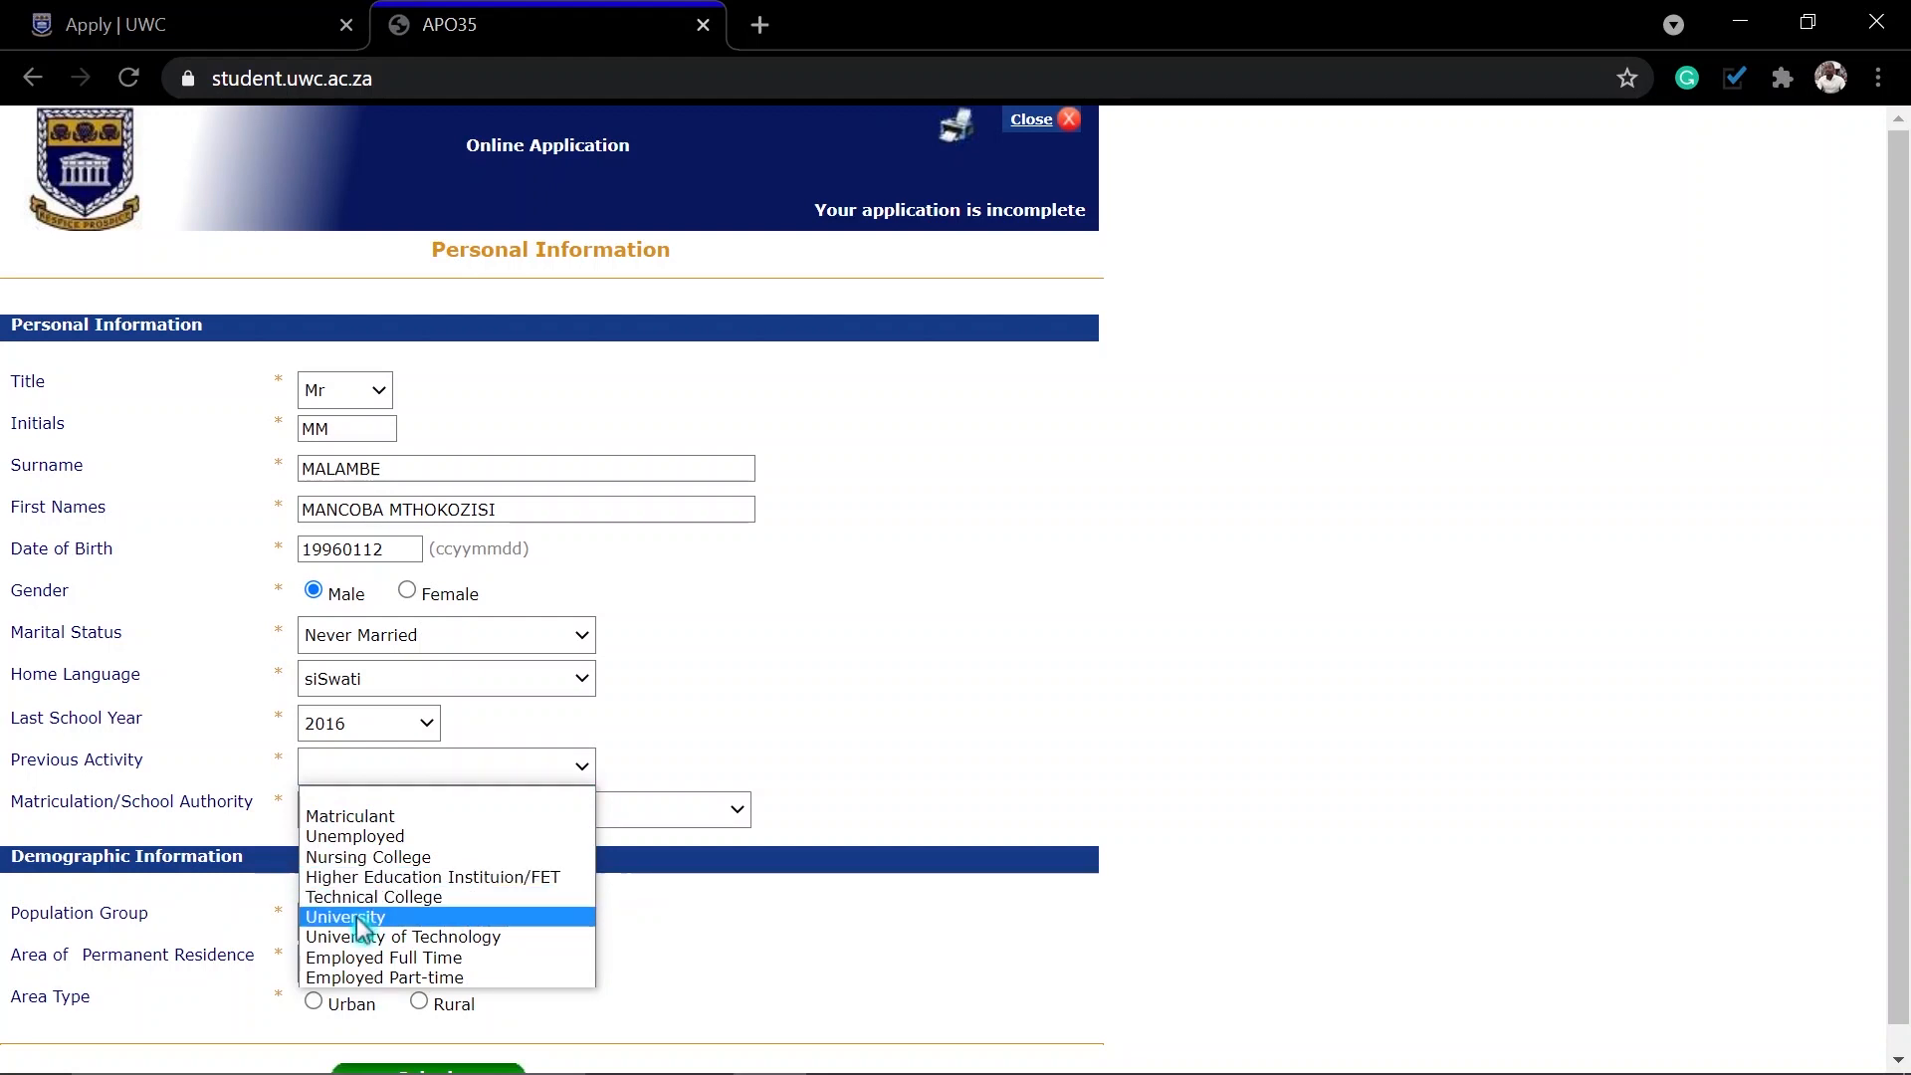
{"action": "left_click", "coordinate": [344, 916]}
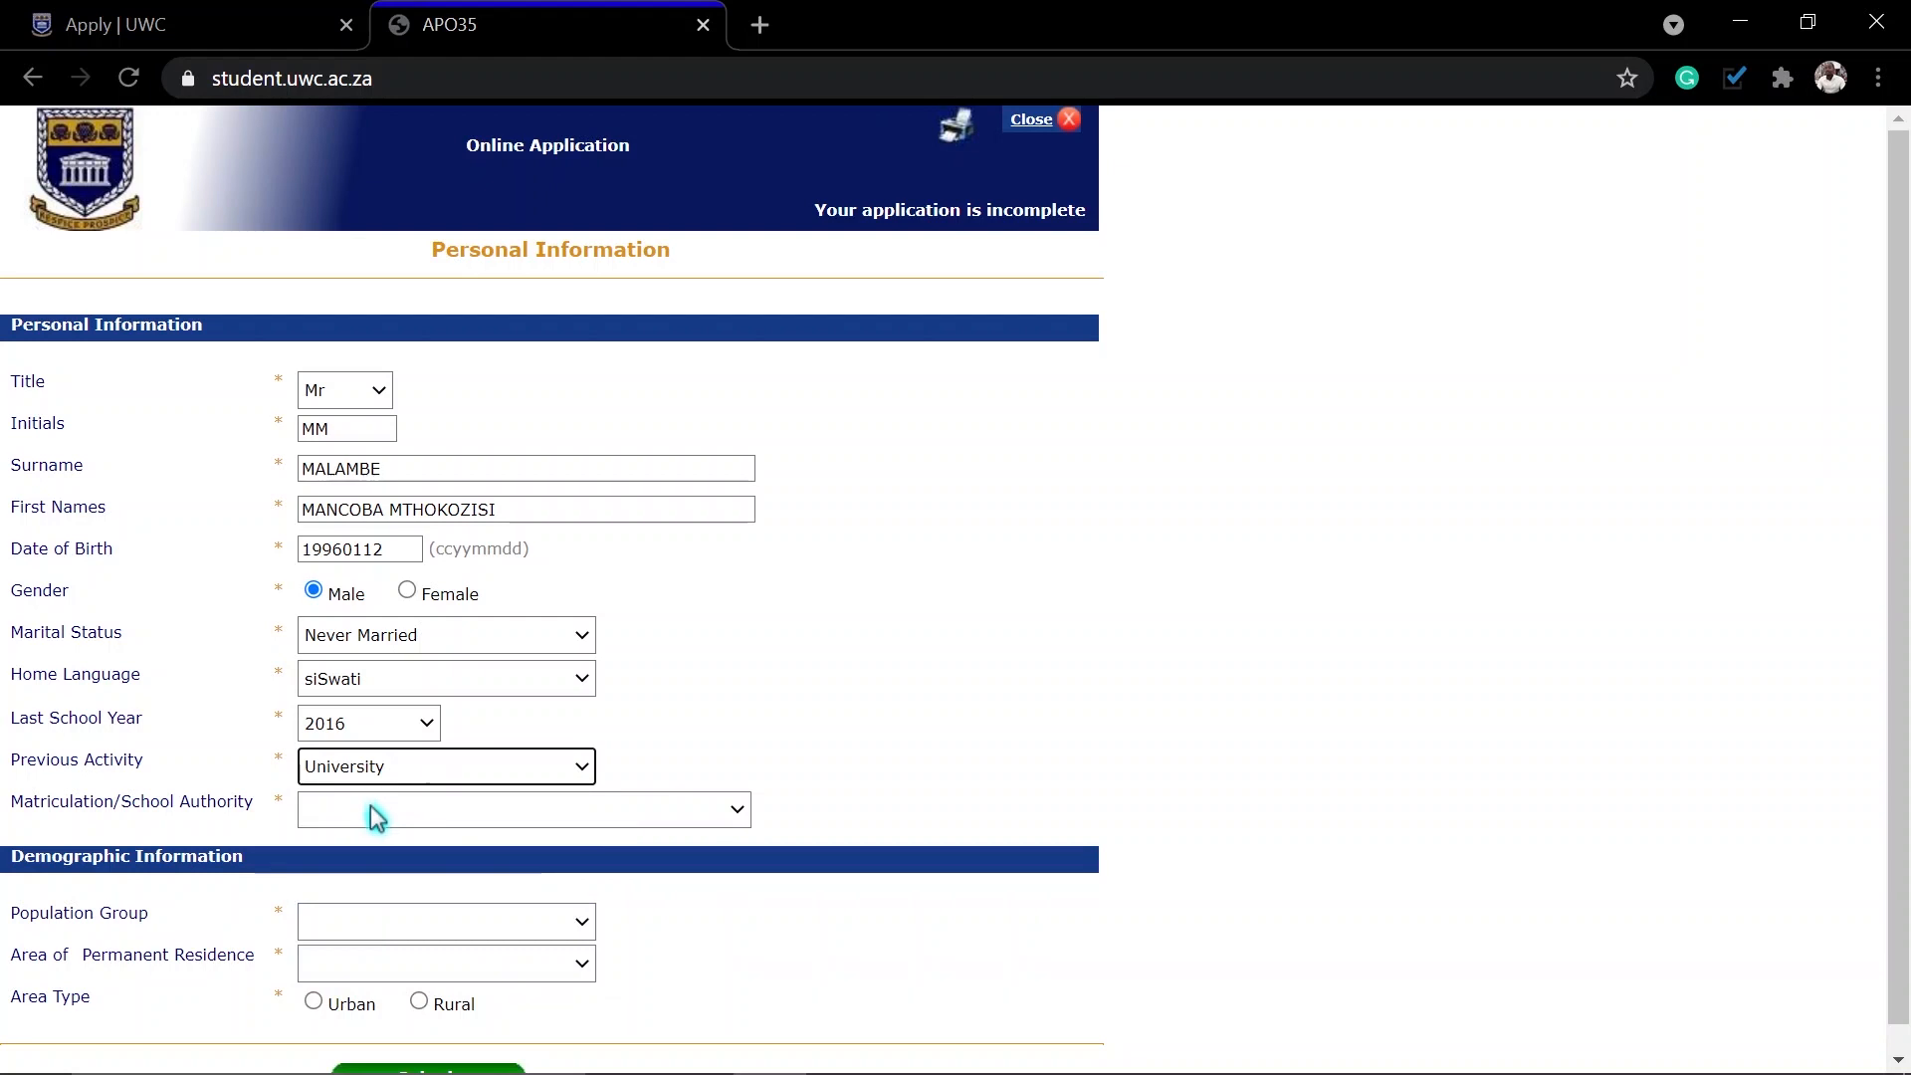
{"action": "left_click", "coordinate": [524, 810]}
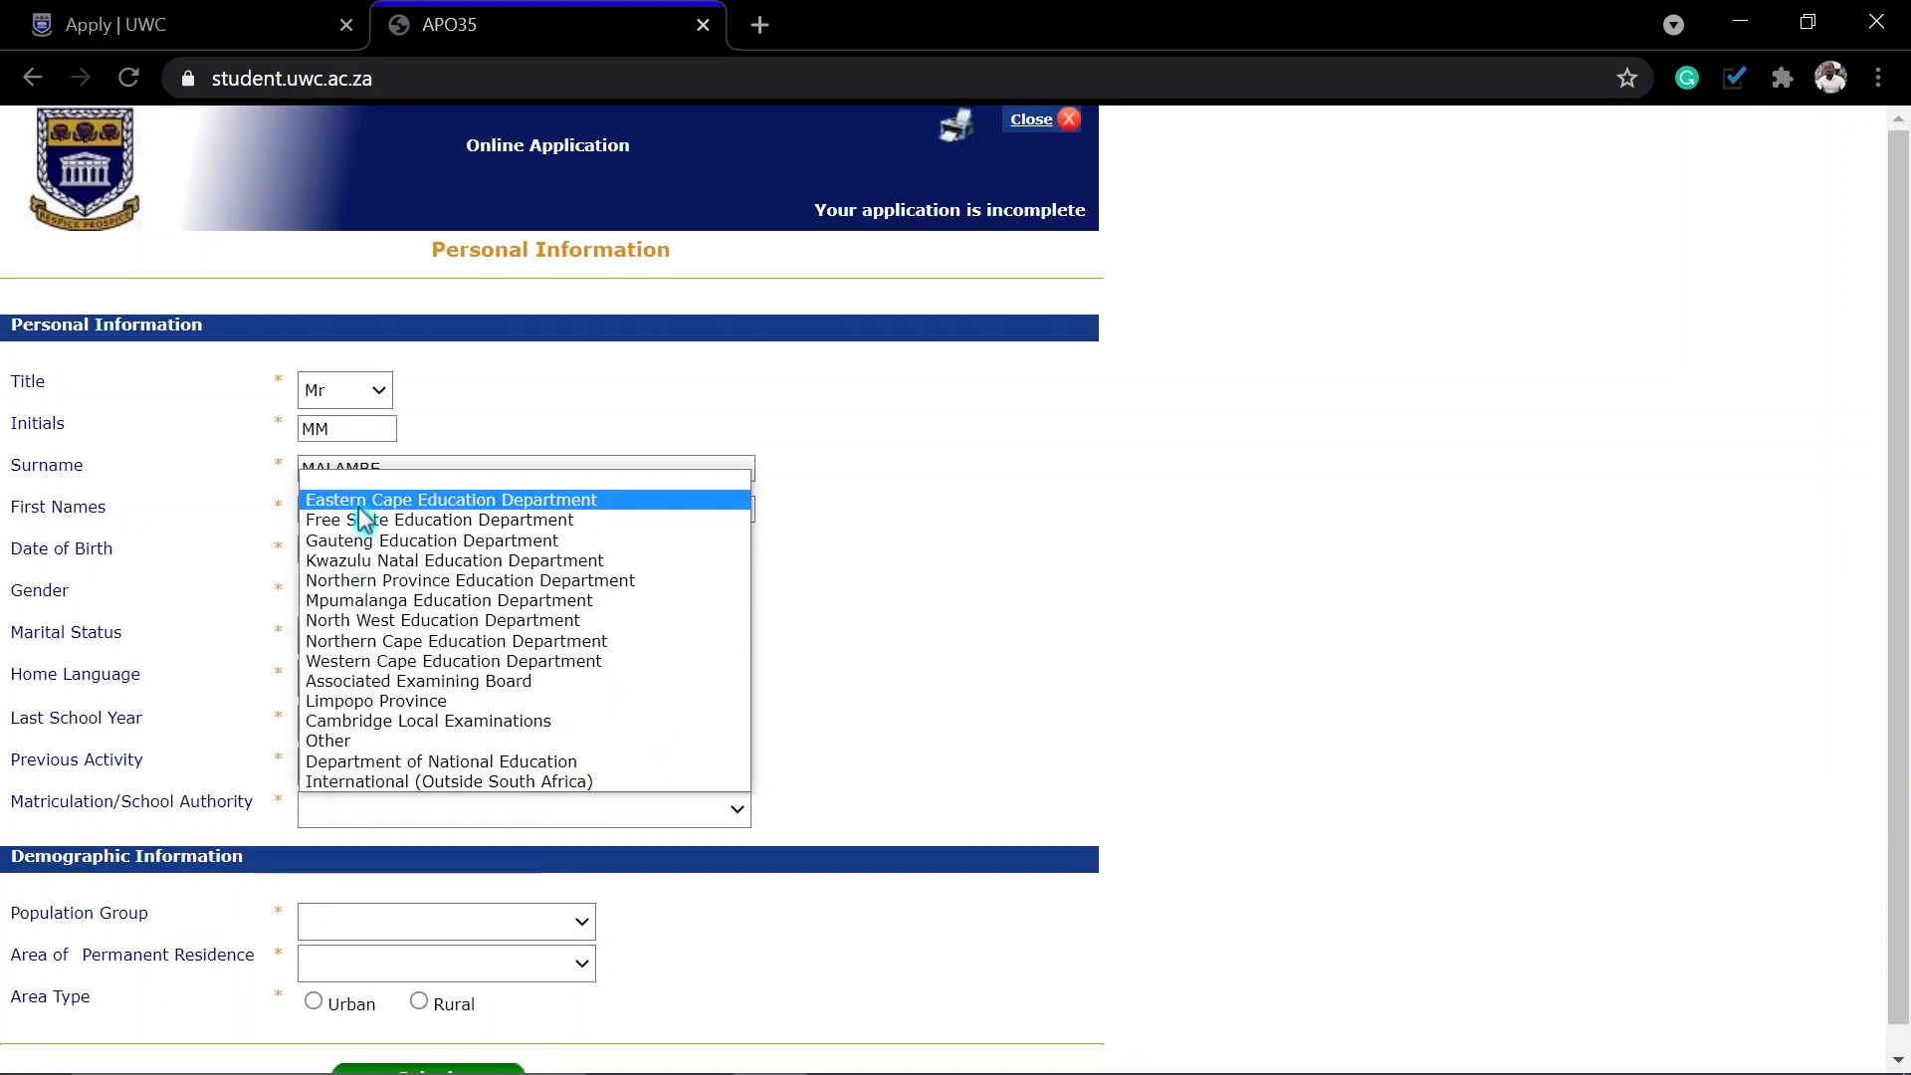
{"action": "mouse_move", "coordinate": [348, 622]}
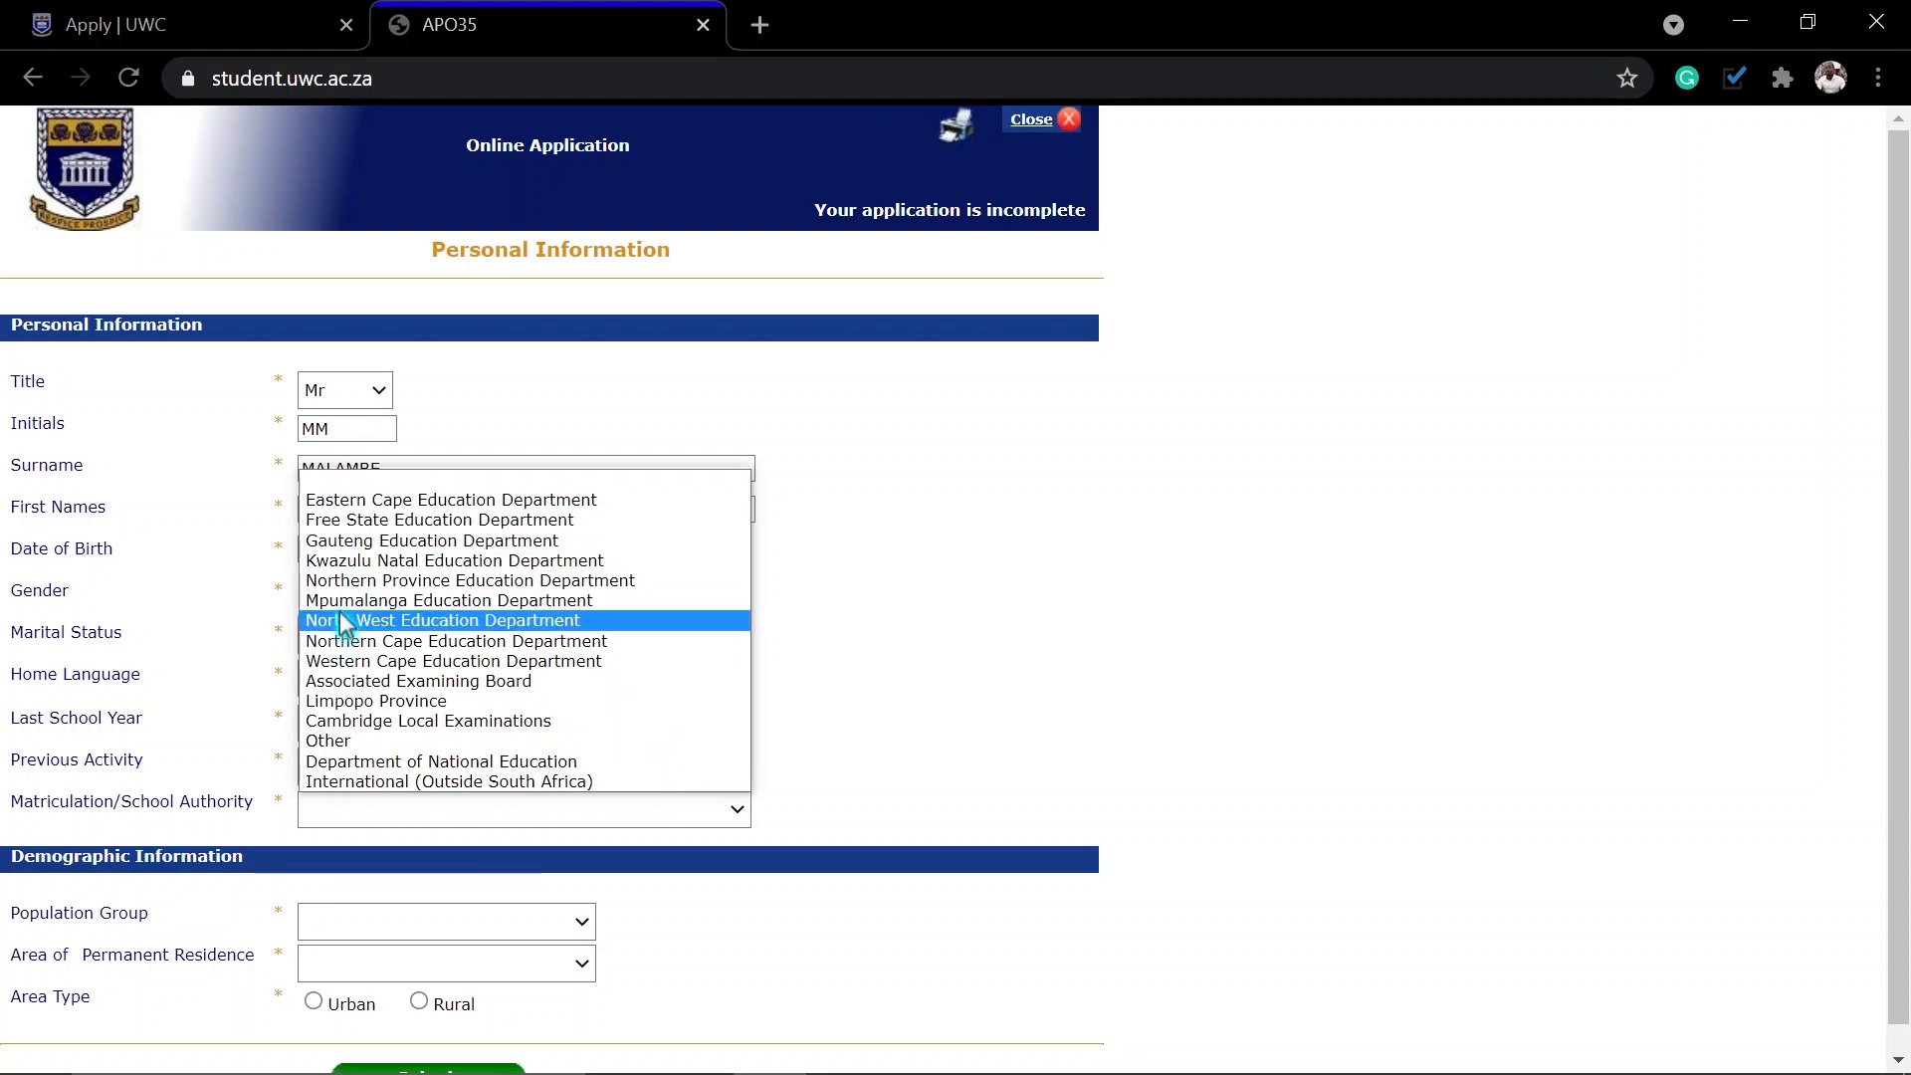
{"action": "left_click", "coordinate": [443, 601]}
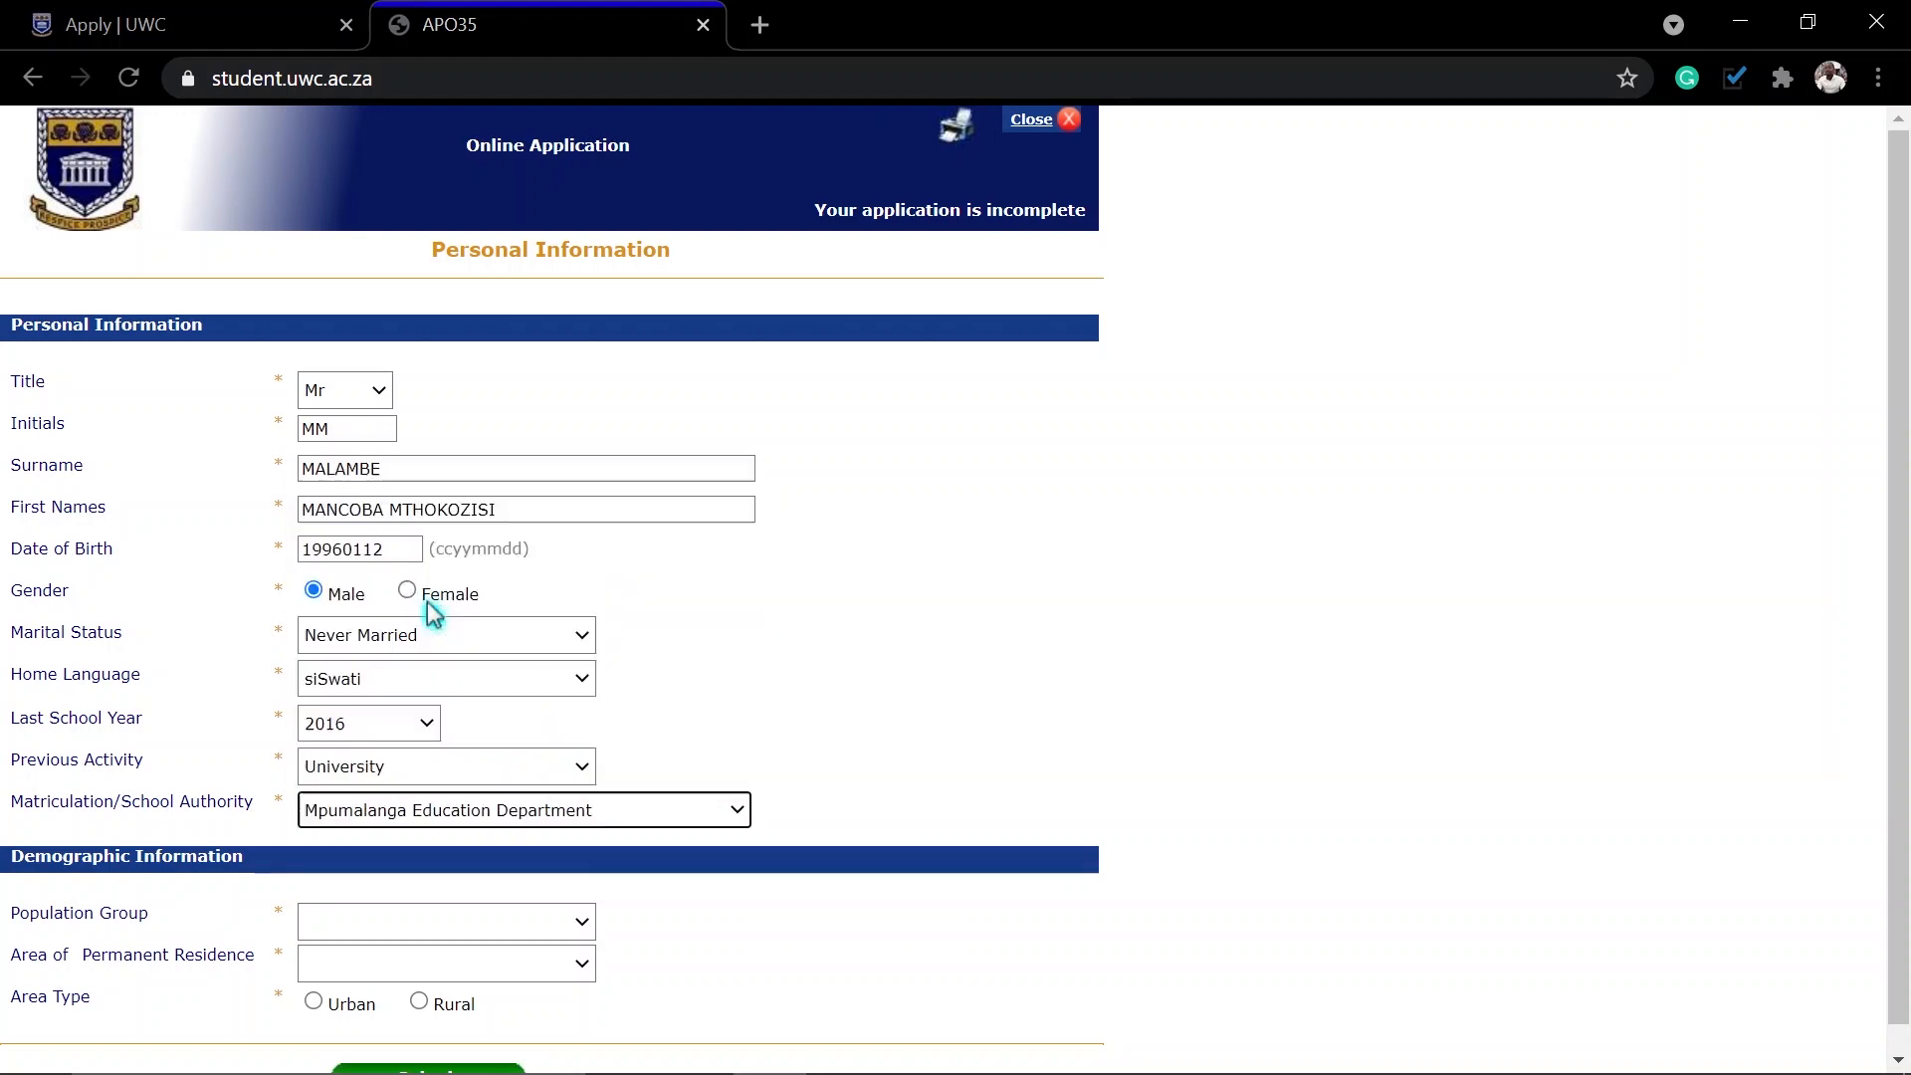
{"action": "mouse_move", "coordinate": [415, 930]}
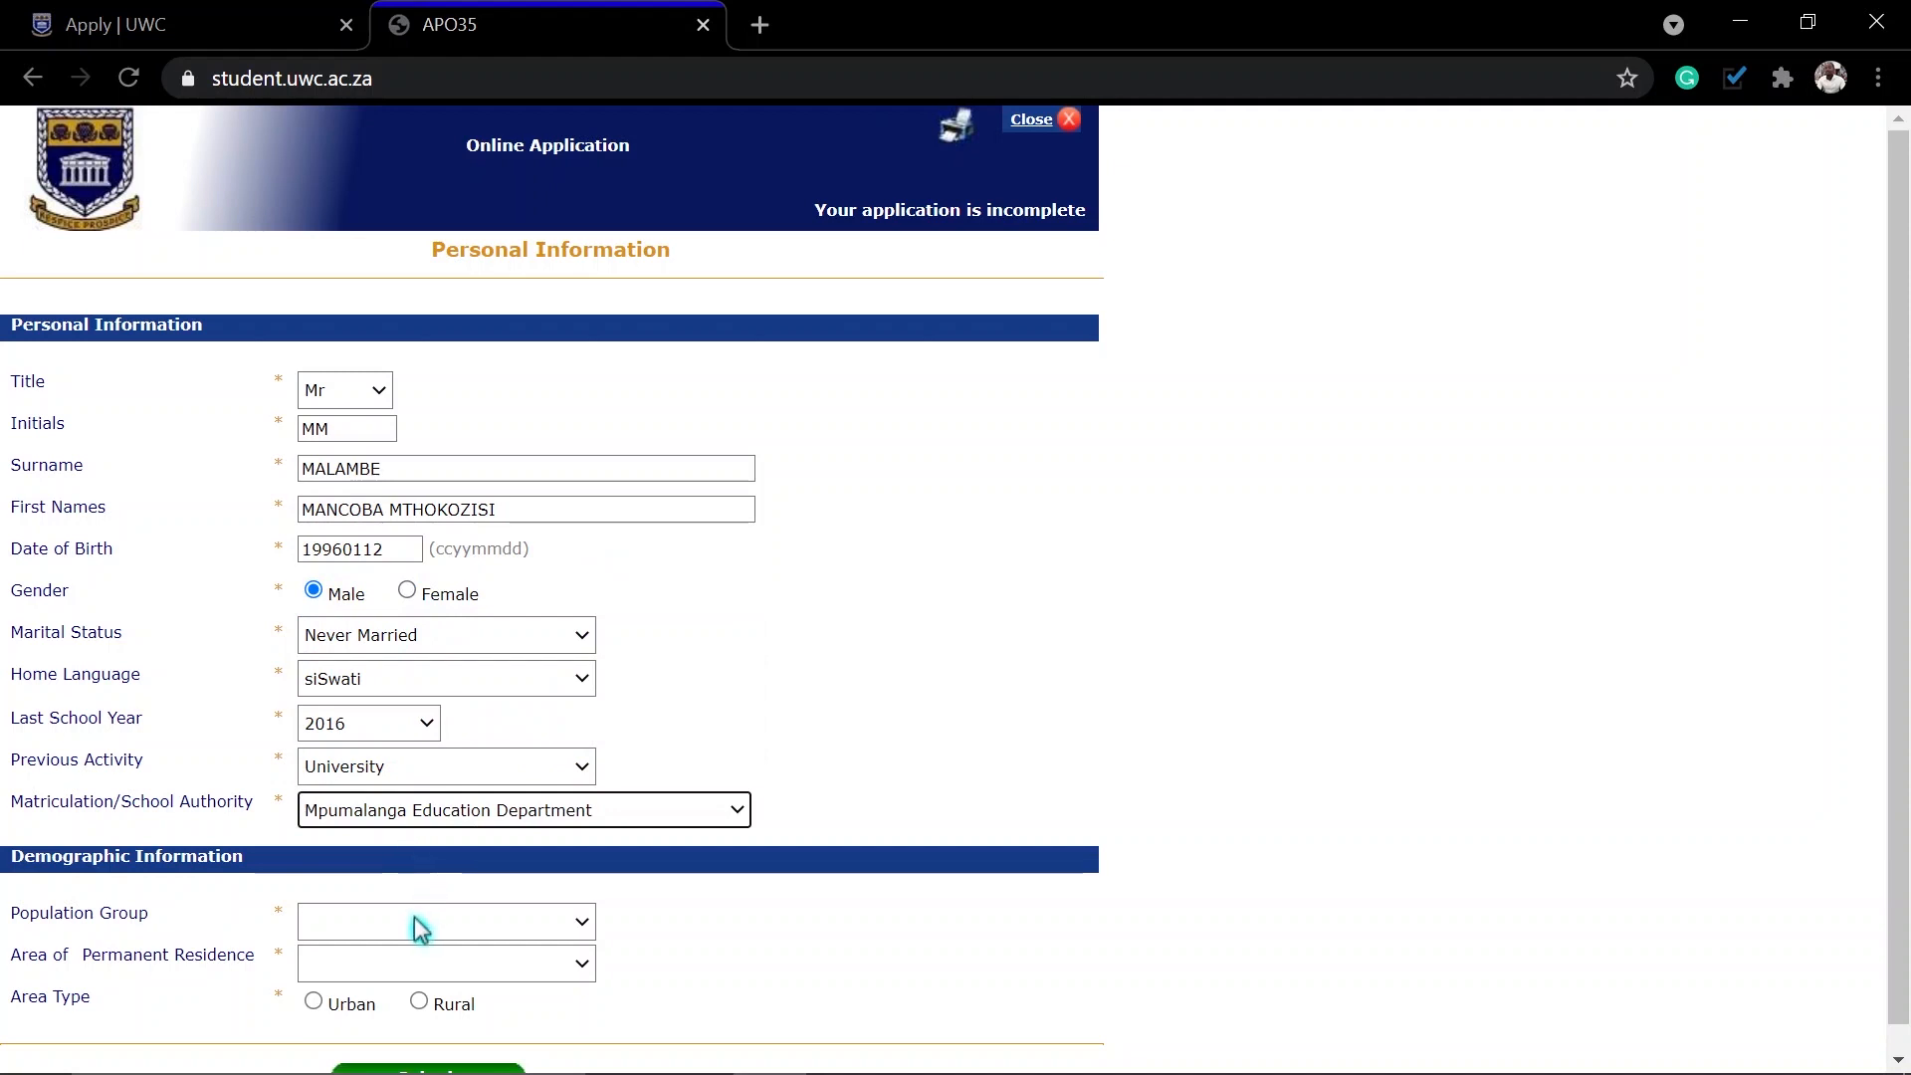
Set population group African, permanent residence GAUTENG, urban area, and submit Personal Information.
{"action": "left_click", "coordinate": [446, 922]}
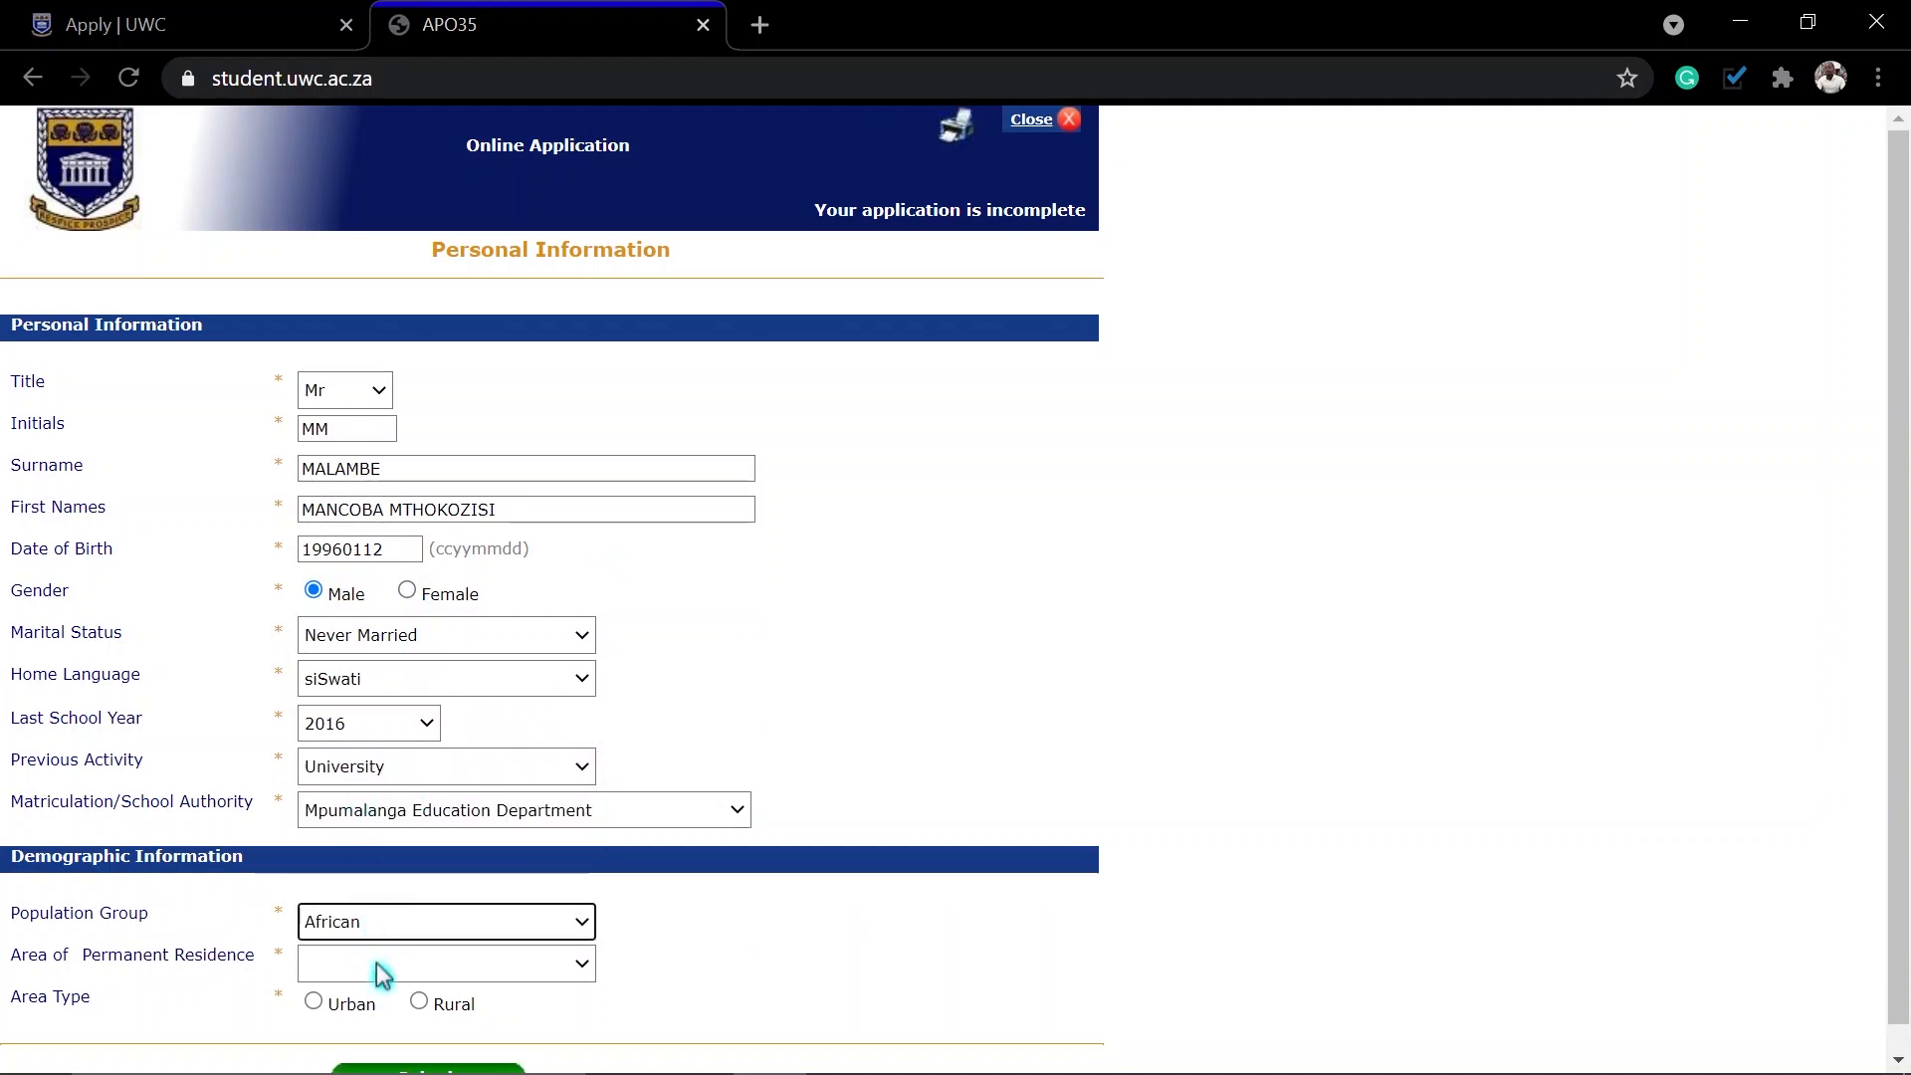
{"action": "left_click", "coordinate": [444, 963]}
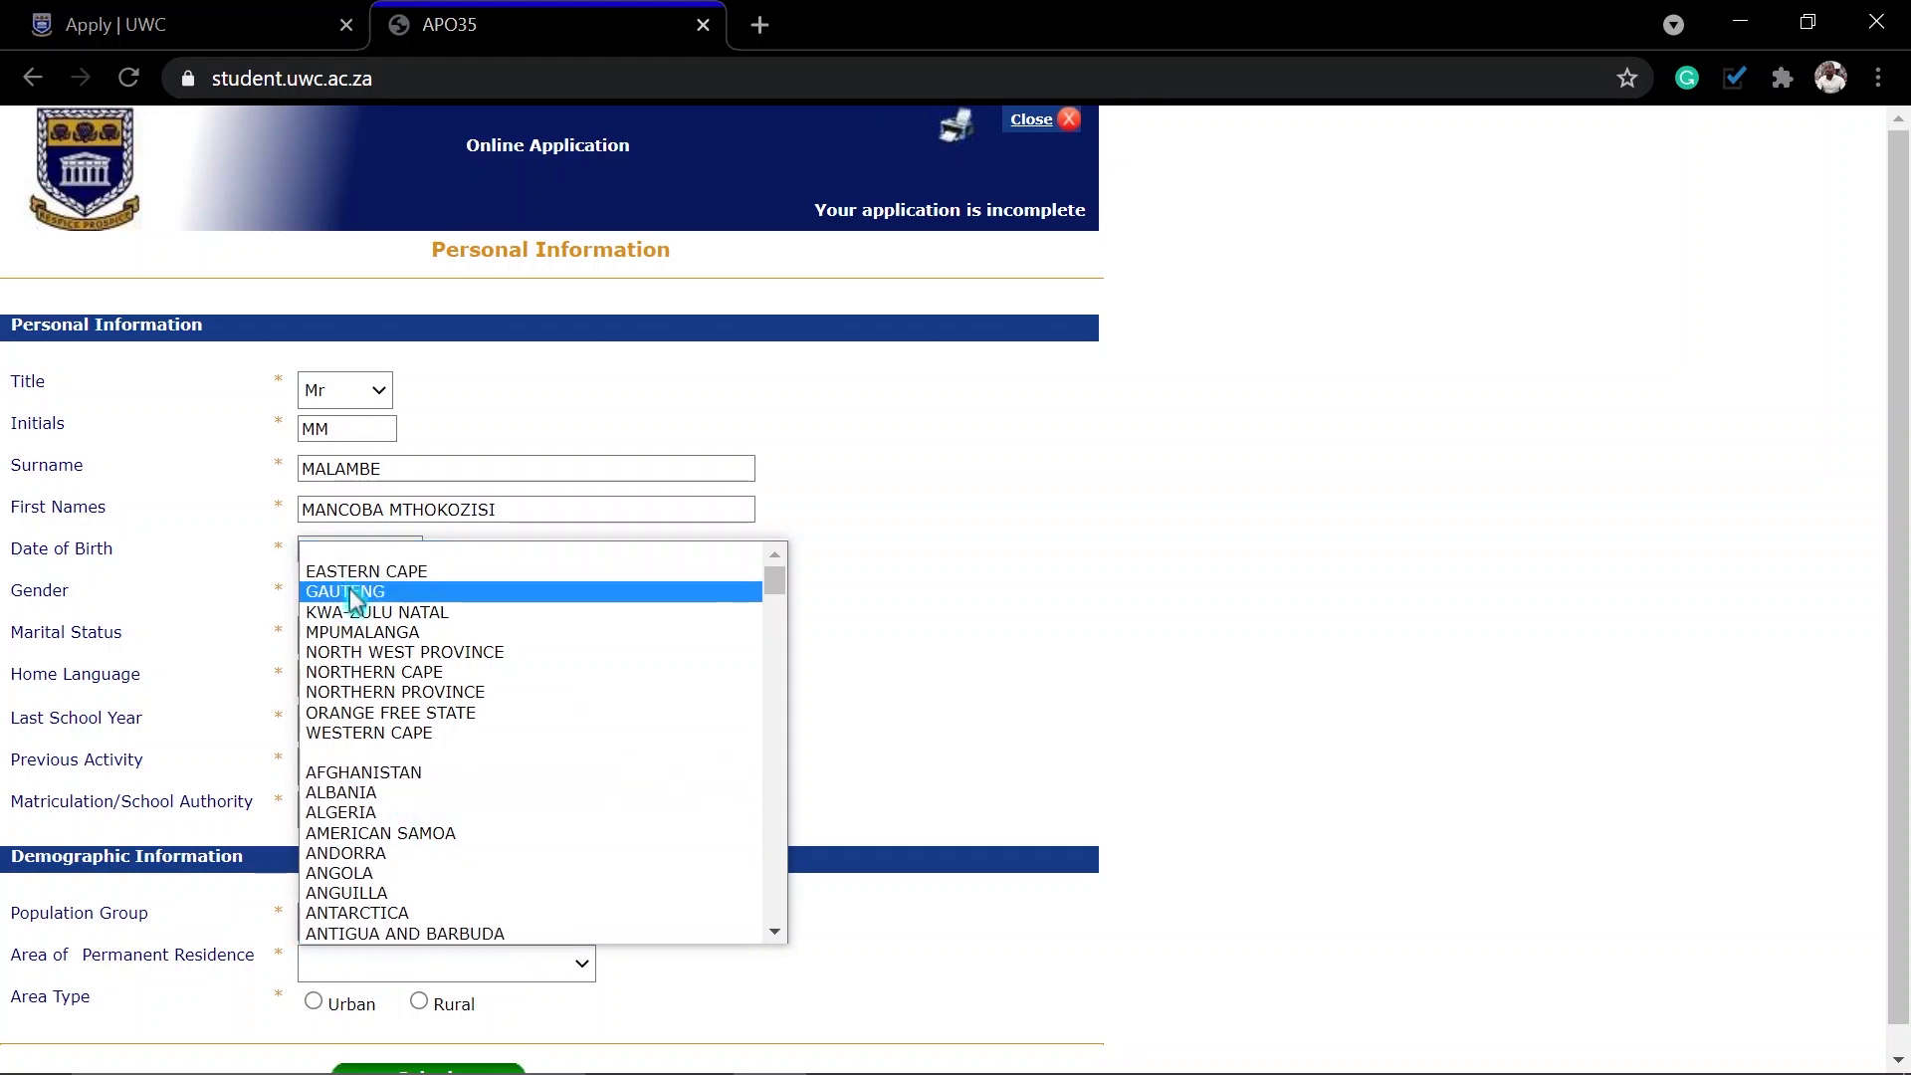
{"action": "left_click", "coordinate": [343, 591]}
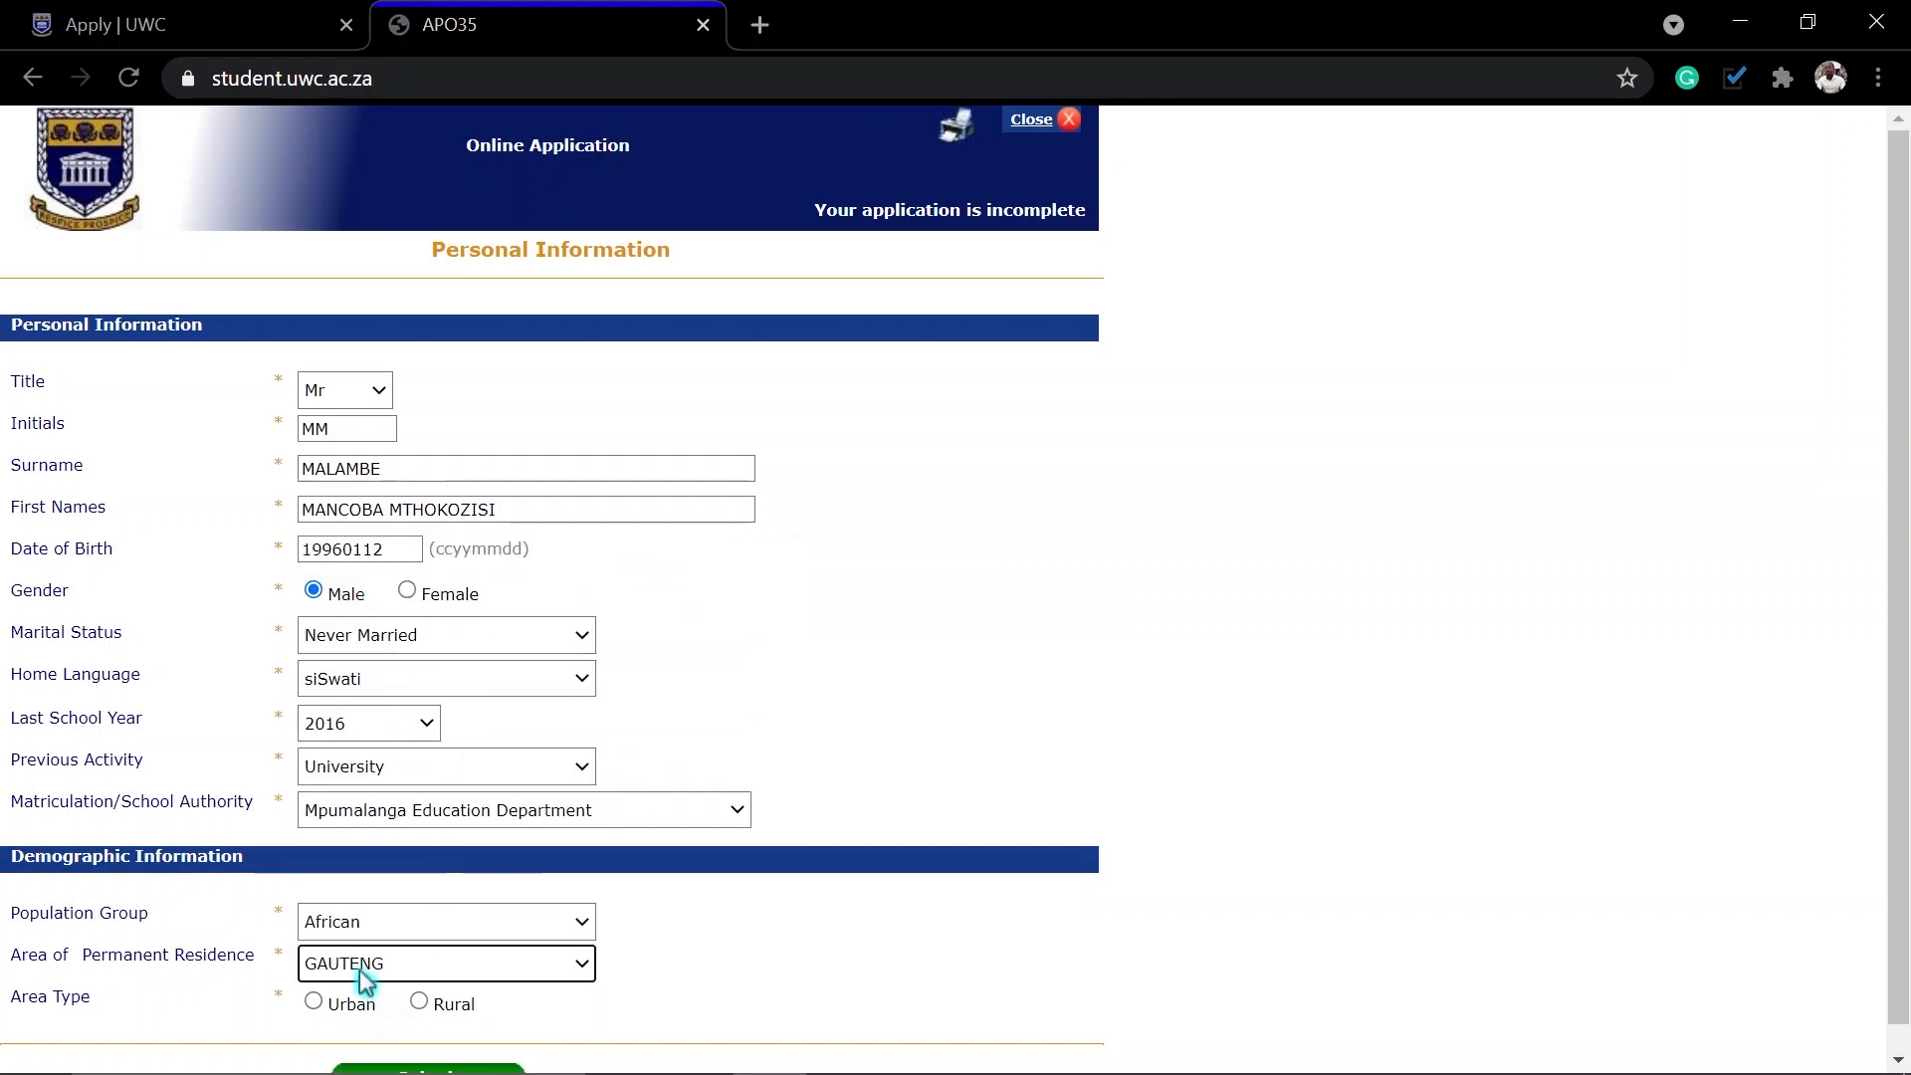
{"action": "mouse_move", "coordinate": [98, 1010]}
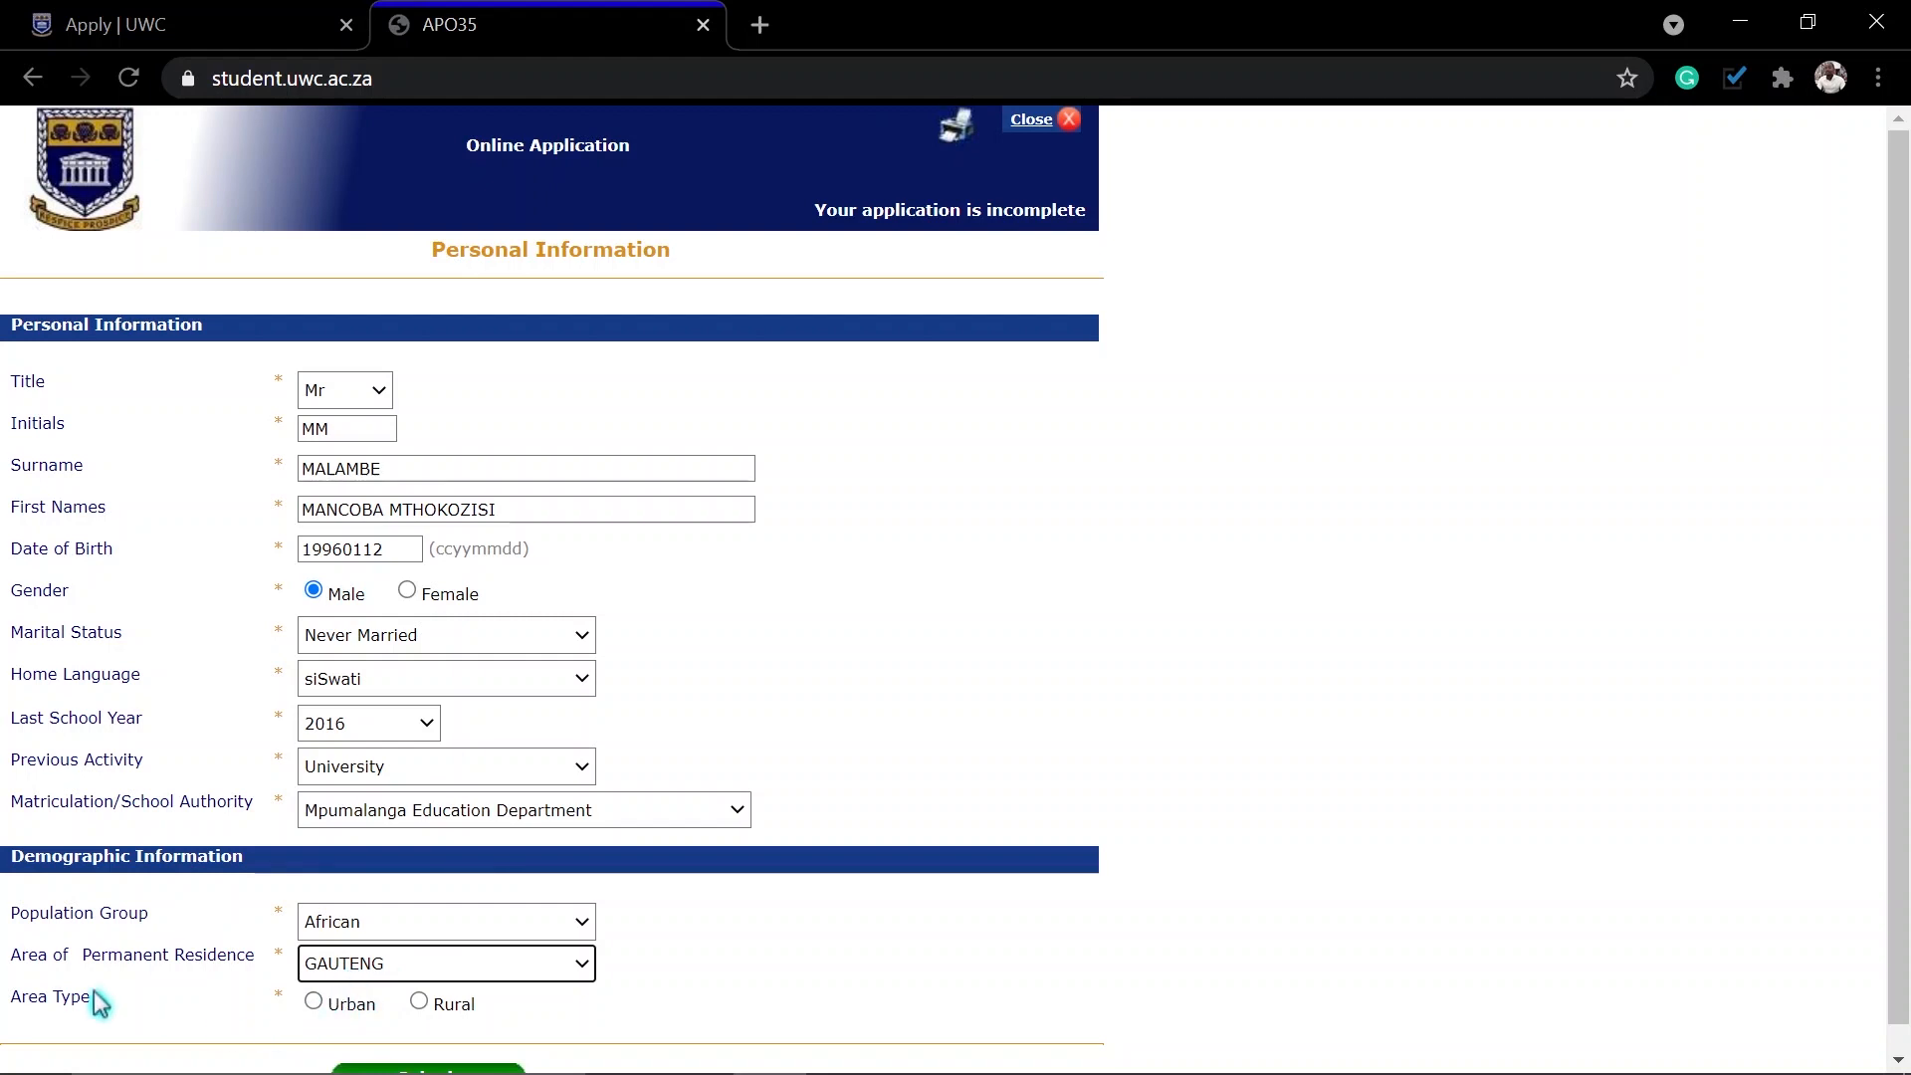
{"action": "mouse_move", "coordinate": [388, 1025]}
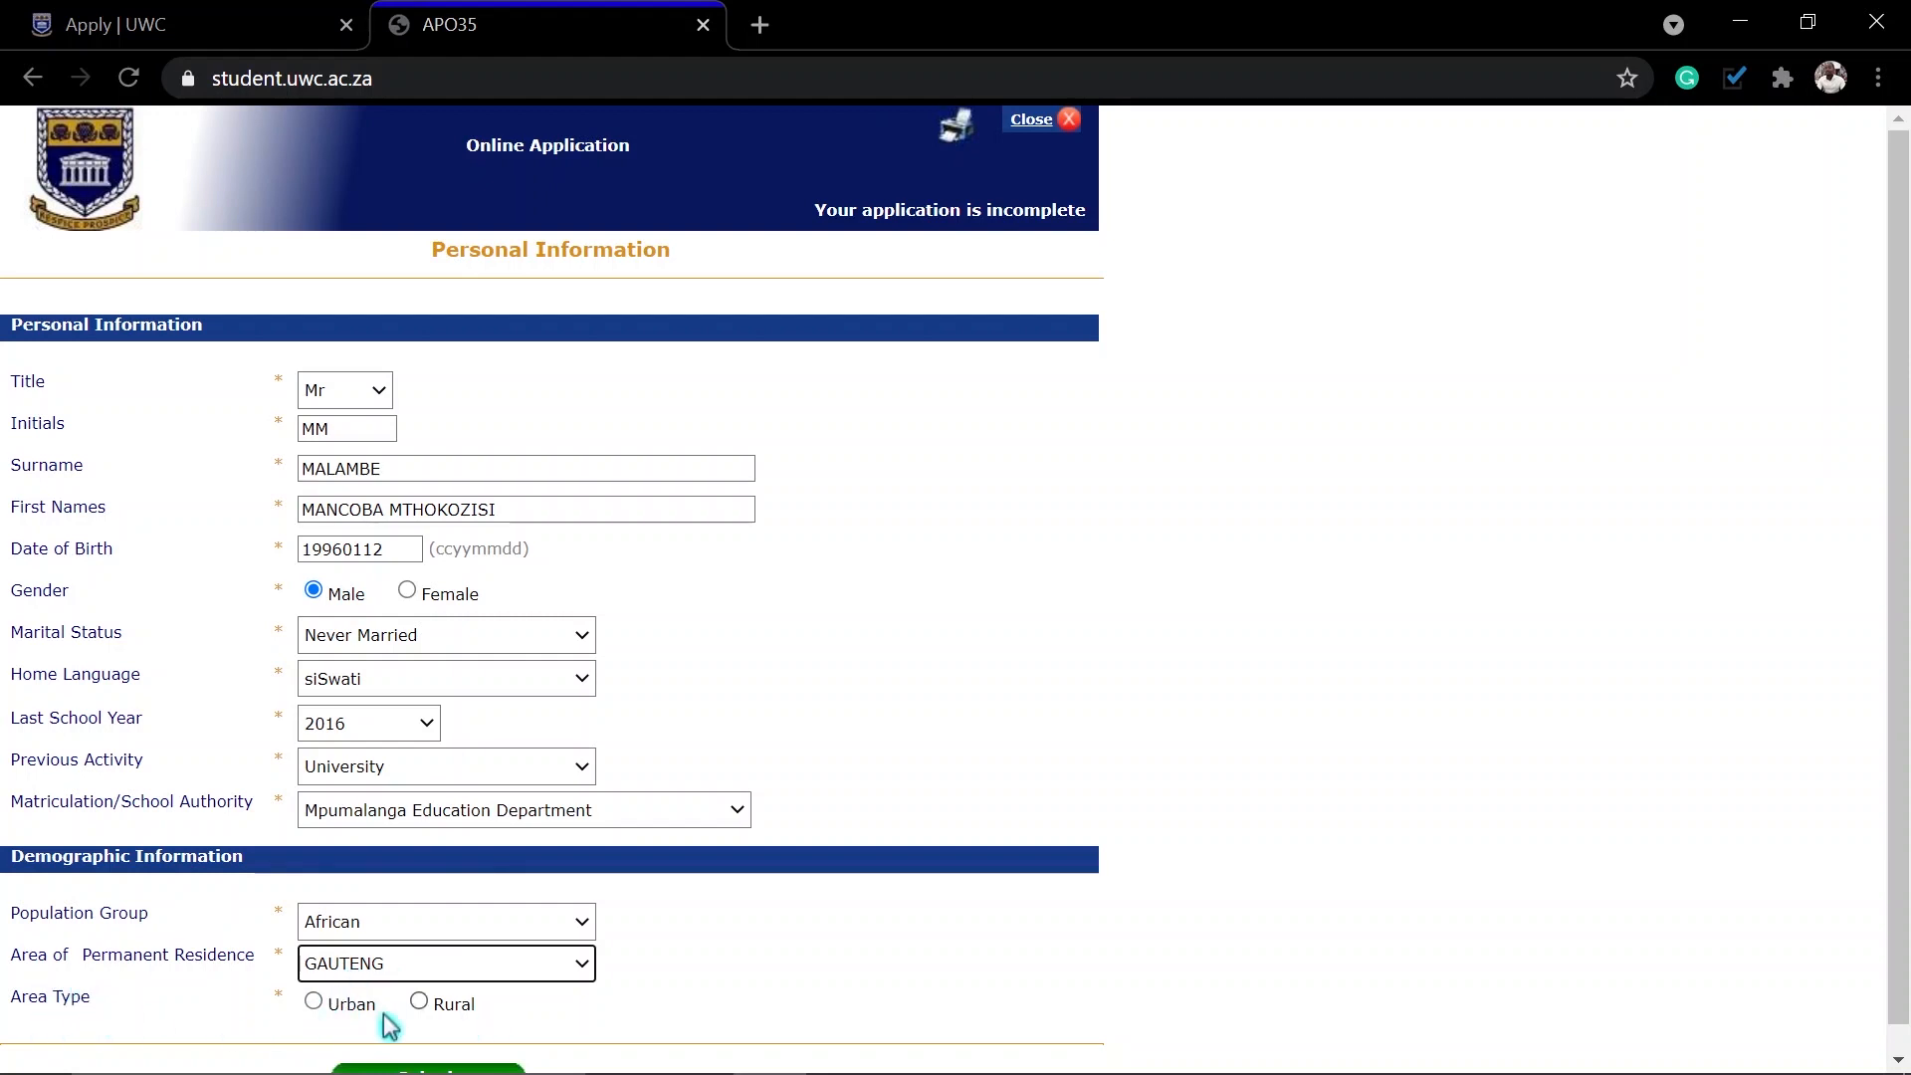
{"action": "left_click", "coordinate": [313, 1001]}
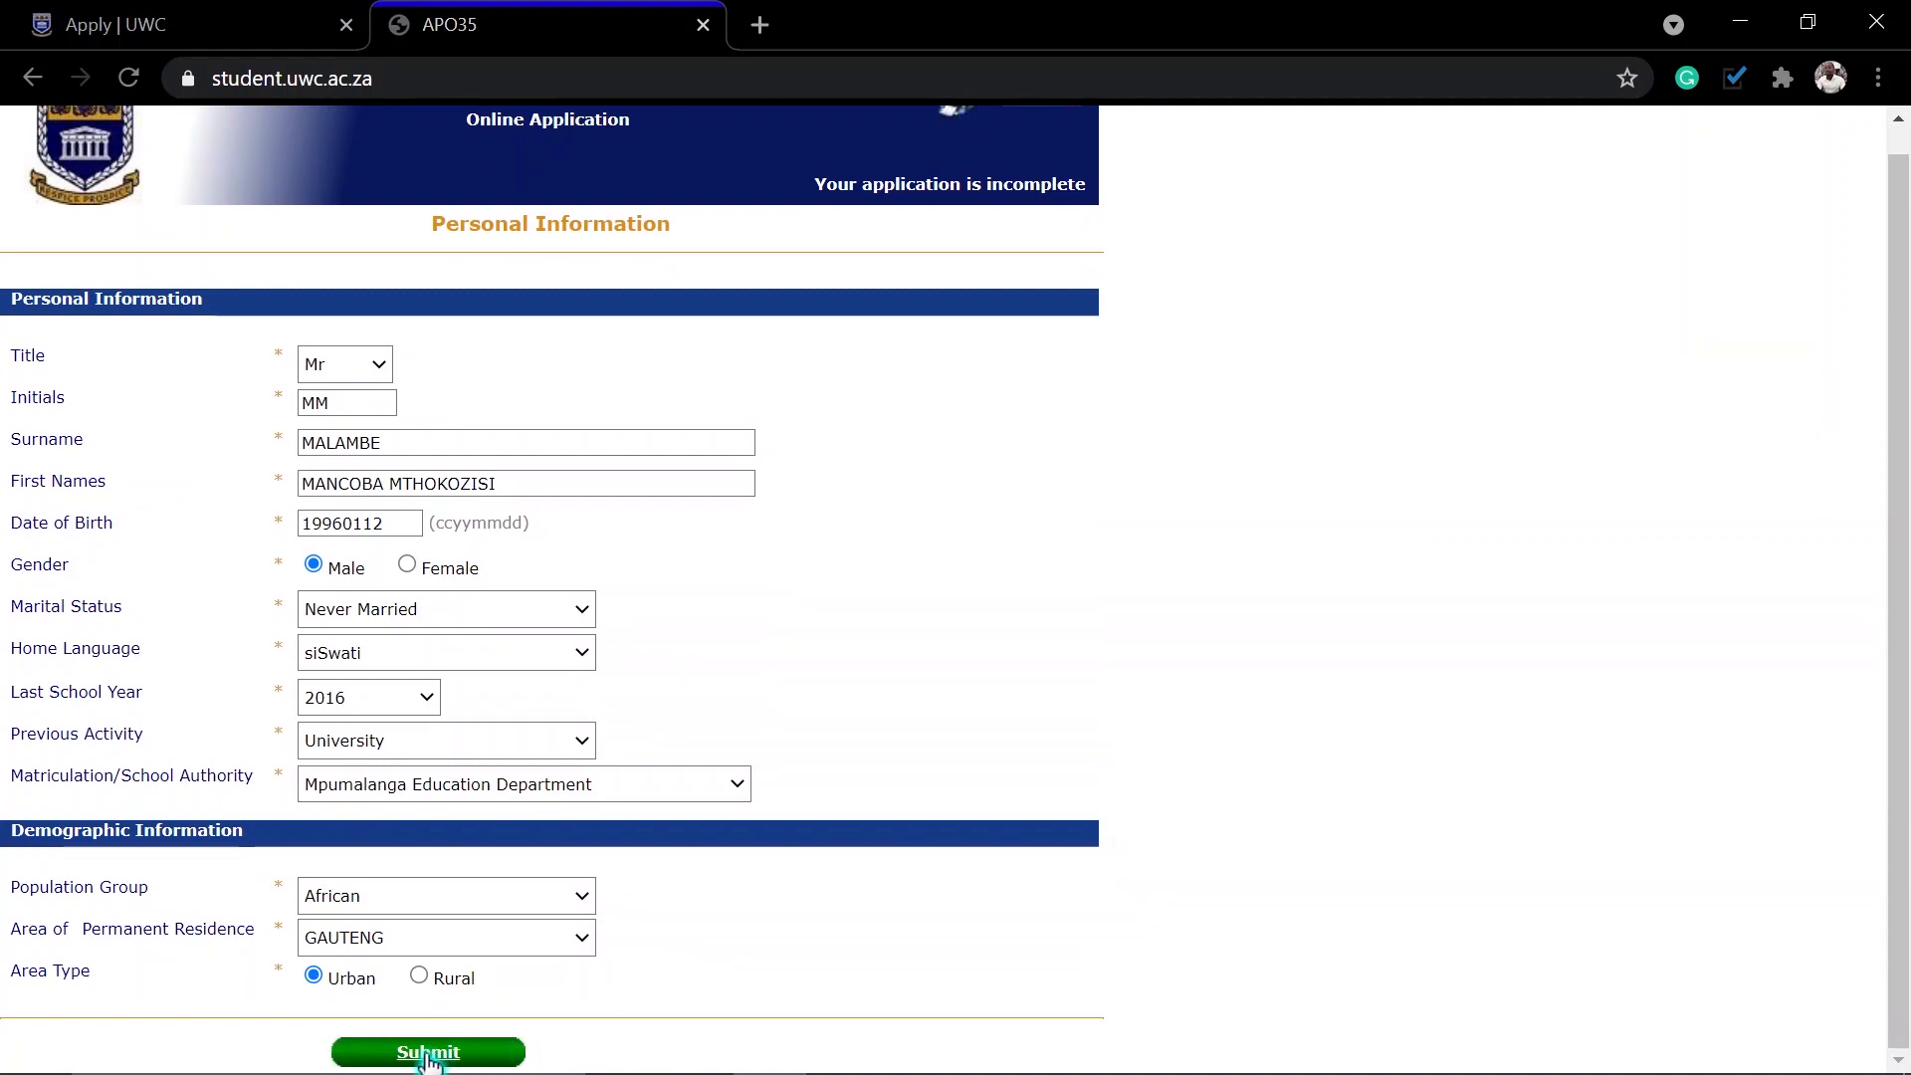
{"action": "left_click", "coordinate": [427, 1052]}
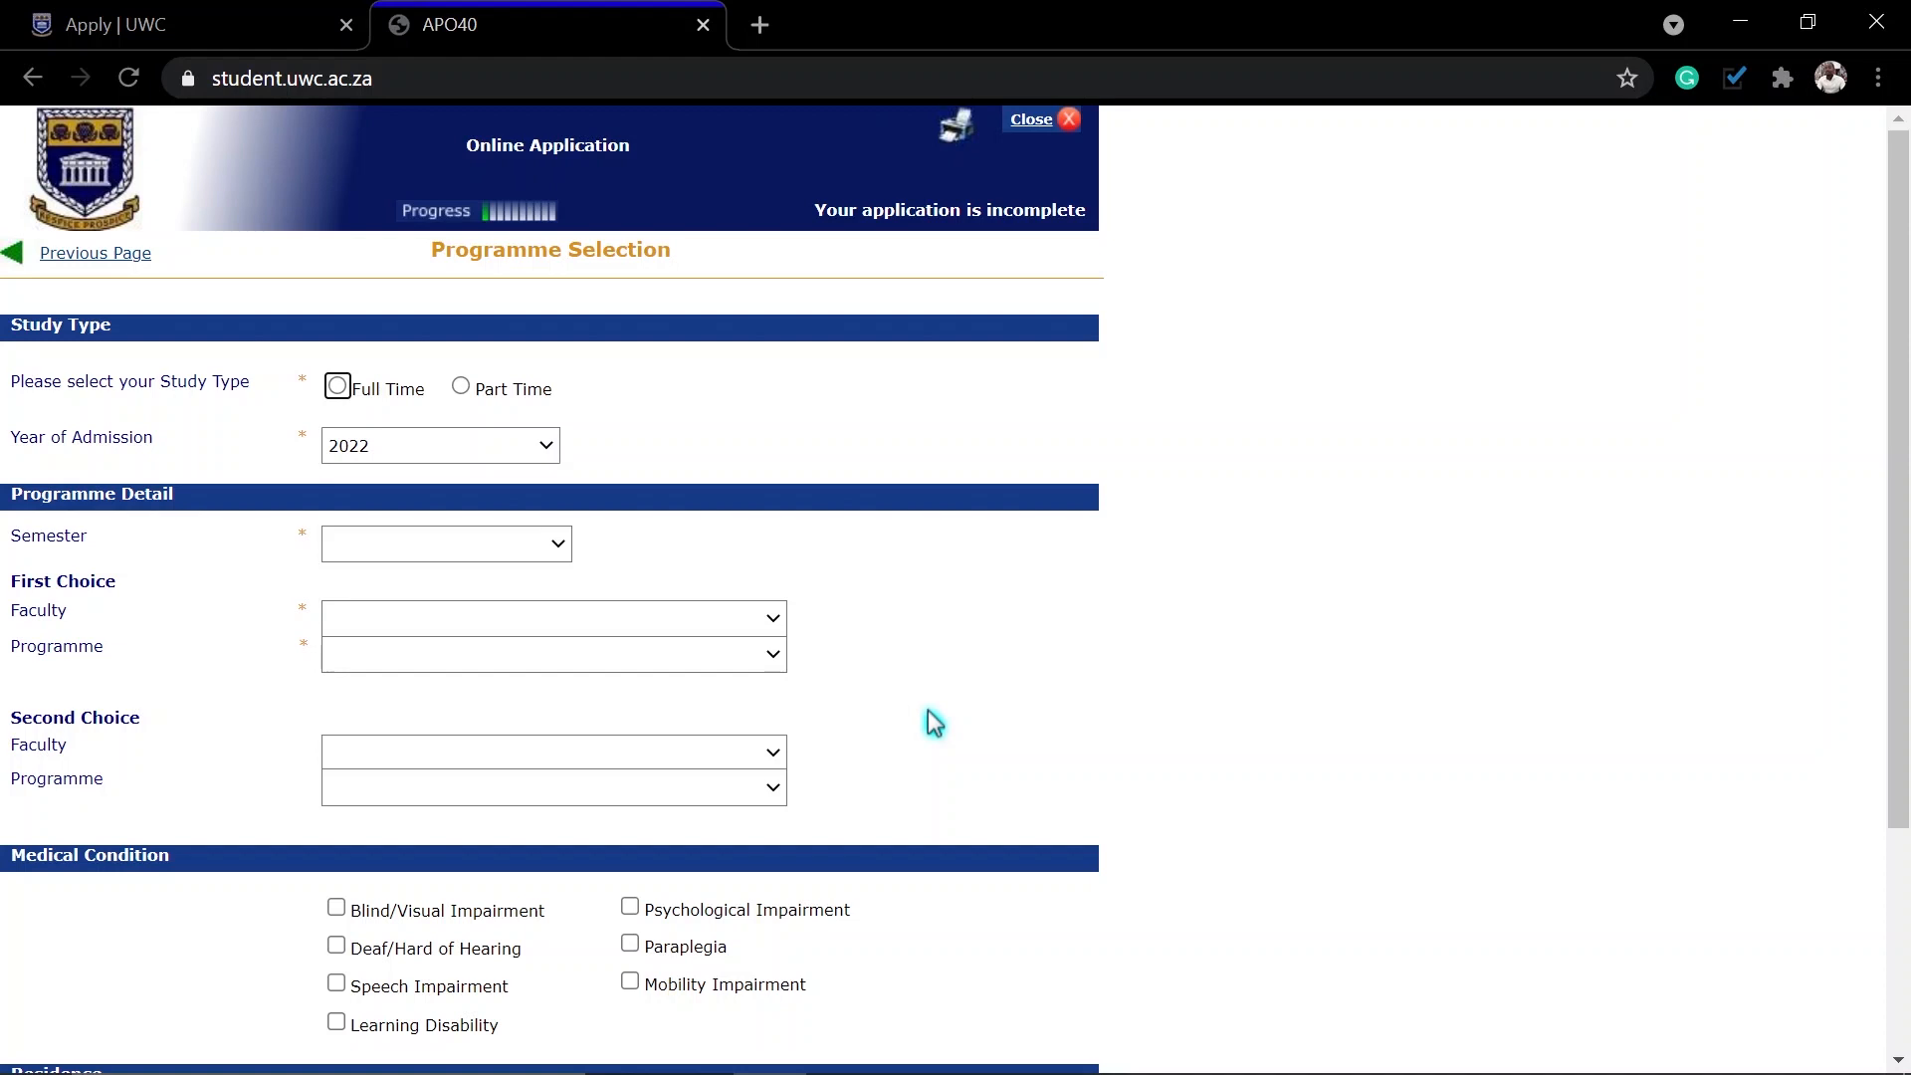
Choose Full Time study and Whole Year as the semester.
{"action": "left_click", "coordinate": [338, 385]}
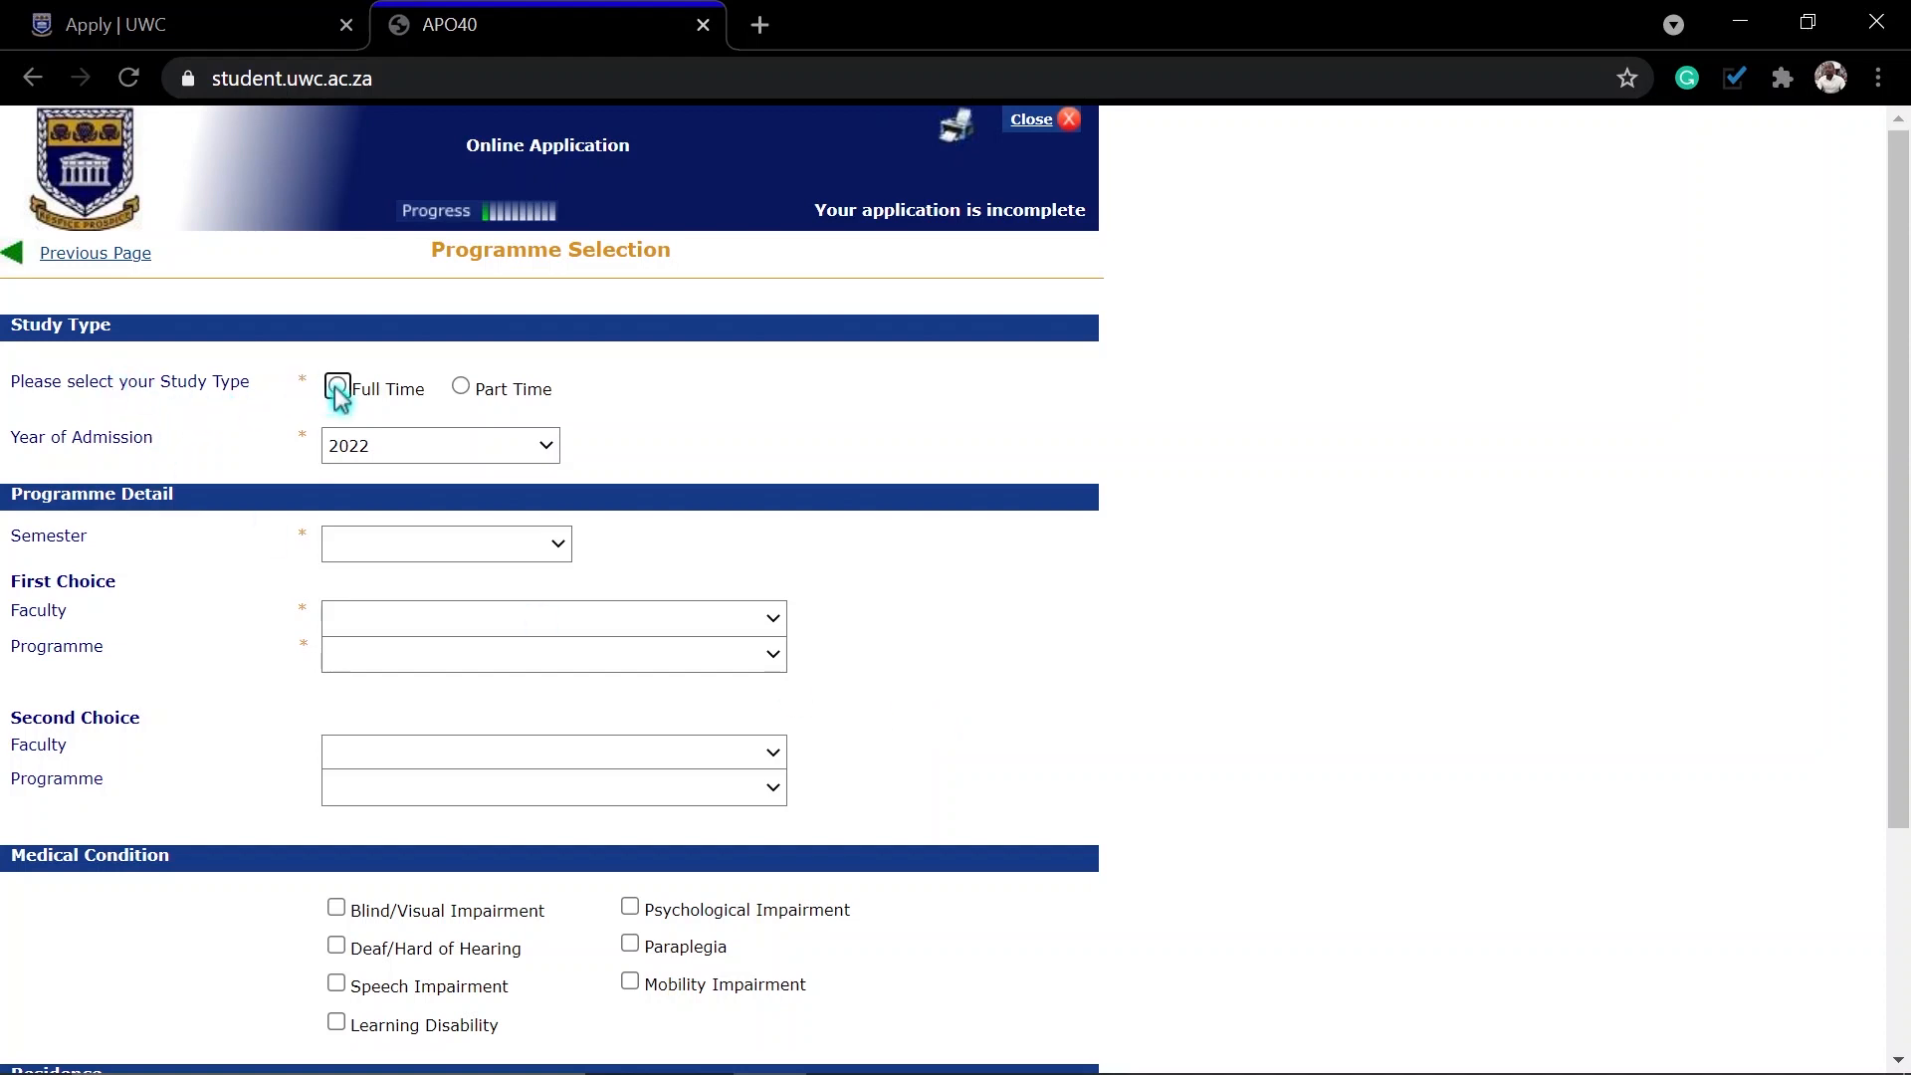
{"action": "left_click", "coordinate": [337, 387]}
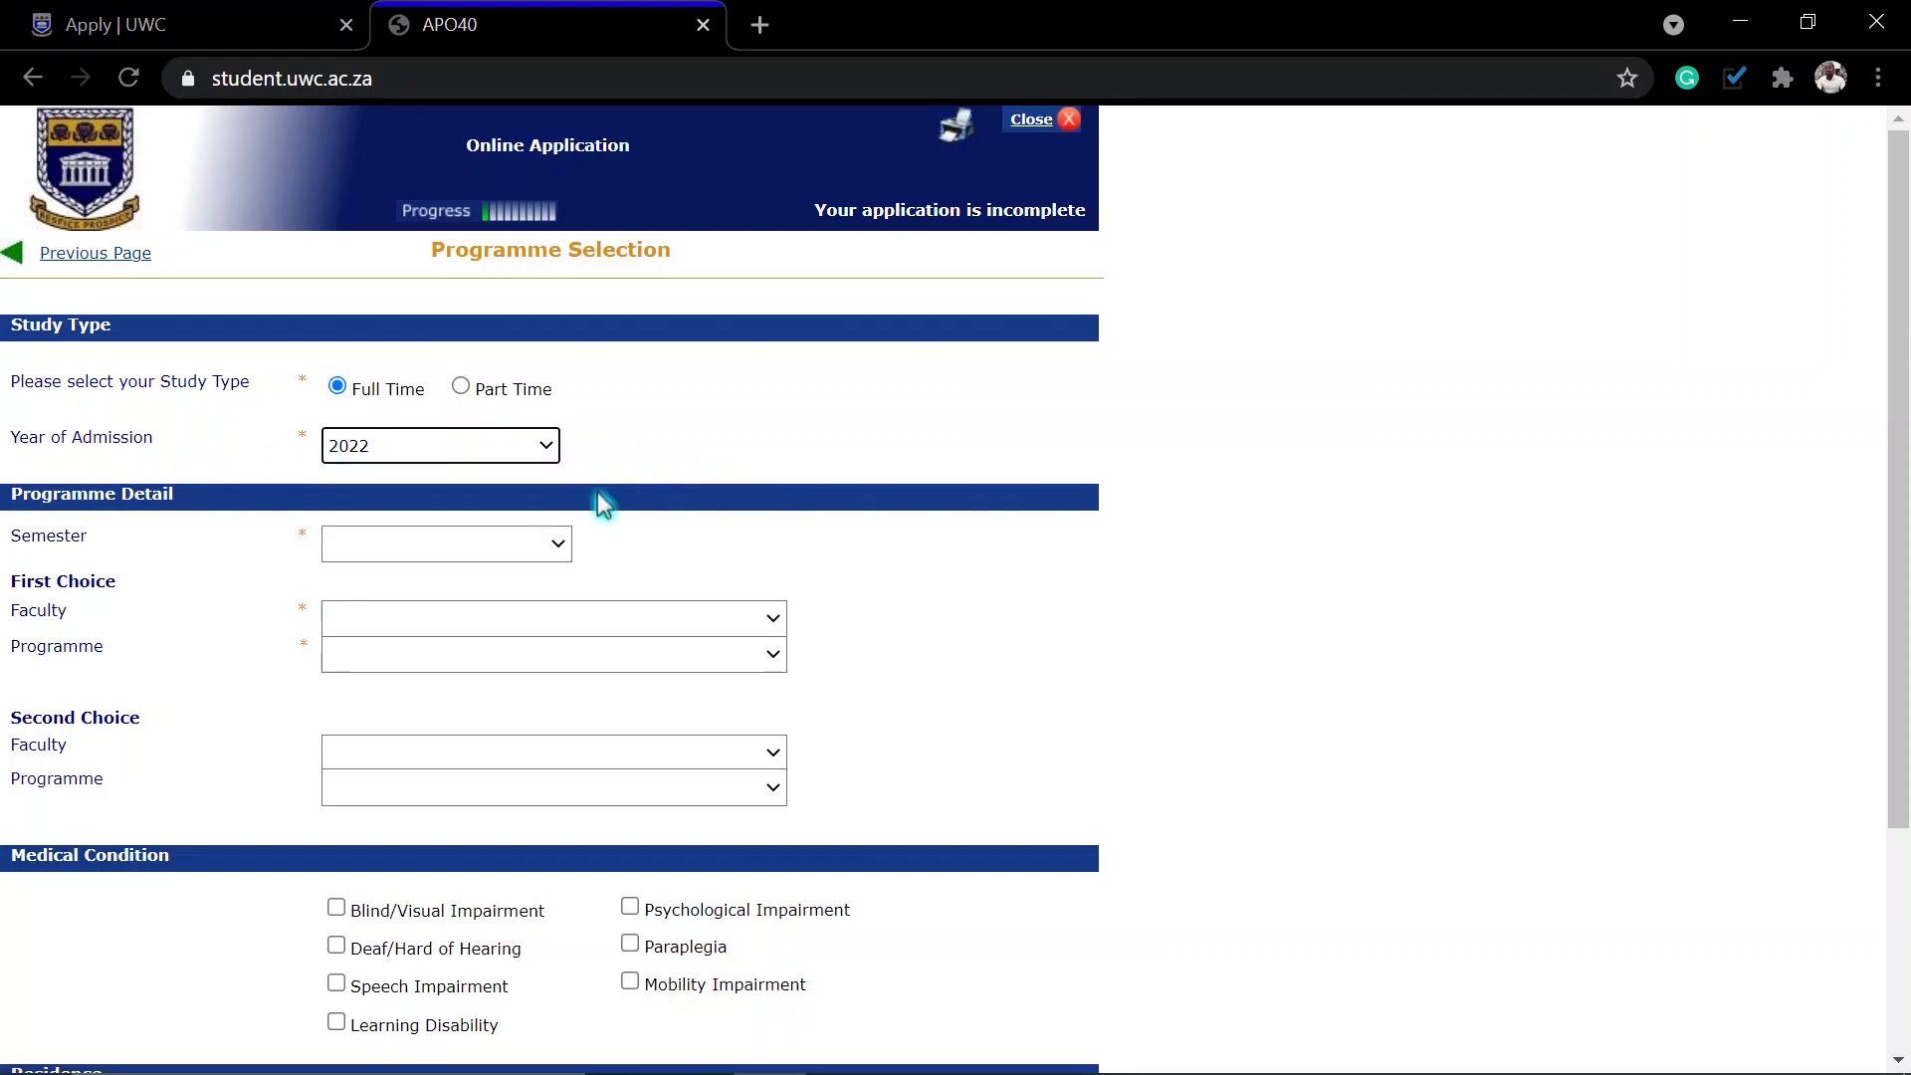
{"action": "left_click", "coordinate": [446, 544]}
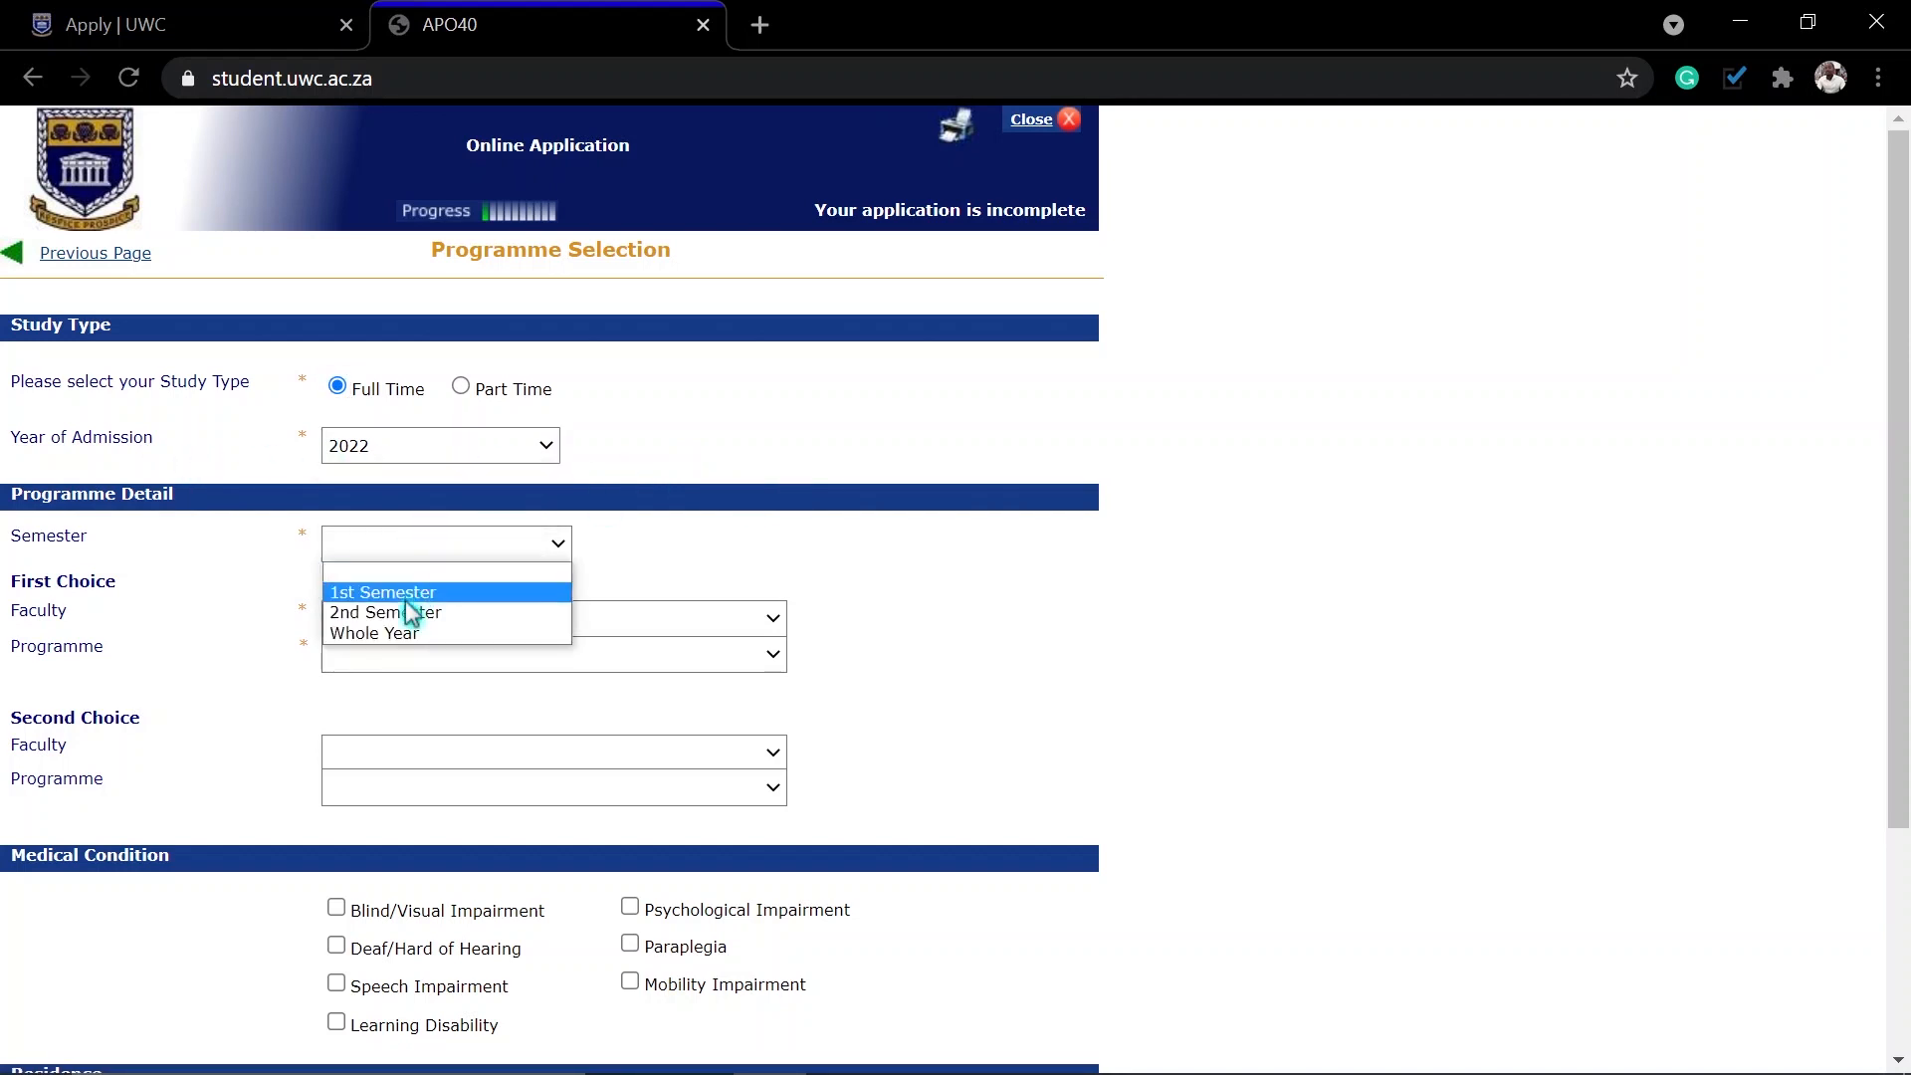
{"action": "left_click", "coordinate": [372, 633]}
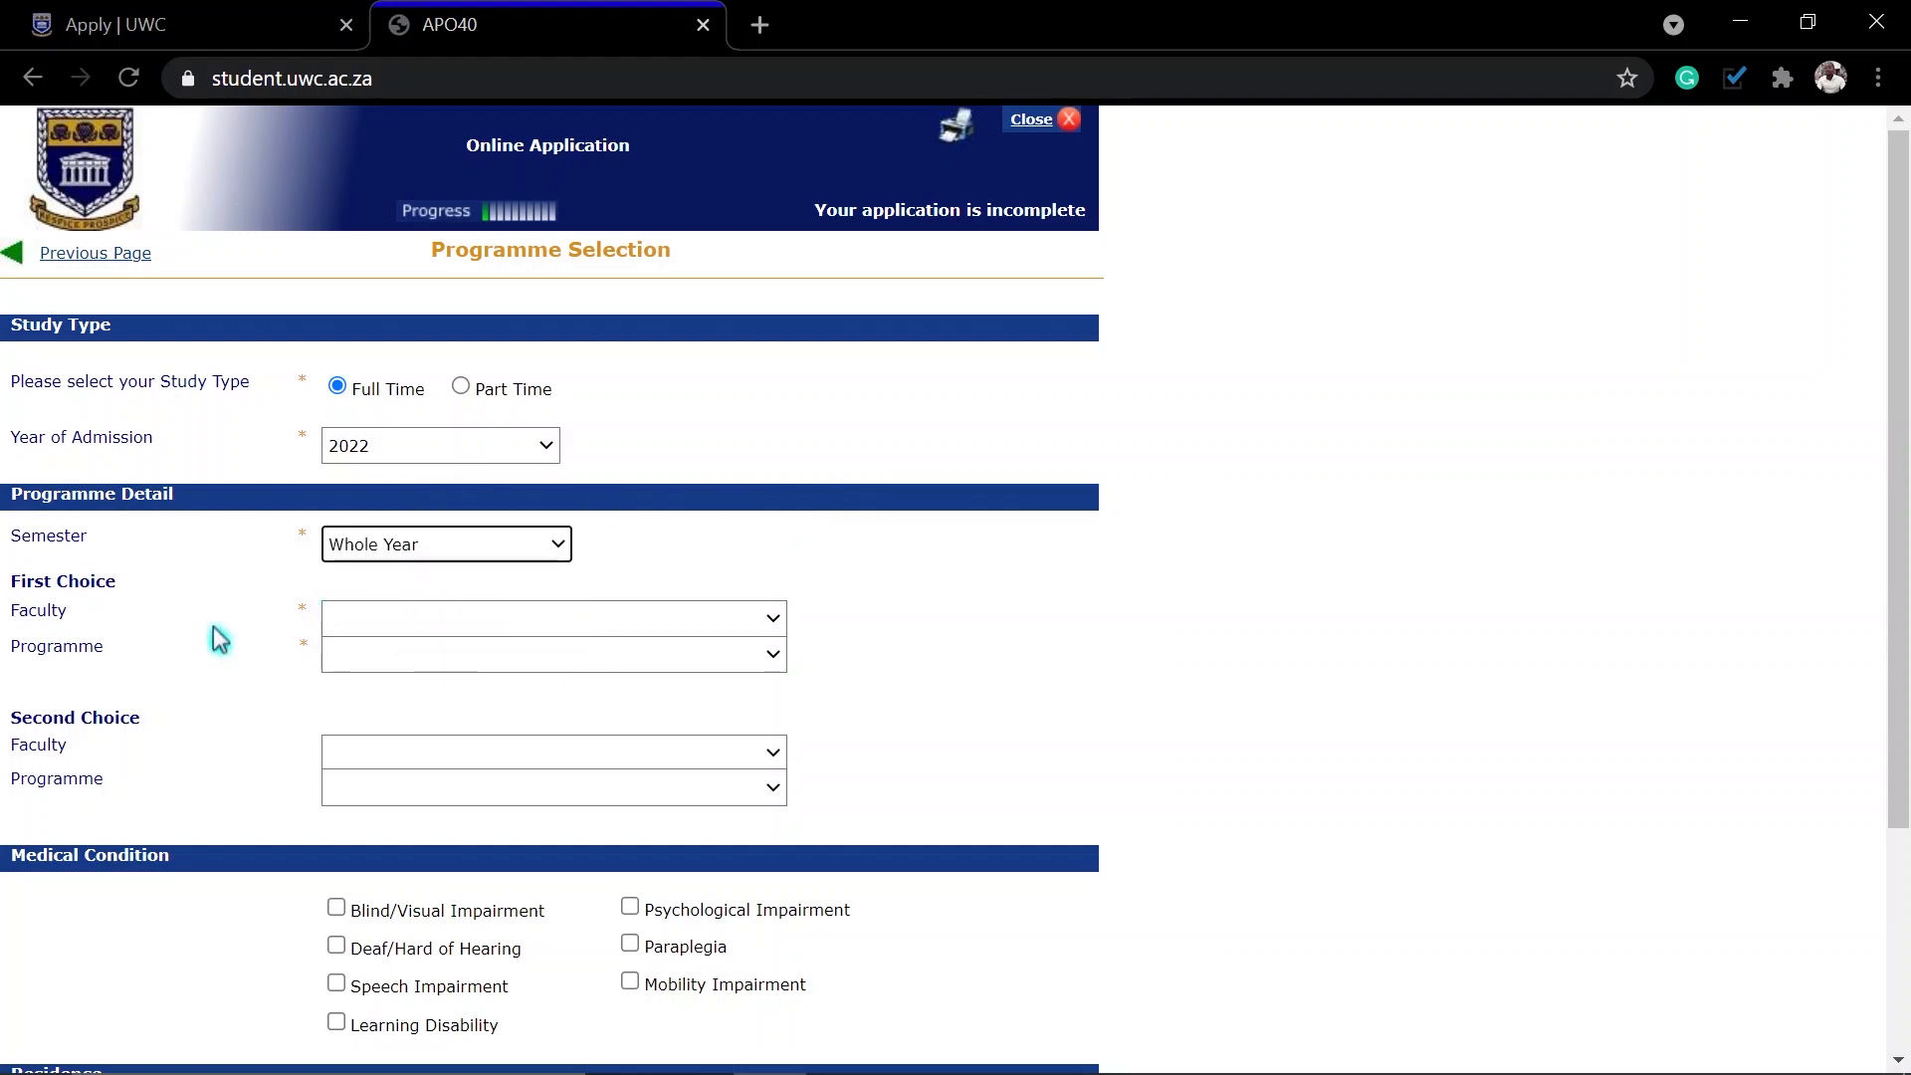
{"action": "mouse_move", "coordinate": [79, 615]}
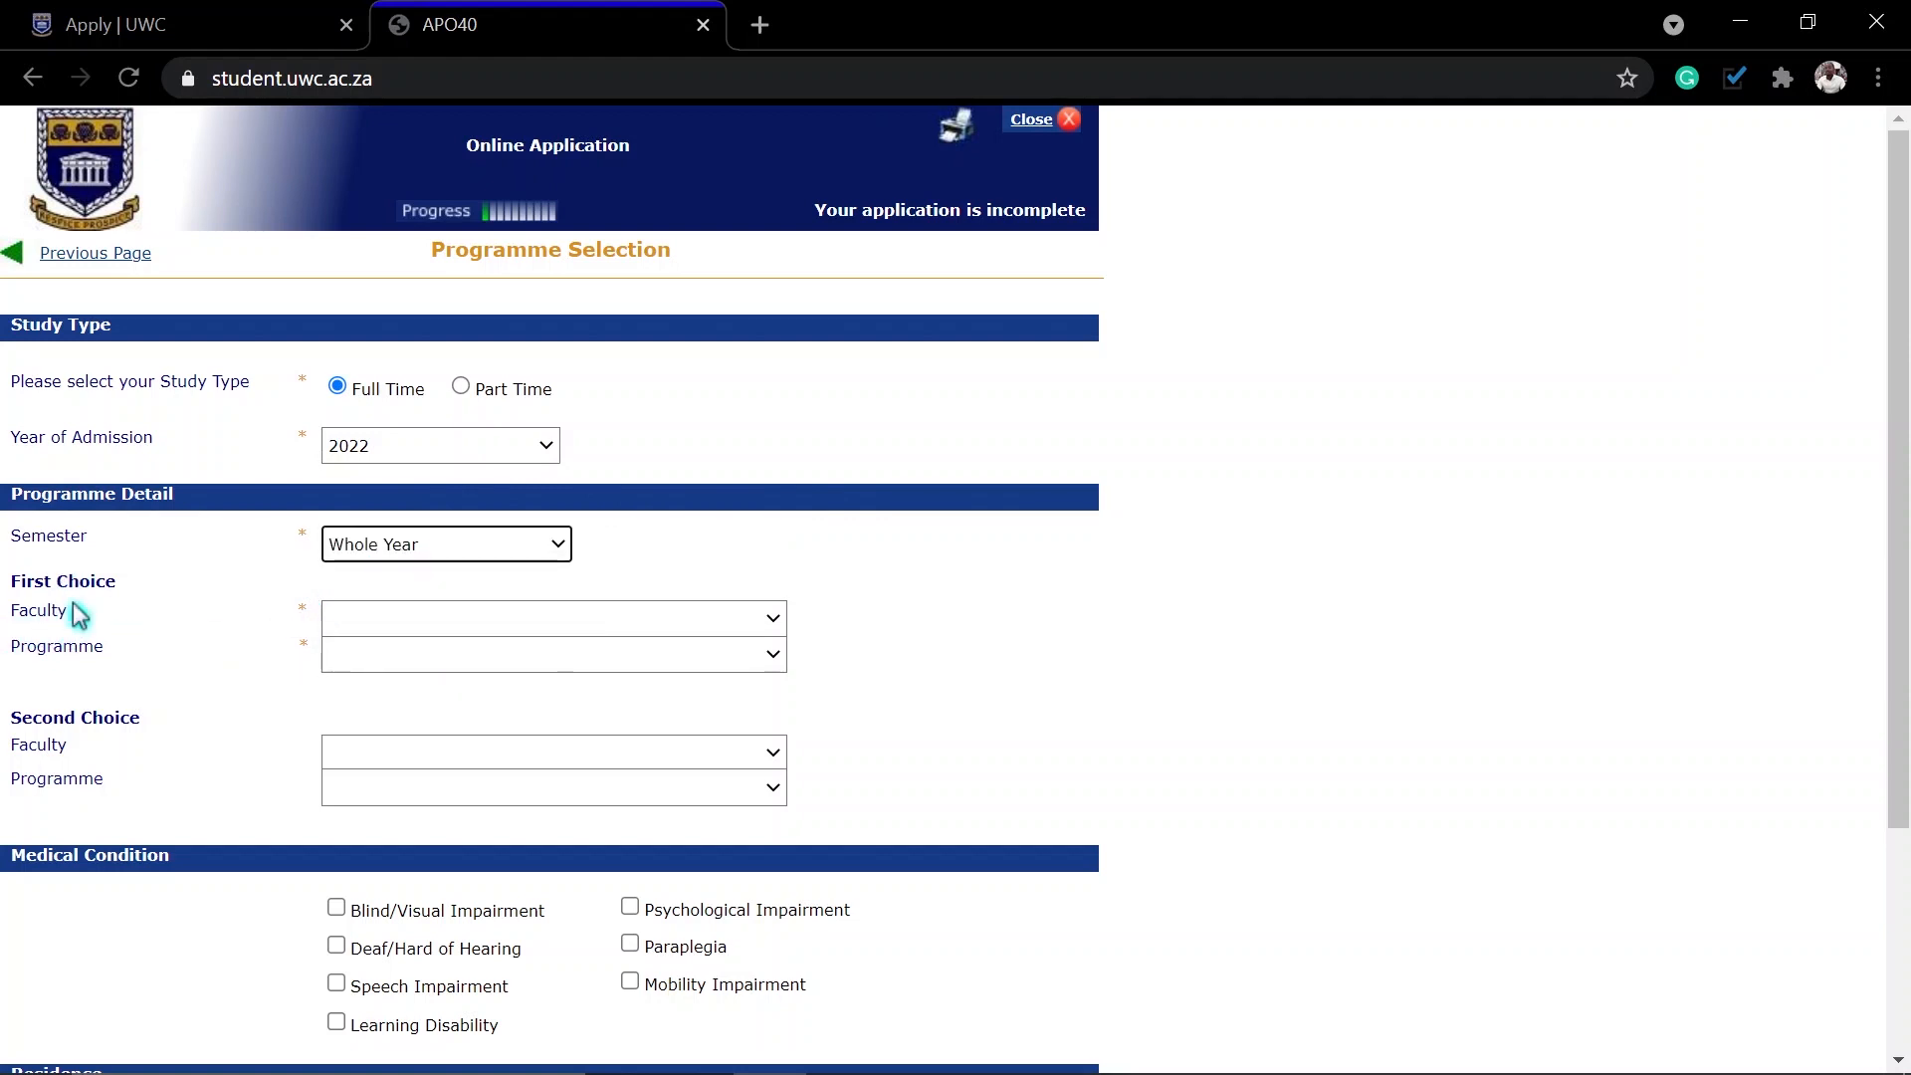
Set first choice Natural Sciences BSc Computer Science, second BSc Mathematics & Statistical Science.
{"action": "left_click", "coordinate": [554, 617]}
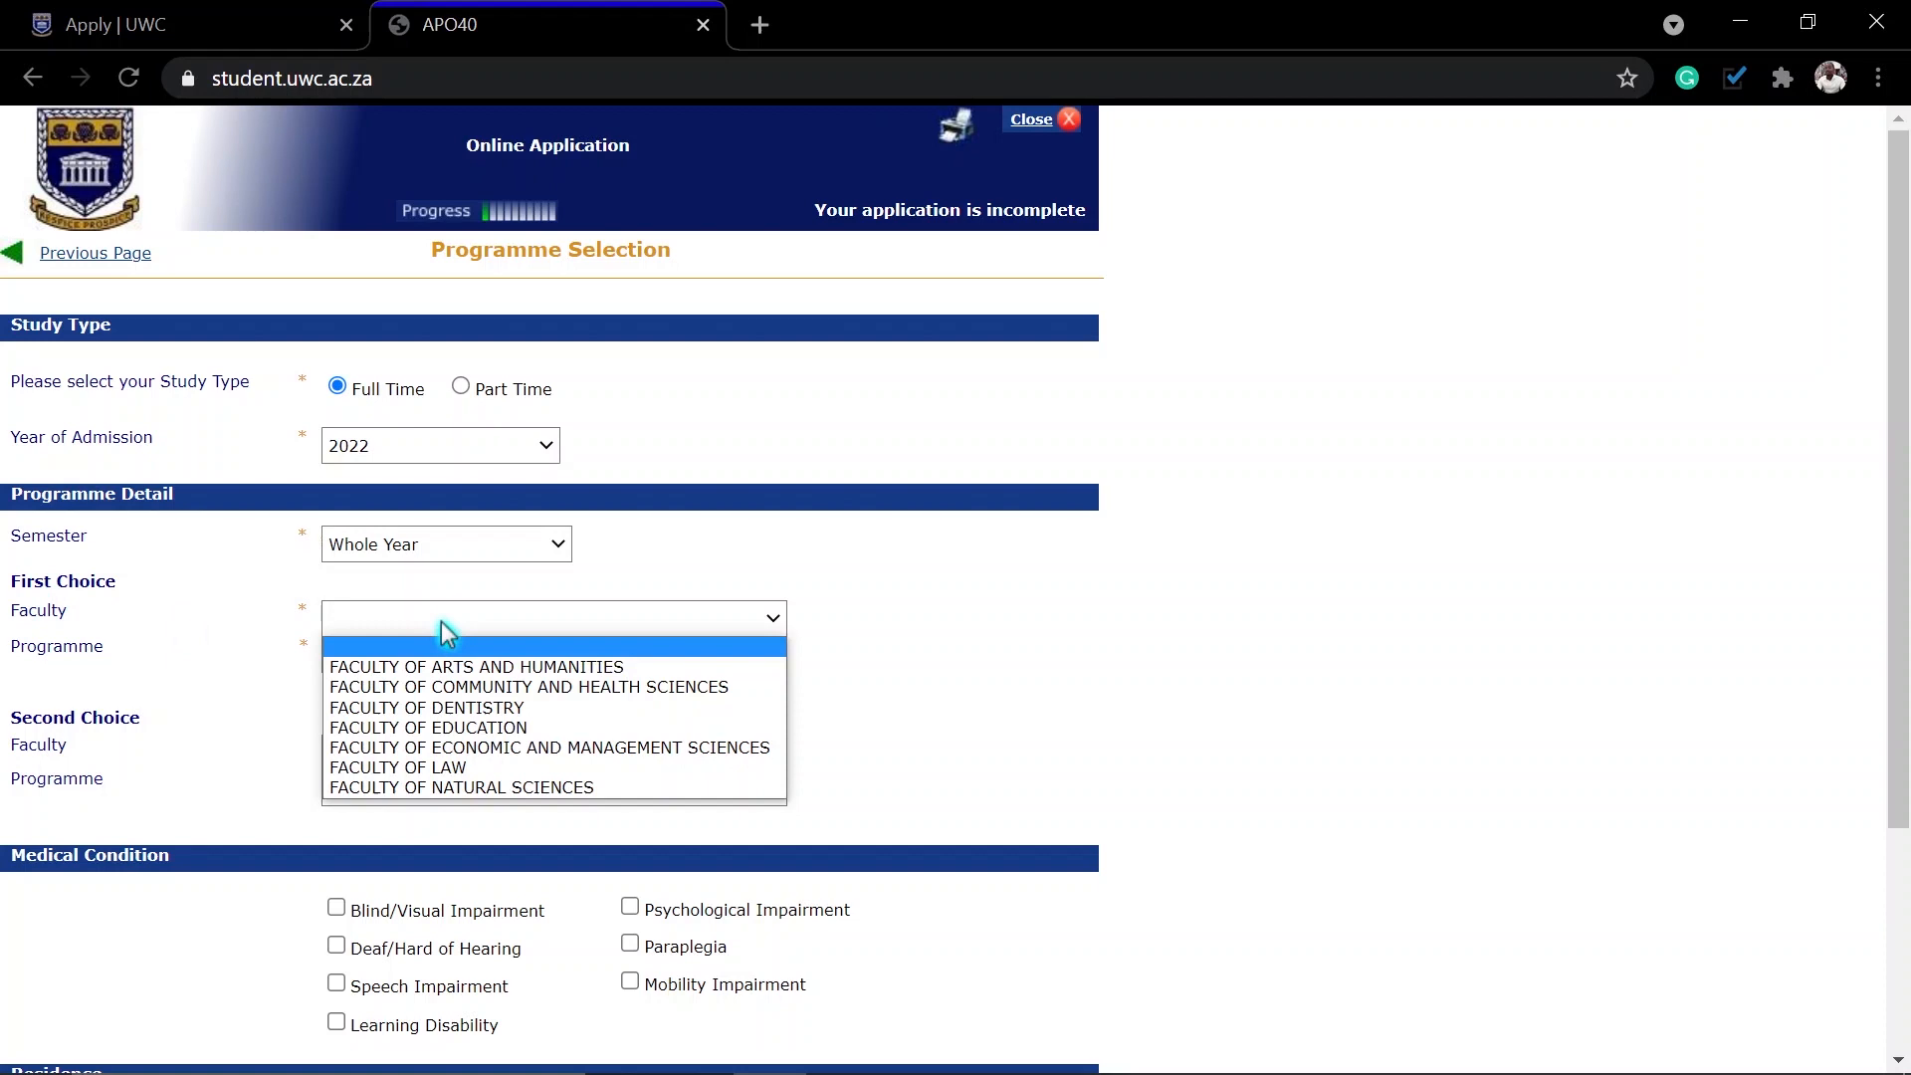
{"action": "mouse_move", "coordinate": [479, 789]}
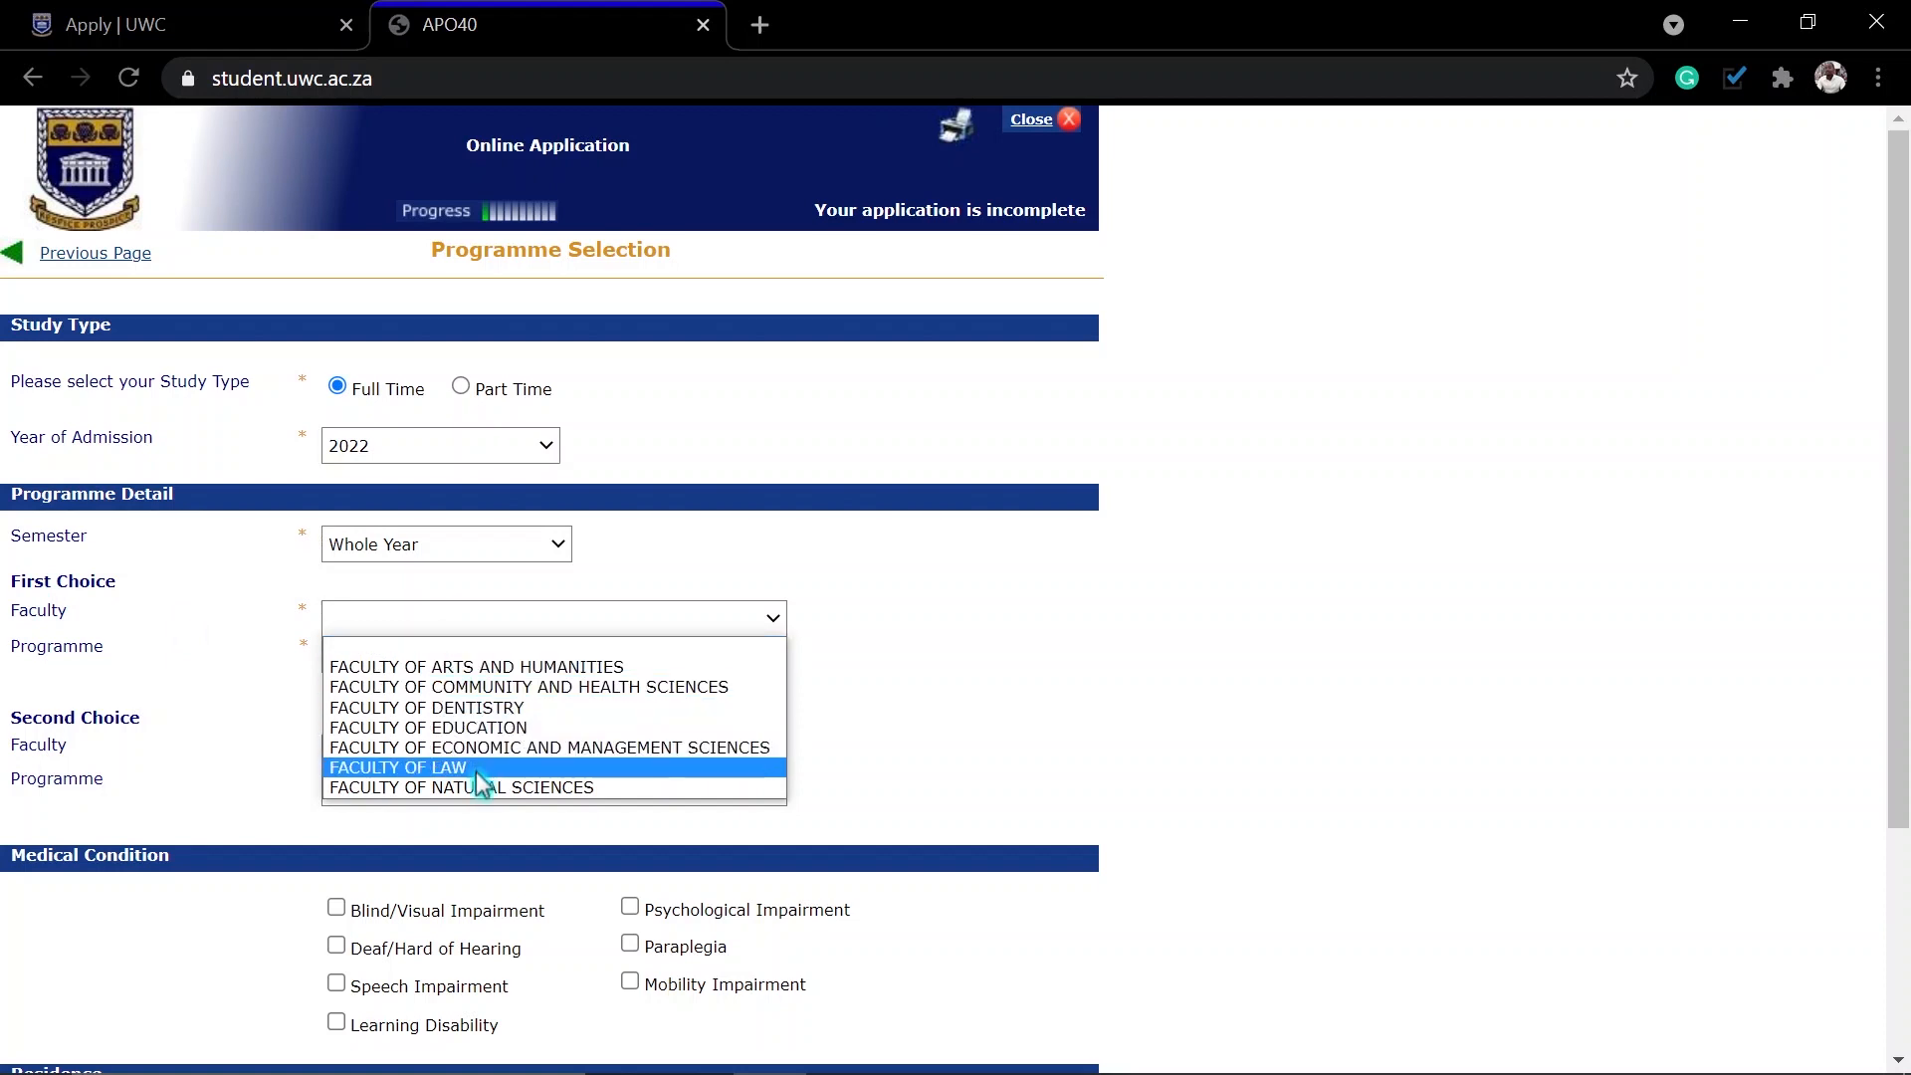
{"action": "mouse_move", "coordinate": [460, 675]}
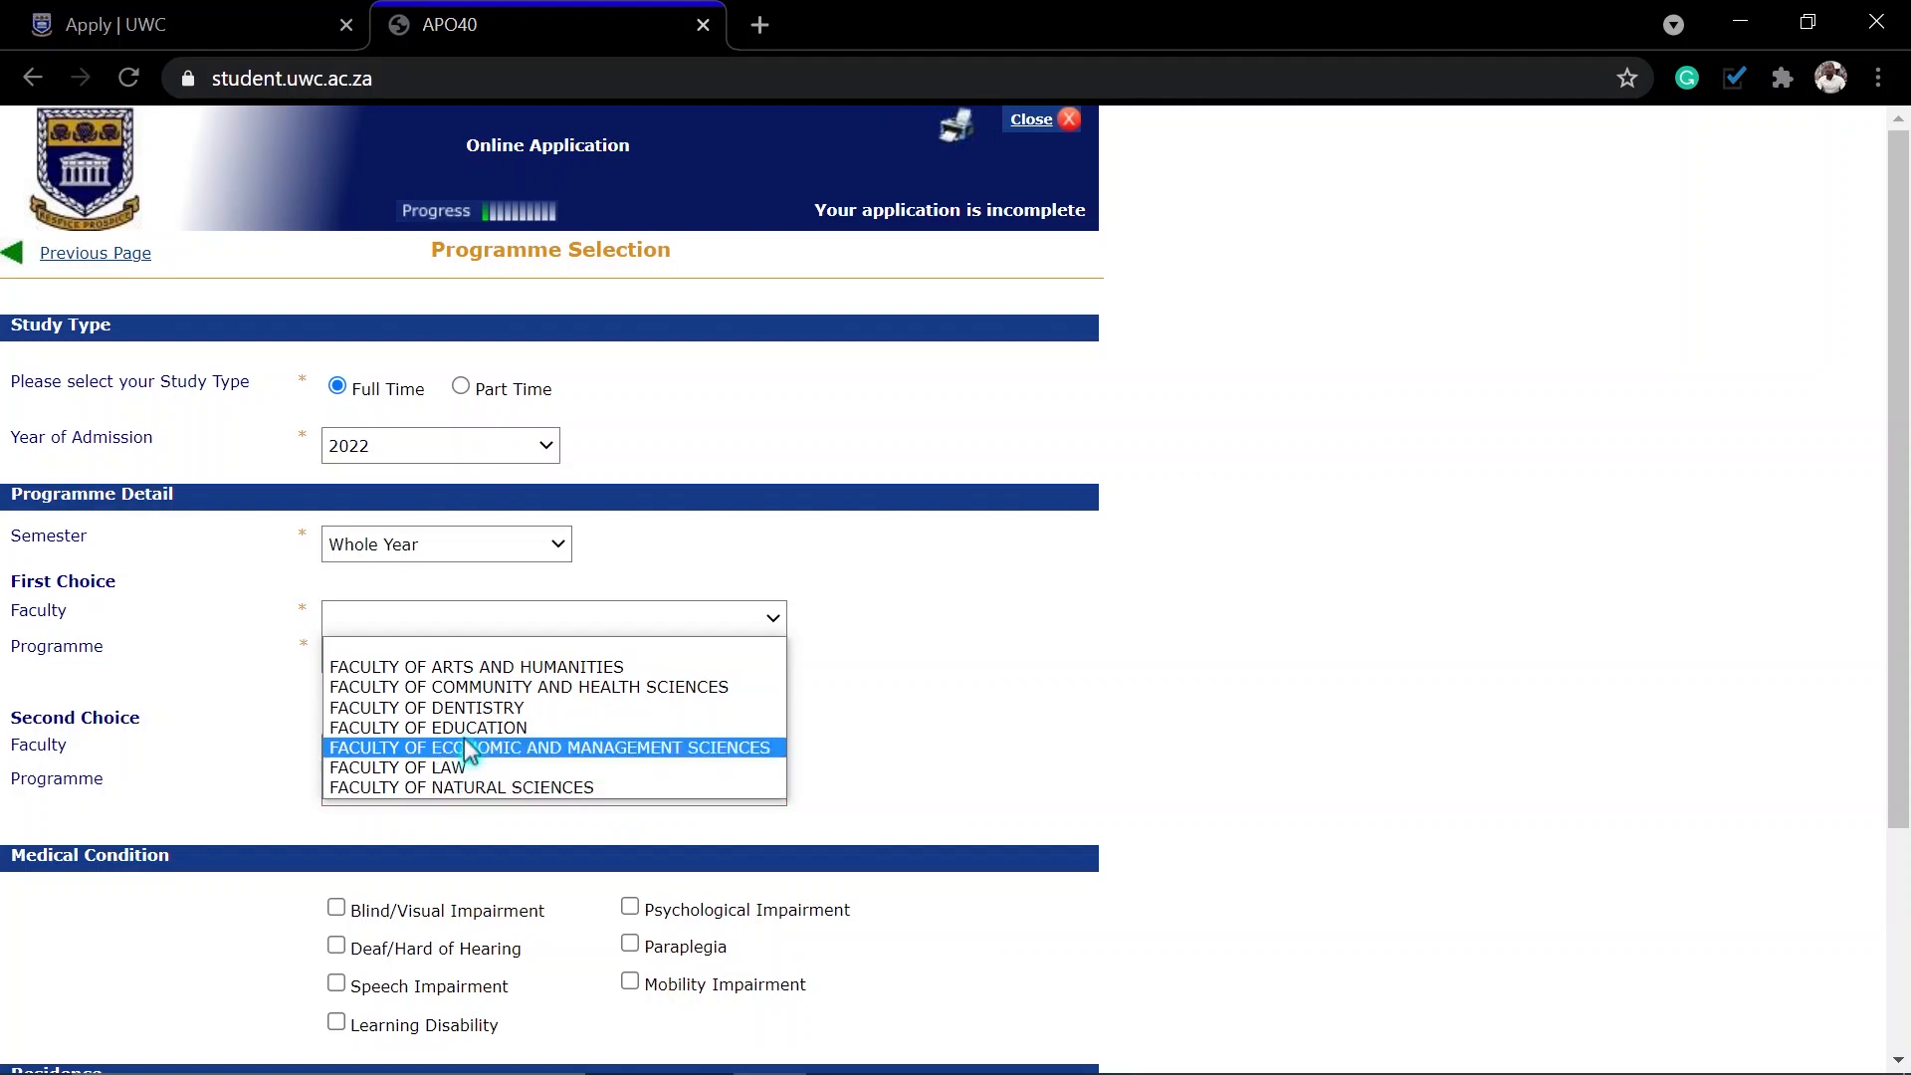
{"action": "mouse_move", "coordinate": [490, 730]}
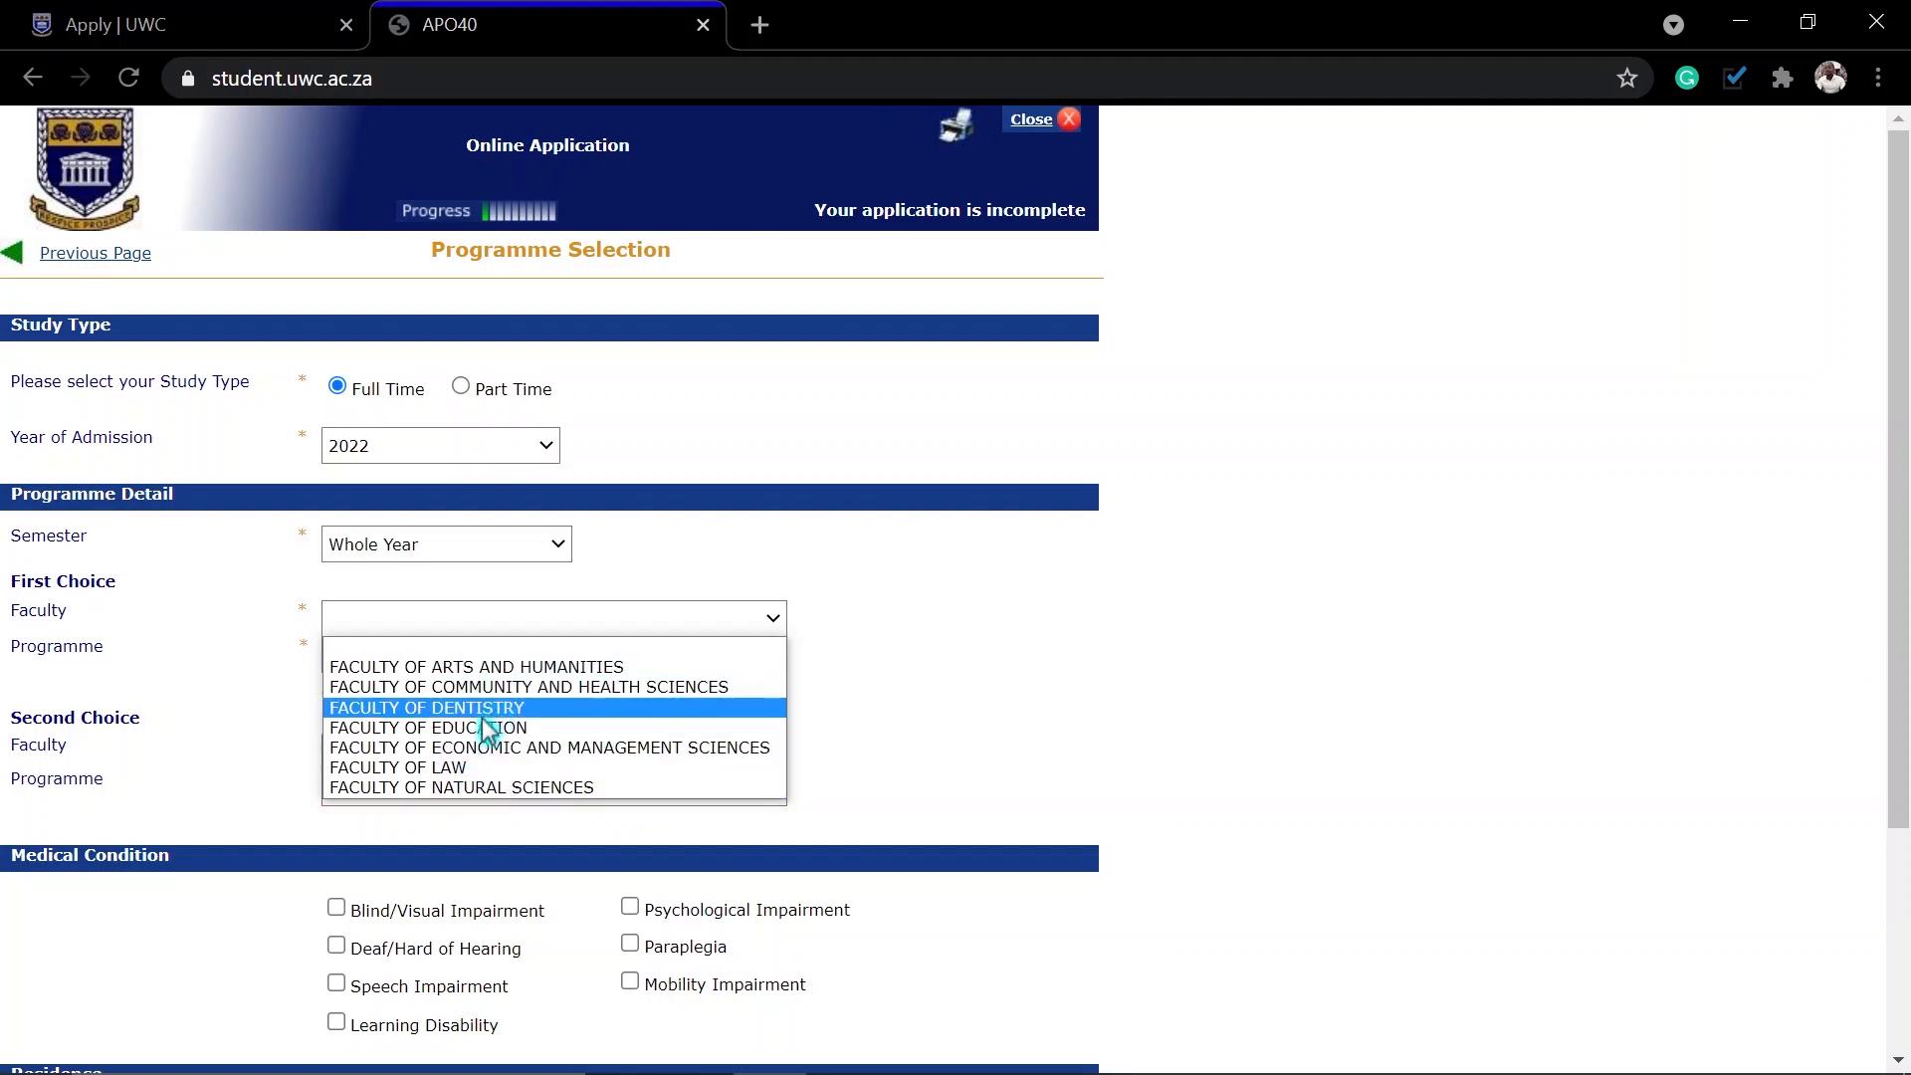
{"action": "mouse_move", "coordinate": [538, 757]}
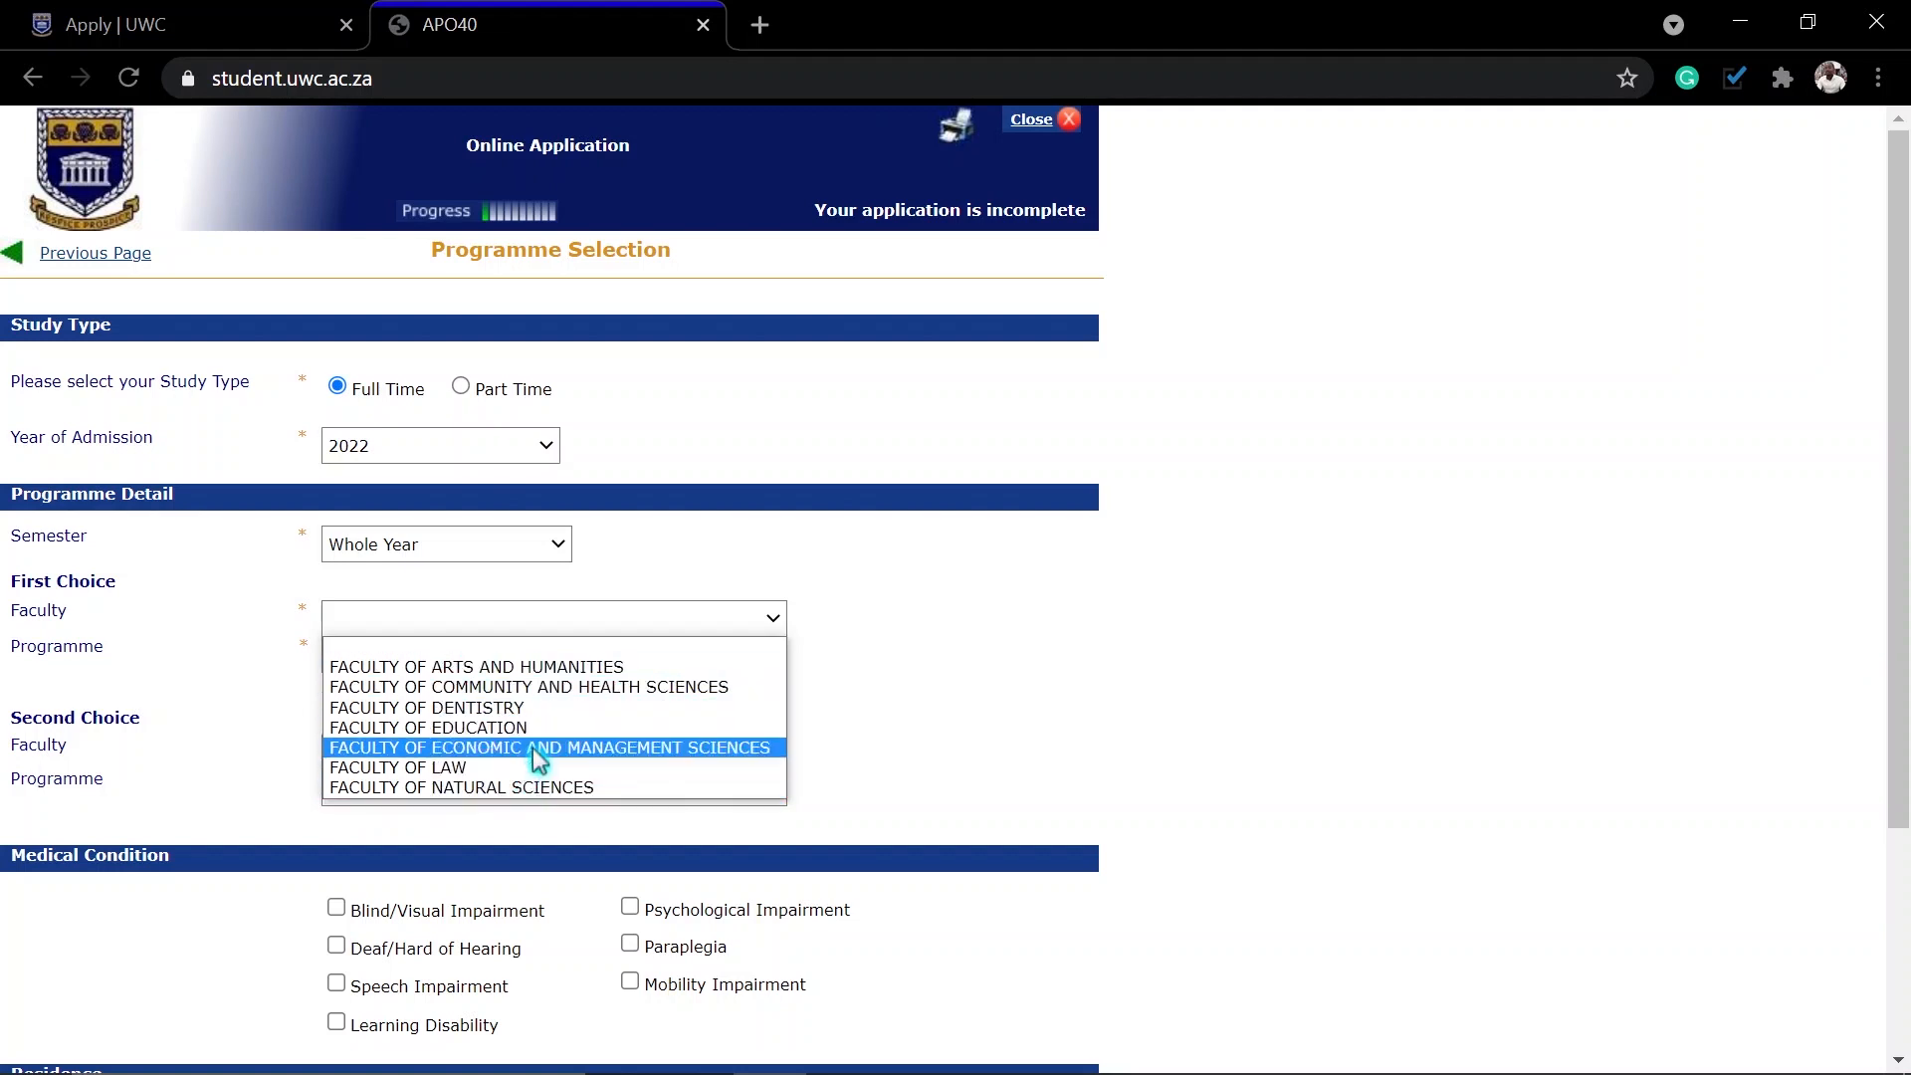
{"action": "mouse_move", "coordinate": [536, 708]}
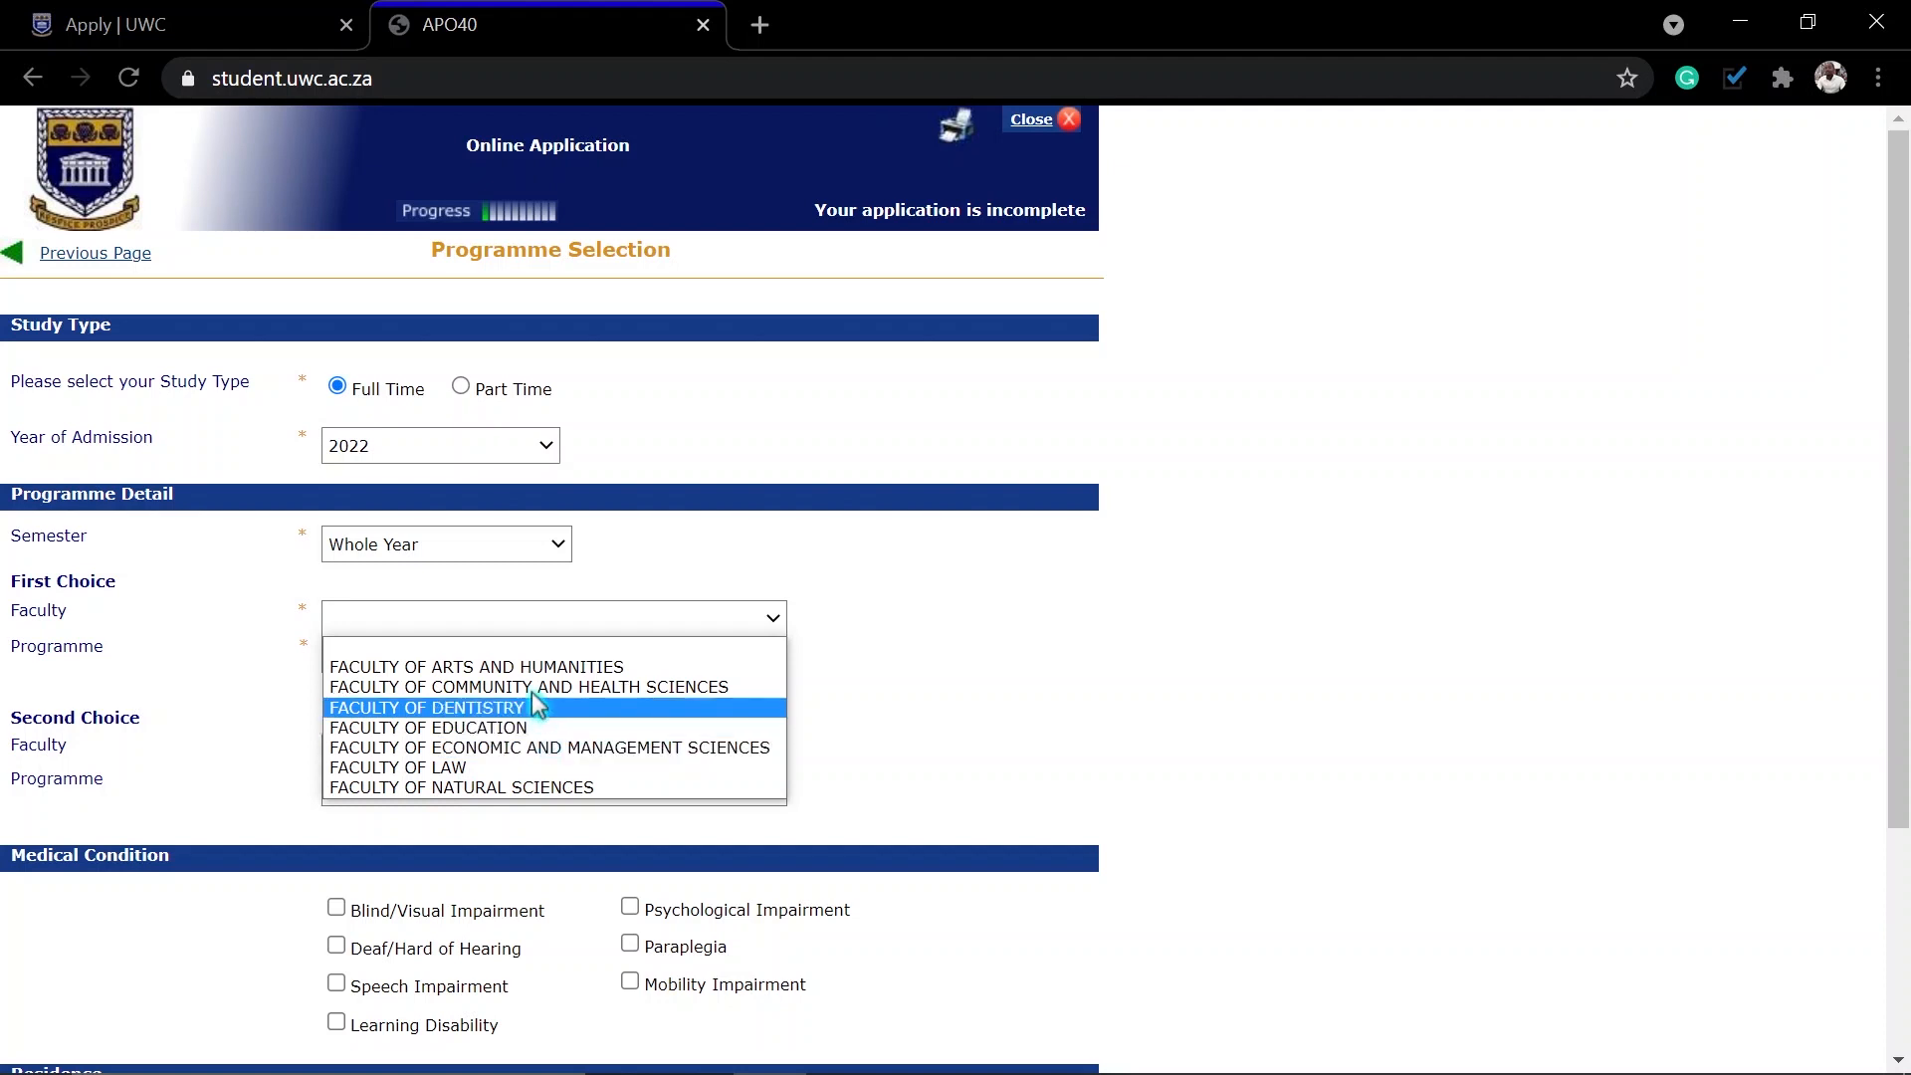
{"action": "mouse_move", "coordinate": [555, 742]}
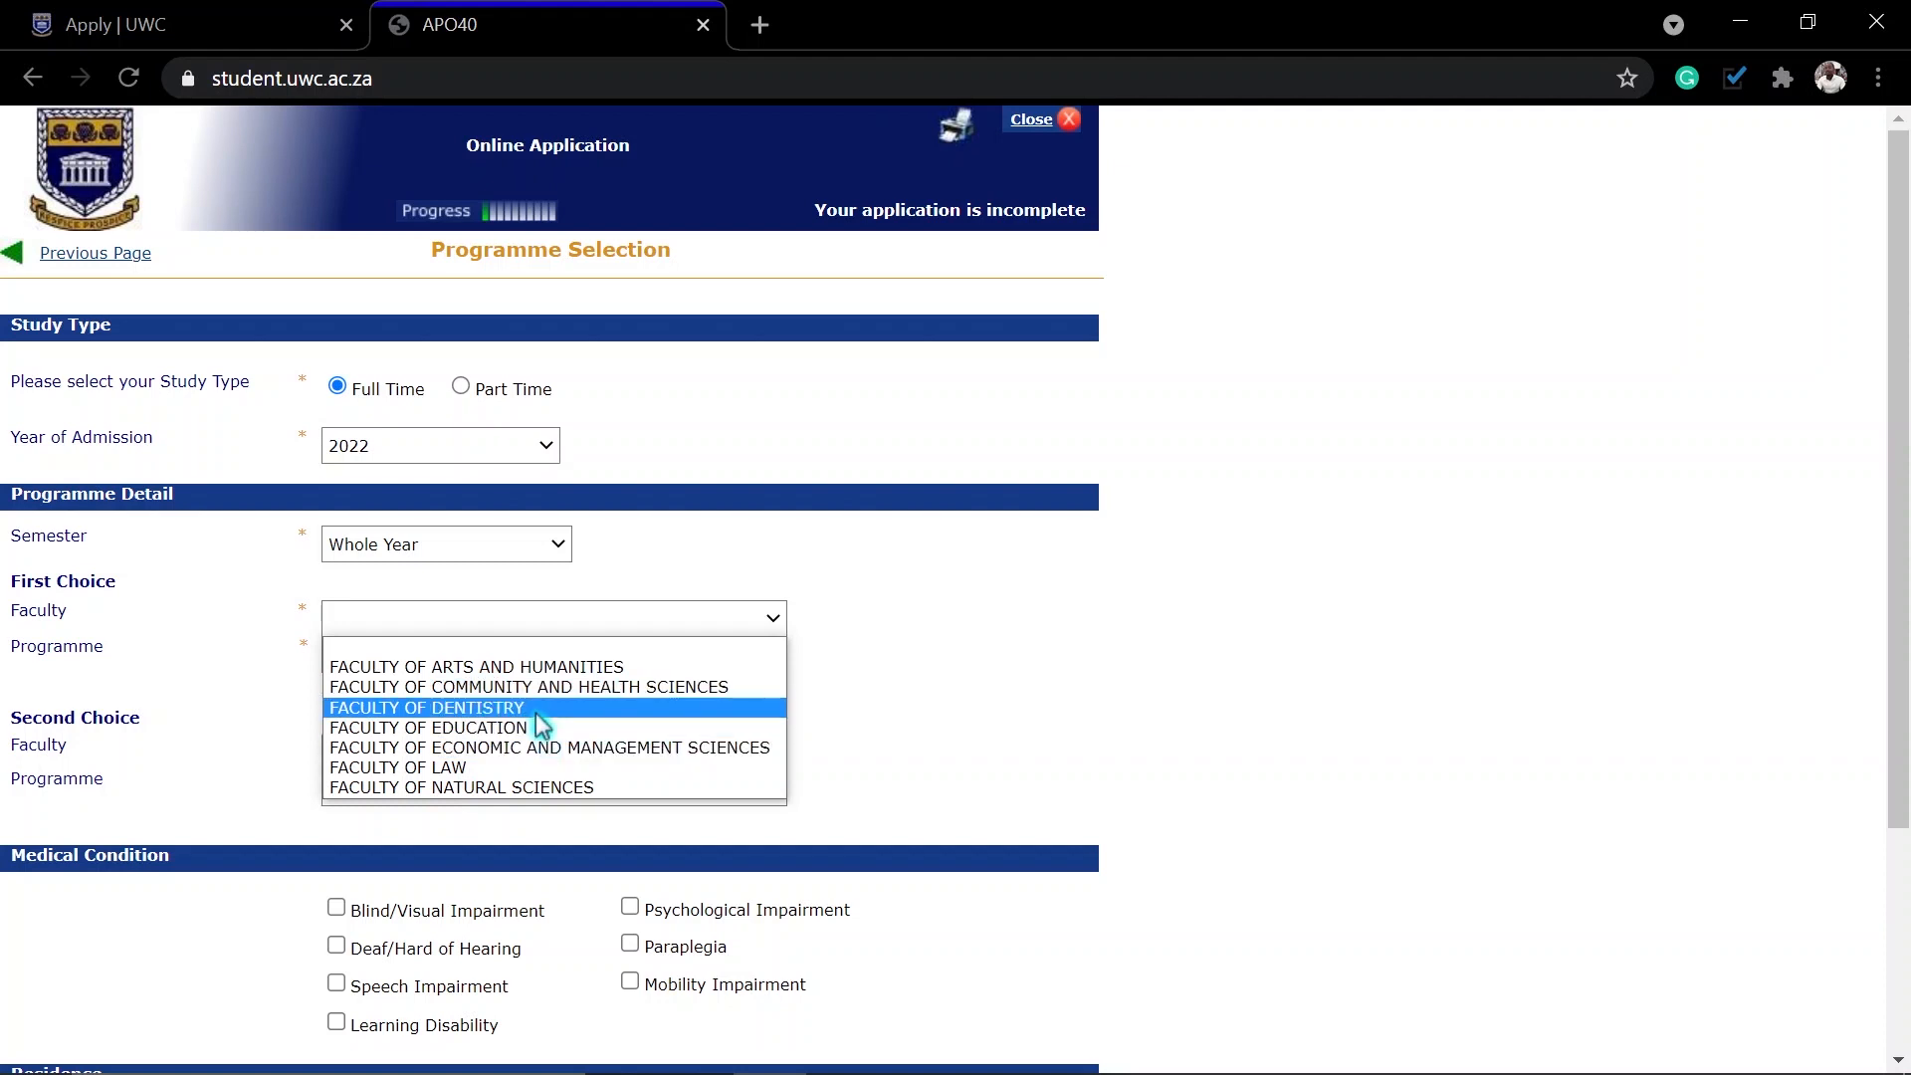
{"action": "mouse_move", "coordinate": [507, 694]}
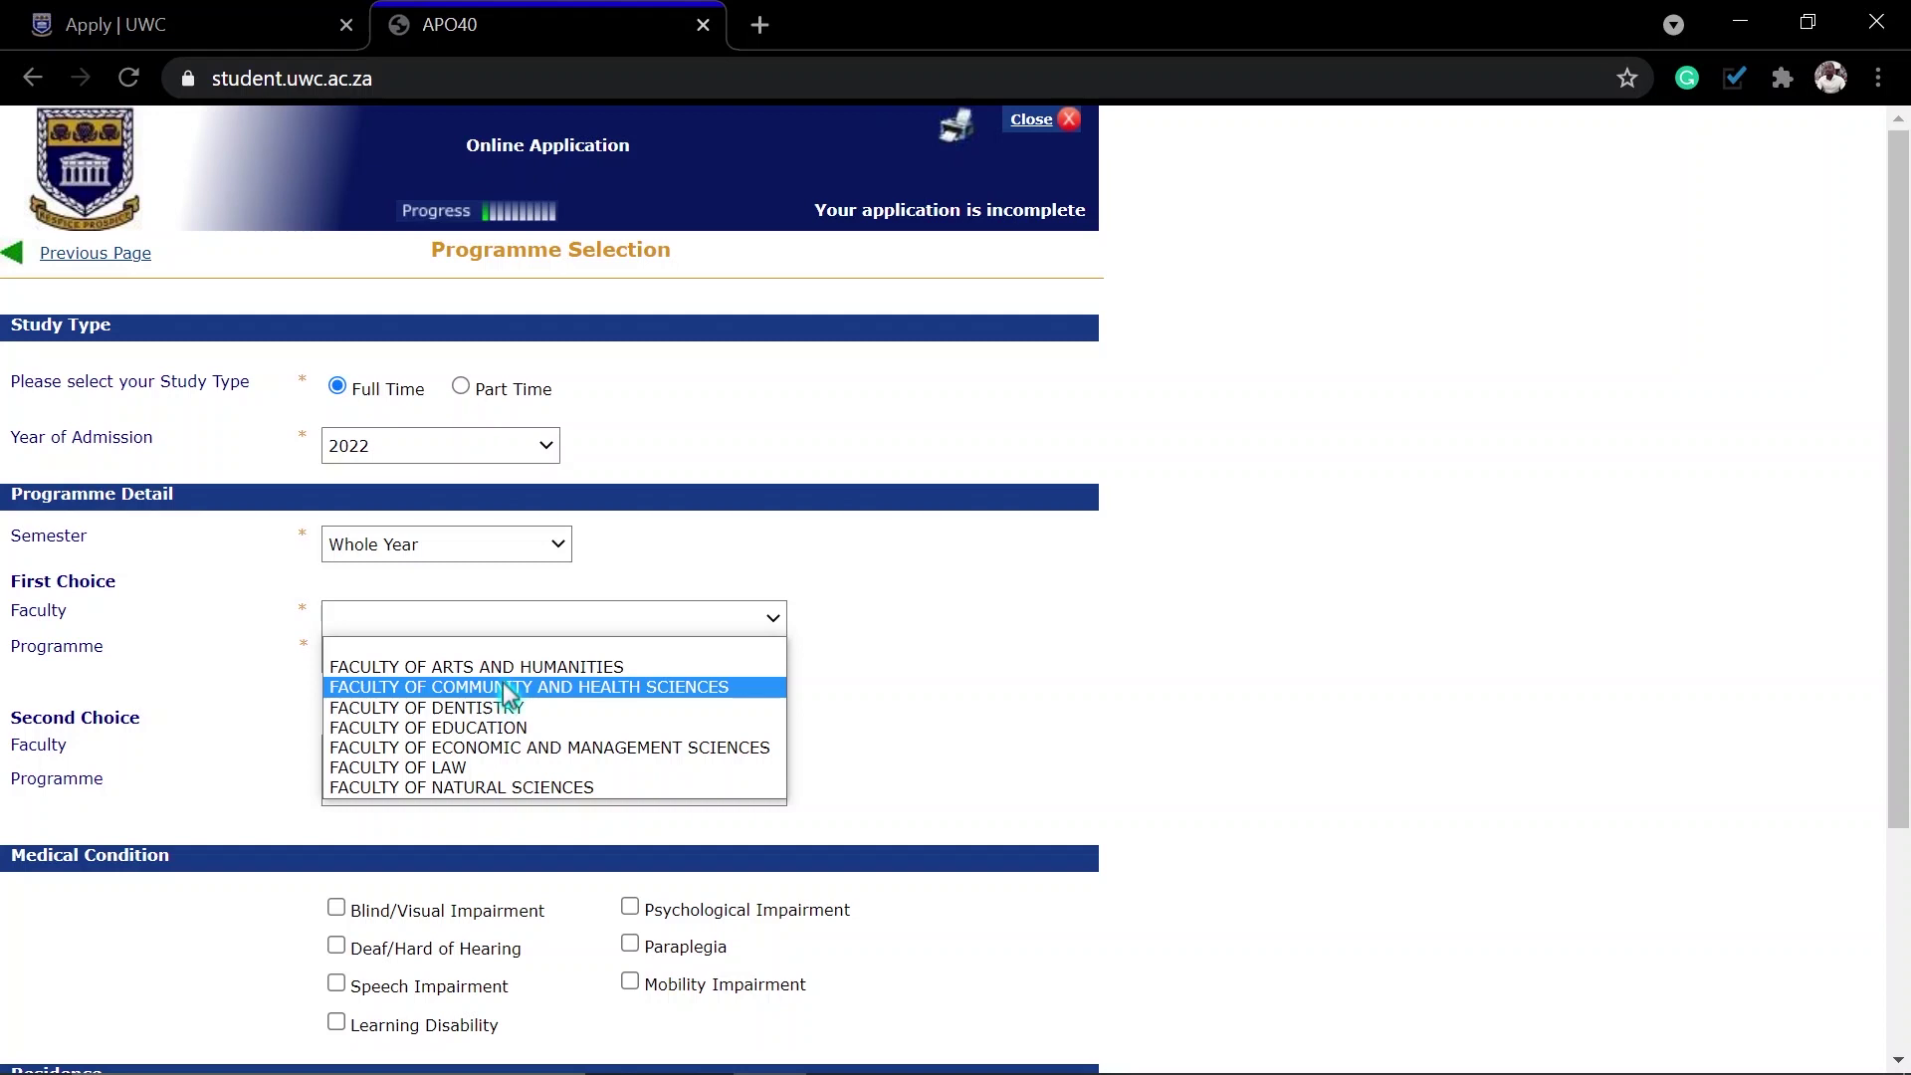
{"action": "left_click", "coordinate": [528, 687]}
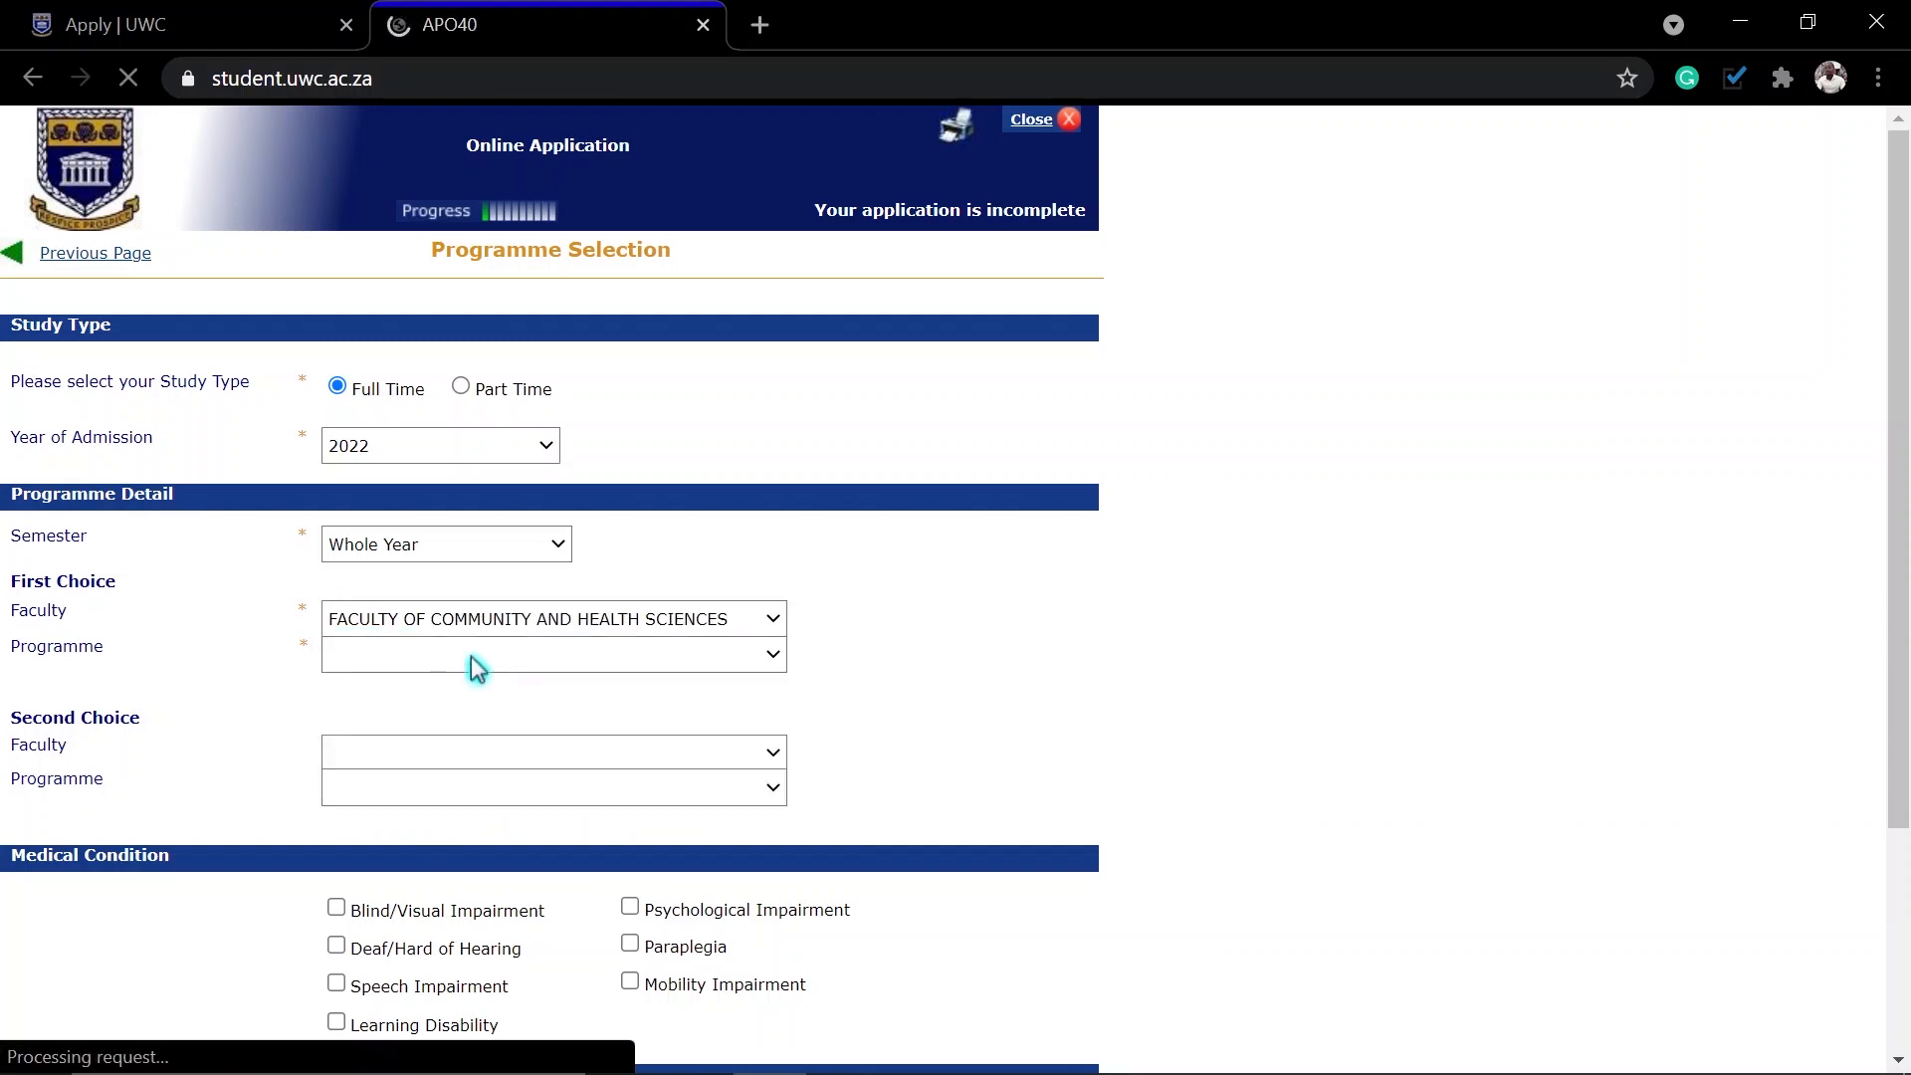
{"action": "left_click", "coordinate": [553, 654]}
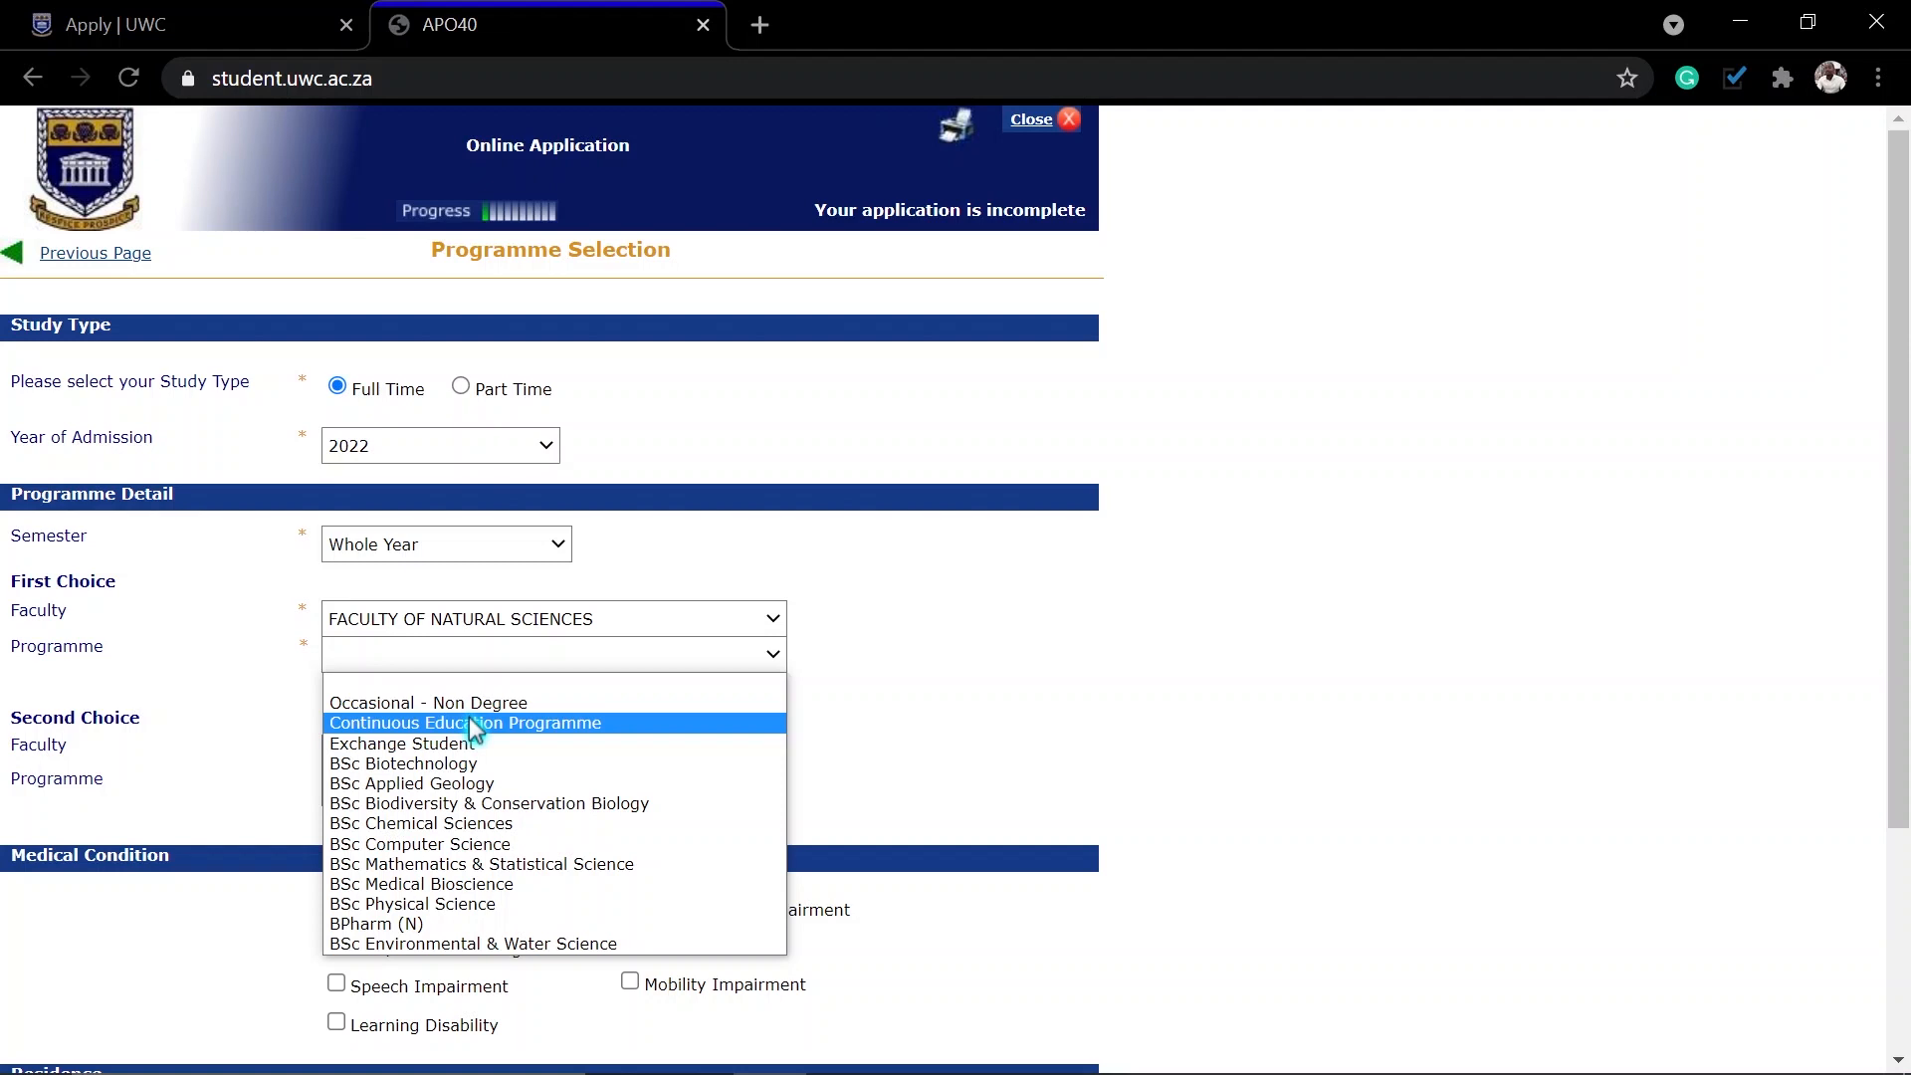
{"action": "mouse_move", "coordinate": [414, 851]}
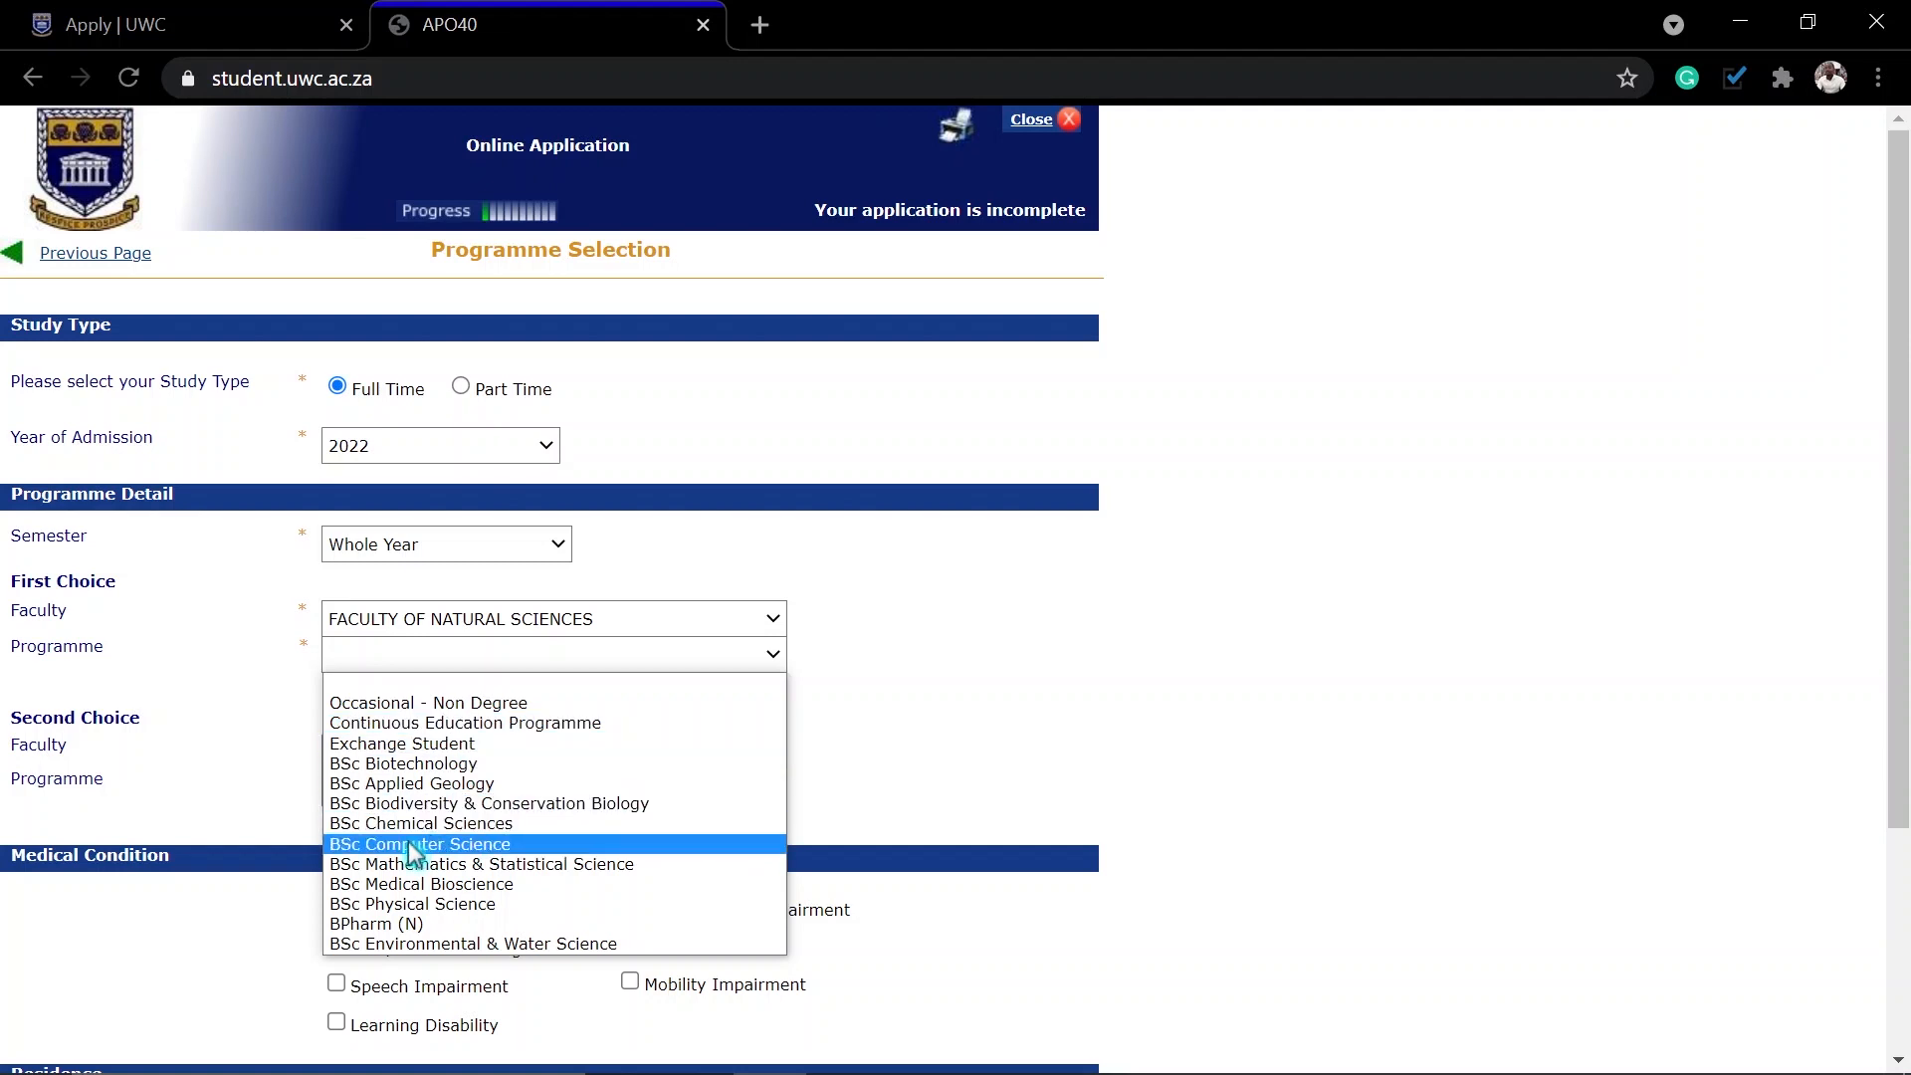
{"action": "left_click", "coordinate": [419, 844]}
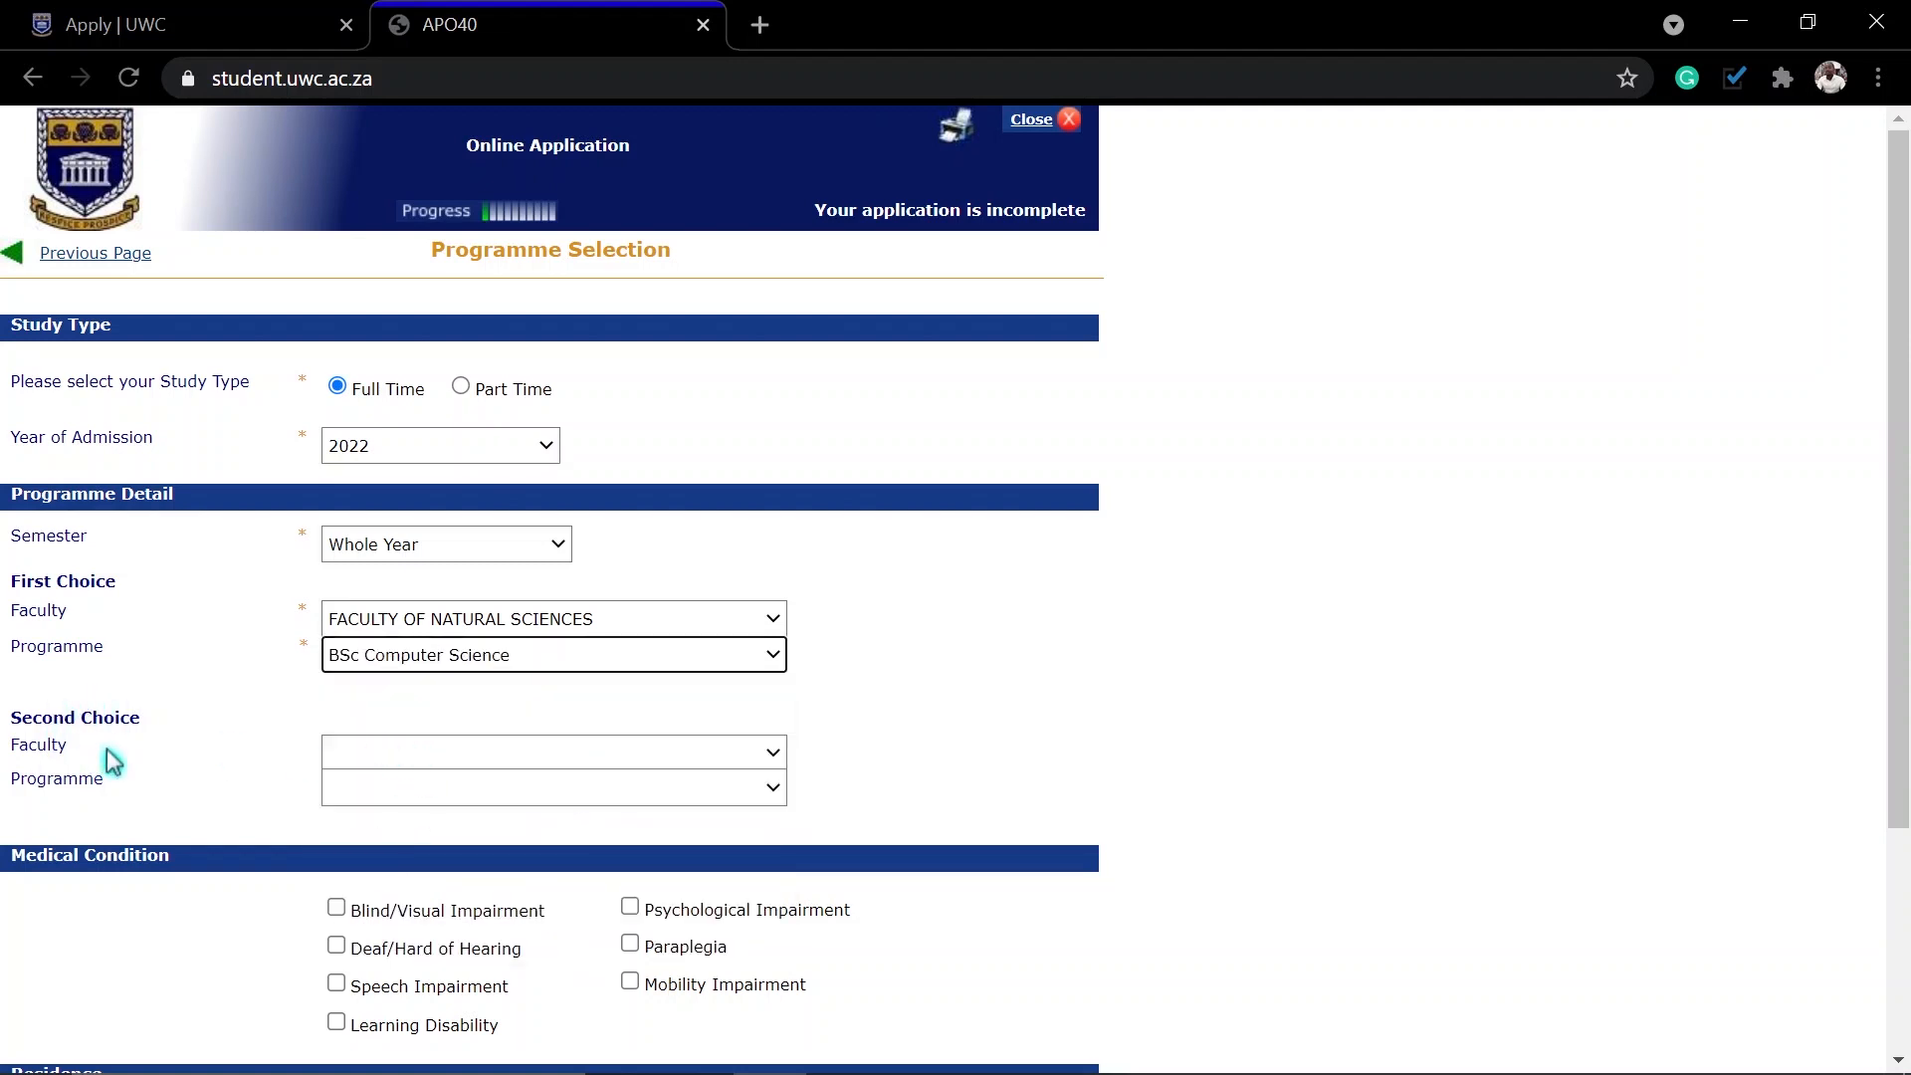
{"action": "left_click", "coordinate": [553, 751]}
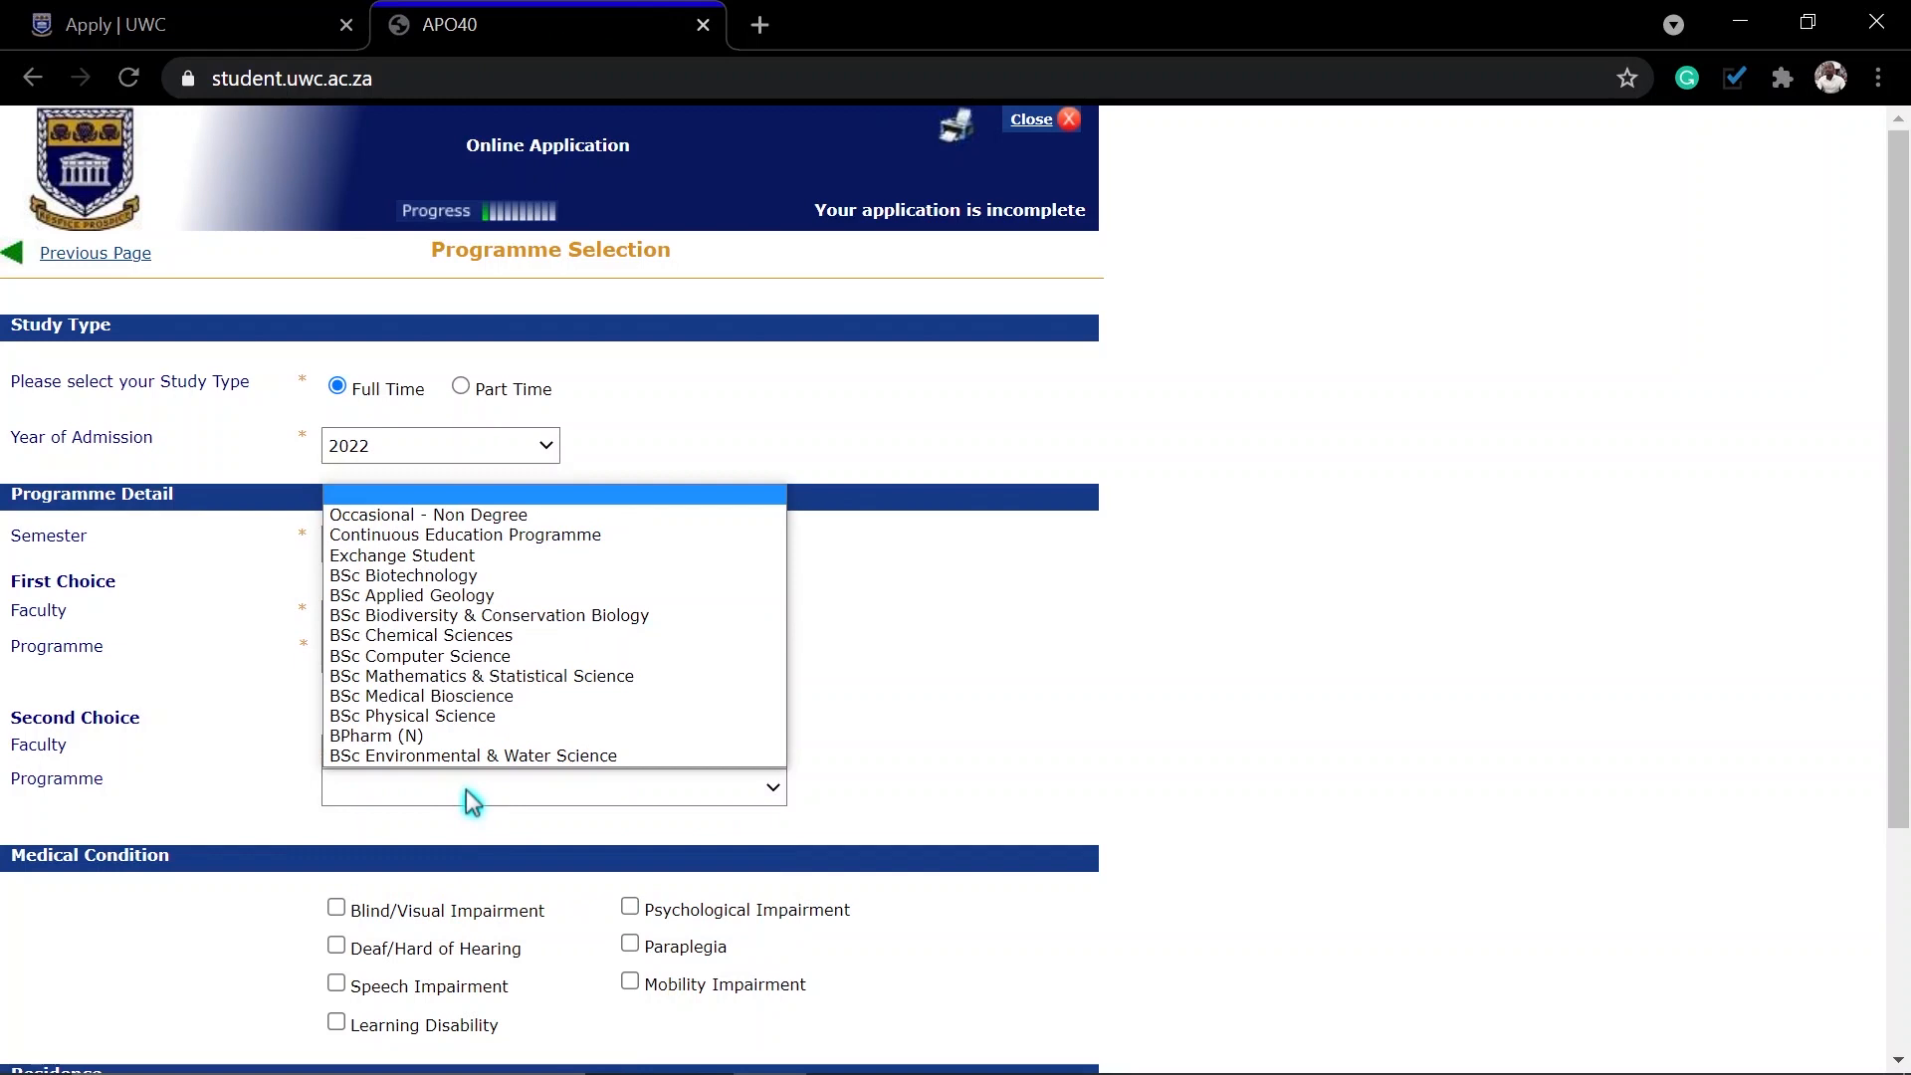
{"action": "mouse_move", "coordinate": [471, 727]}
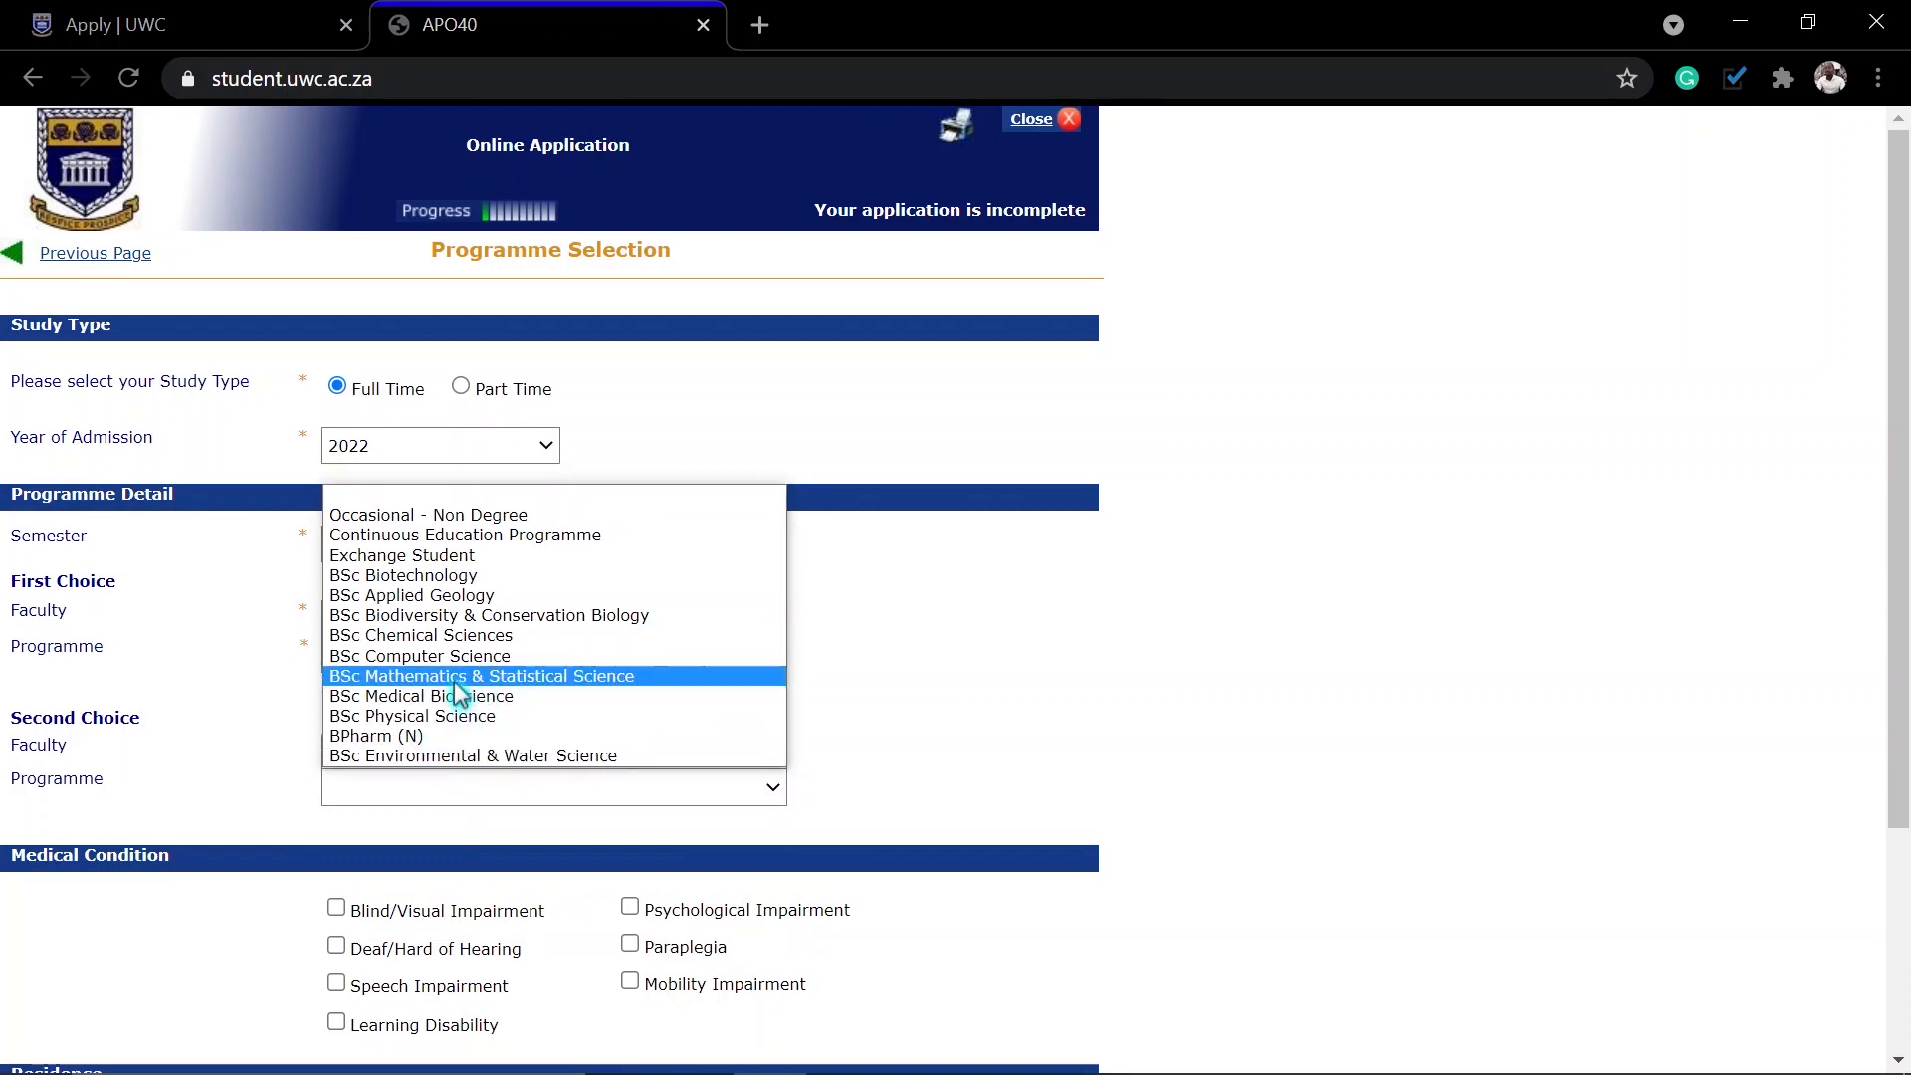
{"action": "left_click", "coordinate": [481, 676]}
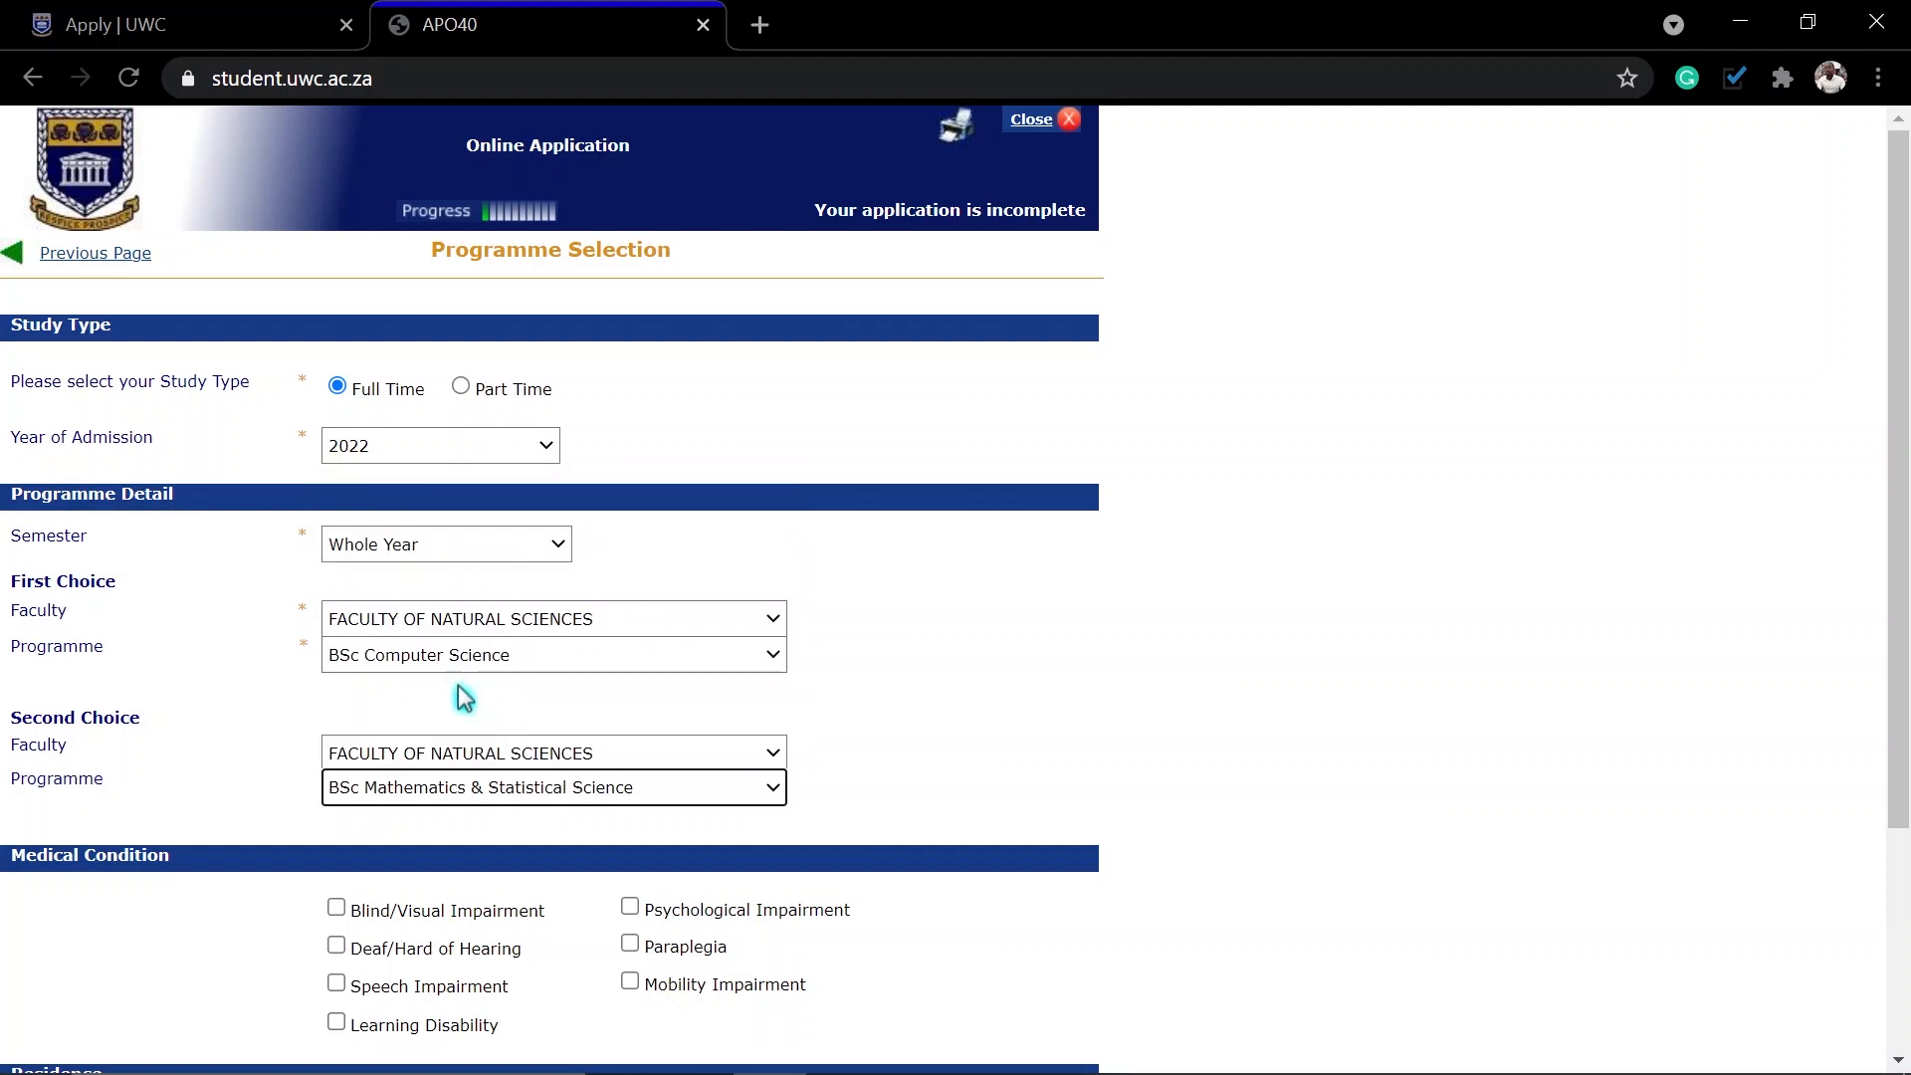
Set Residence Requirement to Undergraduate and submit the Programme Selection page.
{"action": "scroll", "scroll_direction": "down", "scroll_amount": 3}
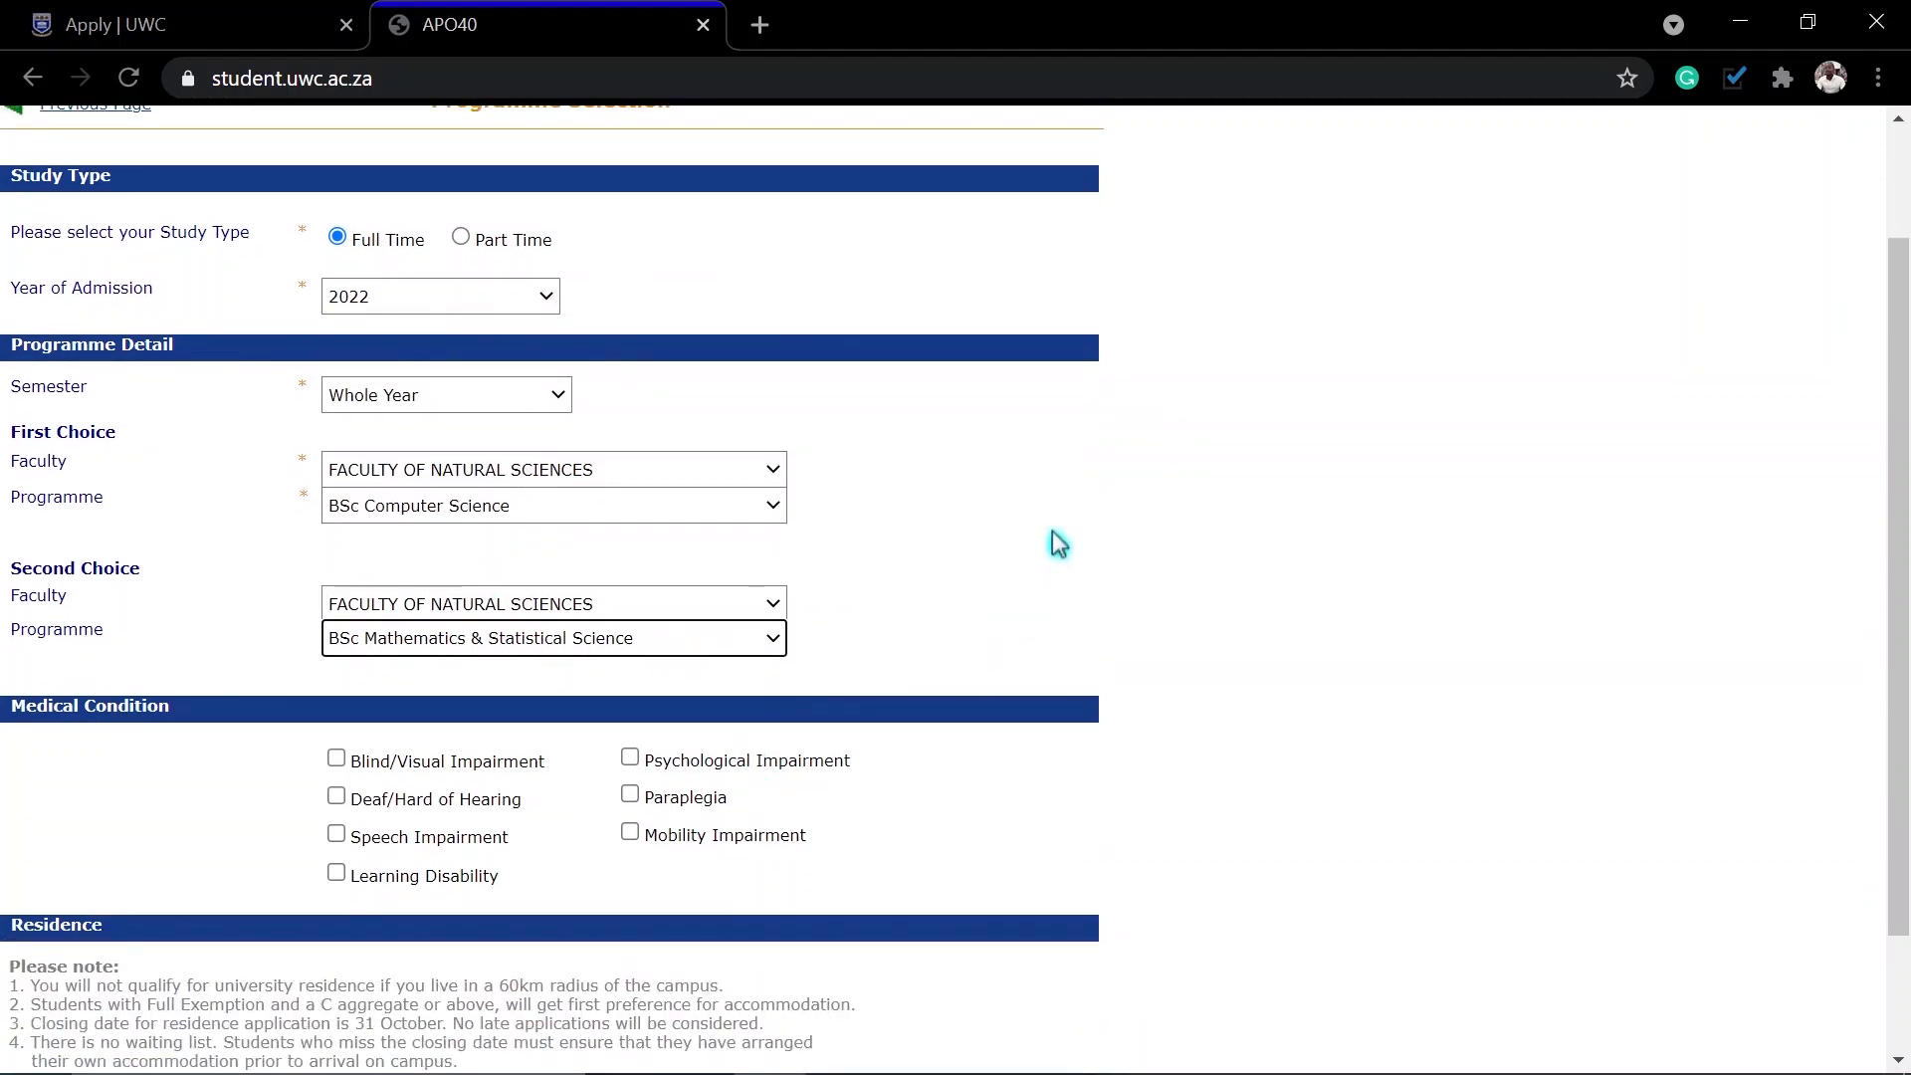
{"action": "scroll", "scroll_direction": "down", "scroll_amount": 3}
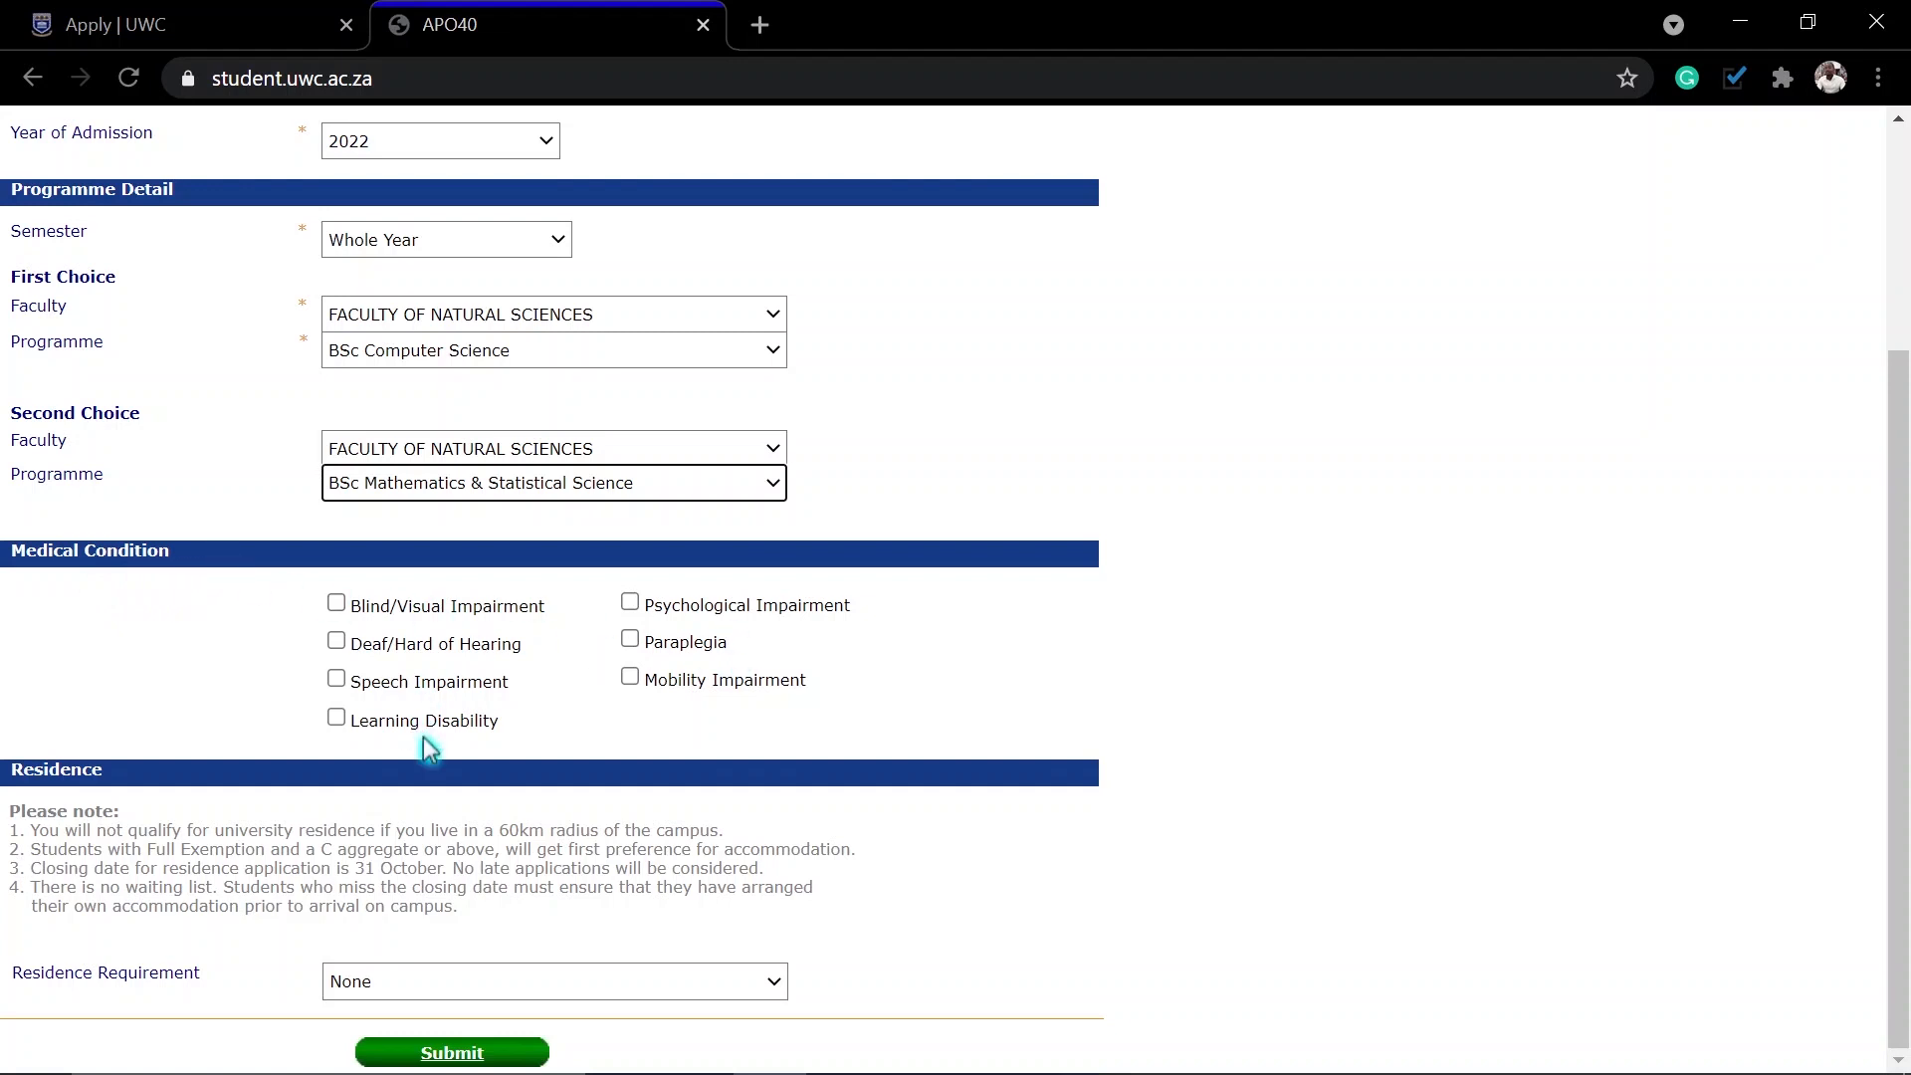
{"action": "mouse_move", "coordinate": [39, 308]}
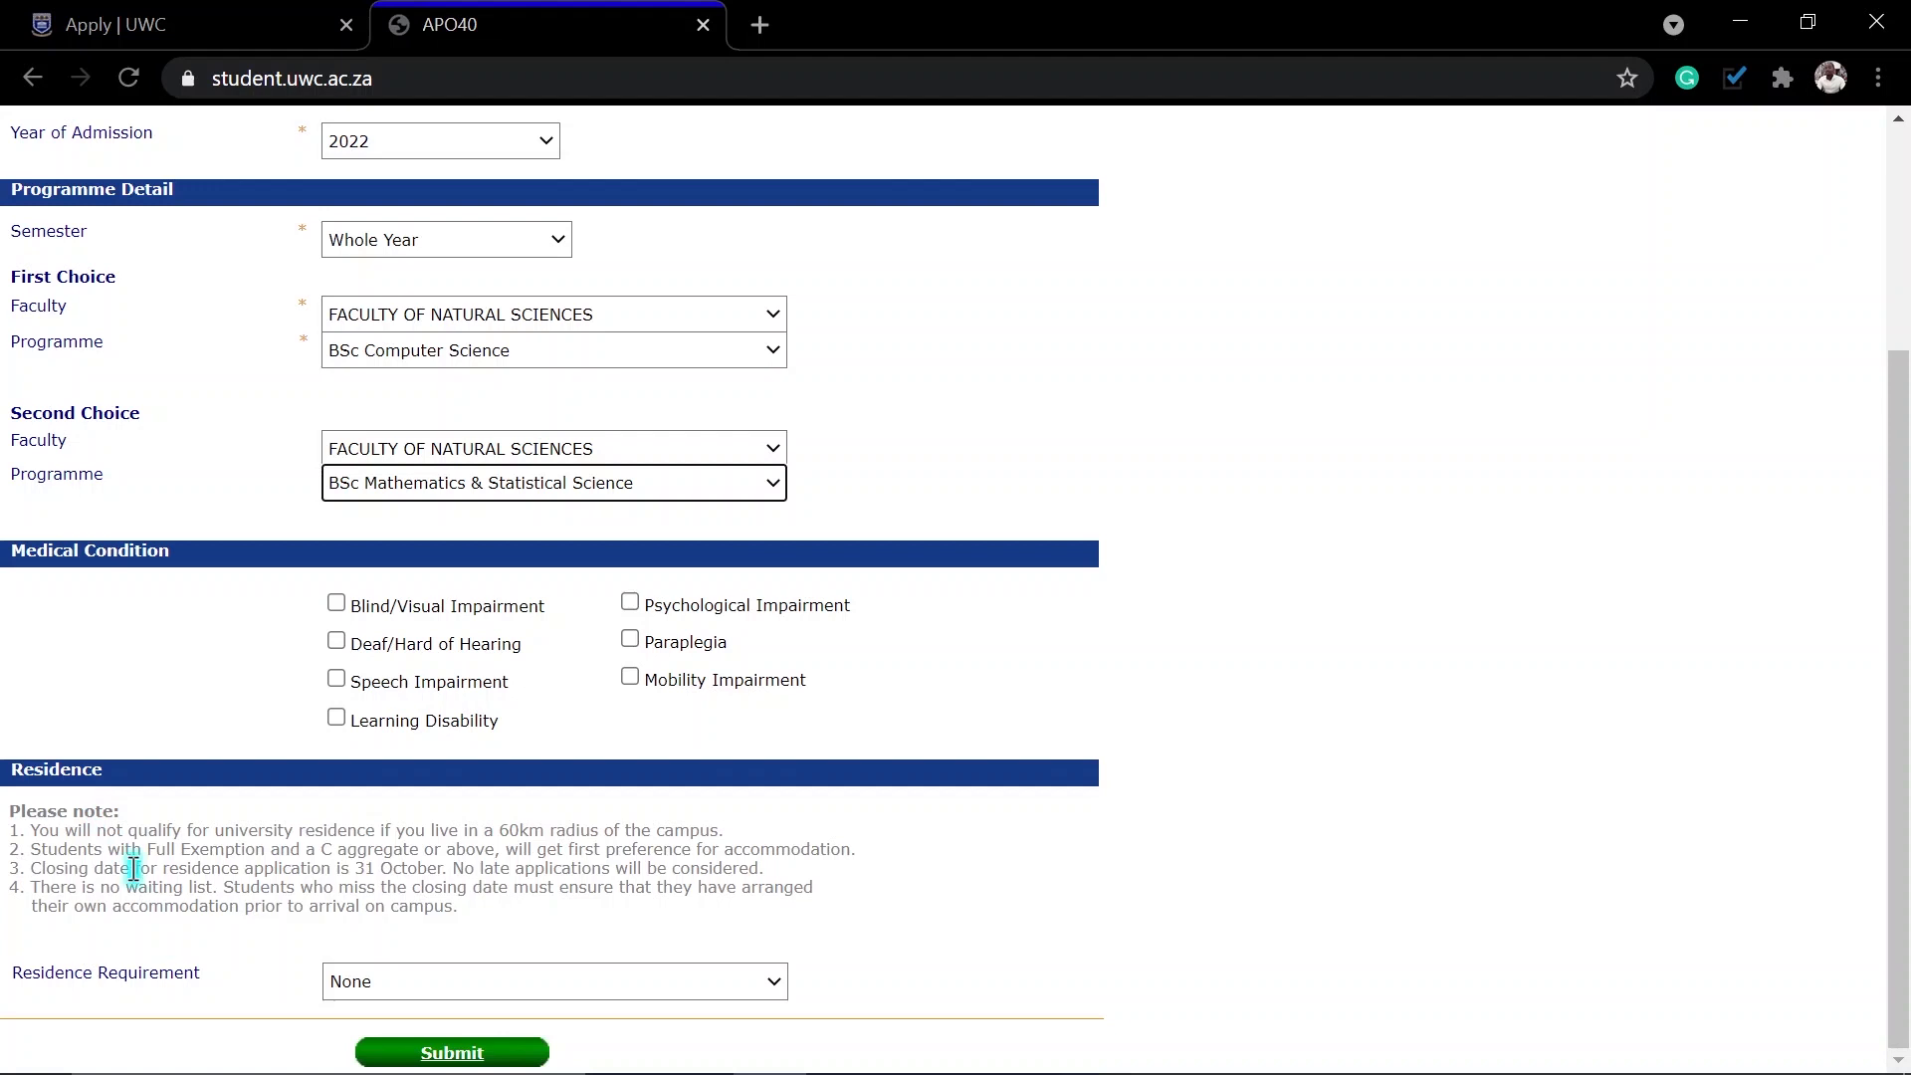
{"action": "left_click", "coordinate": [553, 982]}
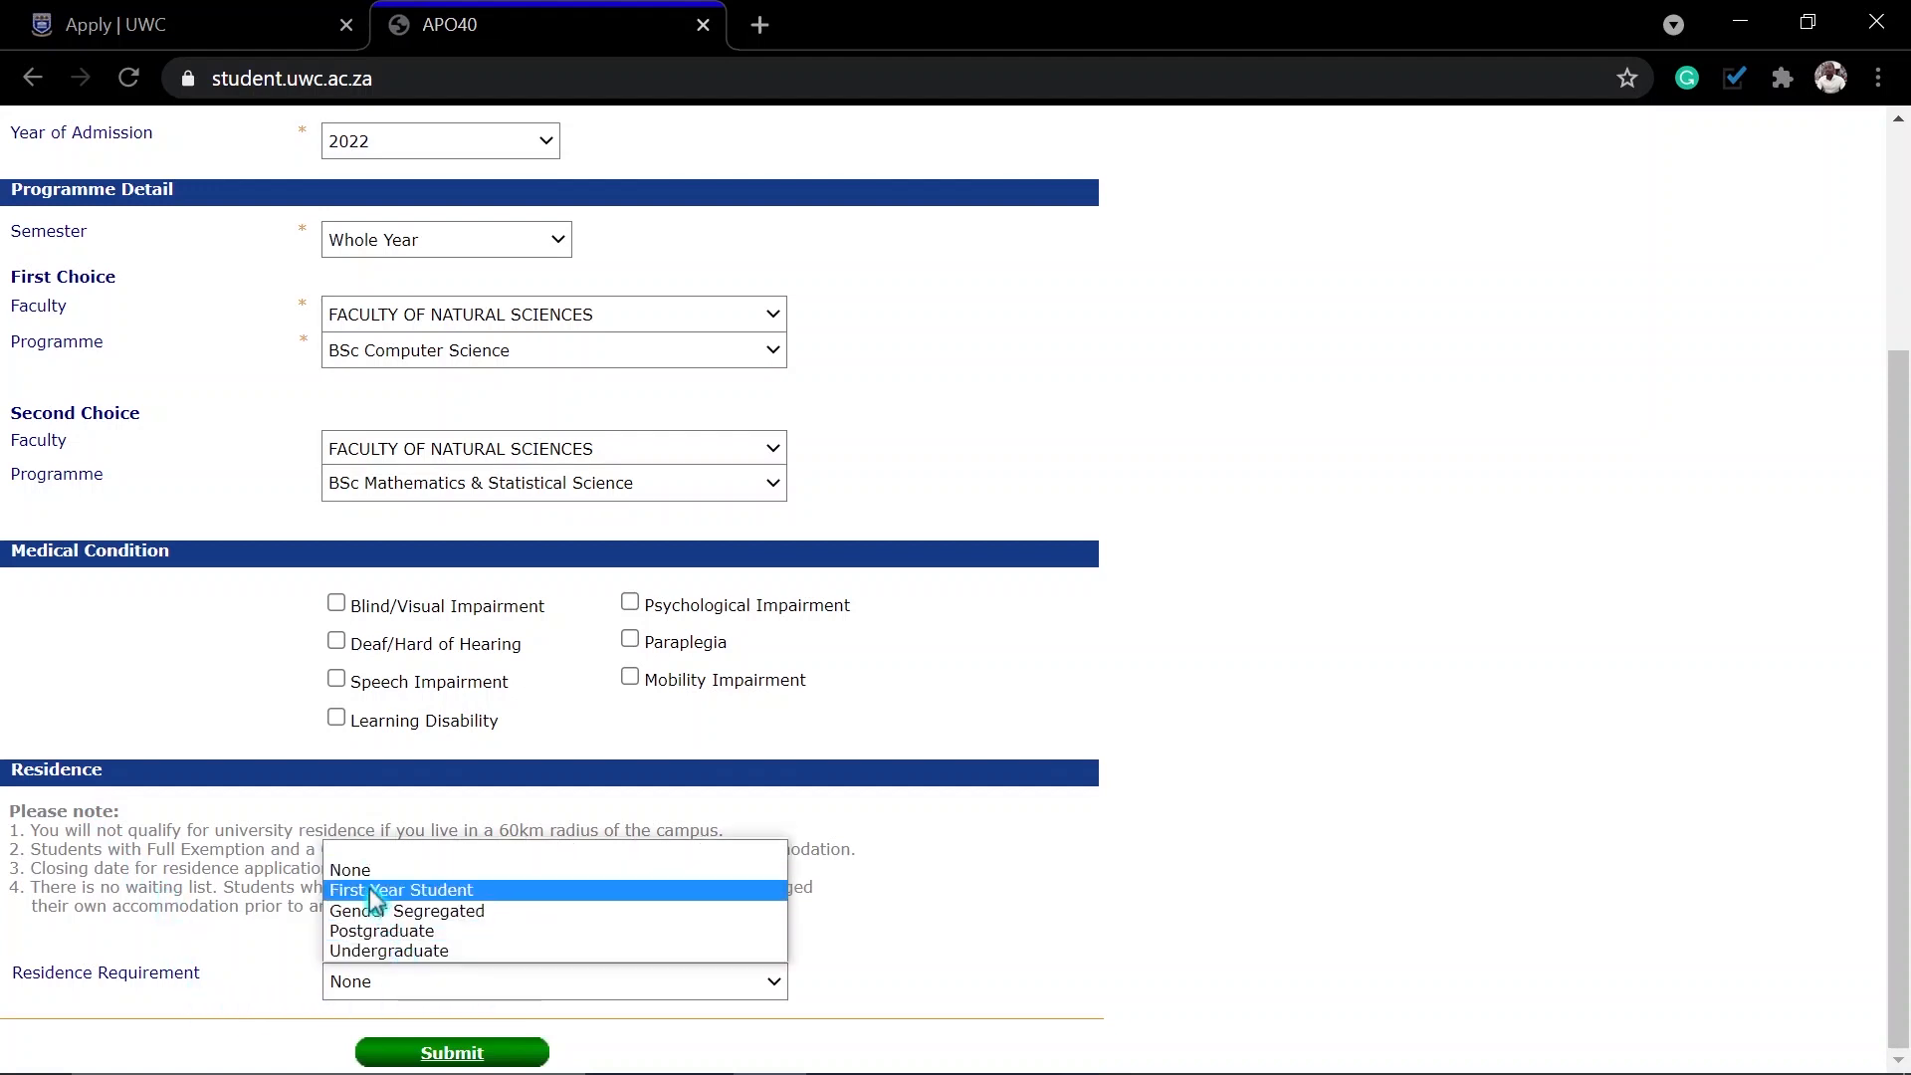
{"action": "left_click", "coordinate": [388, 950]}
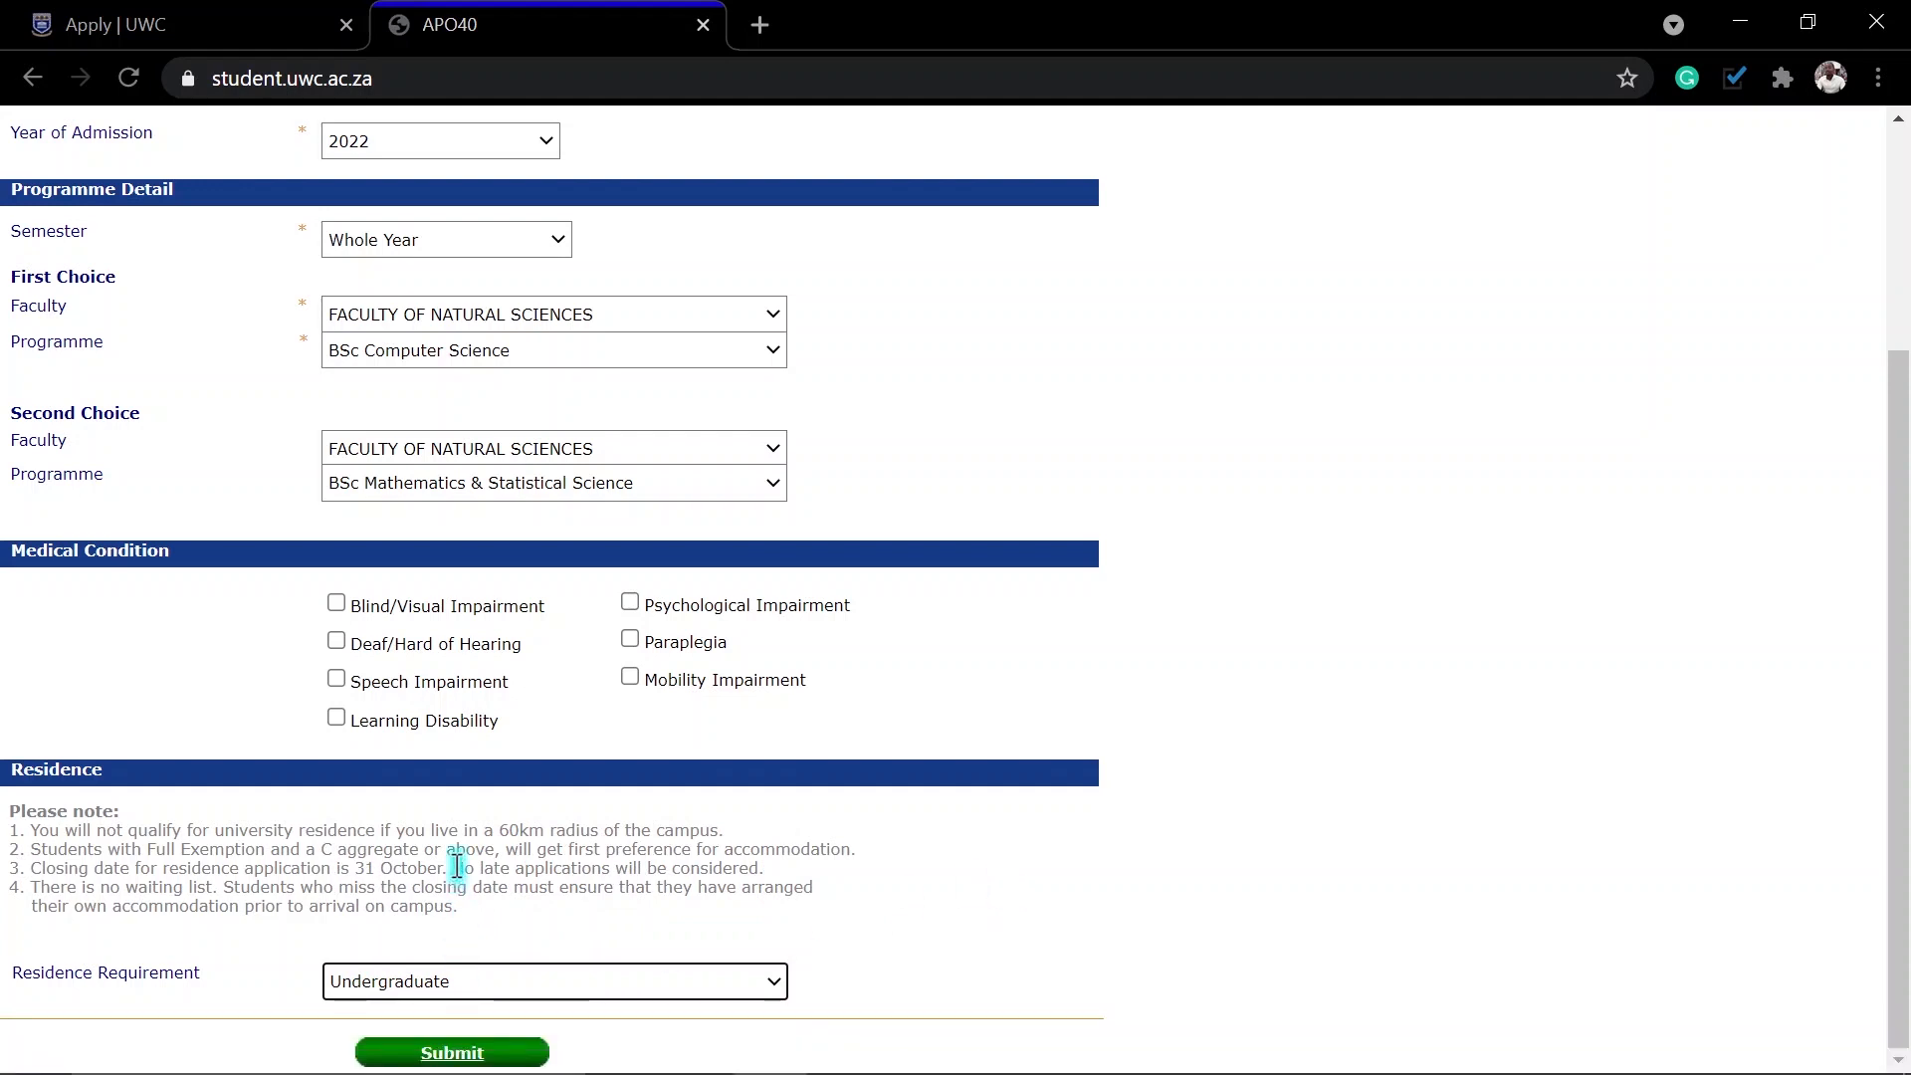
{"action": "left_click", "coordinate": [452, 1053]}
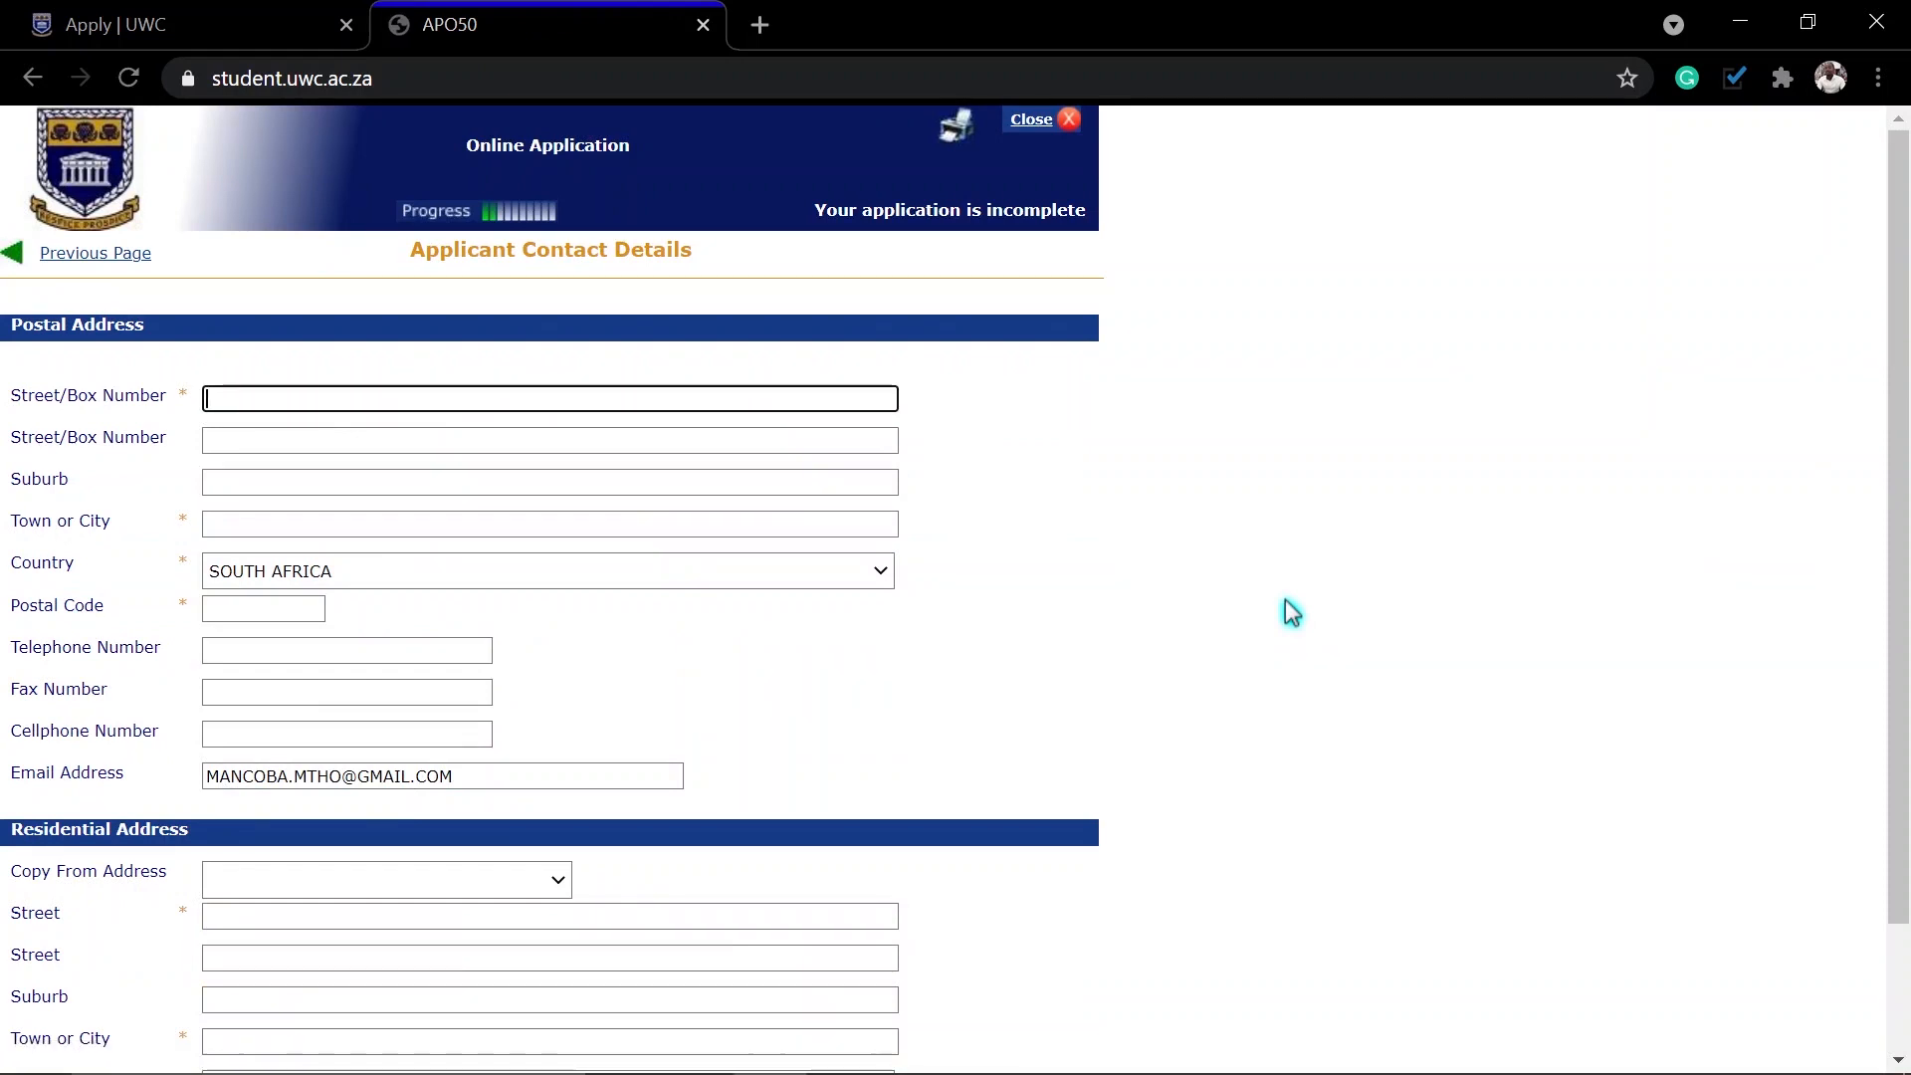
Fill in the postal address from a saved address suggestion.
{"action": "left_click", "coordinate": [240, 397]}
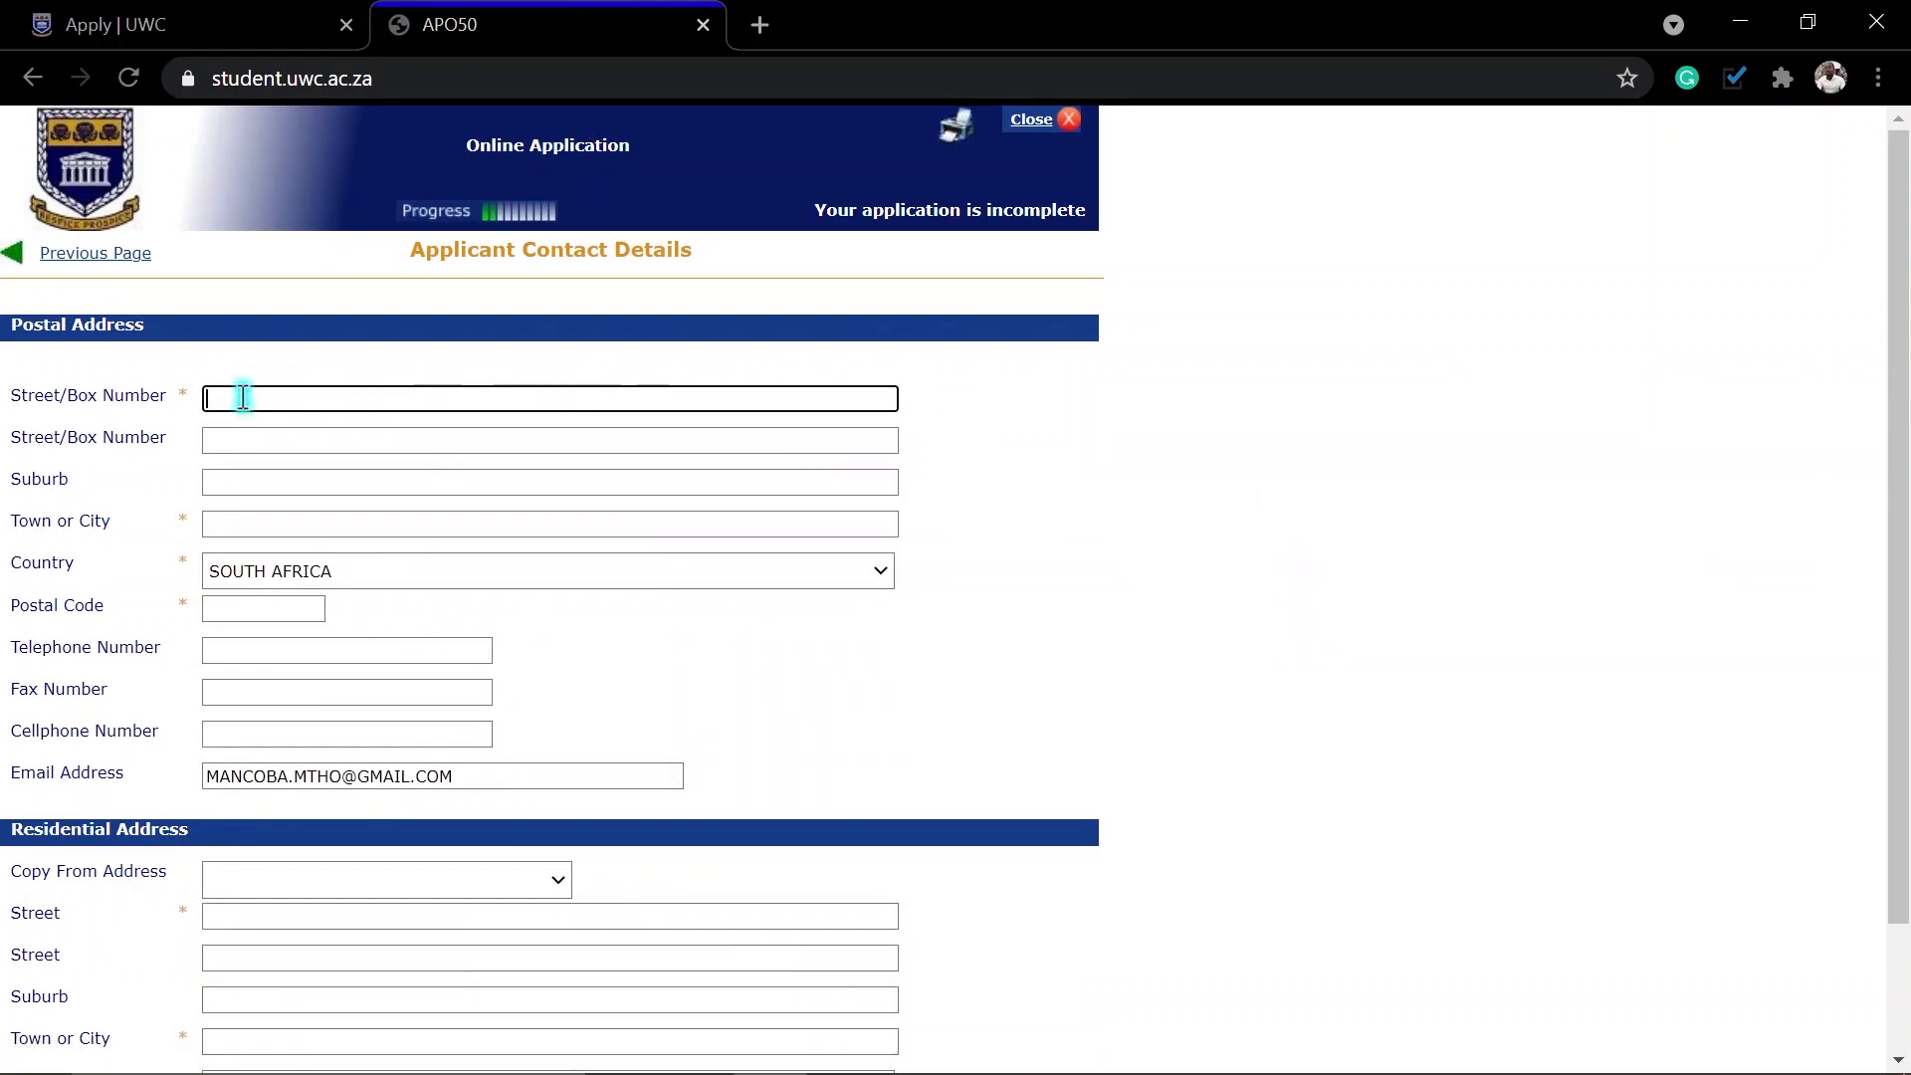
{"action": "left_click", "coordinate": [548, 398]}
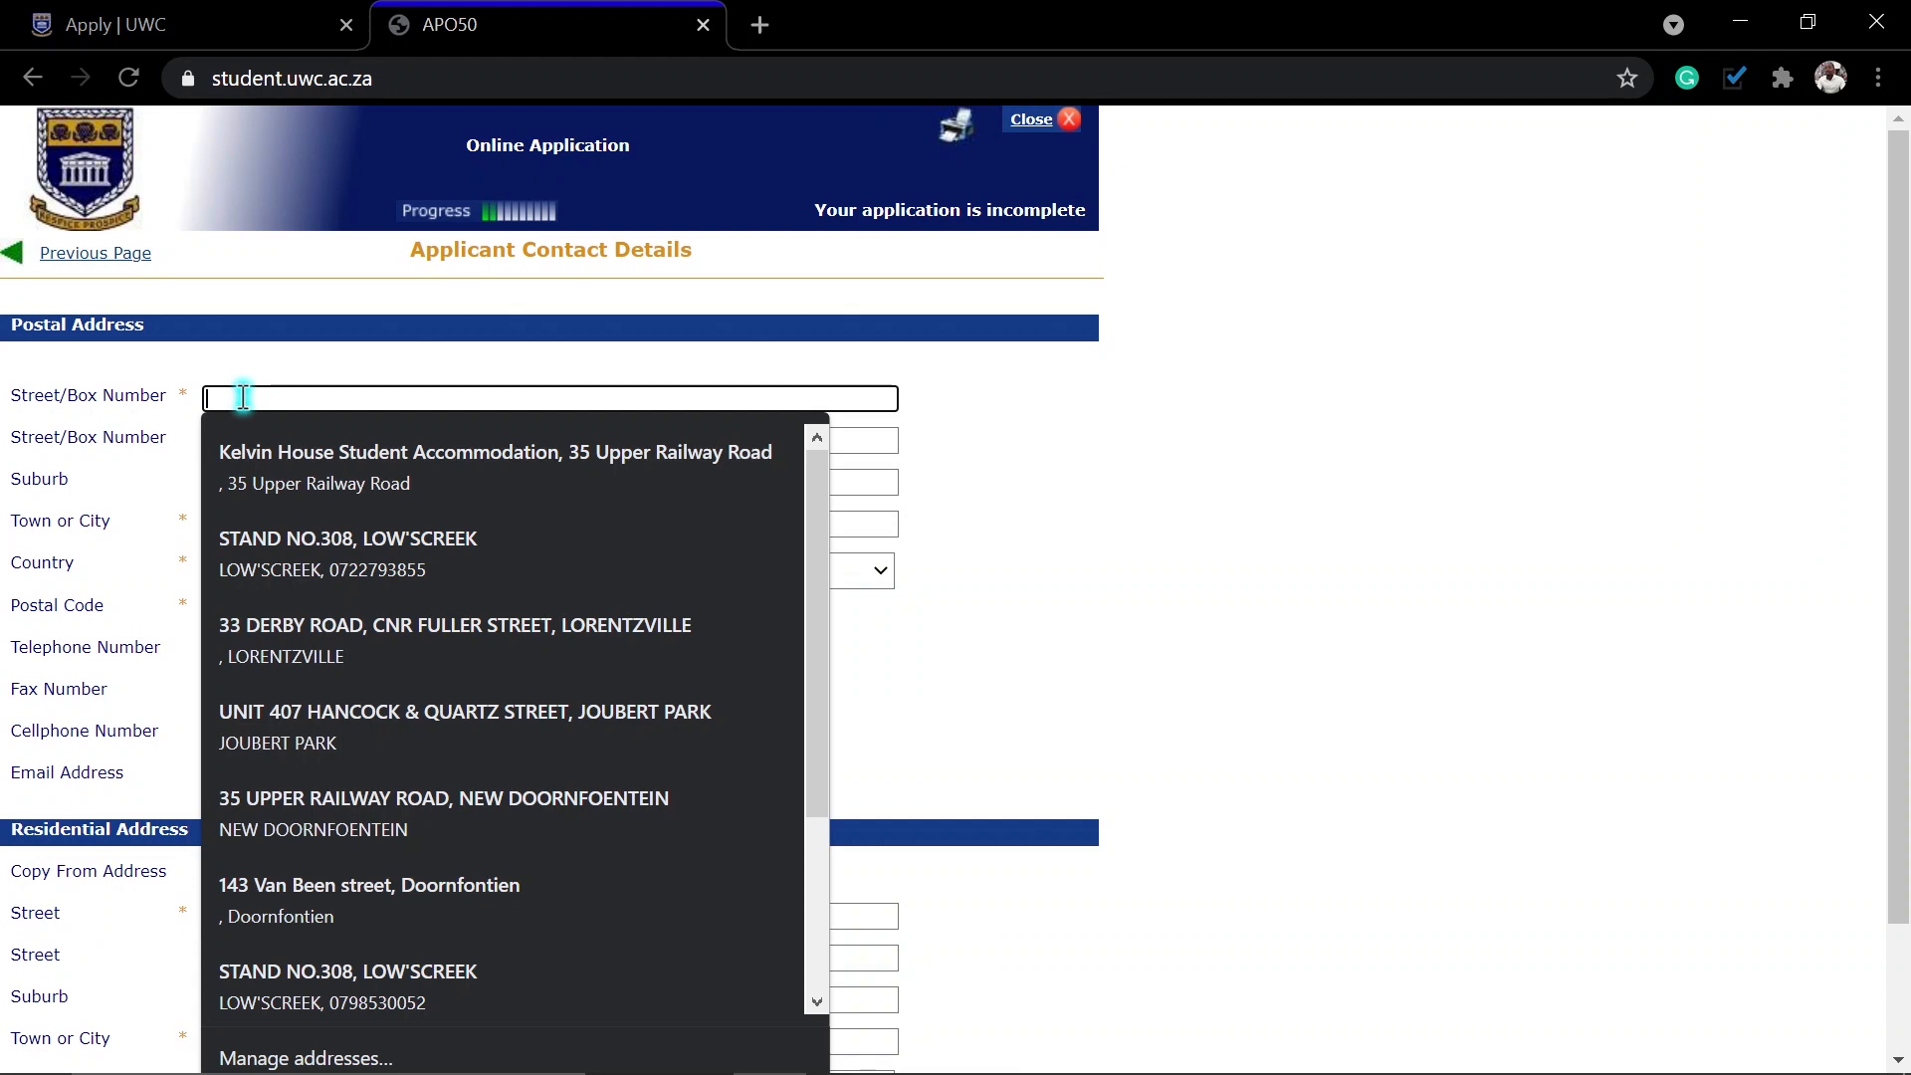
{"action": "left_click", "coordinate": [456, 625]}
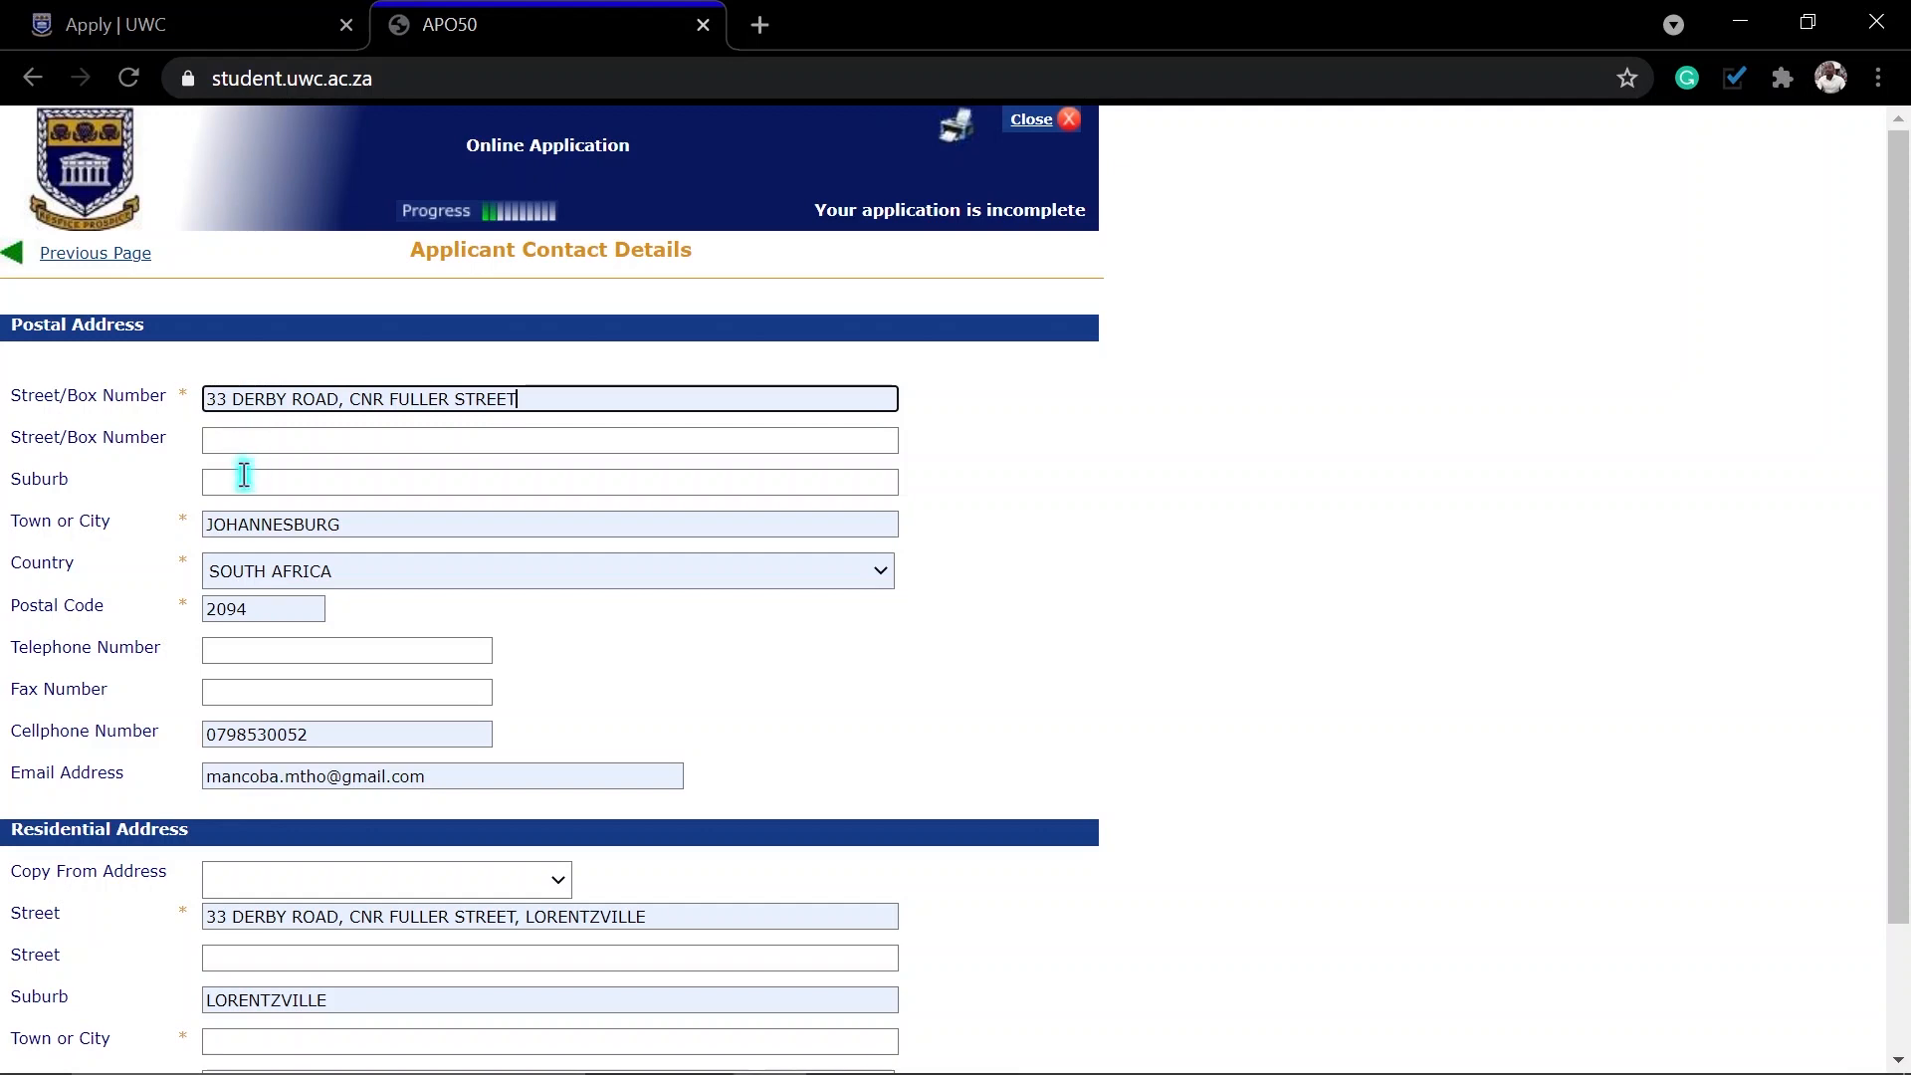
{"action": "mouse_move", "coordinate": [244, 514]}
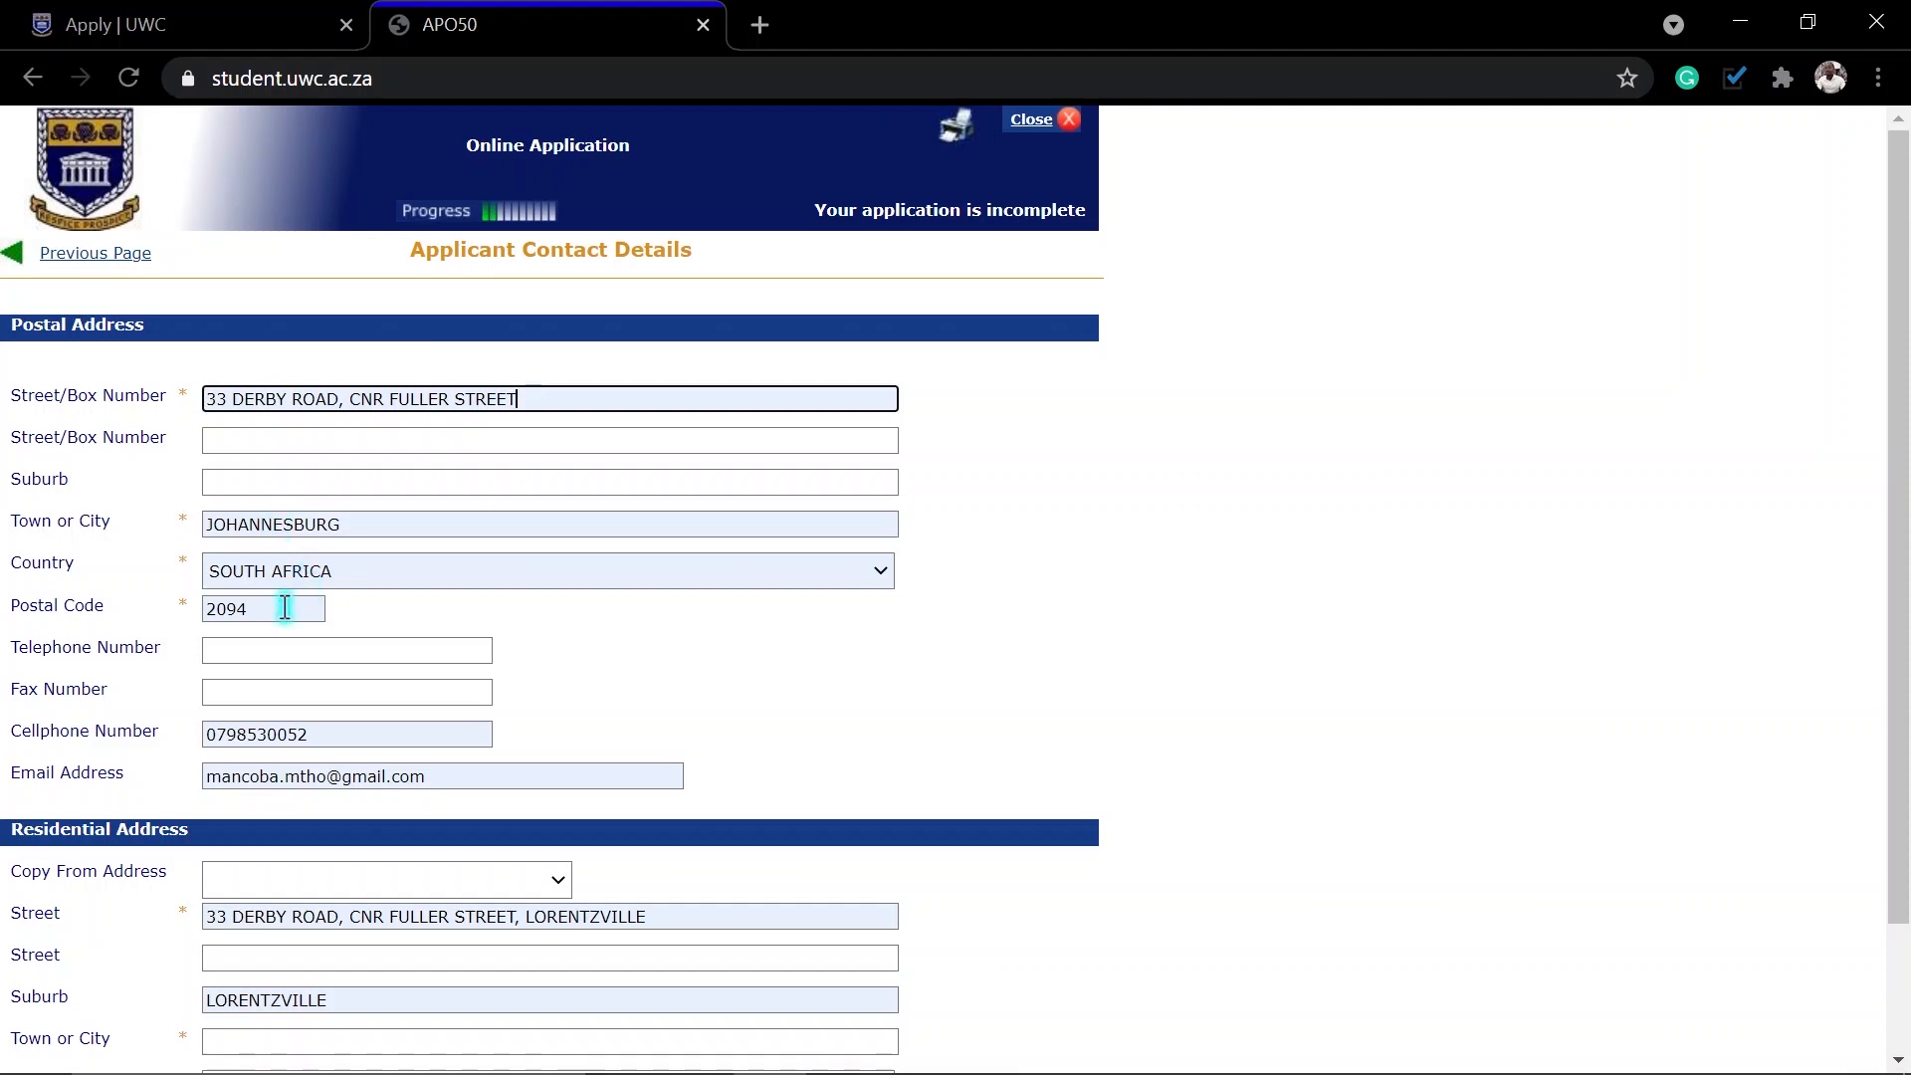
{"action": "mouse_move", "coordinate": [279, 646]}
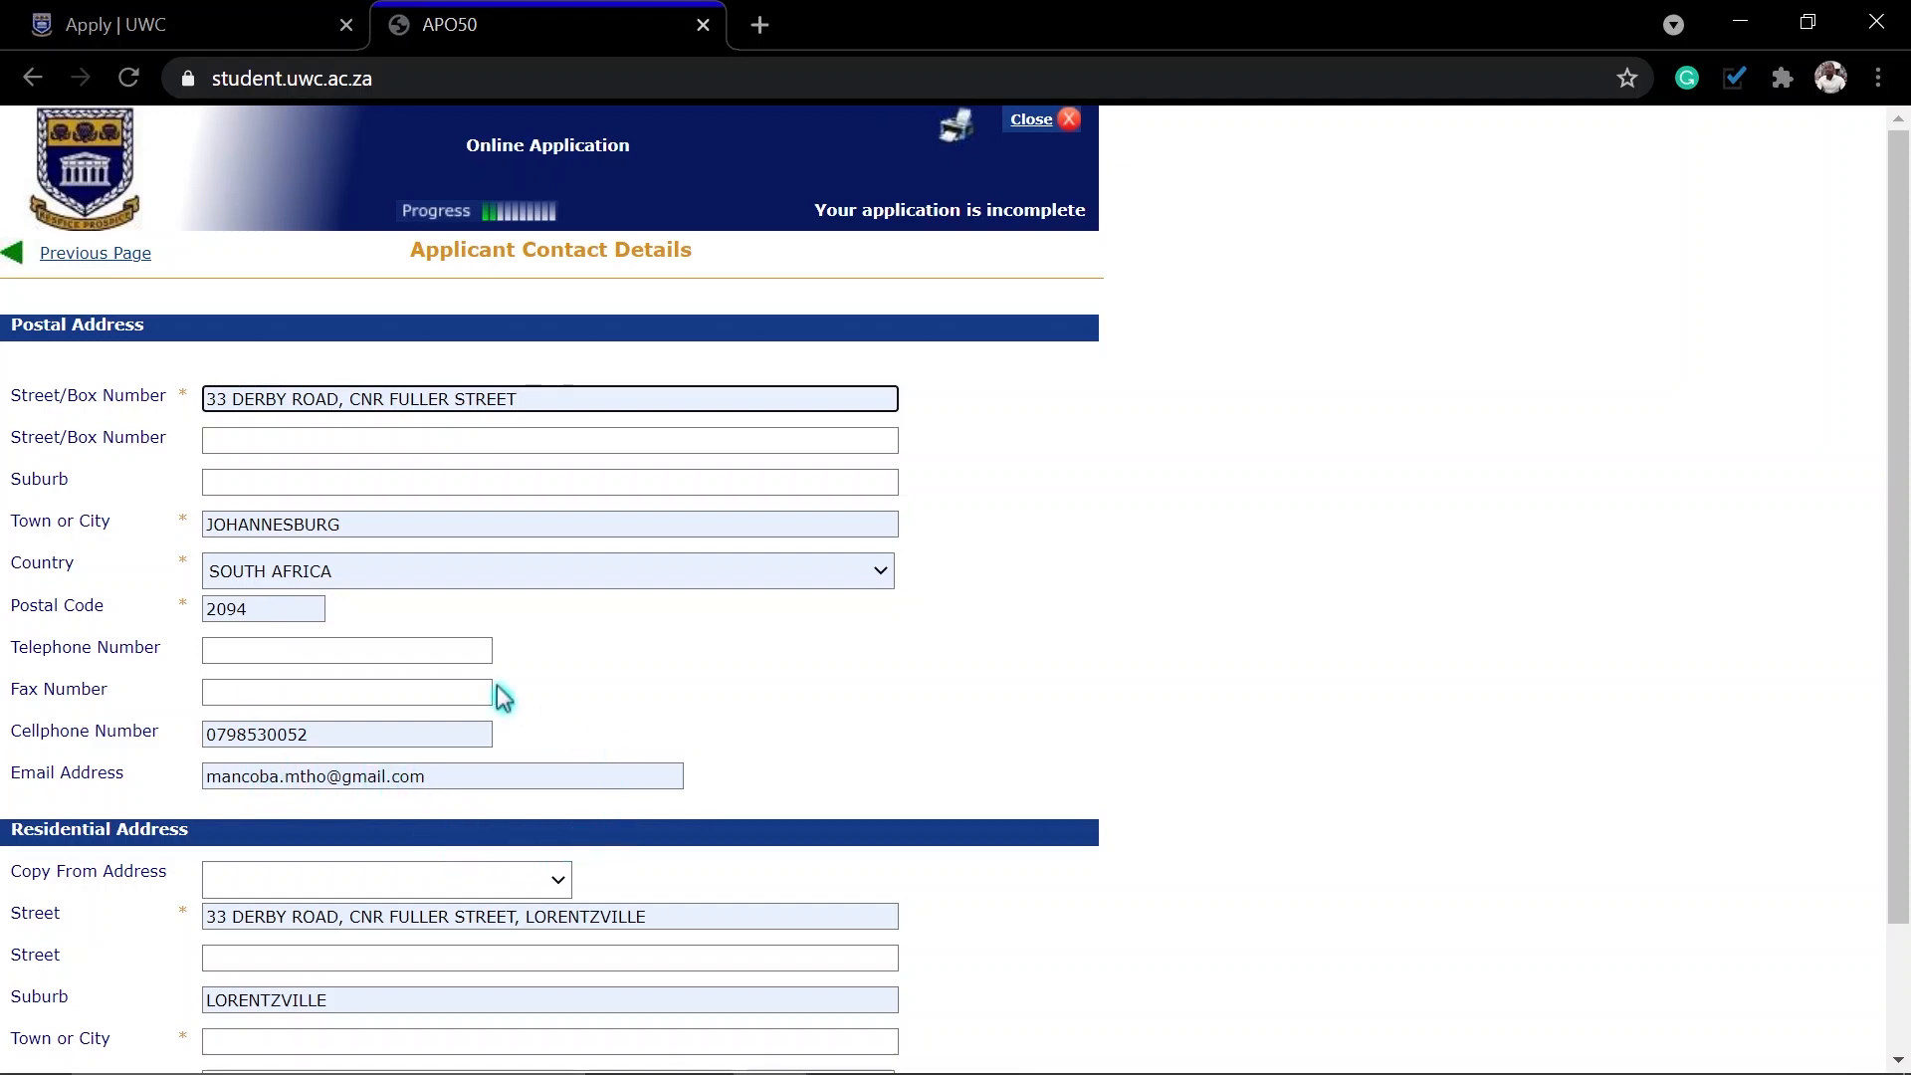
{"action": "mouse_move", "coordinate": [639, 771]}
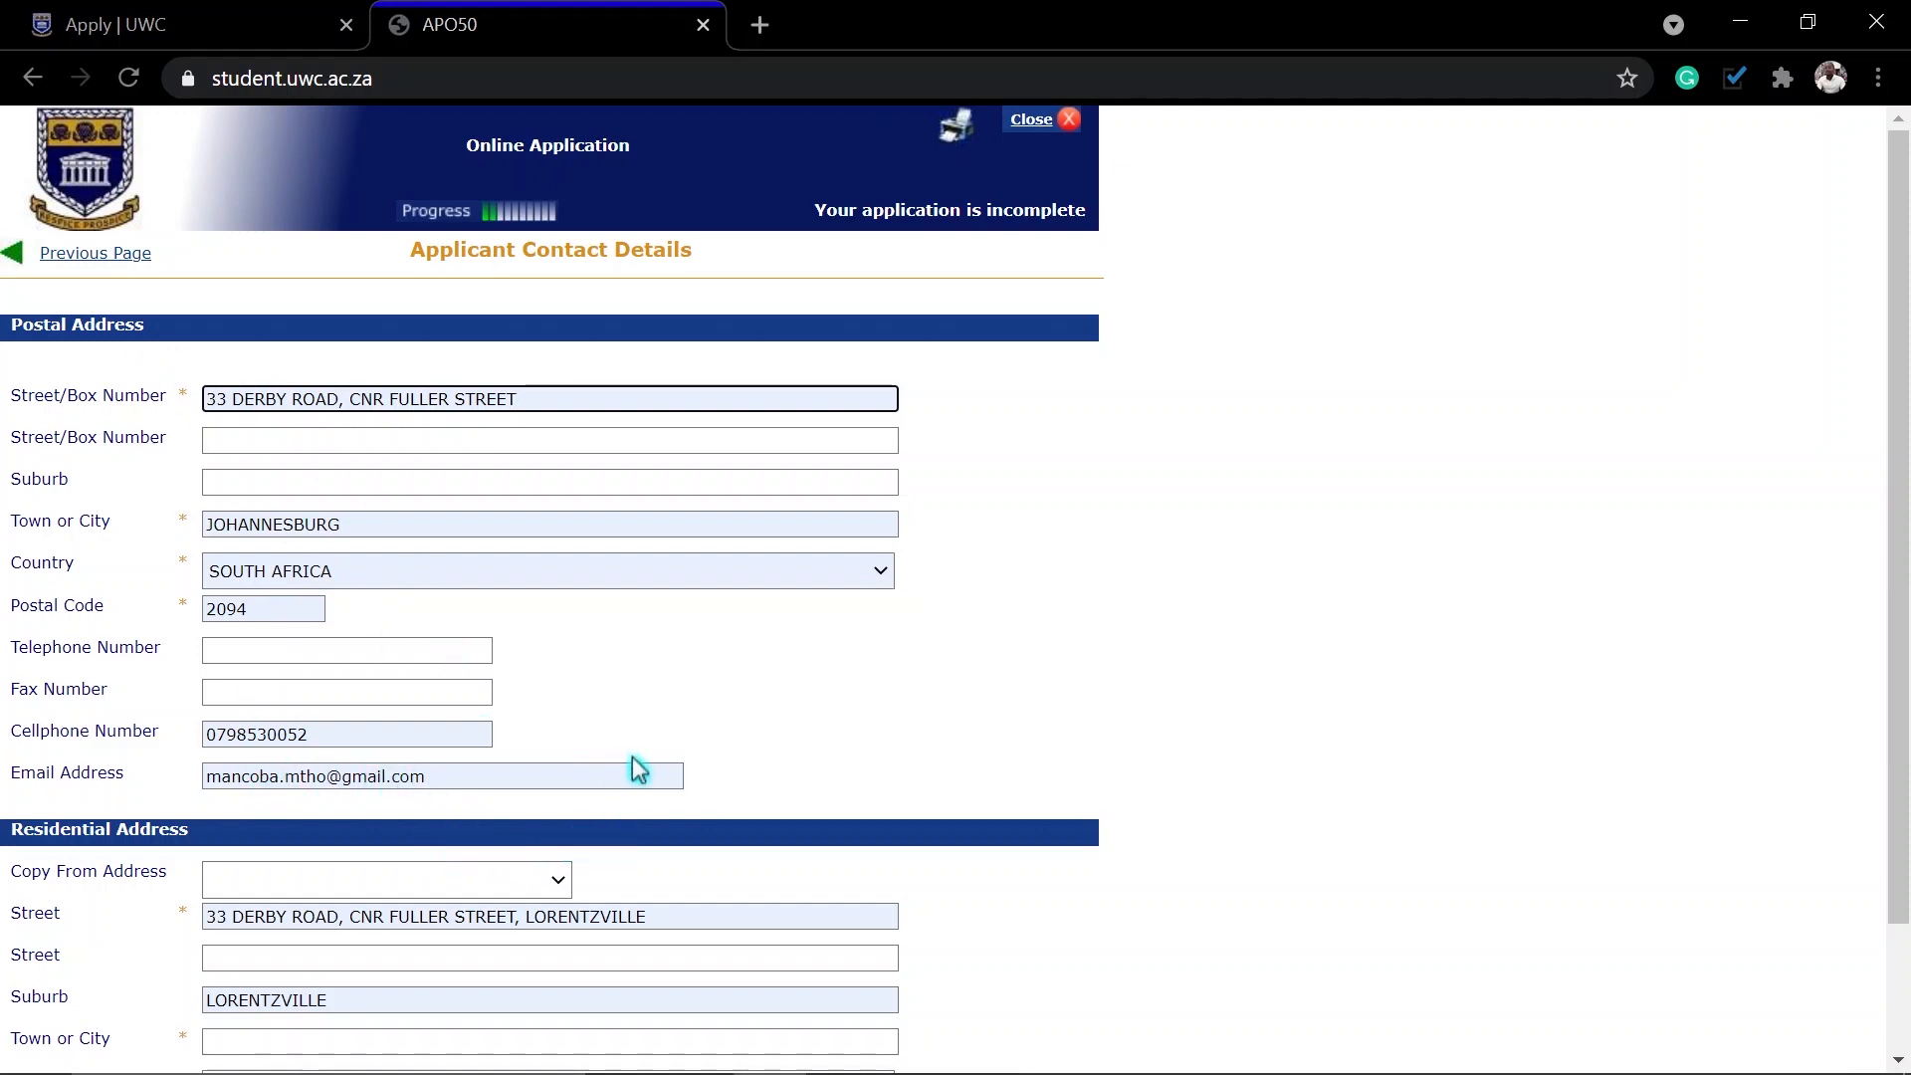
Copy the postal address into the residential address and submit the contact details.
{"action": "scroll", "scroll_direction": "down", "scroll_amount": 3}
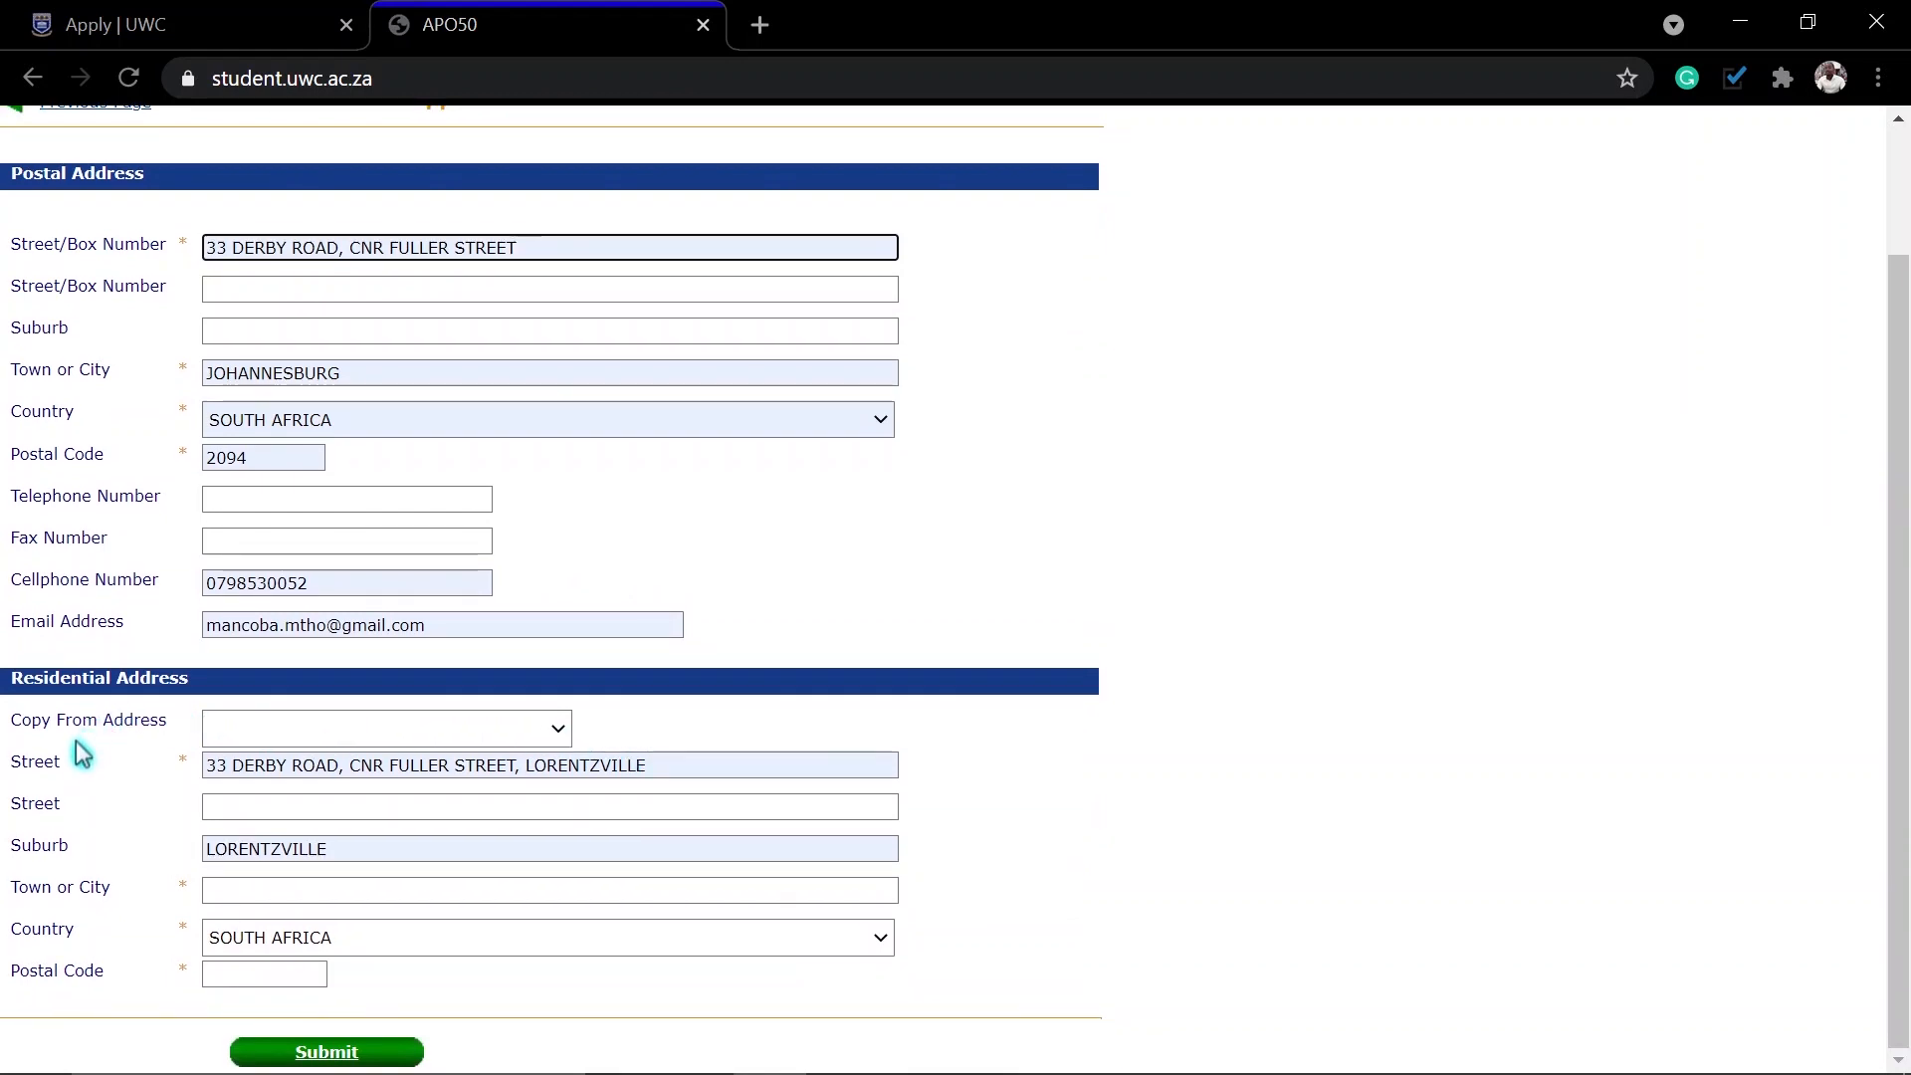
{"action": "left_click", "coordinate": [385, 727]}
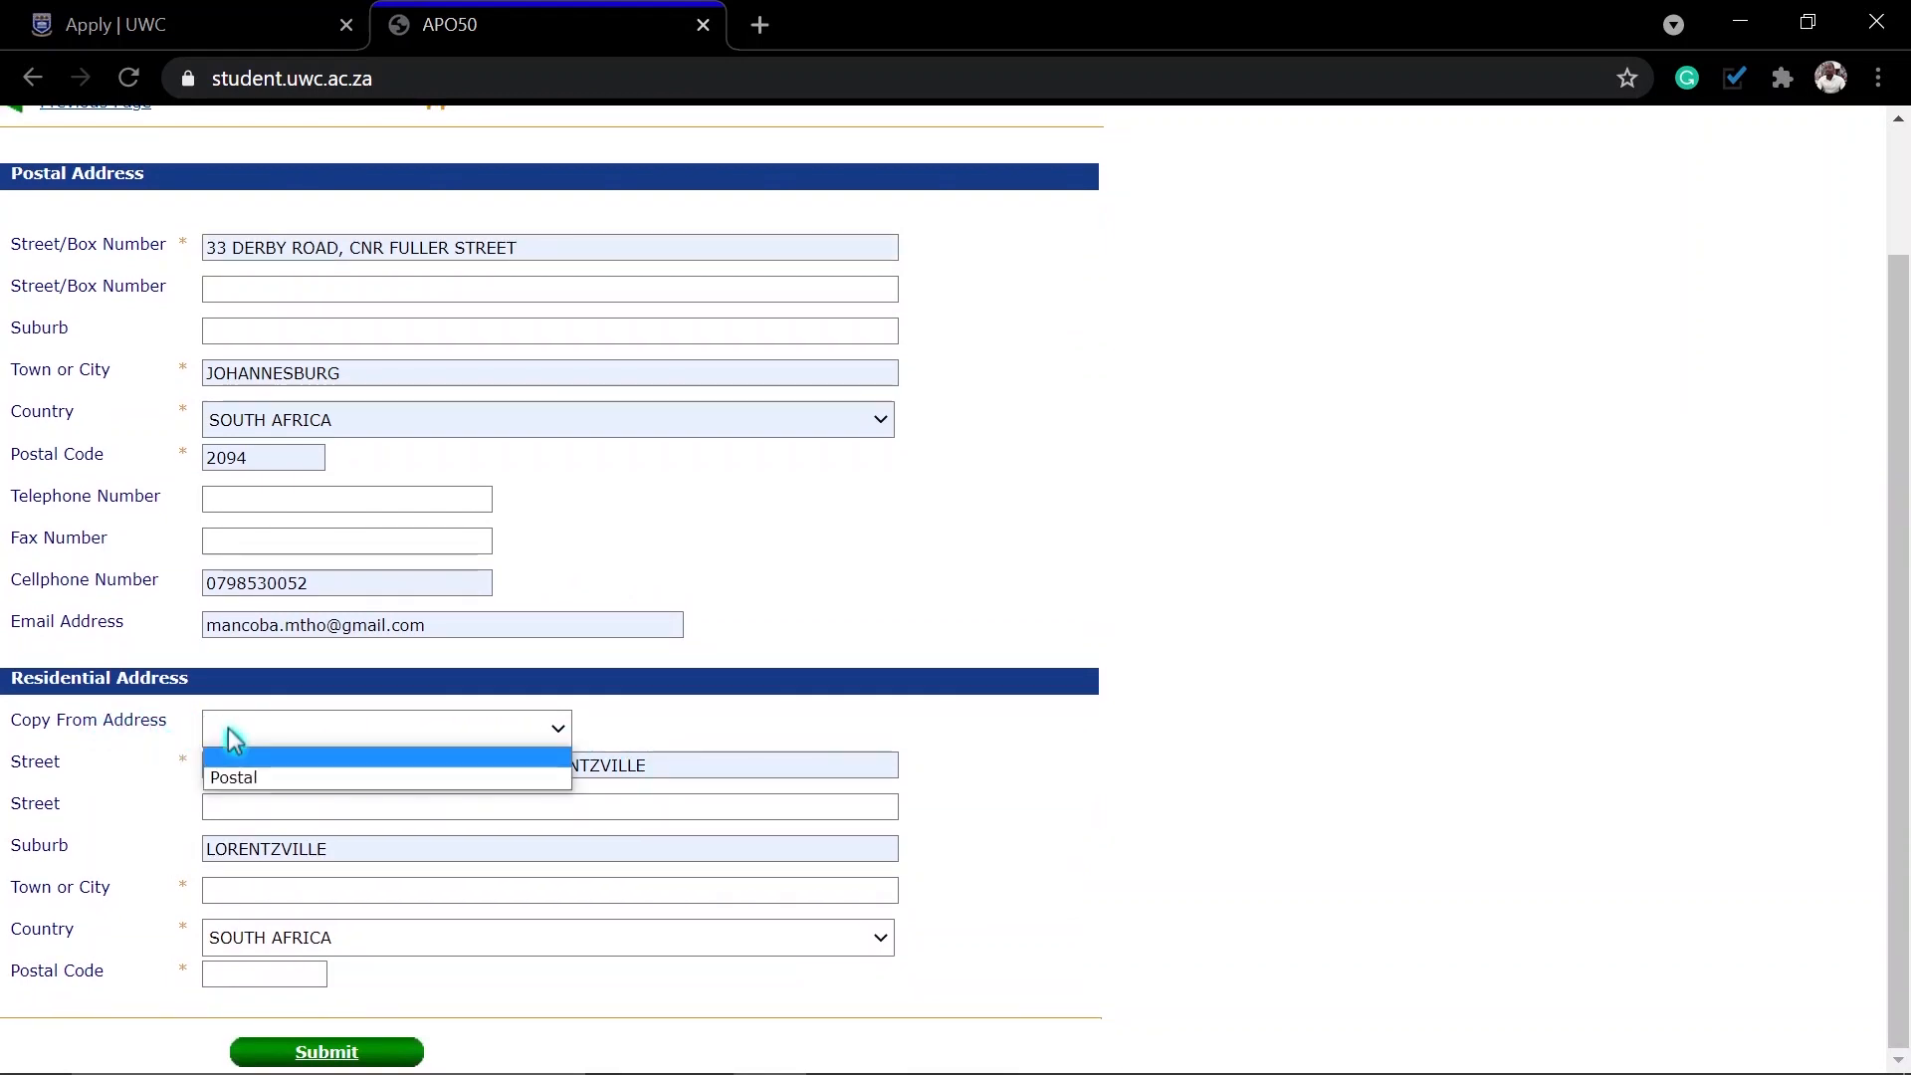
{"action": "left_click", "coordinate": [233, 777]}
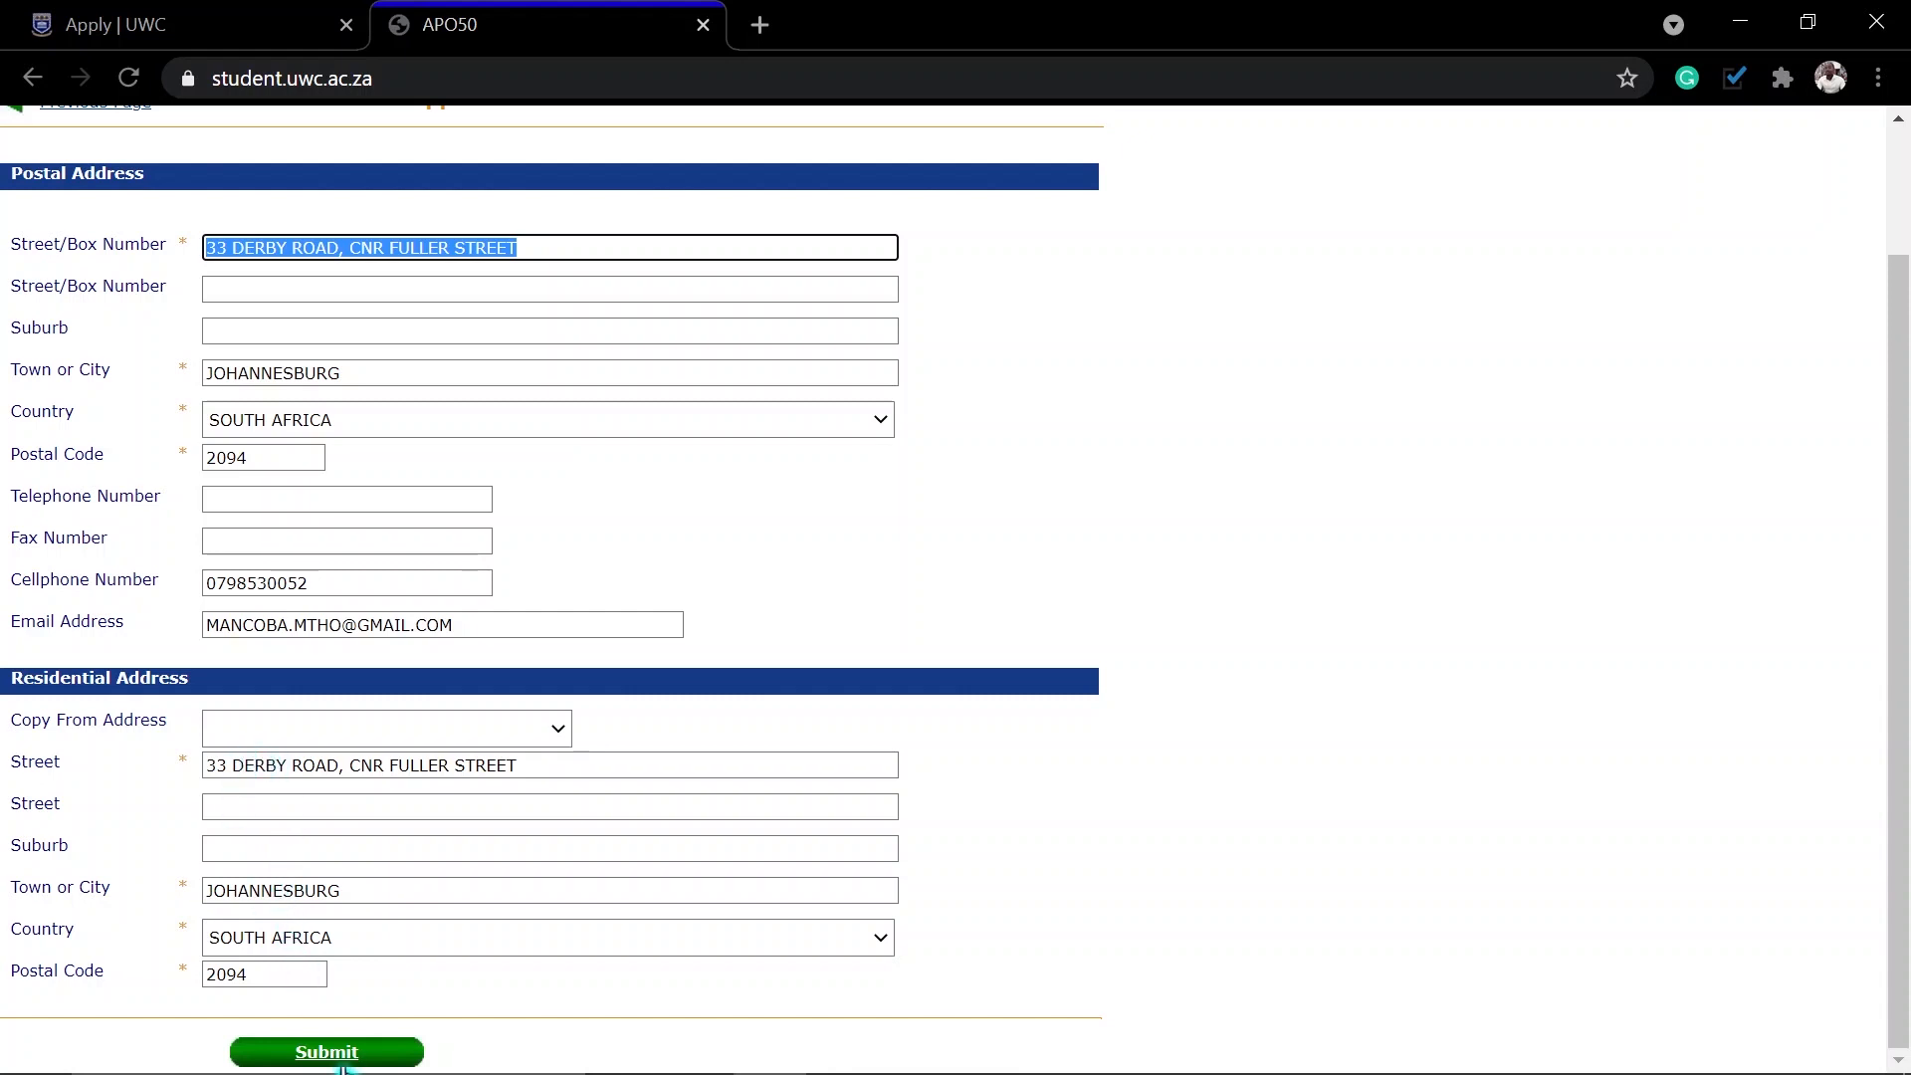
{"action": "left_click", "coordinate": [324, 1051]}
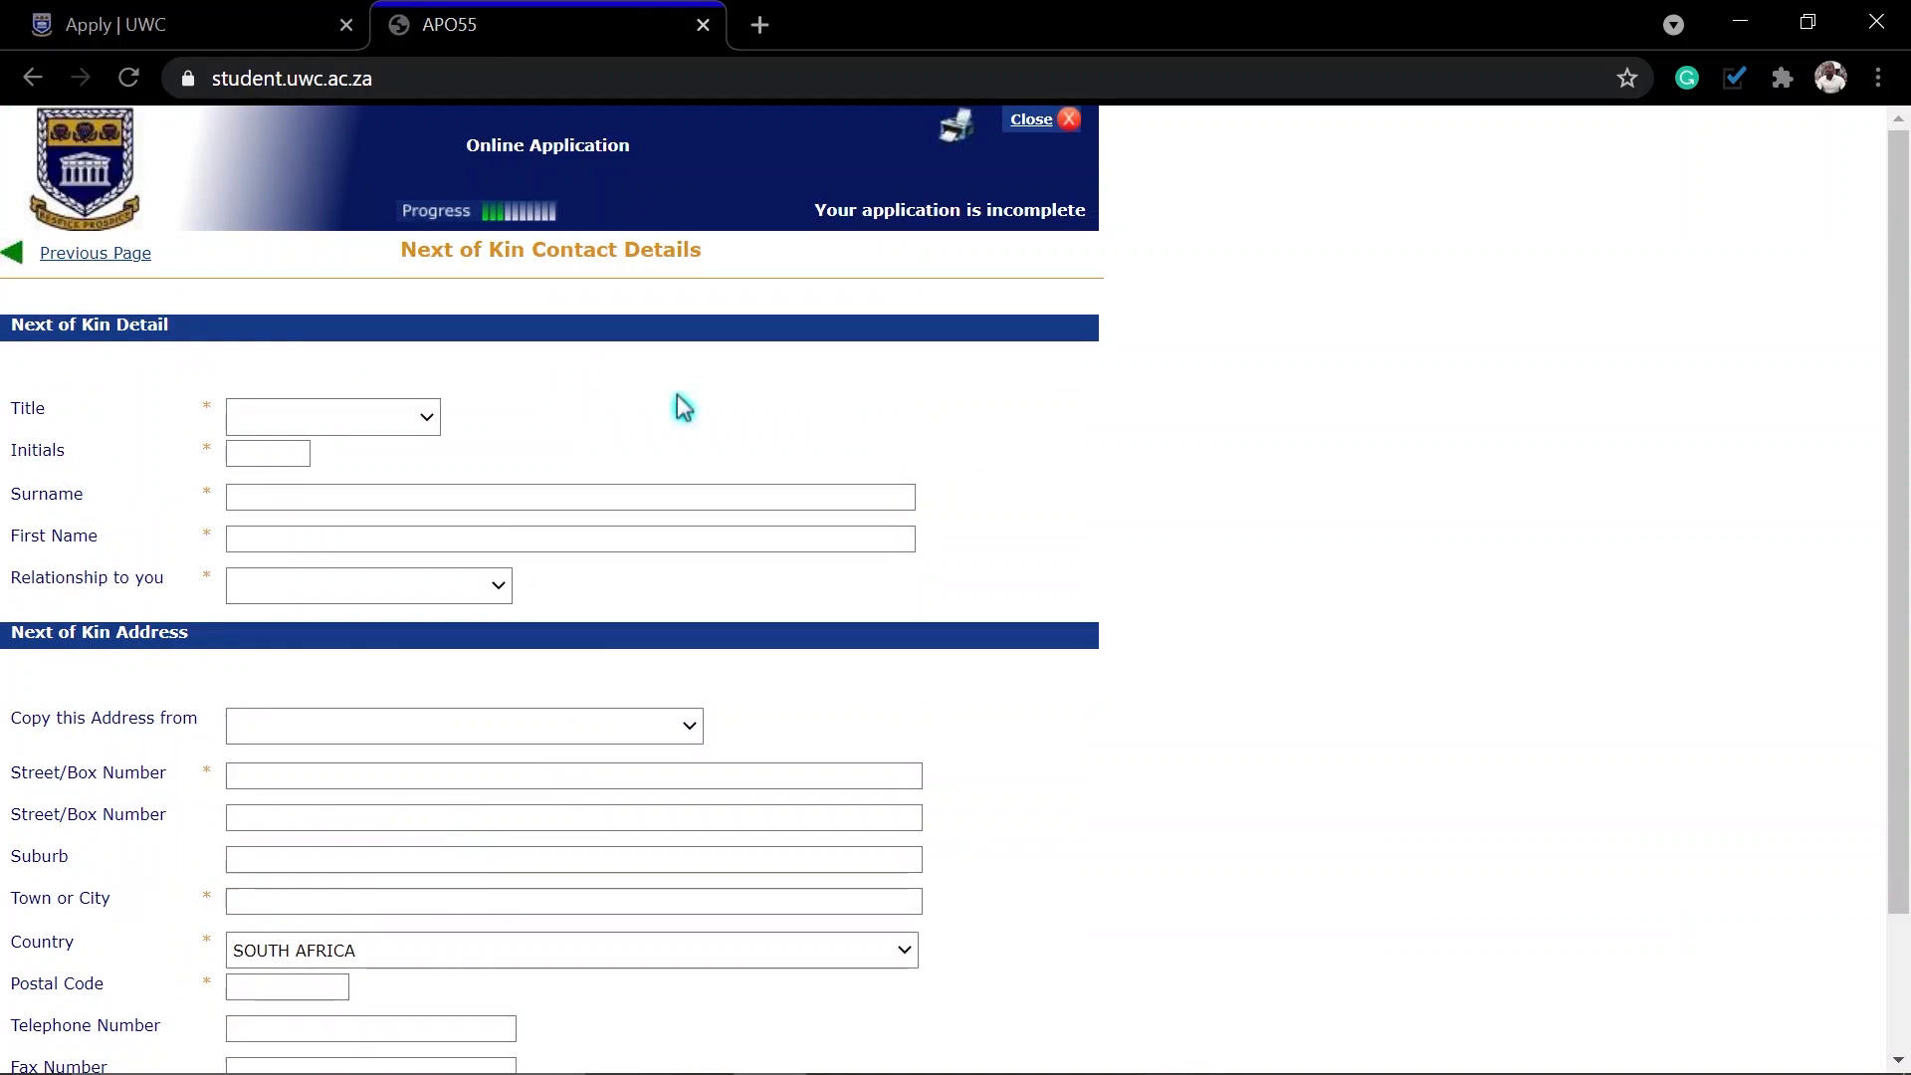
{"action": "mouse_move", "coordinate": [339, 402]}
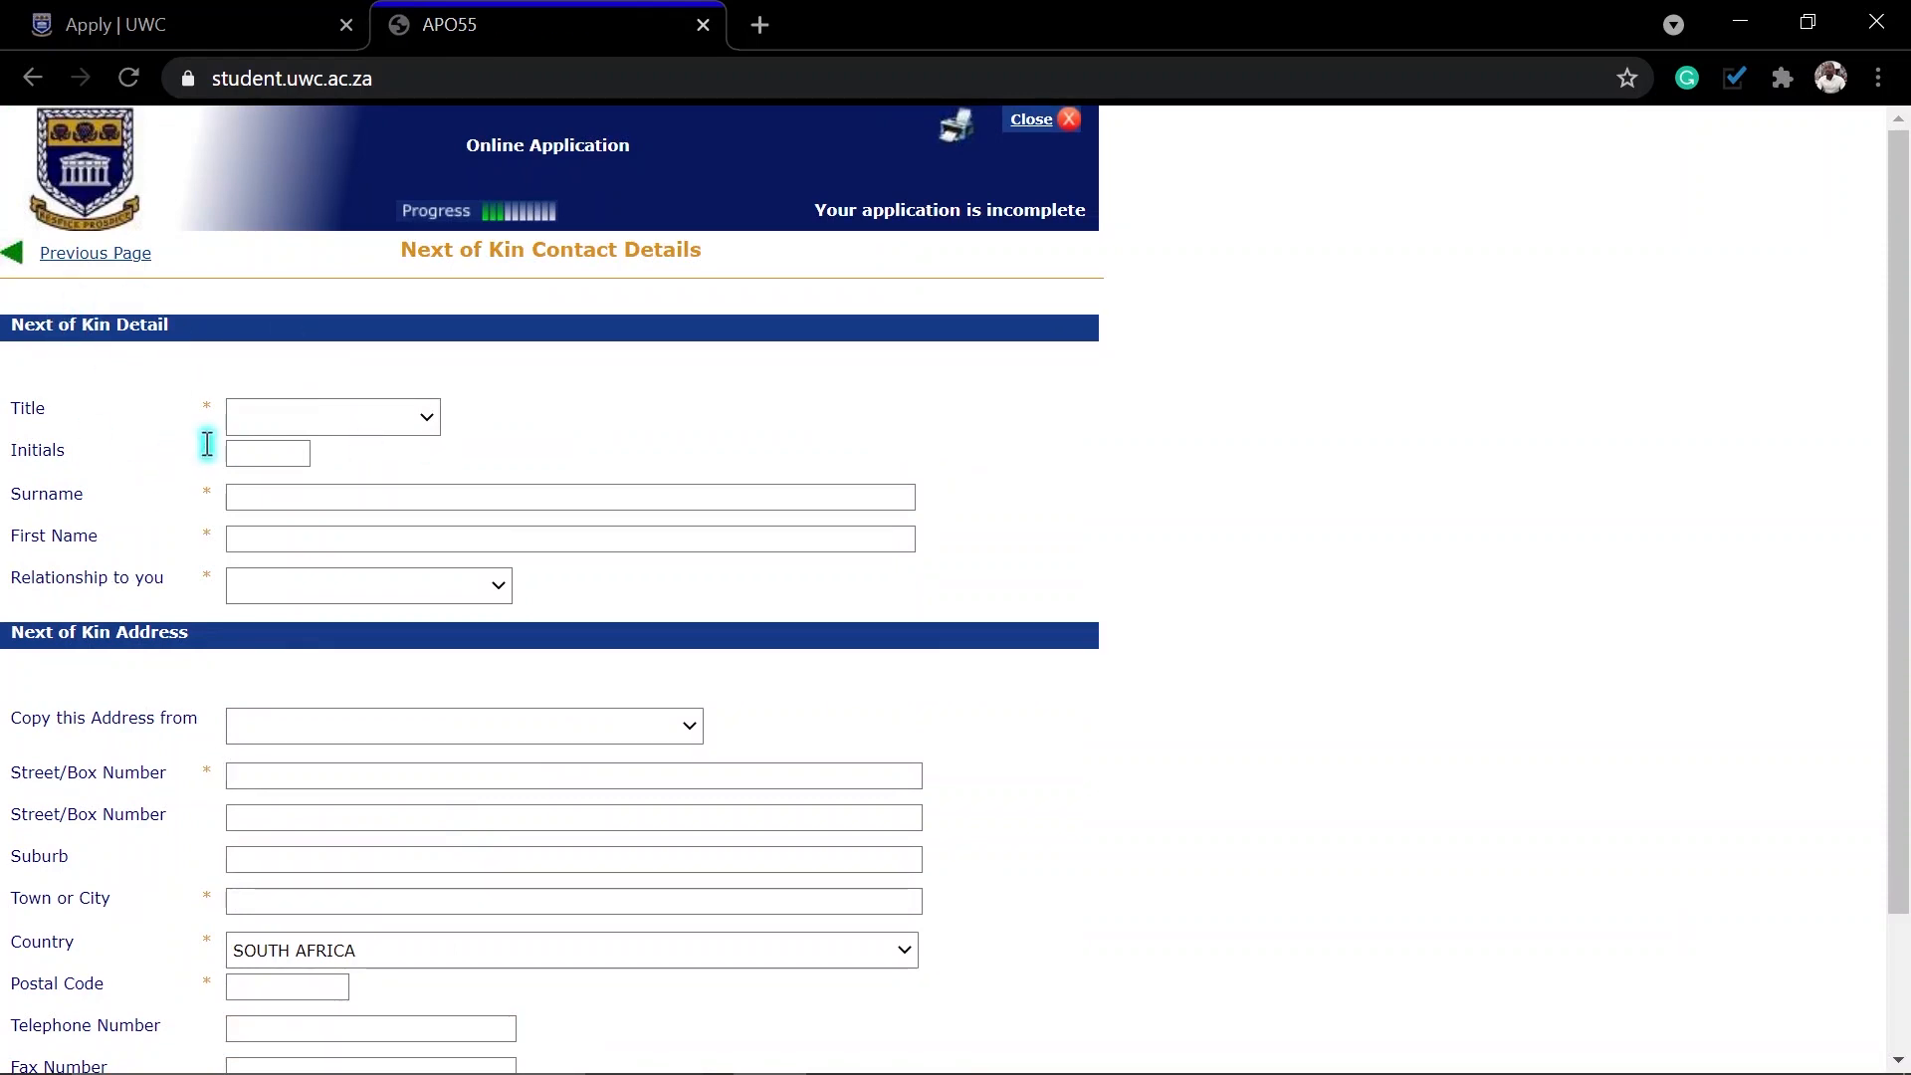
{"action": "mouse_move", "coordinate": [505, 235]}
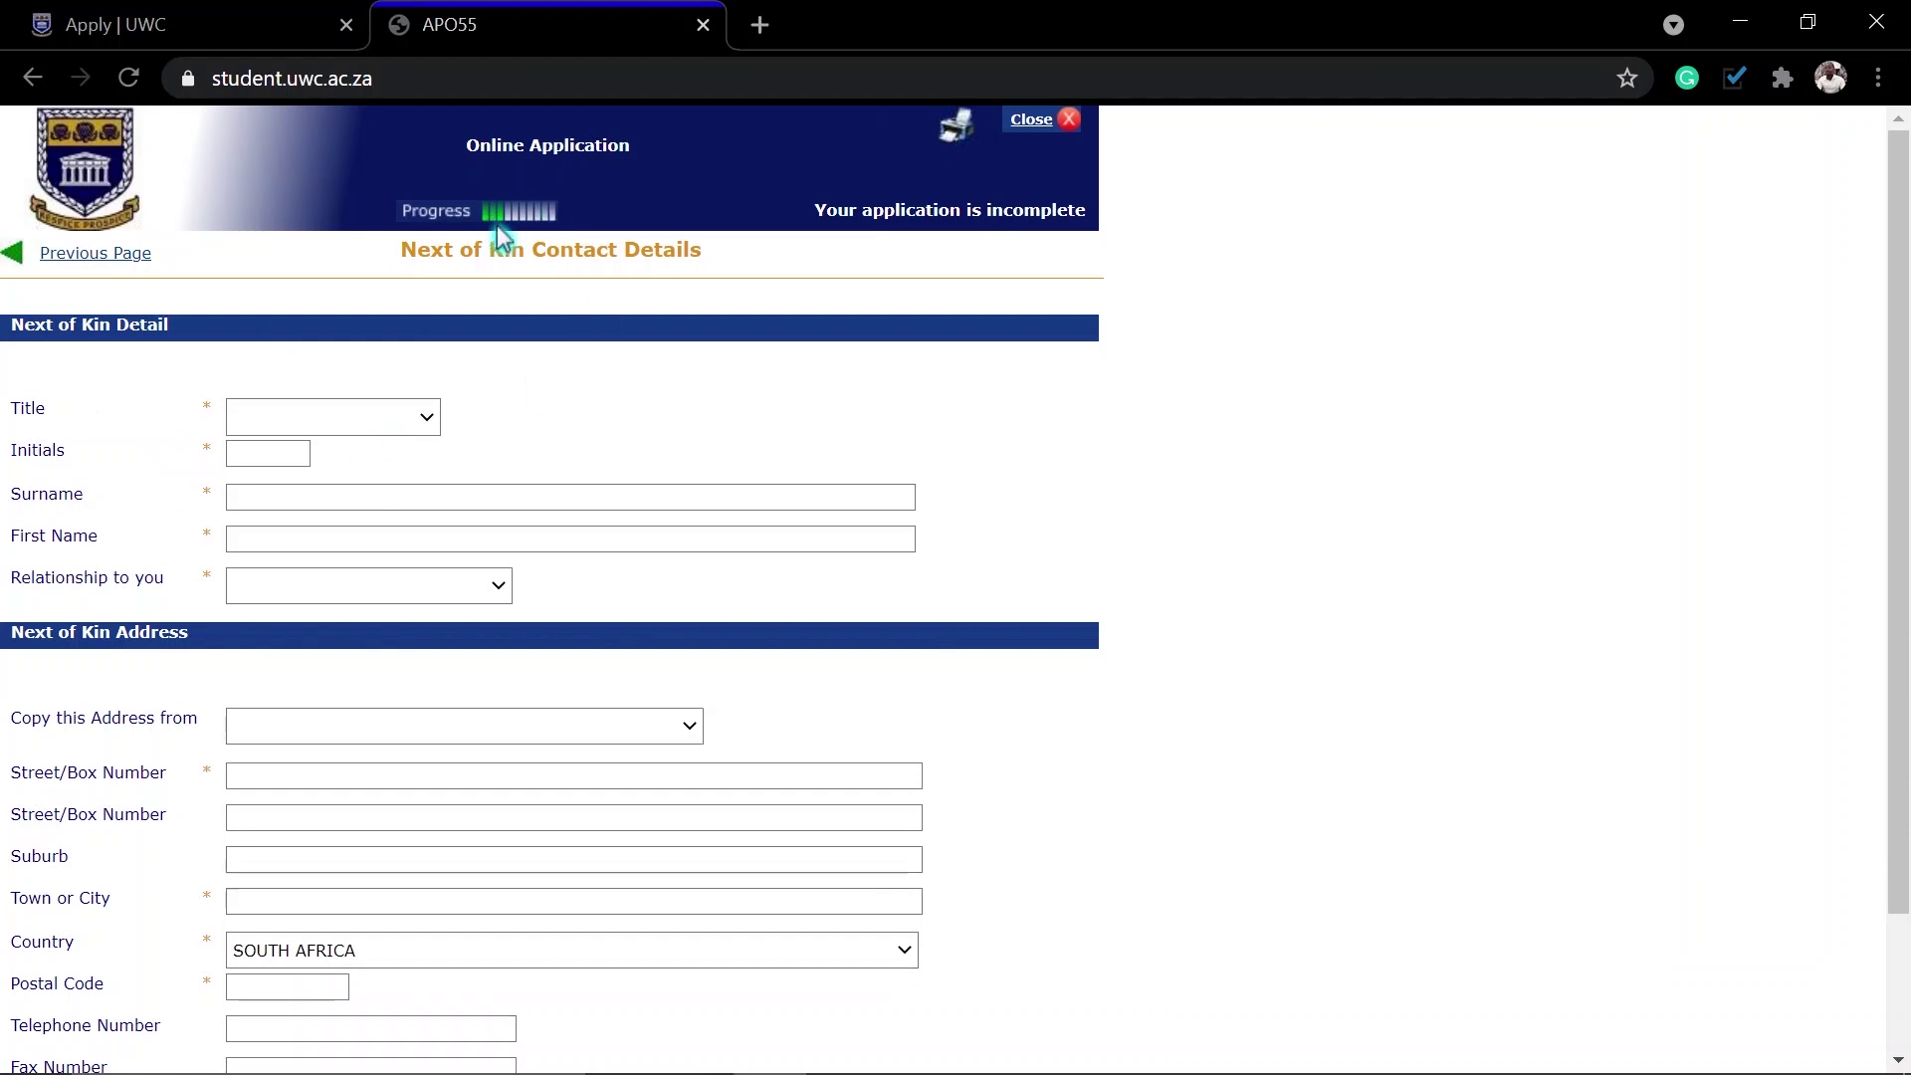
{"action": "mouse_move", "coordinate": [515, 239]}
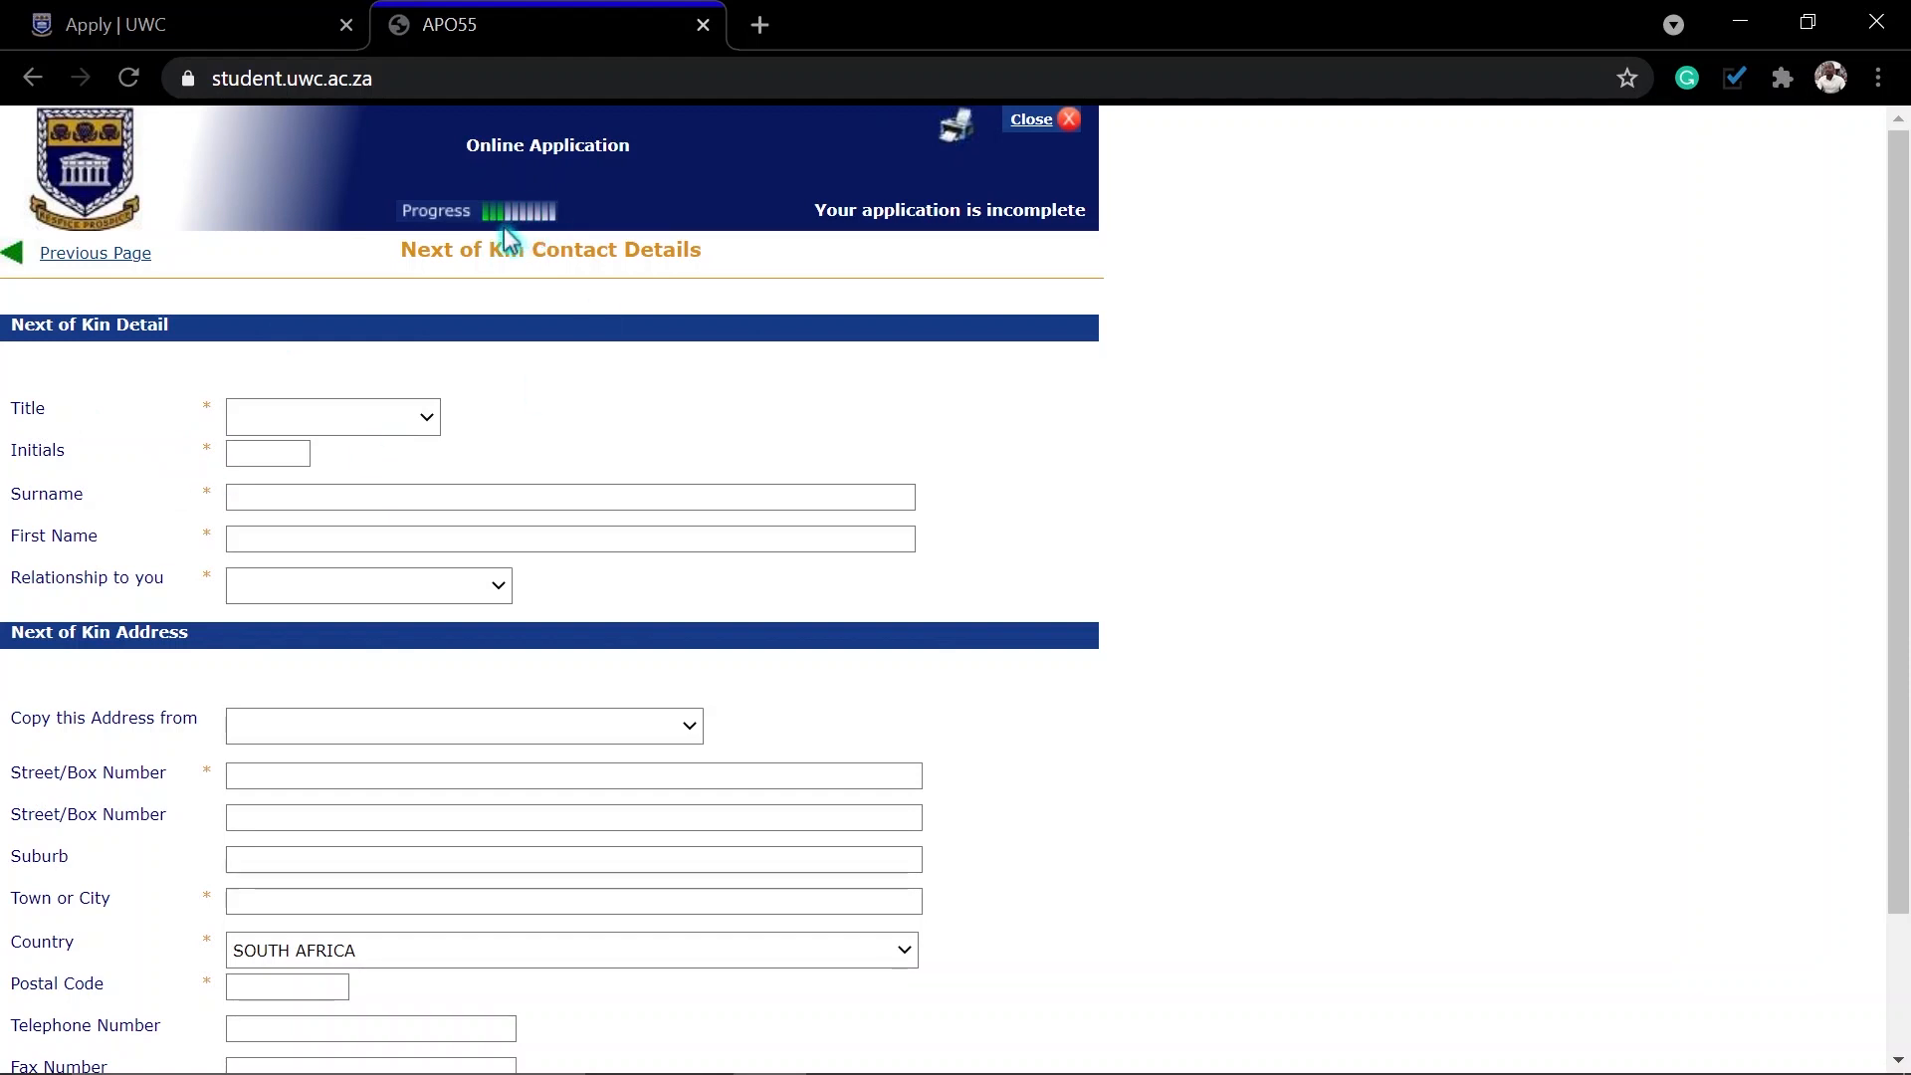
{"action": "mouse_move", "coordinate": [565, 234]}
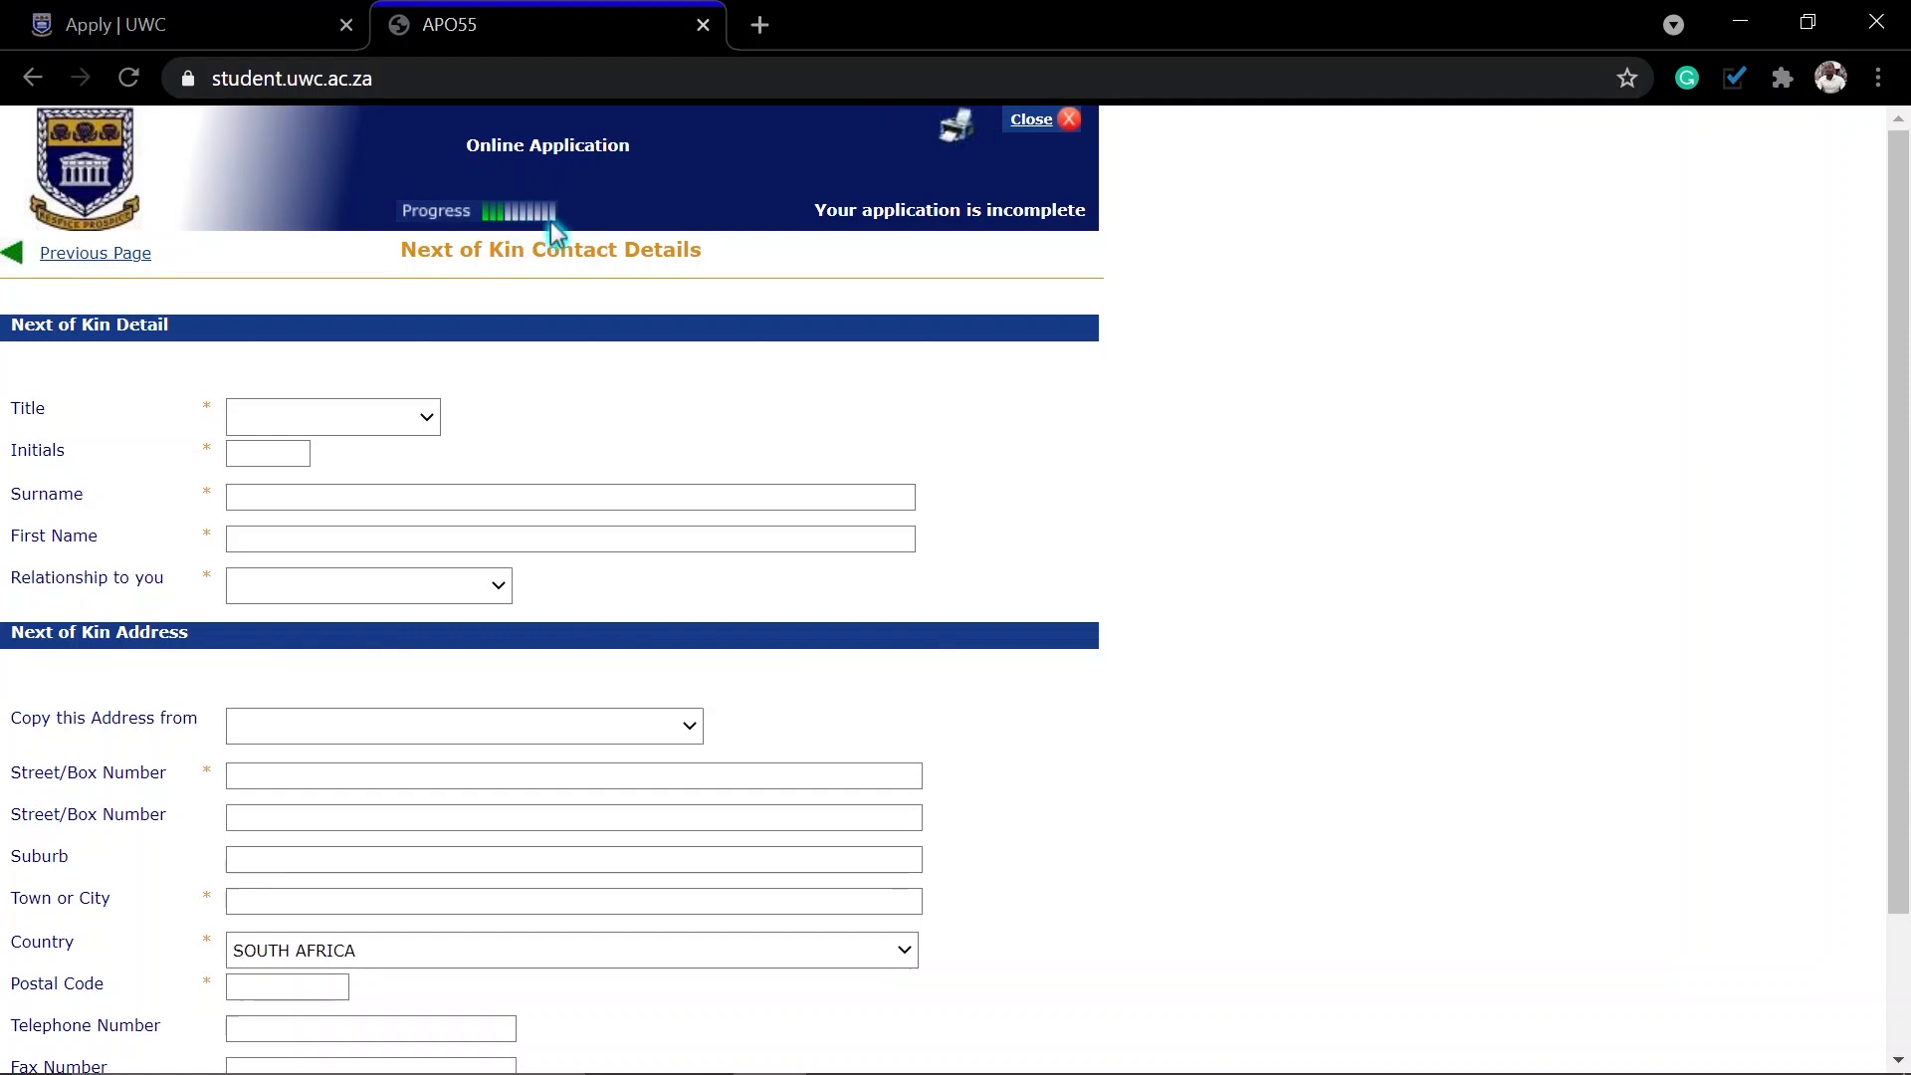
{"action": "left_click", "coordinate": [332, 416]}
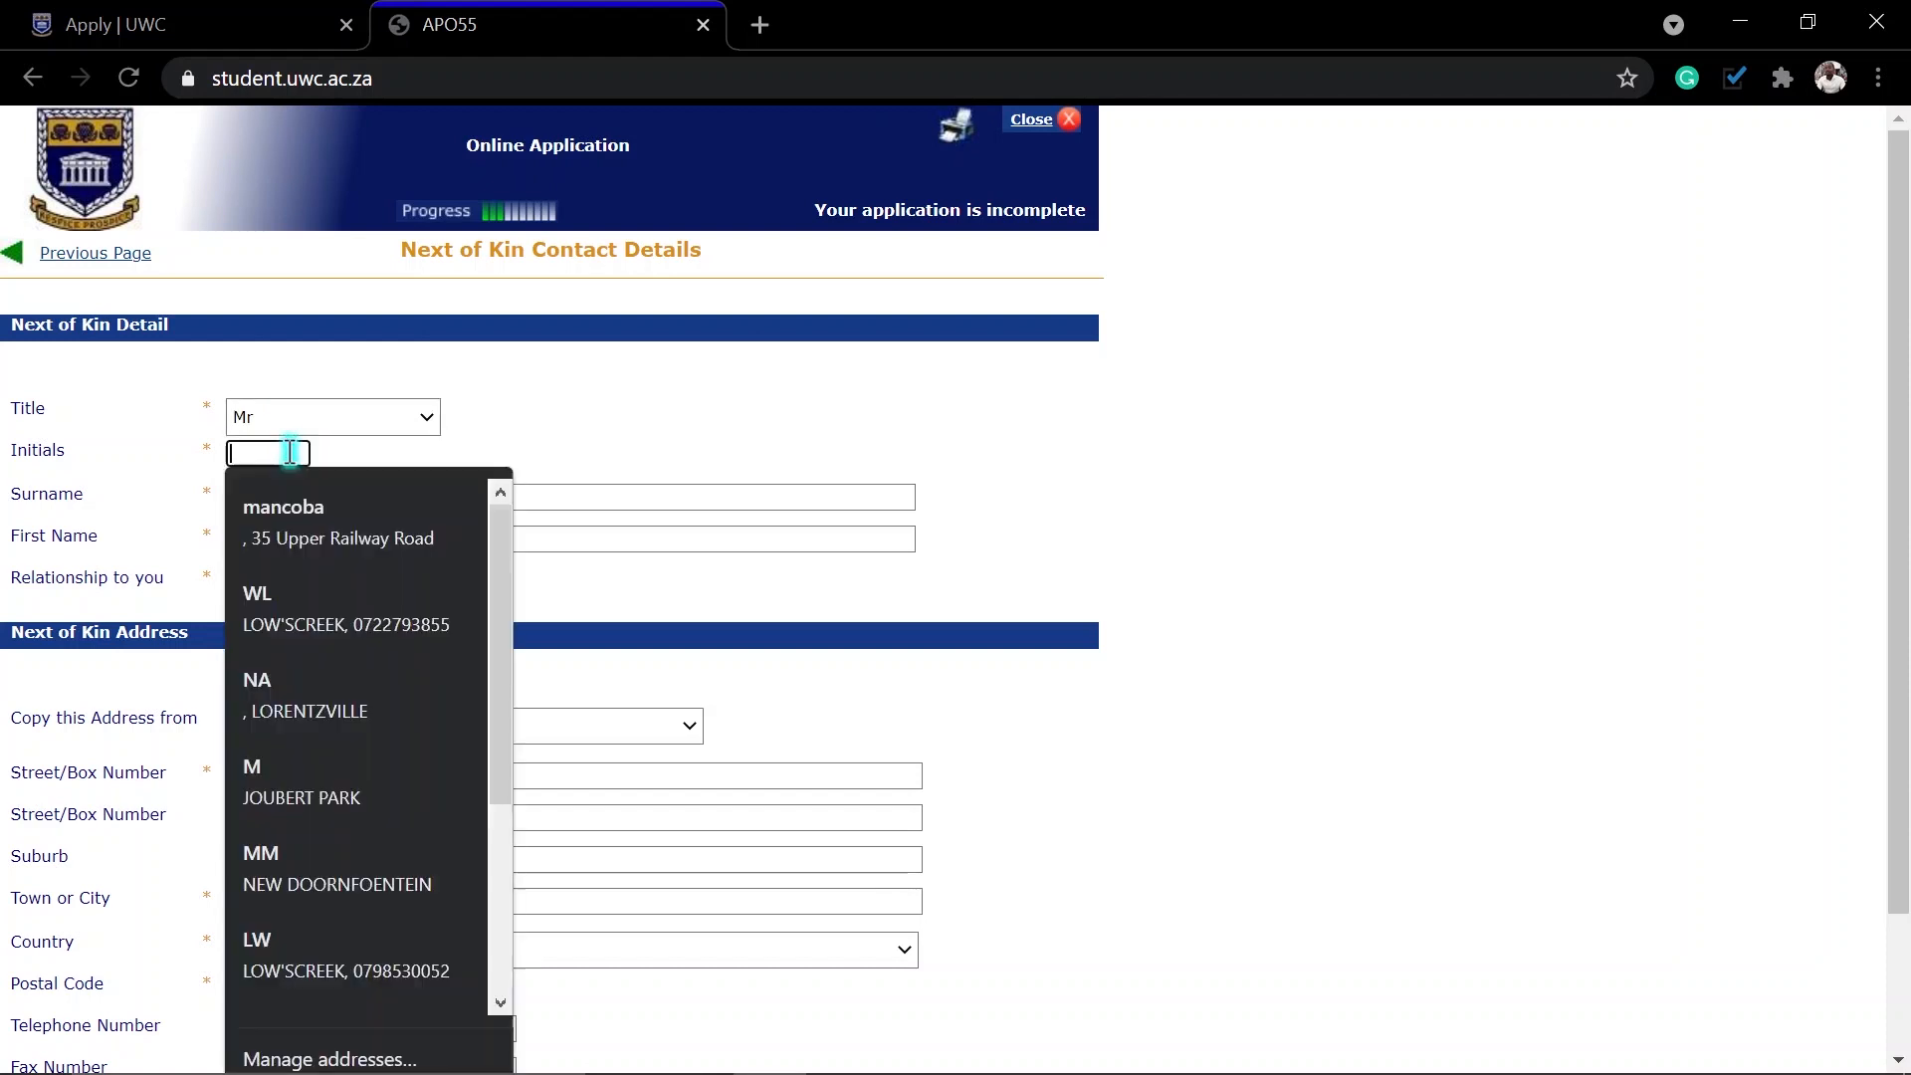
{"action": "type", "text": "Wl"}
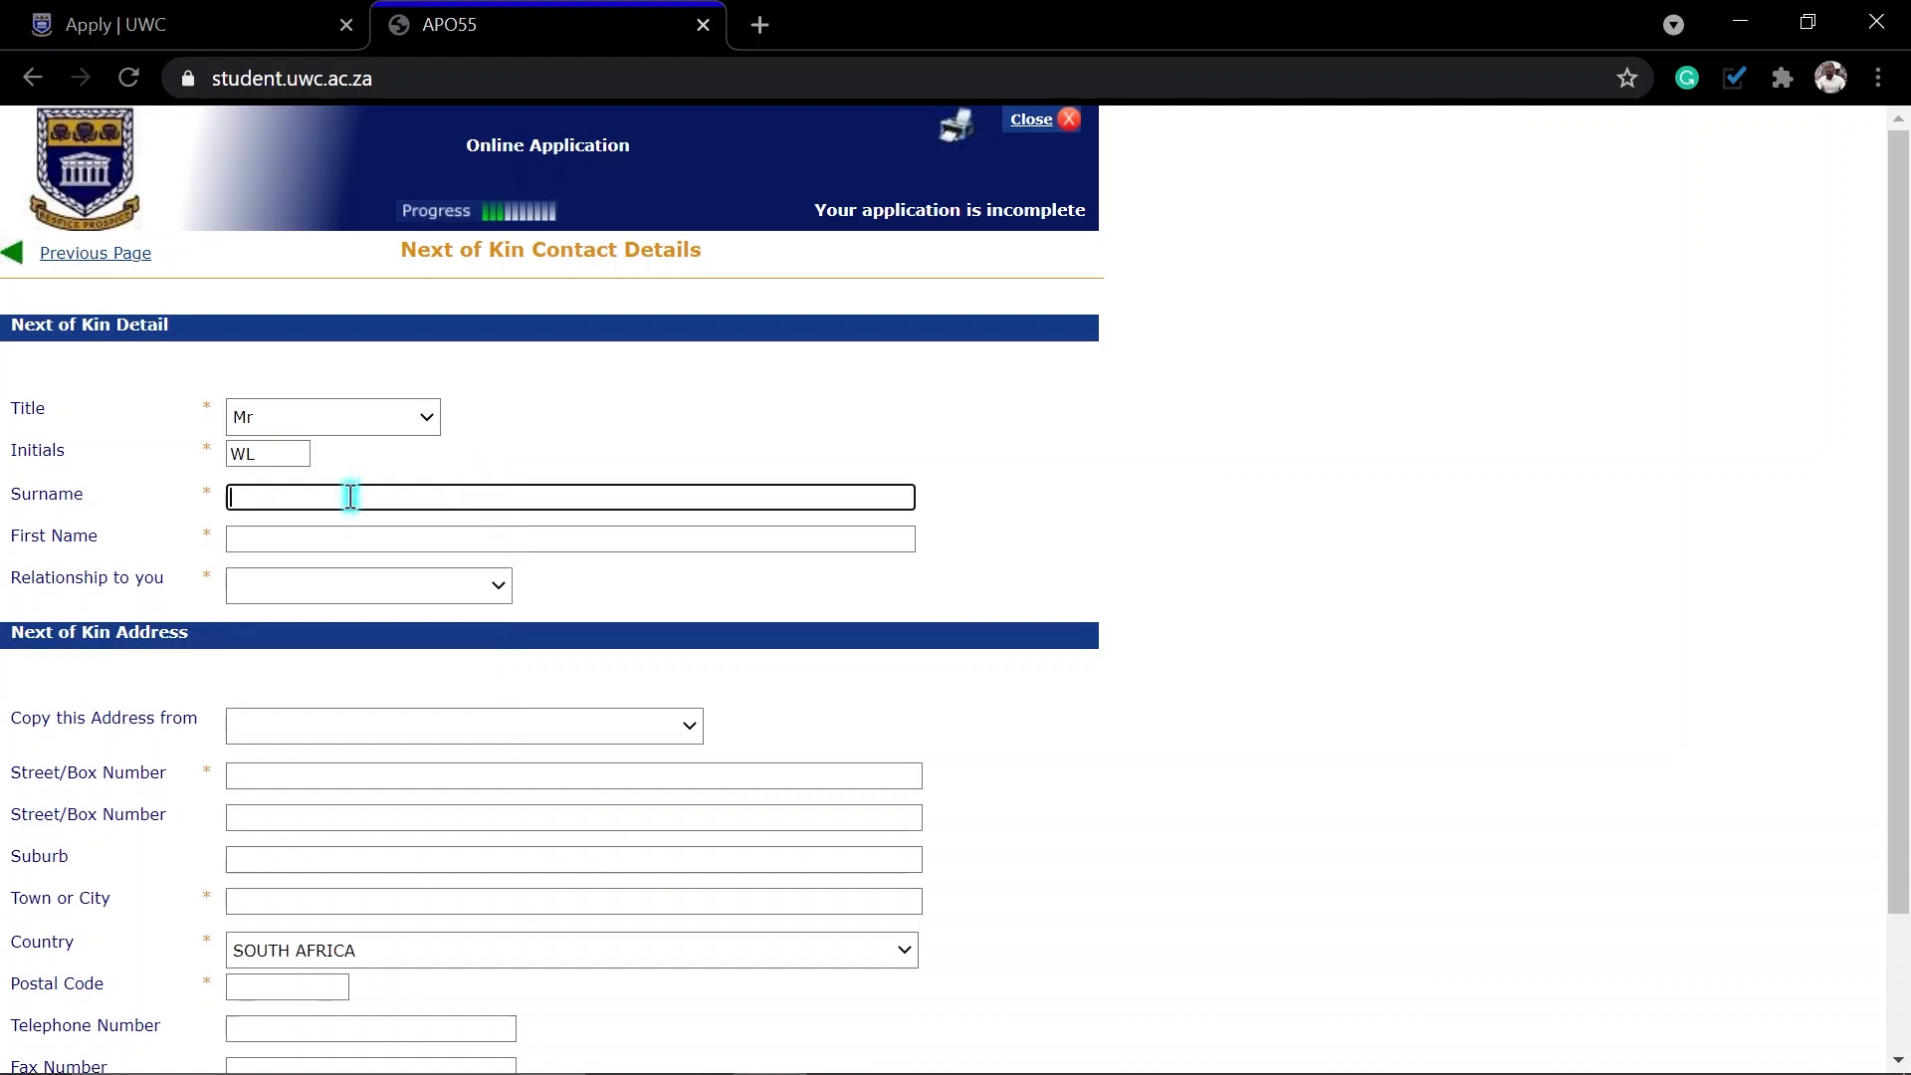
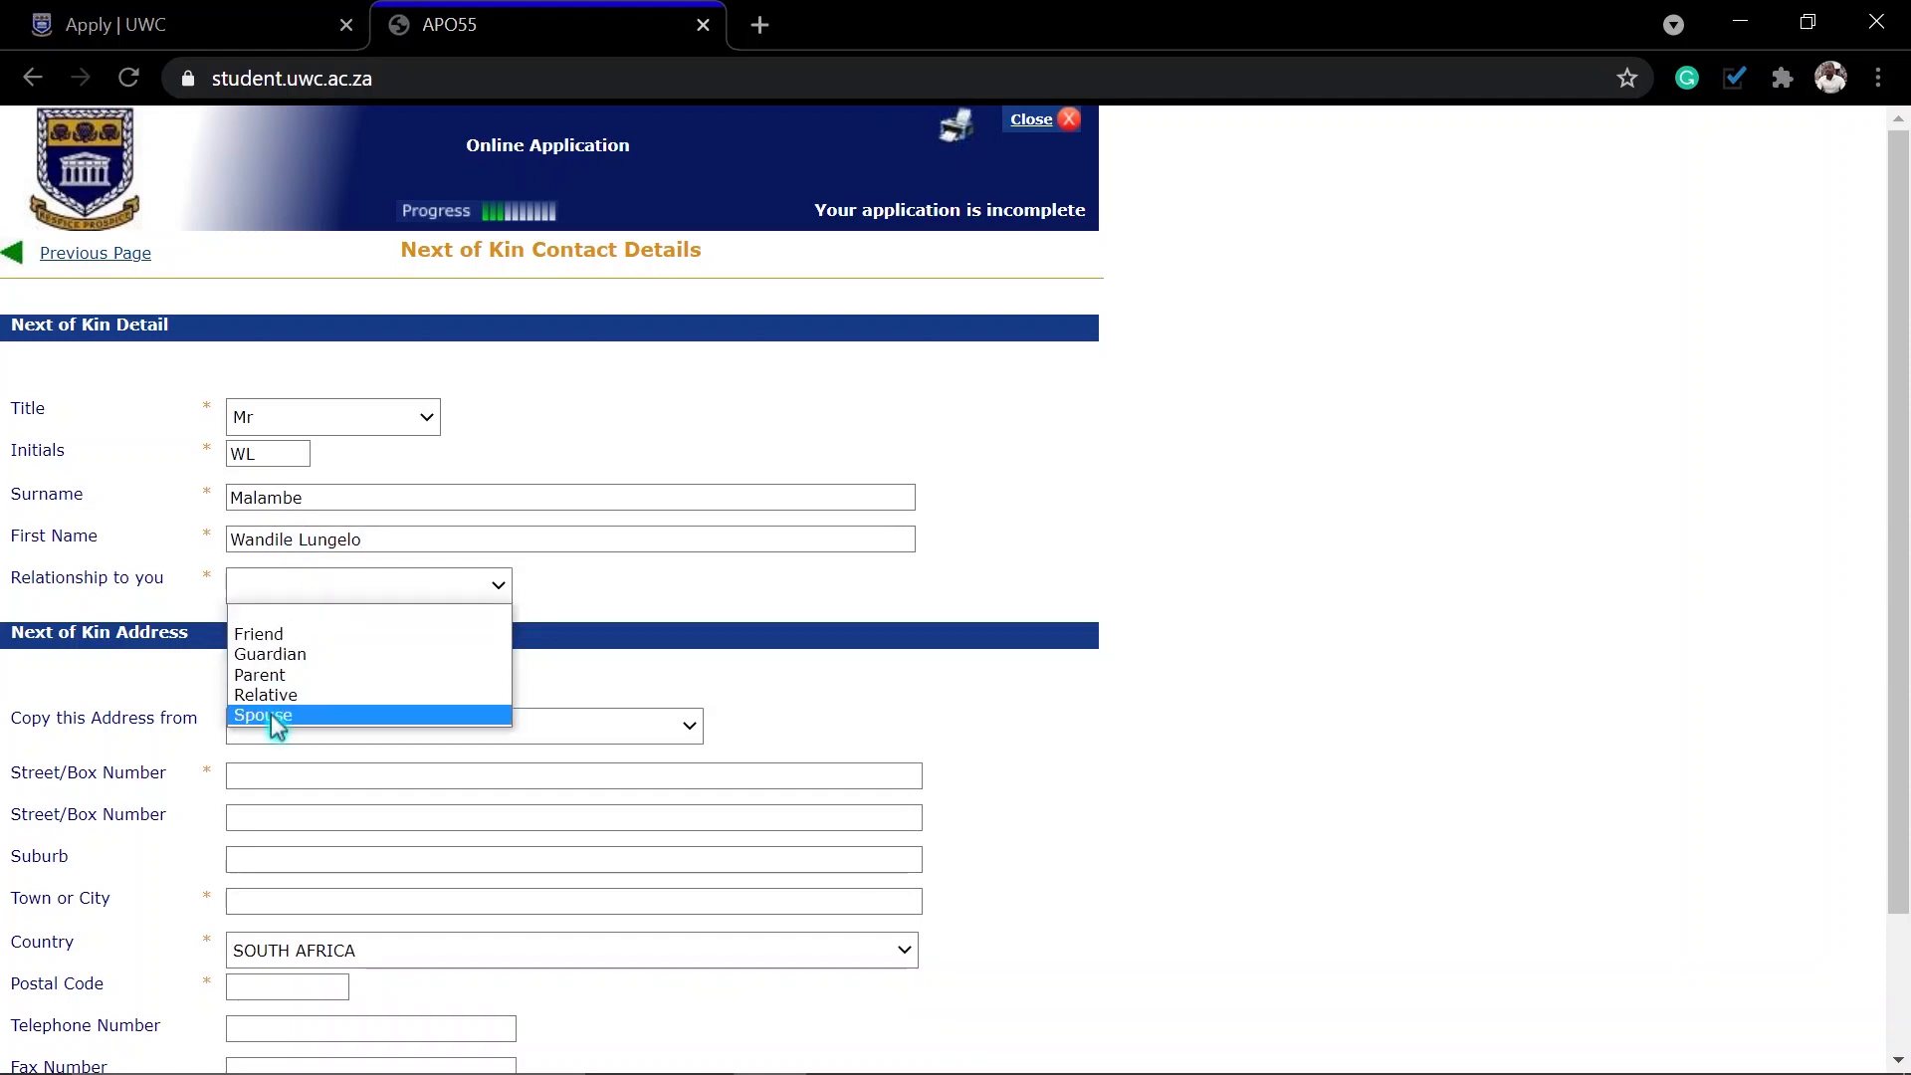
{"action": "mouse_move", "coordinate": [281, 701]}
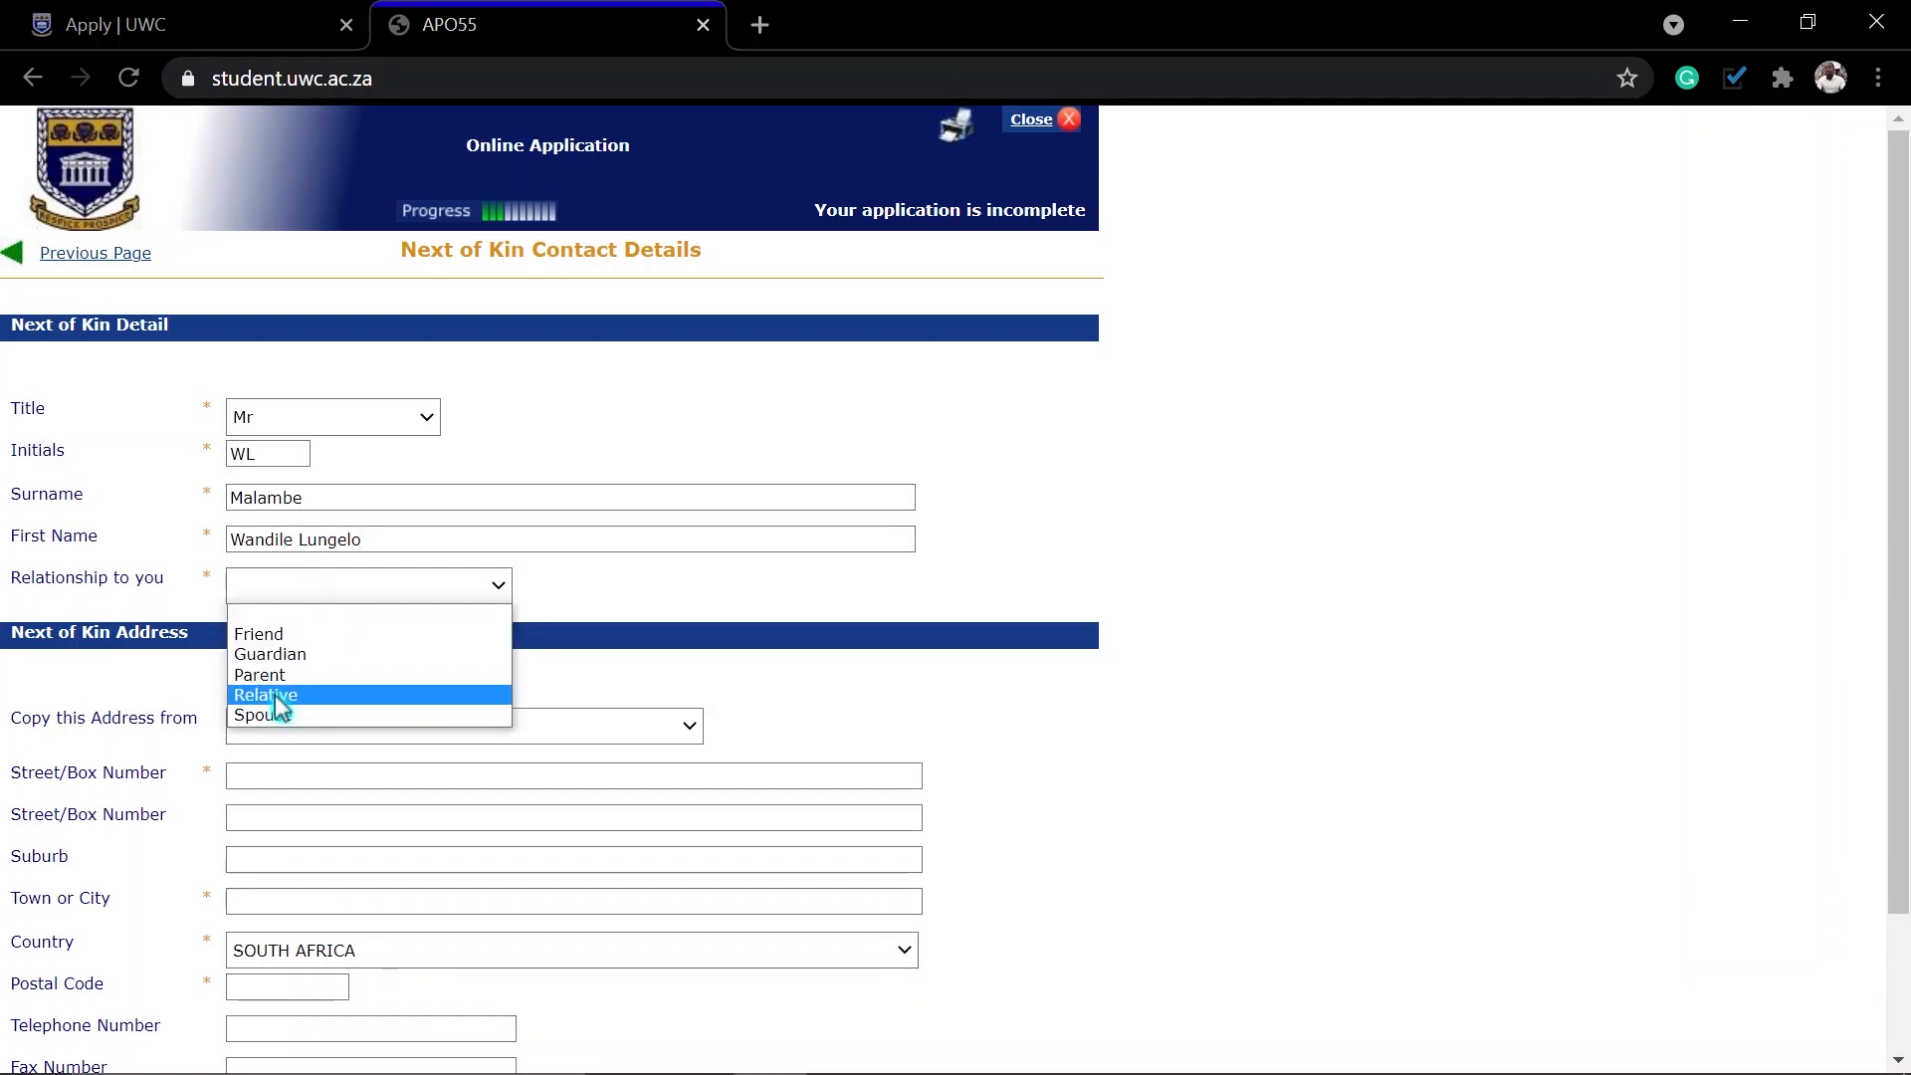
Set relationship to Relative, reuse the residential address, and submit the page.
{"action": "left_click", "coordinate": [265, 695]}
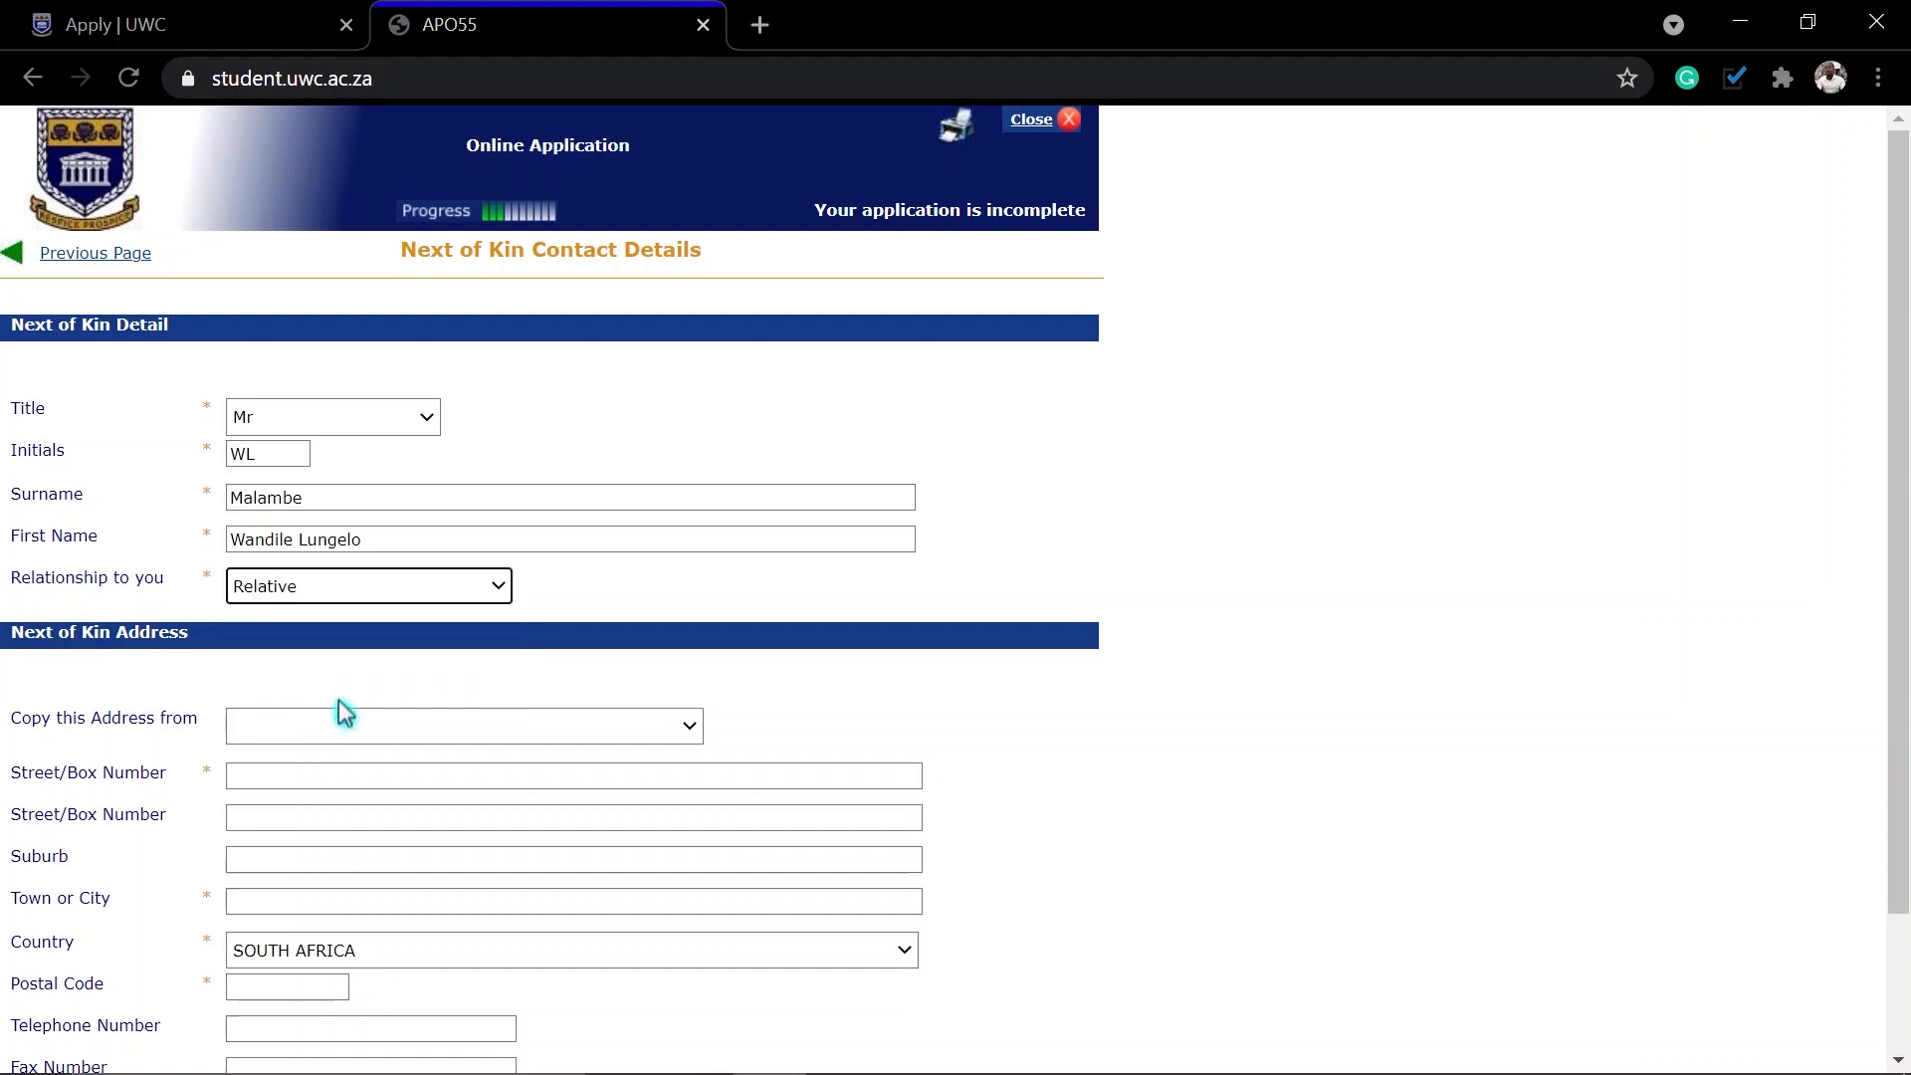
{"action": "mouse_move", "coordinate": [138, 668]}
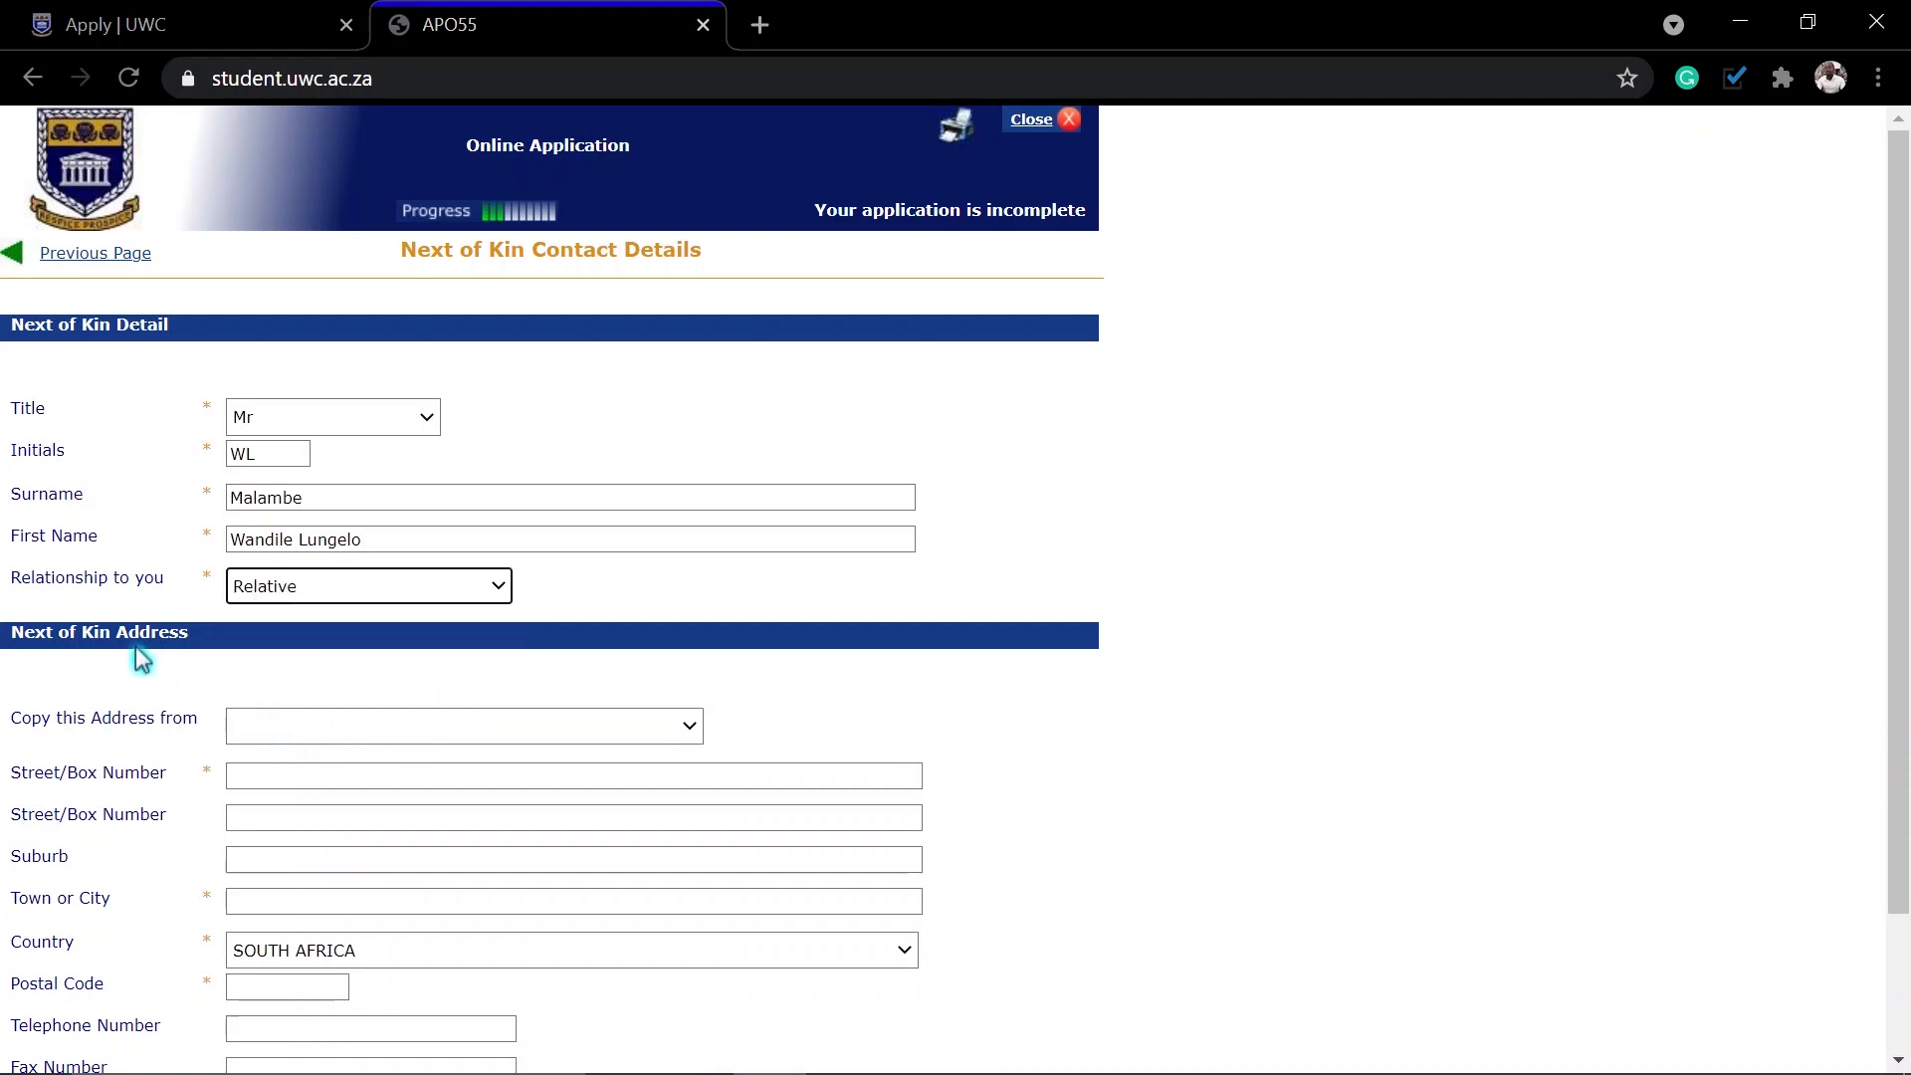
{"action": "mouse_move", "coordinate": [157, 712]}
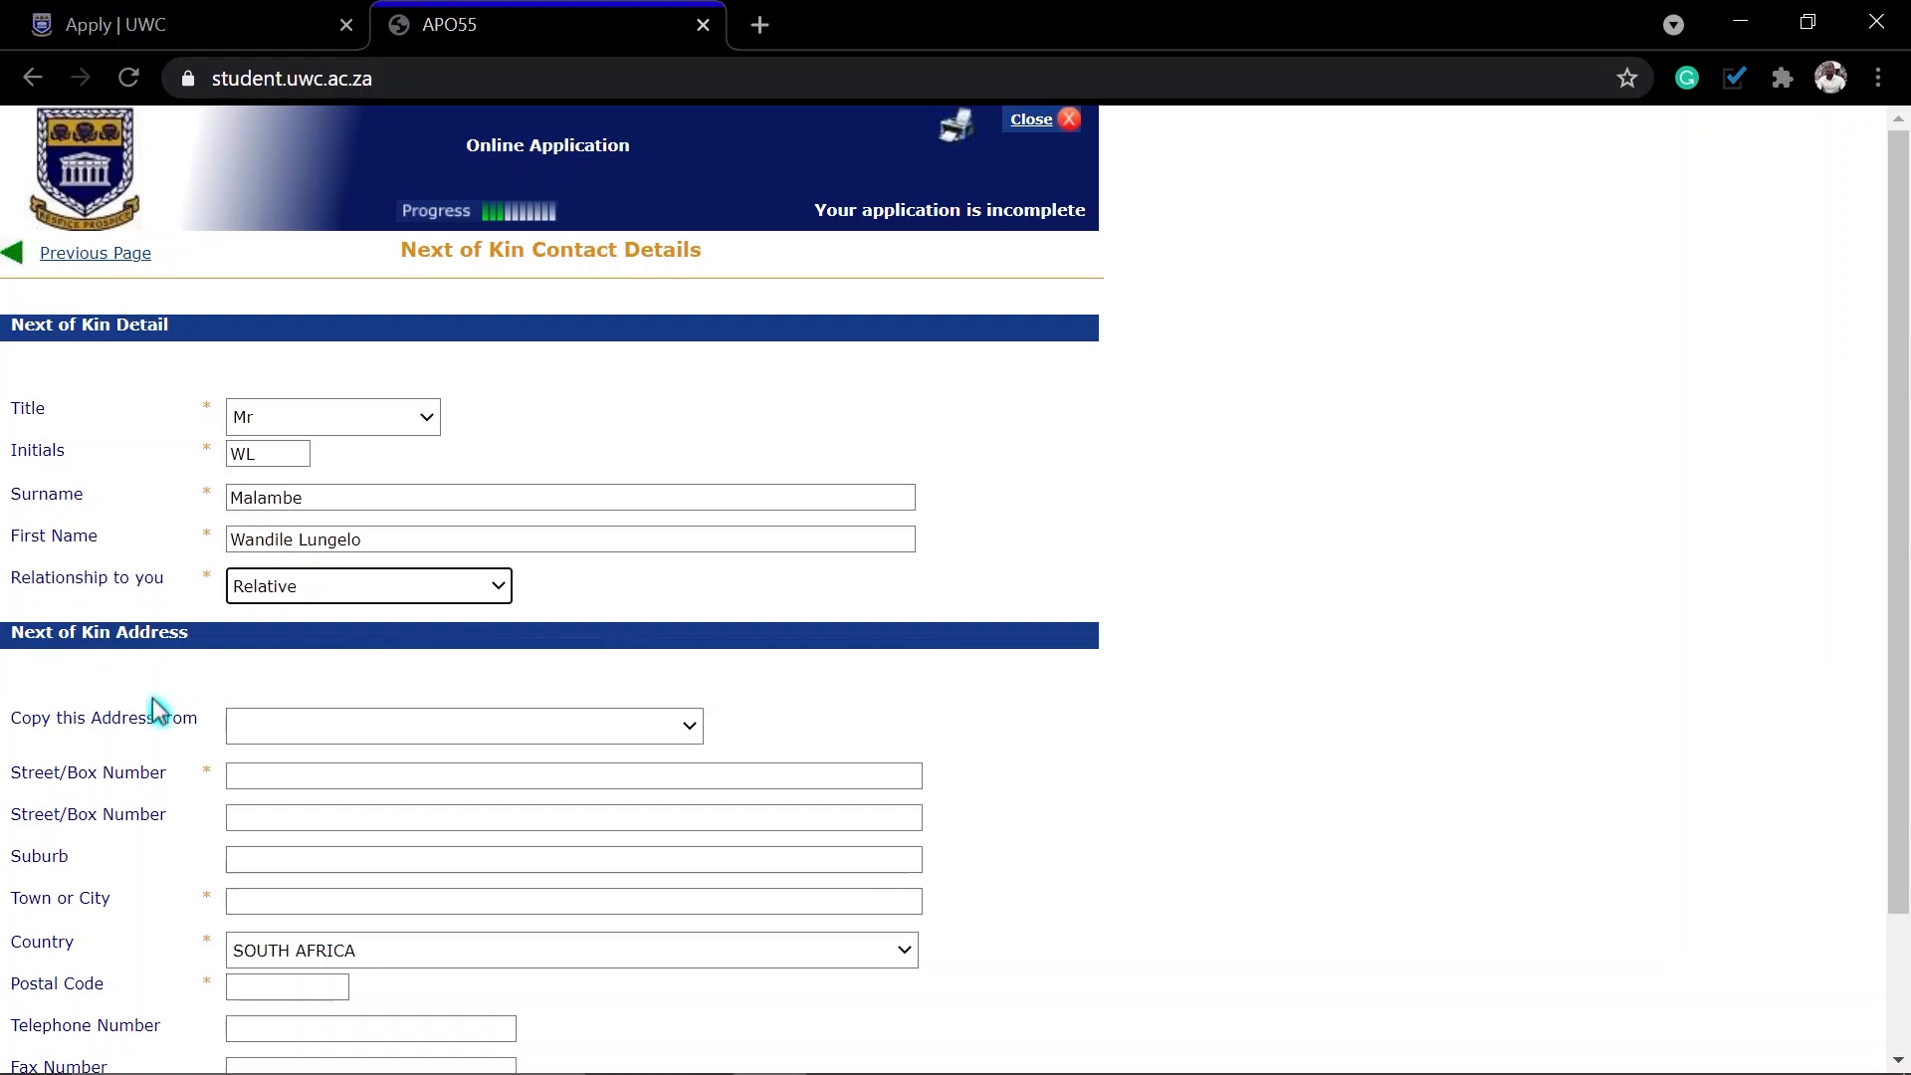
{"action": "left_click", "coordinate": [462, 725]}
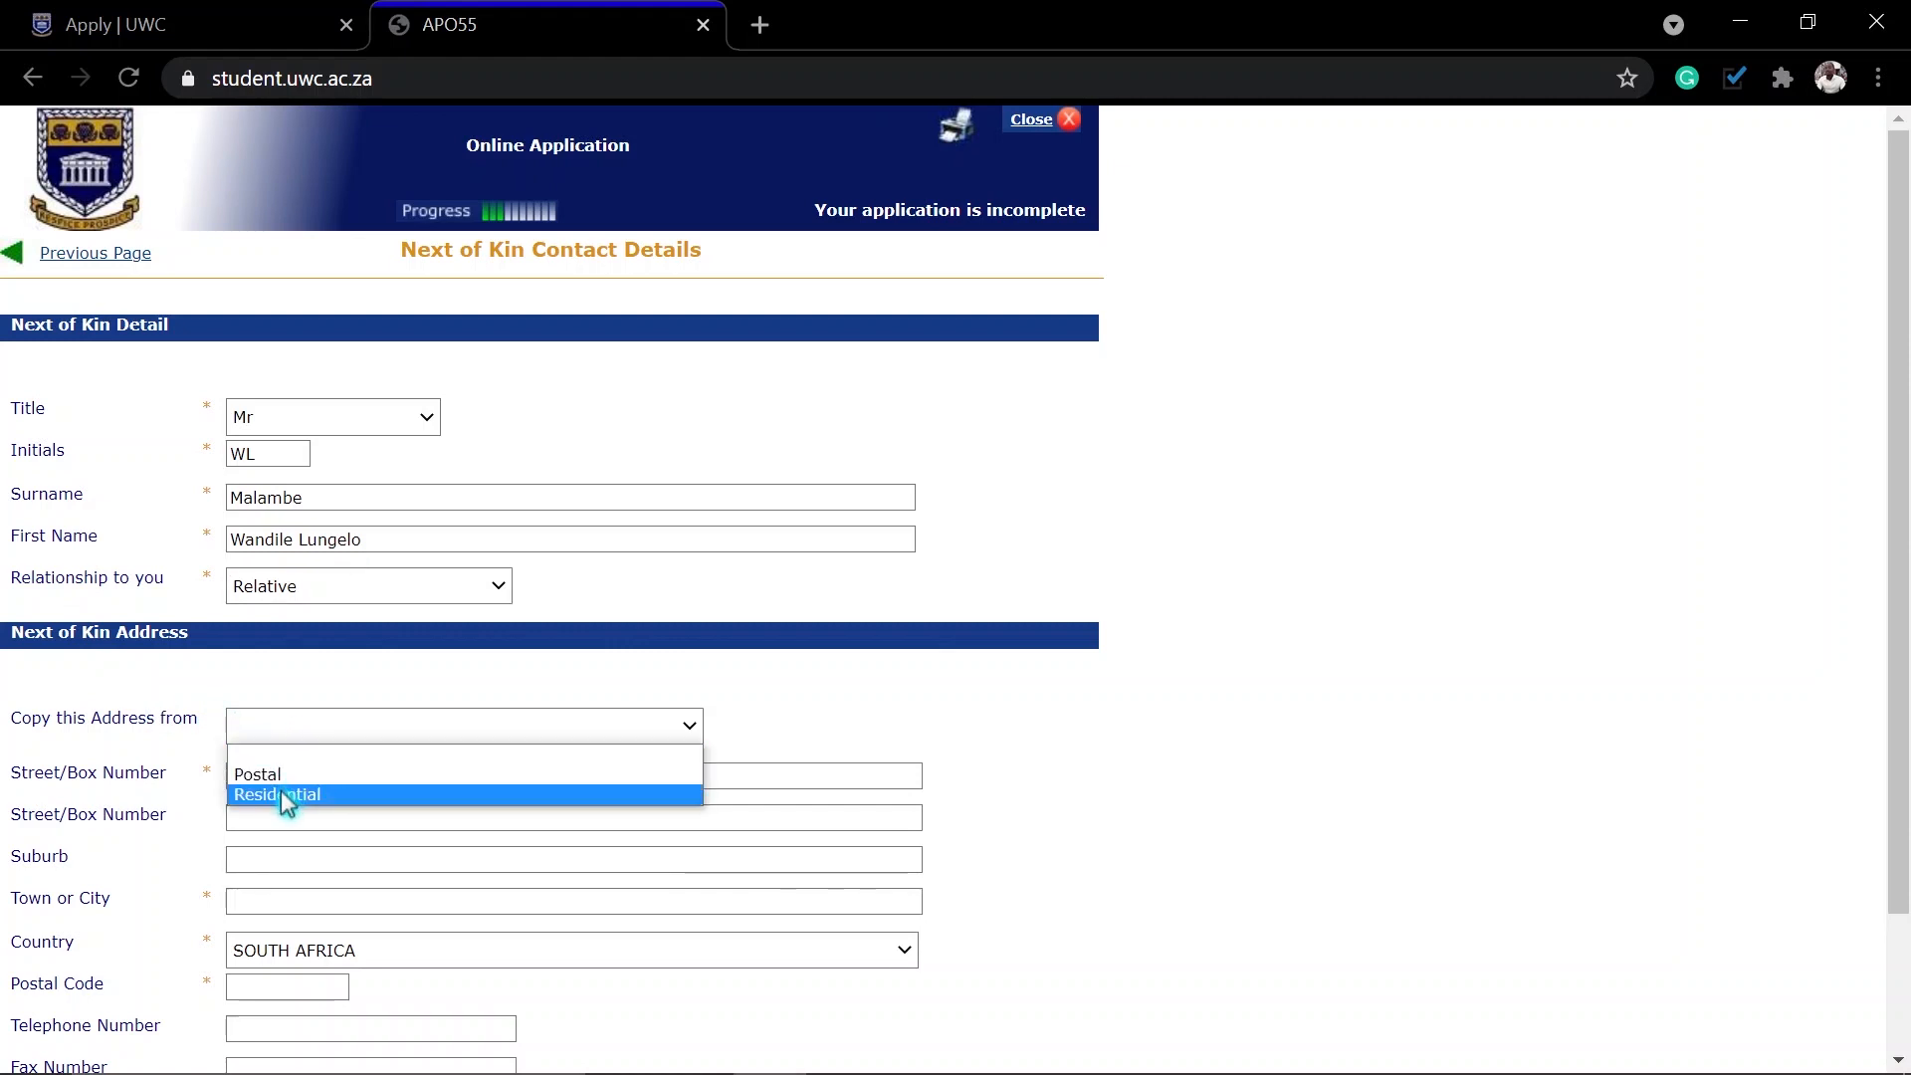
{"action": "left_click", "coordinate": [276, 794]}
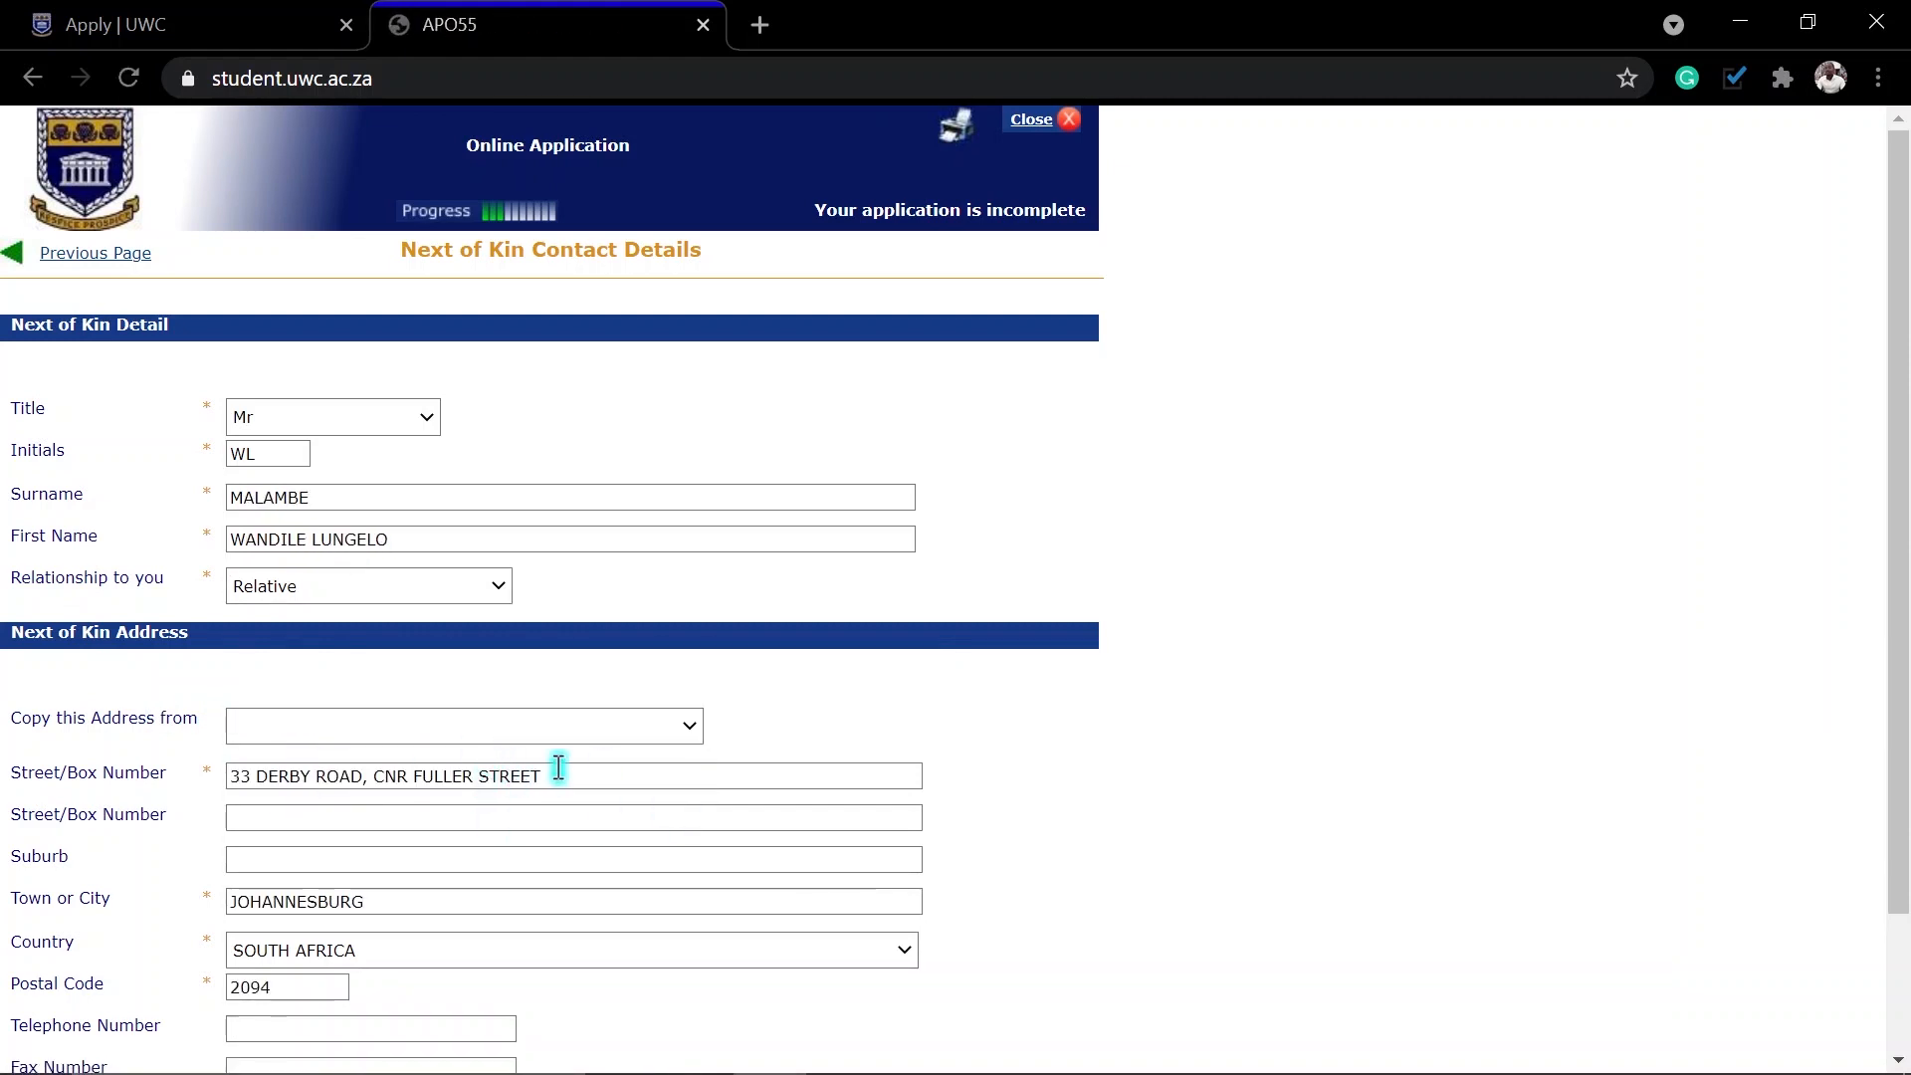
{"action": "scroll", "scroll_direction": "down", "scroll_amount": 3}
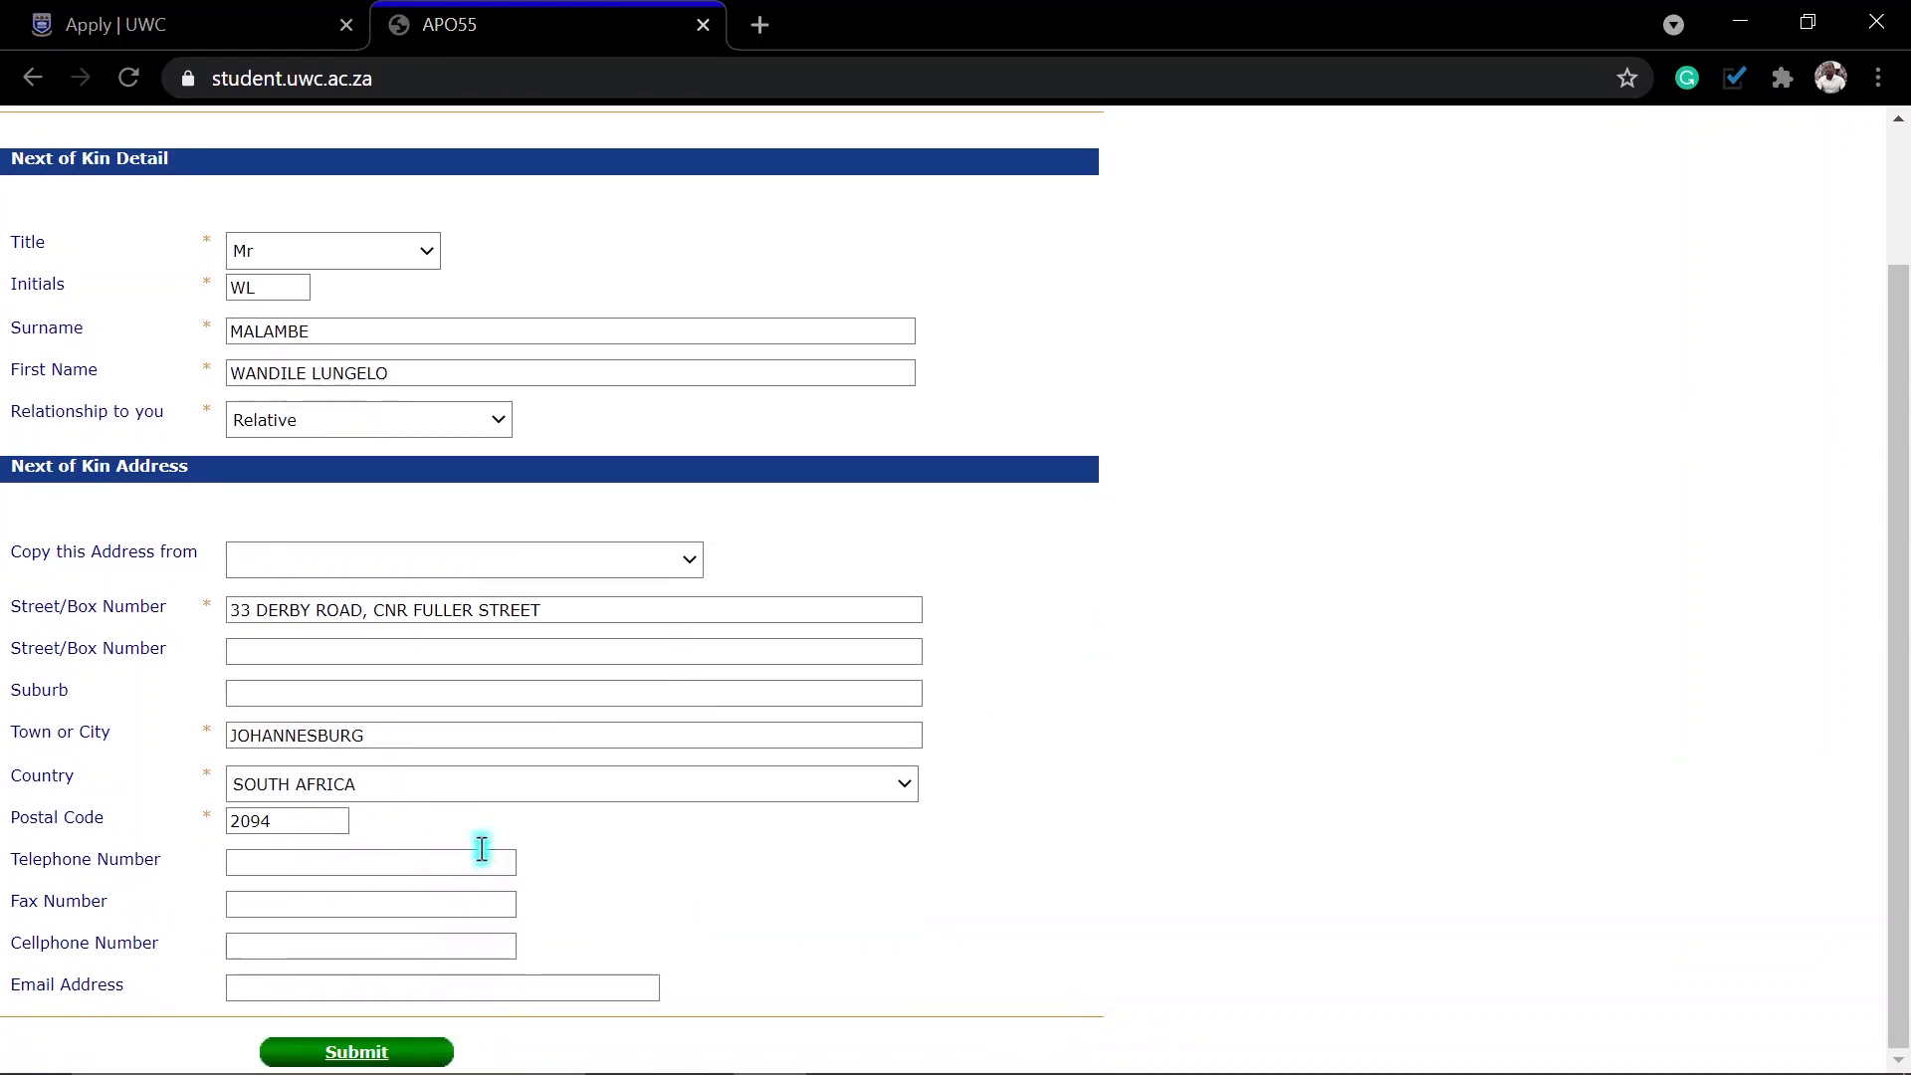
{"action": "mouse_move", "coordinate": [397, 981]}
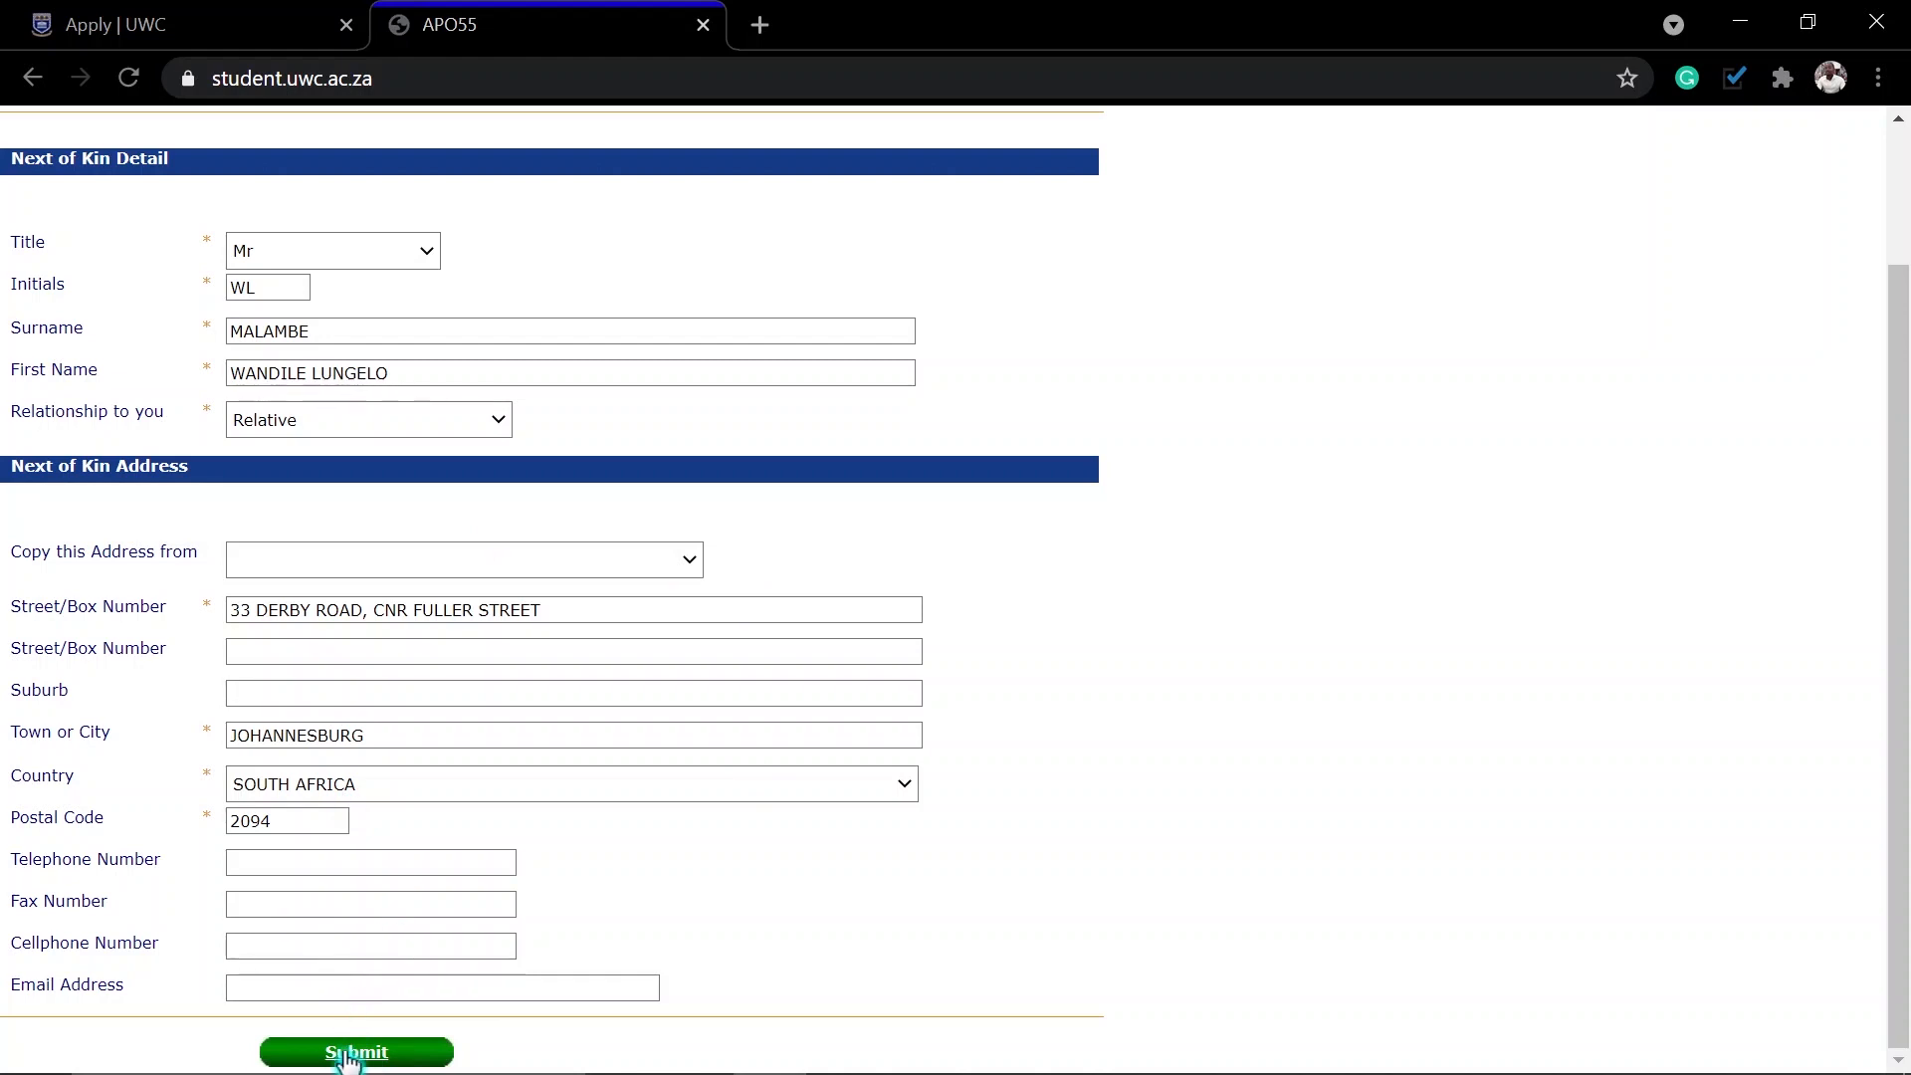
{"action": "left_click", "coordinate": [355, 1052]}
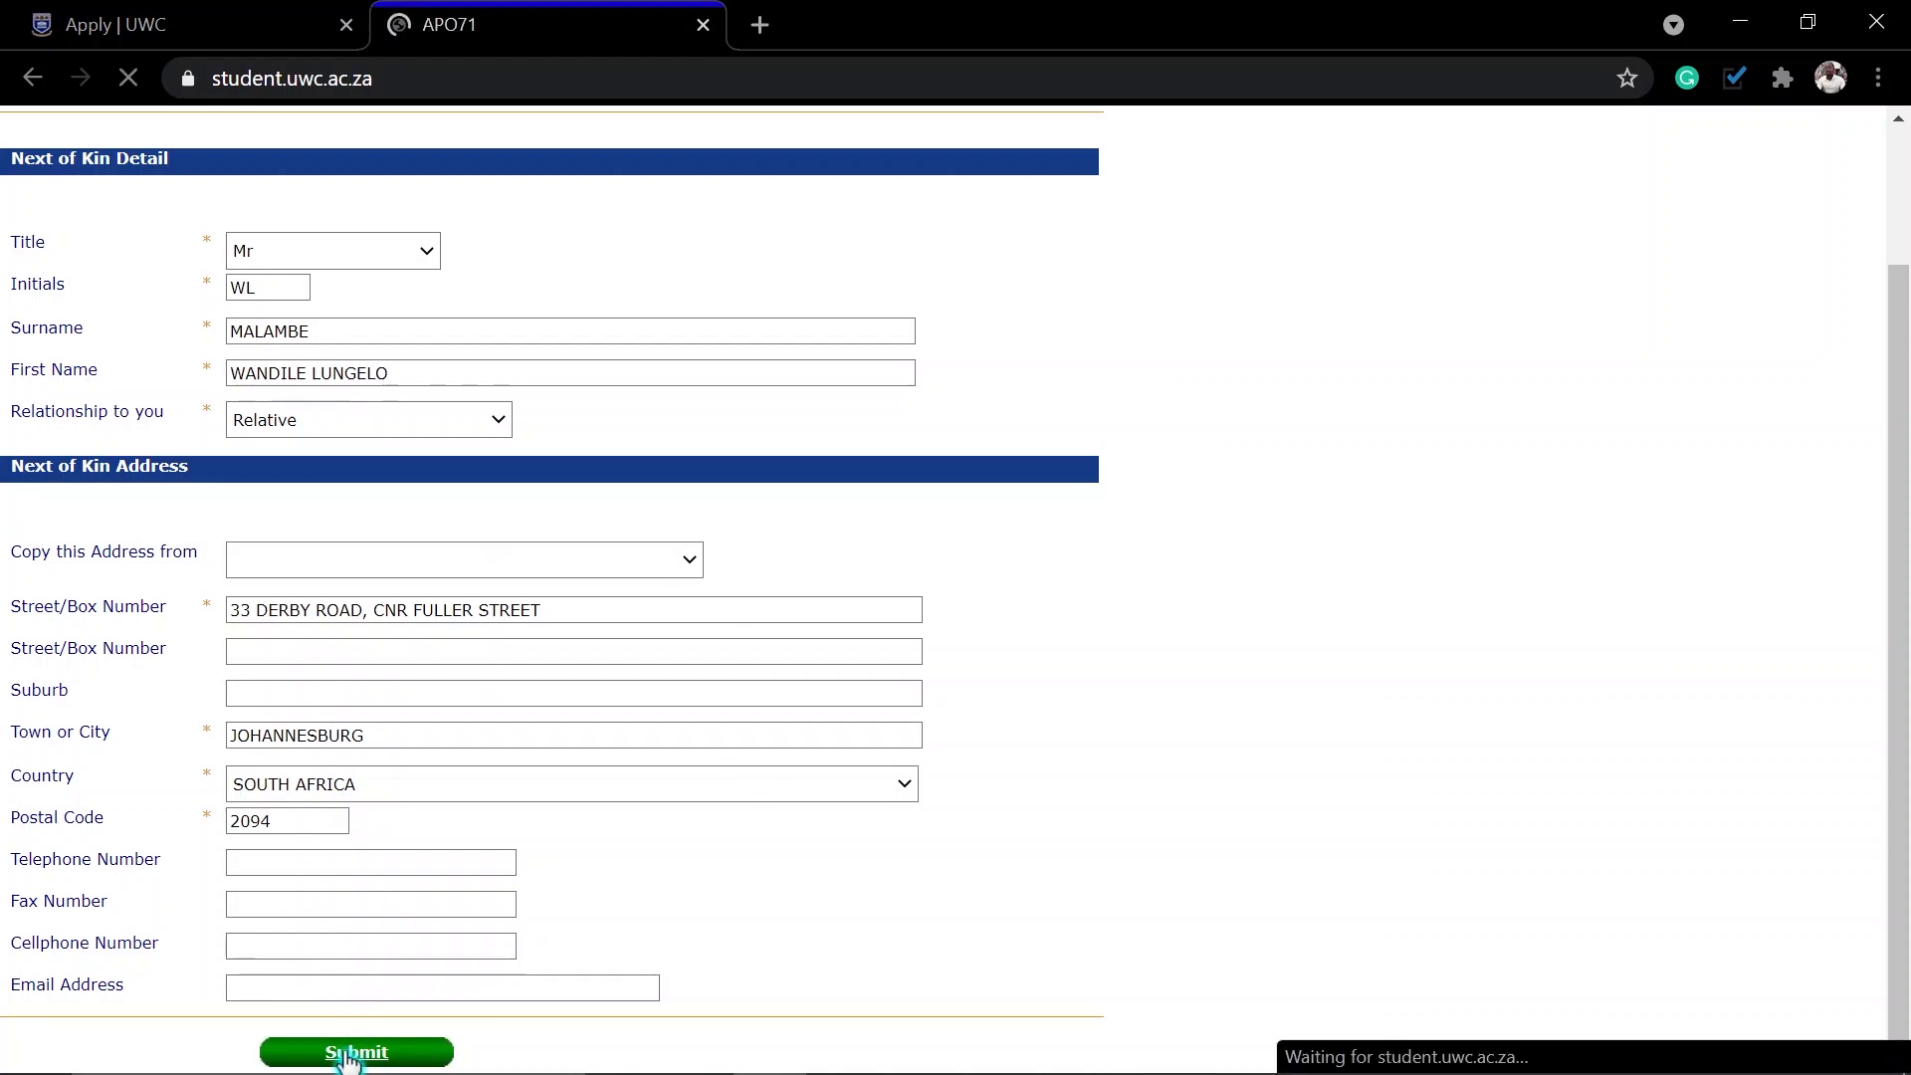
Set Result Submitted for to Final Grade 12 and Matriculation Status to School Leaving Certificate.
{"action": "left_click", "coordinate": [357, 1052]}
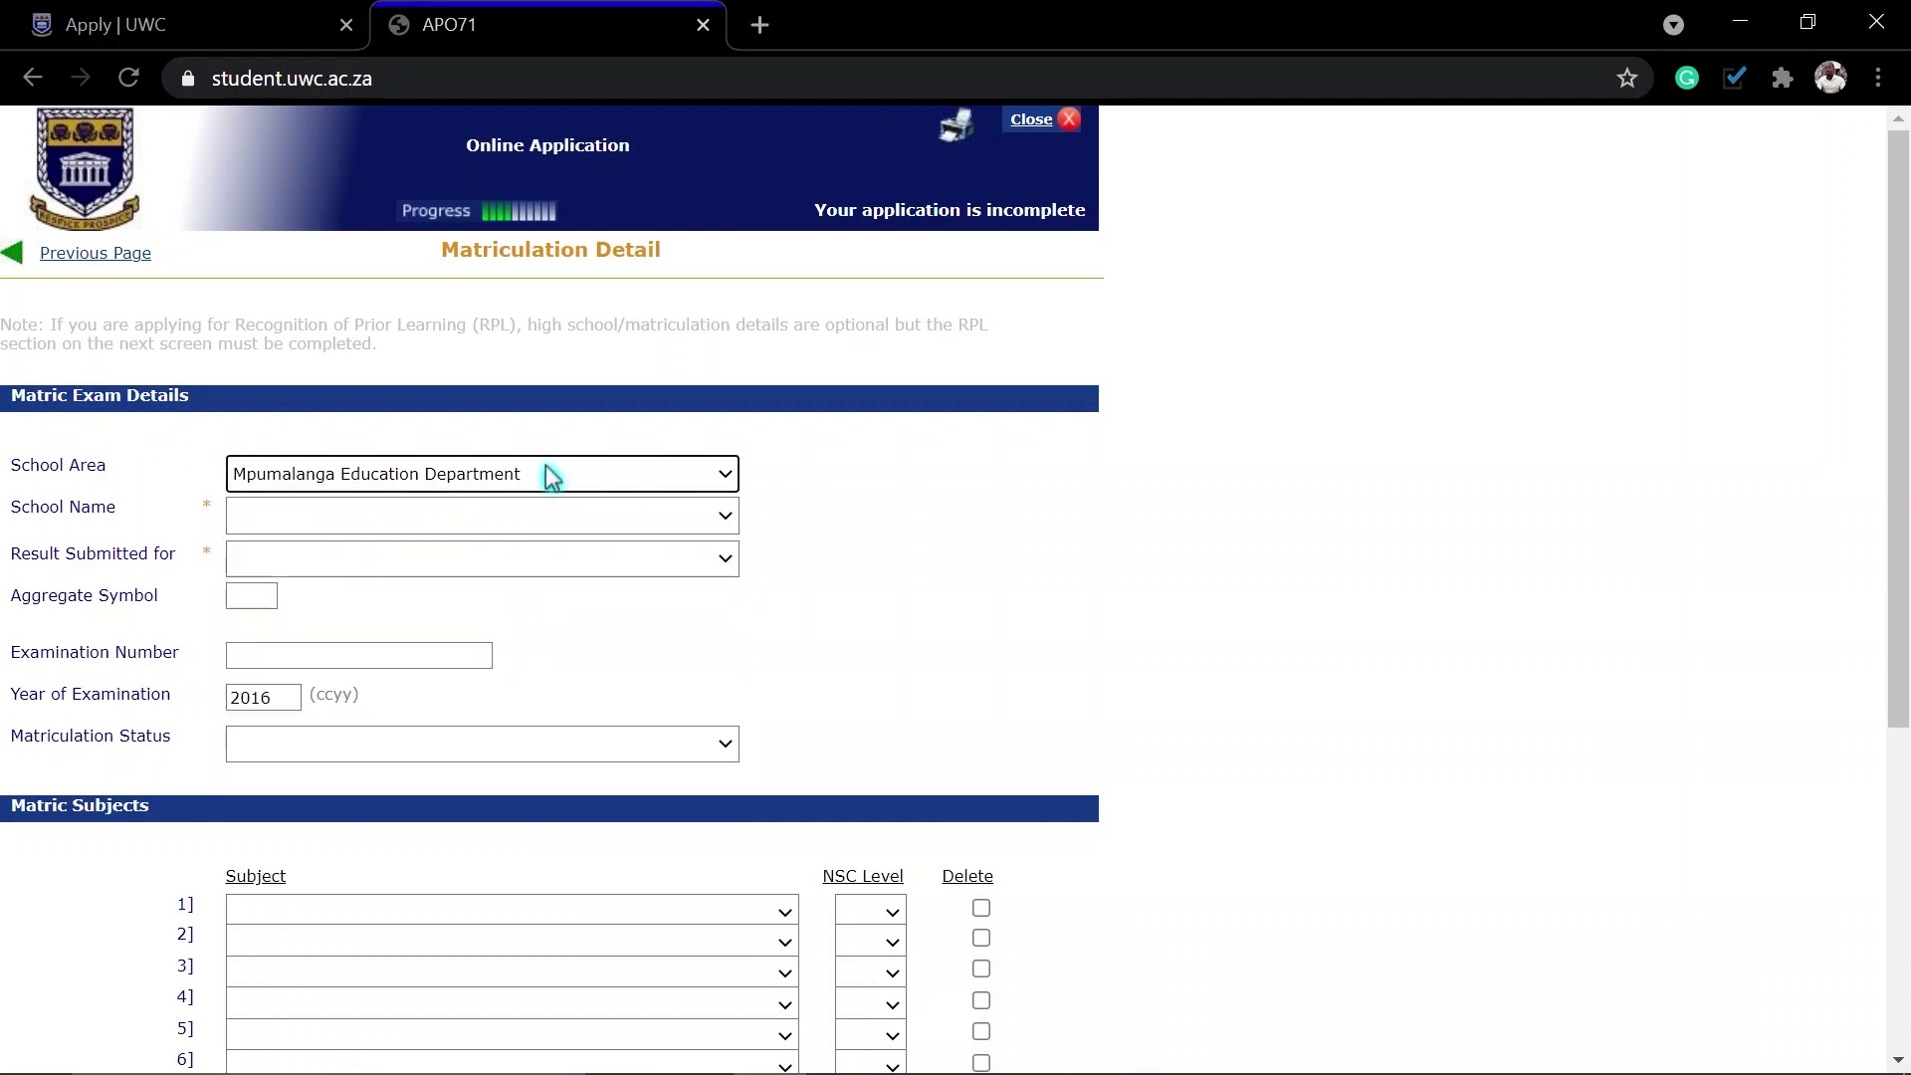
{"action": "mouse_move", "coordinate": [536, 515]}
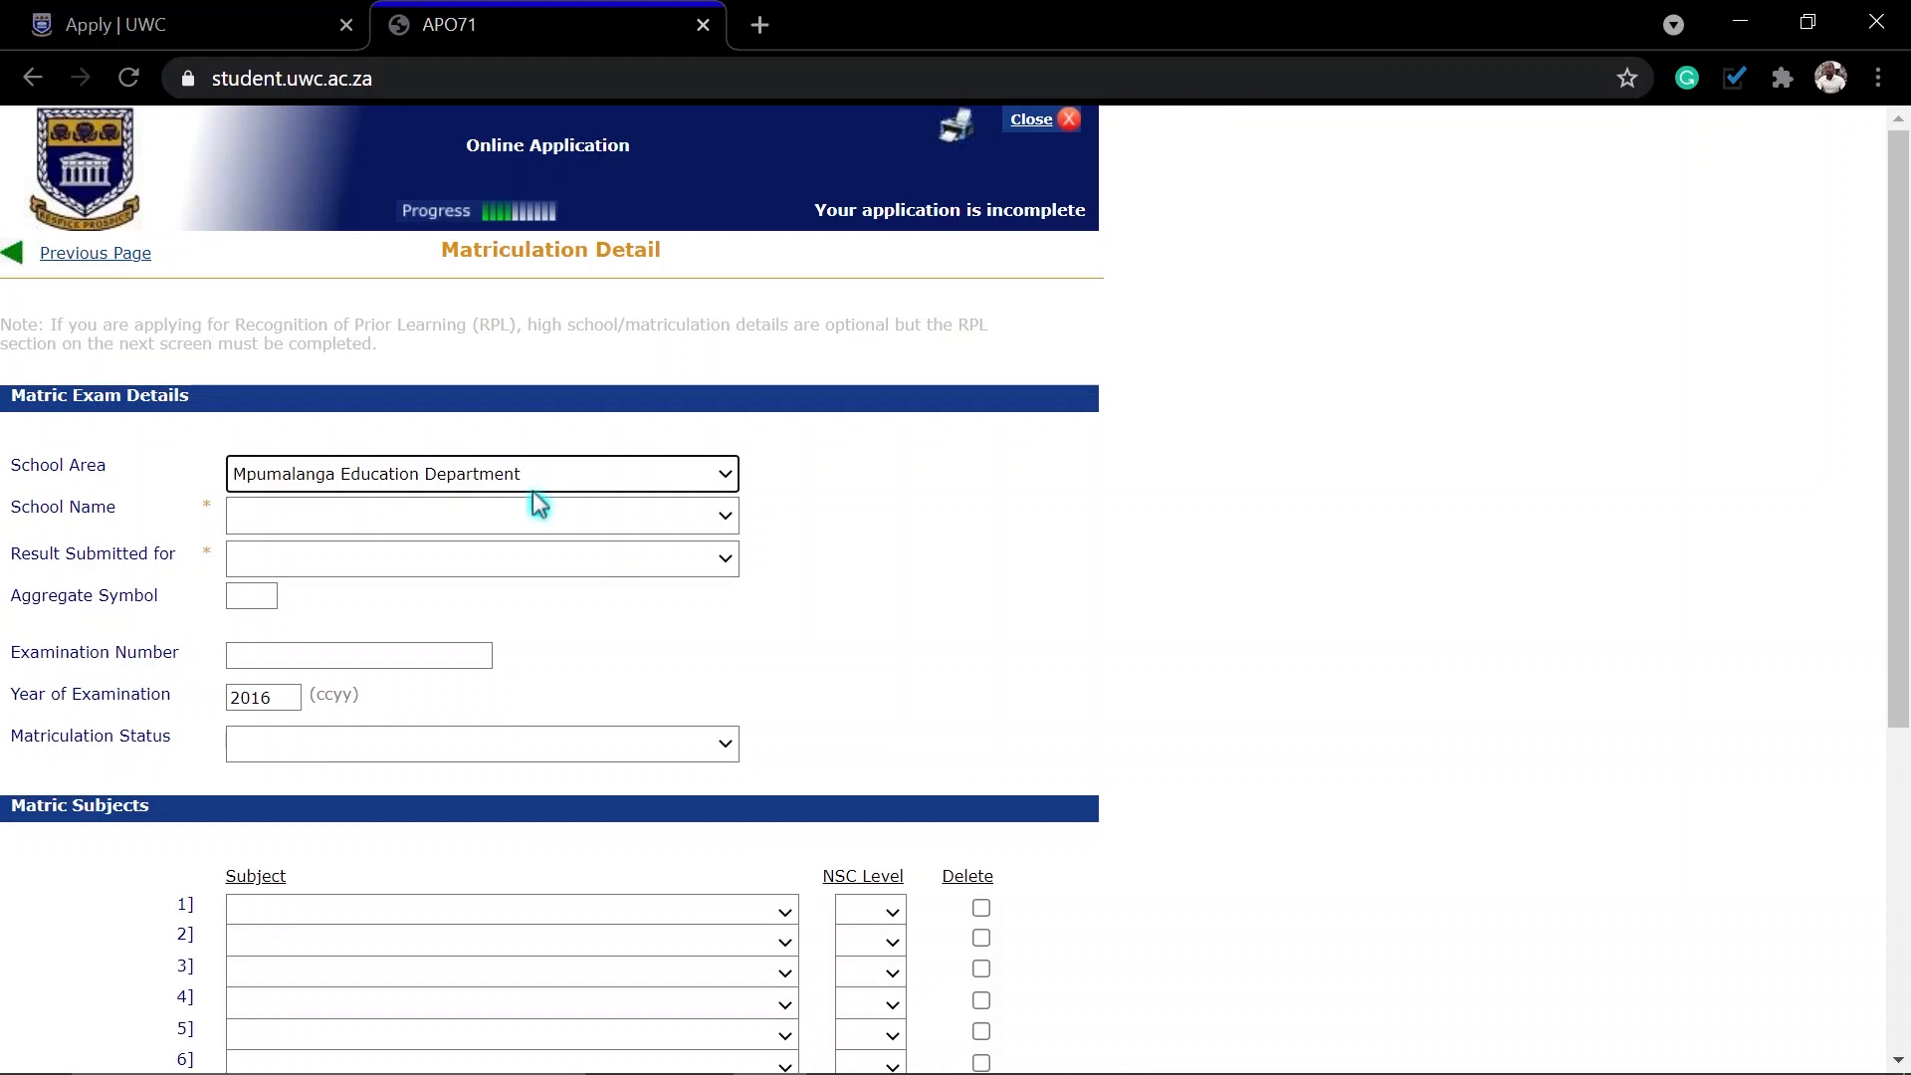
{"action": "mouse_move", "coordinate": [409, 526]}
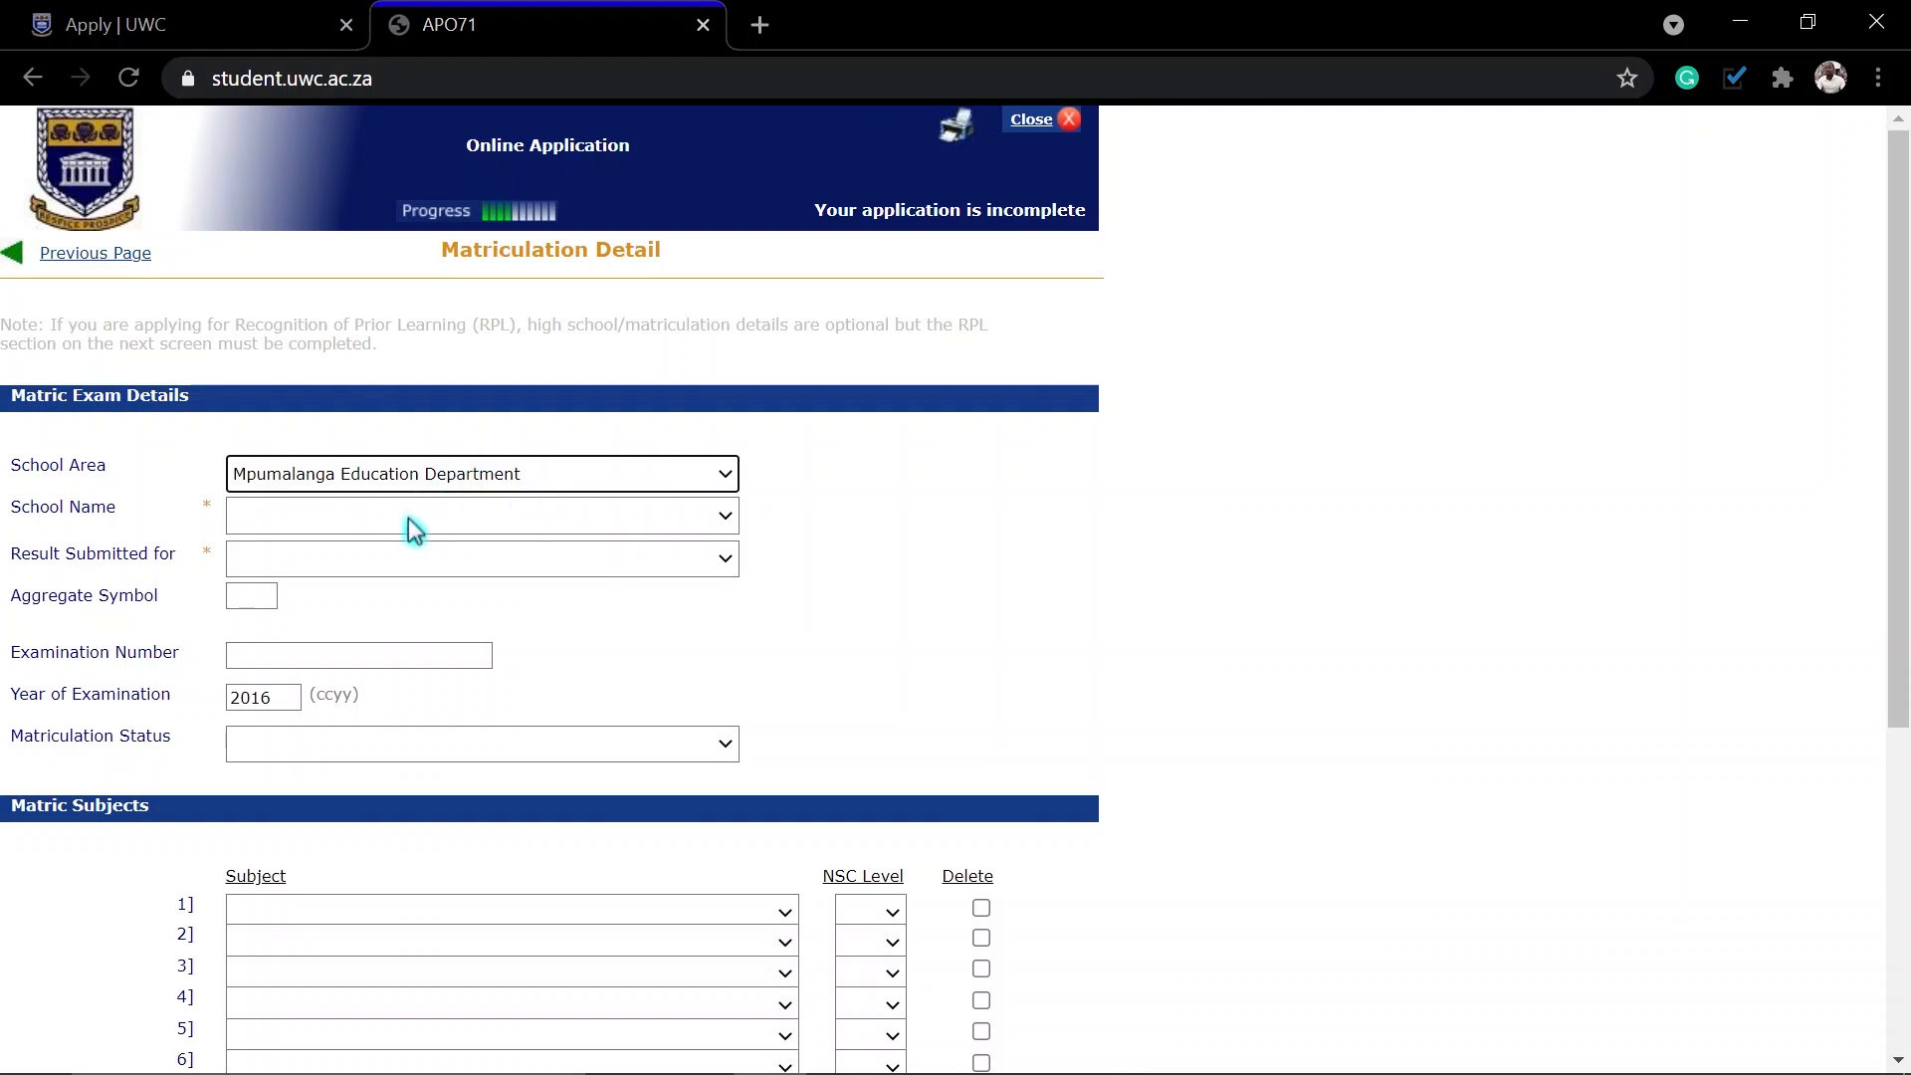
{"action": "left_click", "coordinate": [481, 514]}
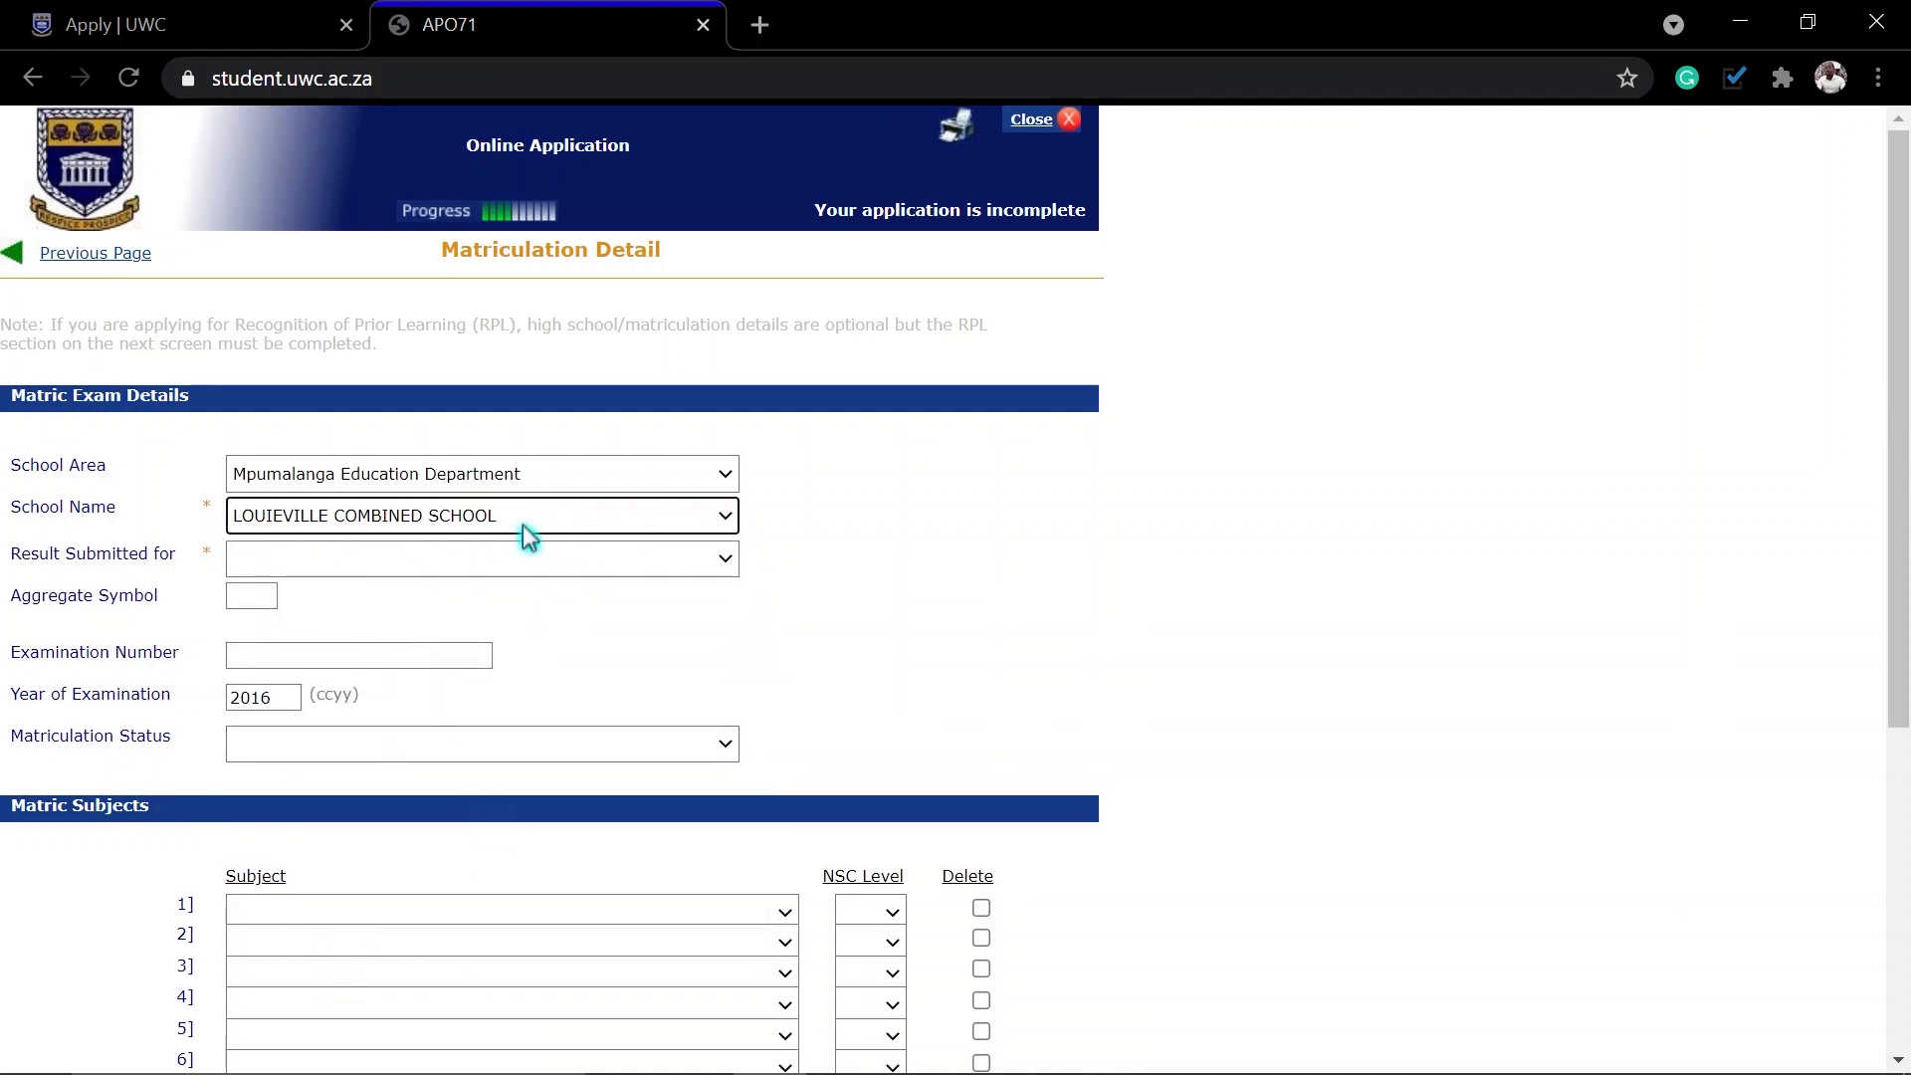
{"action": "left_click", "coordinate": [483, 515]}
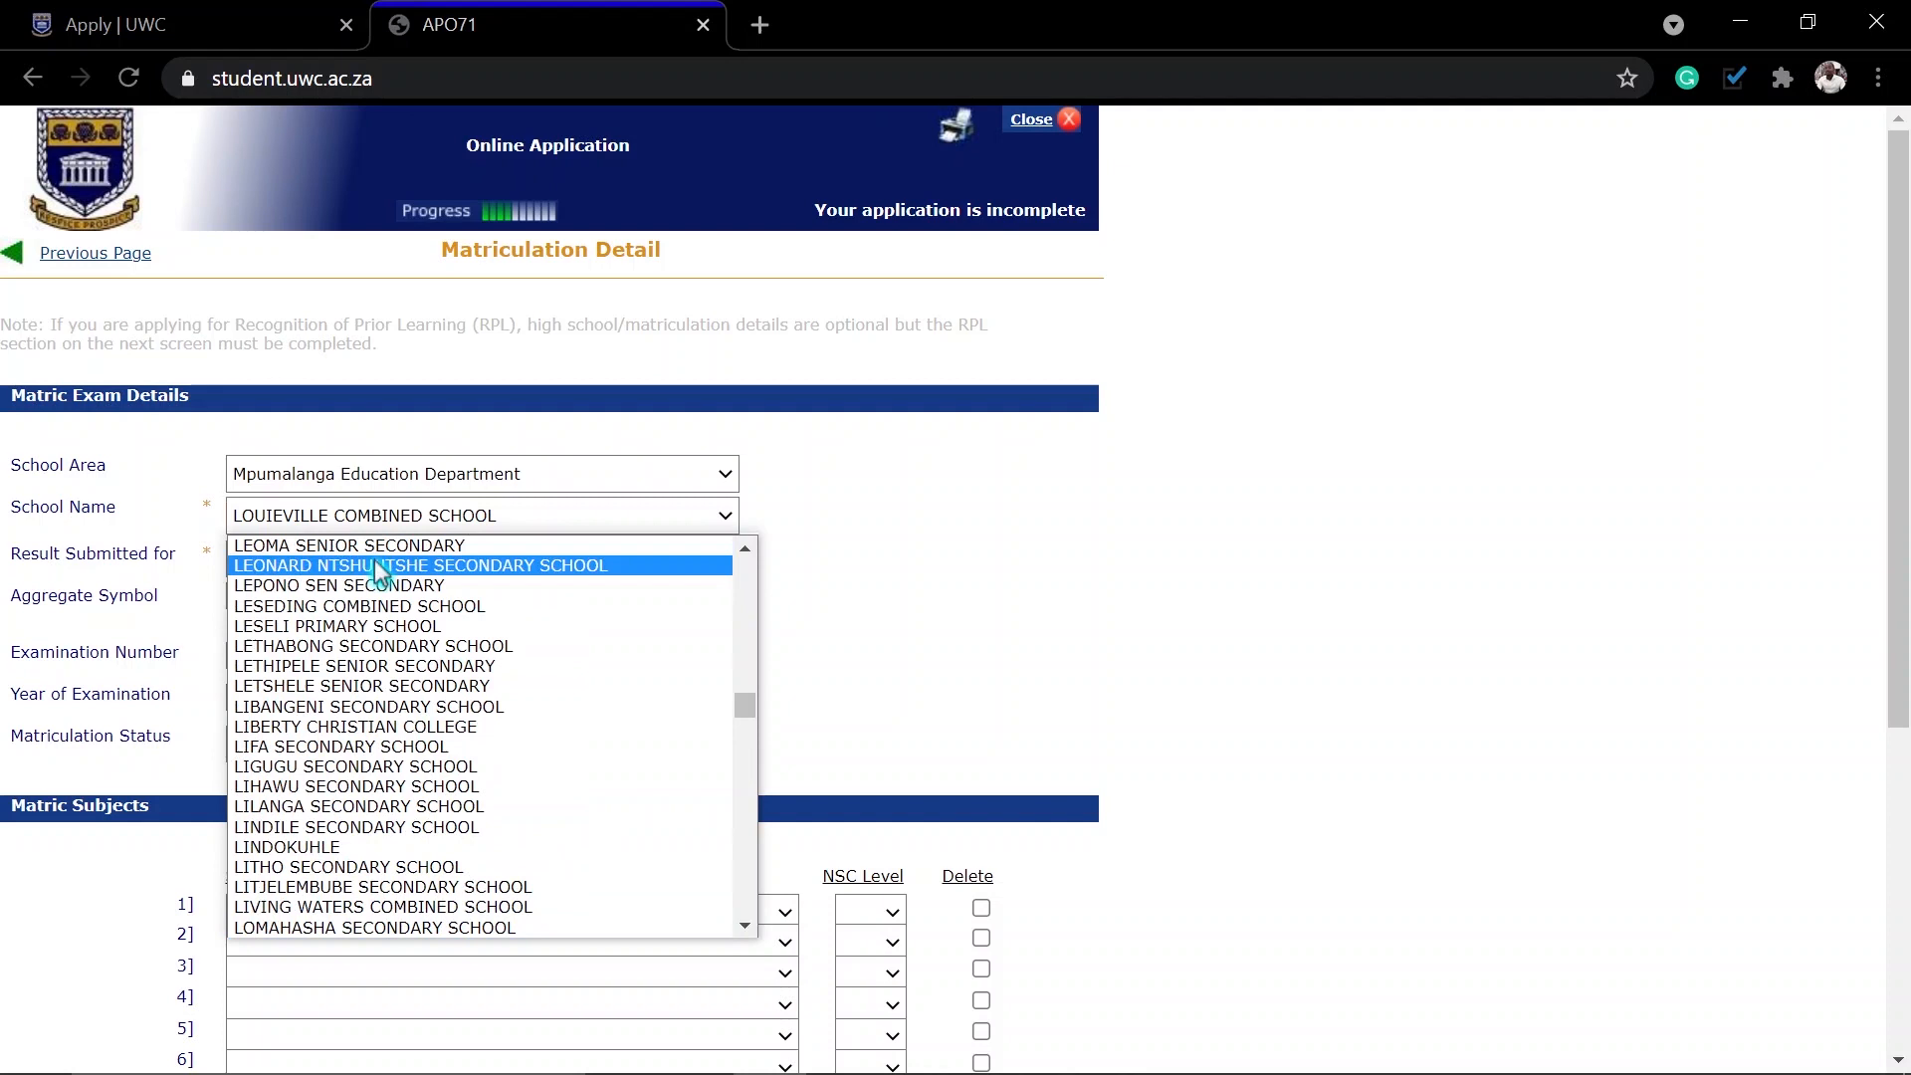
{"action": "mouse_move", "coordinate": [448, 534]}
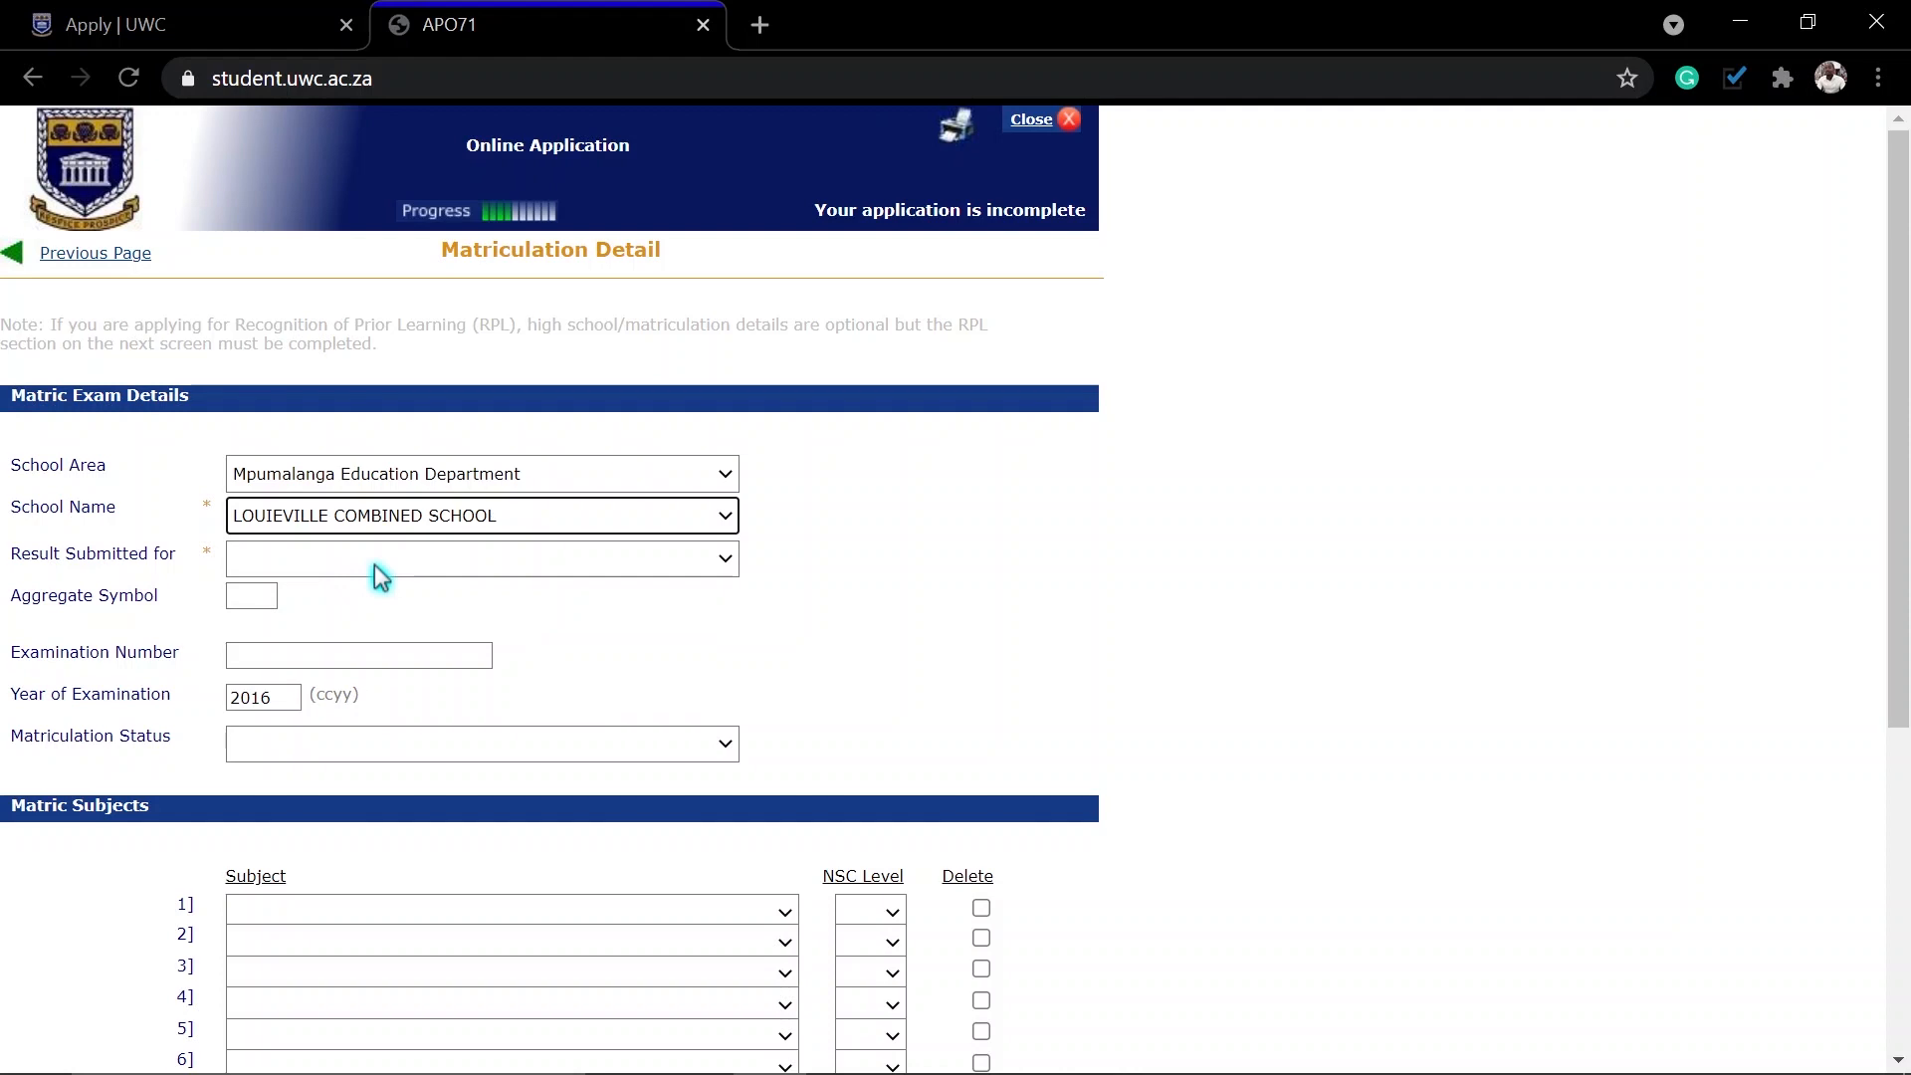
{"action": "mouse_move", "coordinate": [387, 570]}
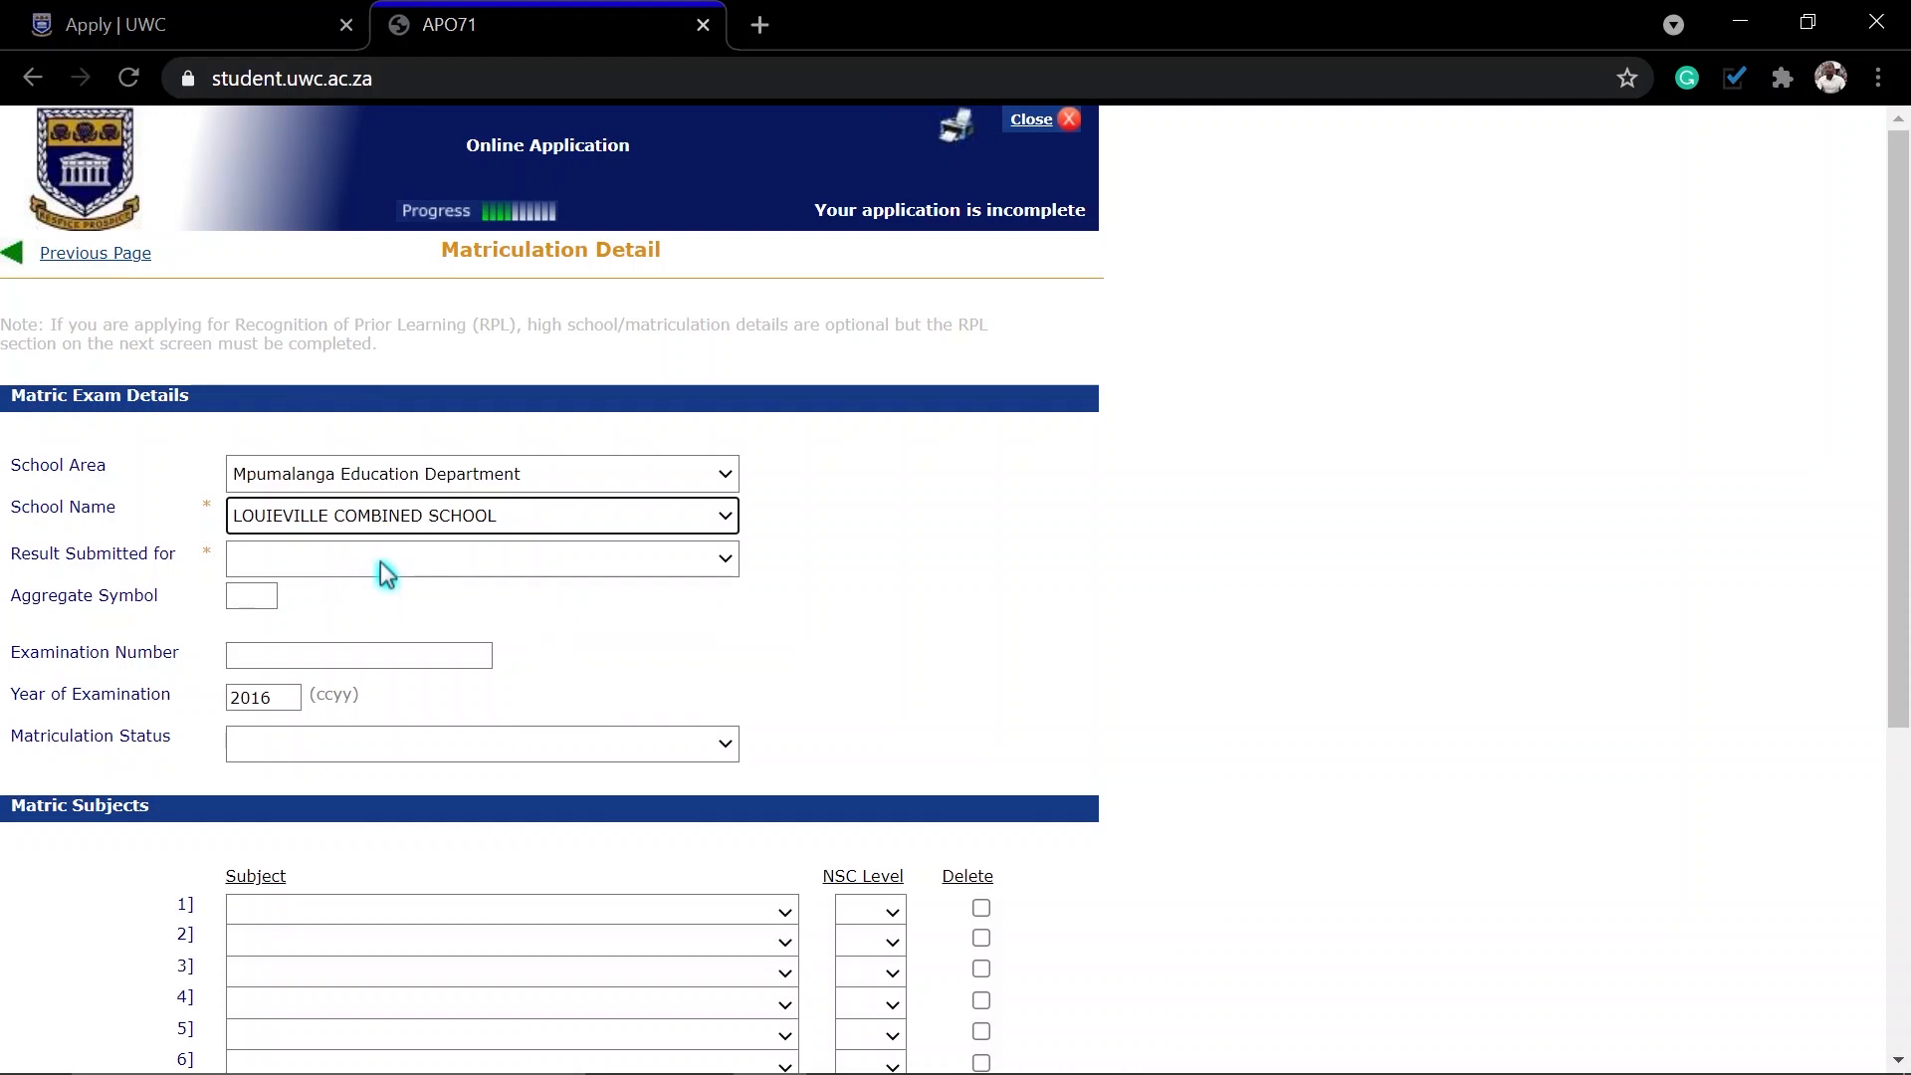
{"action": "left_click", "coordinate": [482, 558]}
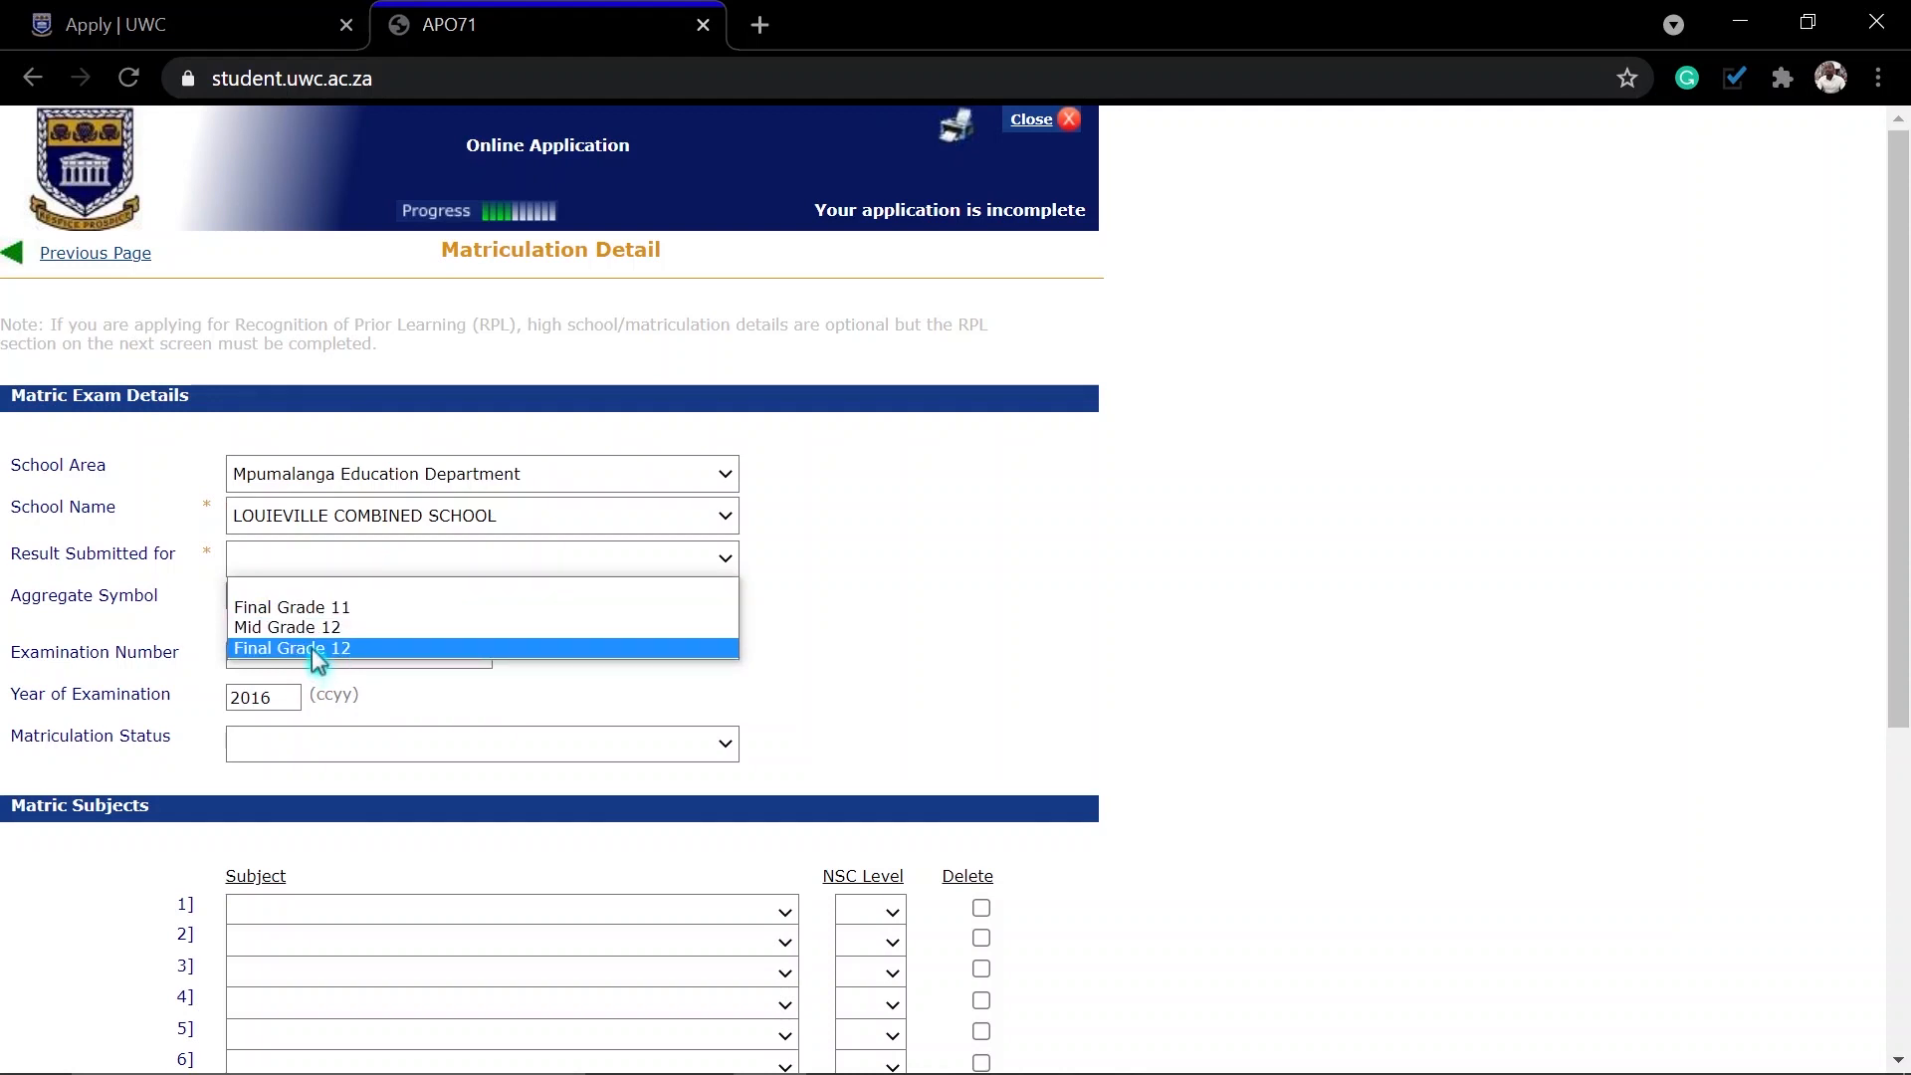
{"action": "left_click", "coordinate": [292, 648]}
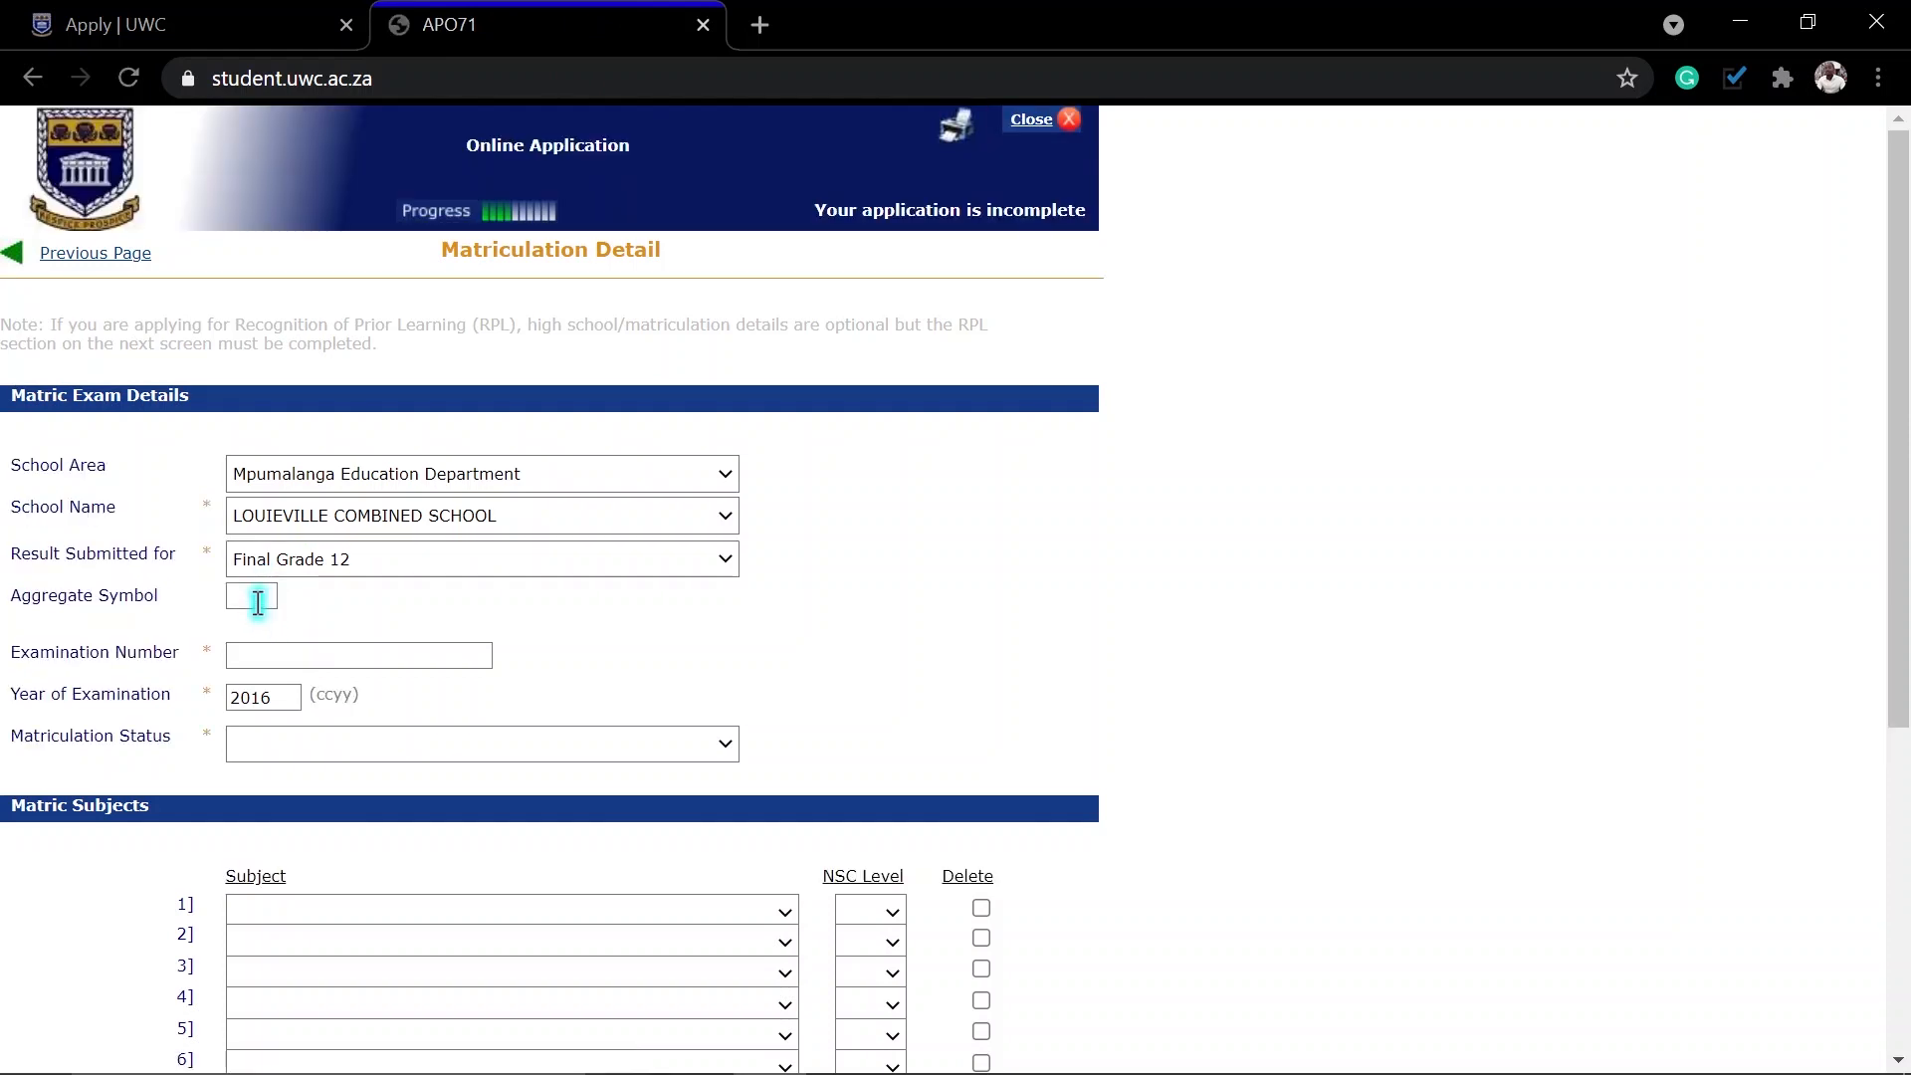
{"action": "mouse_move", "coordinate": [269, 633]}
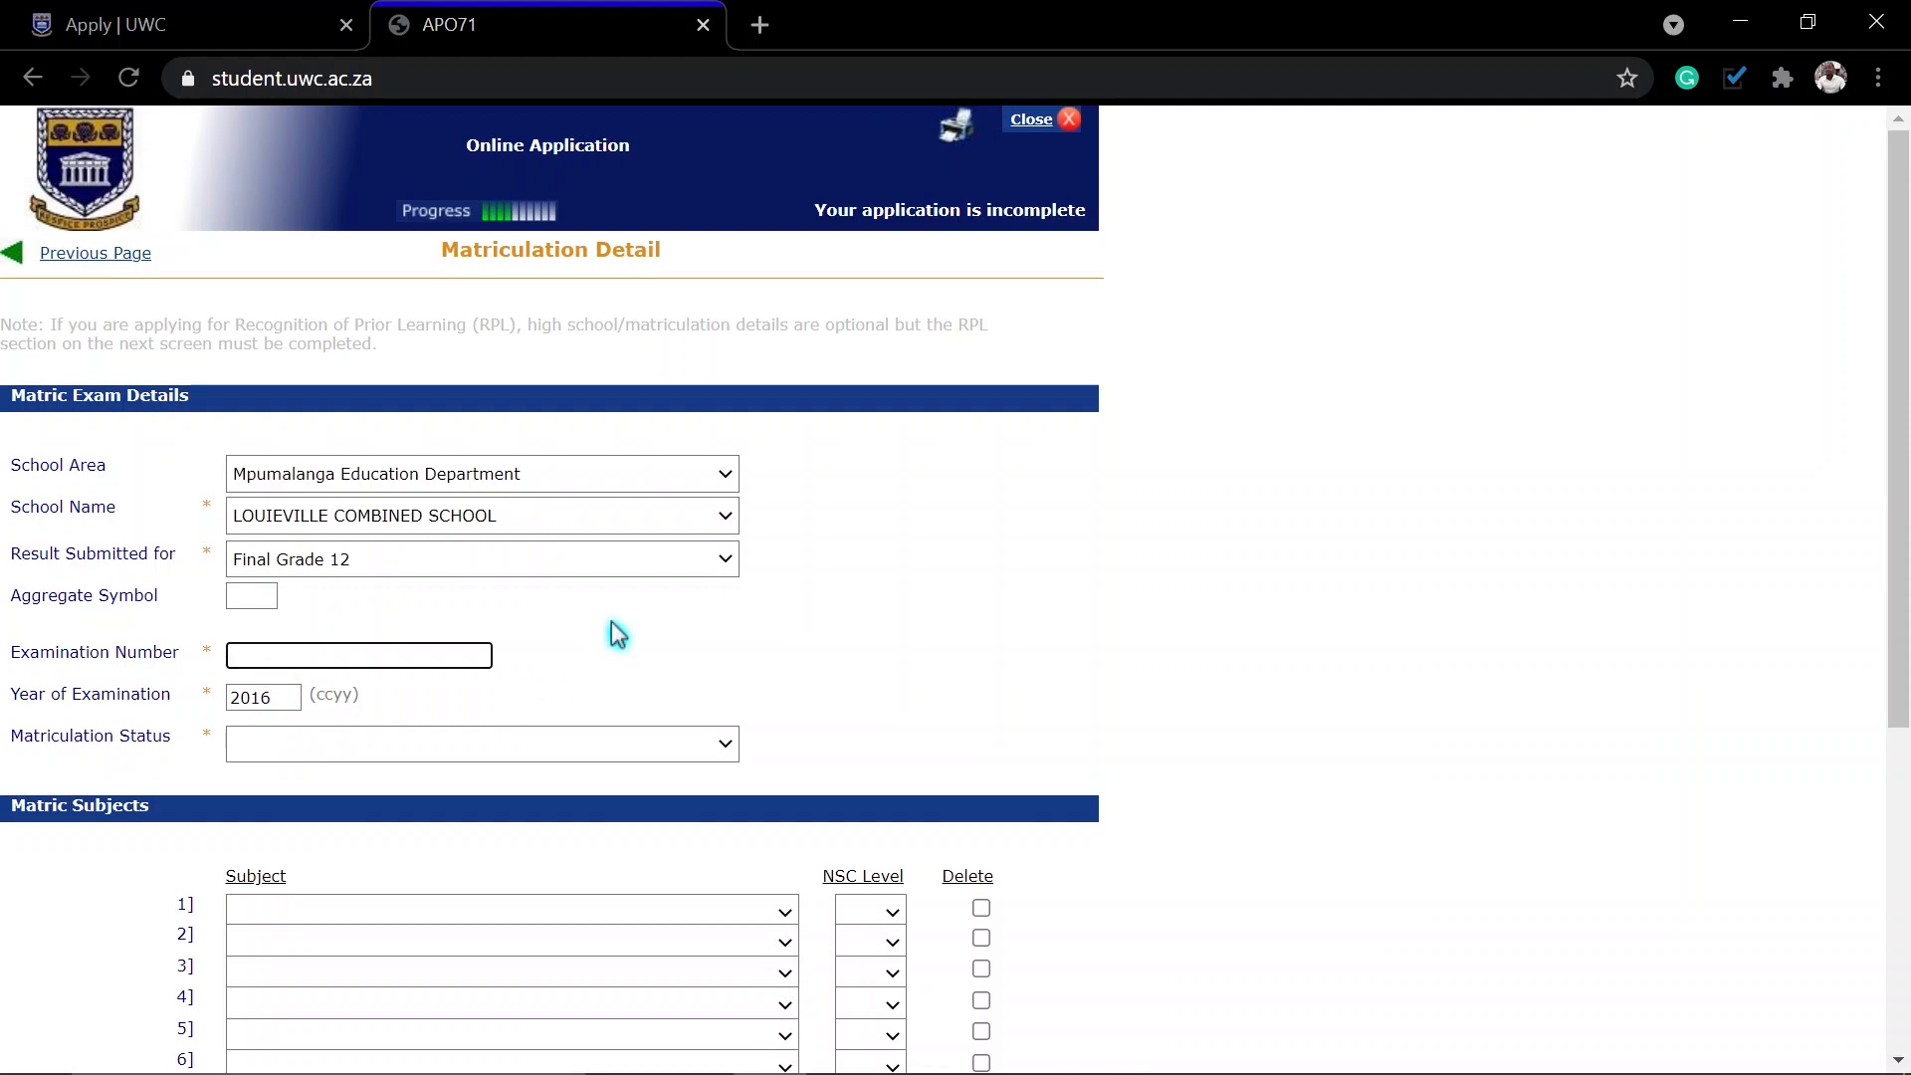
{"action": "mouse_move", "coordinate": [282, 752]}
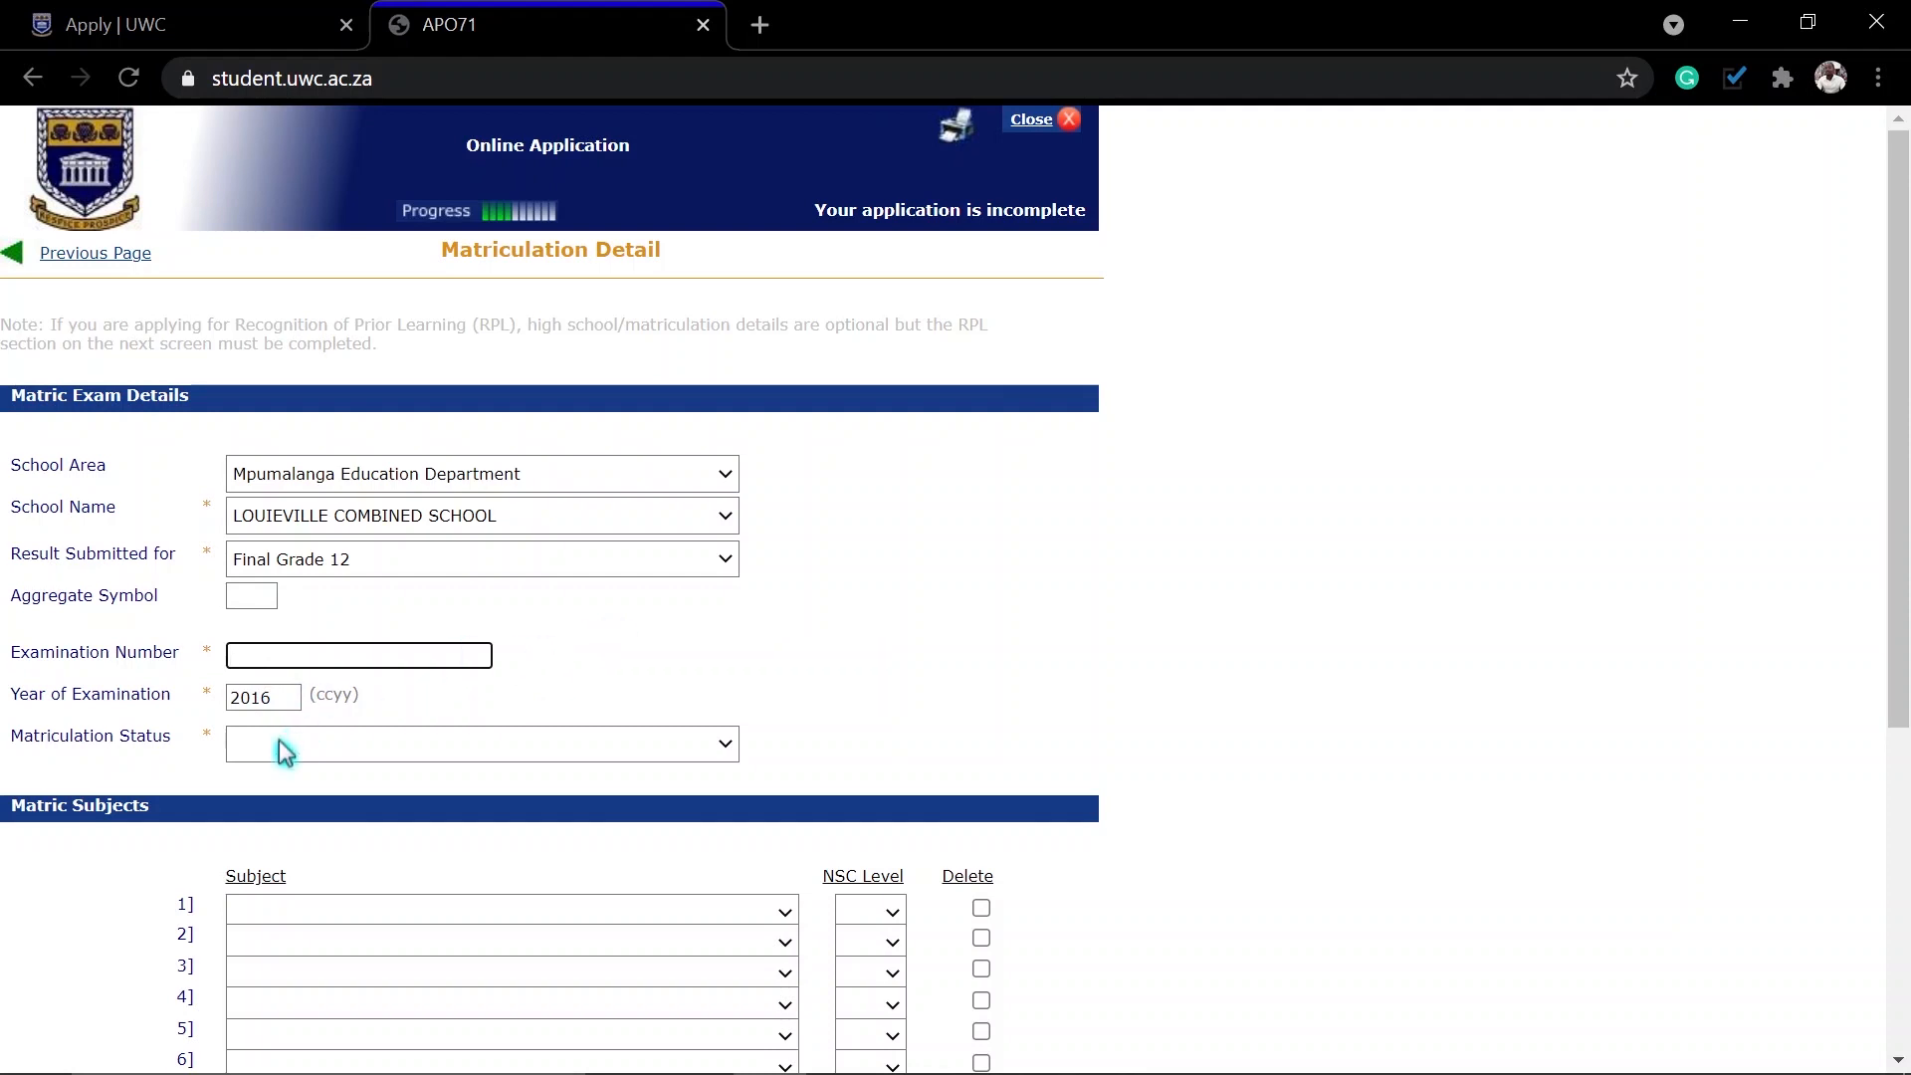
{"action": "left_click", "coordinate": [483, 743]}
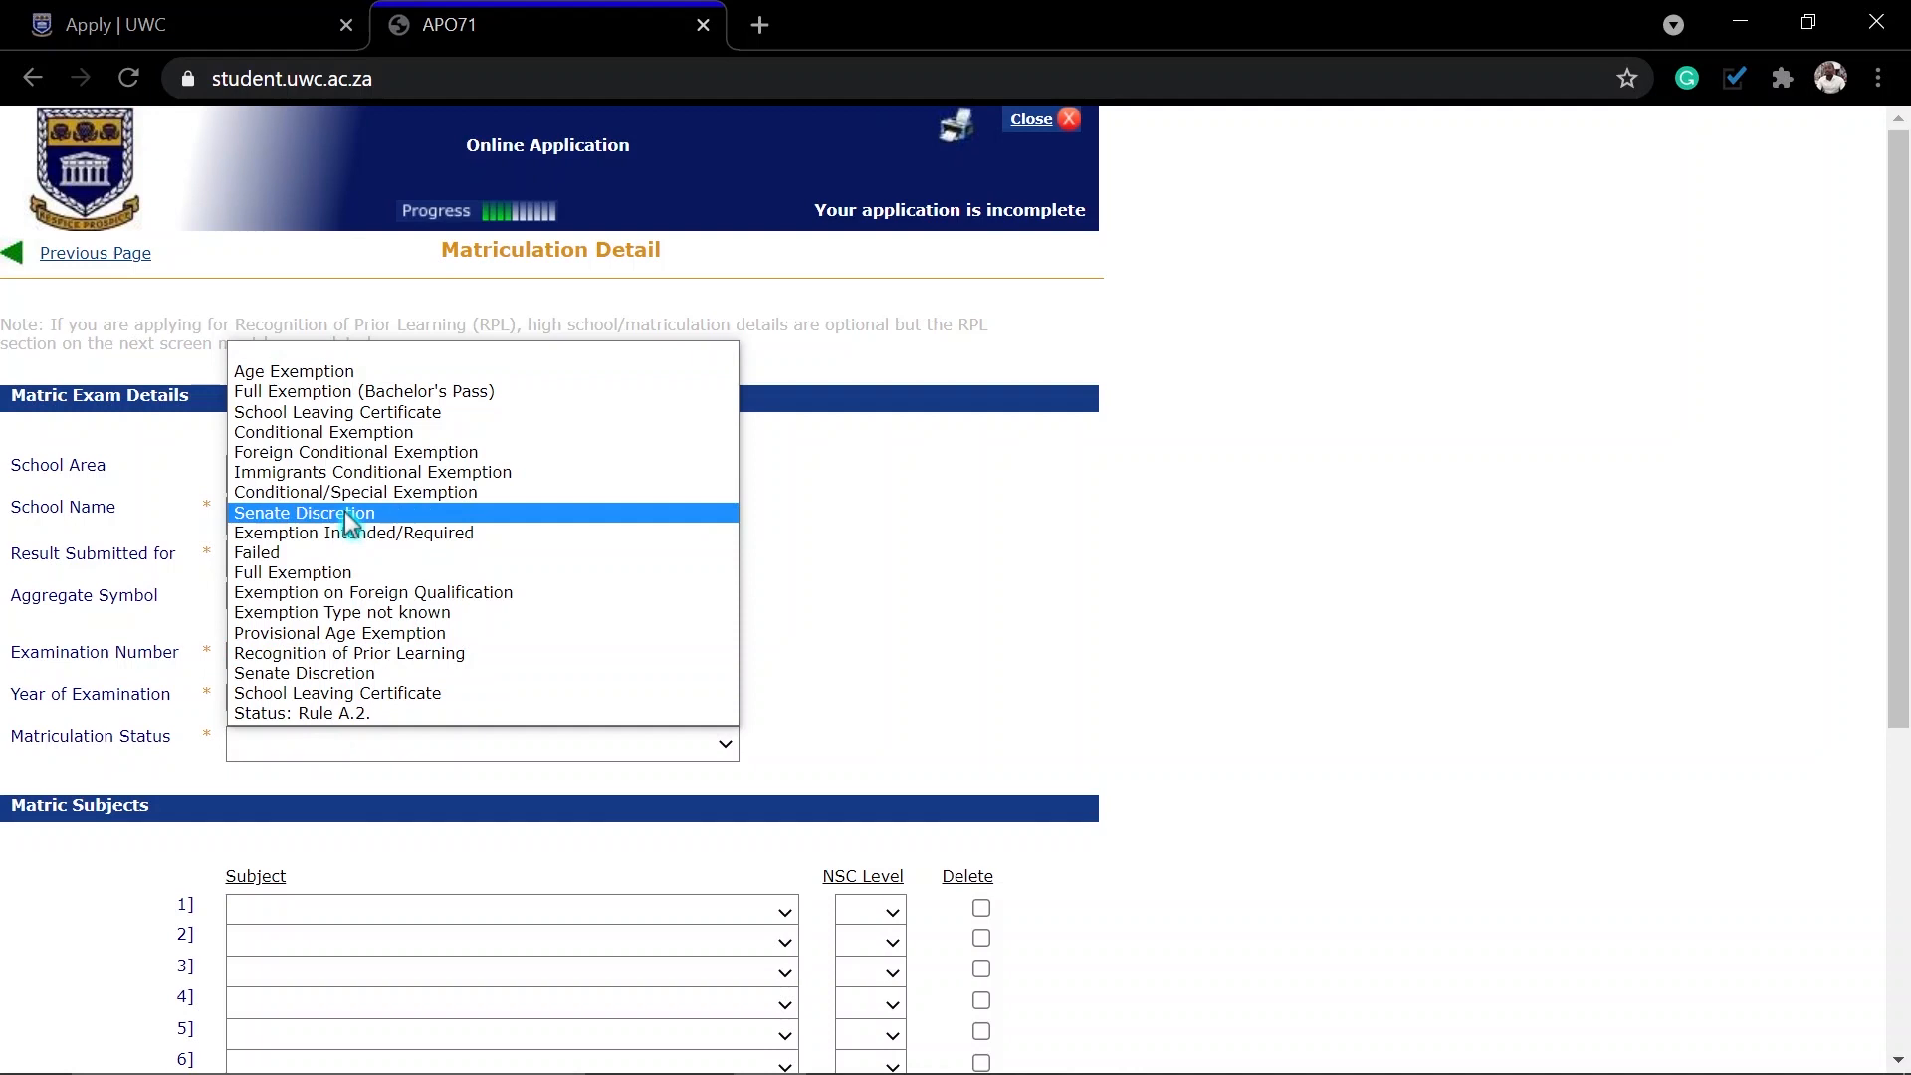
{"action": "mouse_move", "coordinate": [328, 743]}
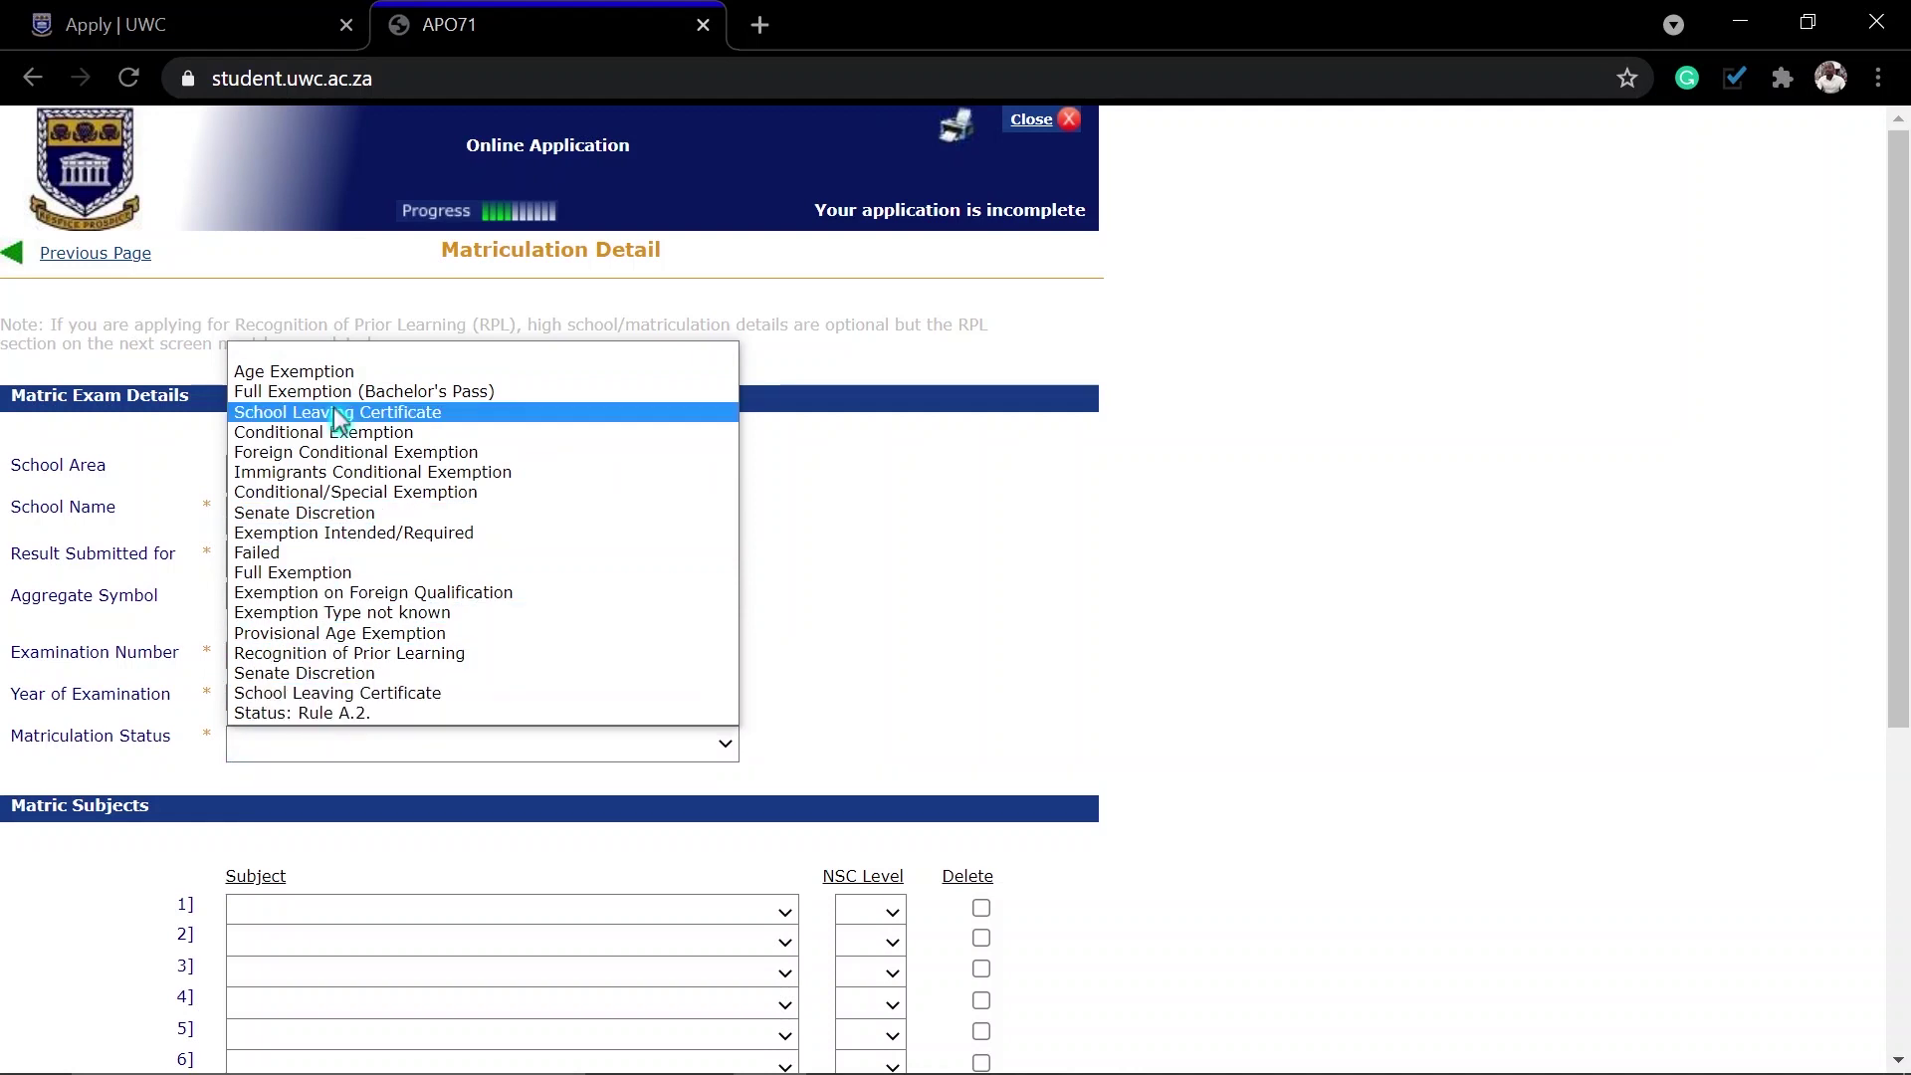
{"action": "left_click", "coordinate": [338, 412]}
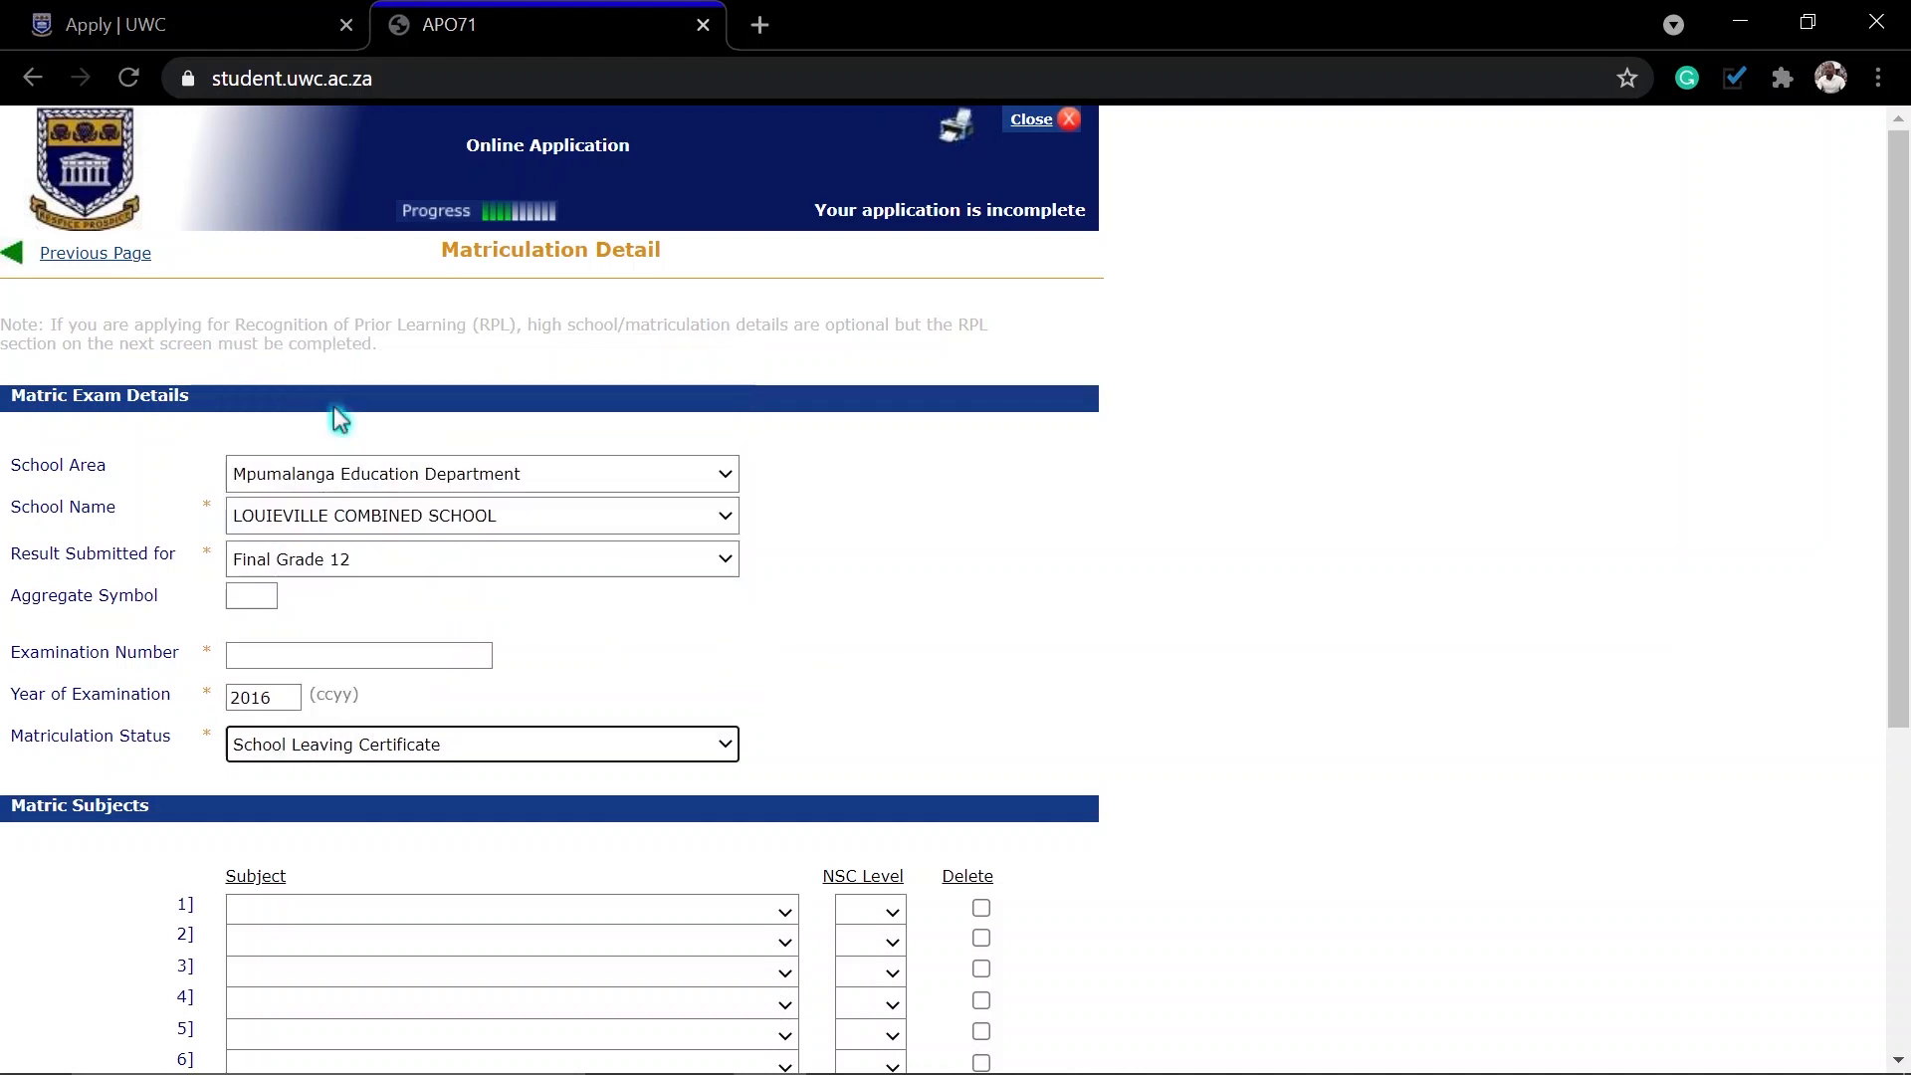
Enter matric subjects and NSC levels, starting with English First Additional at level 4.
{"action": "scroll", "scroll_direction": "down", "scroll_amount": 3}
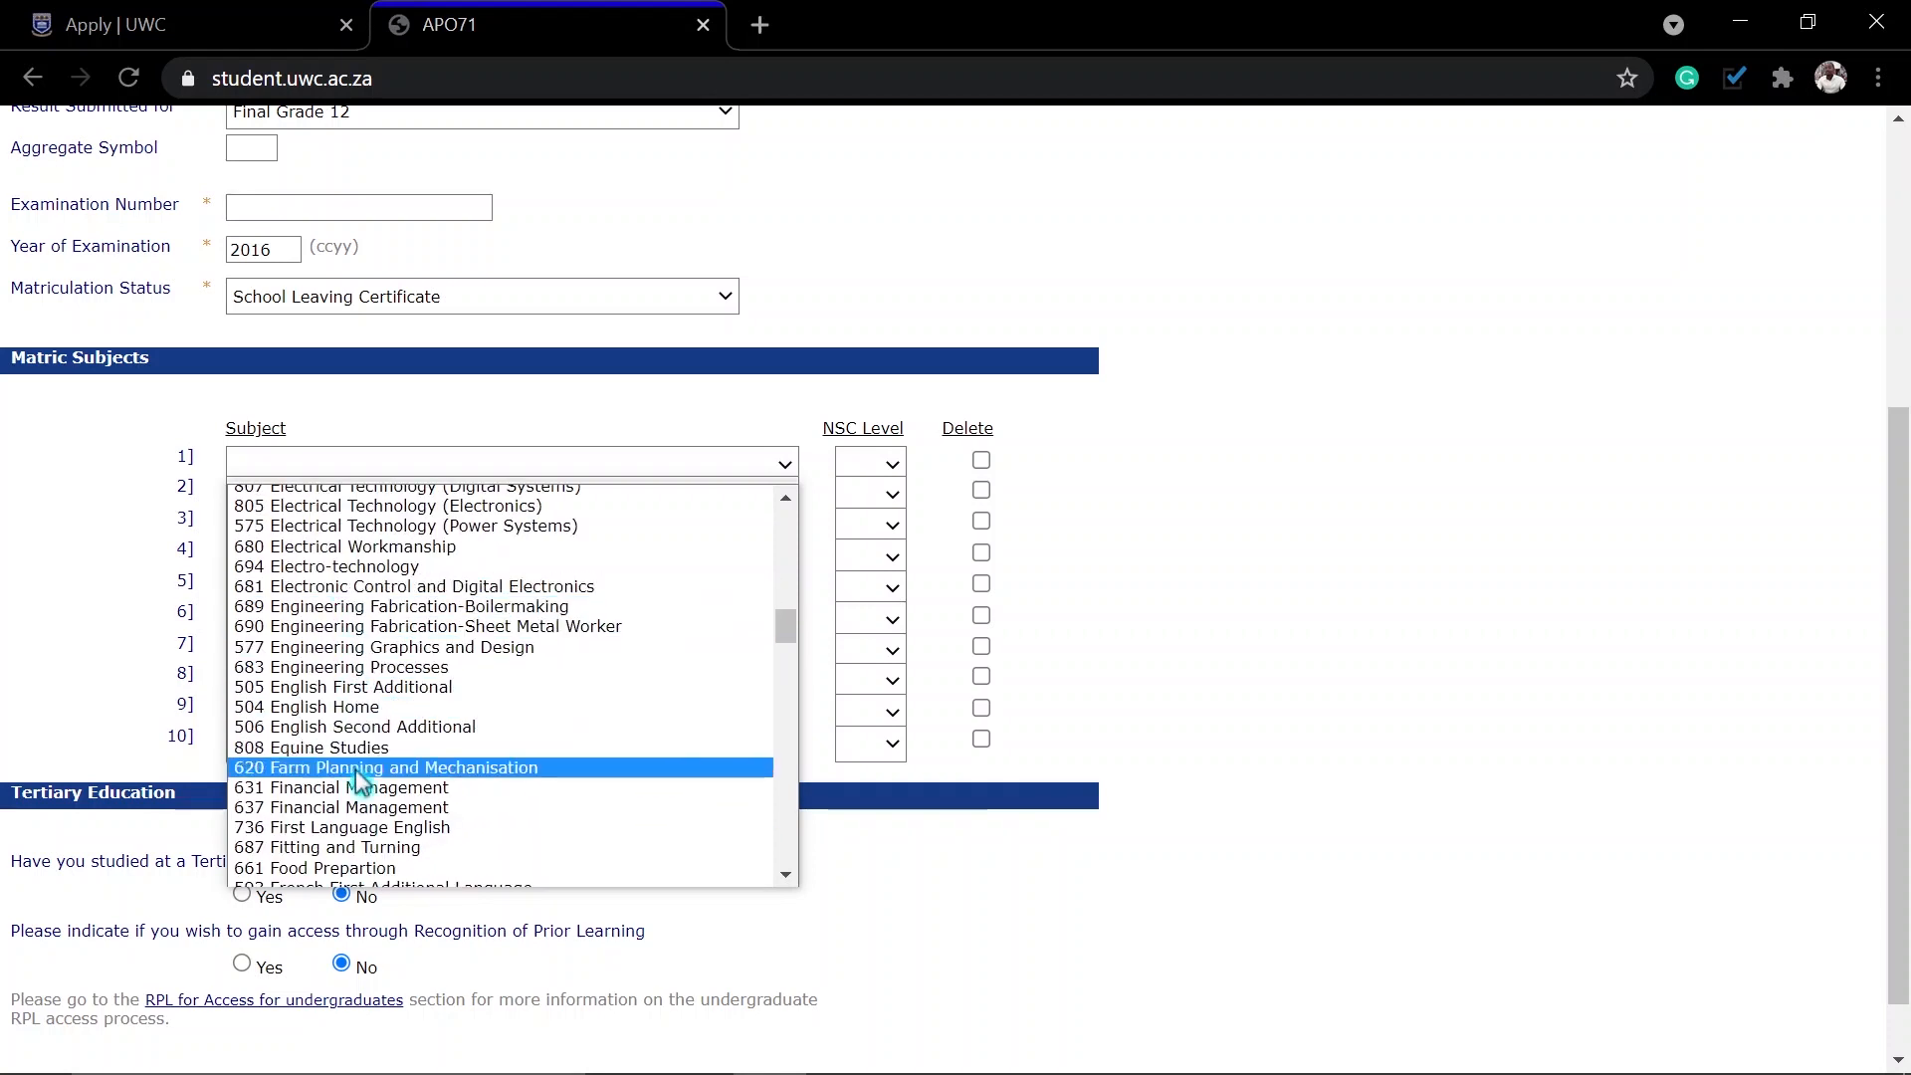
{"action": "mouse_move", "coordinate": [365, 726]}
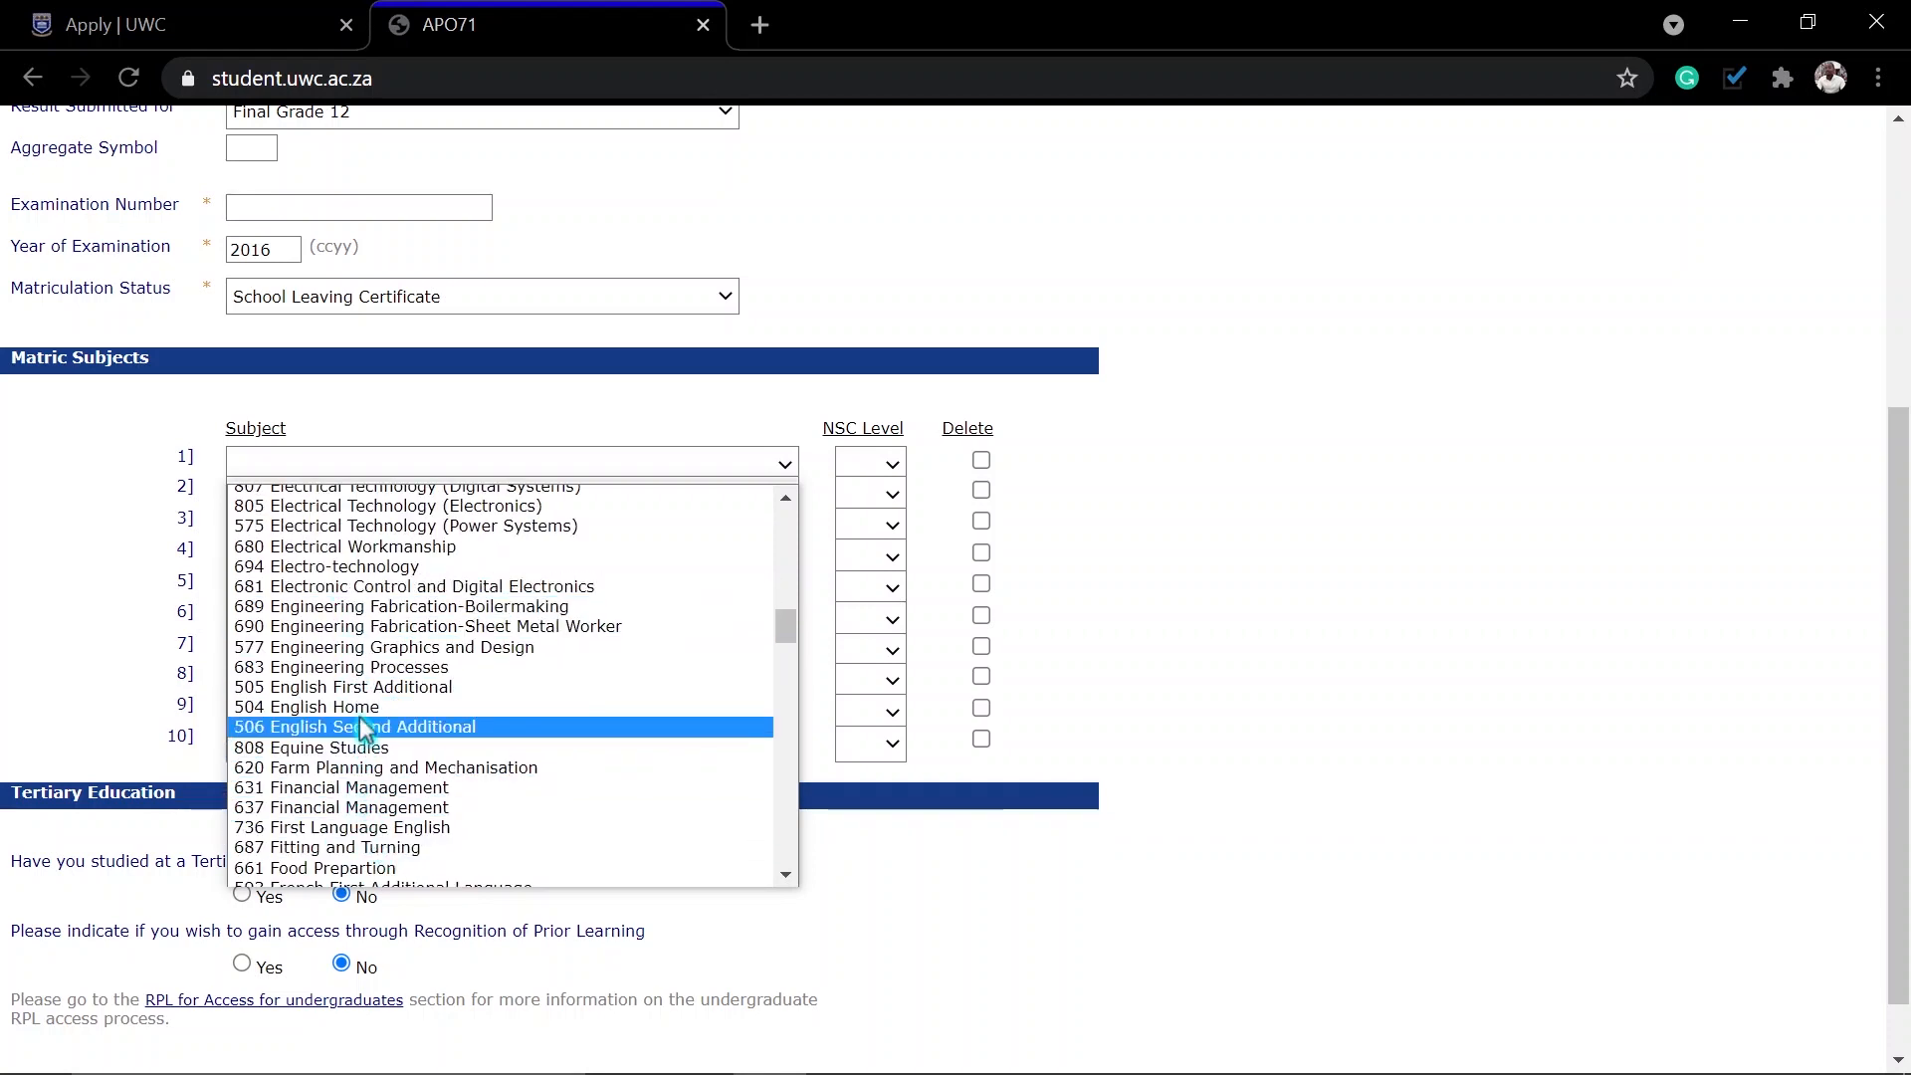
{"action": "left_click", "coordinate": [343, 687]}
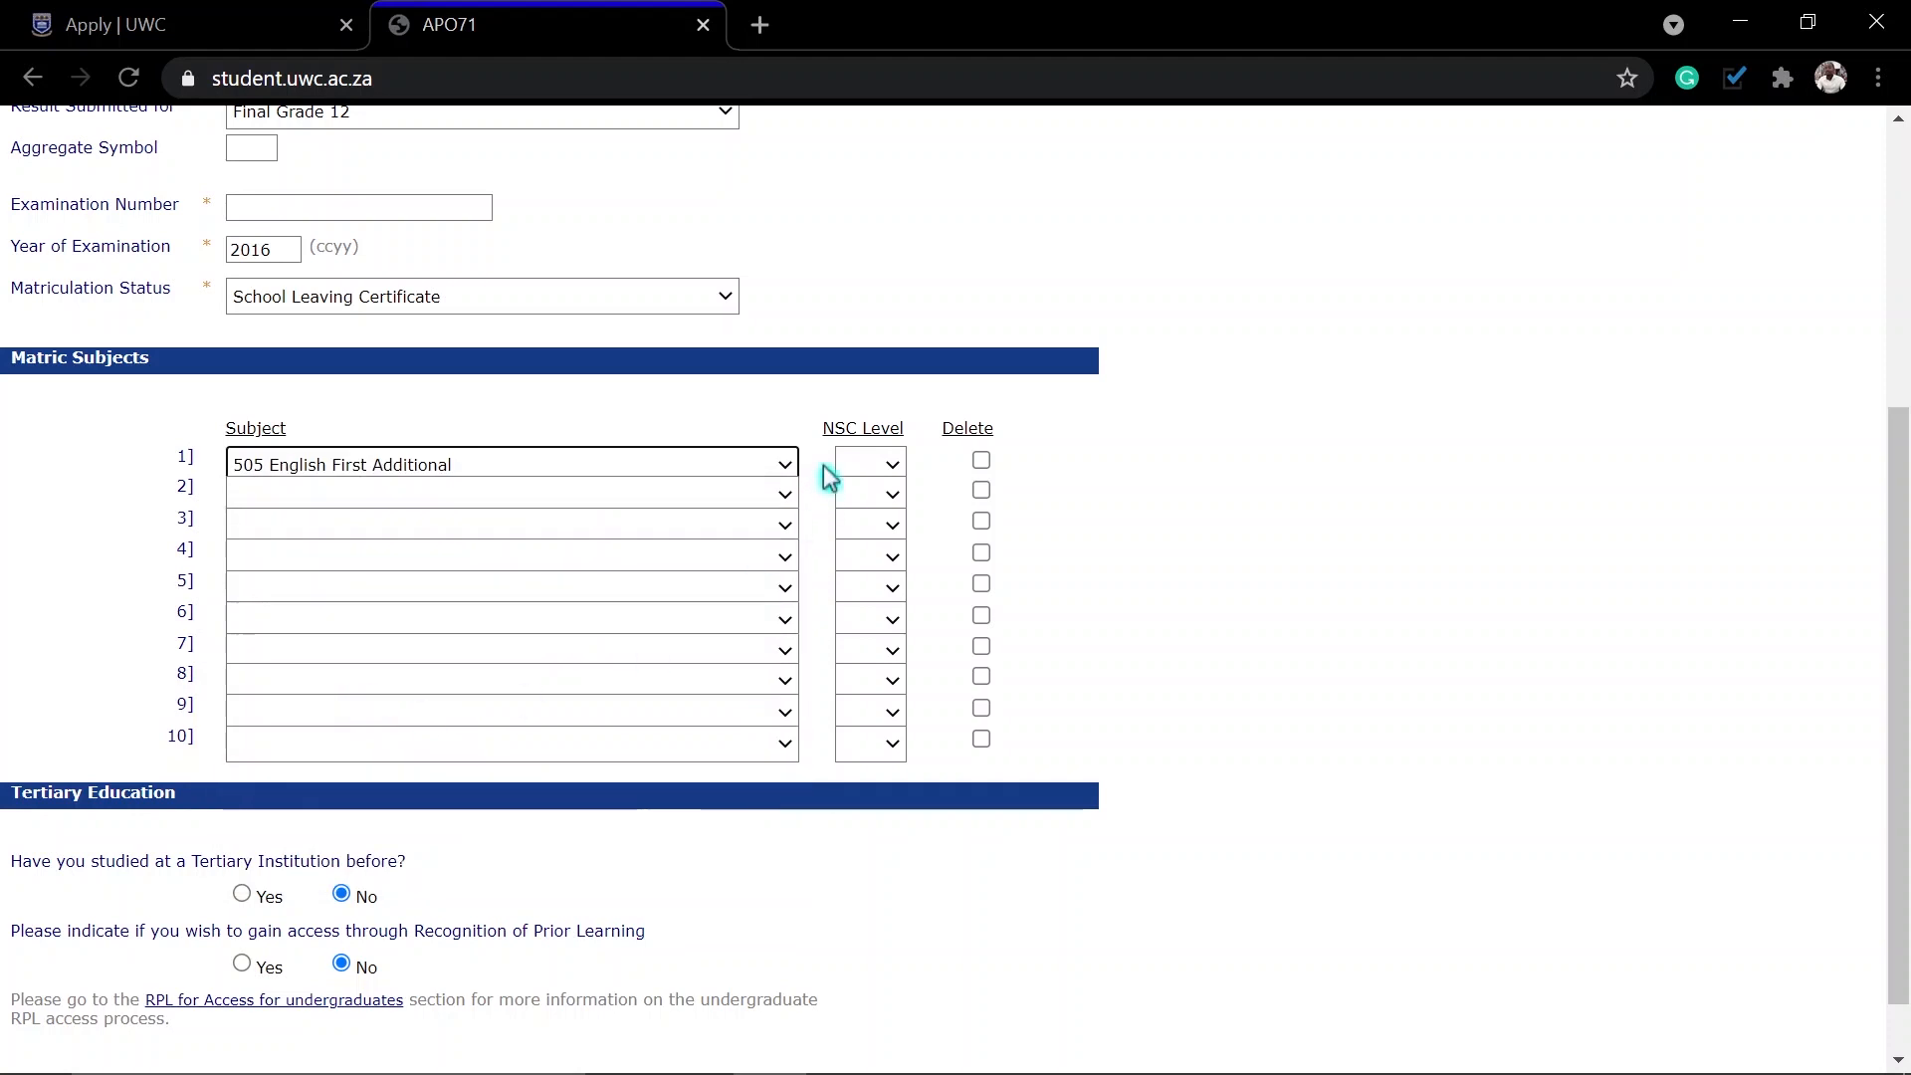
{"action": "left_click", "coordinate": [870, 462]}
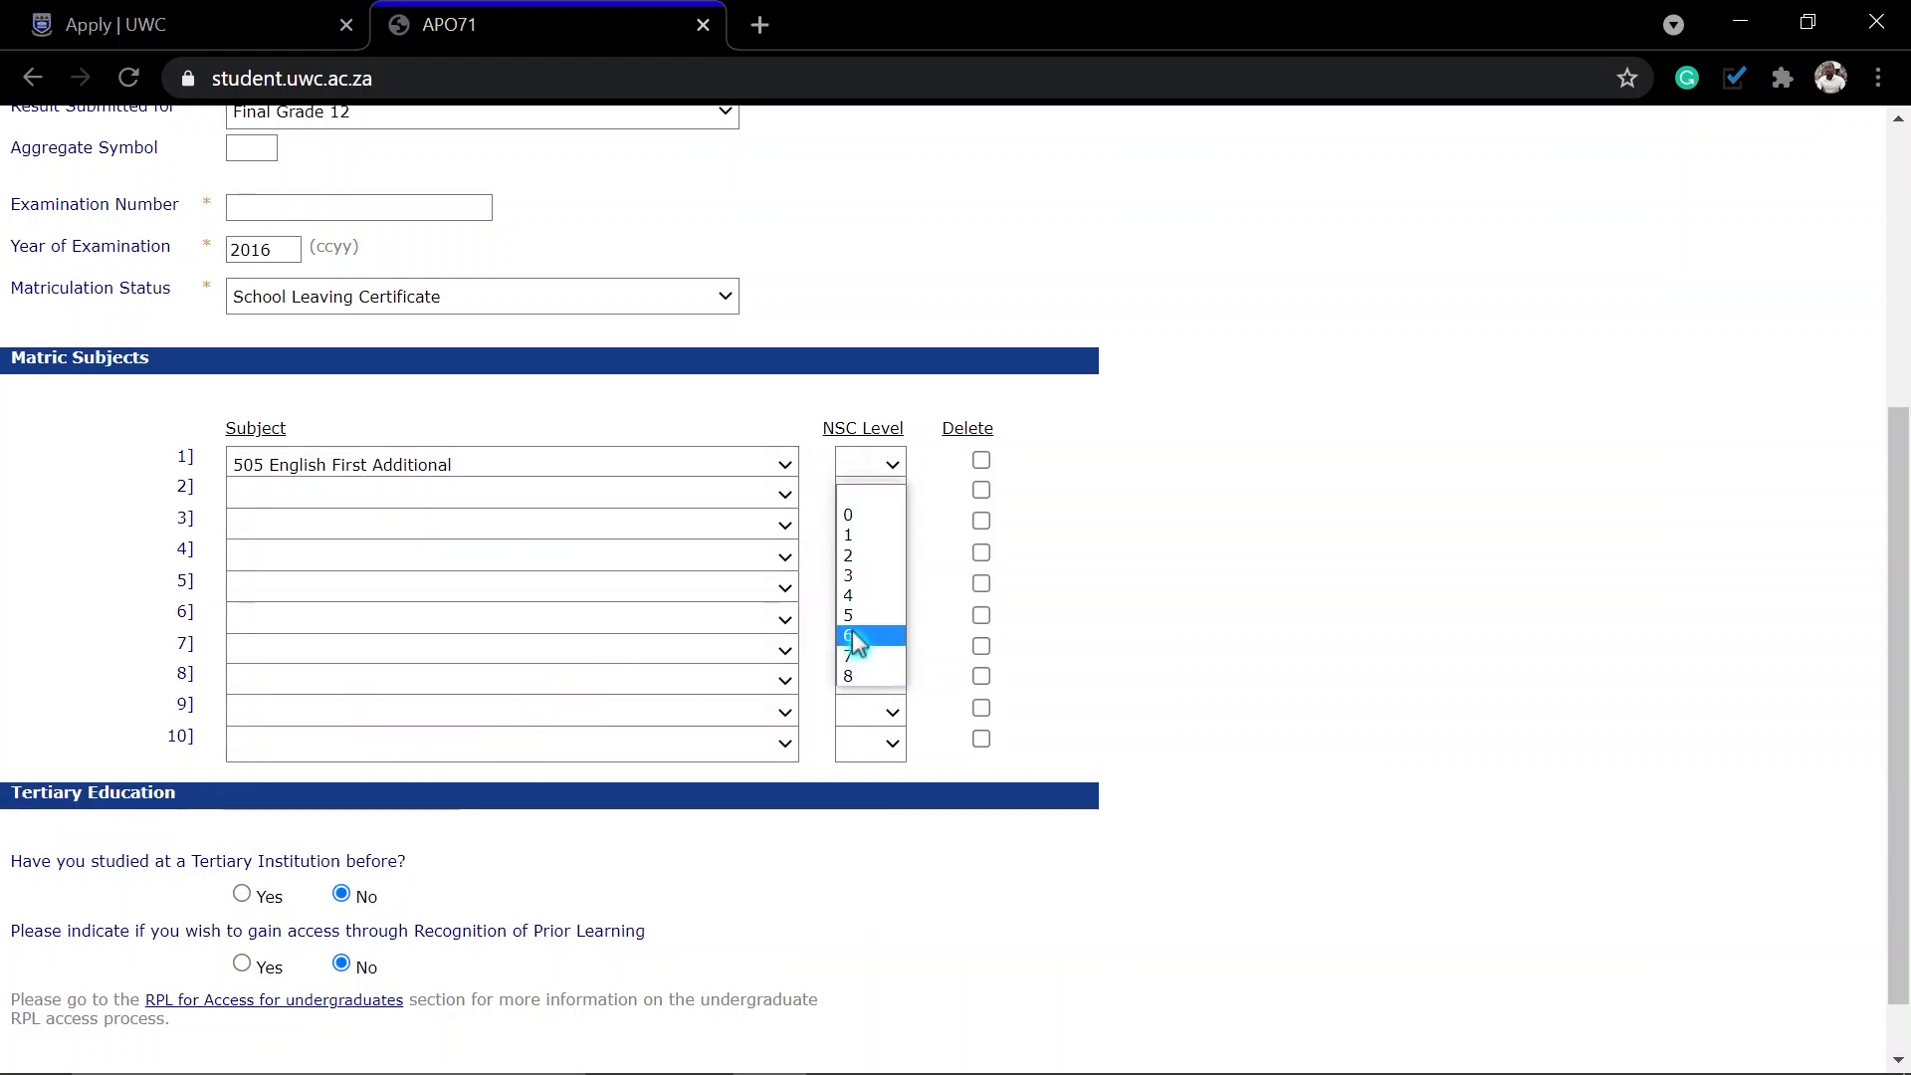
{"action": "left_click", "coordinate": [847, 596]}
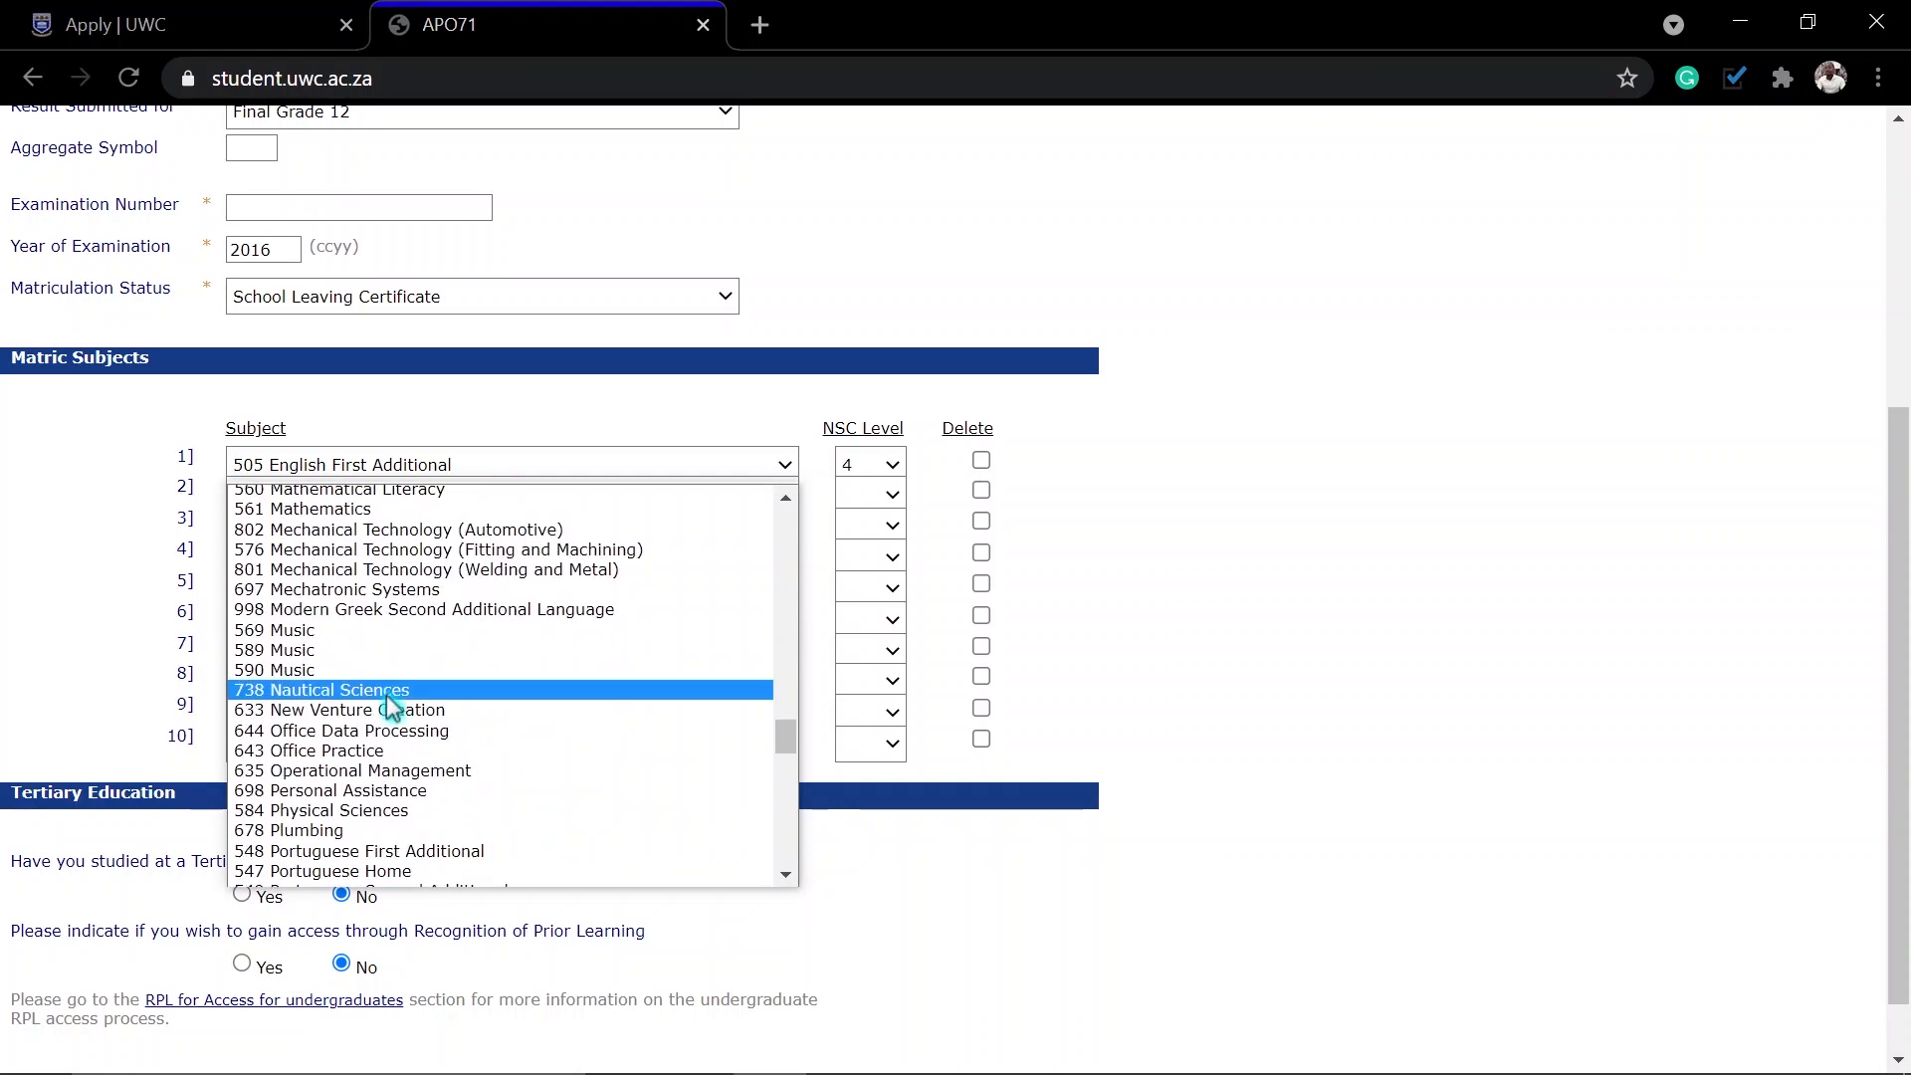
{"action": "scroll", "scroll_direction": "down", "scroll_amount": 3}
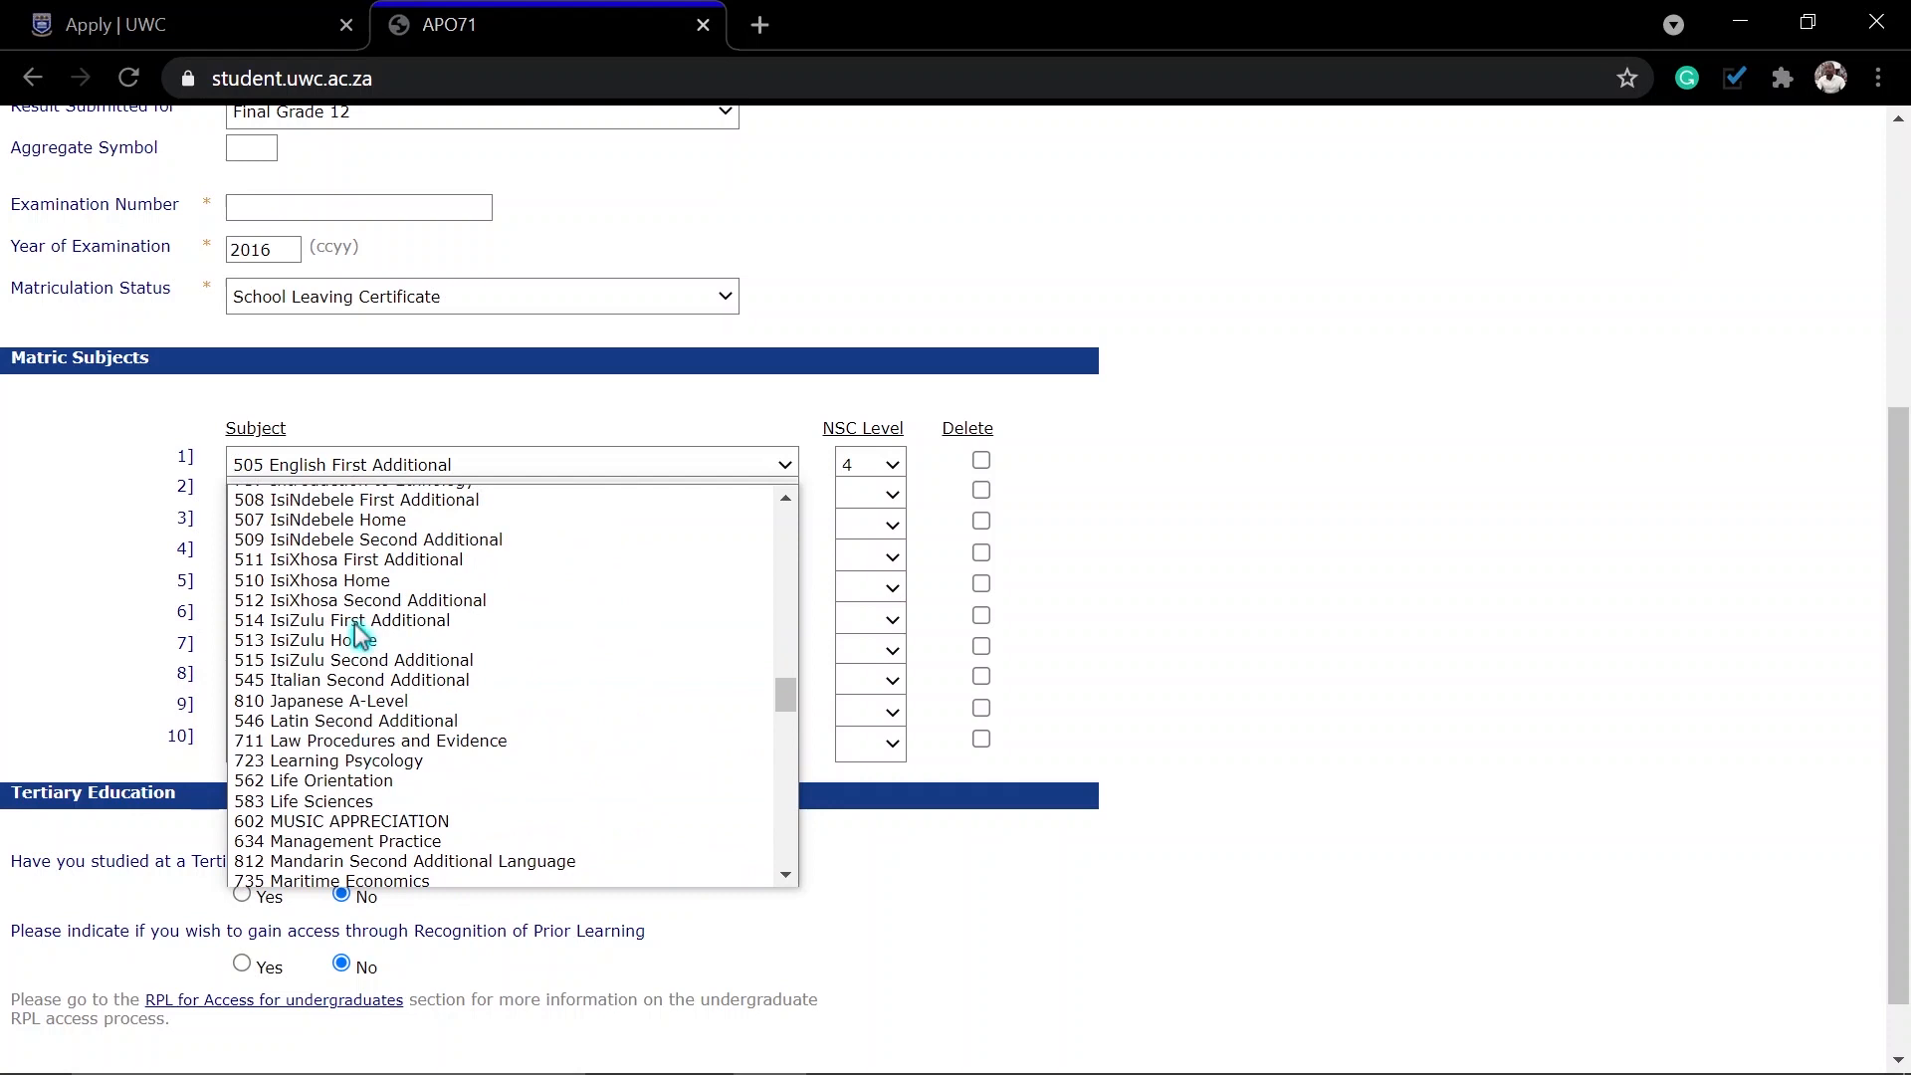
{"action": "mouse_move", "coordinate": [377, 693]}
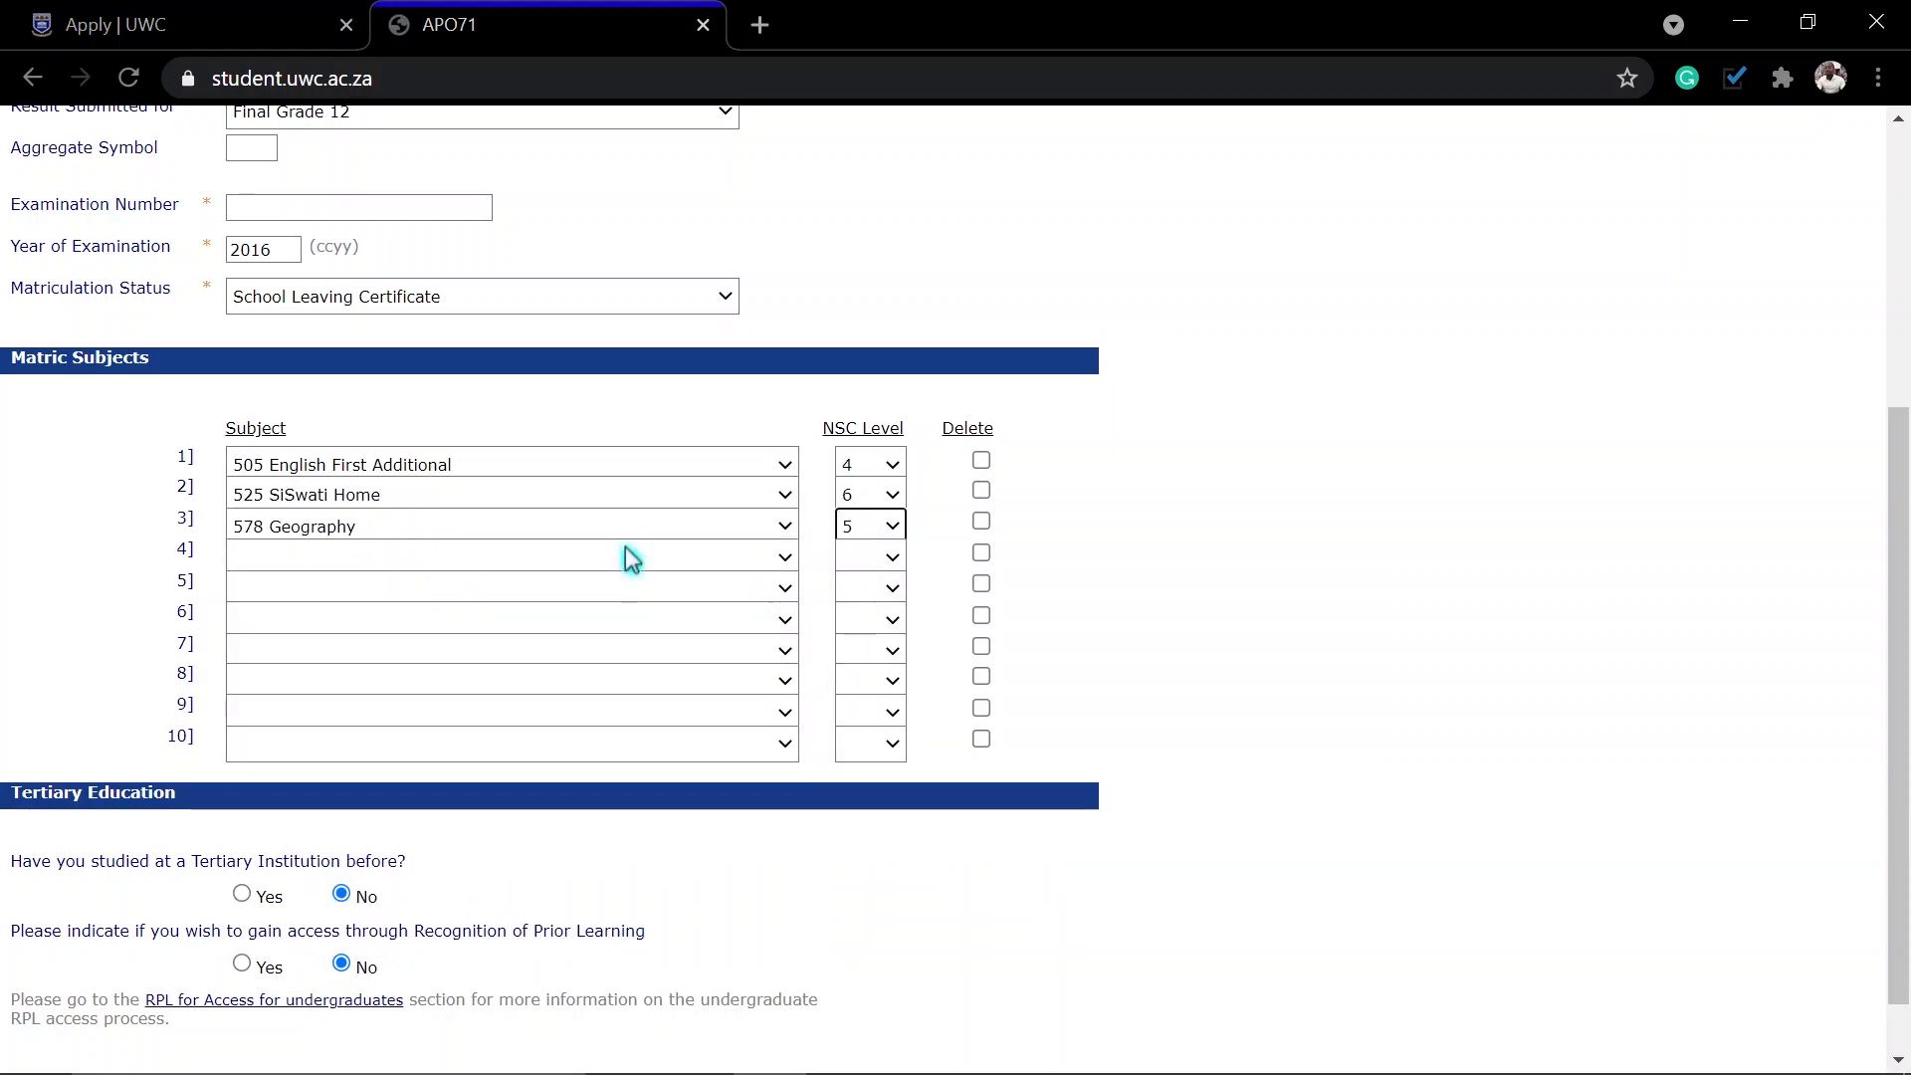
{"action": "left_click", "coordinate": [508, 555]}
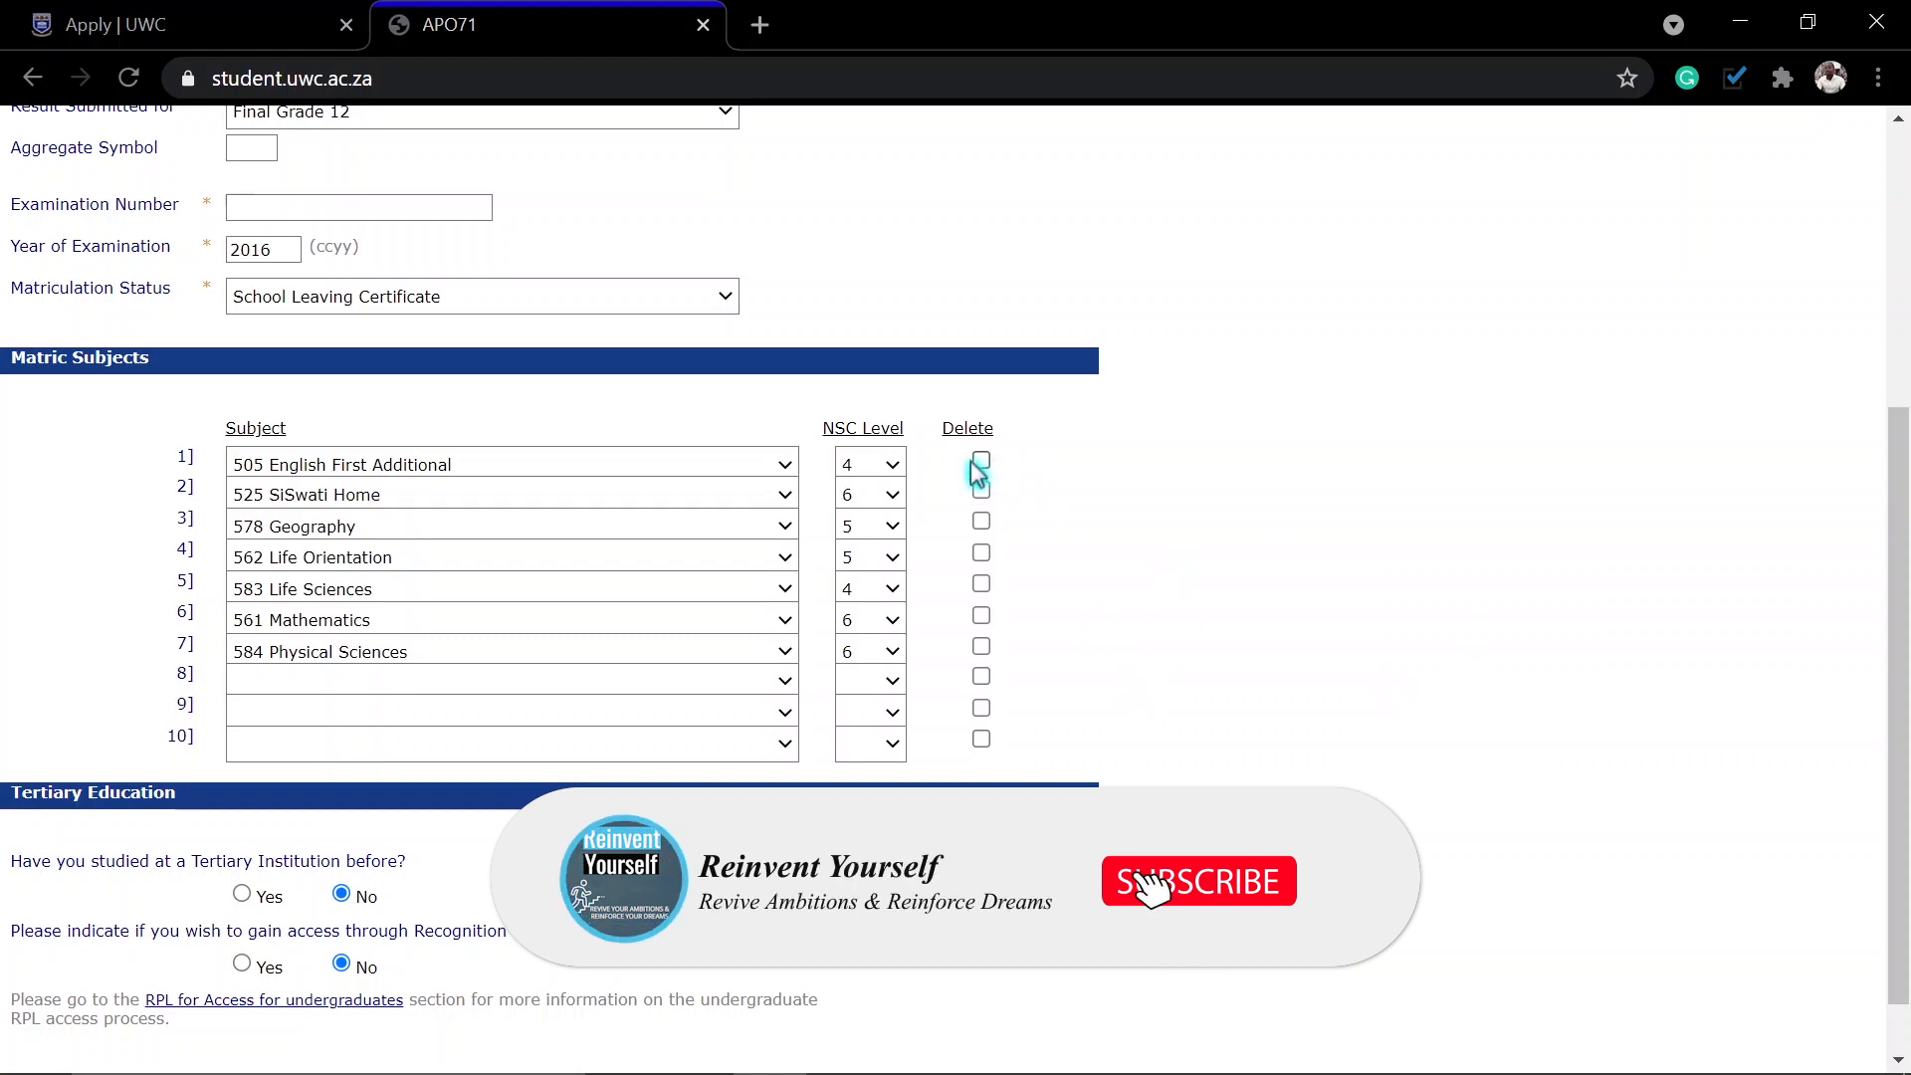
{"action": "left_click", "coordinate": [1198, 880]}
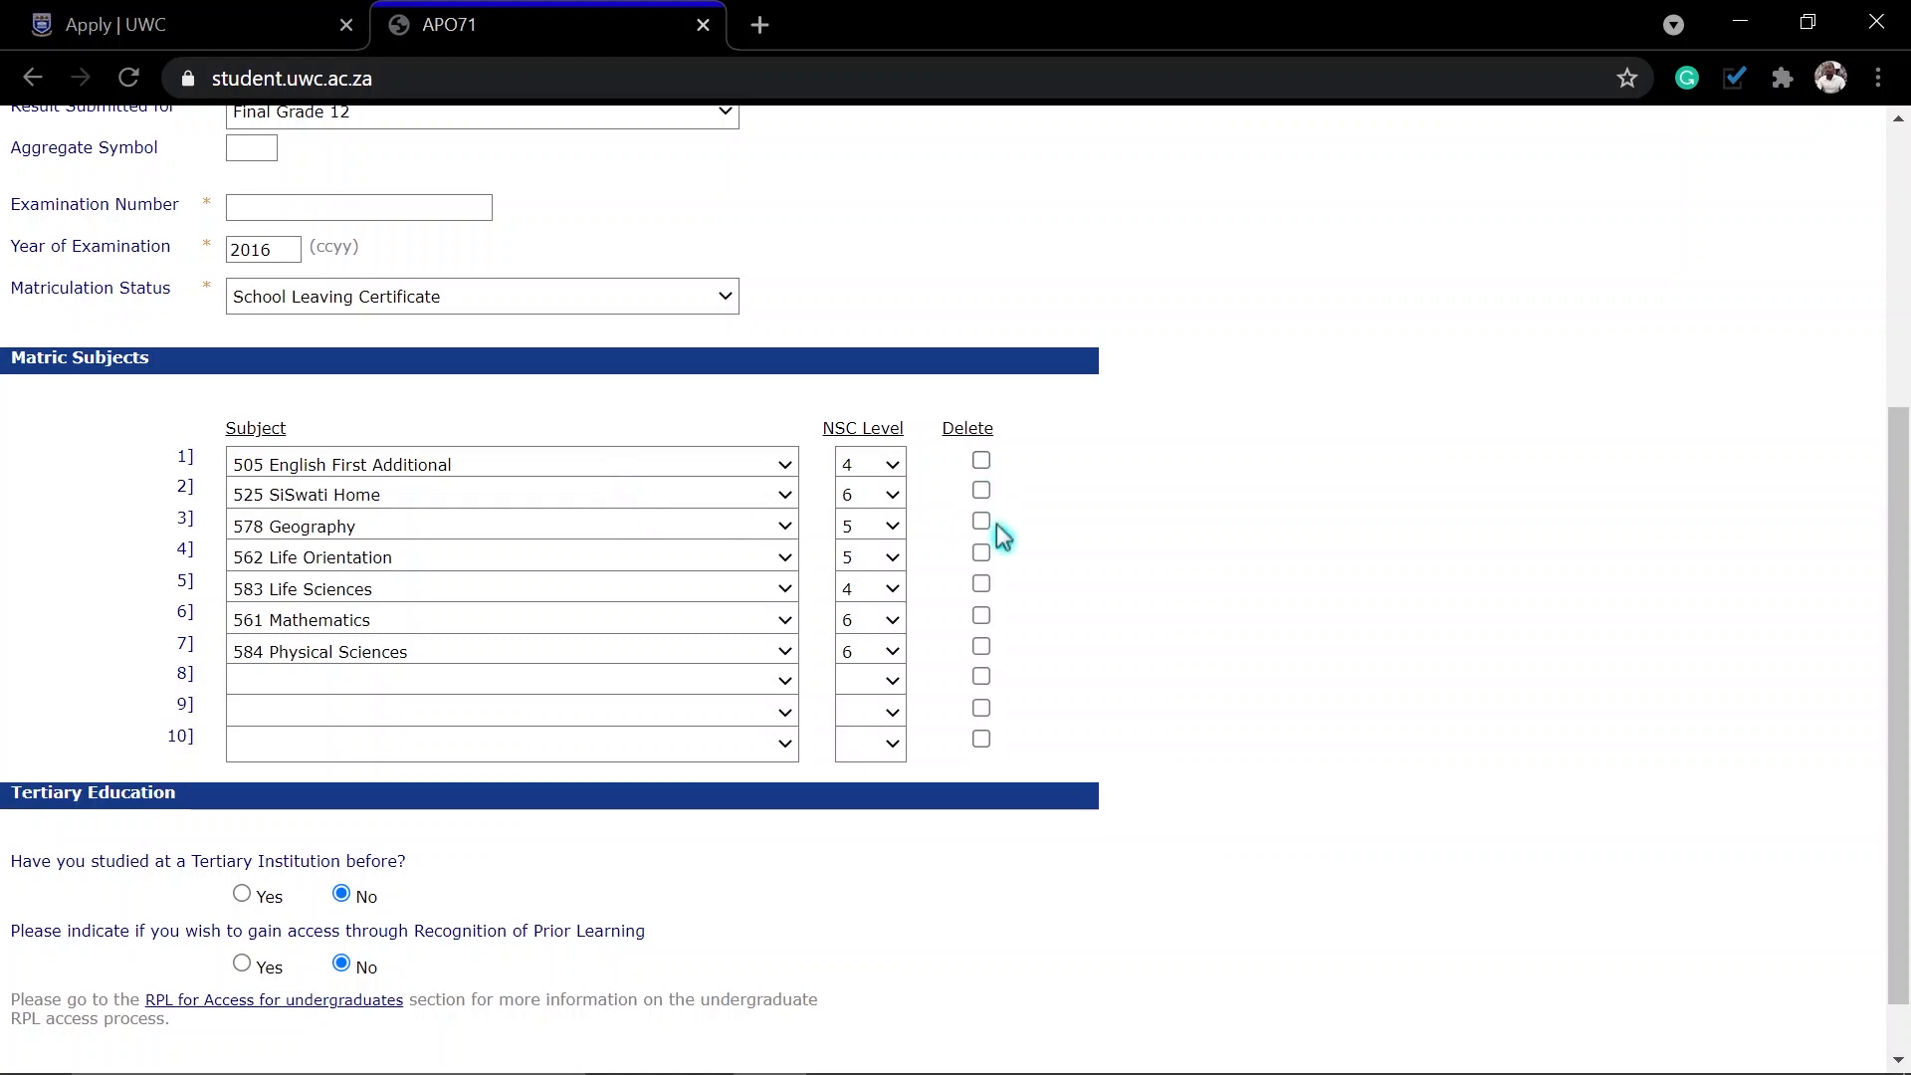
{"action": "scroll", "scroll_direction": "down", "scroll_amount": 3}
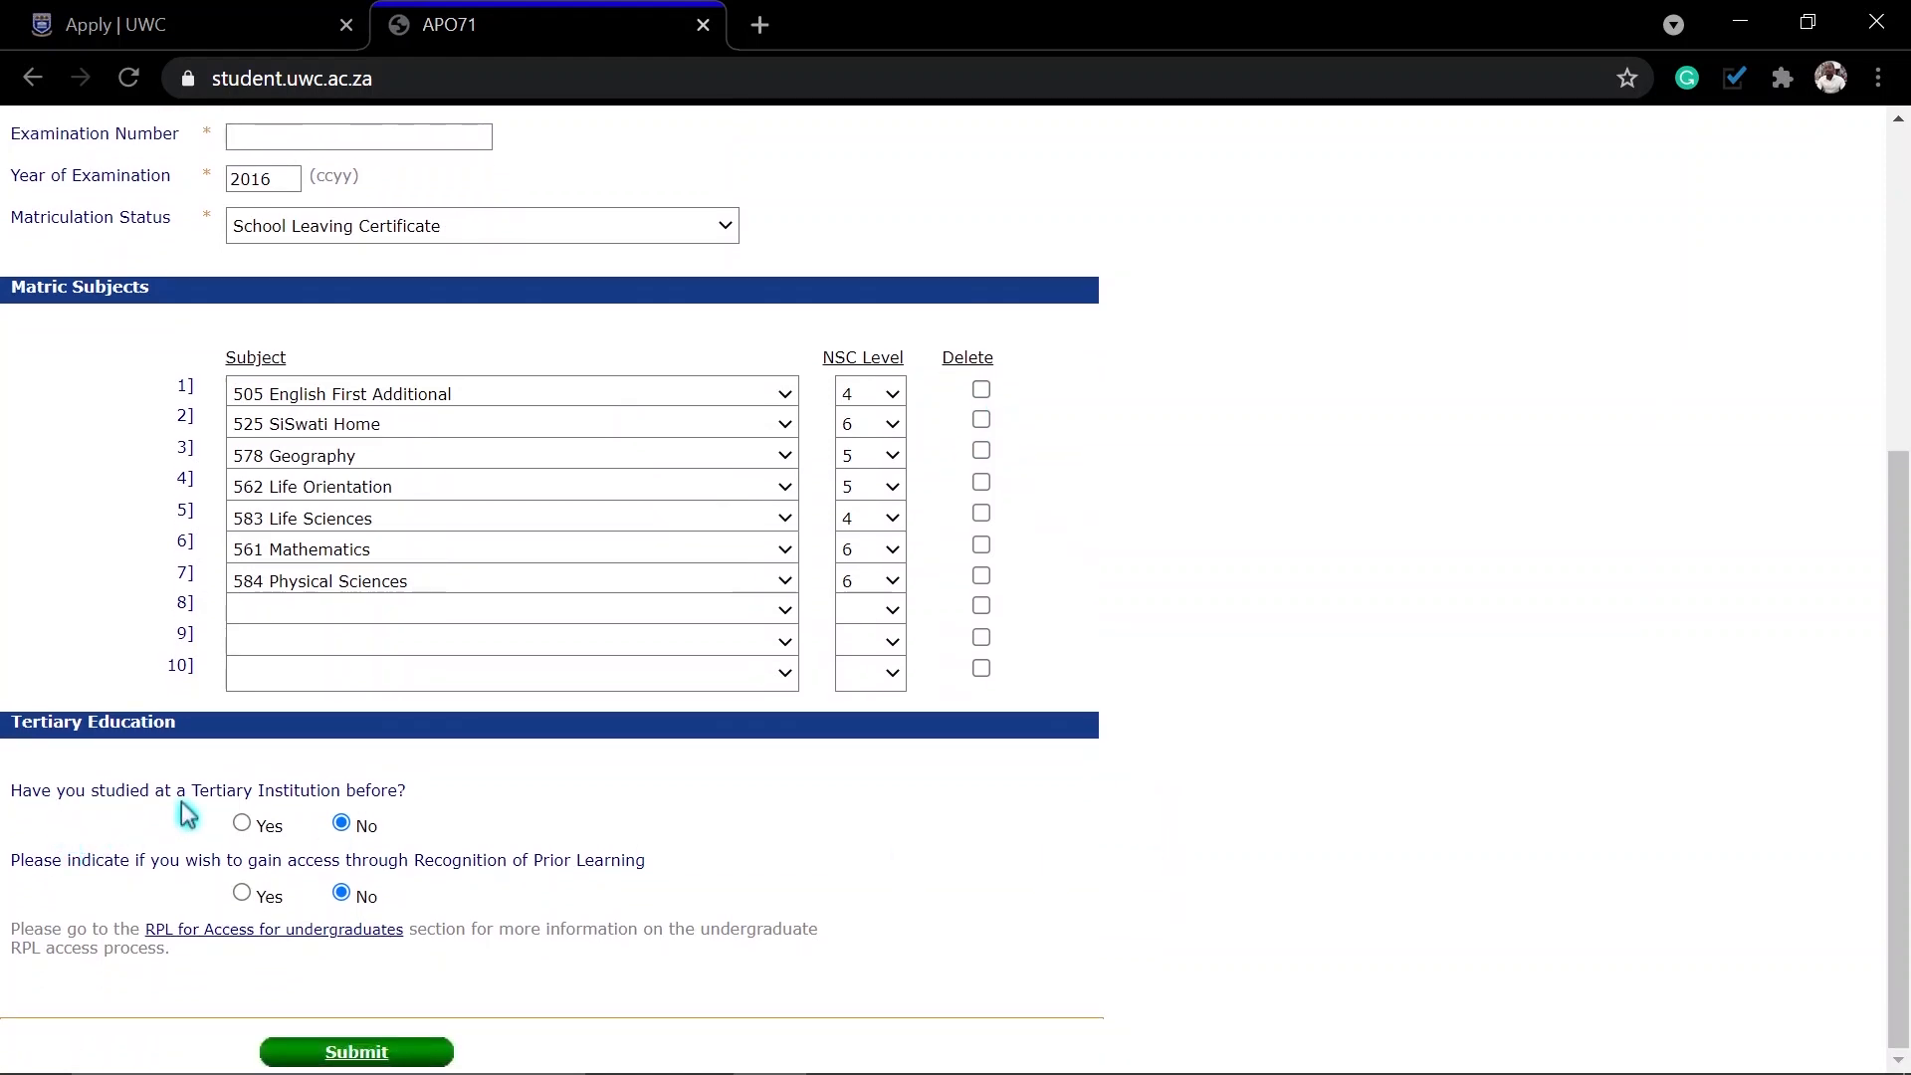
{"action": "mouse_move", "coordinate": [402, 840]}
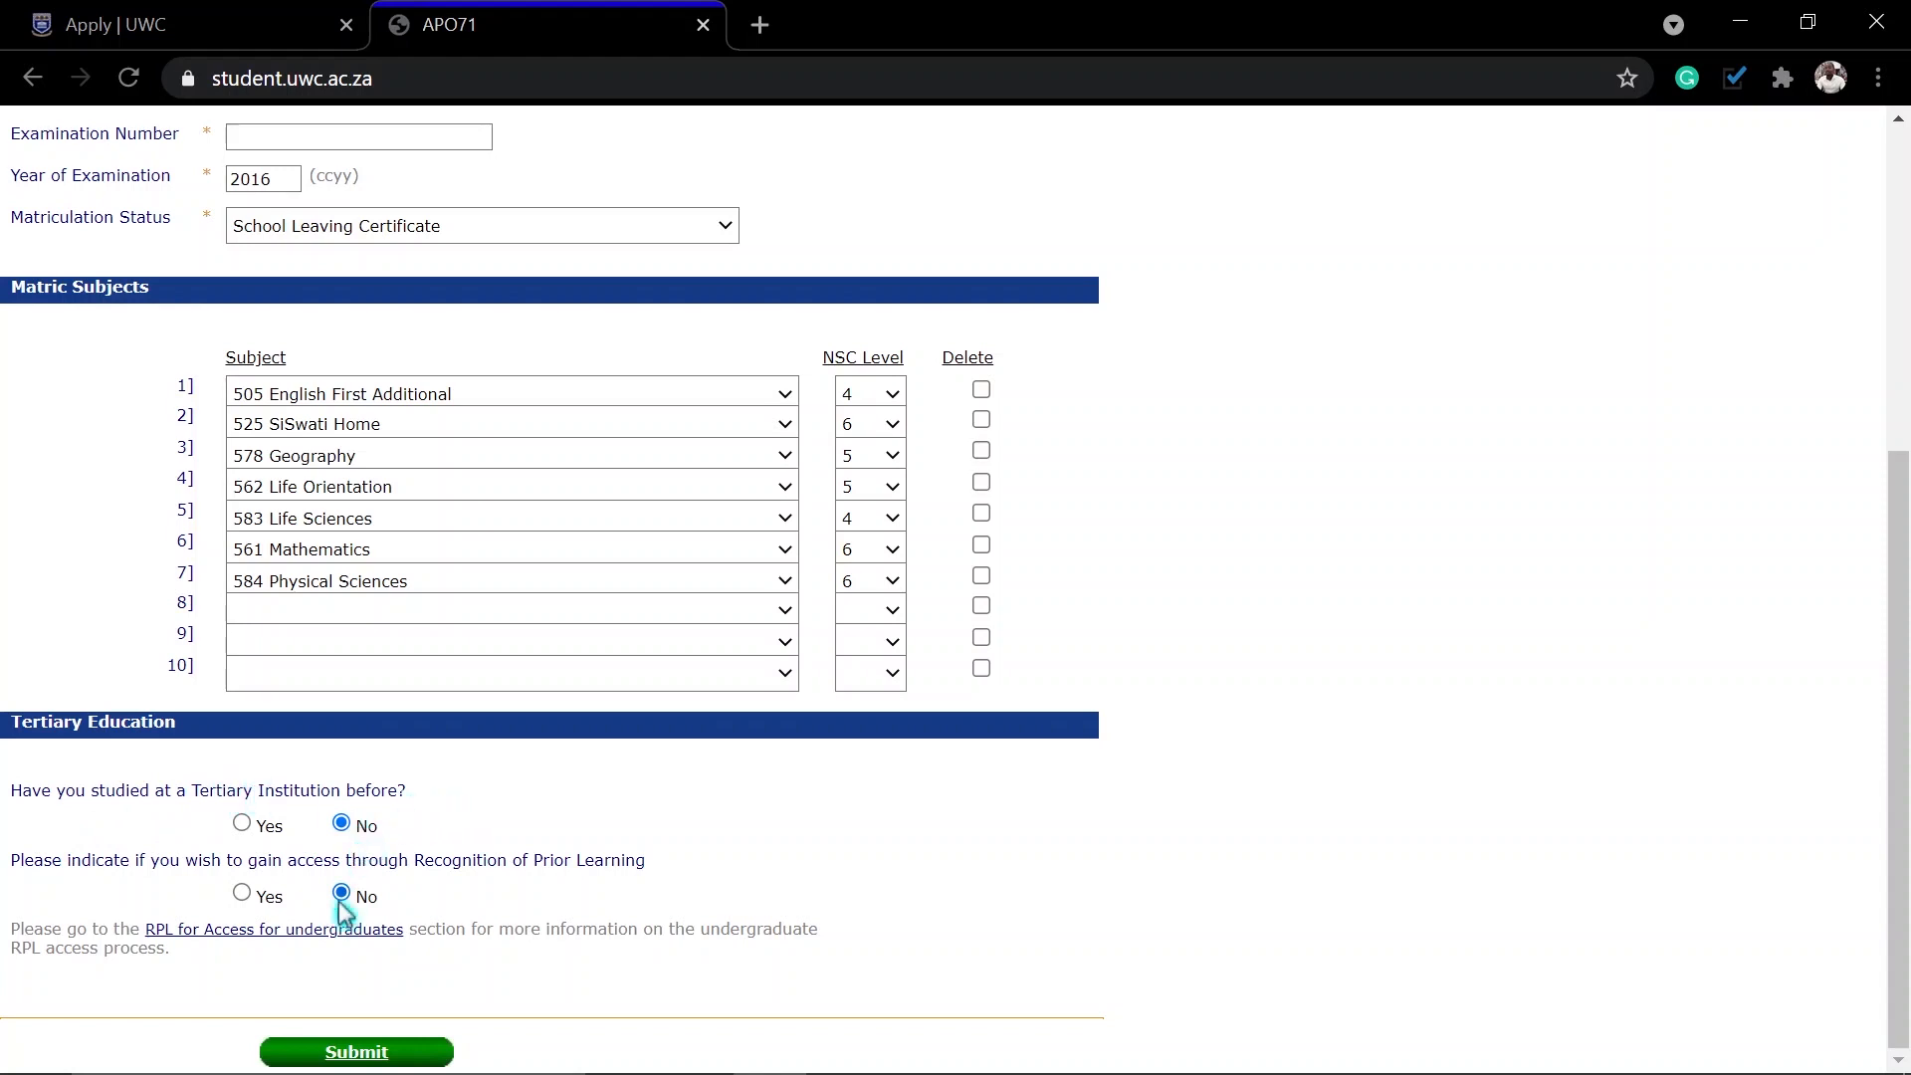
Answer Yes to prior tertiary study and Recognition of Prior Learning, then submit.
{"action": "left_click", "coordinate": [241, 825]}
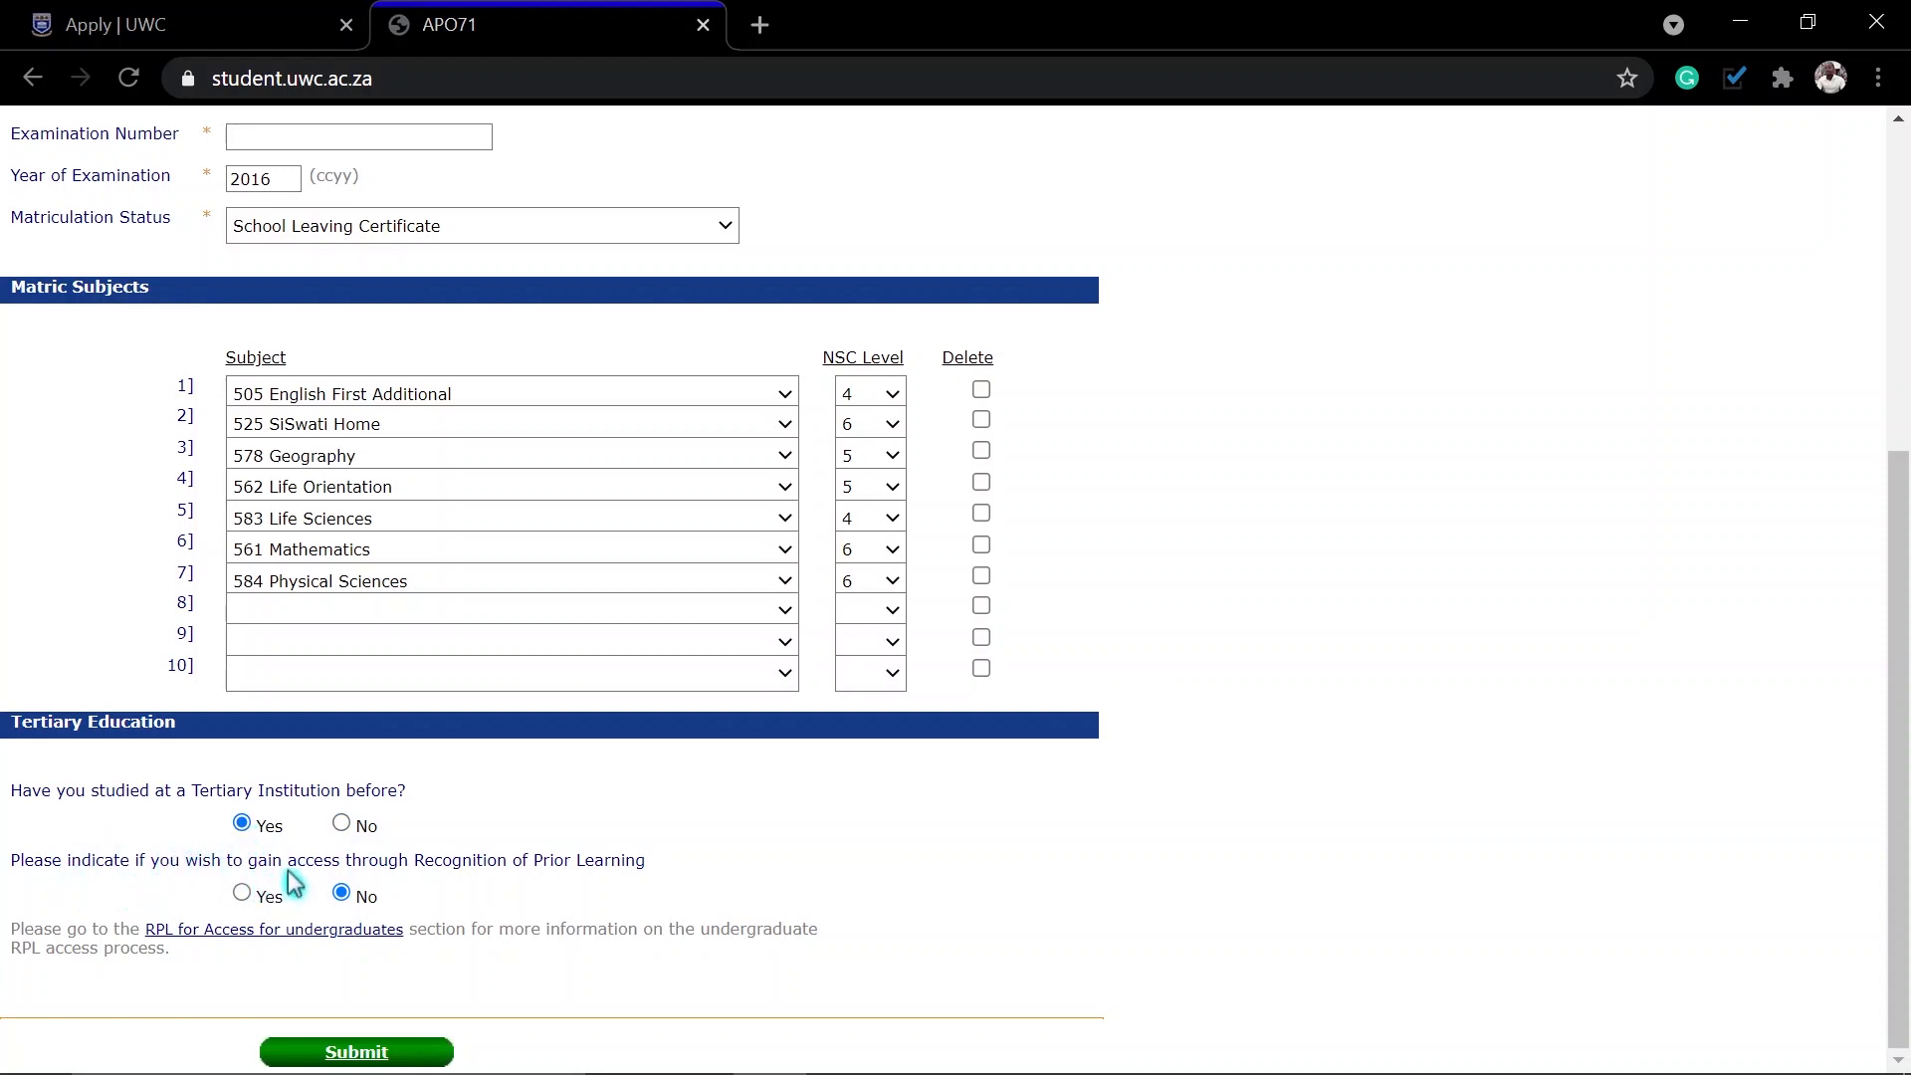
{"action": "mouse_move", "coordinate": [643, 899]}
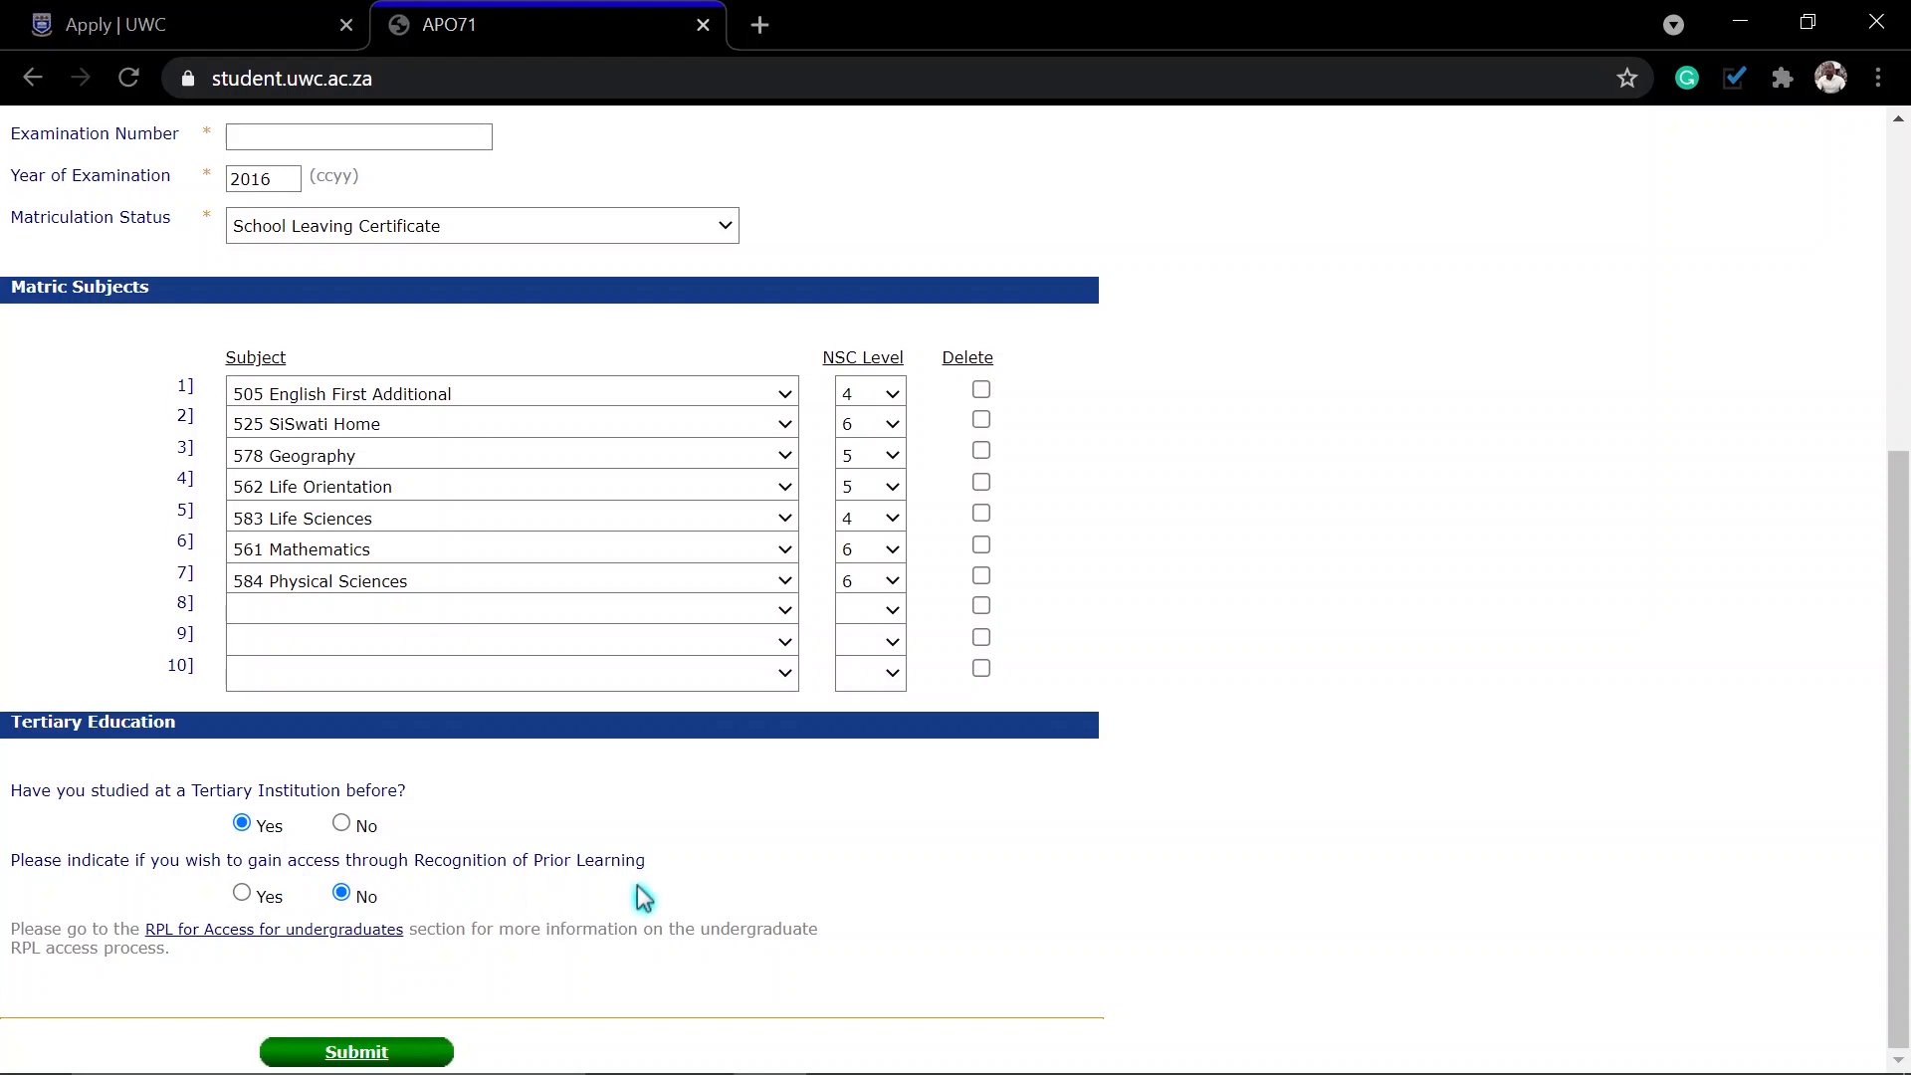
{"action": "left_click", "coordinate": [241, 893]}
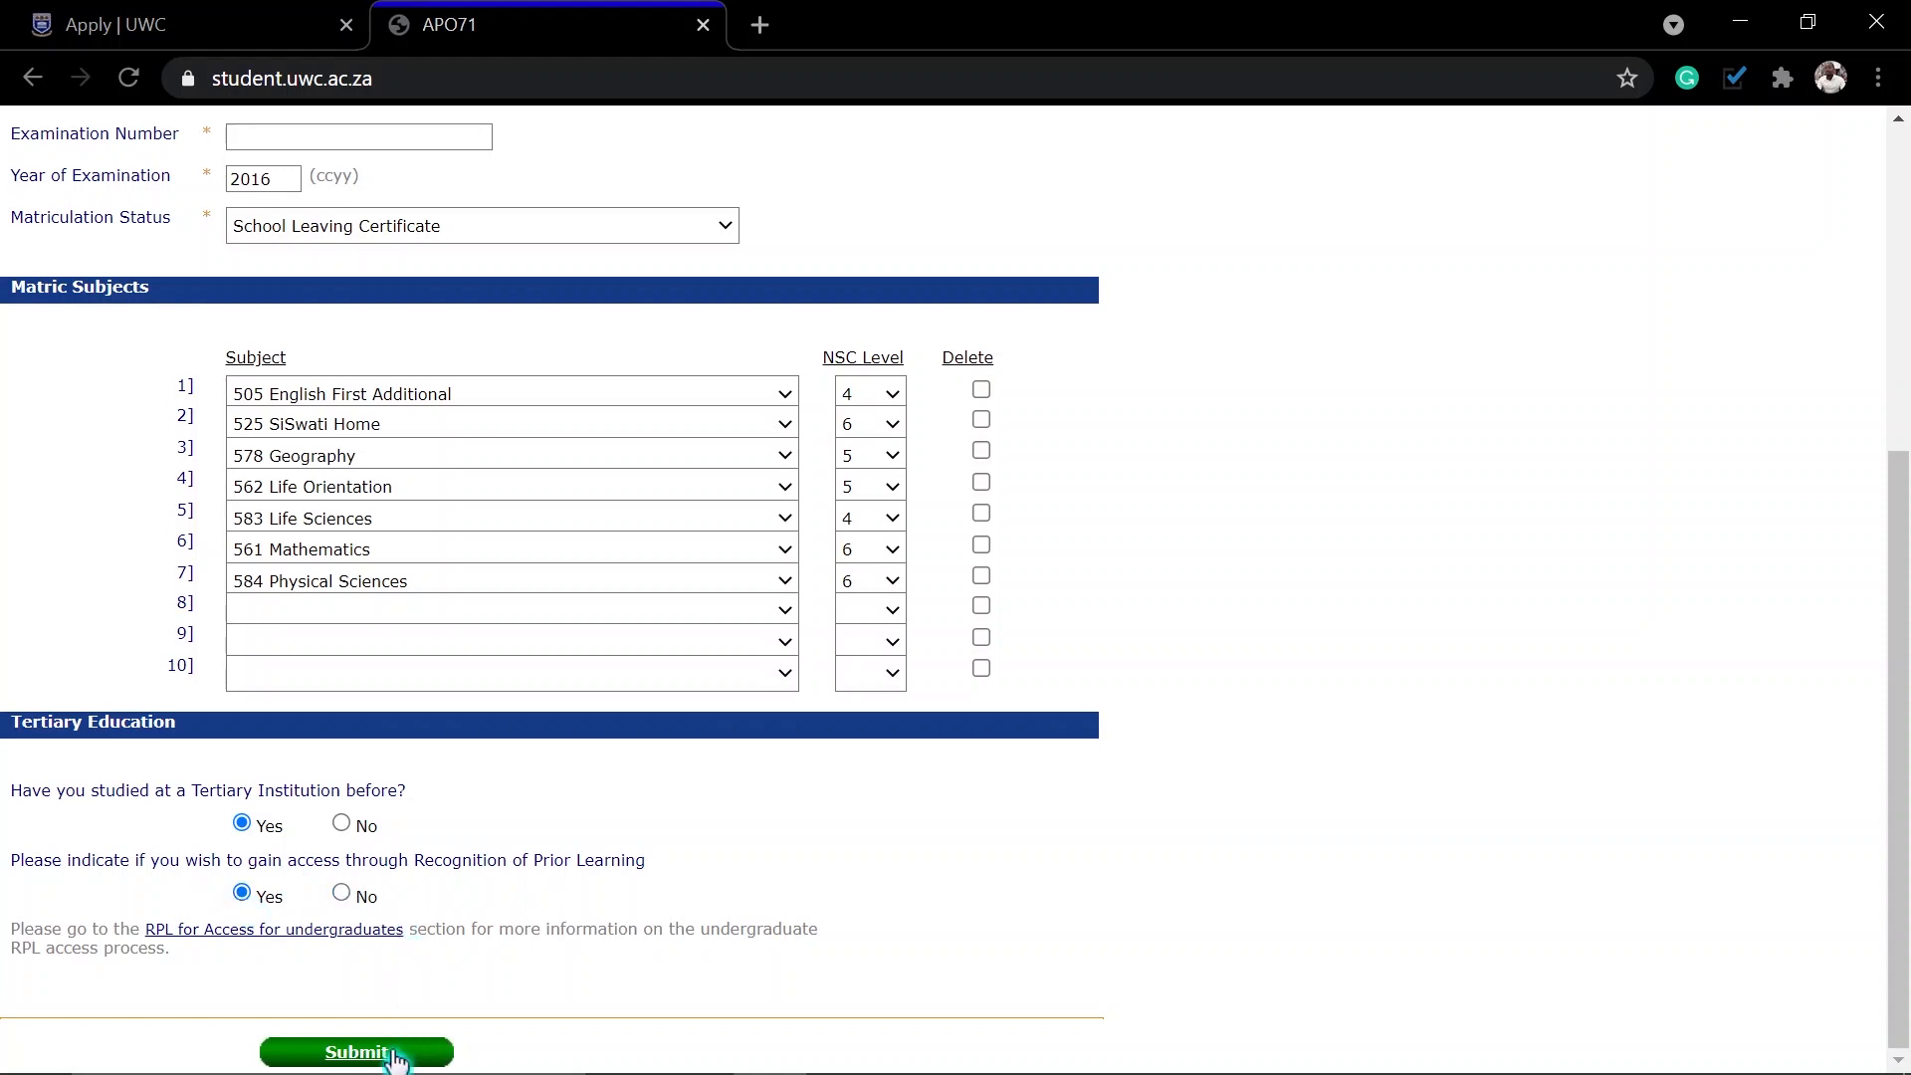
{"action": "left_click", "coordinate": [358, 1051]}
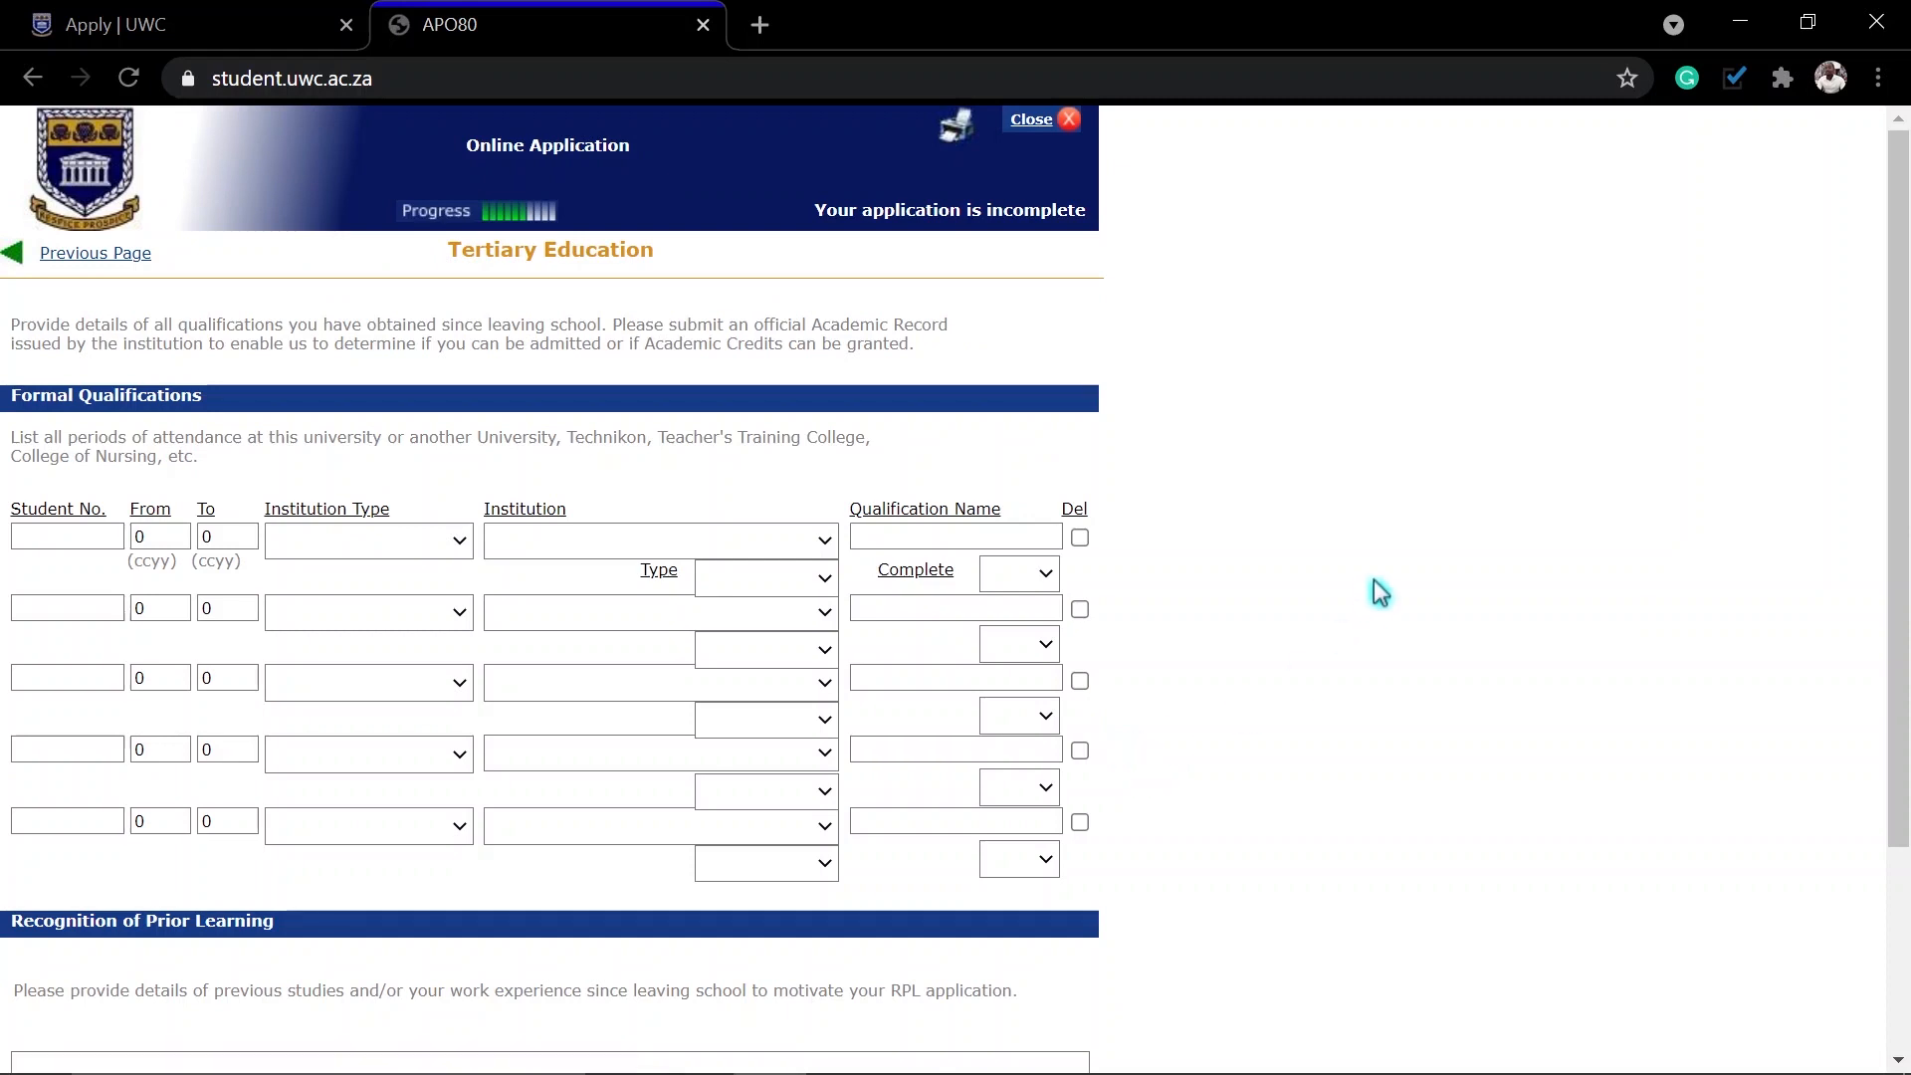
{"action": "mouse_move", "coordinate": [602, 512]}
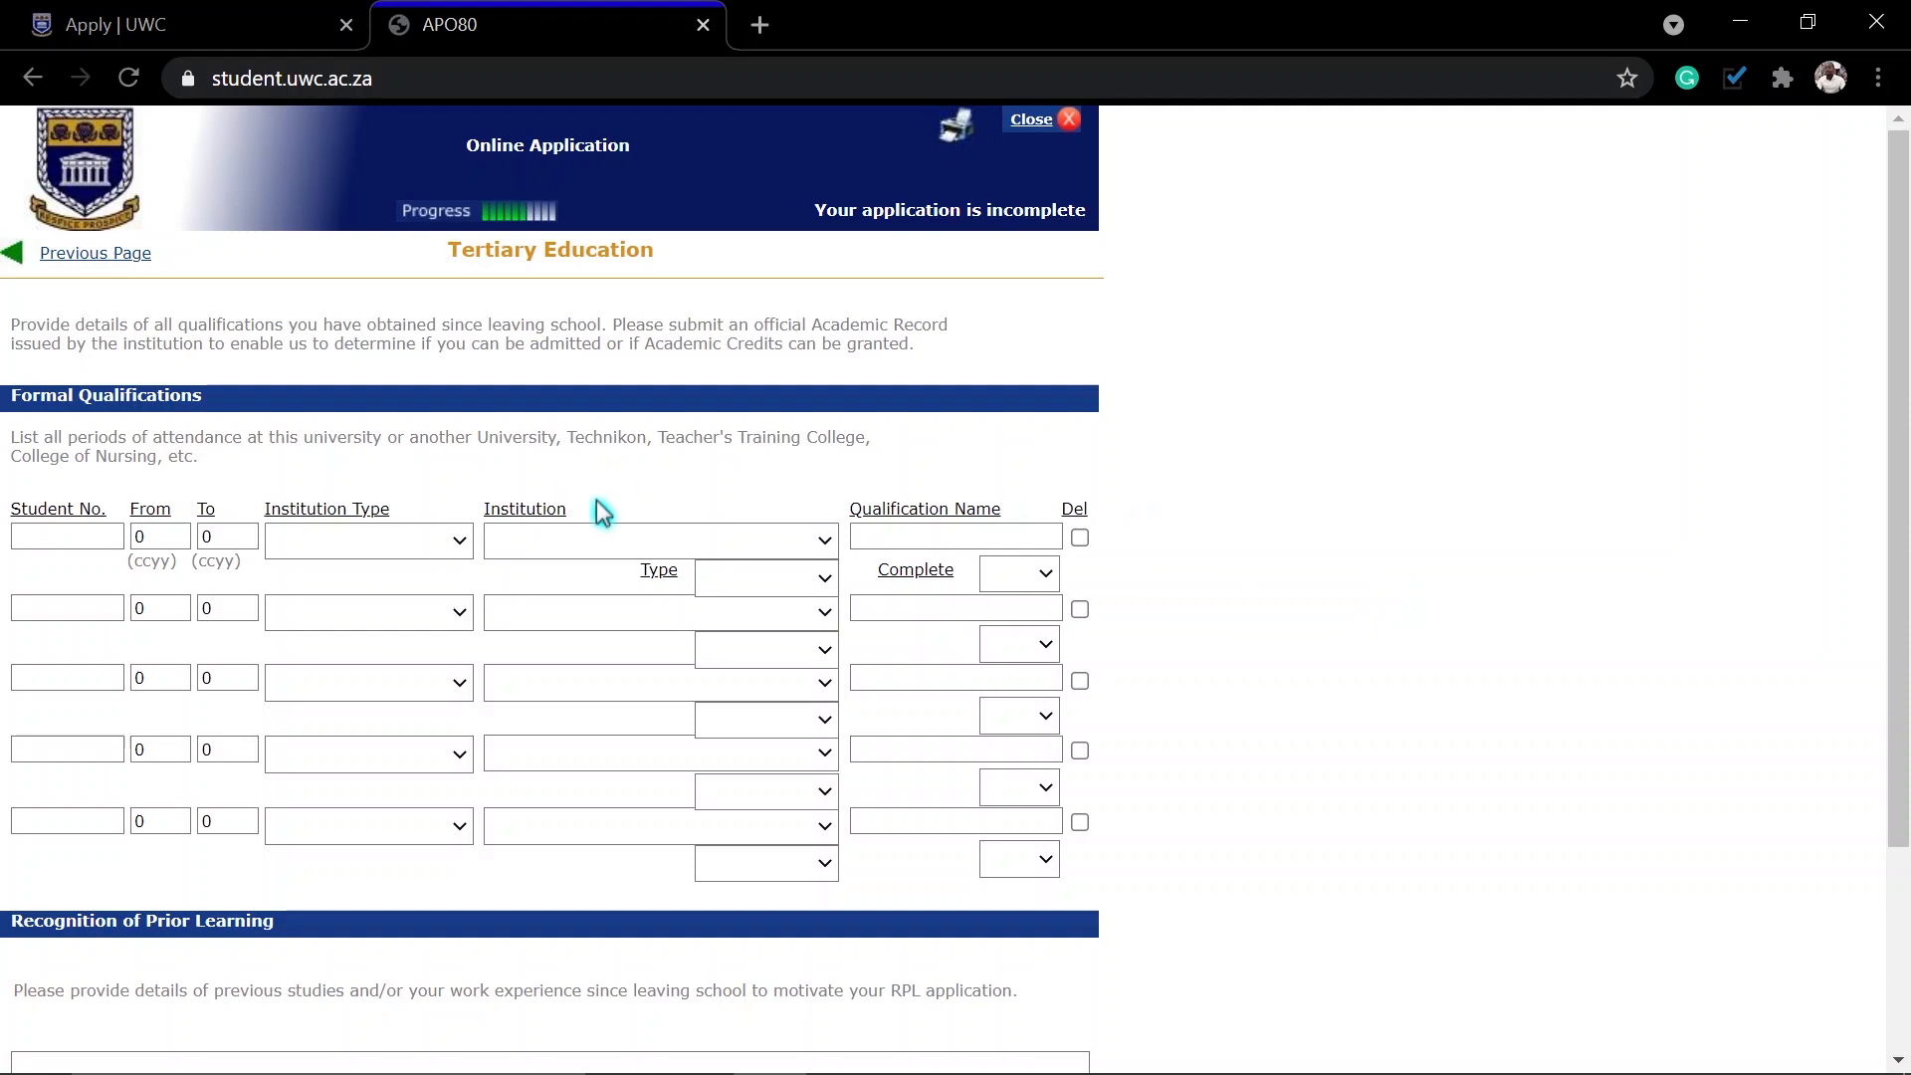
Enter the prior student details and years 2017–2020, selecting University of Johannesburg.
{"action": "left_click", "coordinate": [66, 536]}
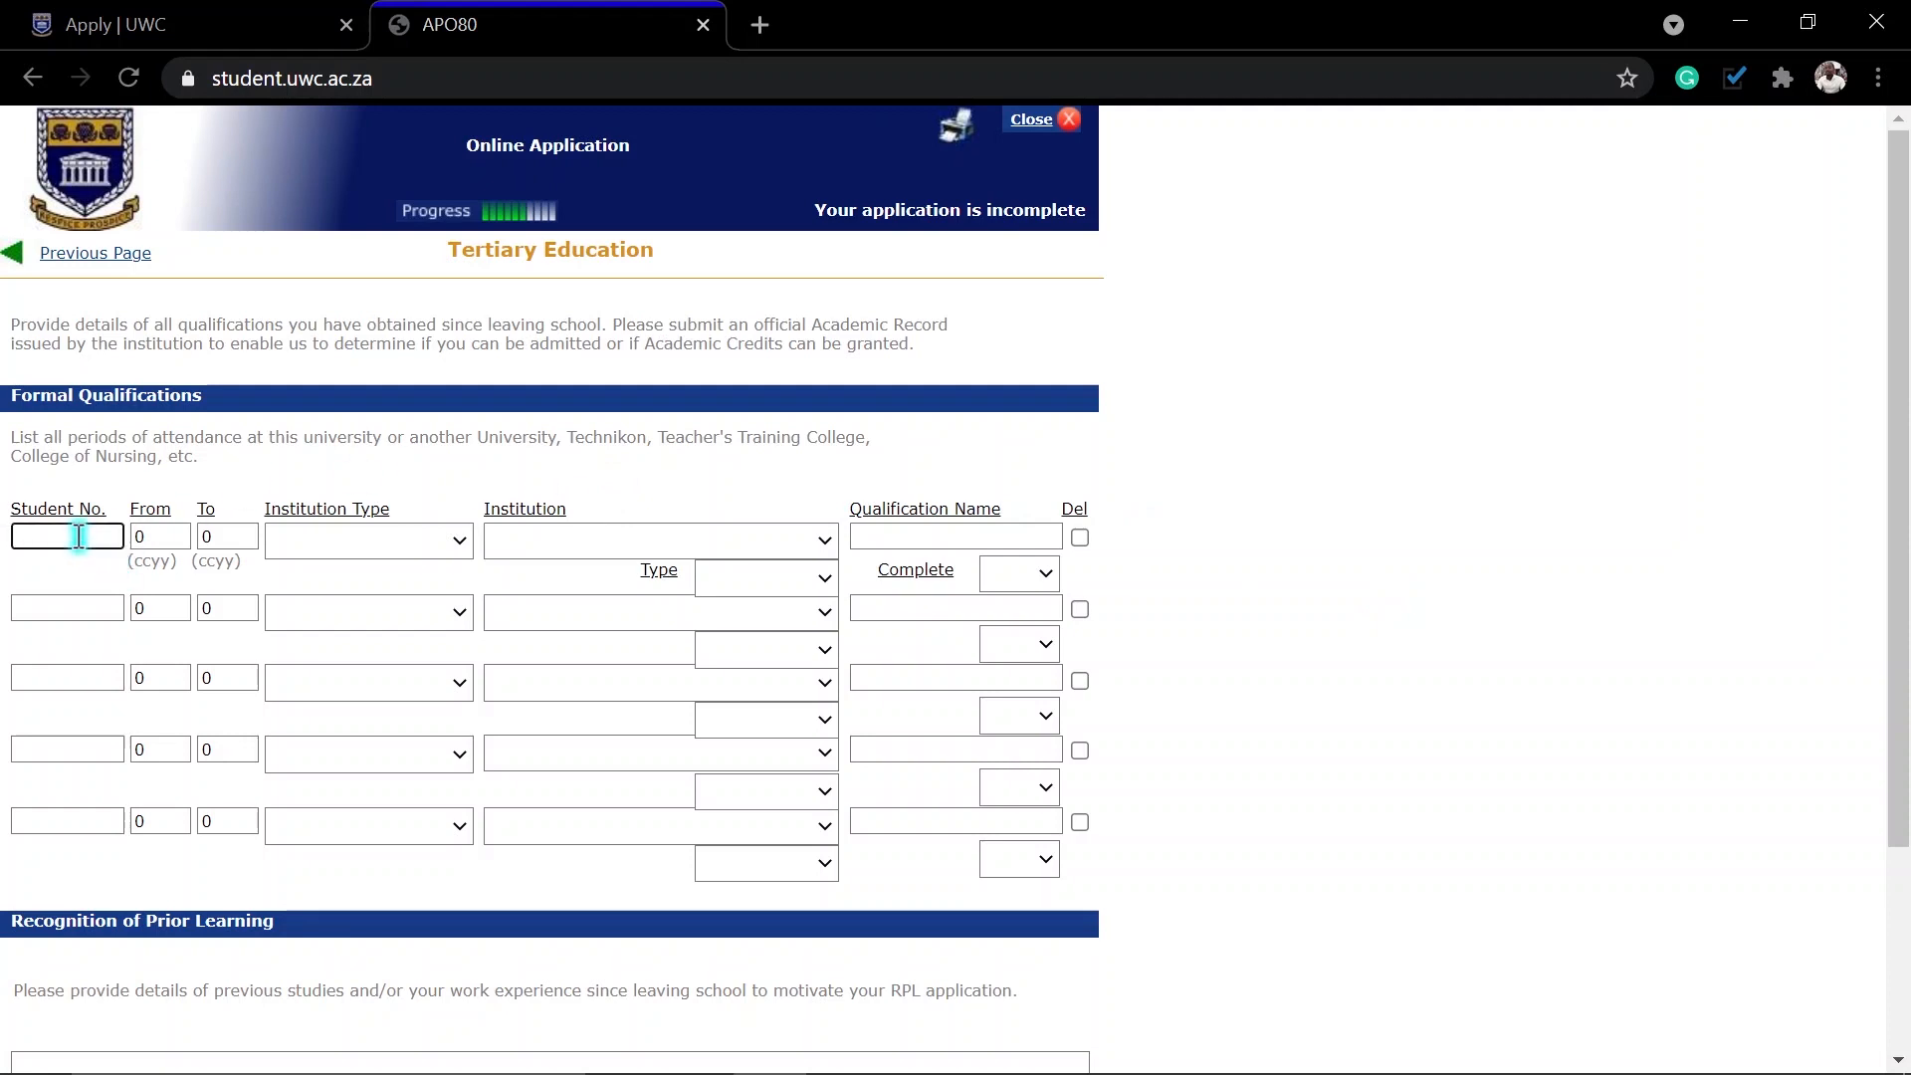
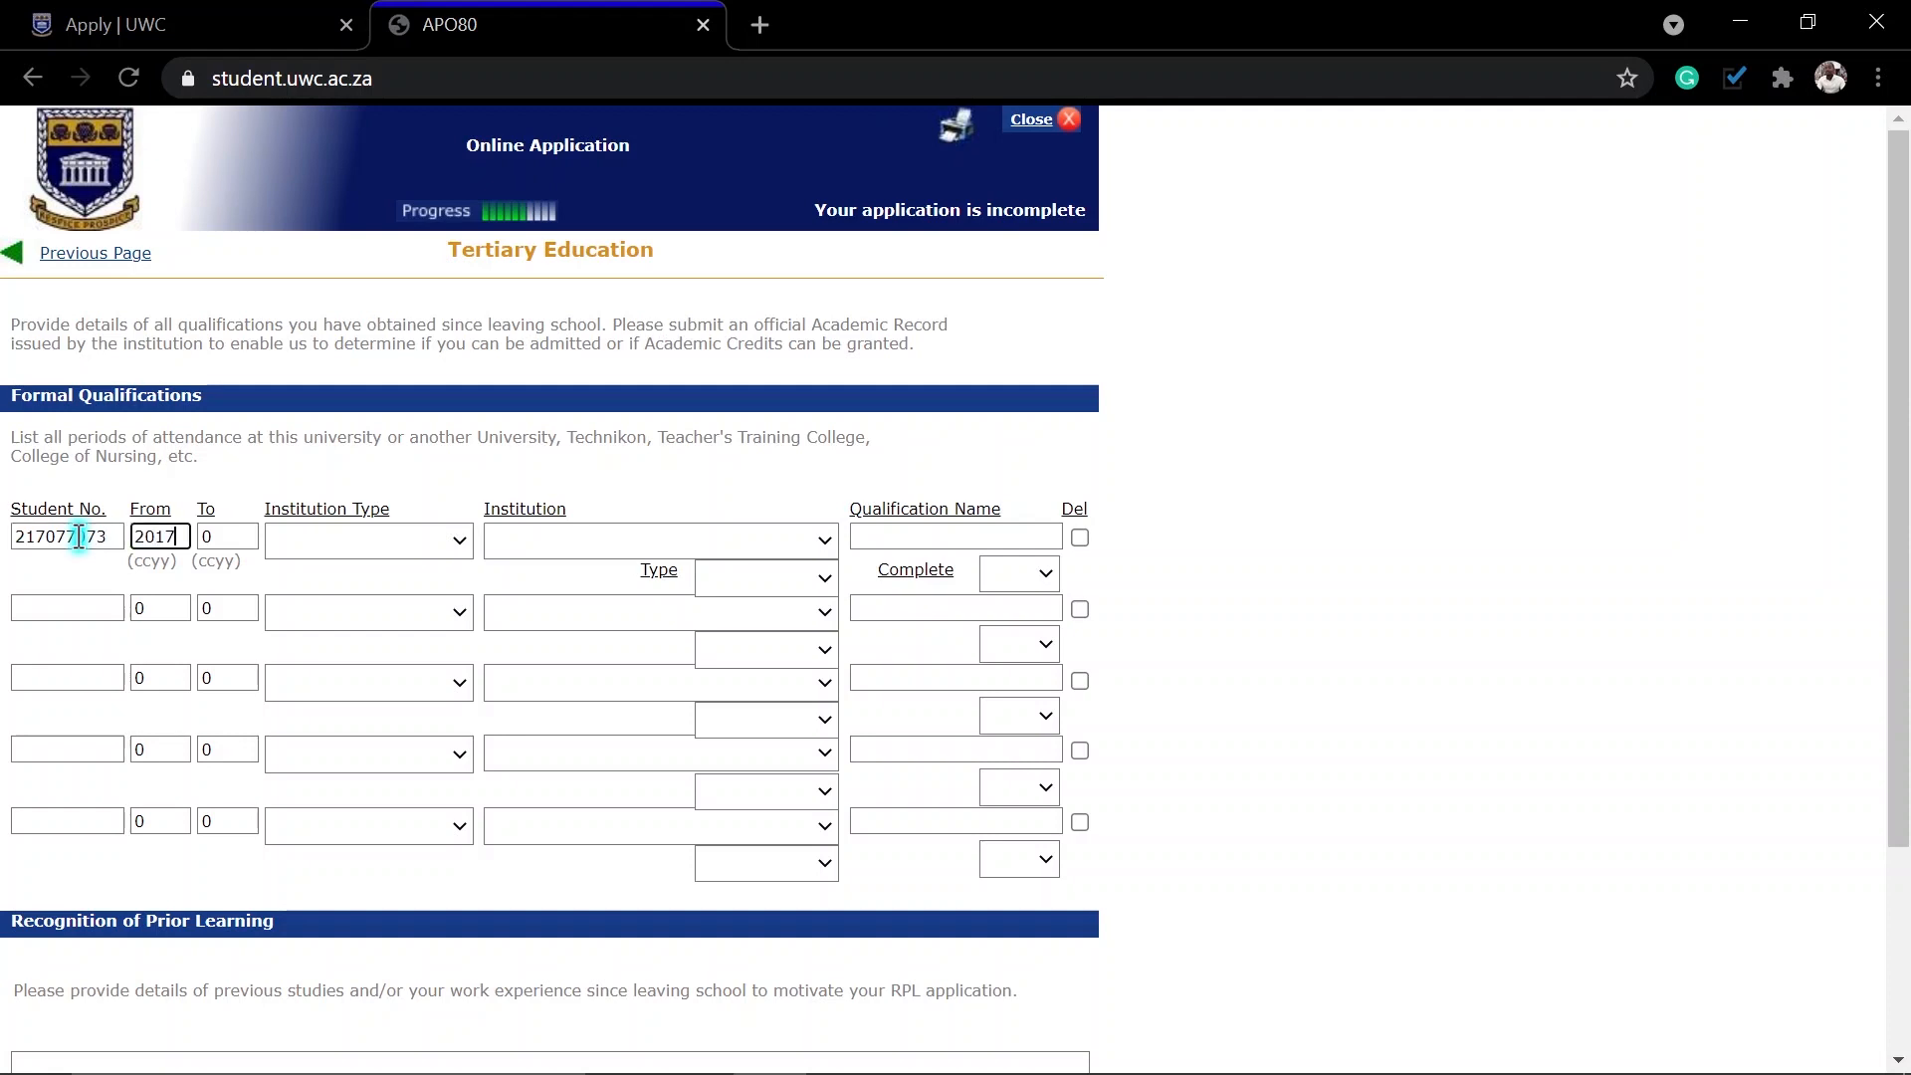
{"action": "left_click", "coordinate": [227, 537]}
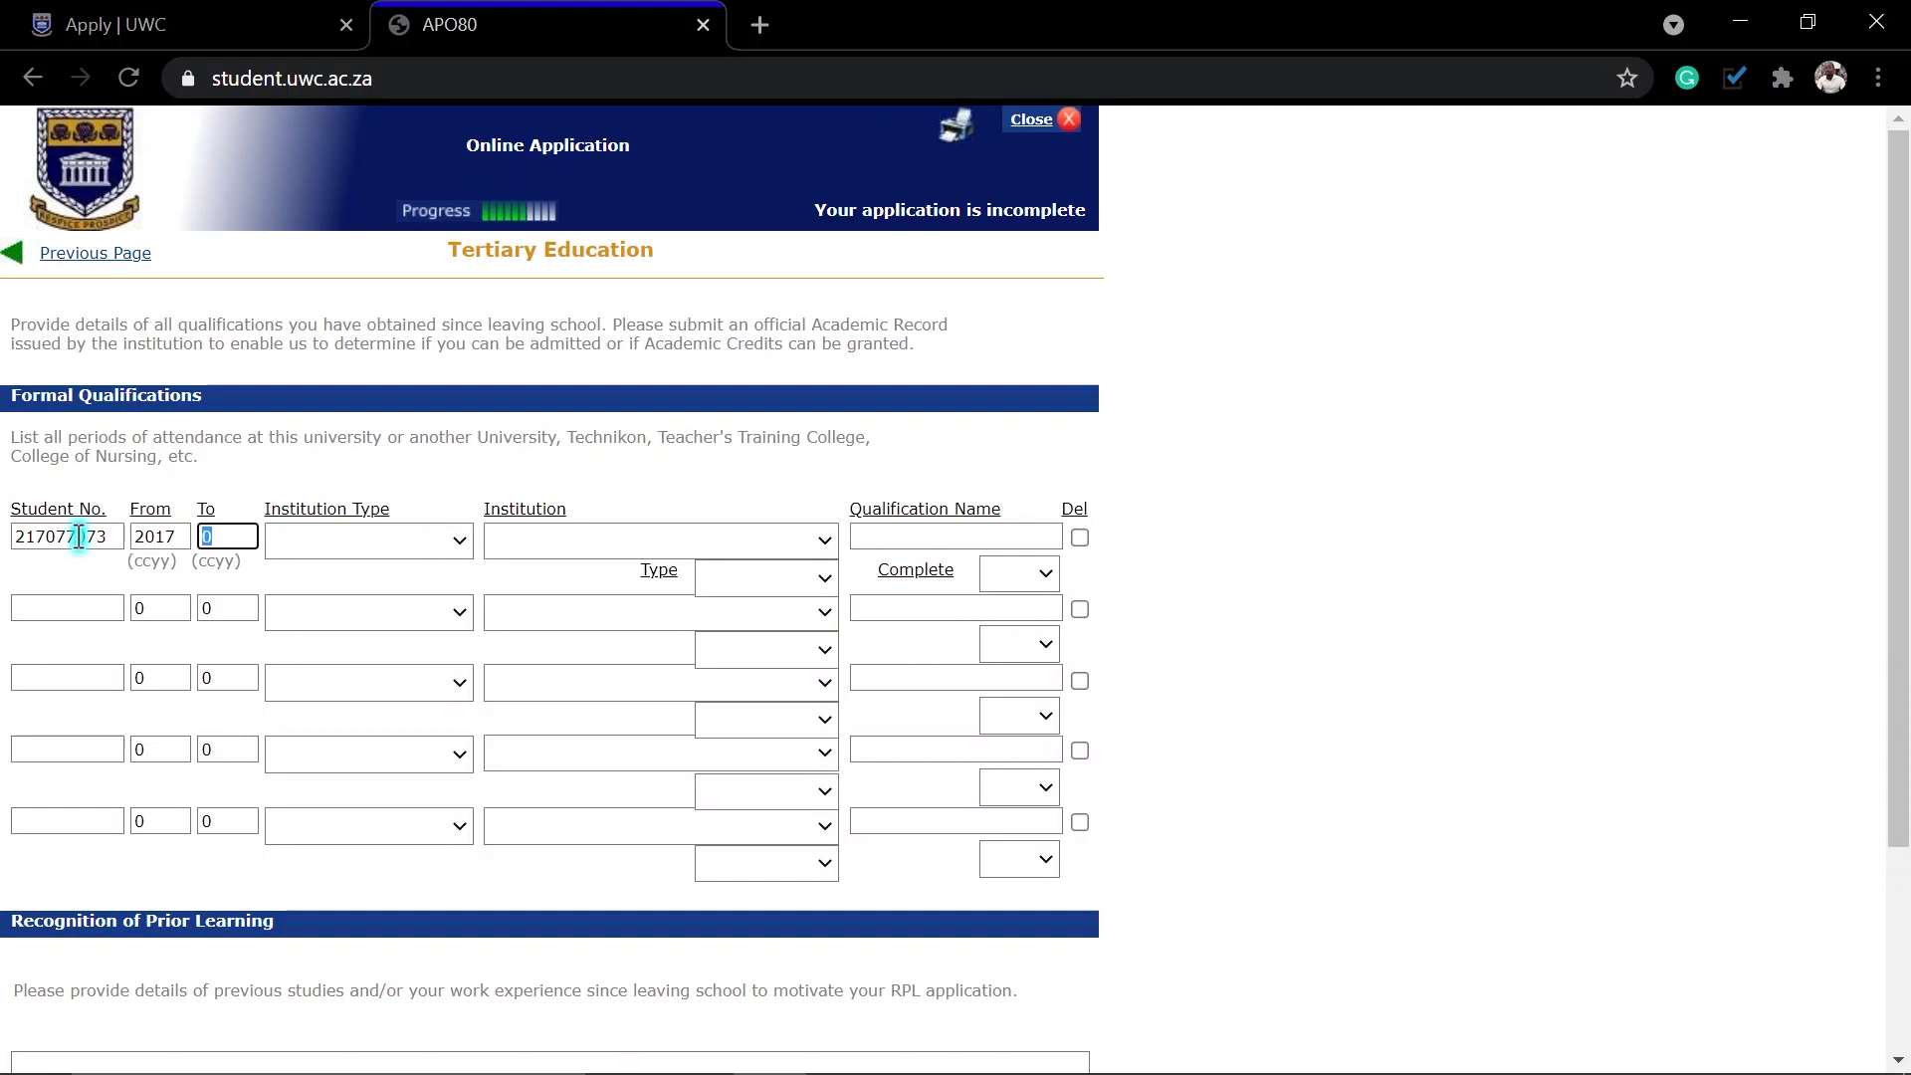
{"action": "type", "text": "2020"}
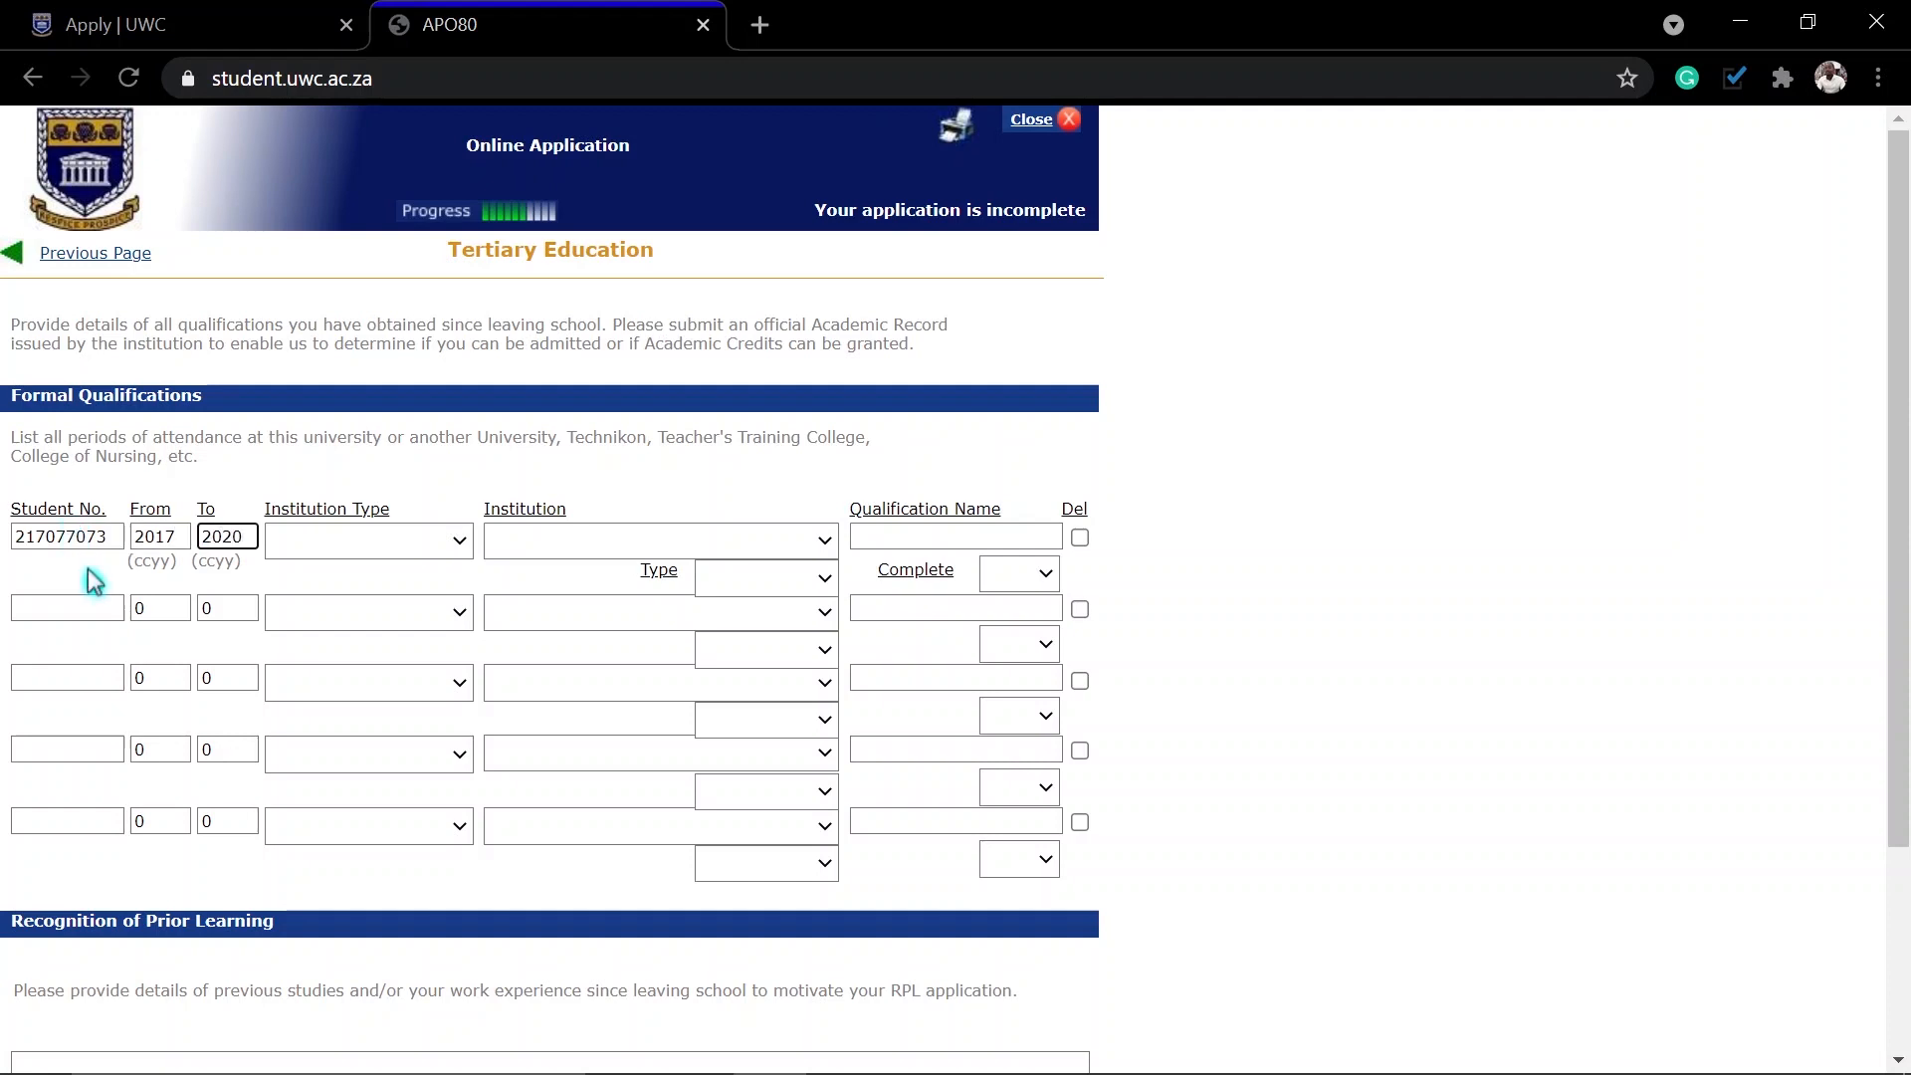
{"action": "left_click", "coordinate": [369, 541]}
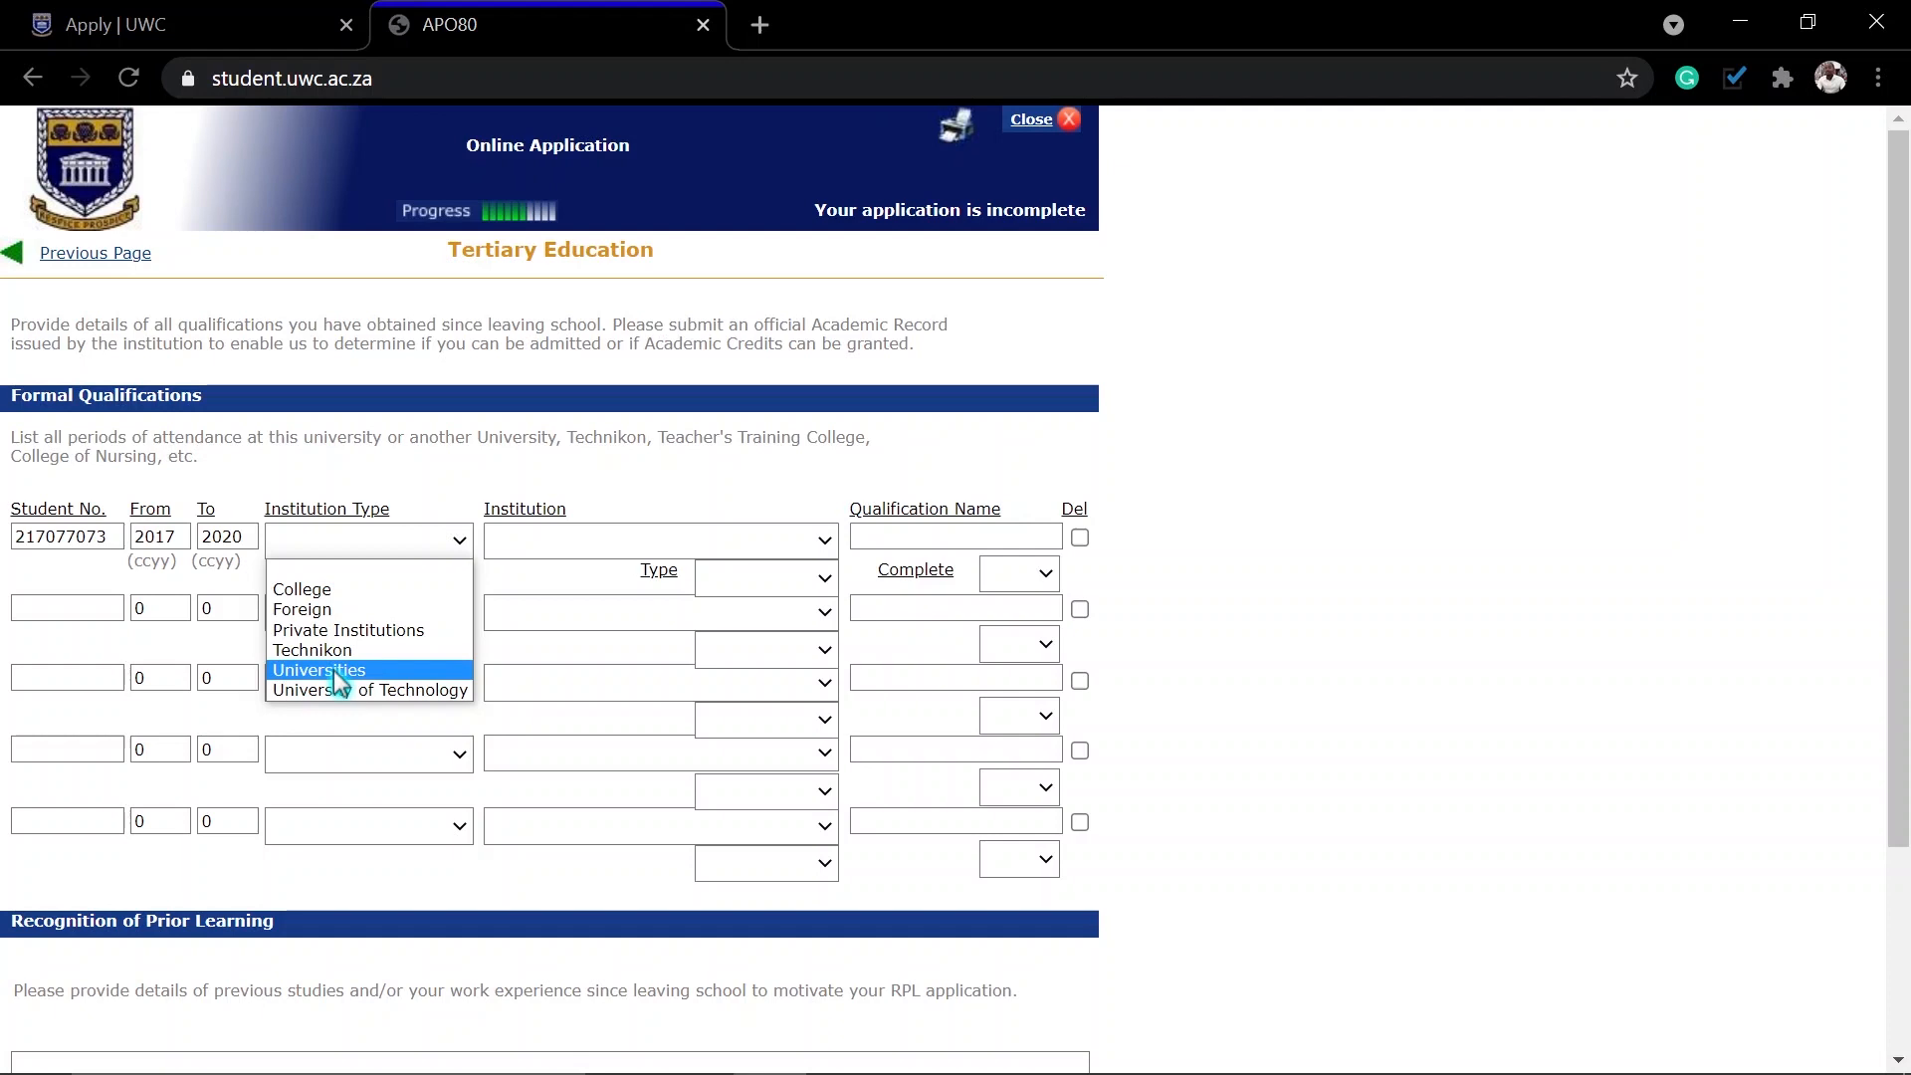
{"action": "left_click", "coordinate": [318, 670]}
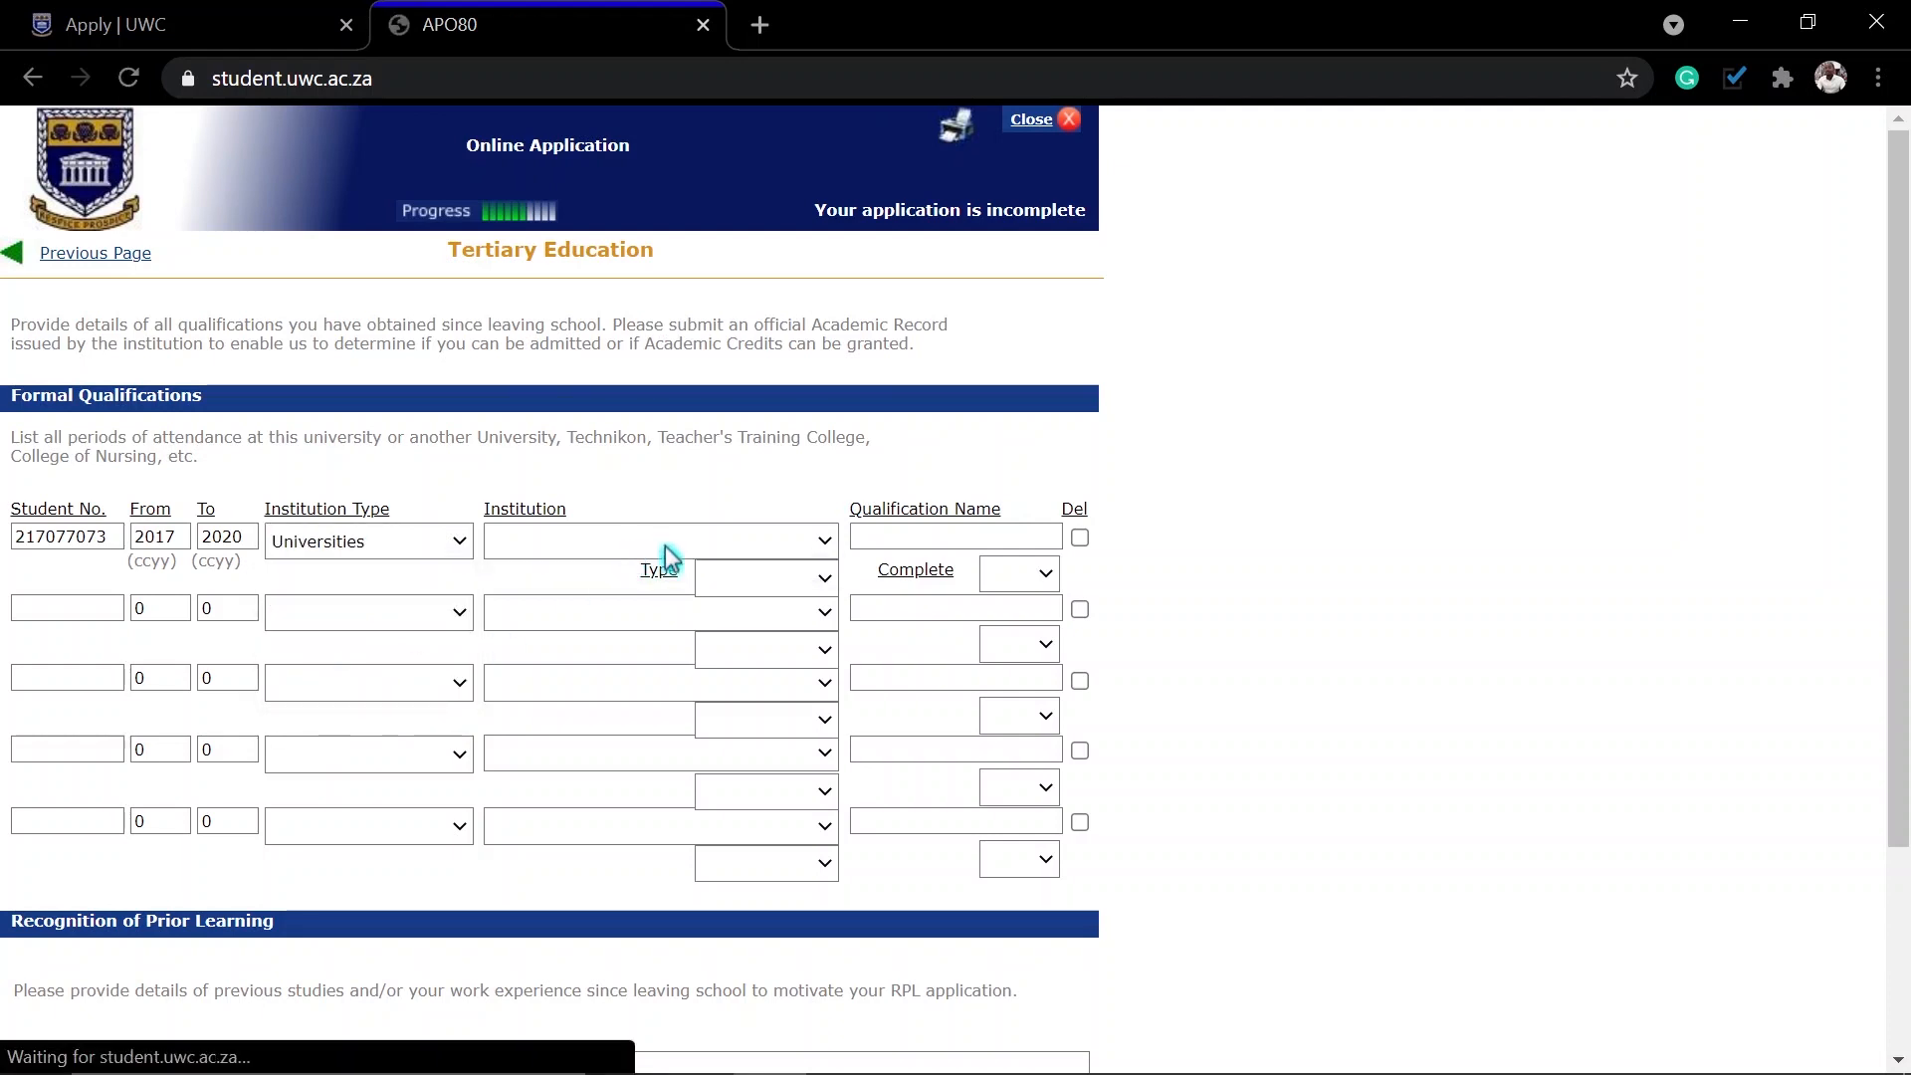
{"action": "left_click", "coordinate": [659, 541]}
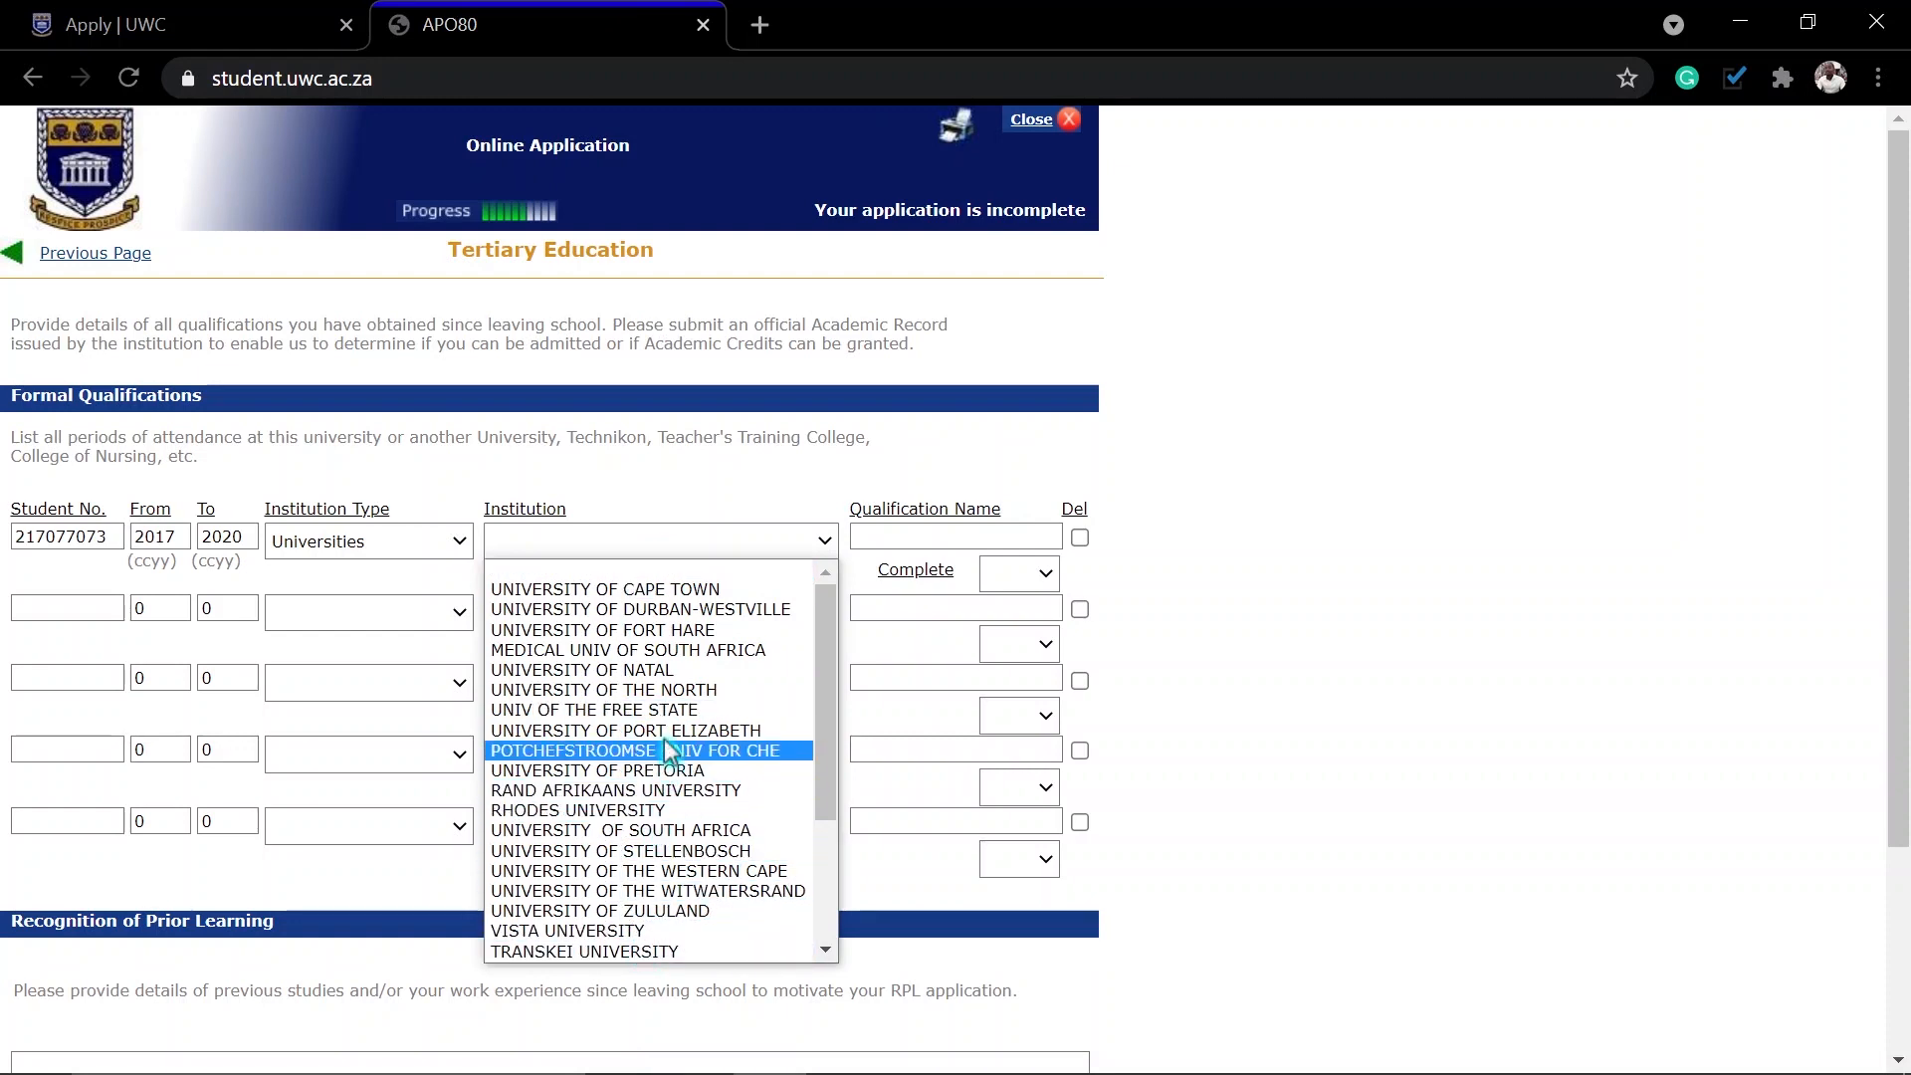
{"action": "mouse_move", "coordinate": [680, 800]}
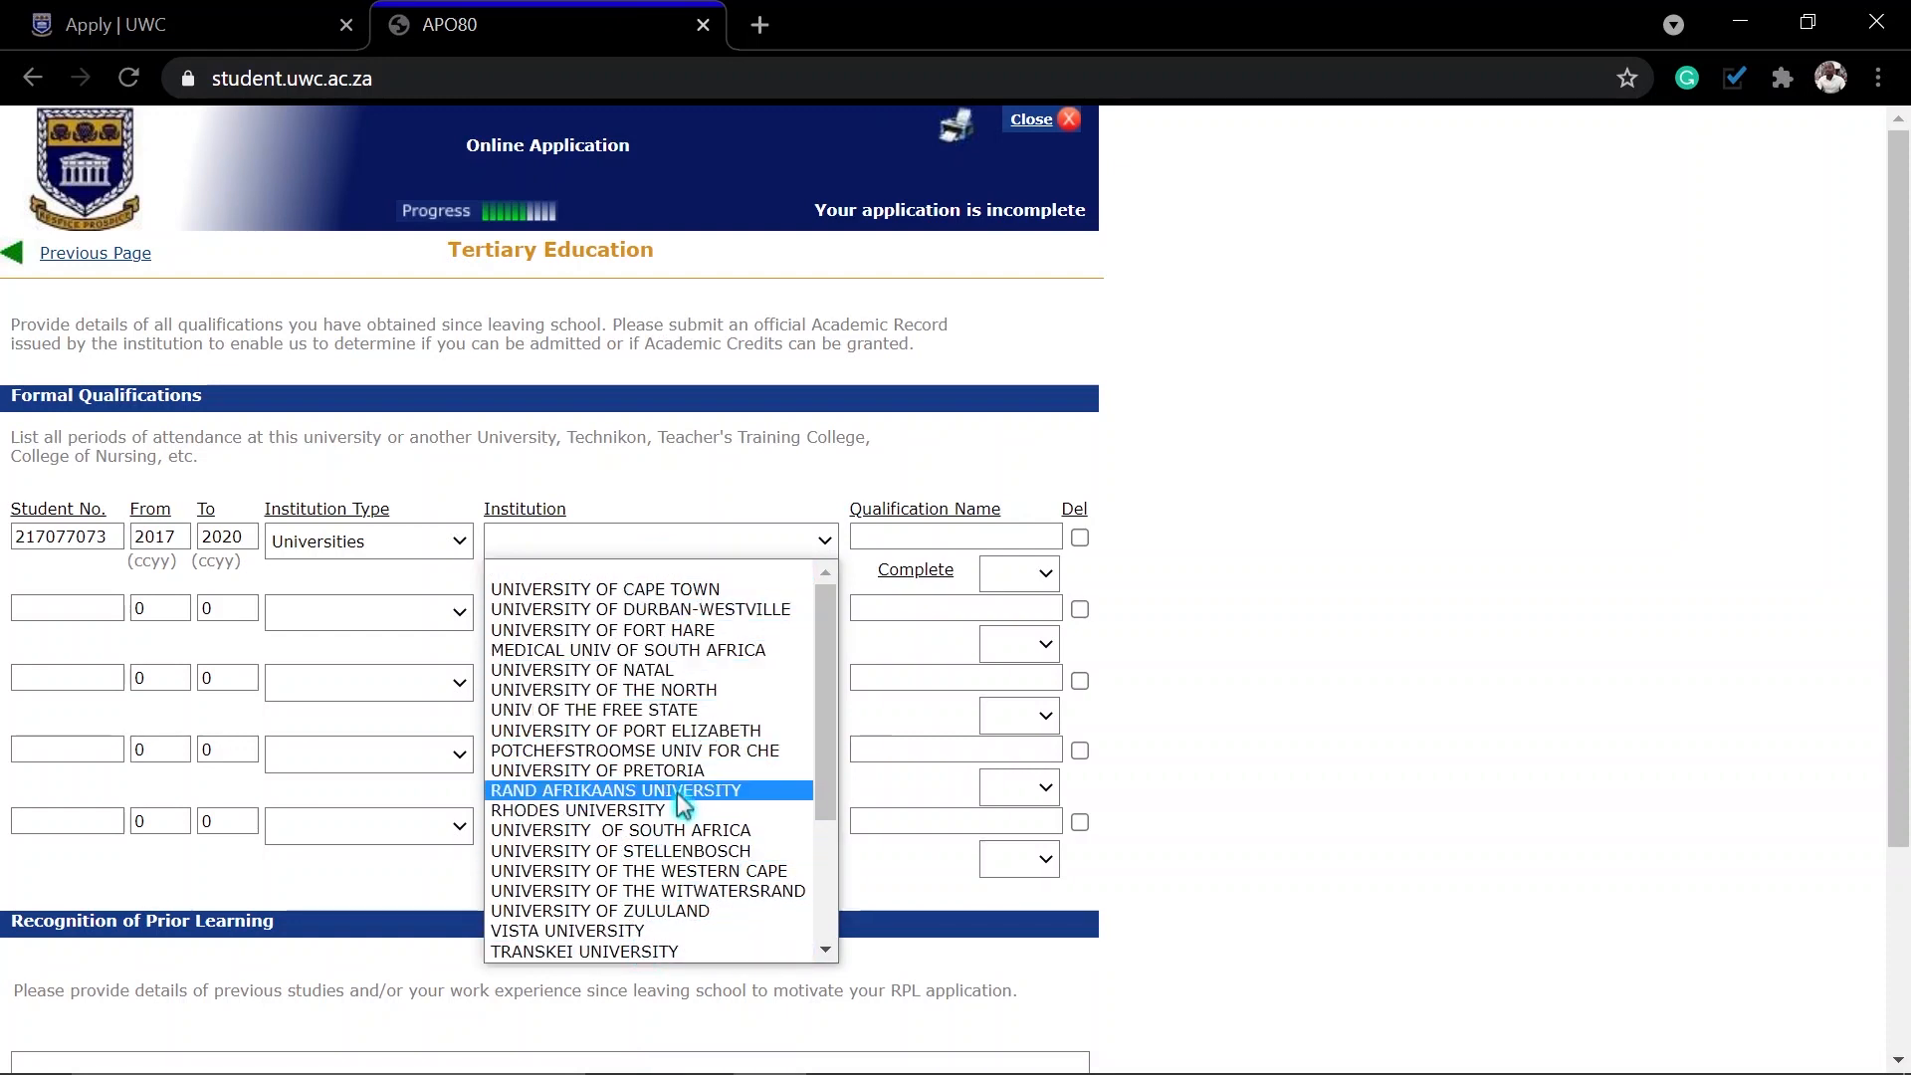
{"action": "scroll", "scroll_direction": "down", "scroll_amount": 3}
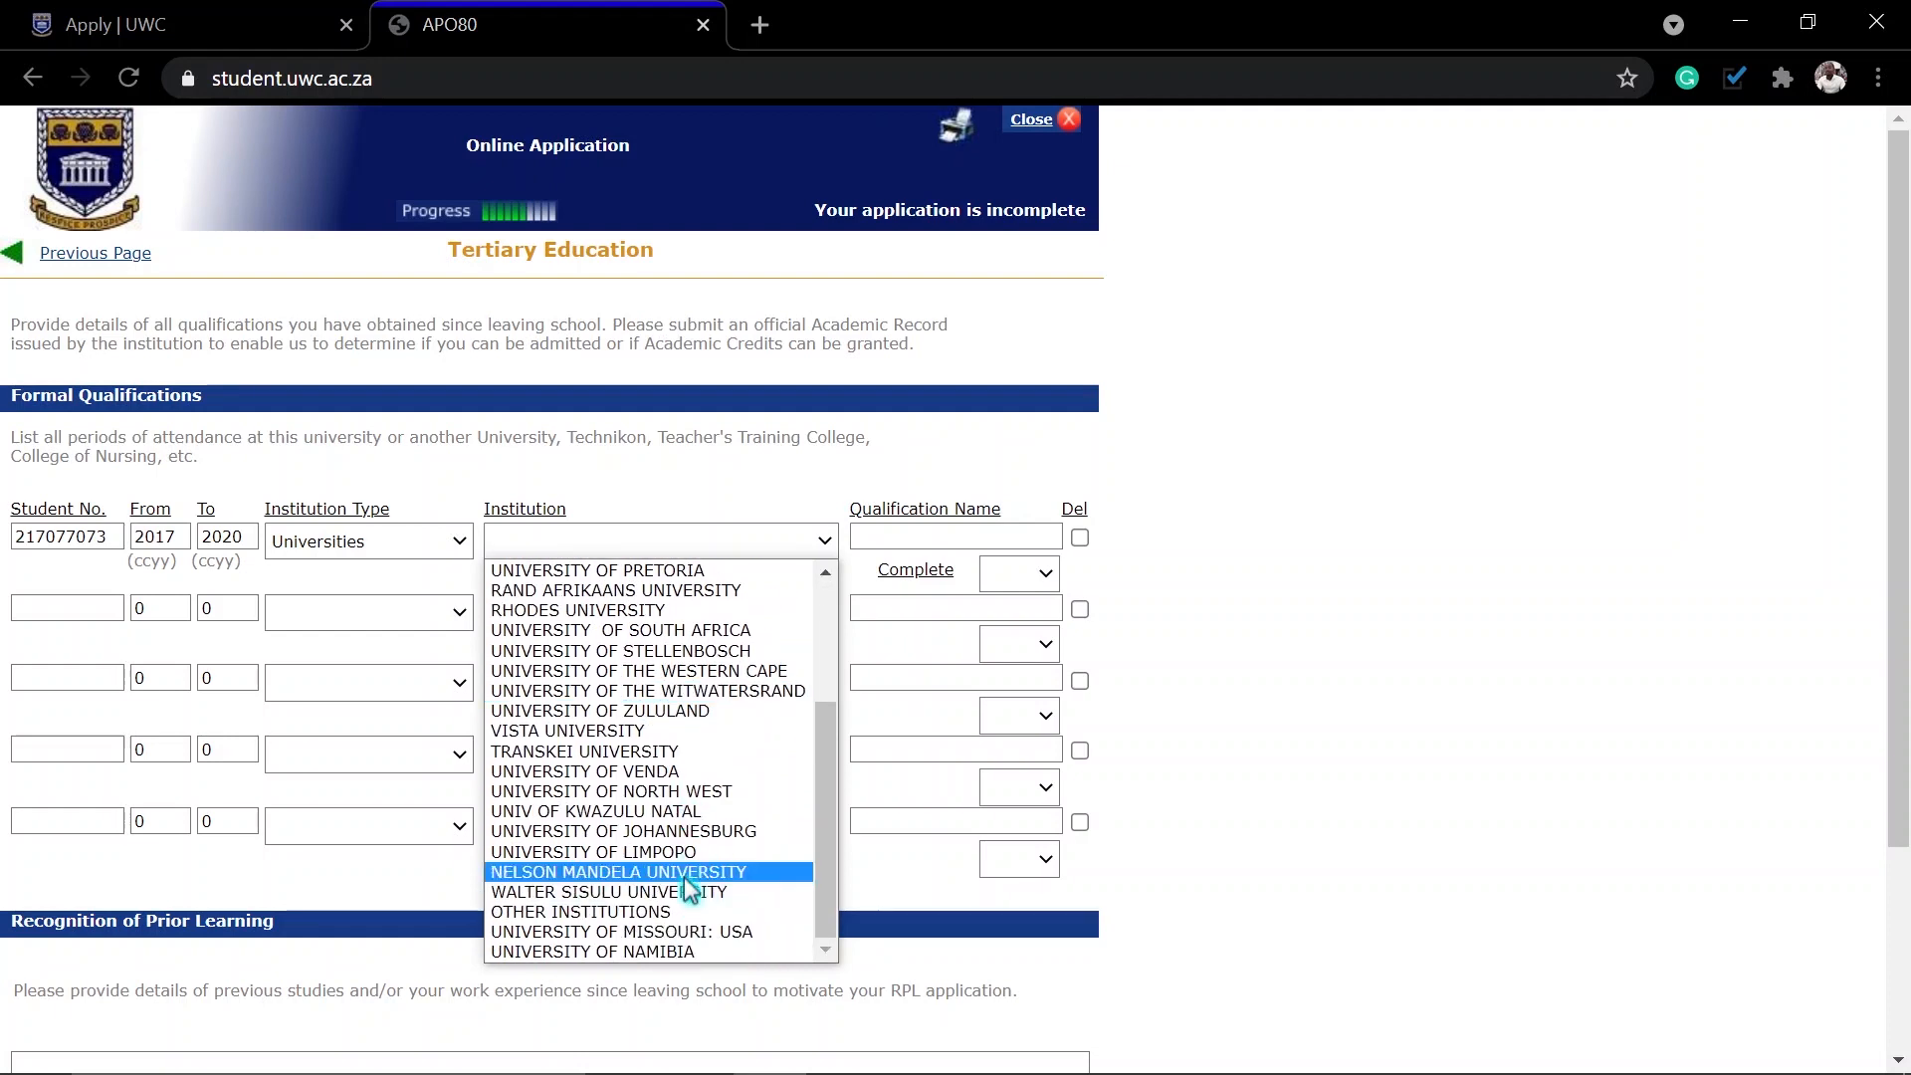
{"action": "left_click", "coordinate": [622, 831]}
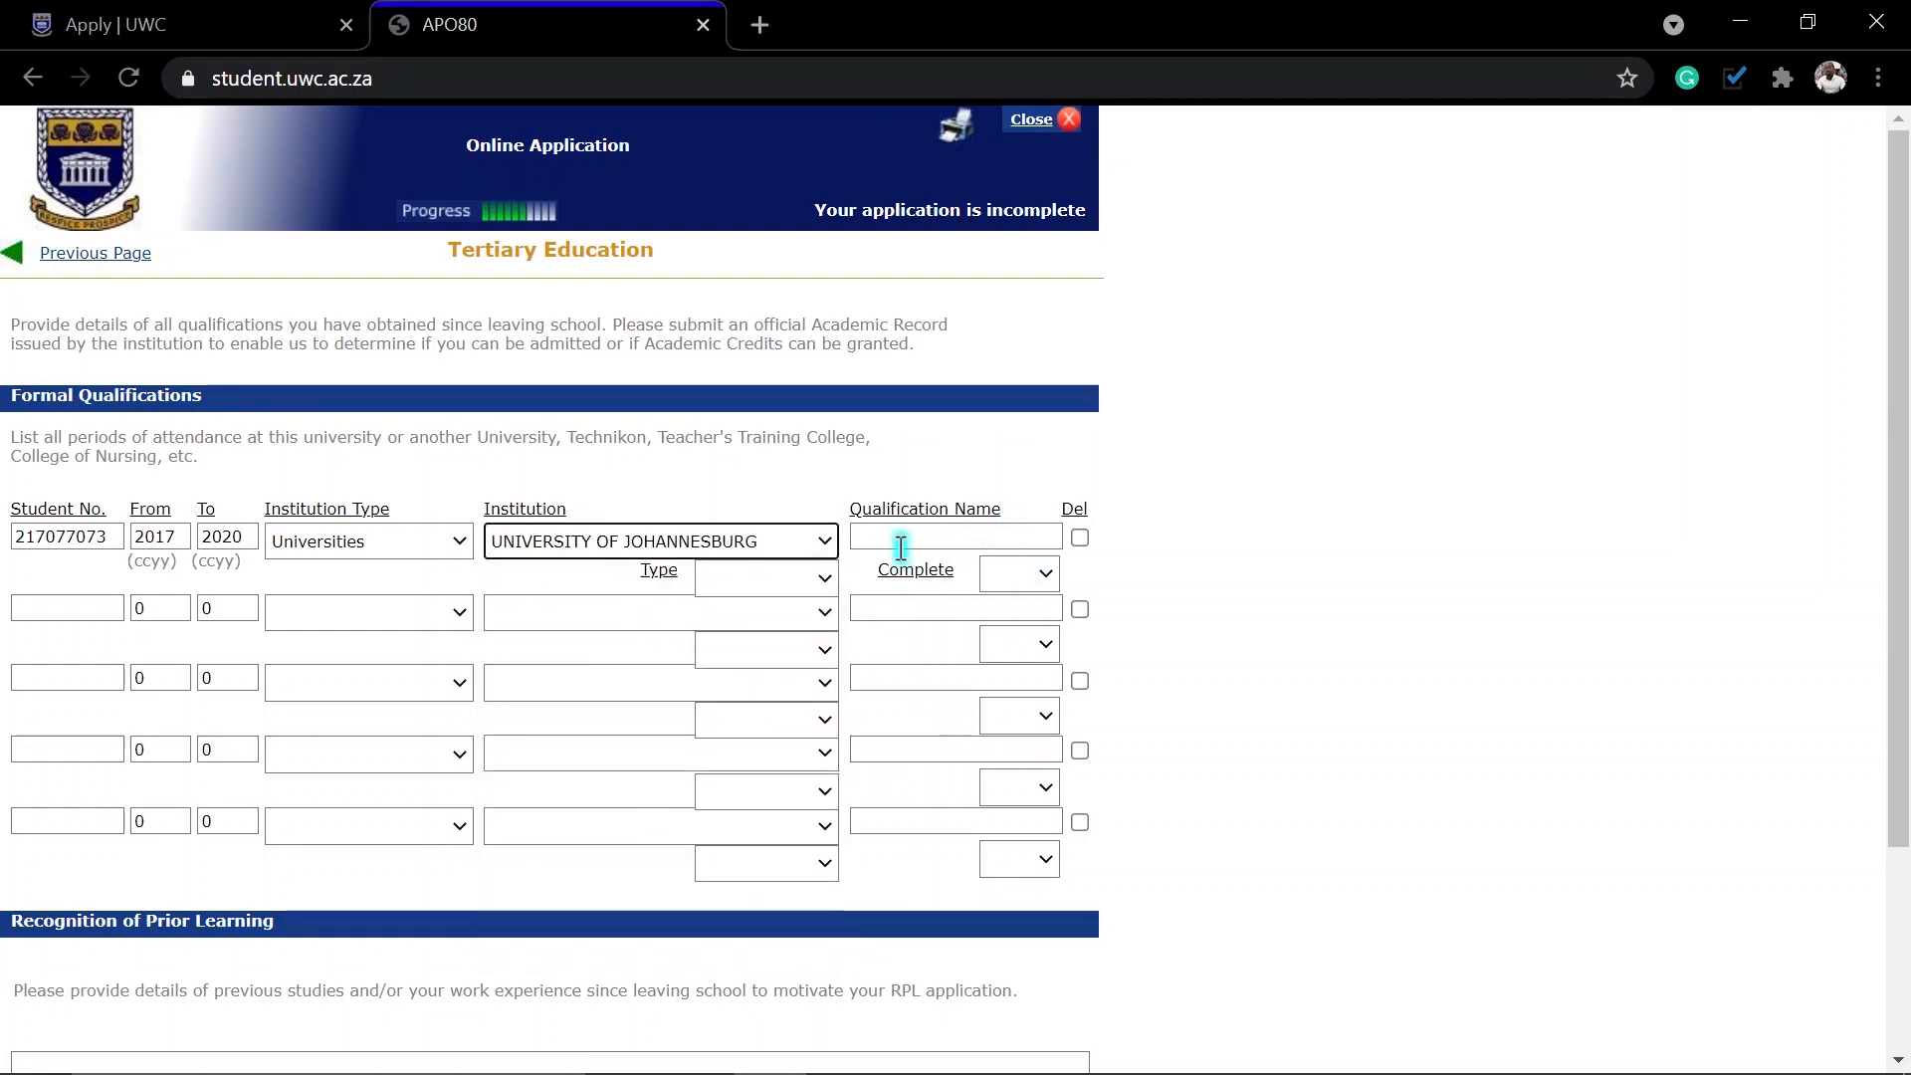
Name the qualification Operations Management, type Diploma, marked complete.
{"action": "left_click", "coordinate": [934, 537]}
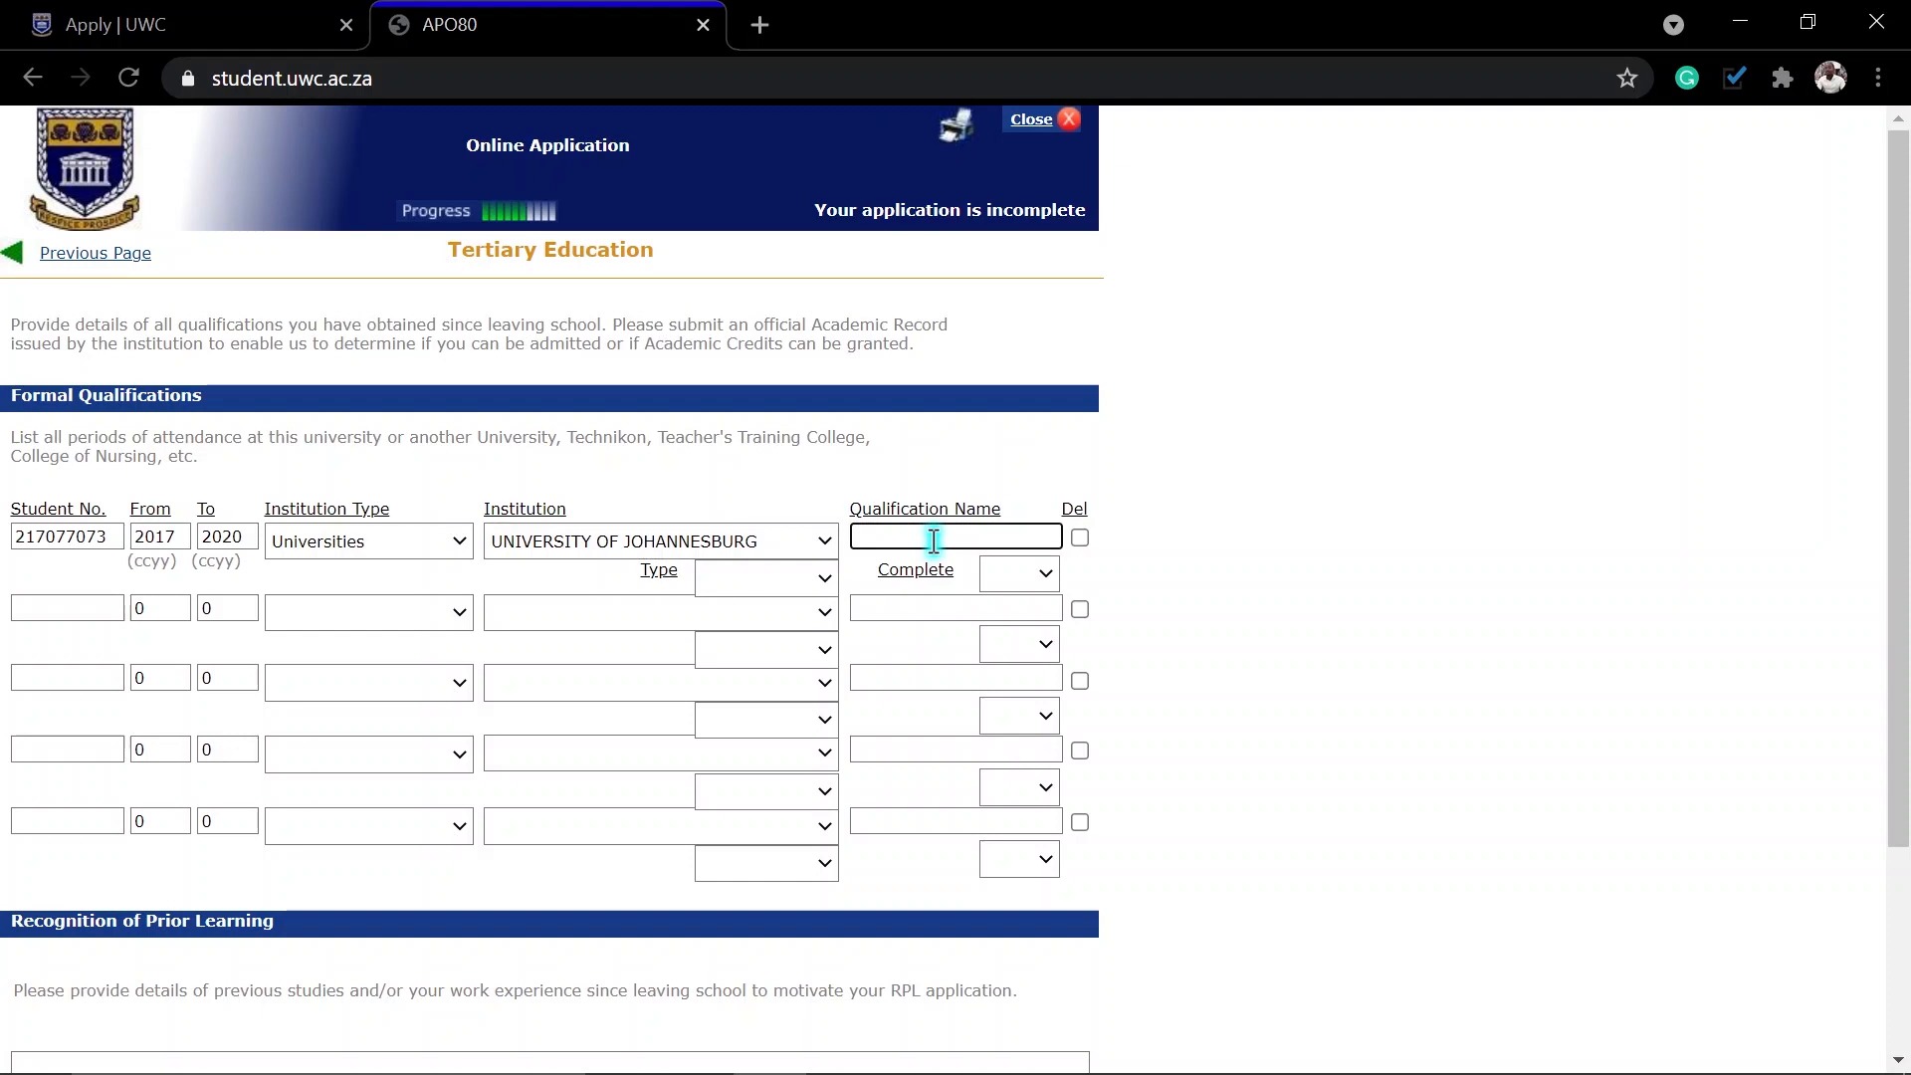
{"action": "type", "text": "Operations M"}
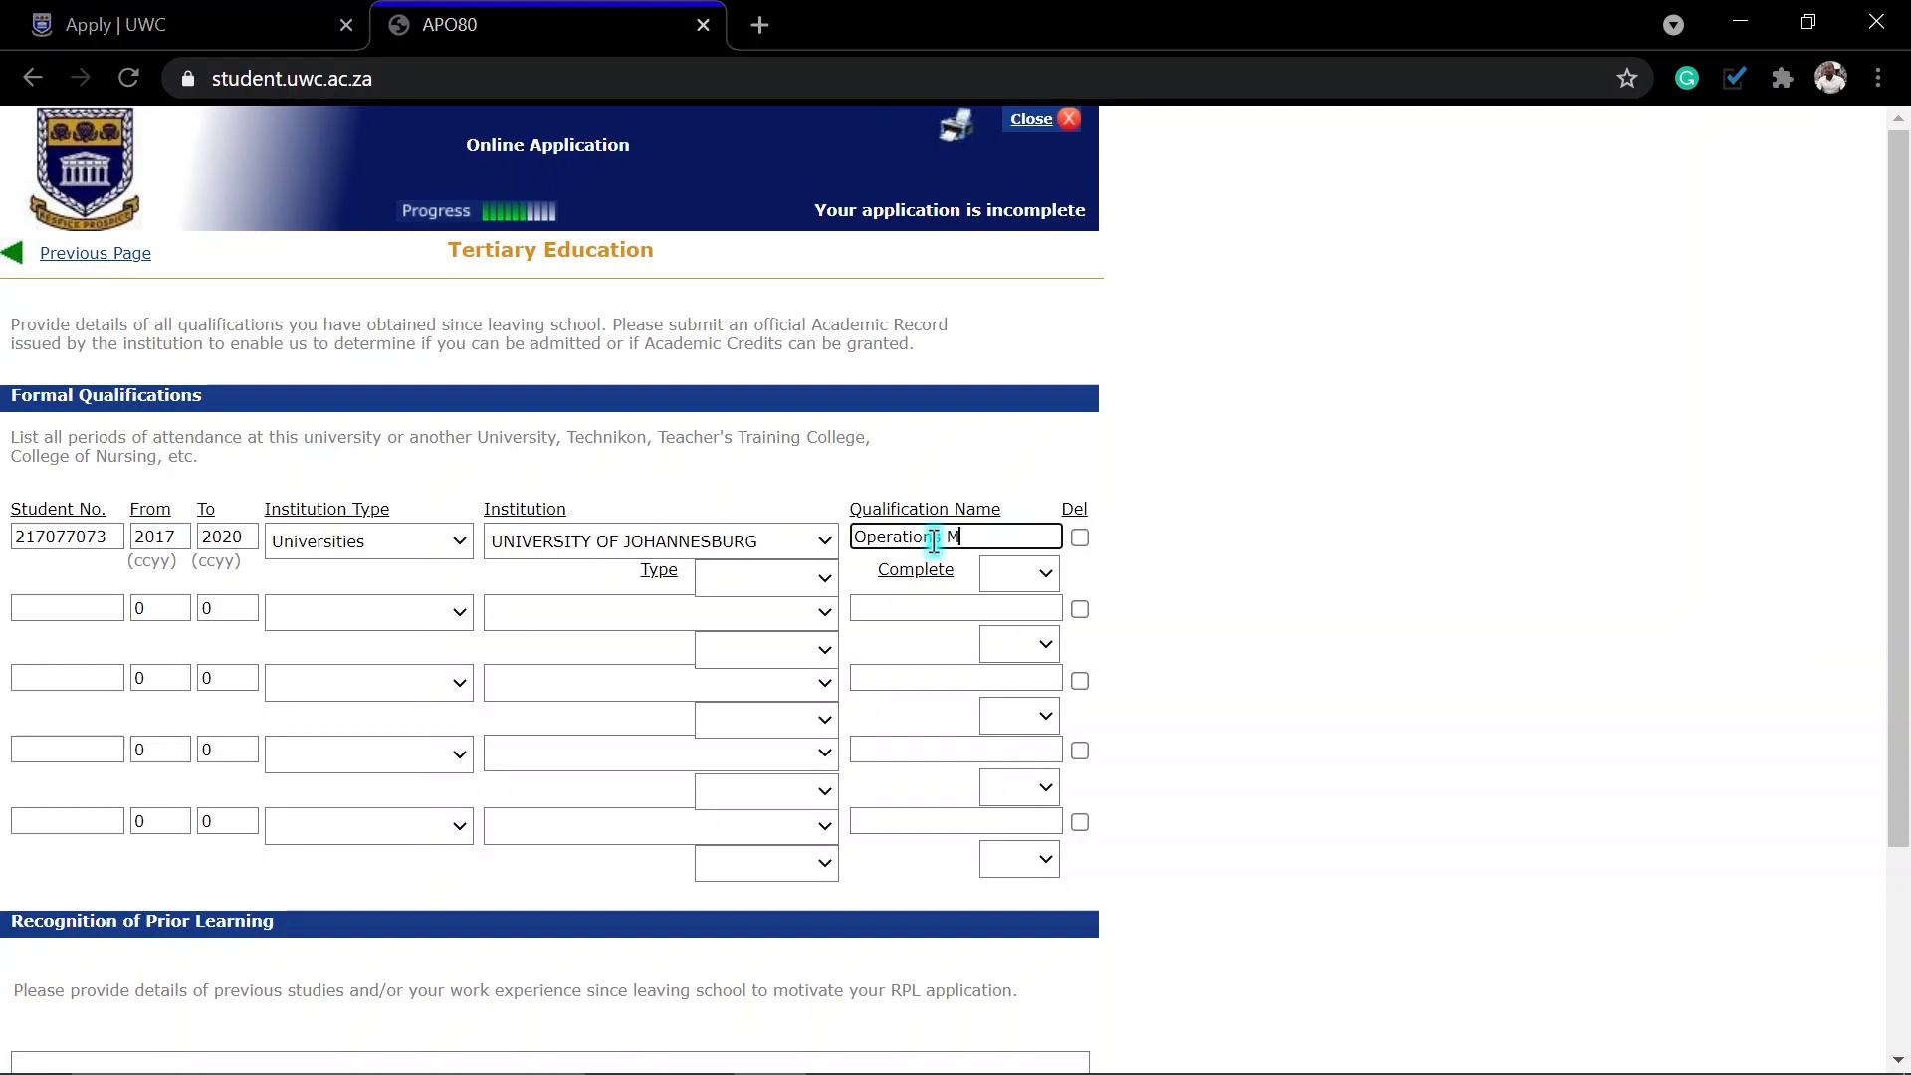
{"action": "type", "text": "anag"}
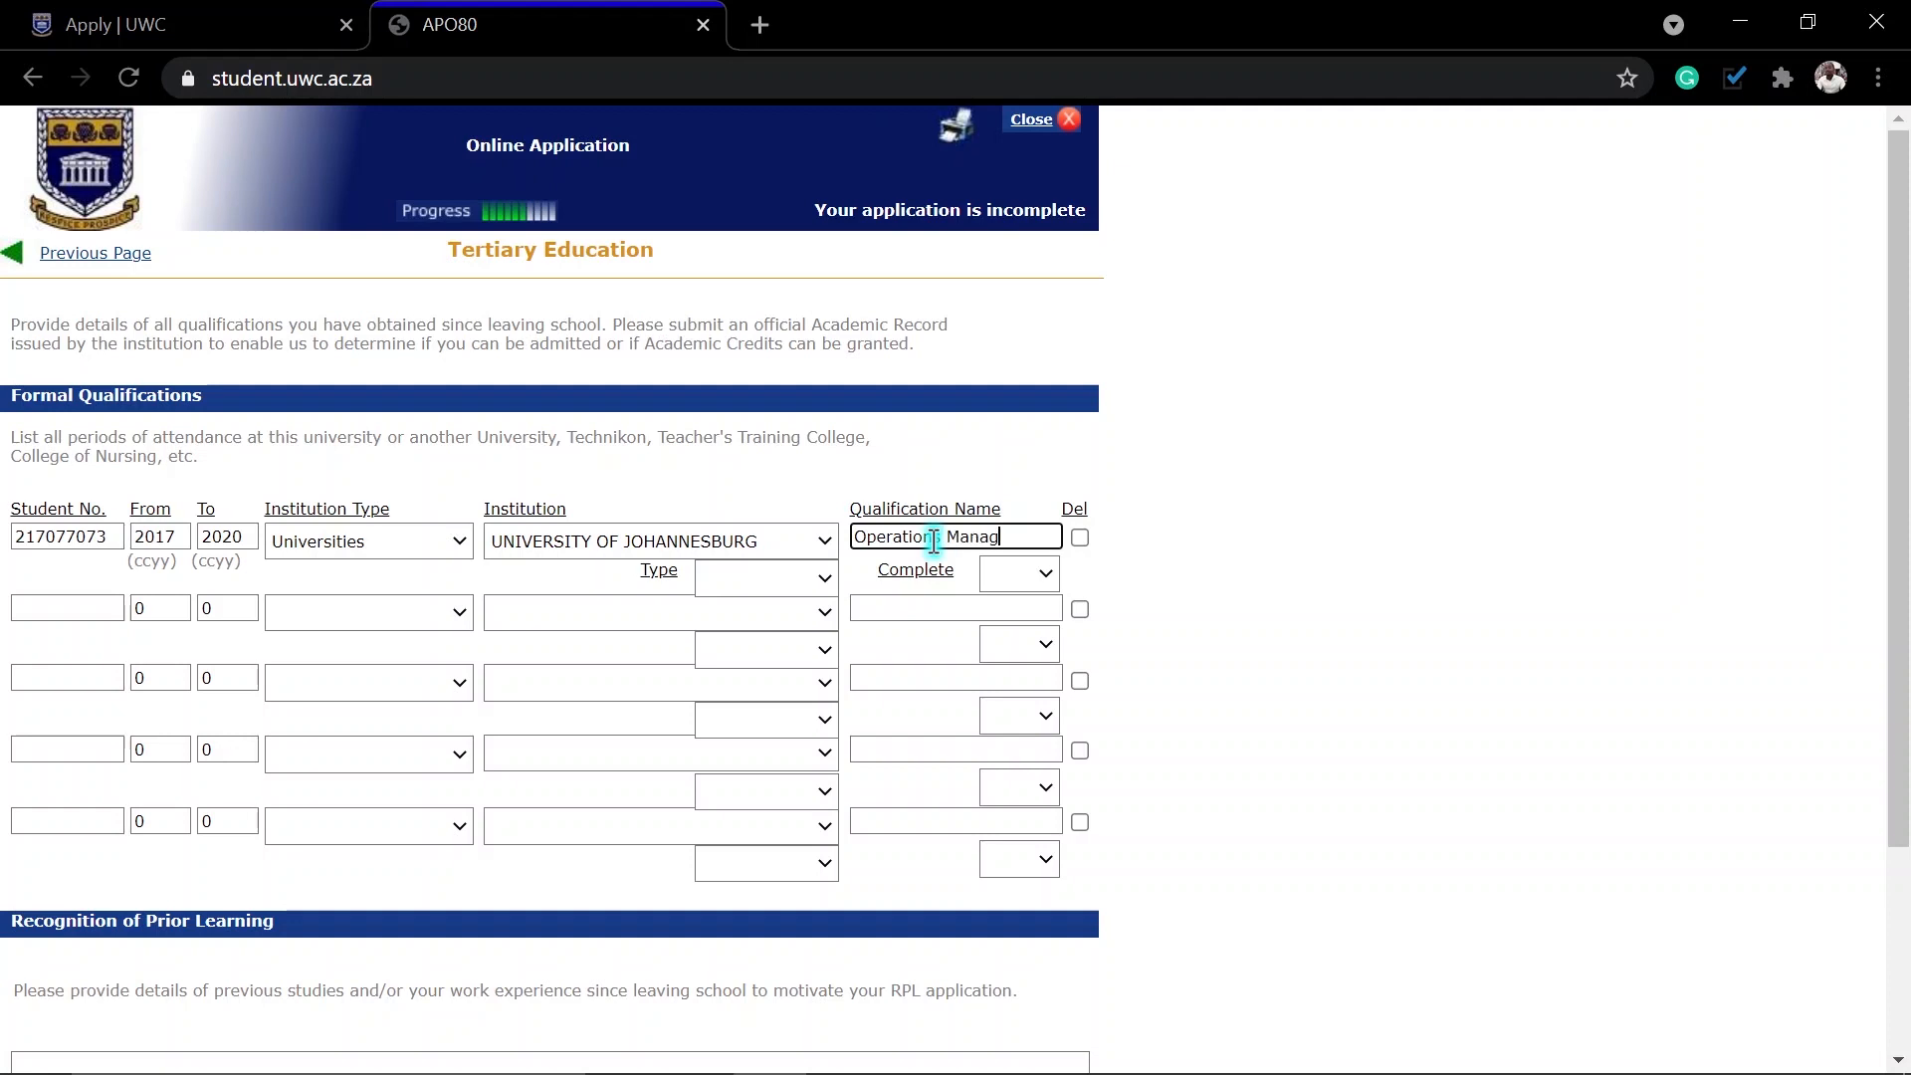
{"action": "type", "text": "emen"}
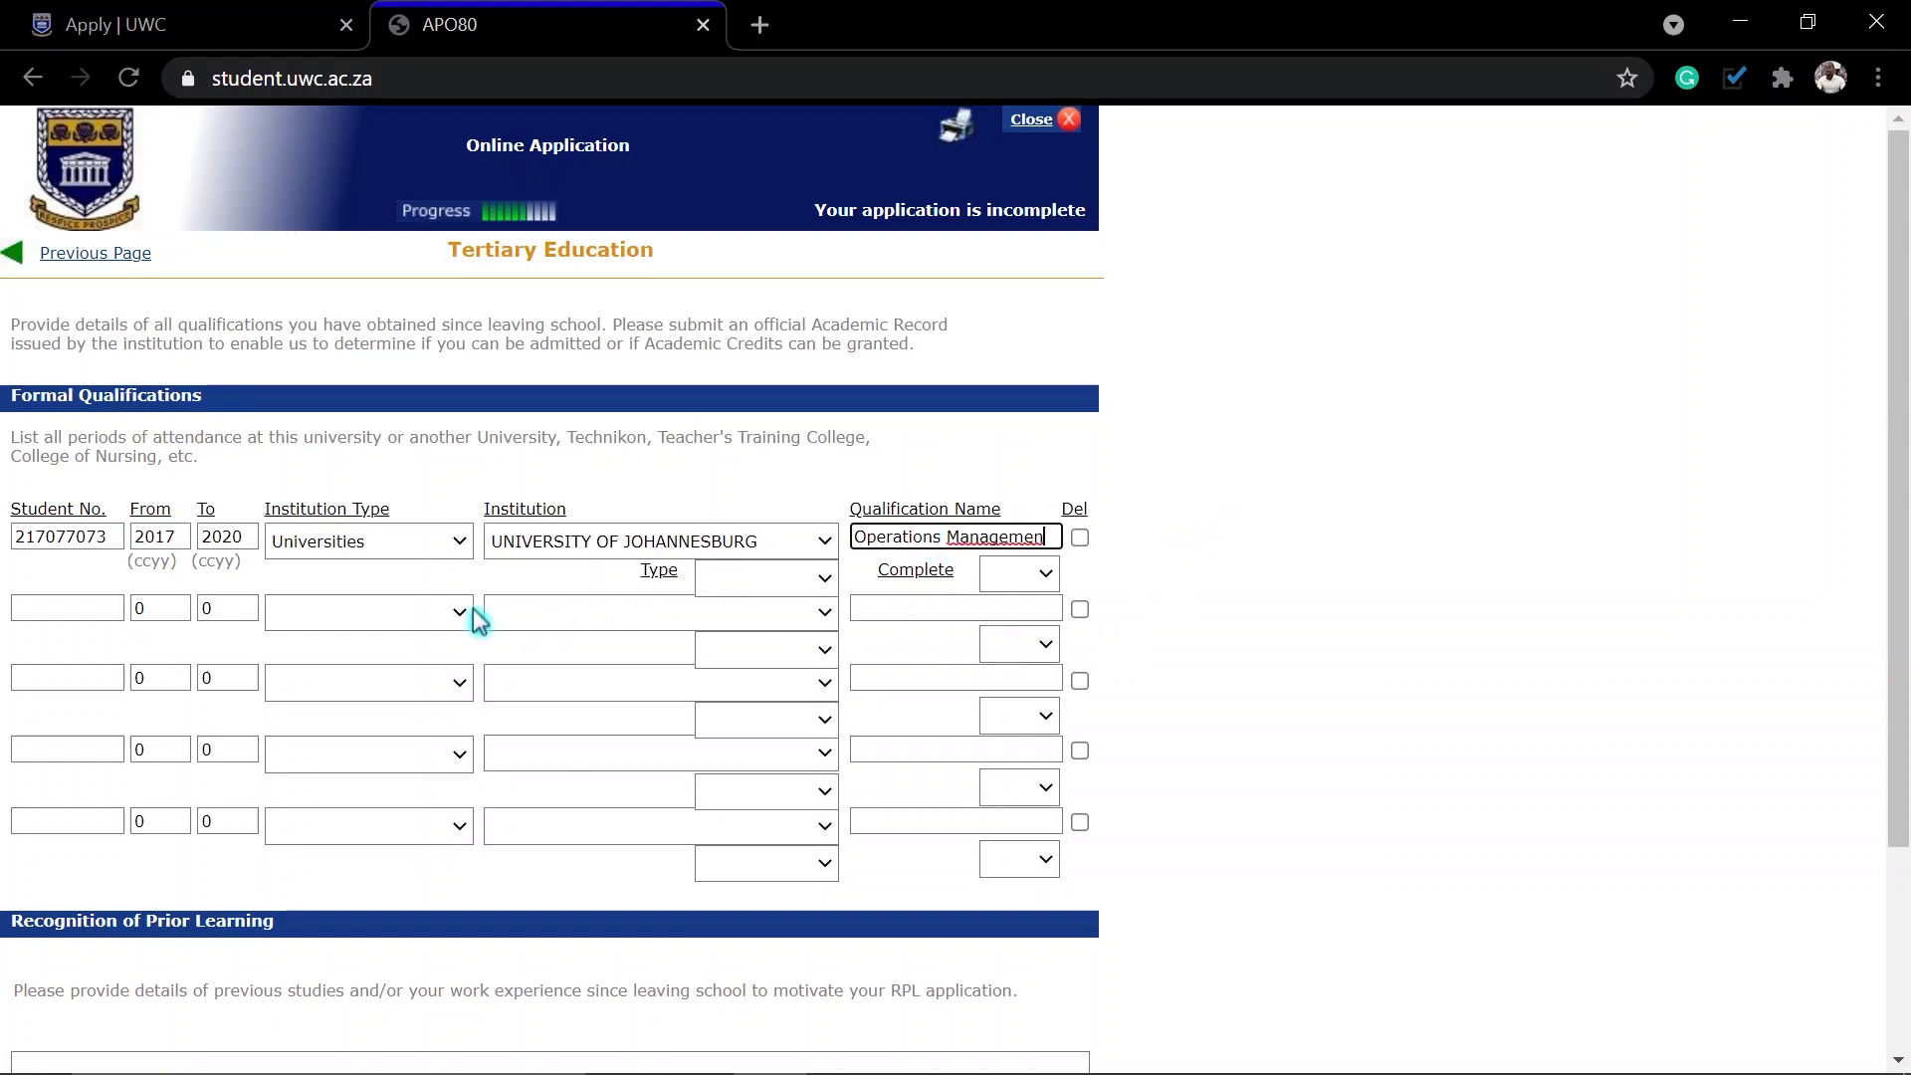
{"action": "left_click", "coordinate": [766, 577]}
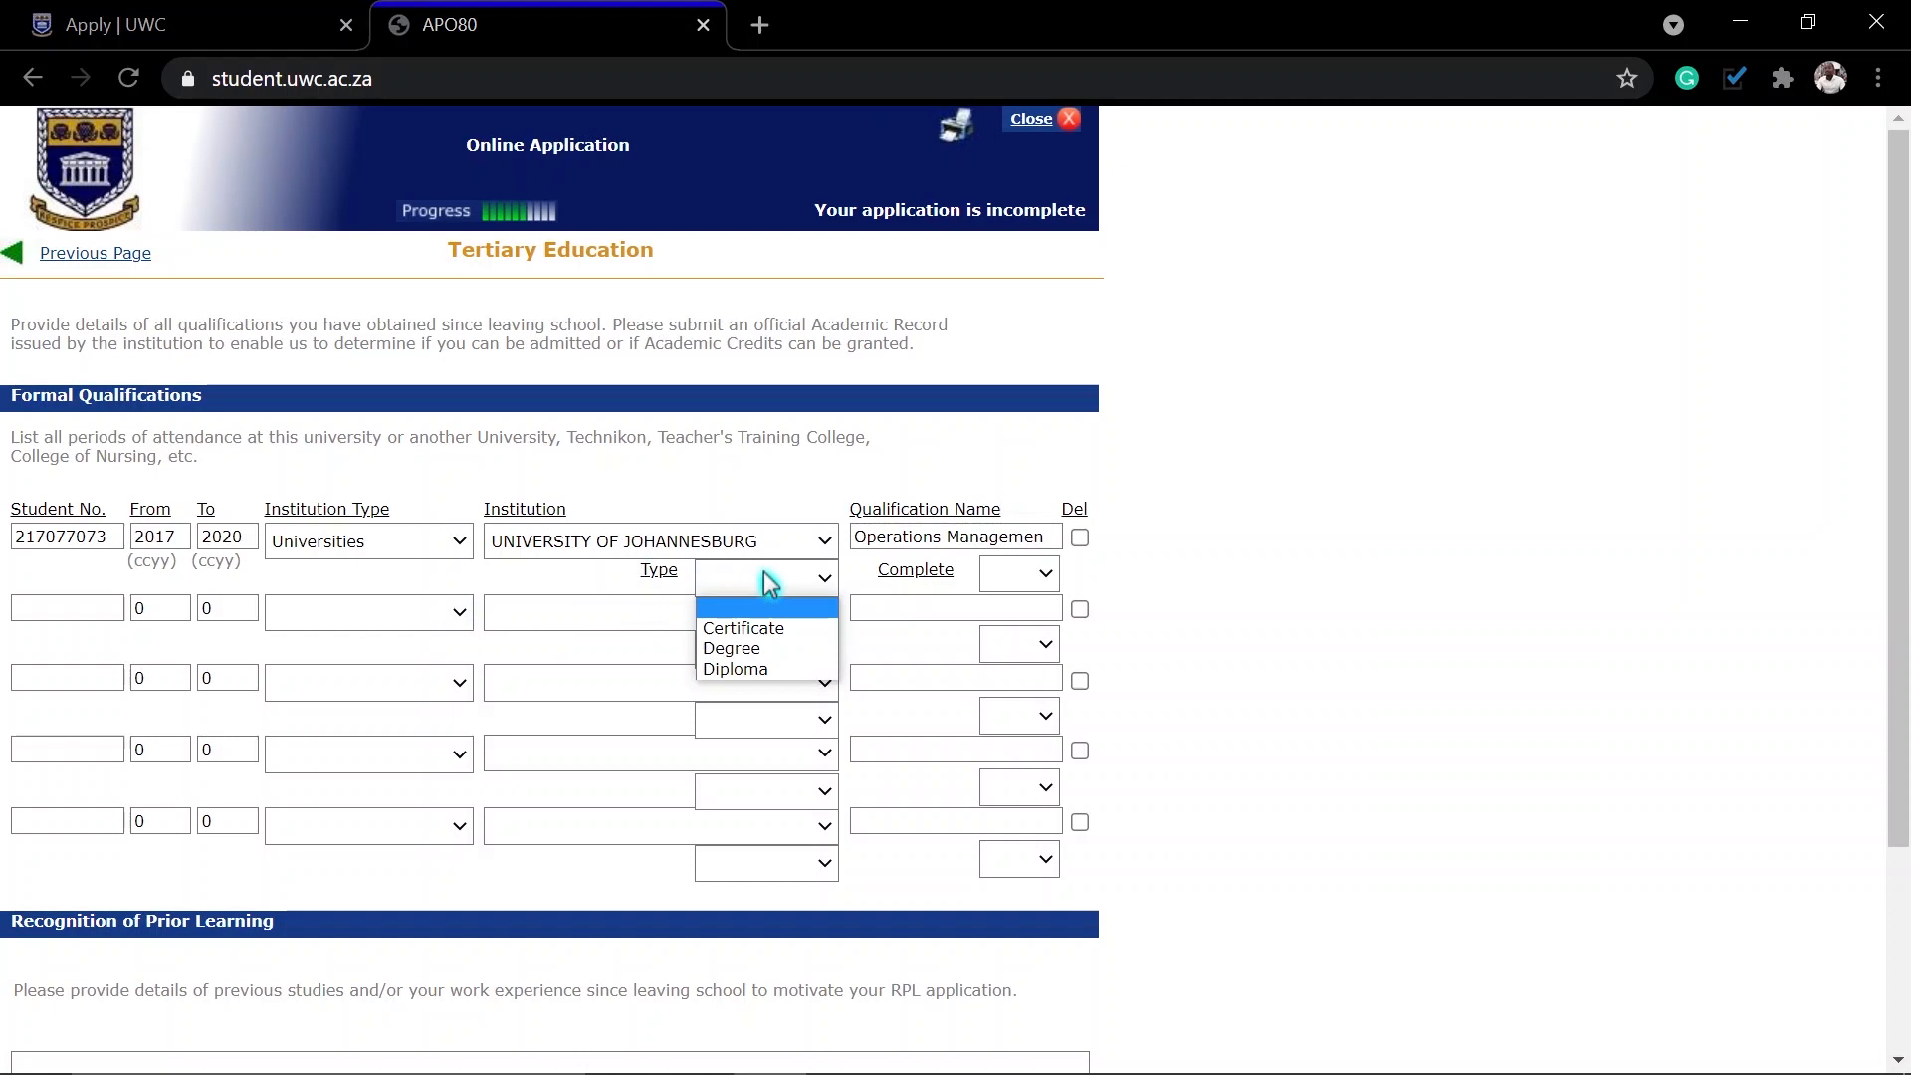
{"action": "left_click", "coordinate": [735, 669]}
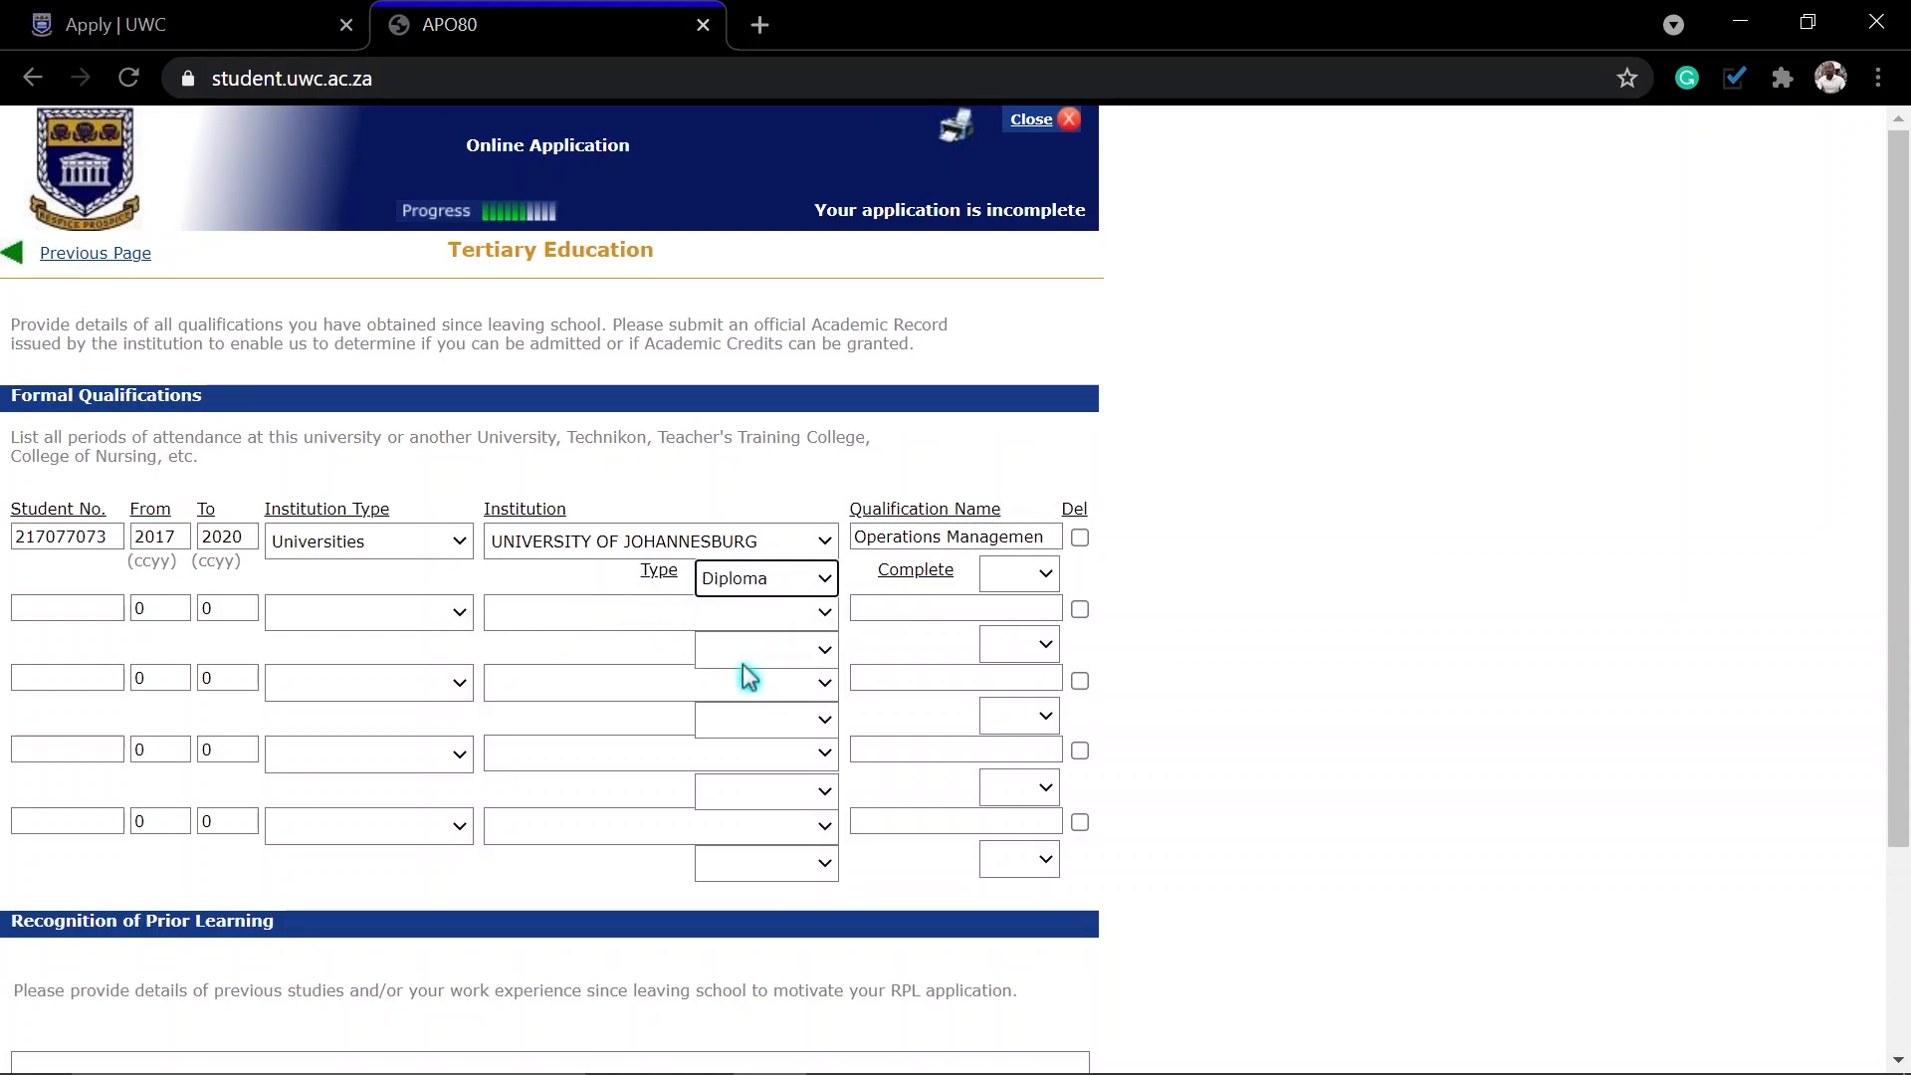
{"action": "left_click", "coordinate": [1019, 573]}
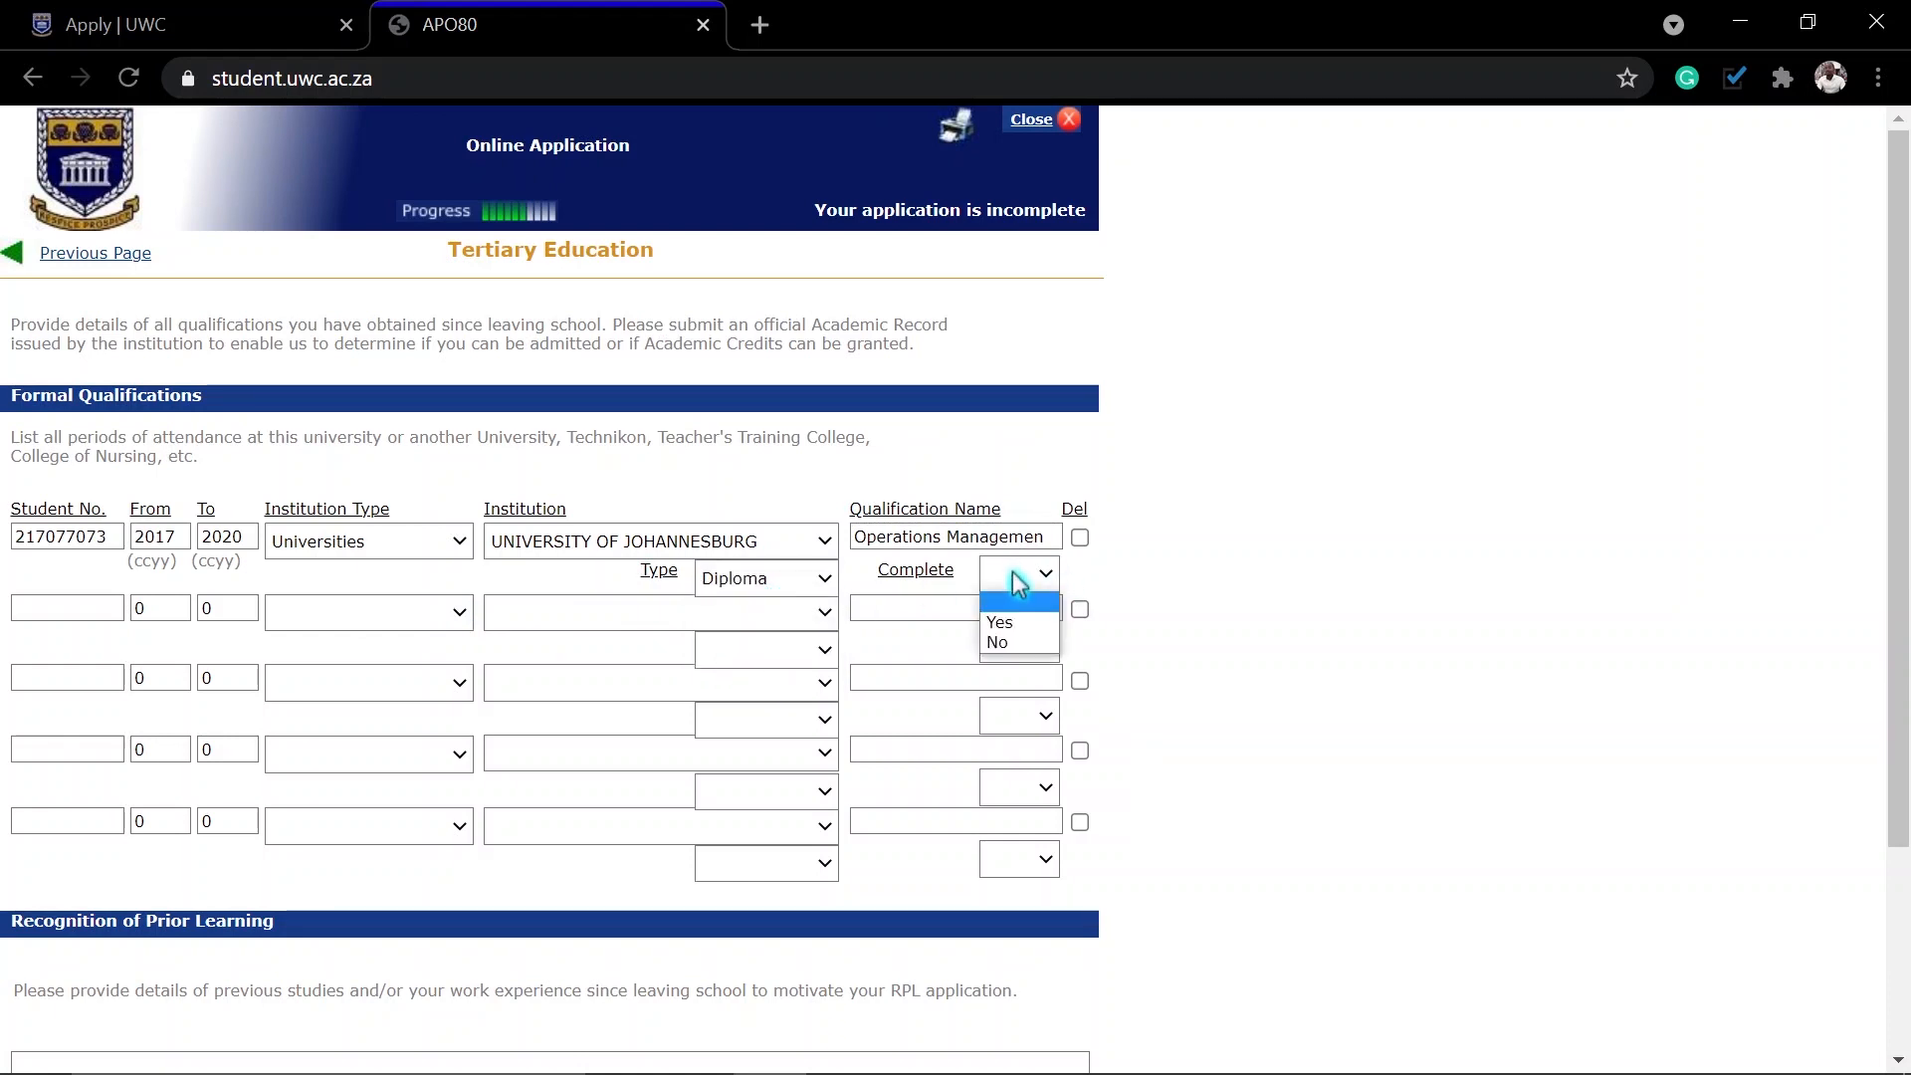
{"action": "left_click", "coordinate": [999, 622]}
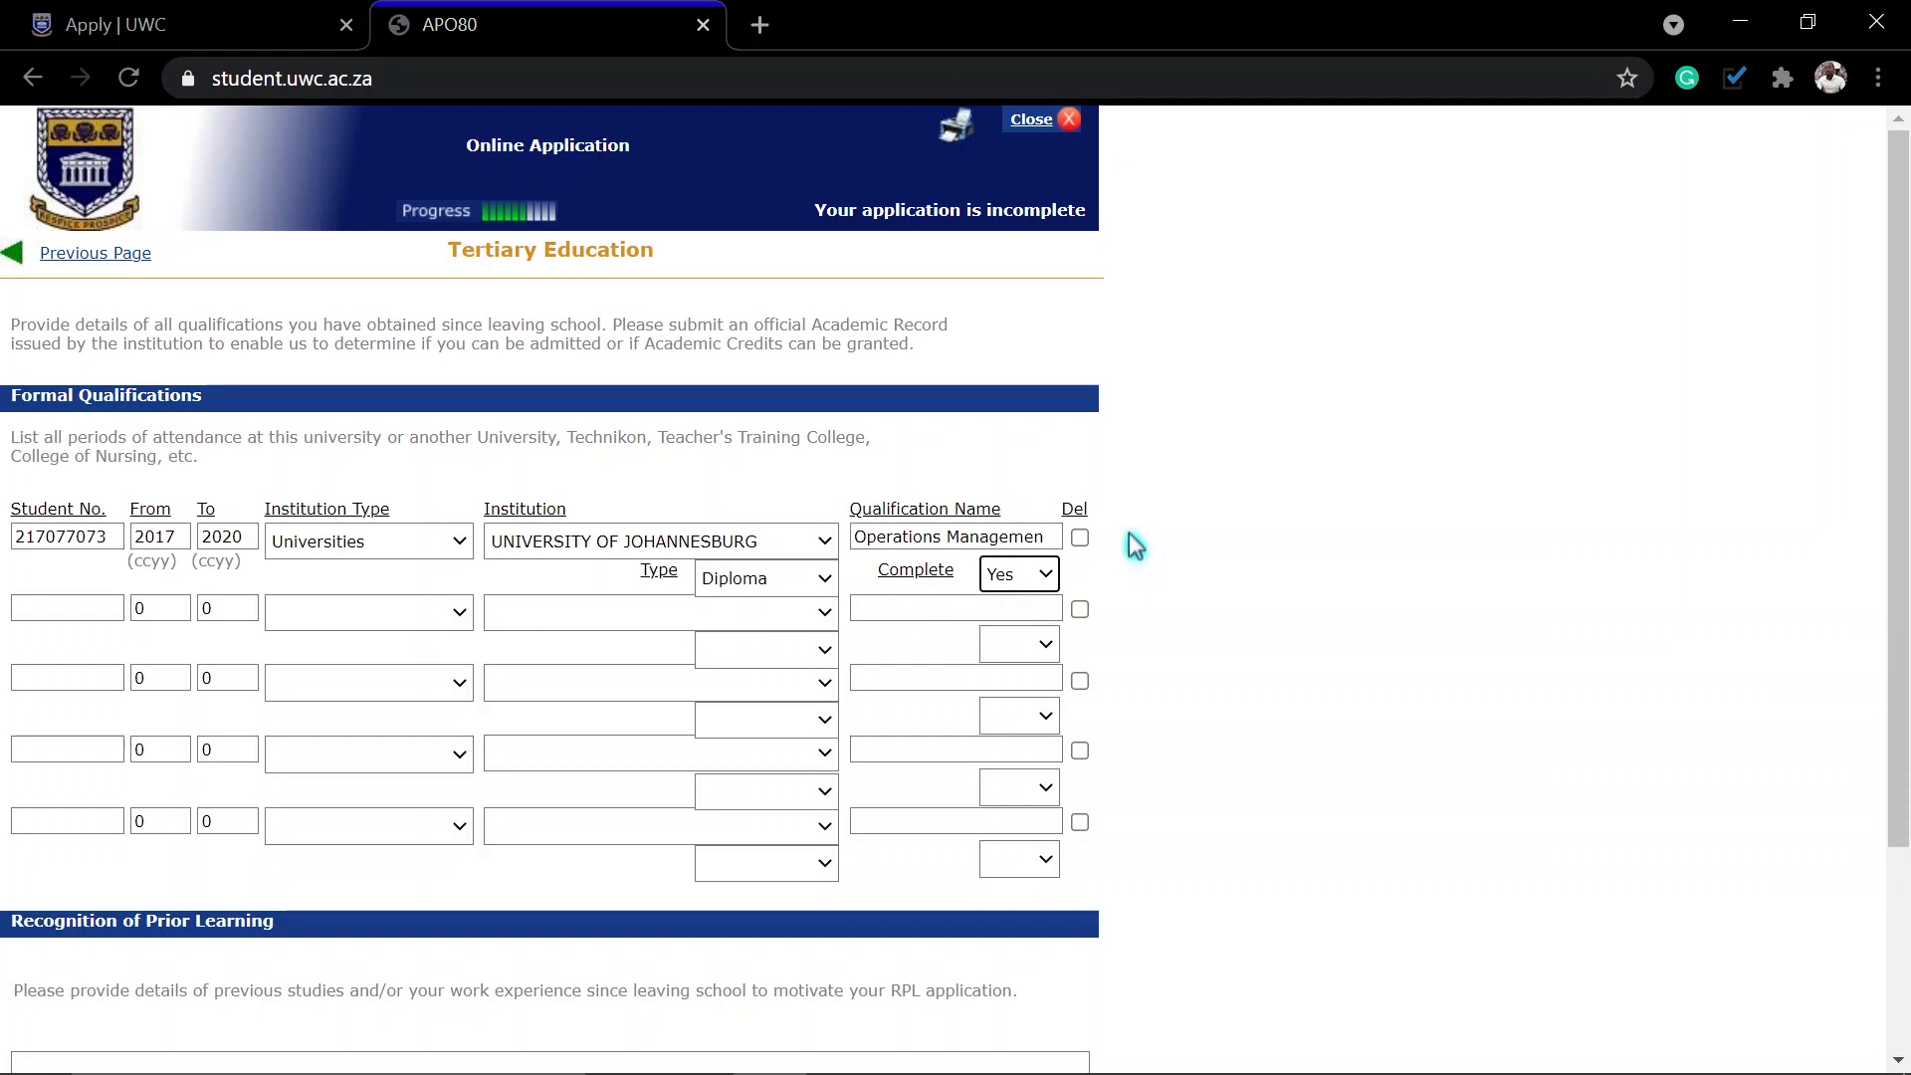
{"action": "mouse_move", "coordinate": [947, 698]}
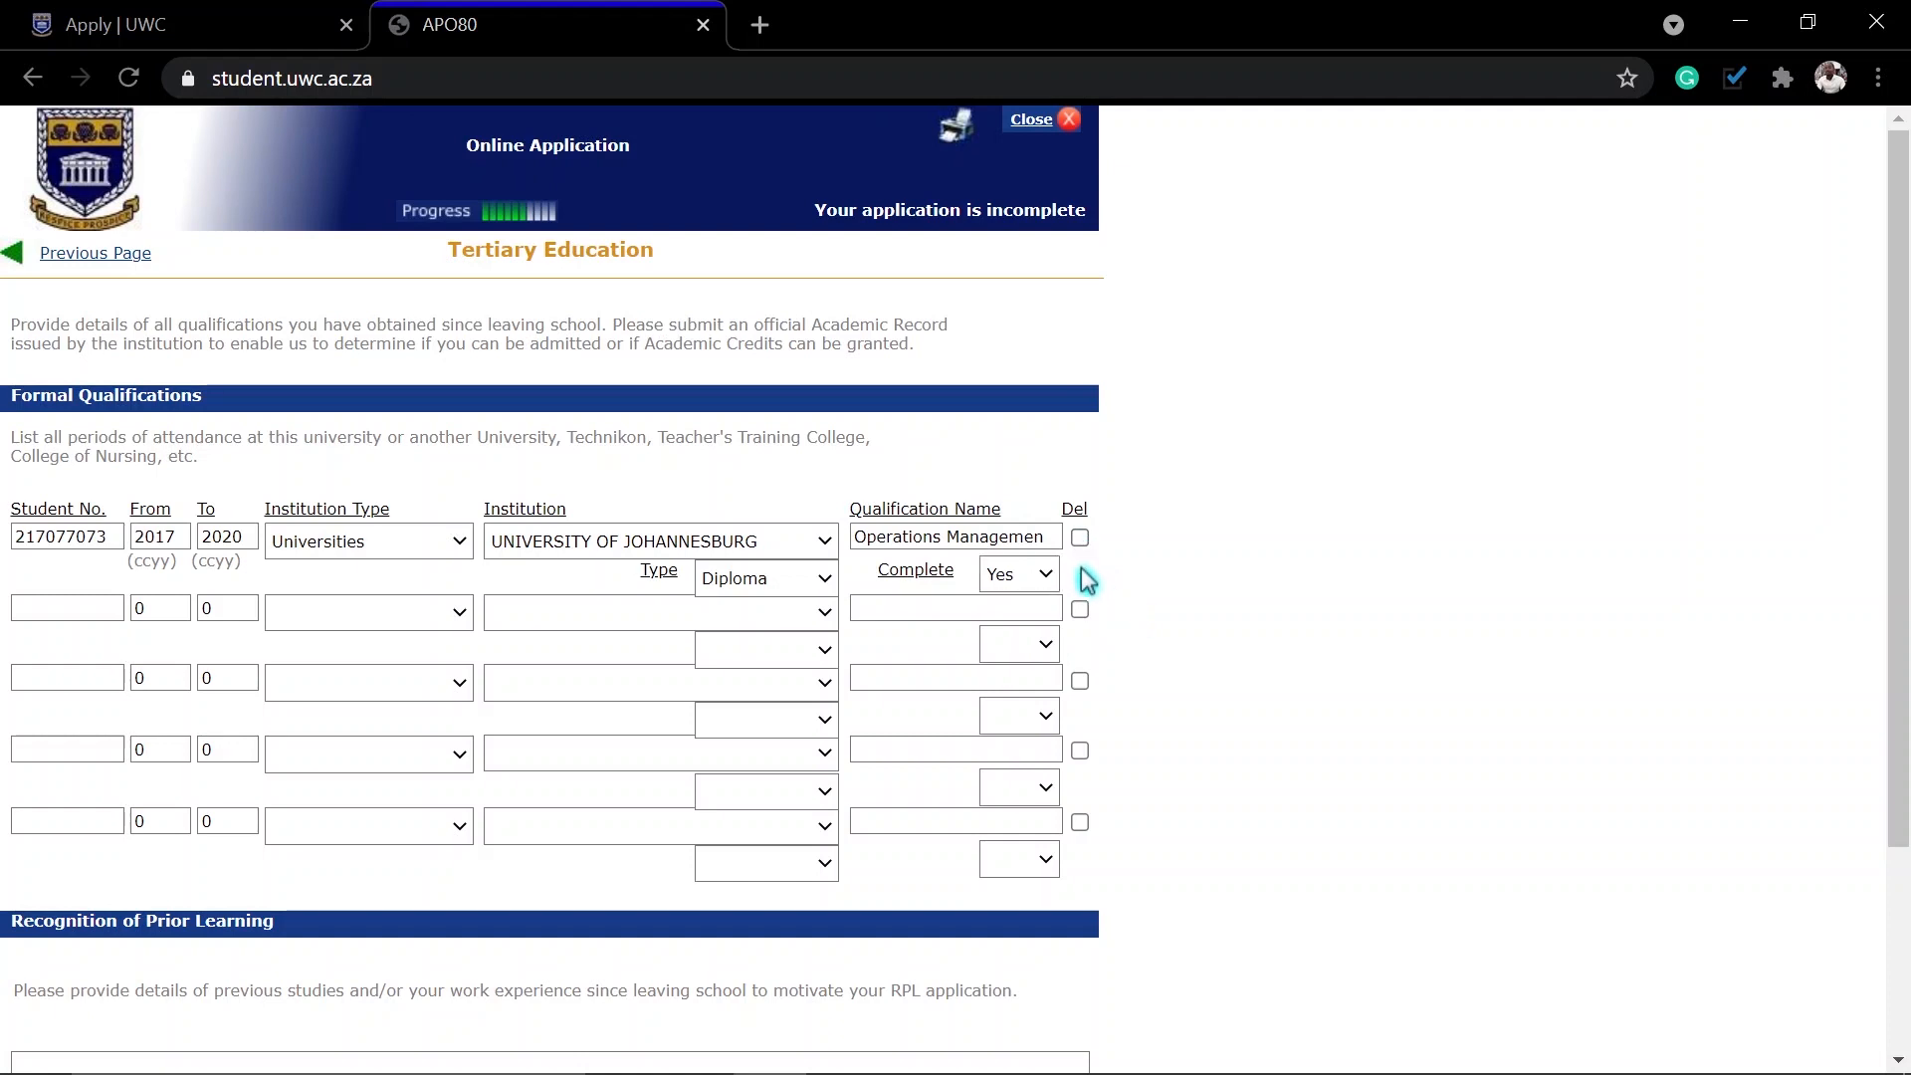
{"action": "scroll", "scroll_direction": "down", "scroll_amount": 3}
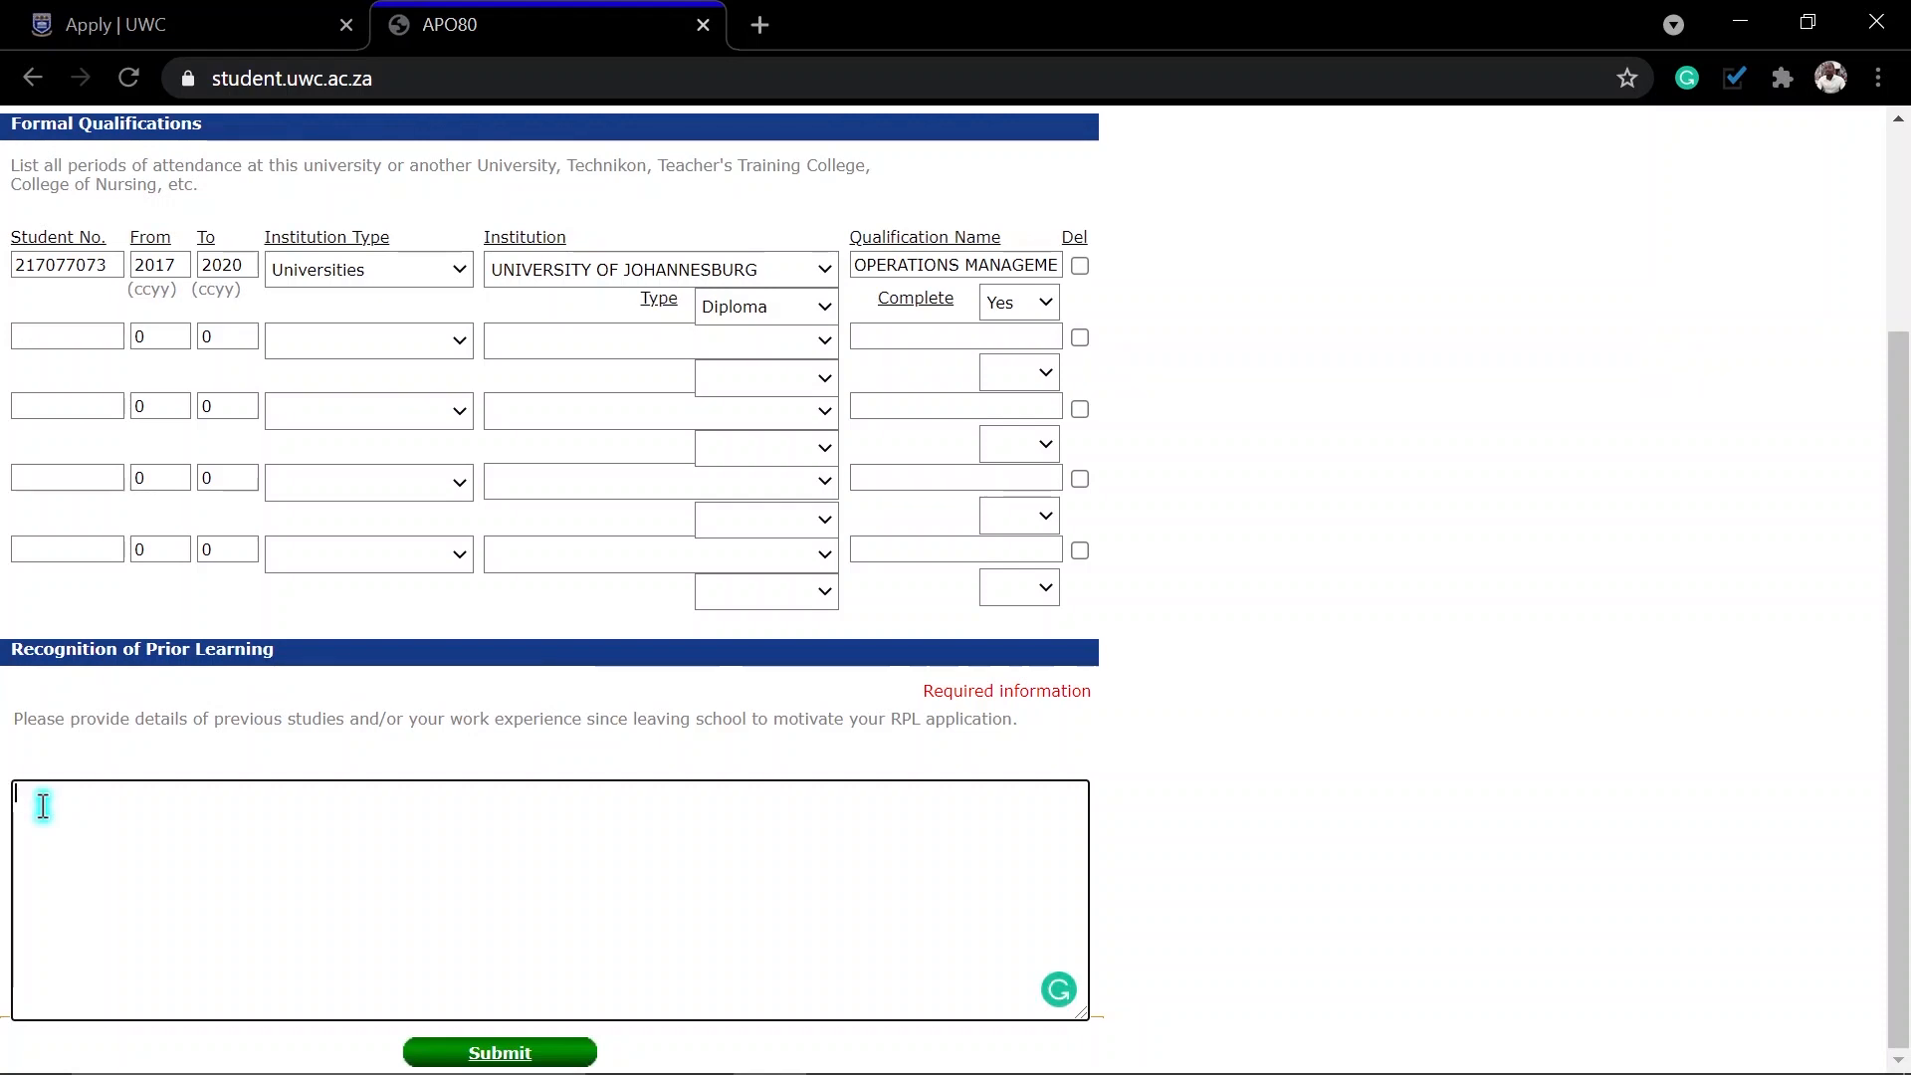
Enter the RPL motivation about a great experience studying at UJ and submit.
{"action": "type", "text": "I had"}
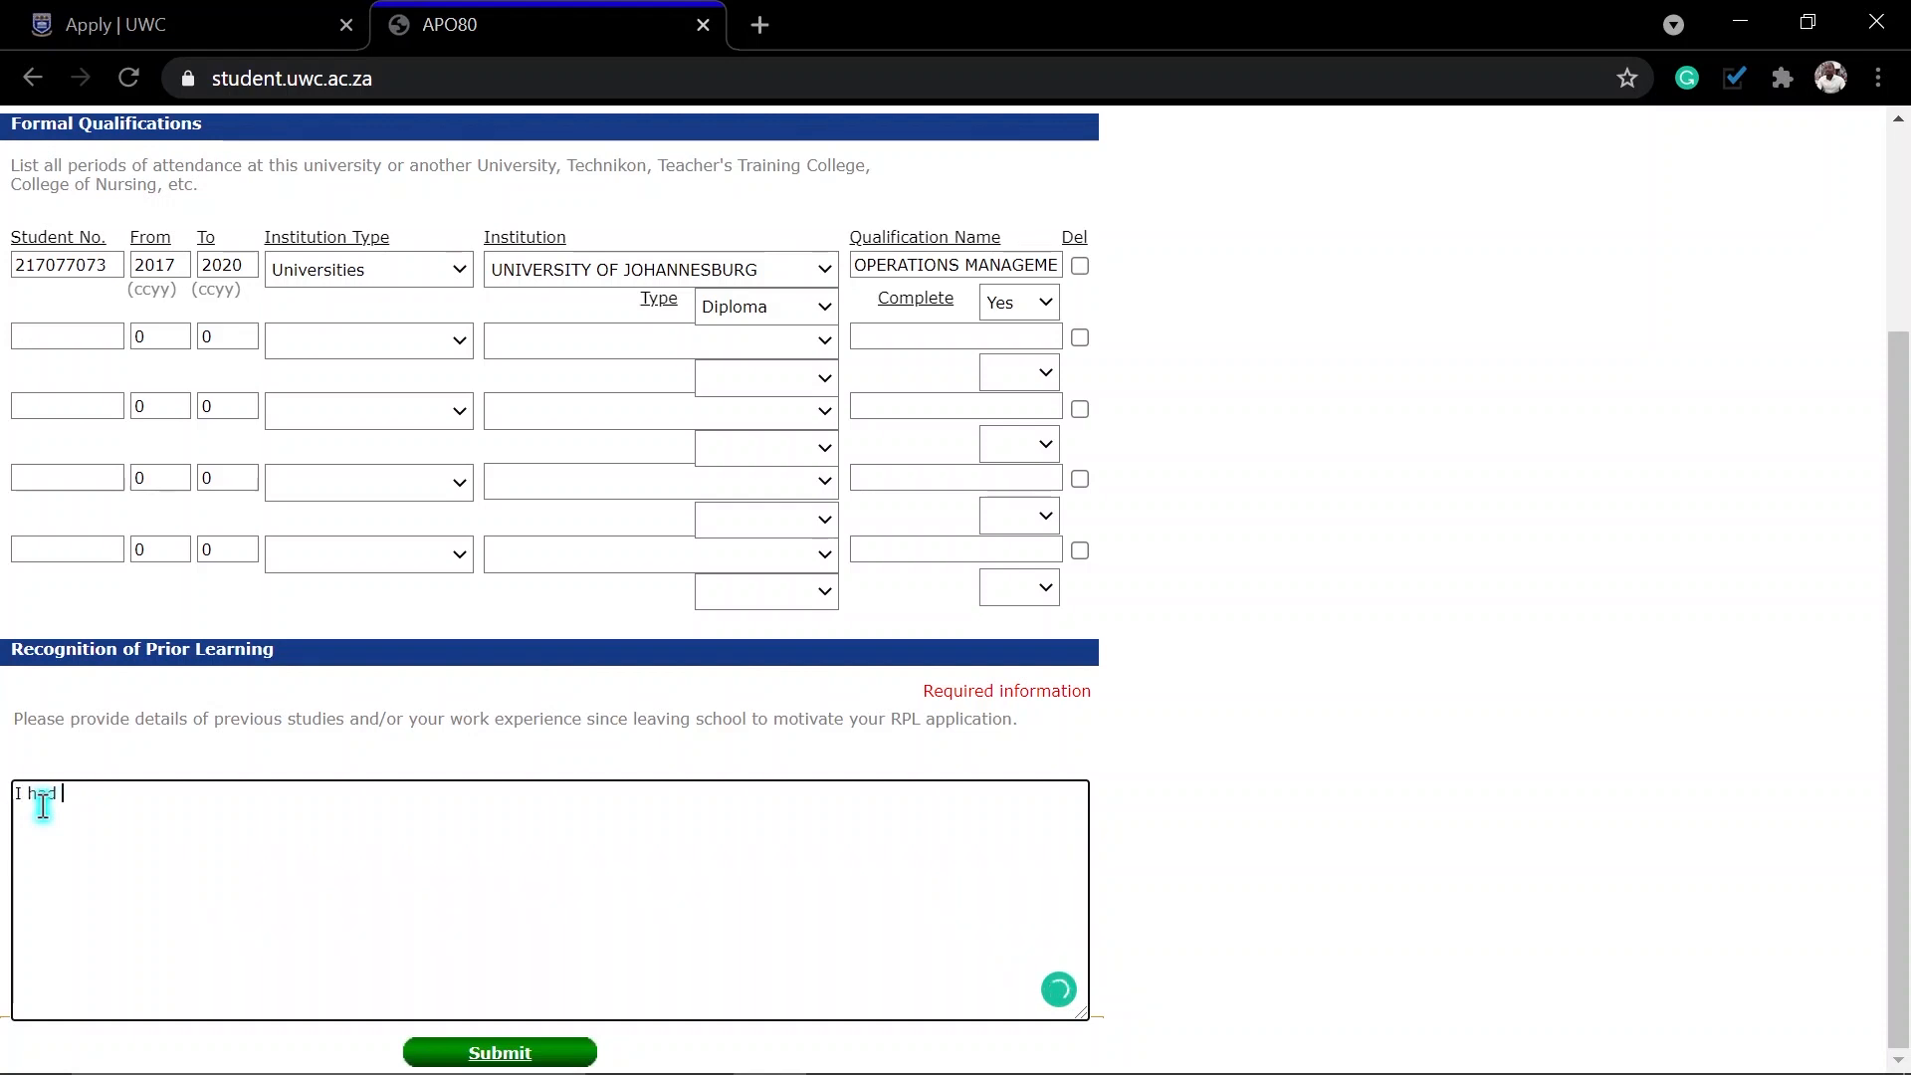
{"action": "type", "text": "a great experience"}
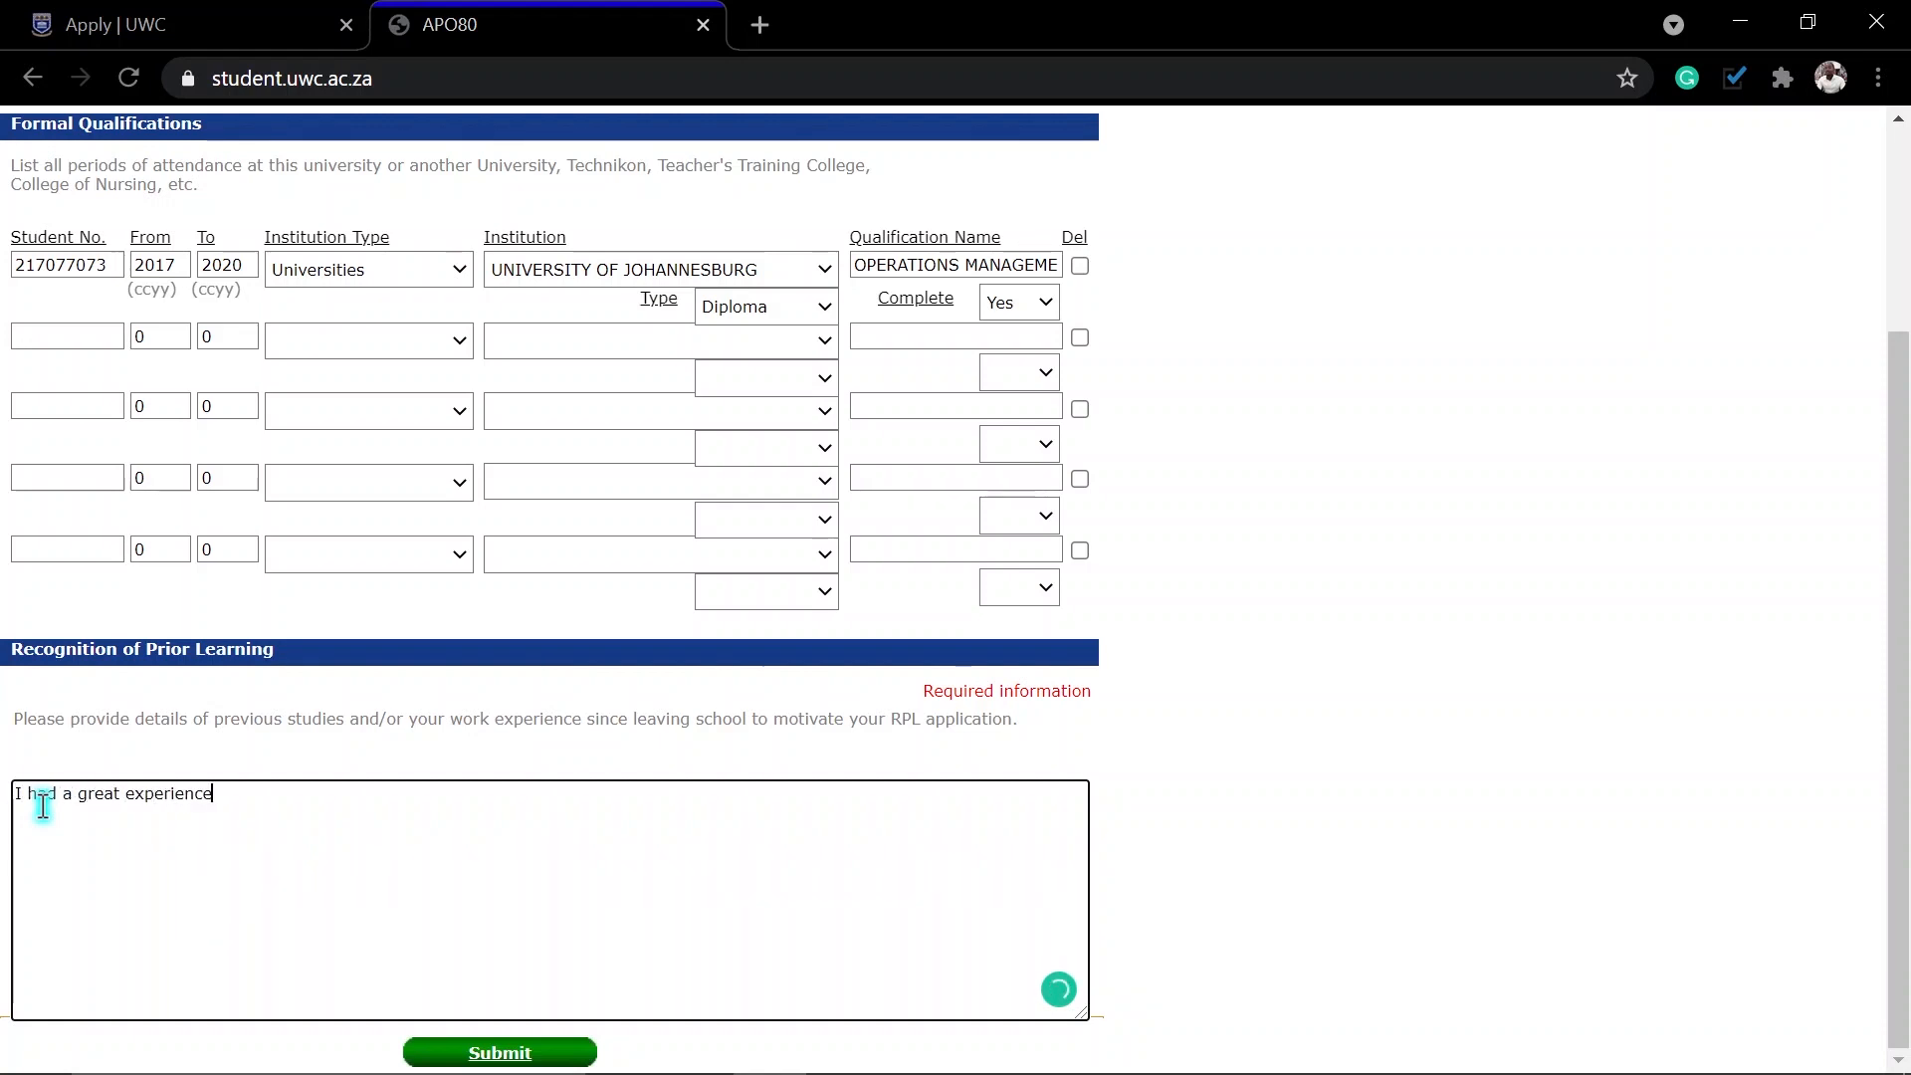
{"action": "type", "text": "in study at the unive"}
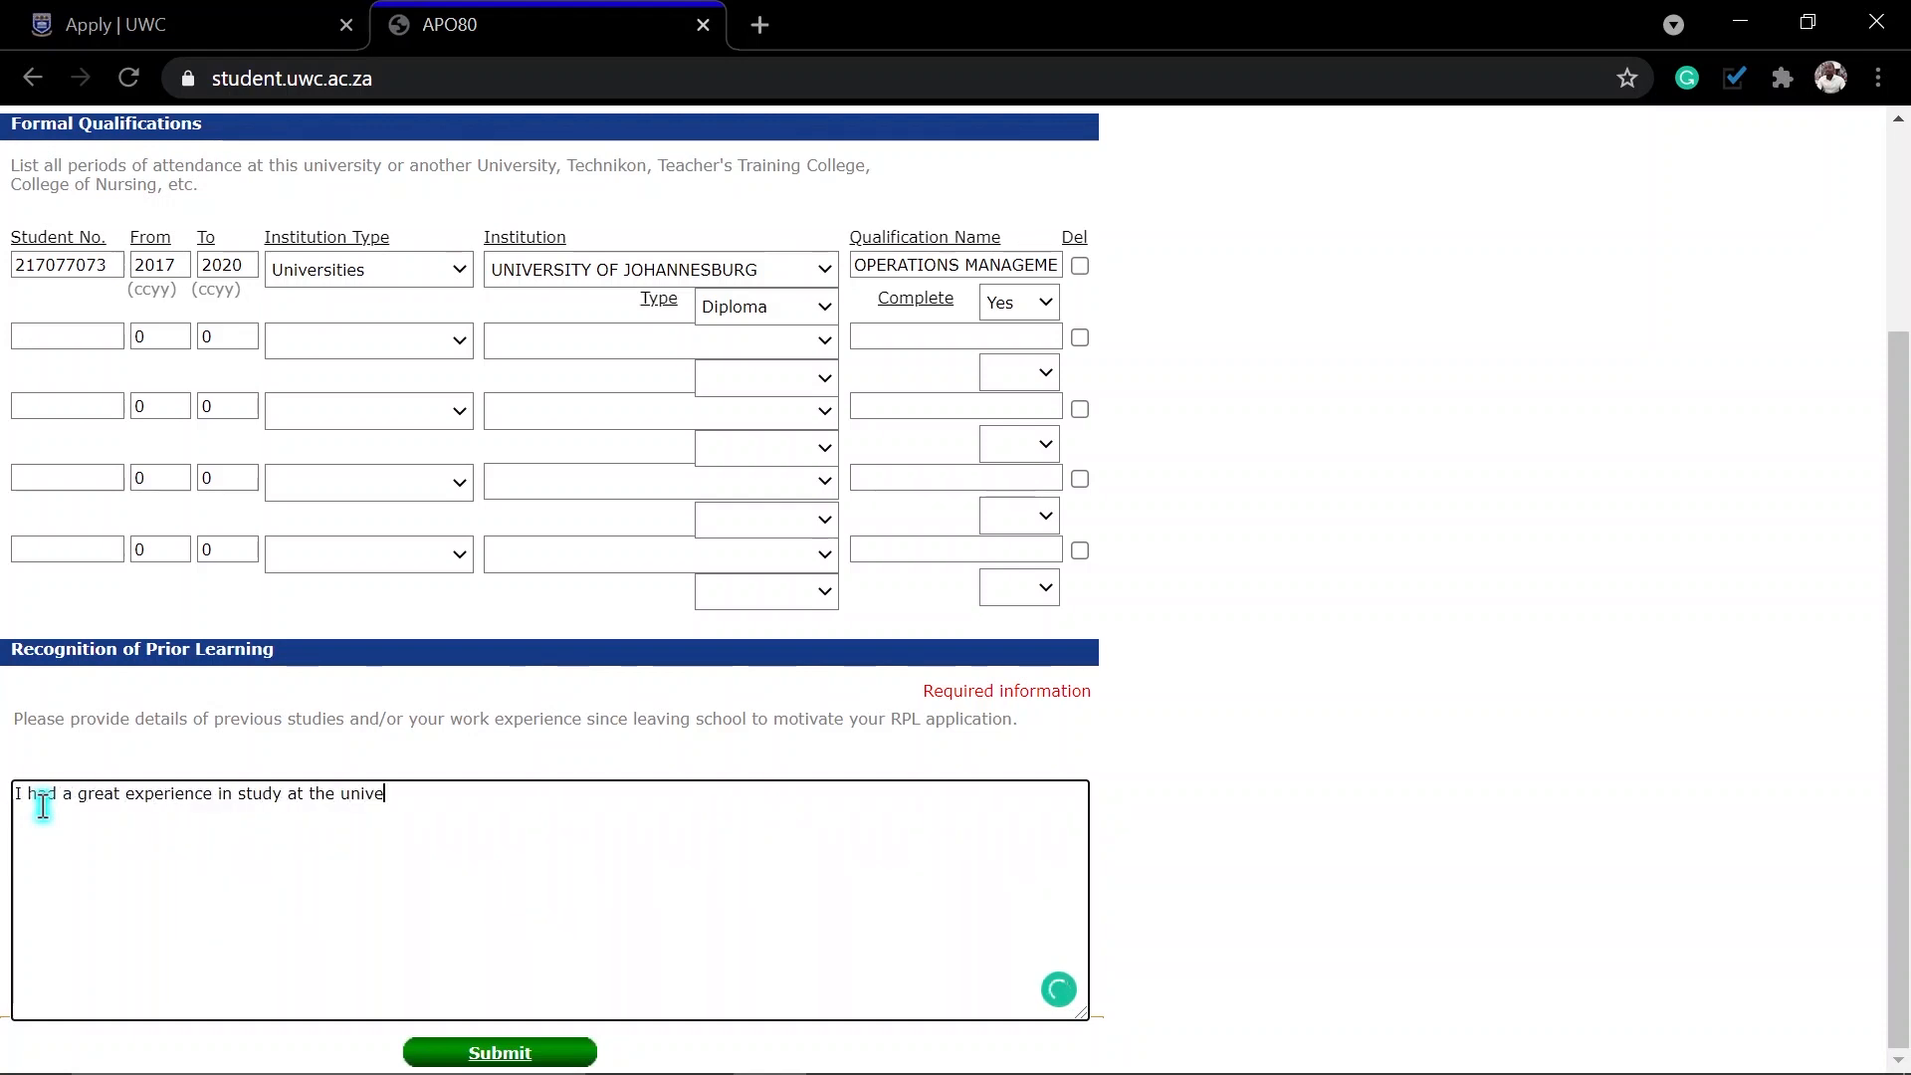
{"action": "type", "text": "rsity of Johanne"}
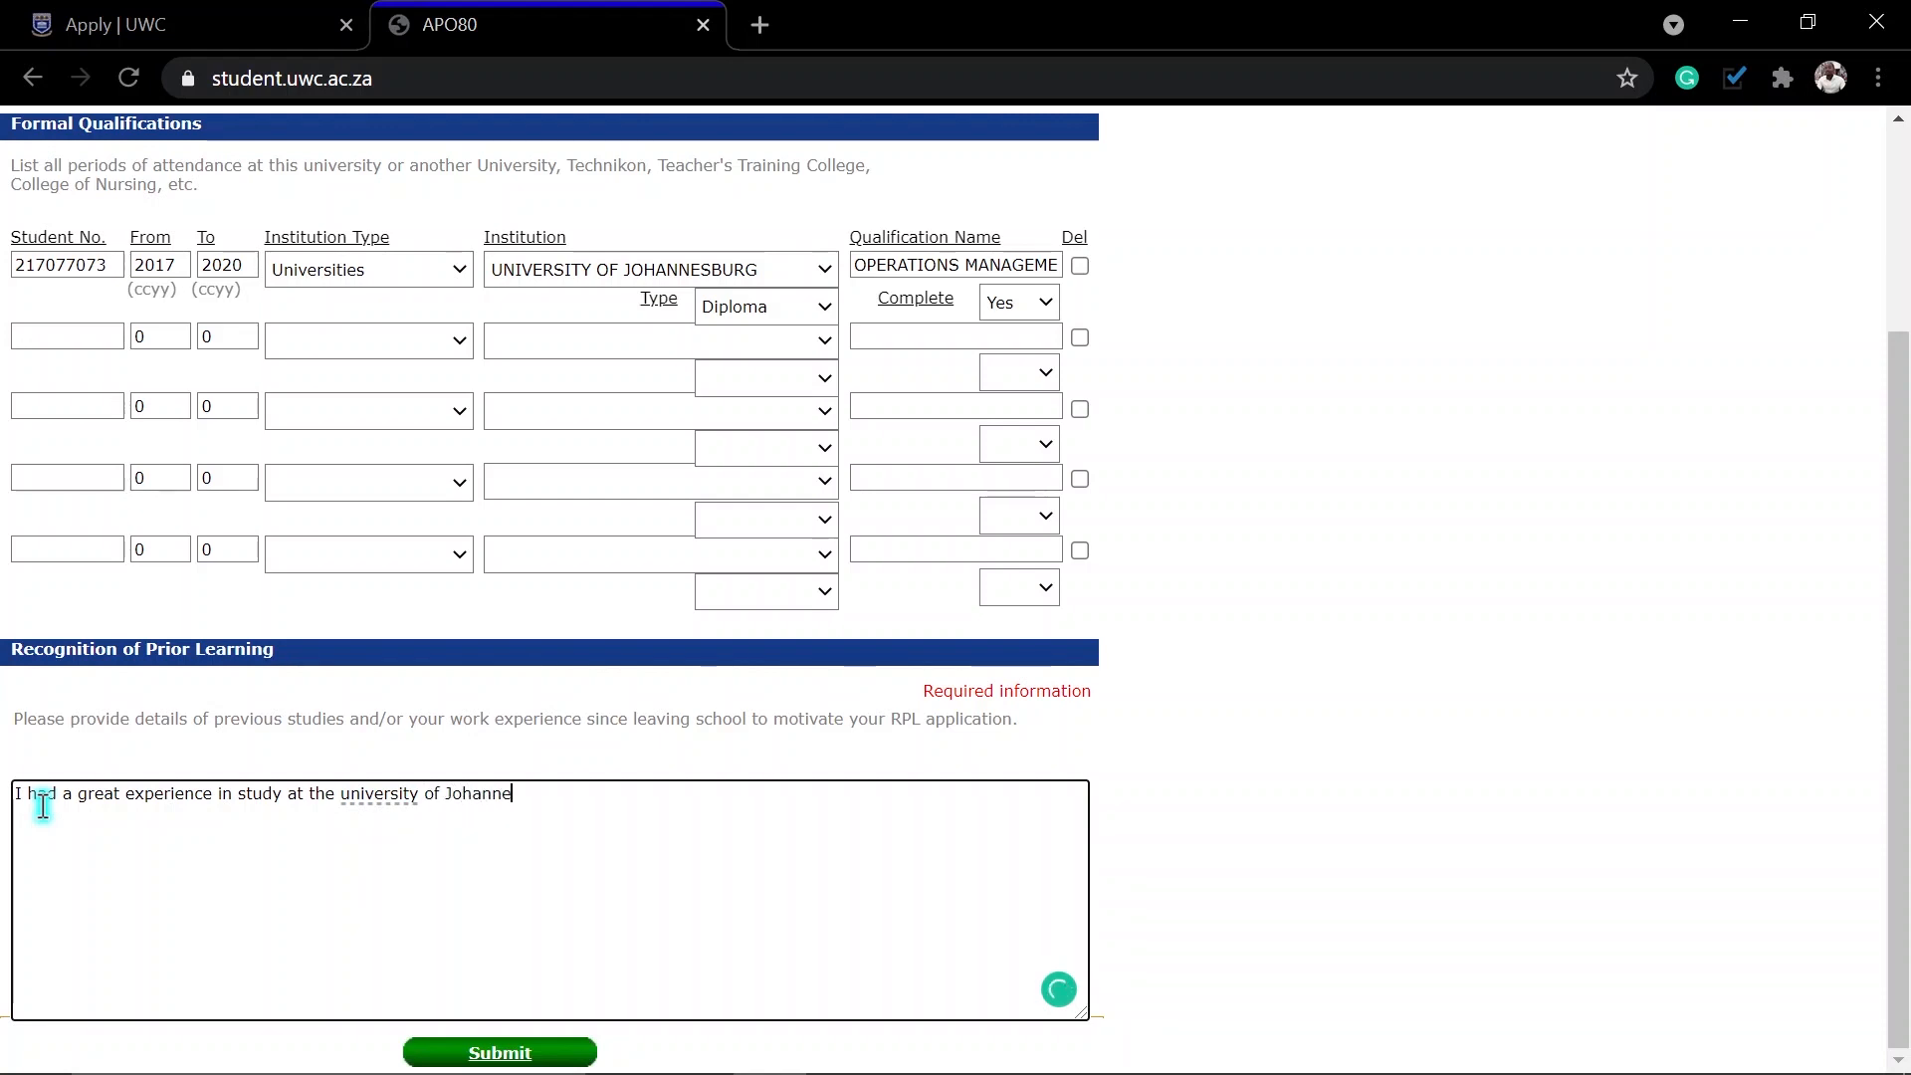
{"action": "type", "text": "sburg (UJ)."}
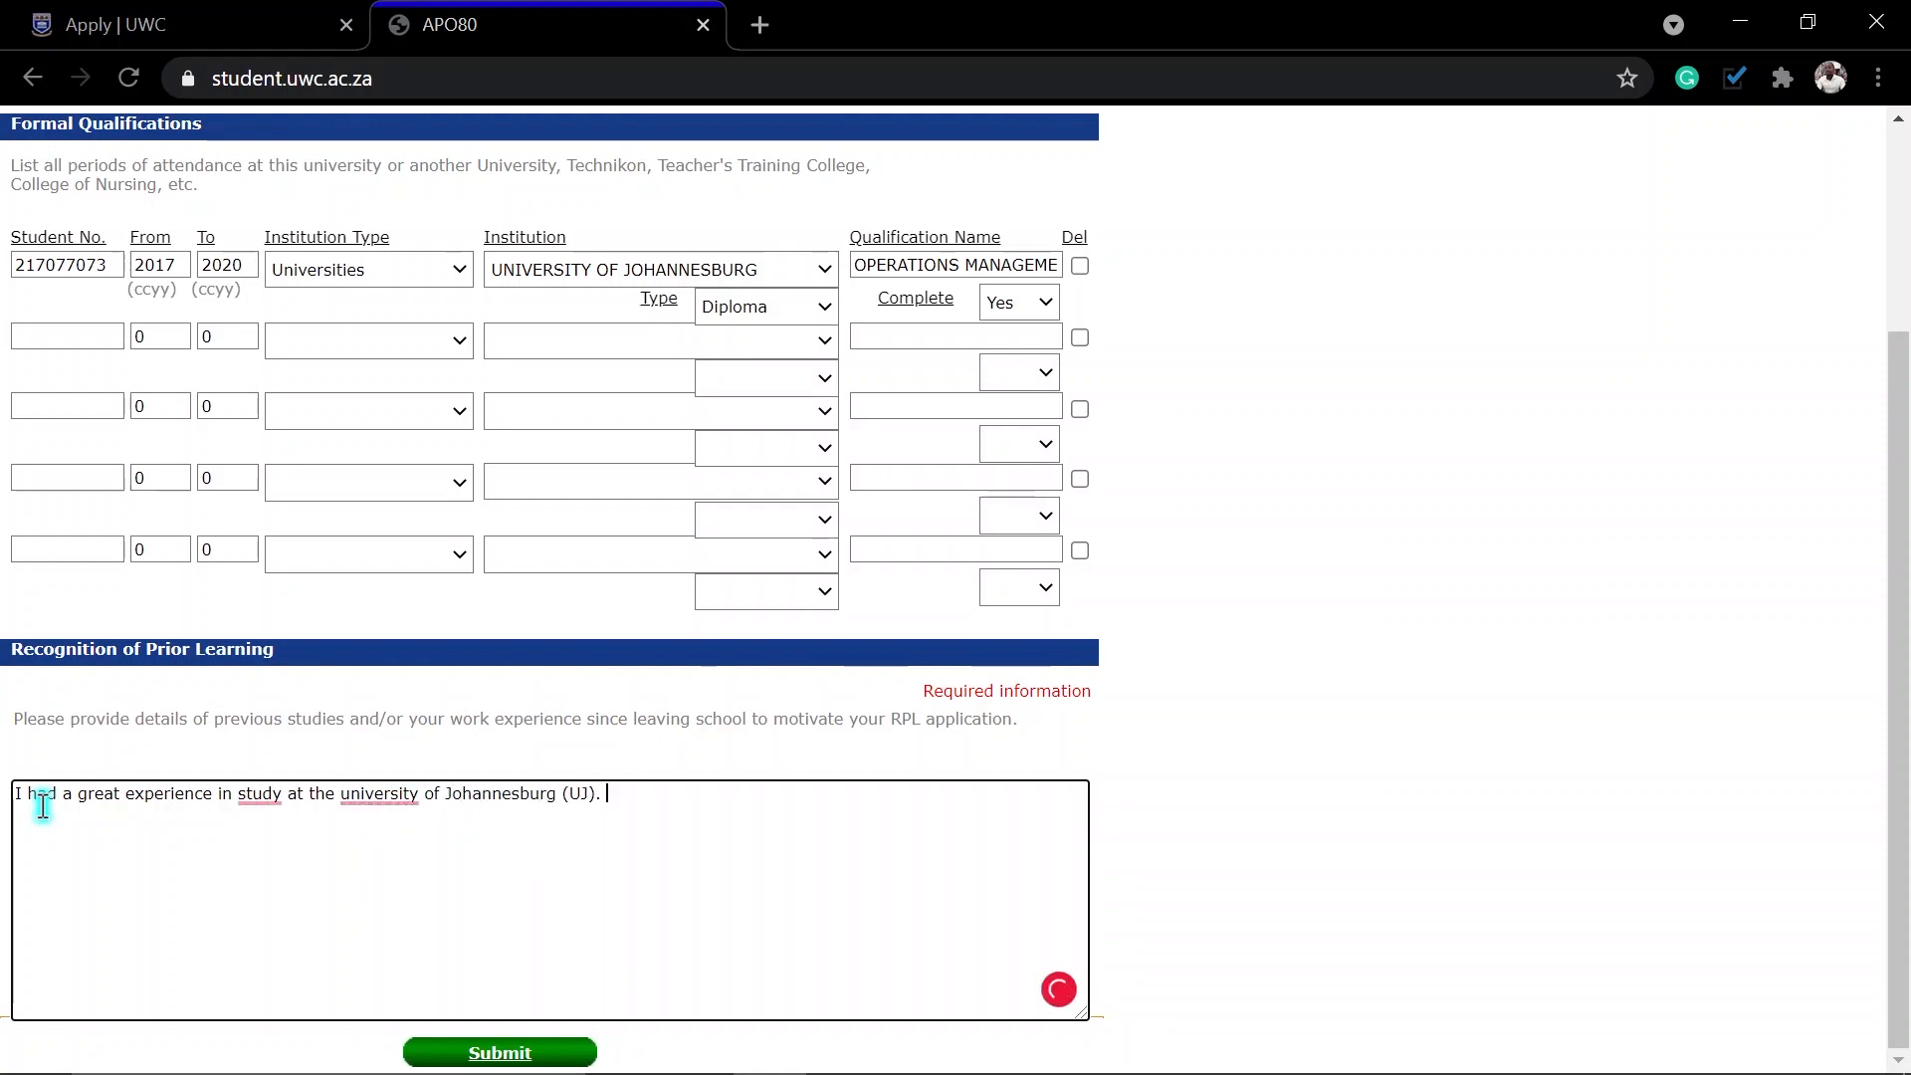
{"action": "type", "text": "i have learnt a lot."}
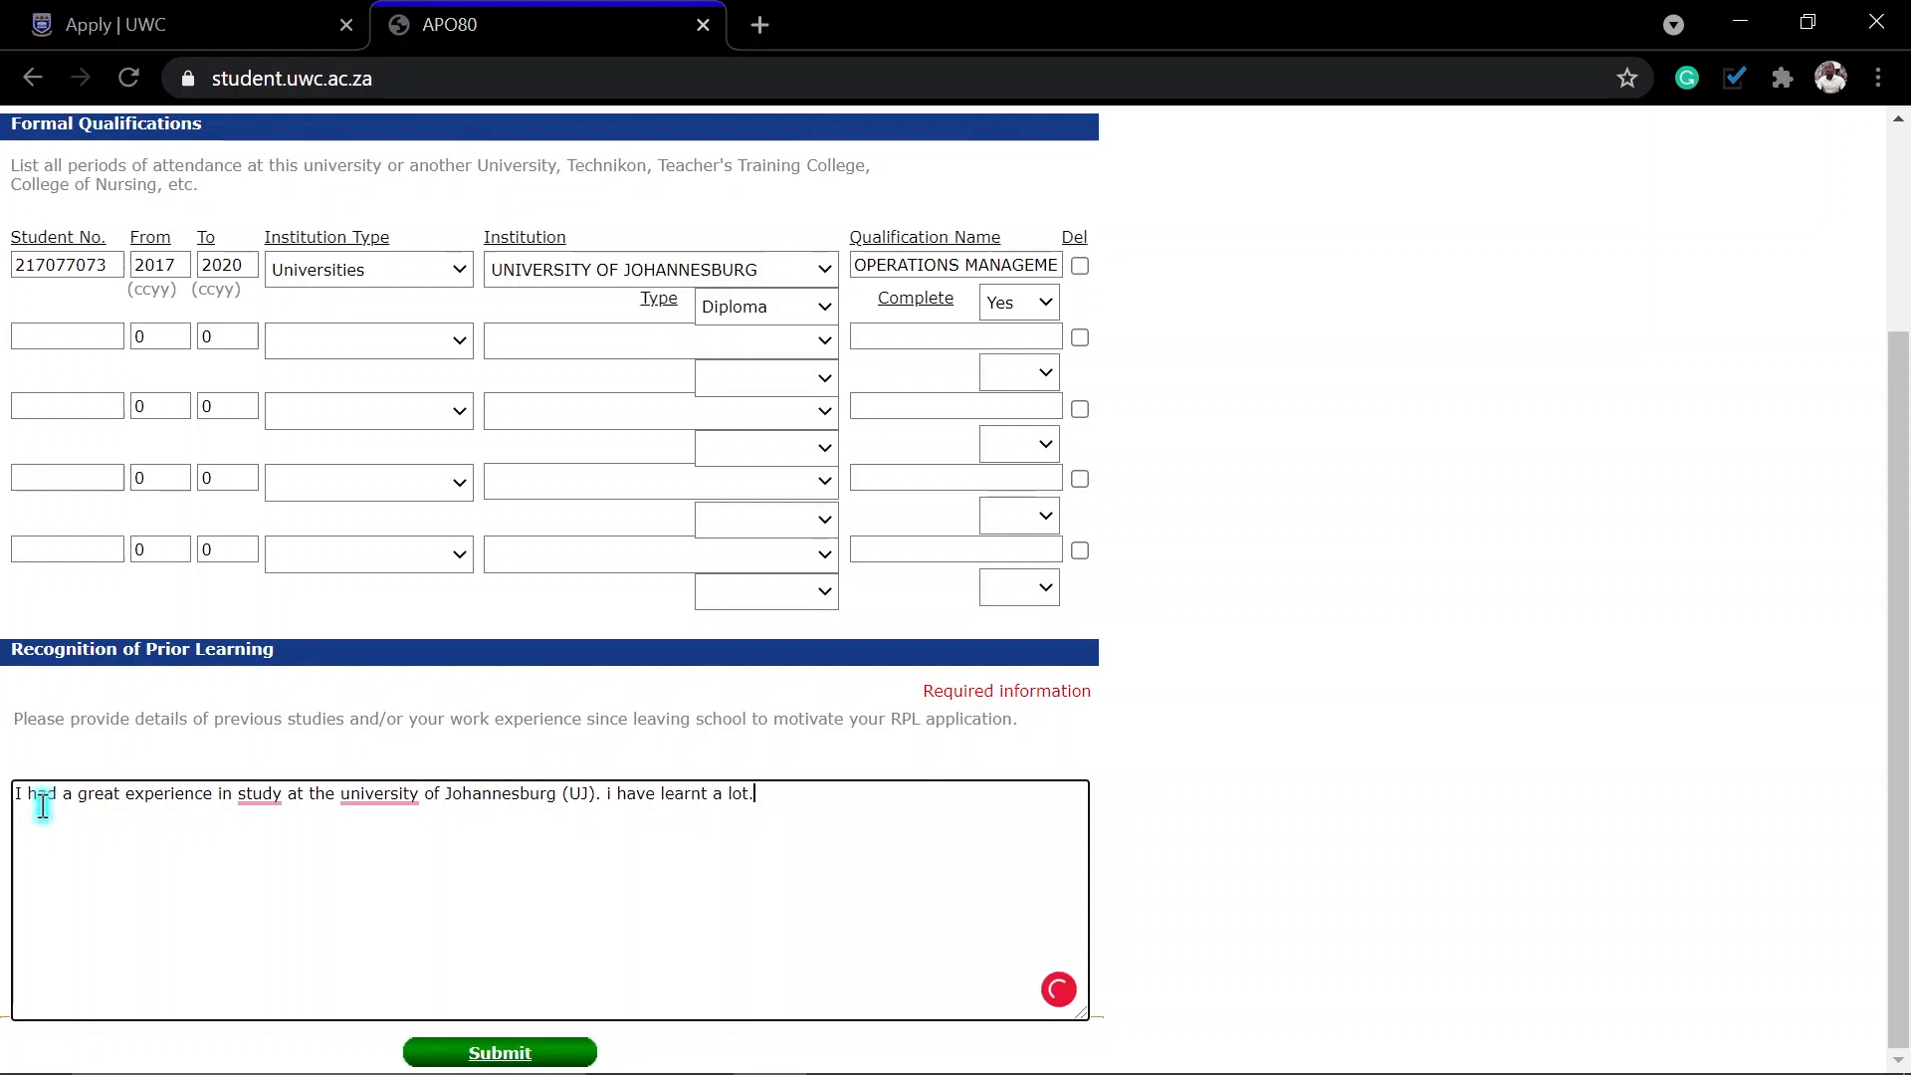
{"action": "left_click", "coordinate": [499, 1052]}
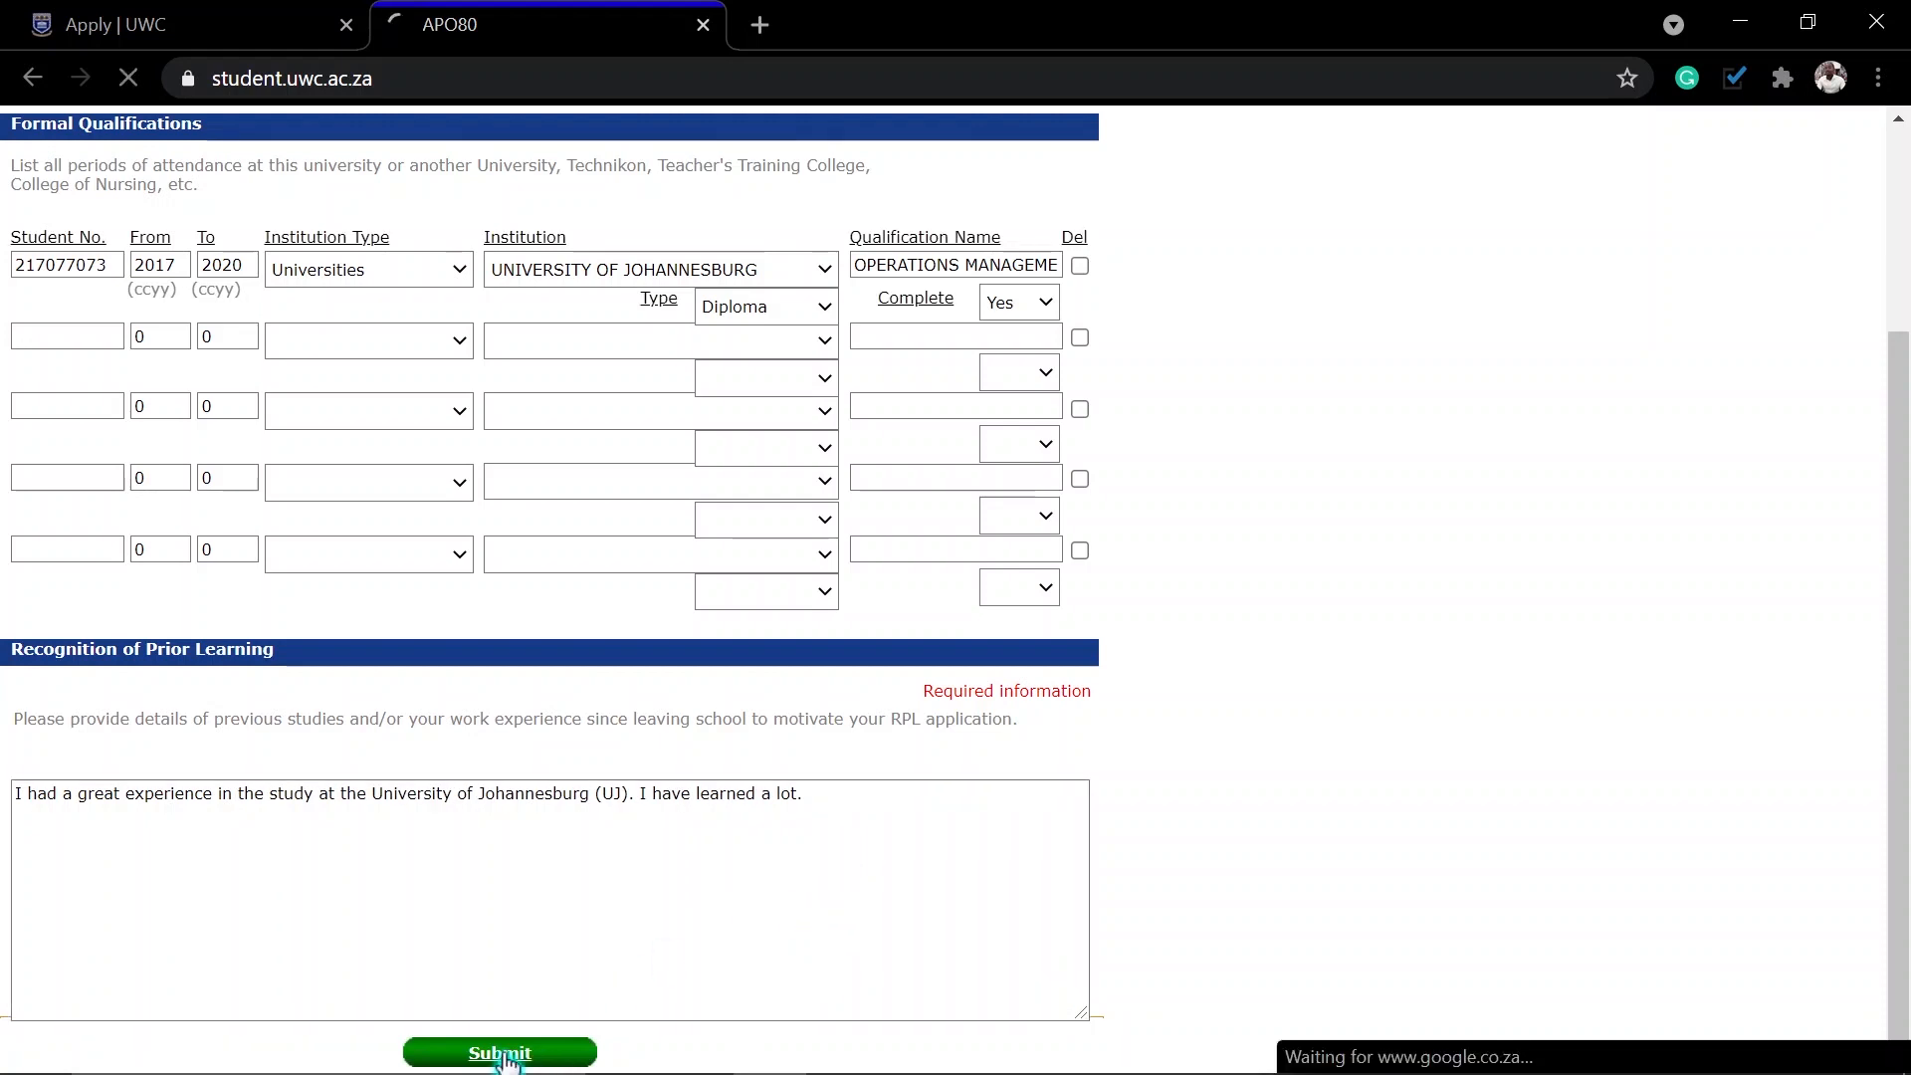
Set sponsor relationship to Self, annual income R2 000–R6 000, and 4 dependants.
{"action": "left_click", "coordinate": [499, 1053]}
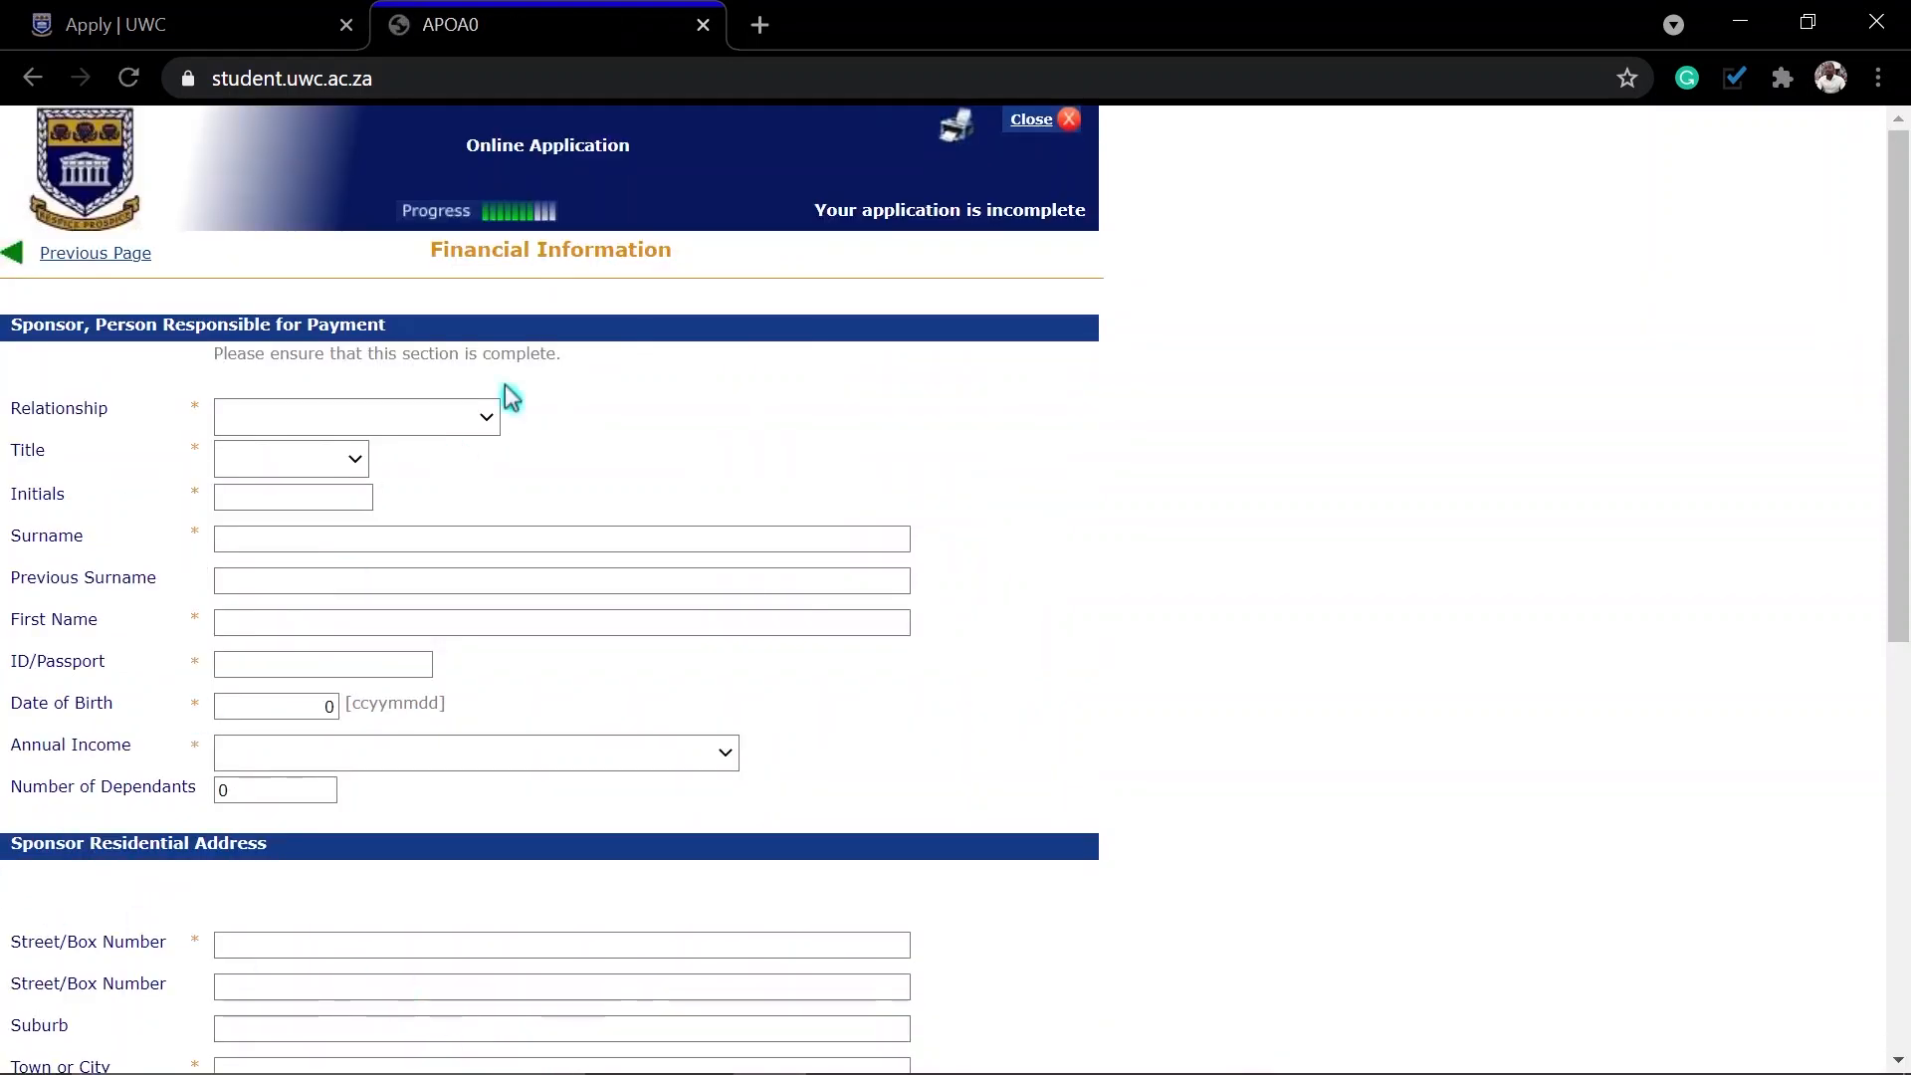
{"action": "mouse_move", "coordinate": [306, 386]}
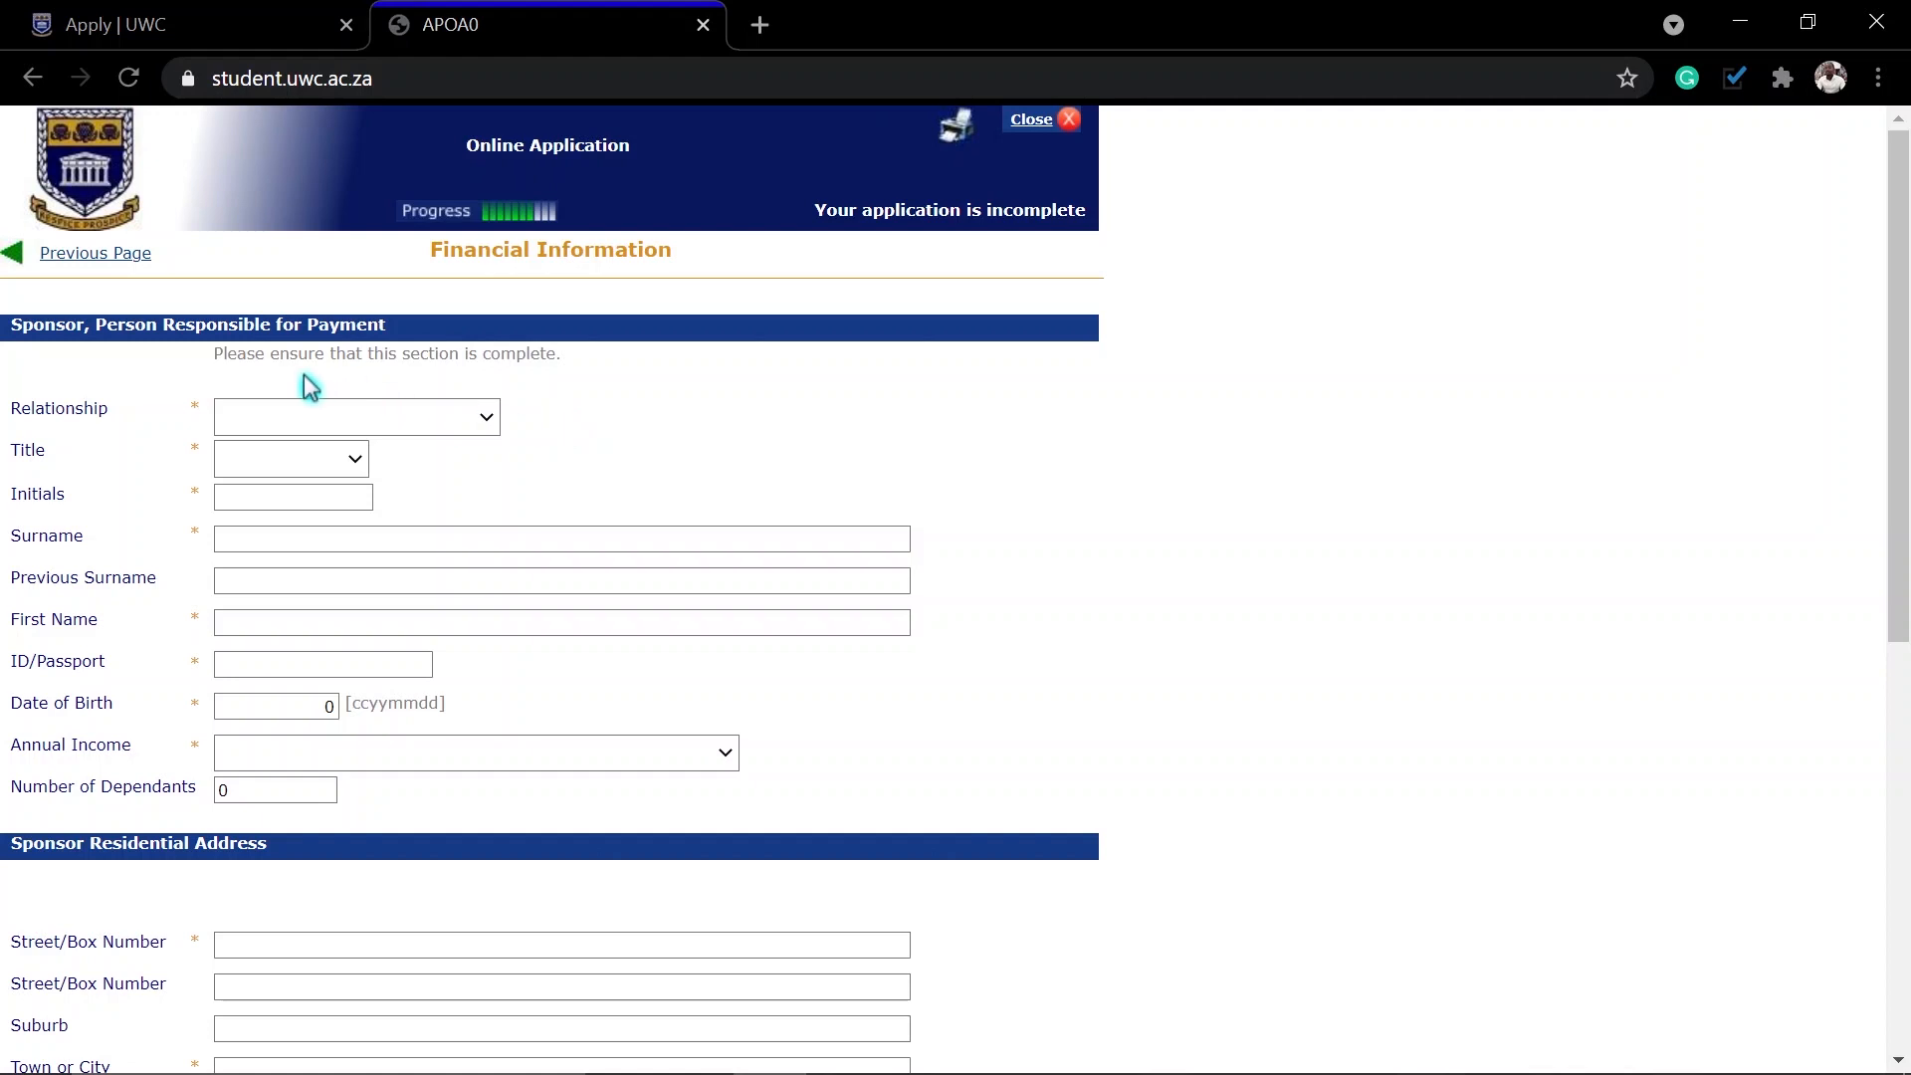
{"action": "left_click", "coordinate": [356, 417]}
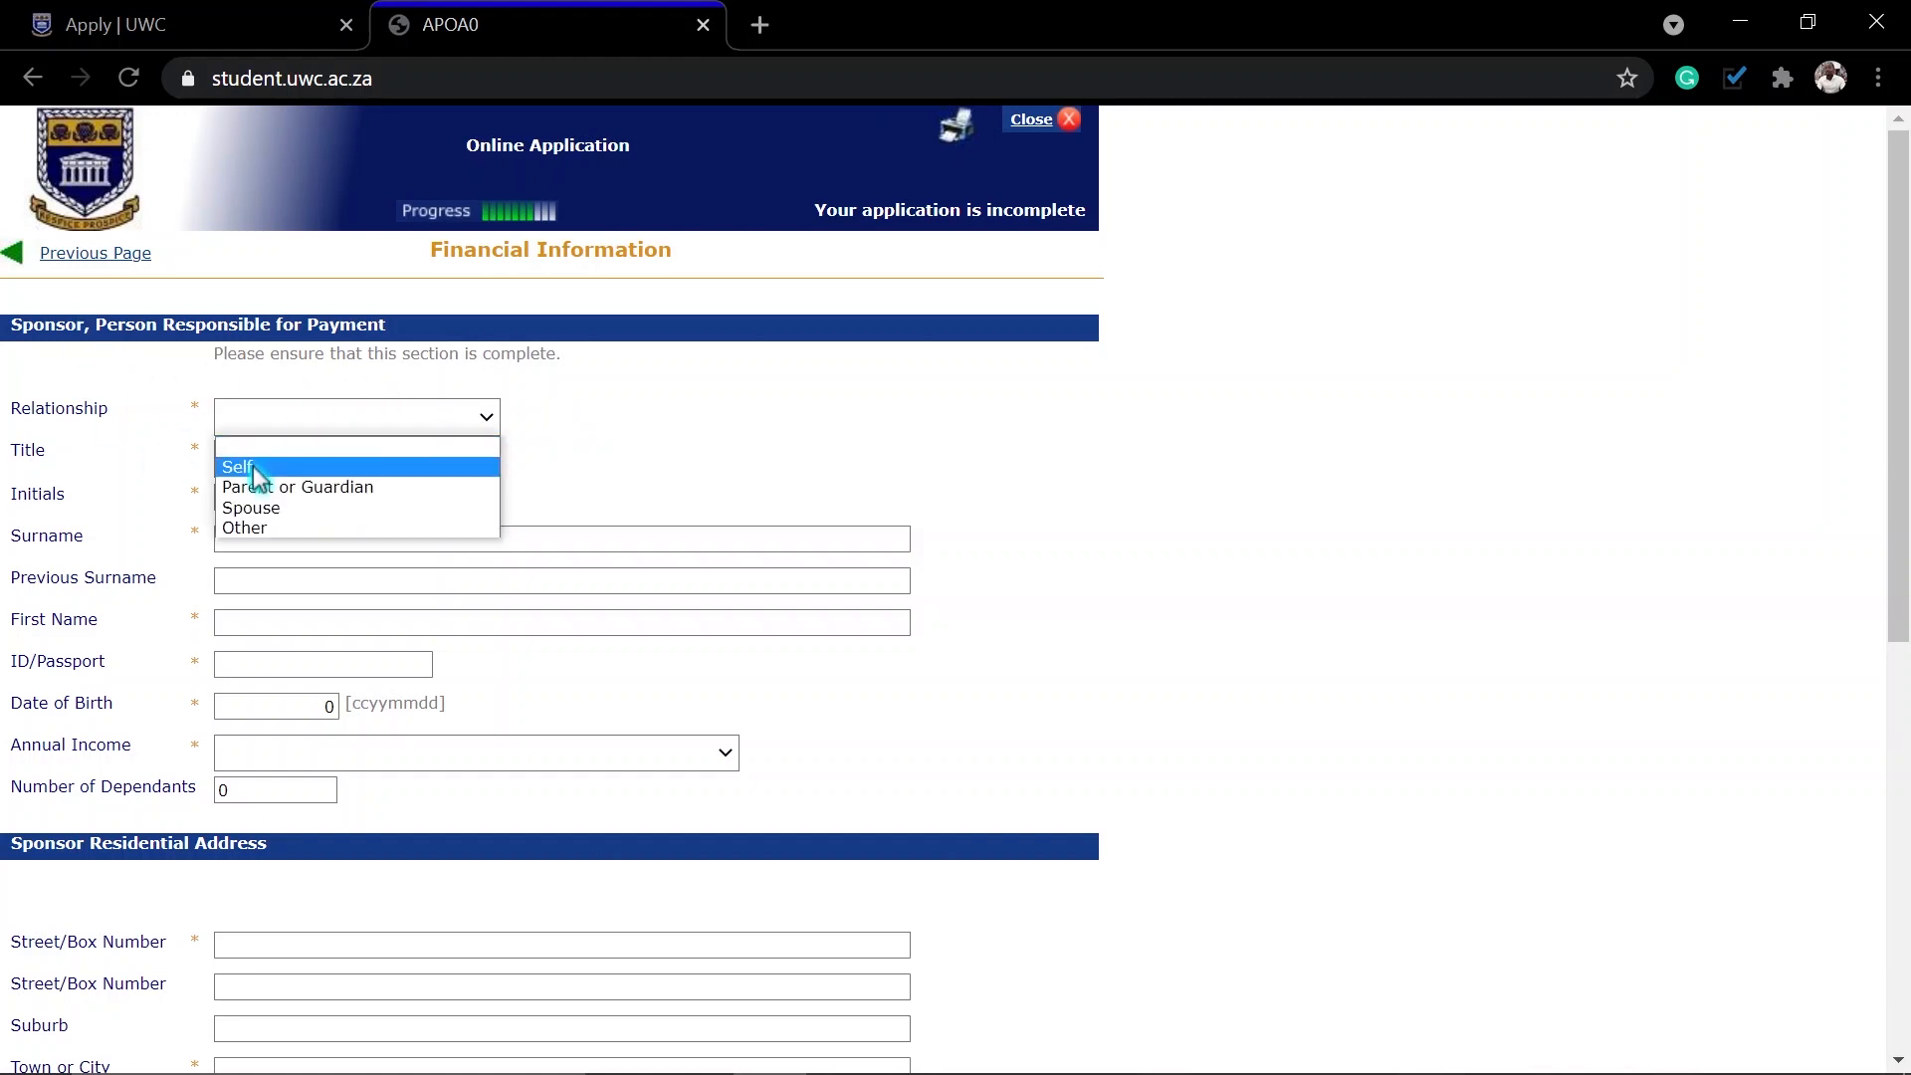
{"action": "left_click", "coordinate": [239, 466]}
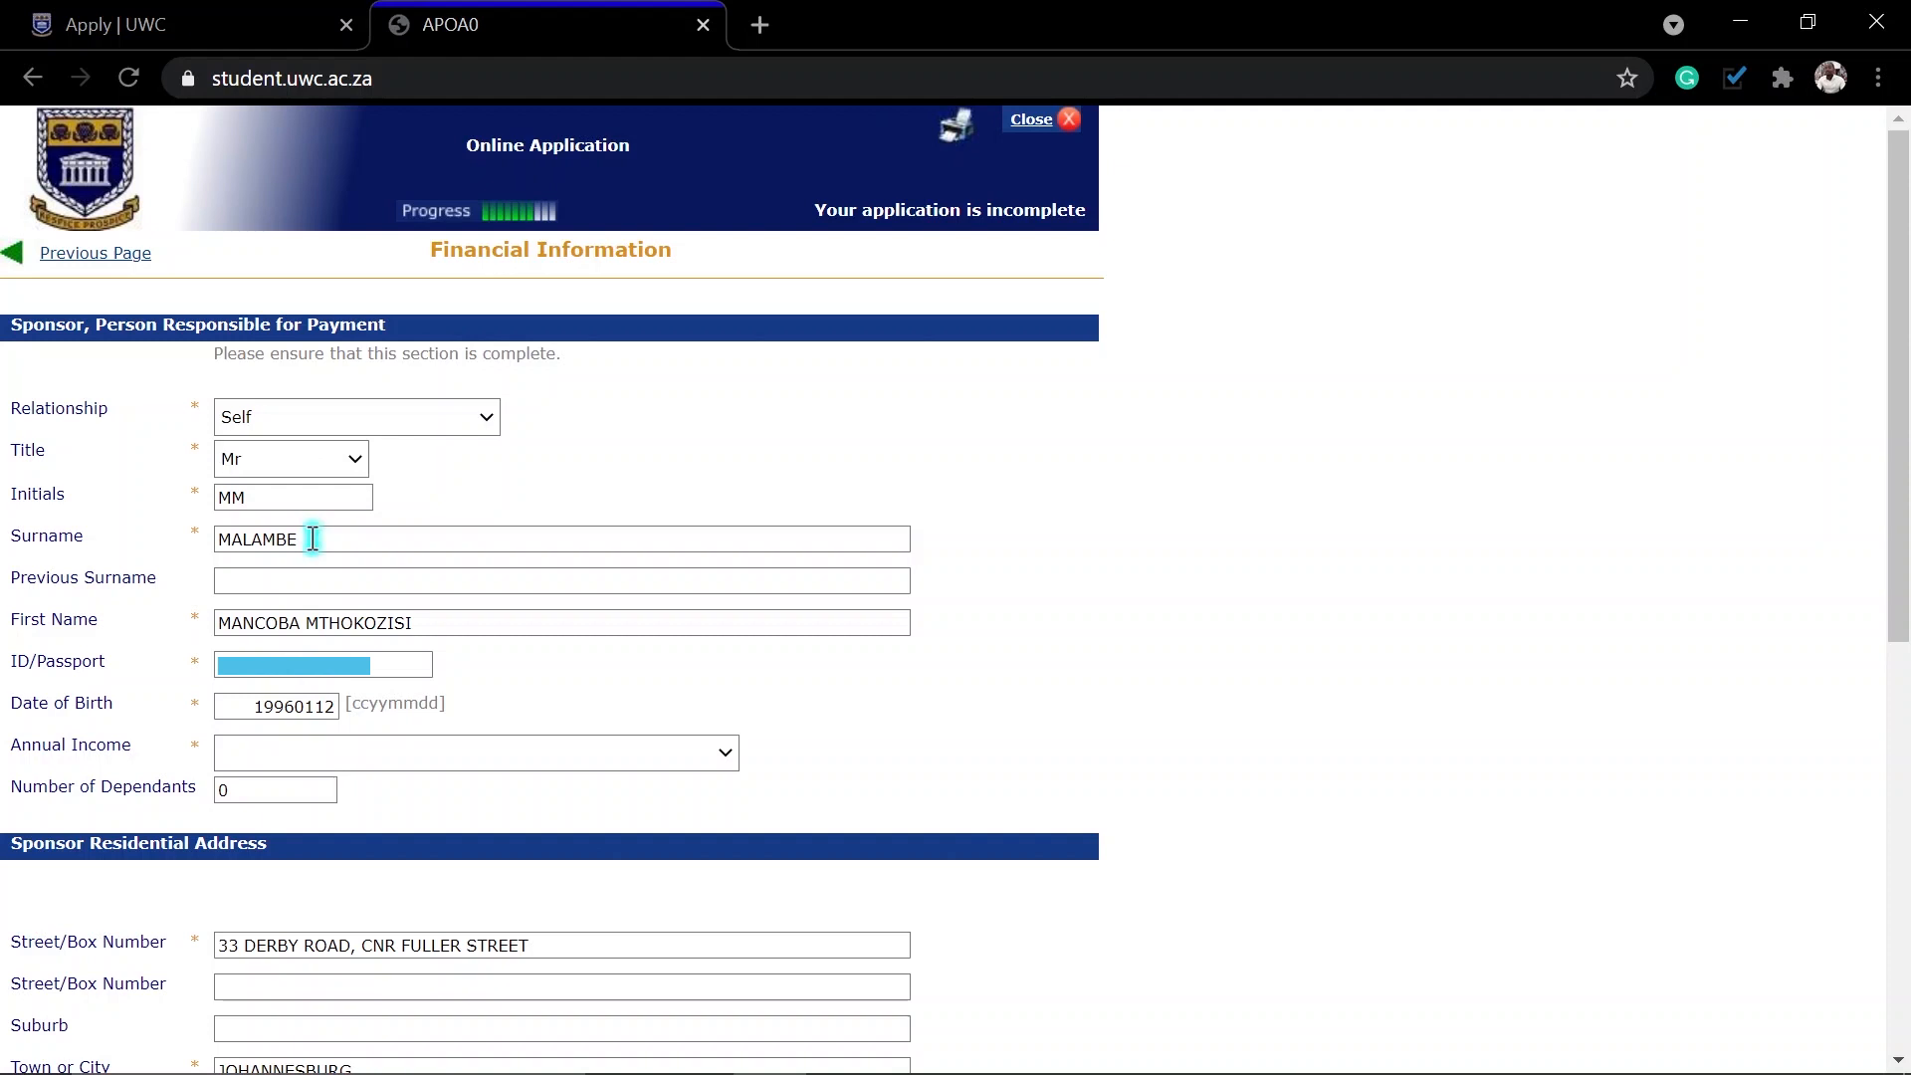
{"action": "left_click", "coordinate": [356, 417]}
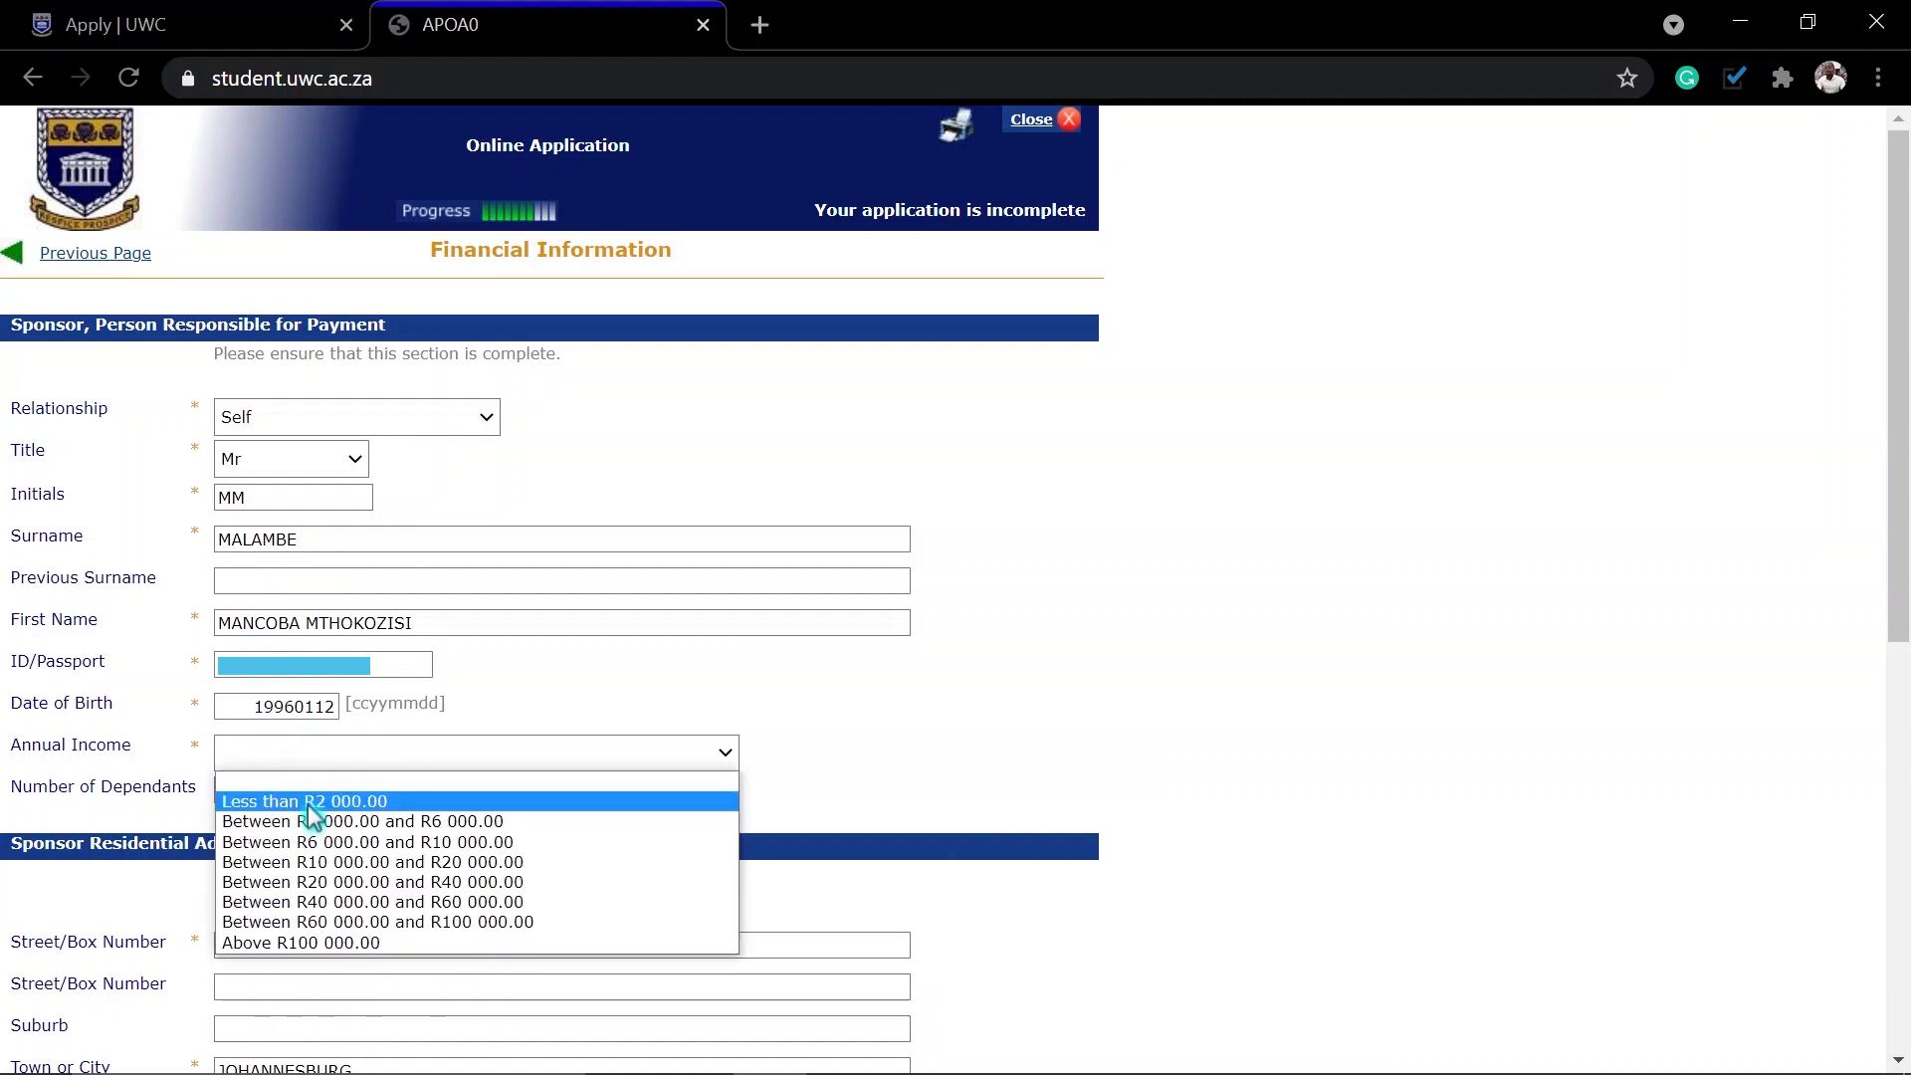
{"action": "left_click", "coordinate": [363, 822]}
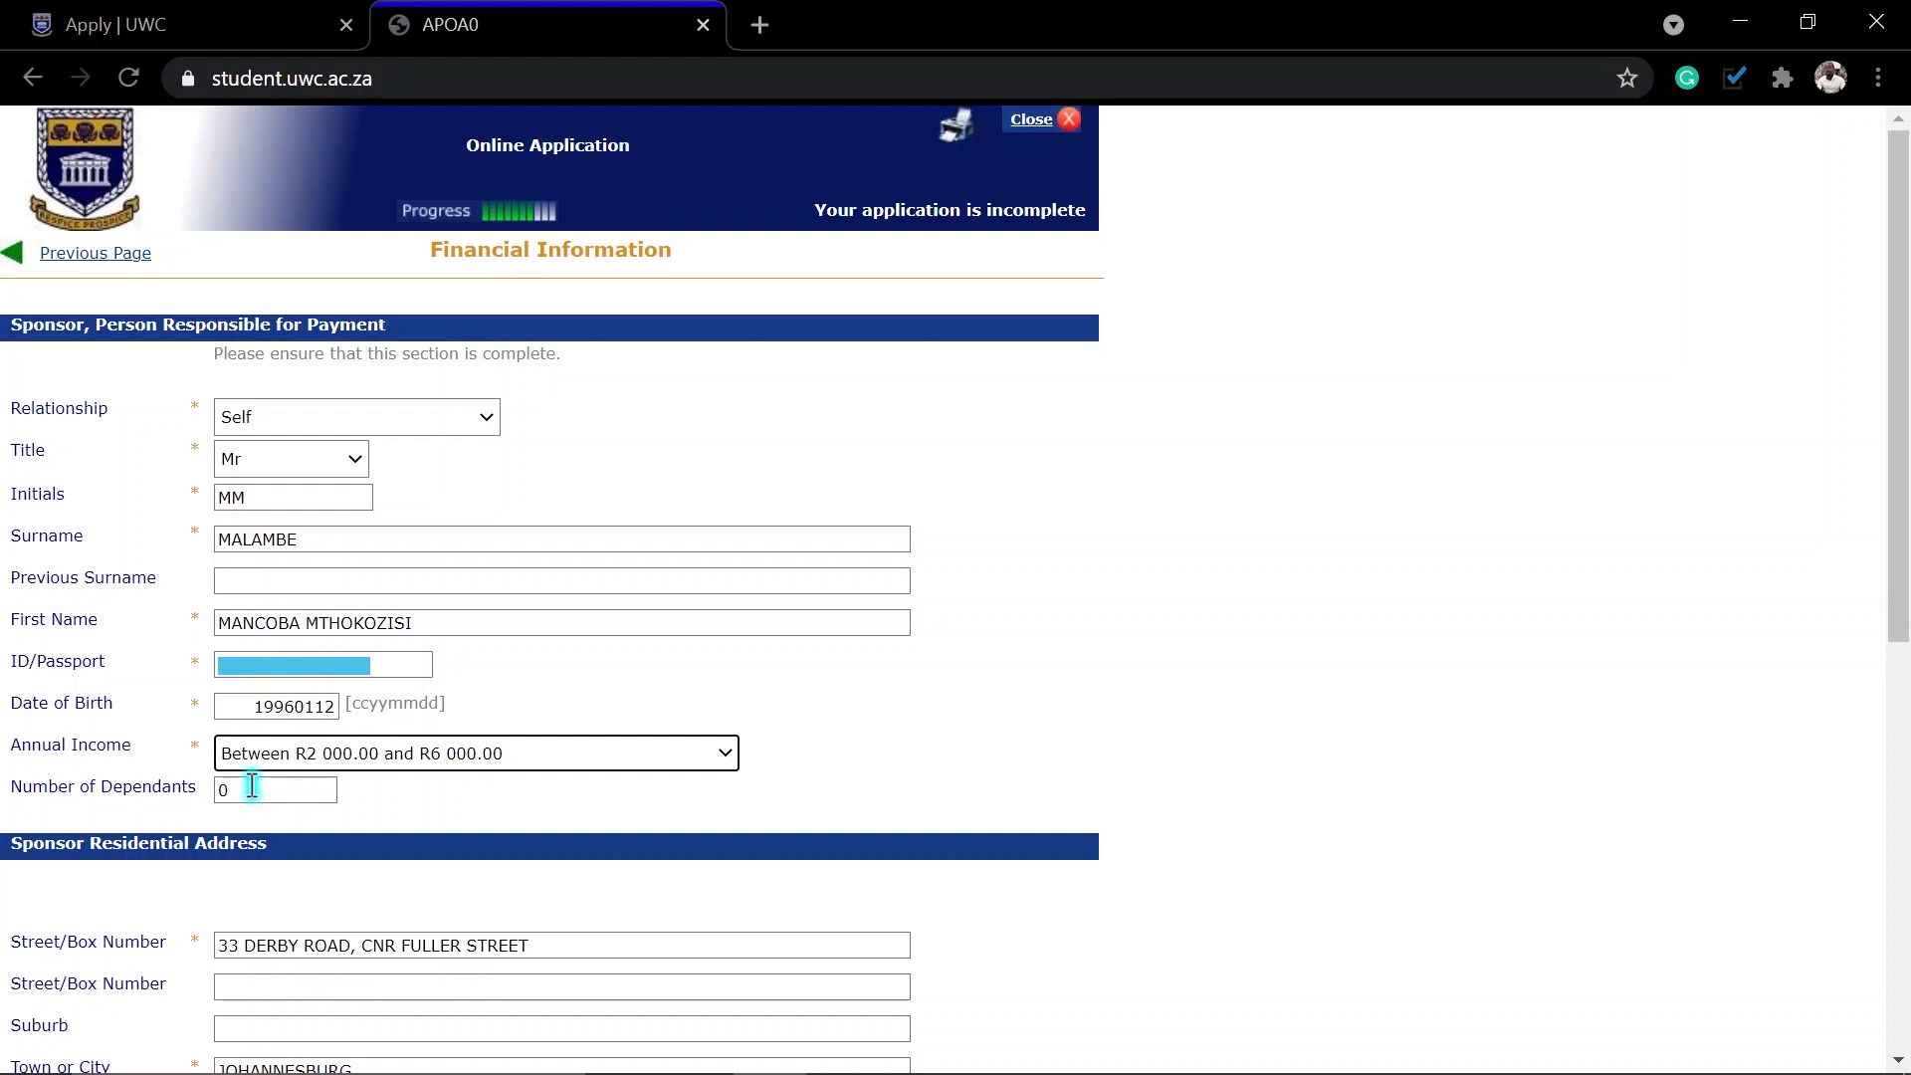
{"action": "type", "text": "4"}
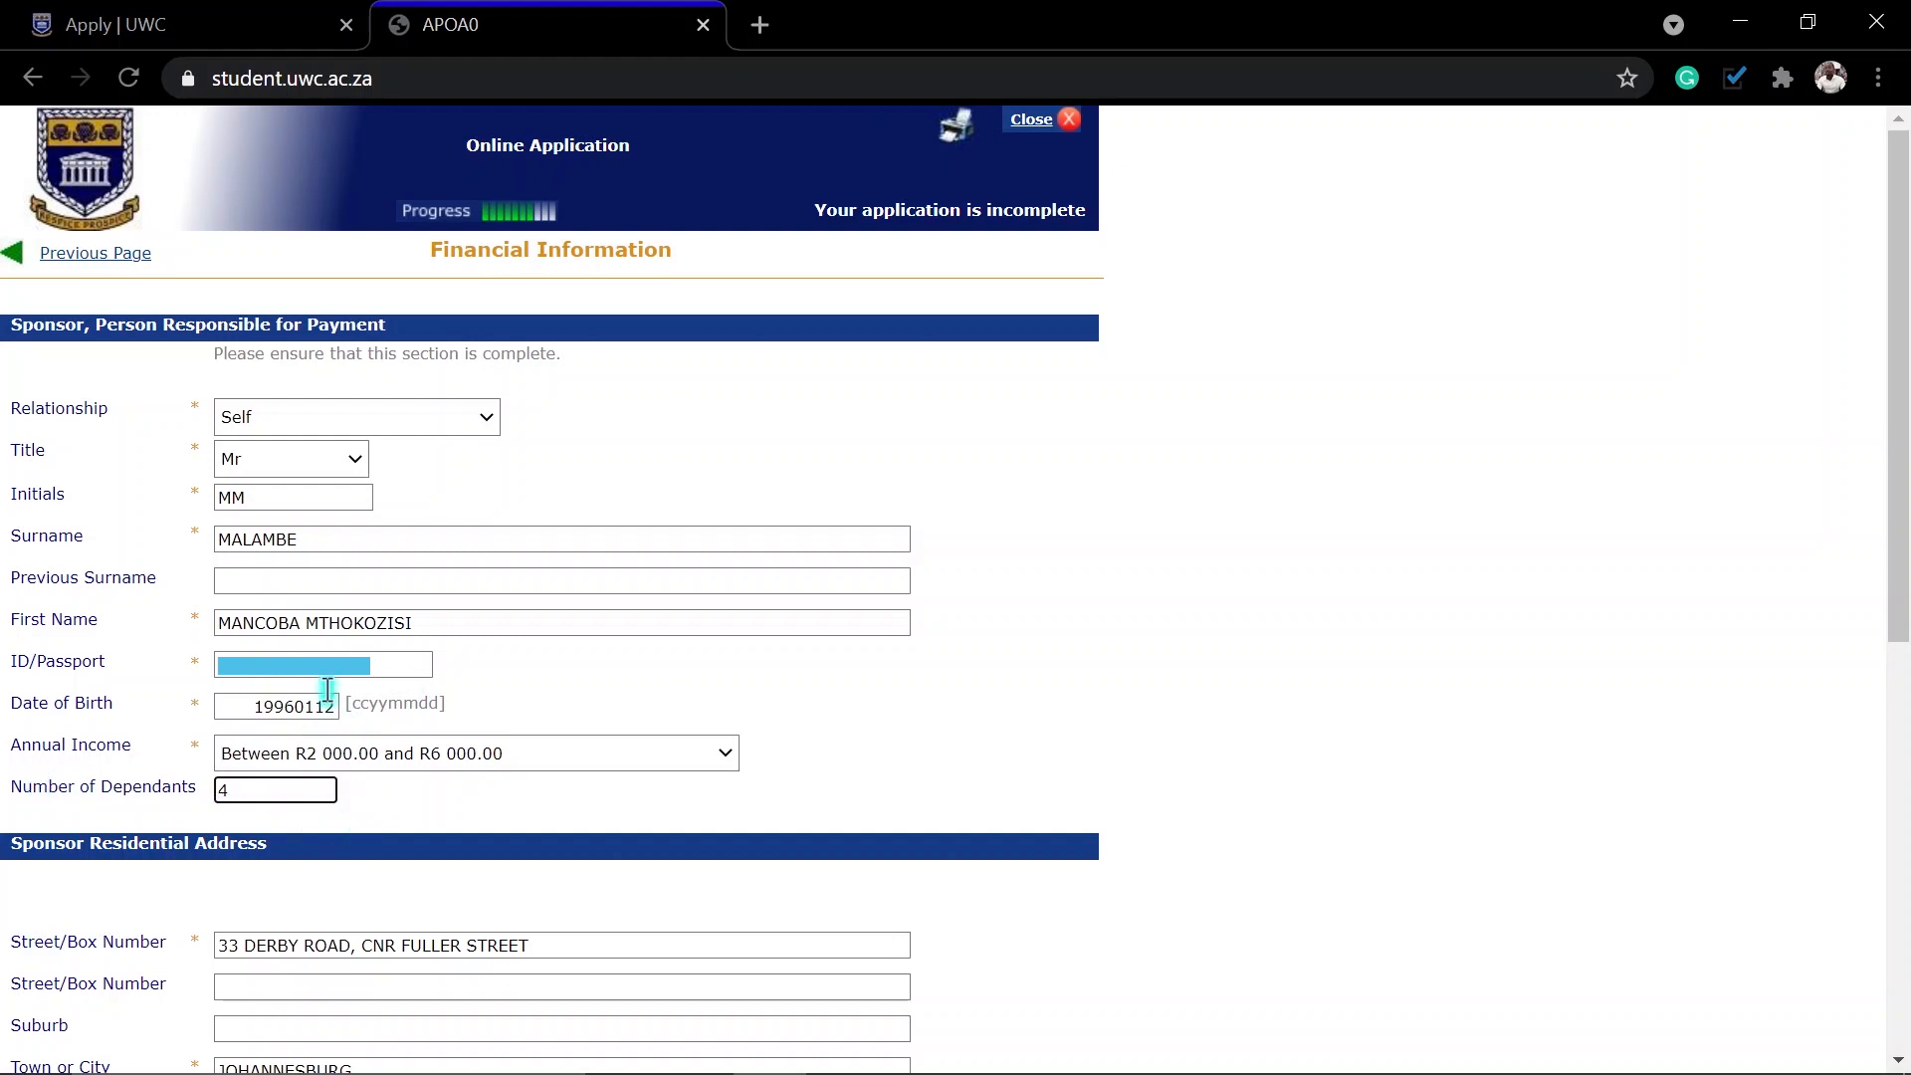
{"action": "mouse_move", "coordinate": [281, 420]}
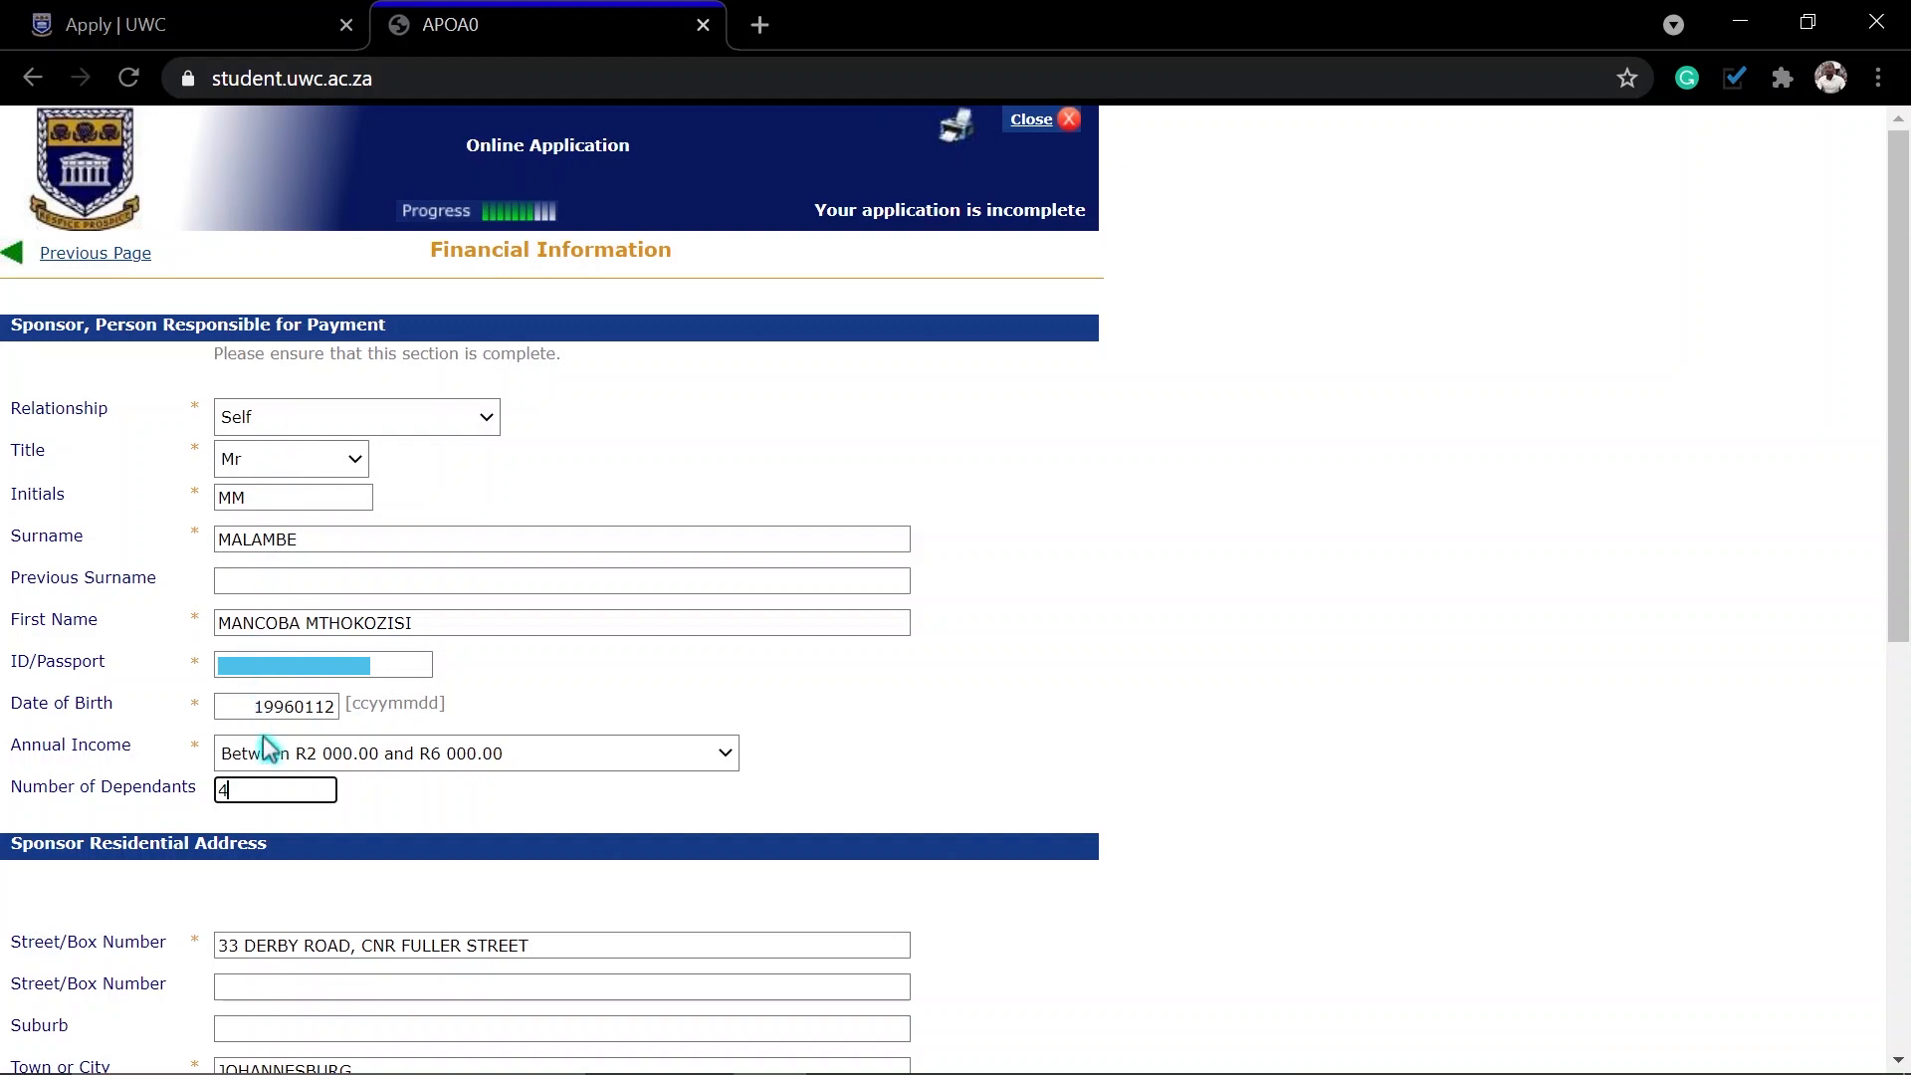
{"action": "scroll", "scroll_direction": "down", "scroll_amount": 3}
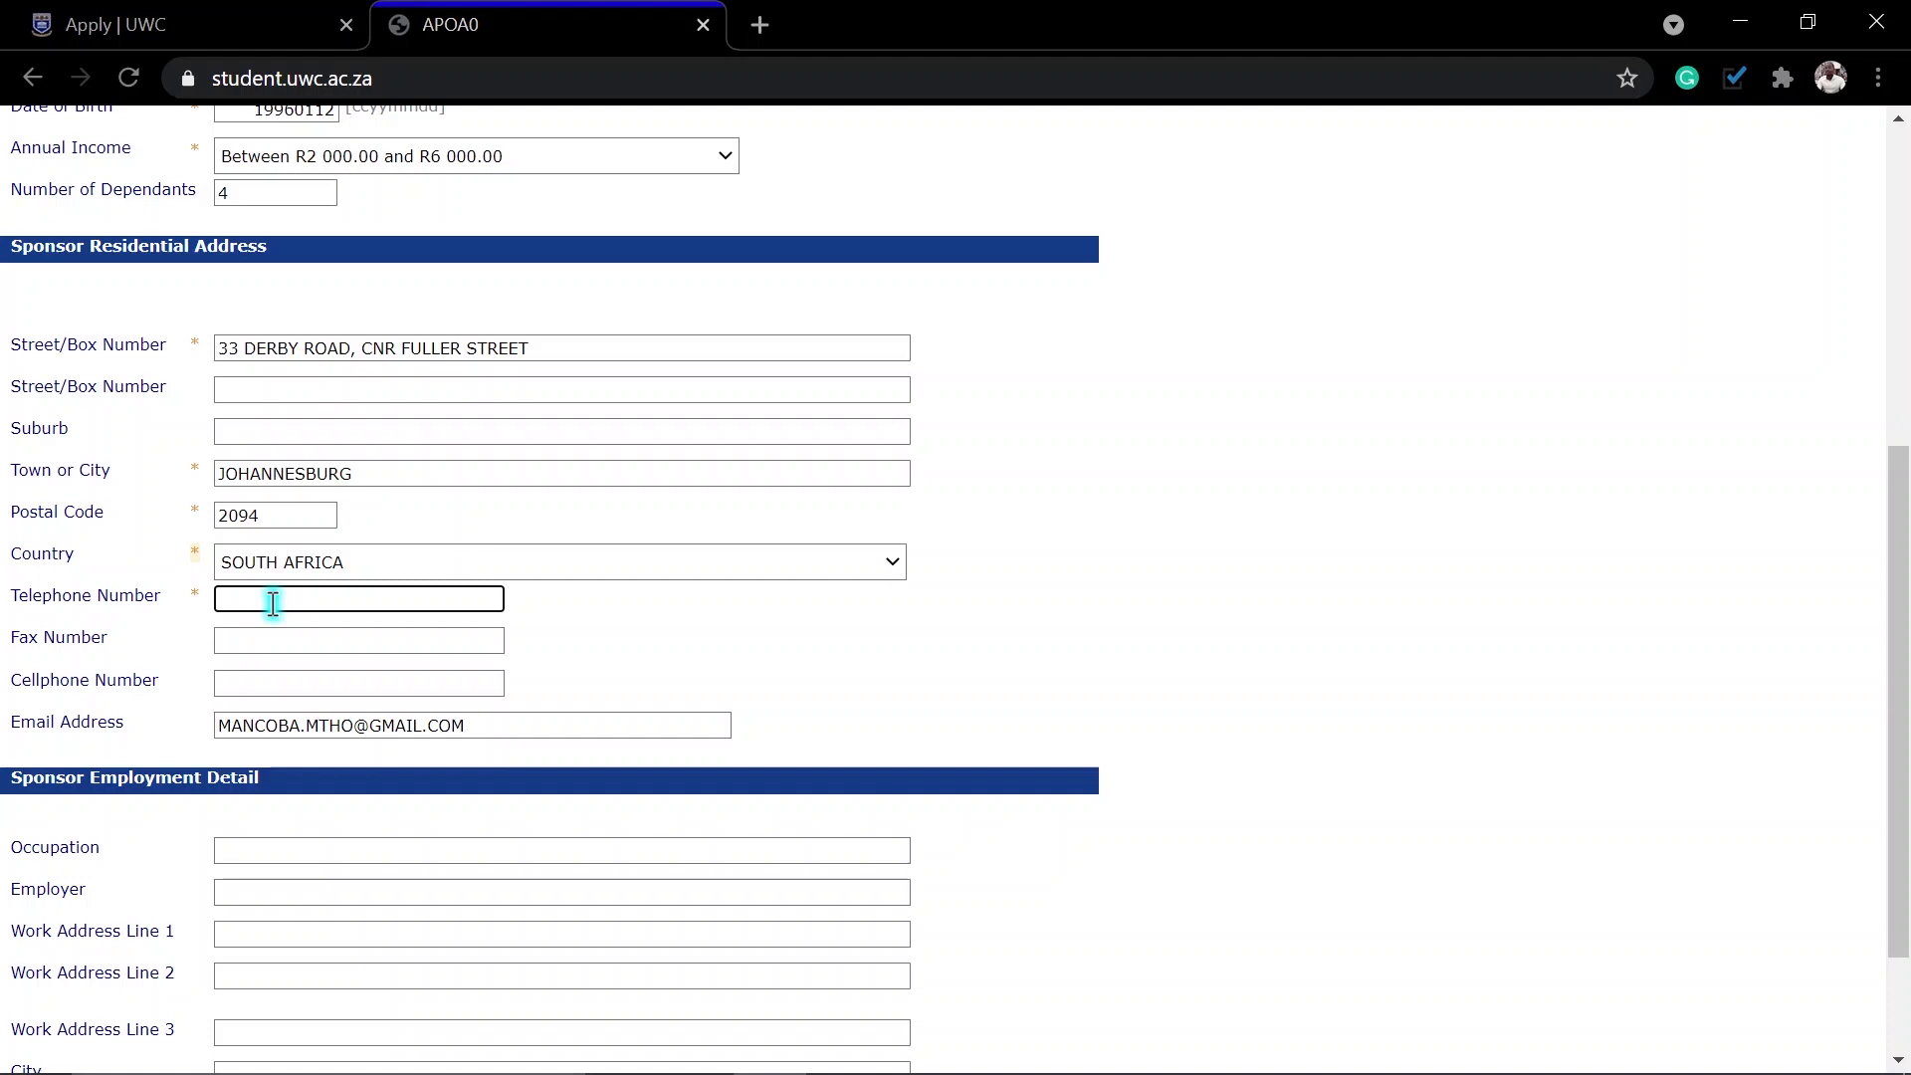
Add a sponsor telephone number beginning 011 5 and submit Financial Information.
{"action": "type", "text": "011 5"}
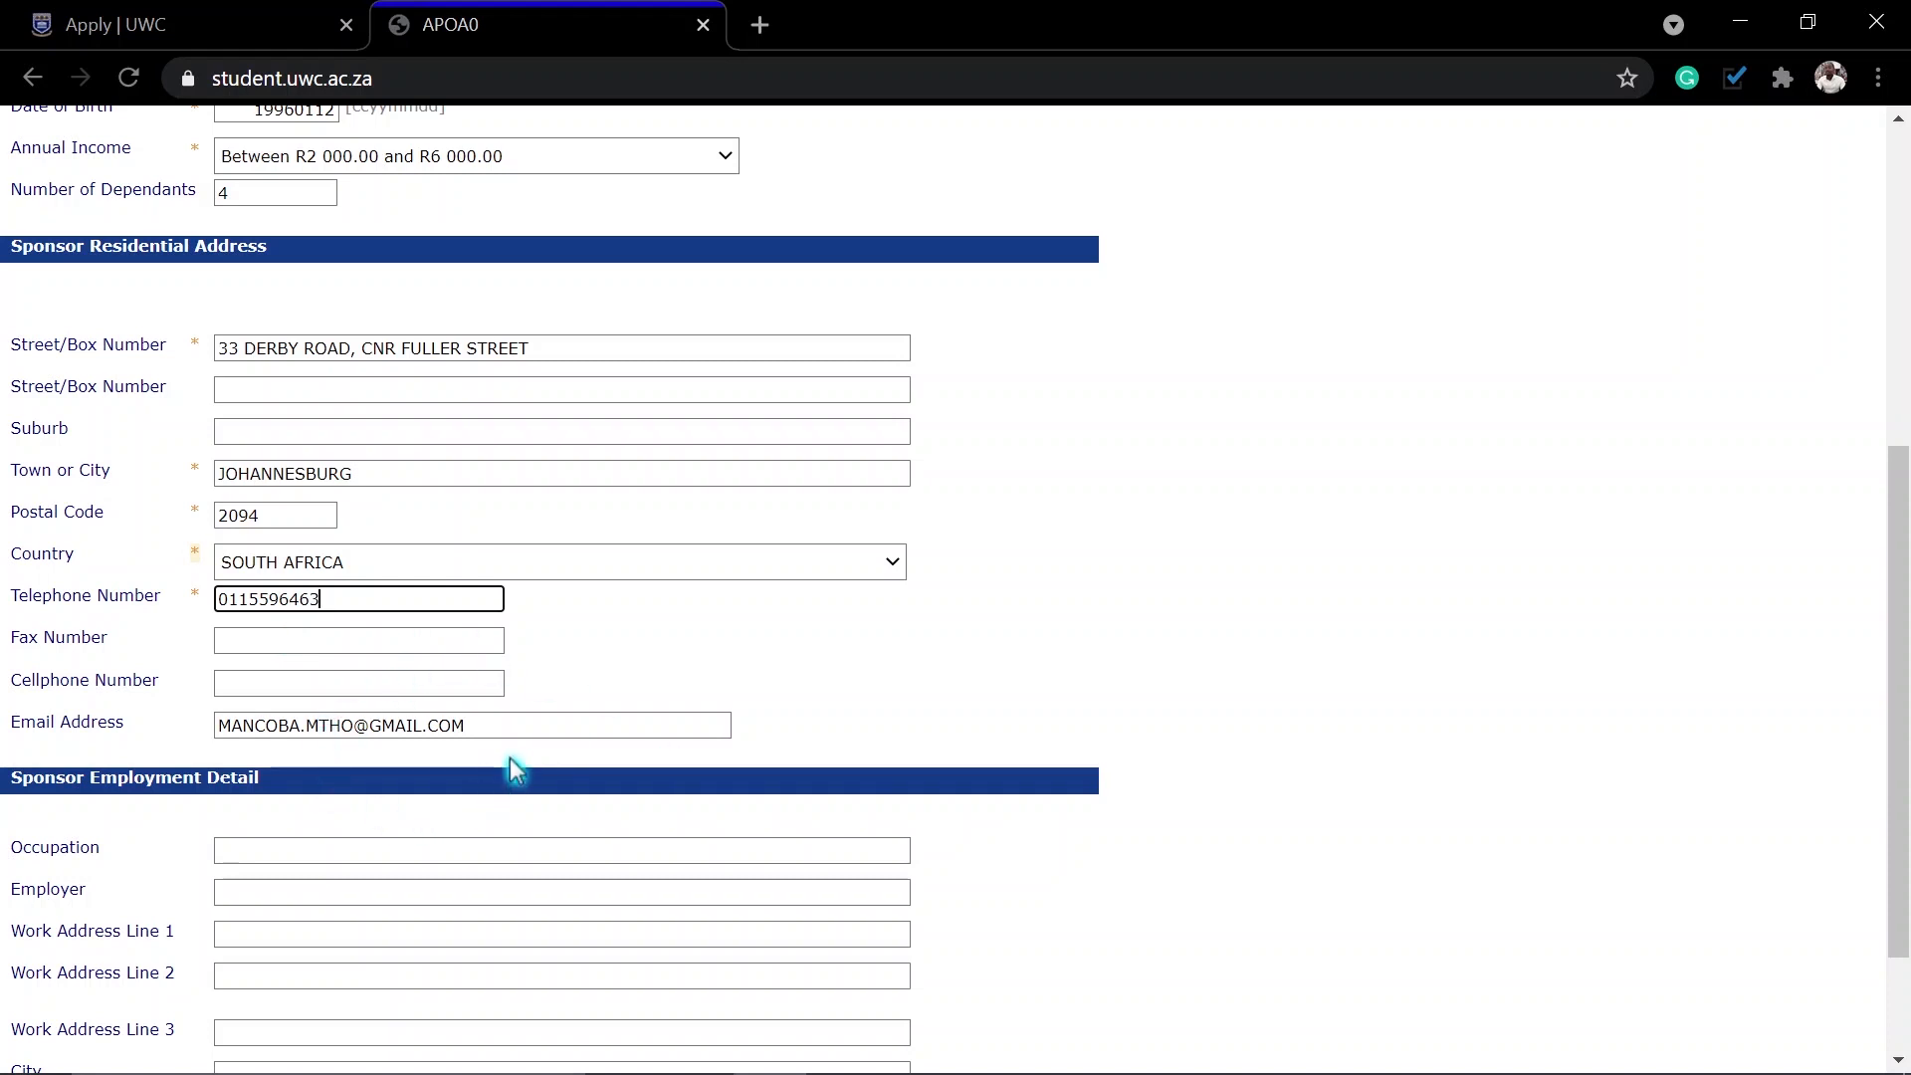
{"action": "scroll", "scroll_direction": "down", "scroll_amount": 3}
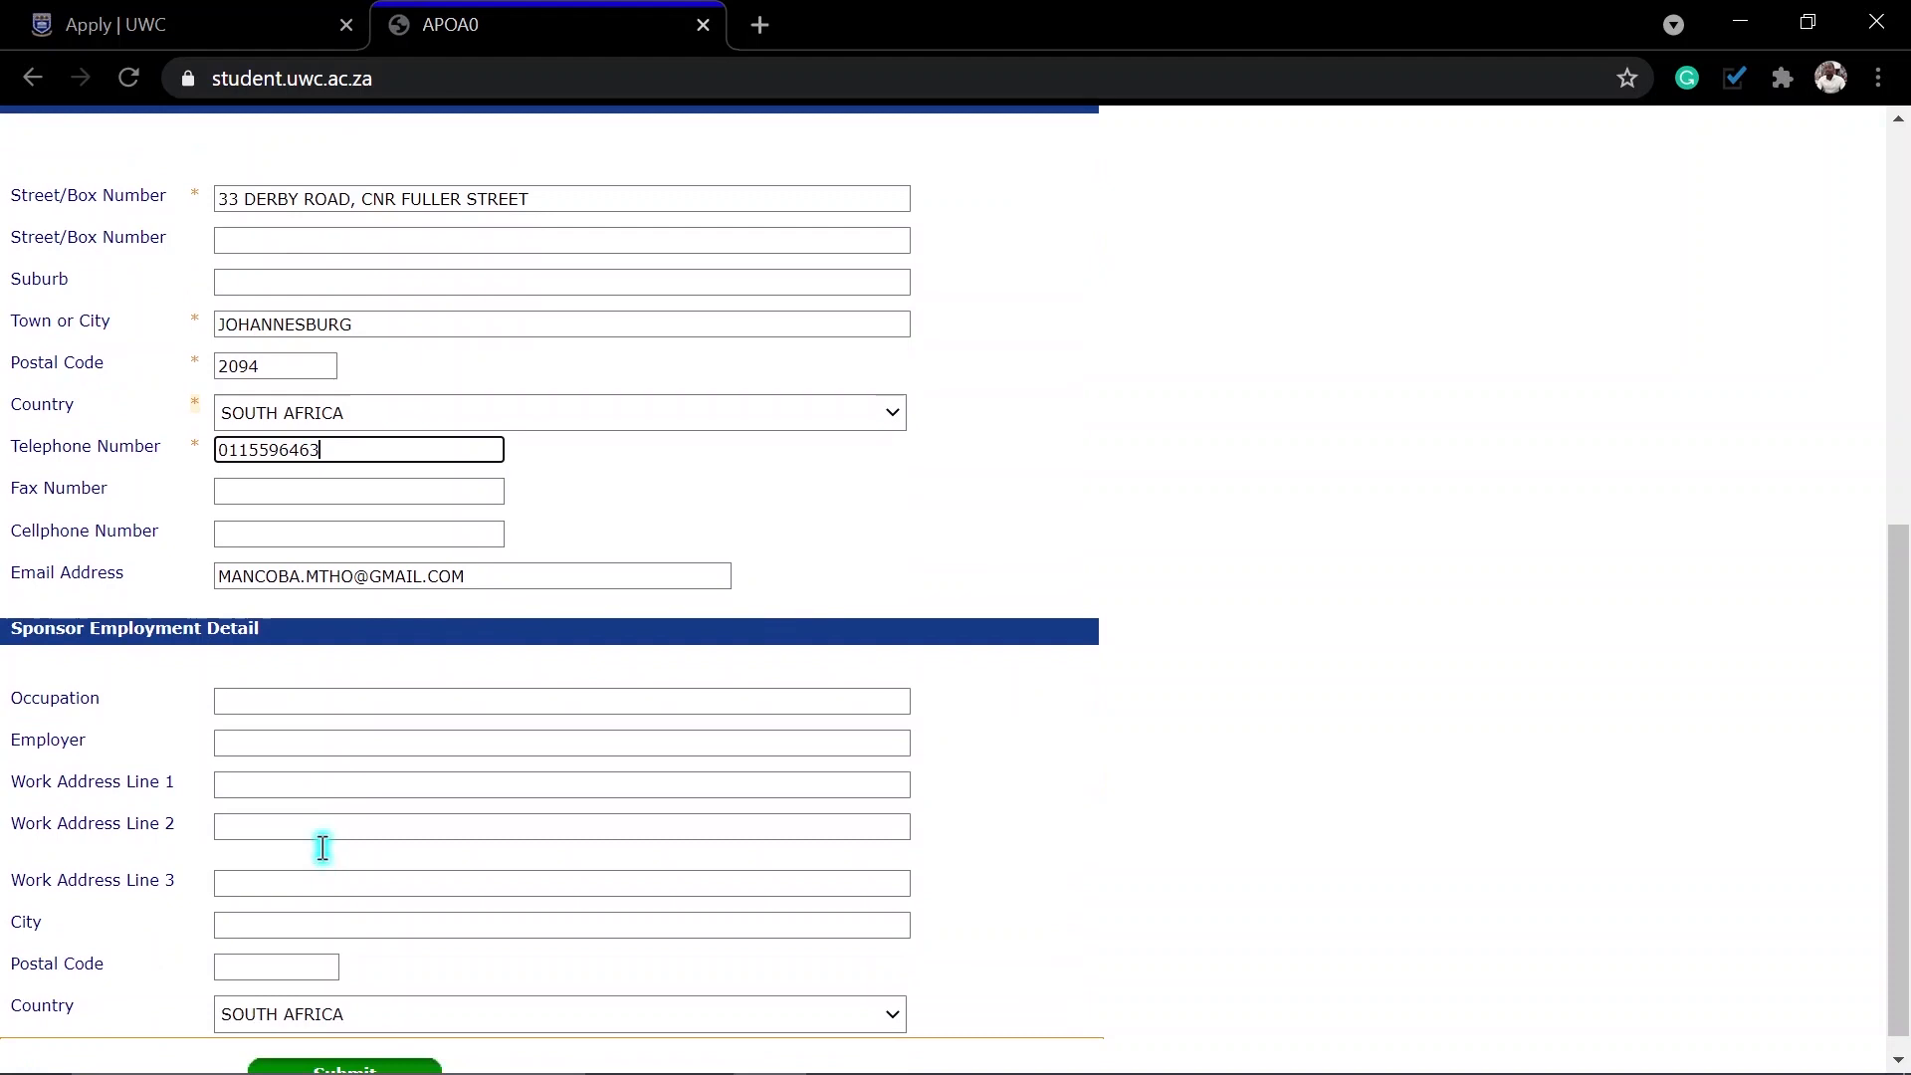
{"action": "scroll", "scroll_direction": "down", "scroll_amount": 3}
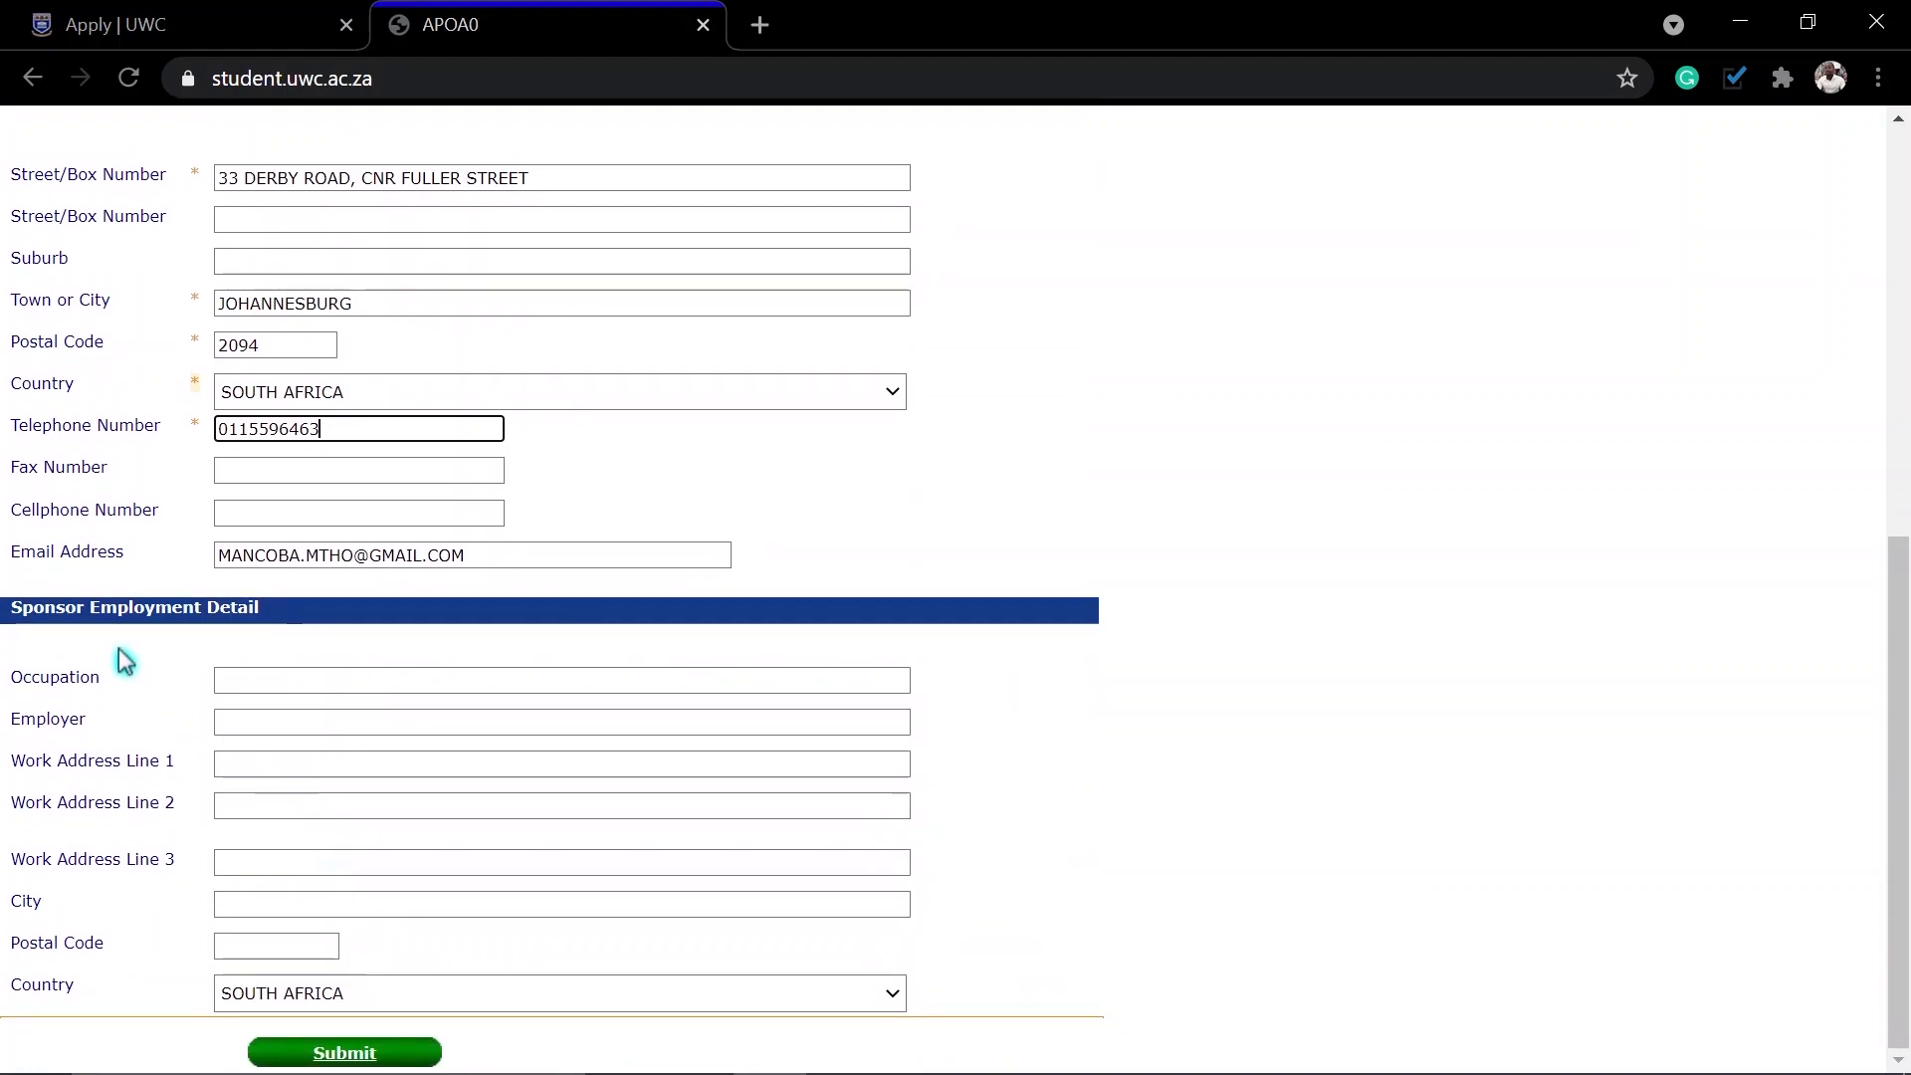
{"action": "mouse_move", "coordinate": [251, 716]}
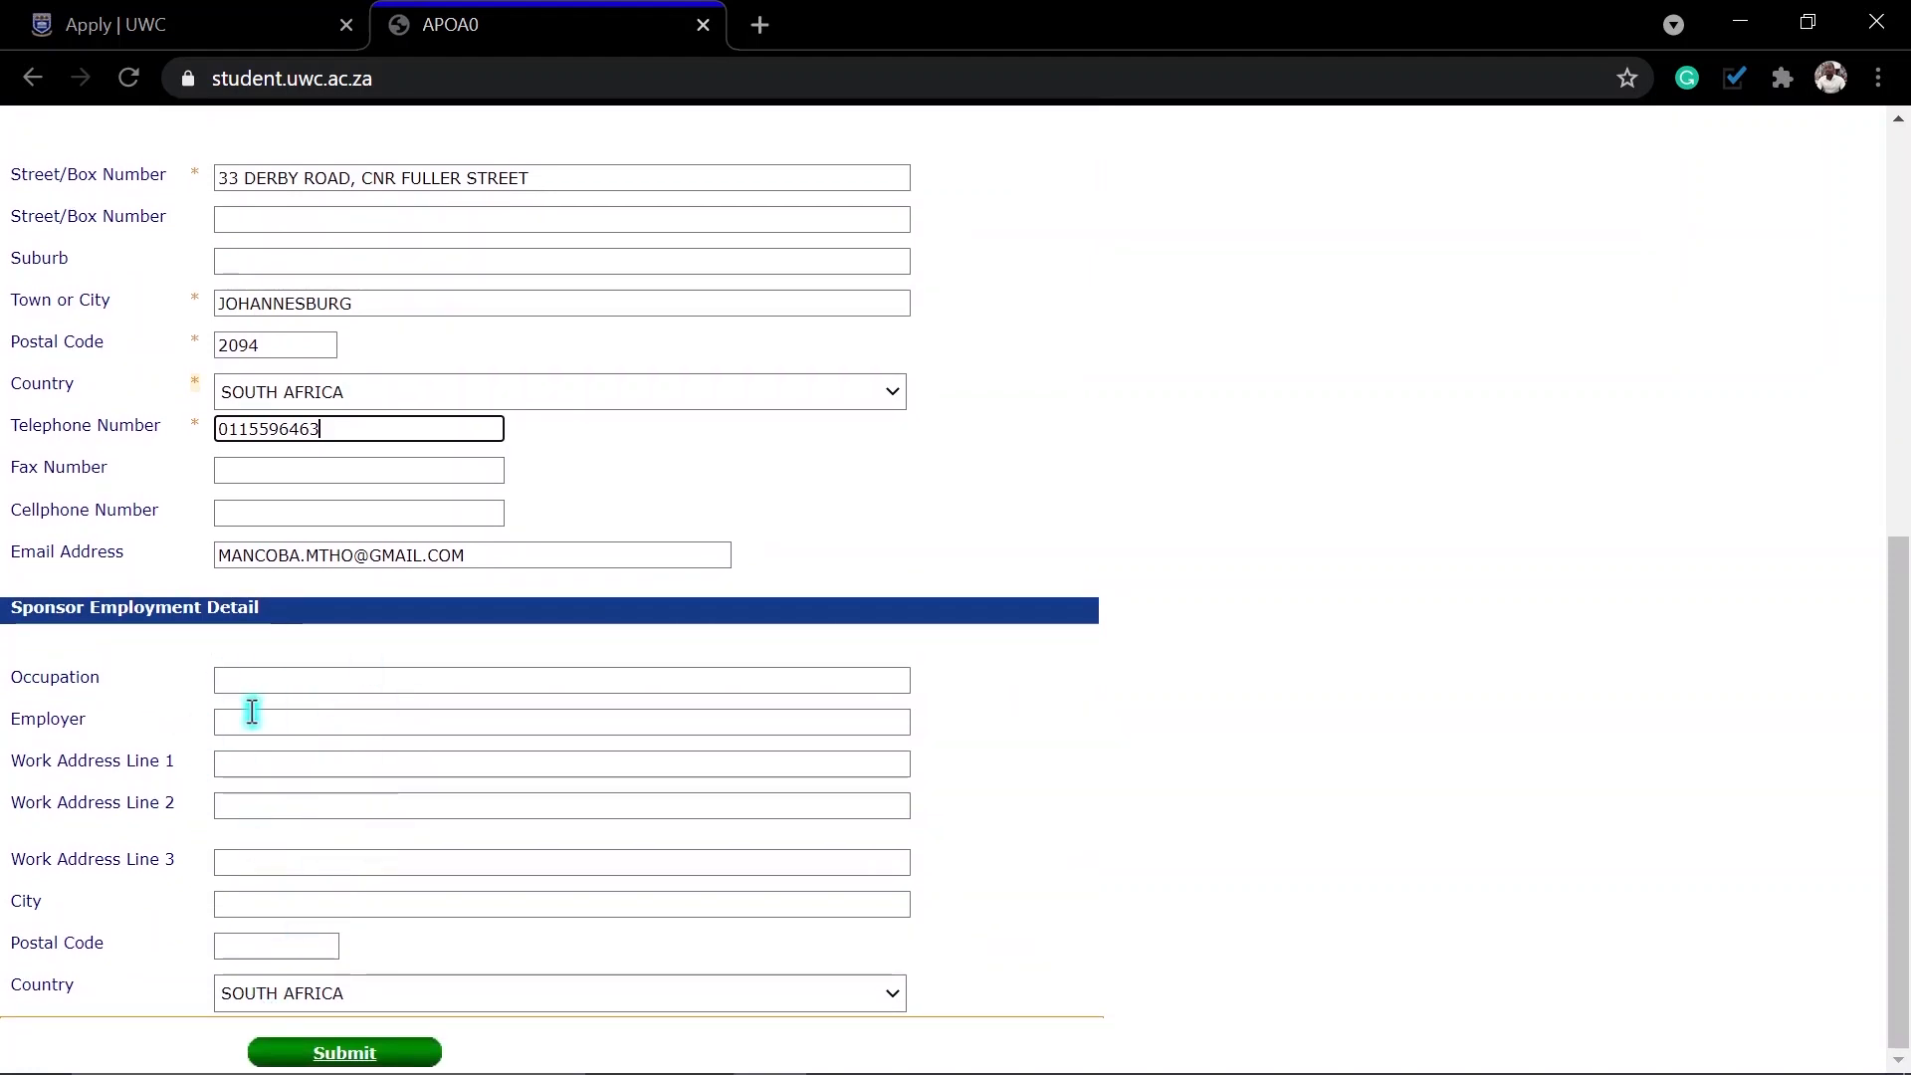
{"action": "mouse_move", "coordinate": [257, 1001]}
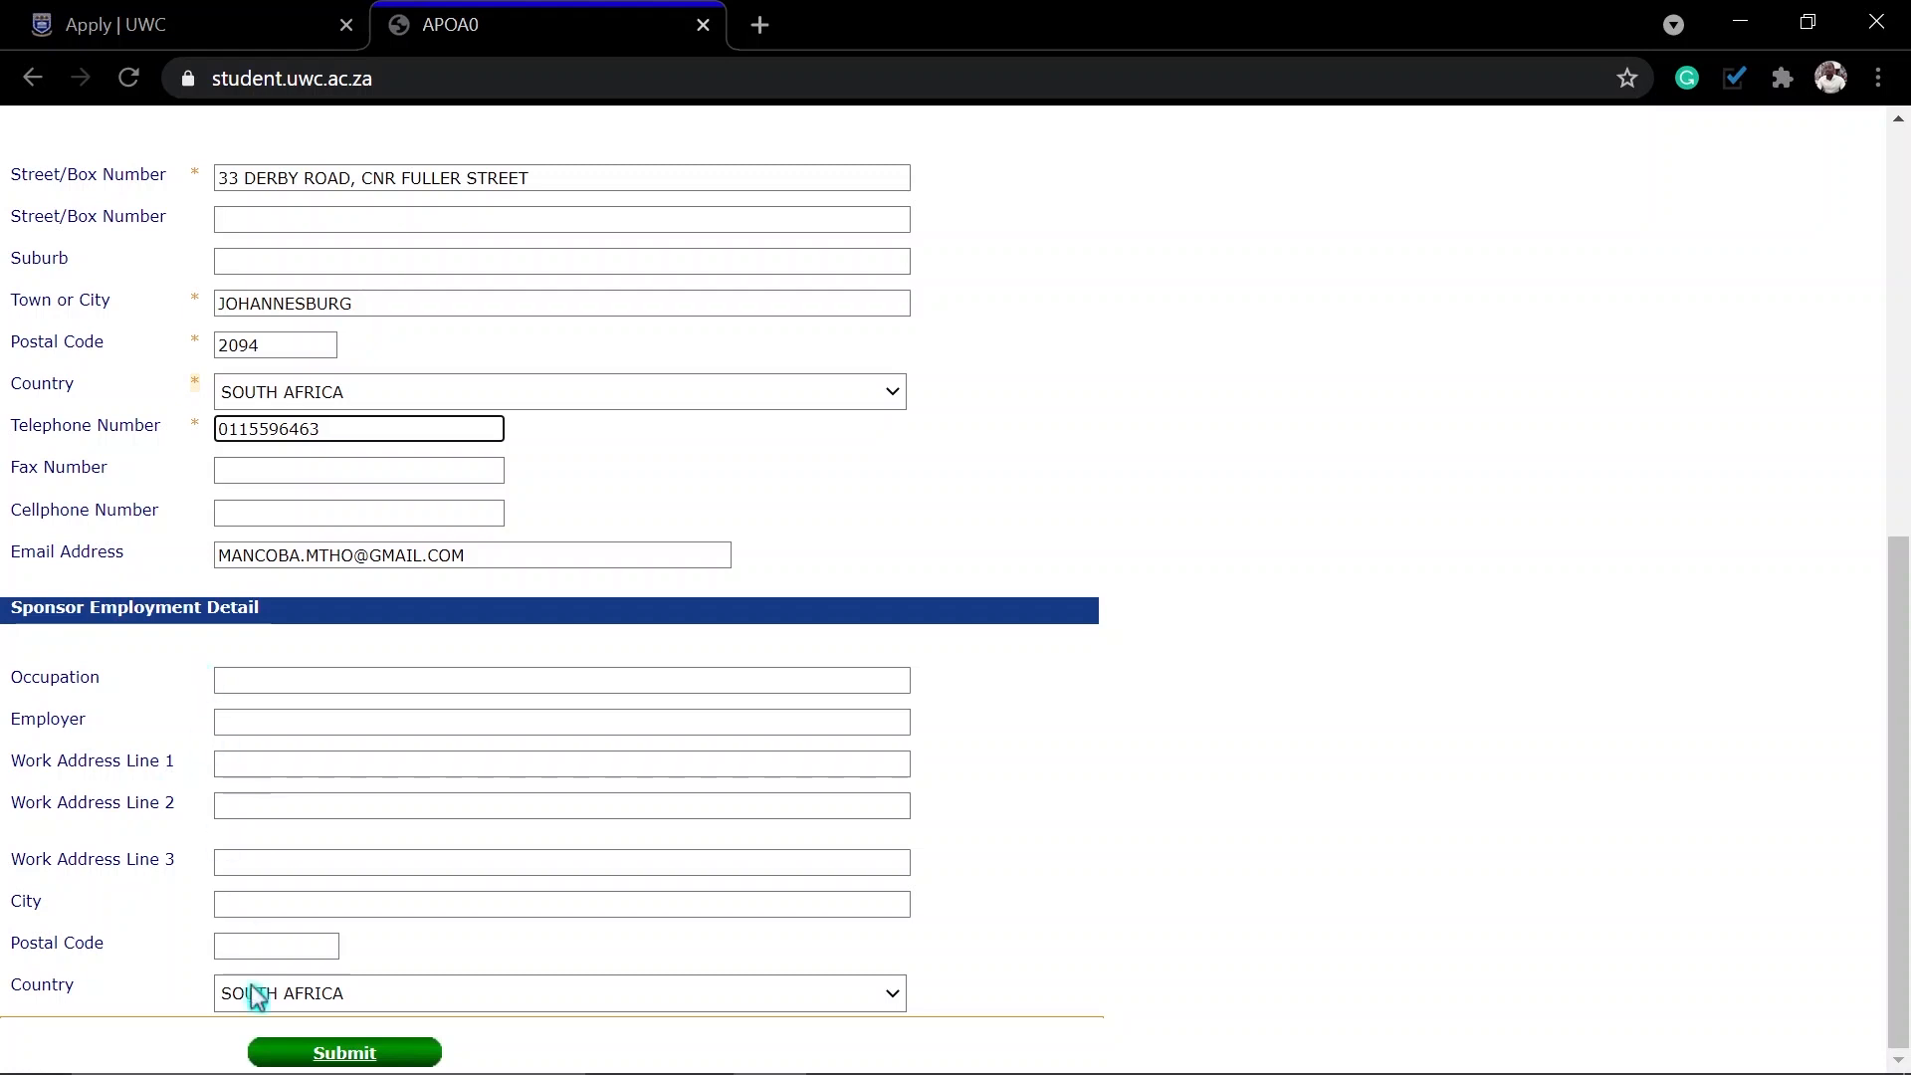
{"action": "left_click", "coordinate": [345, 1052]}
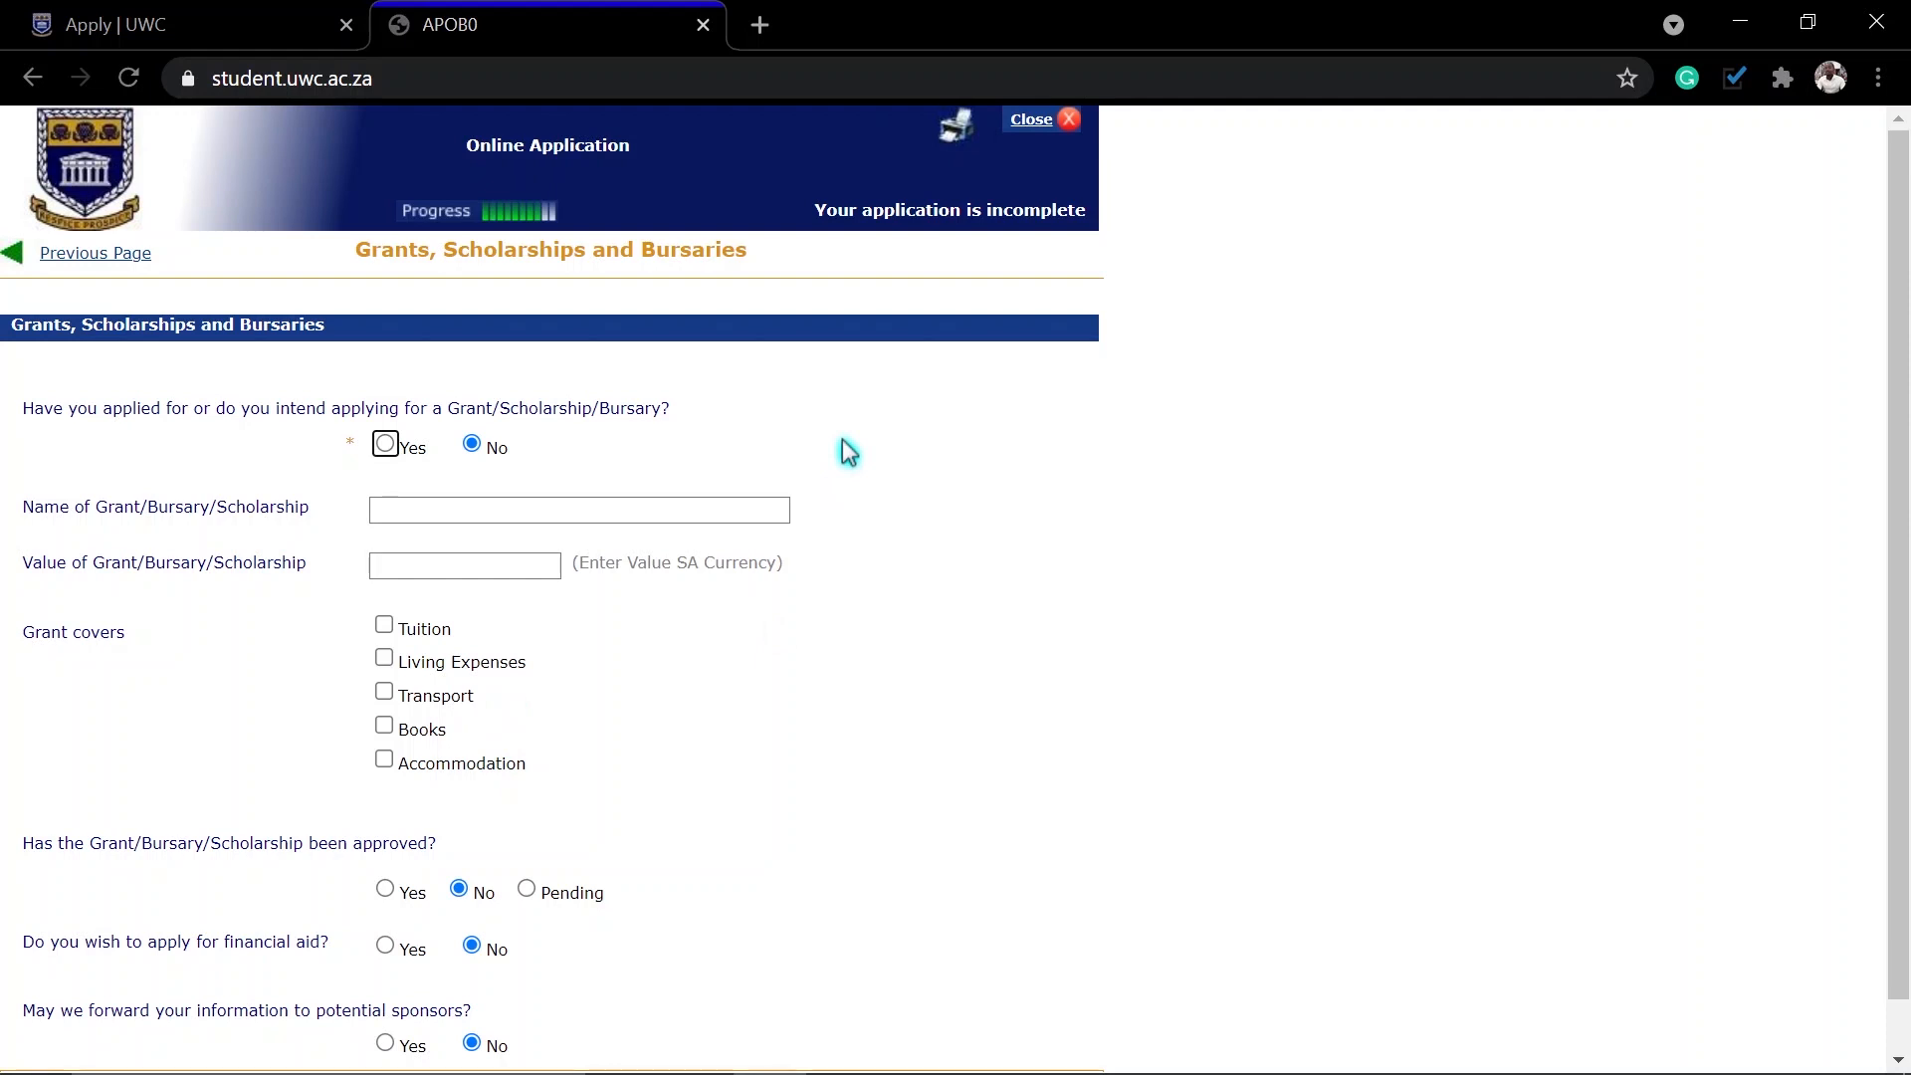
{"action": "mouse_move", "coordinate": [148, 410]}
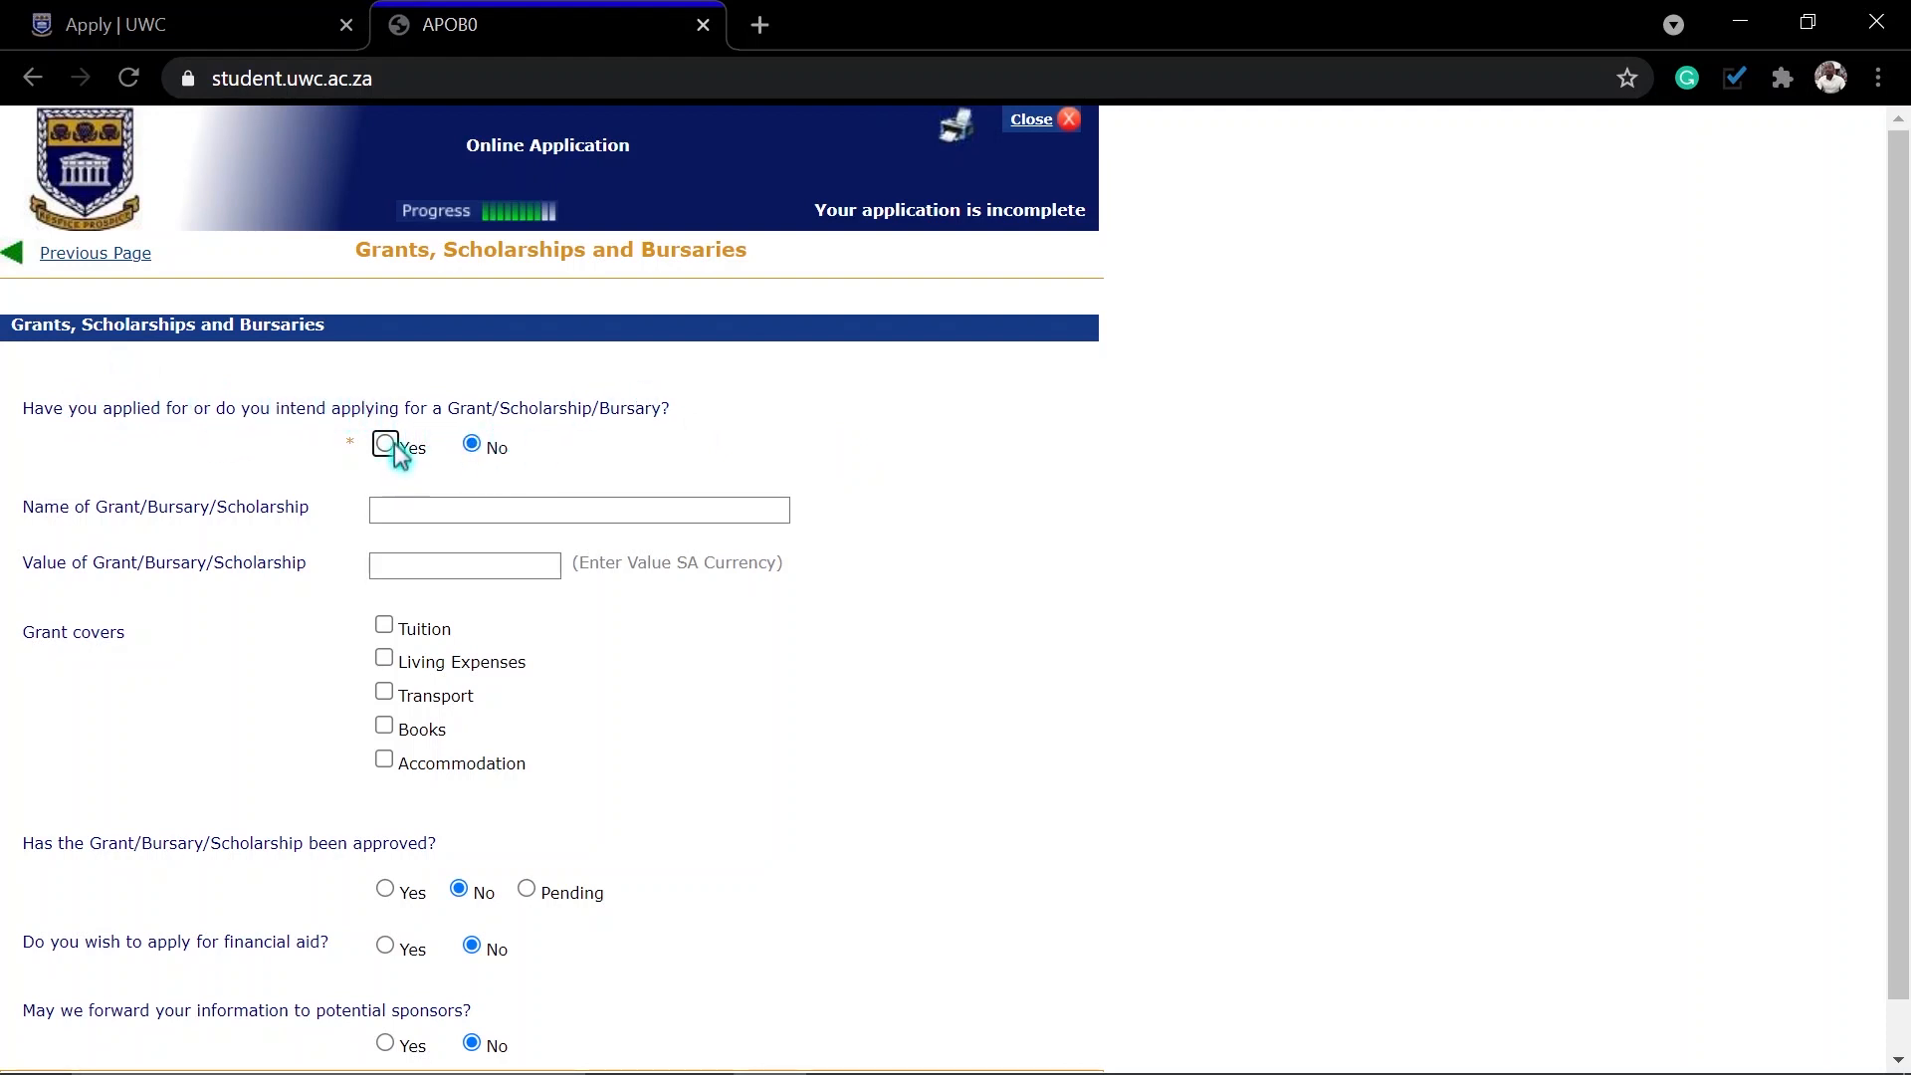
Answer Yes to grant (NSFA), Pending approval, Yes to financial aid and forwarding, then submit.
{"action": "left_click", "coordinate": [383, 445]}
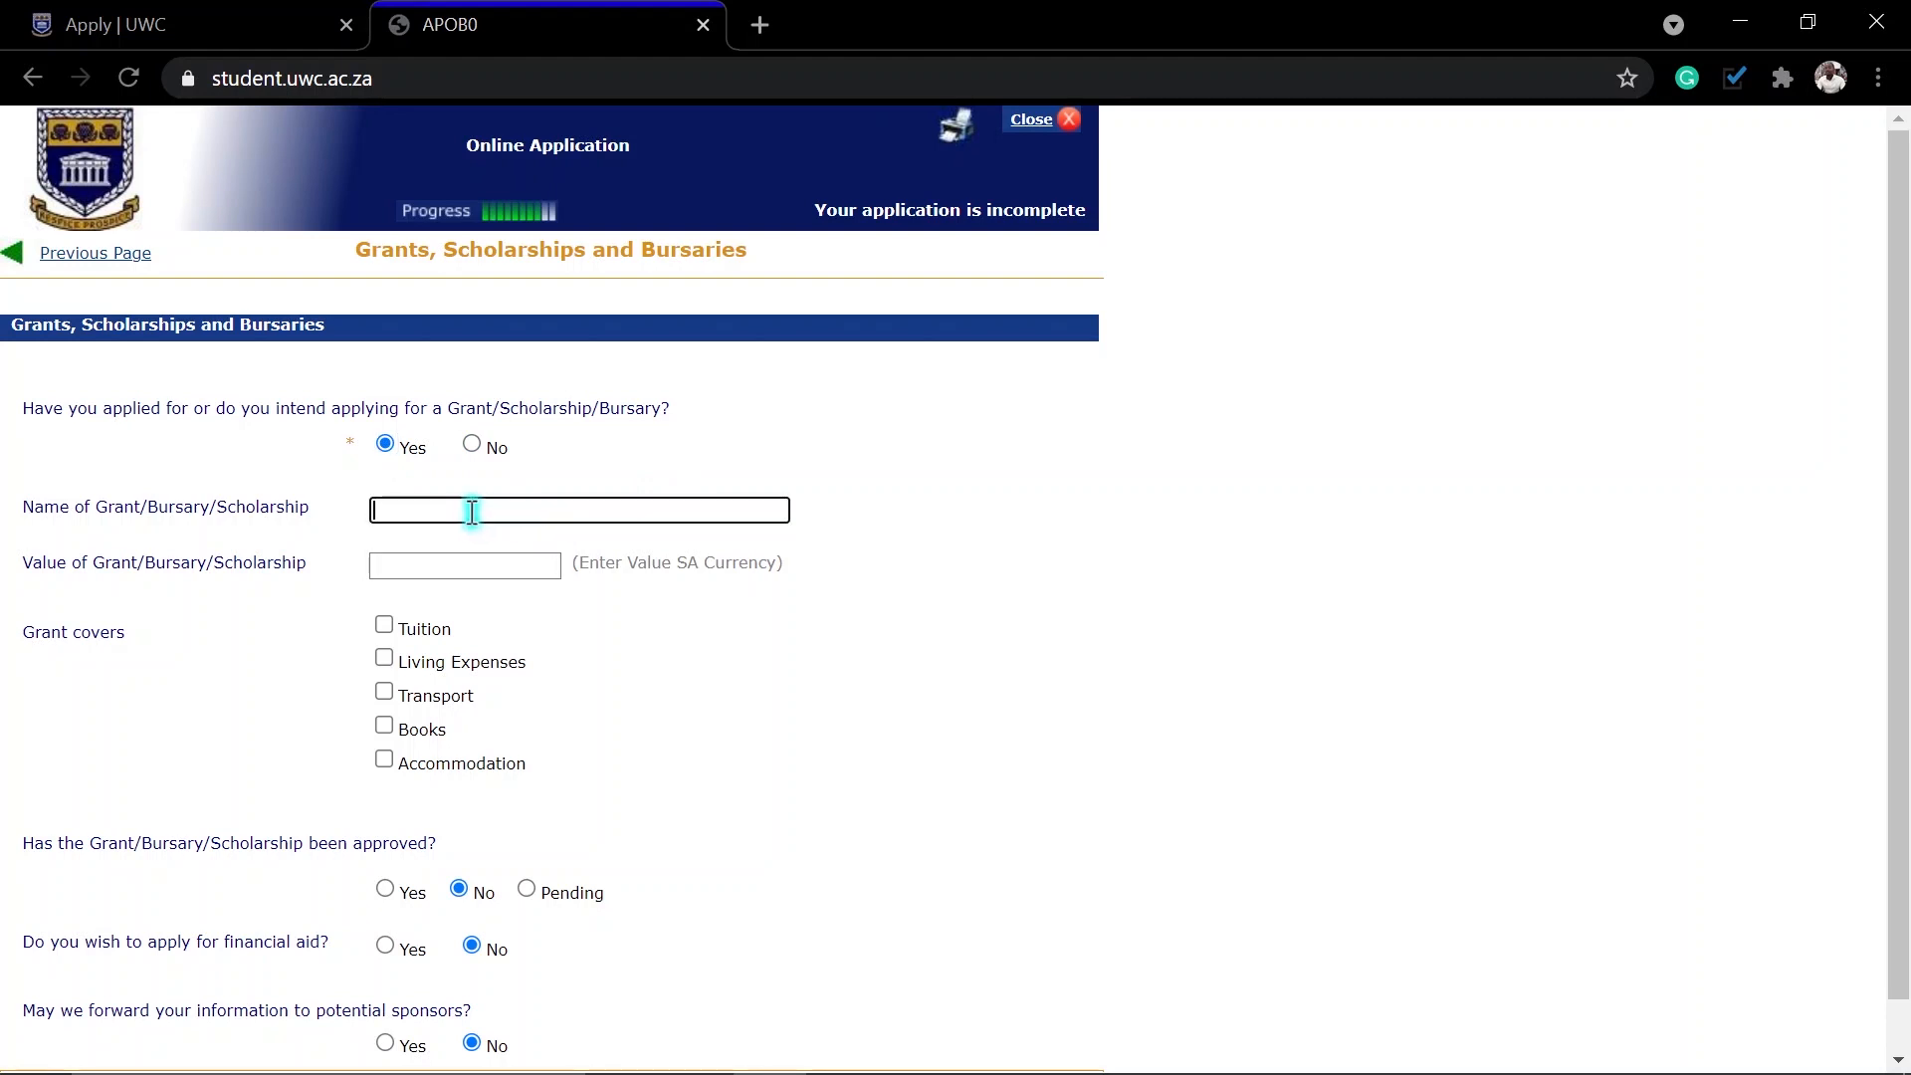
{"action": "type", "text": "NSFA"}
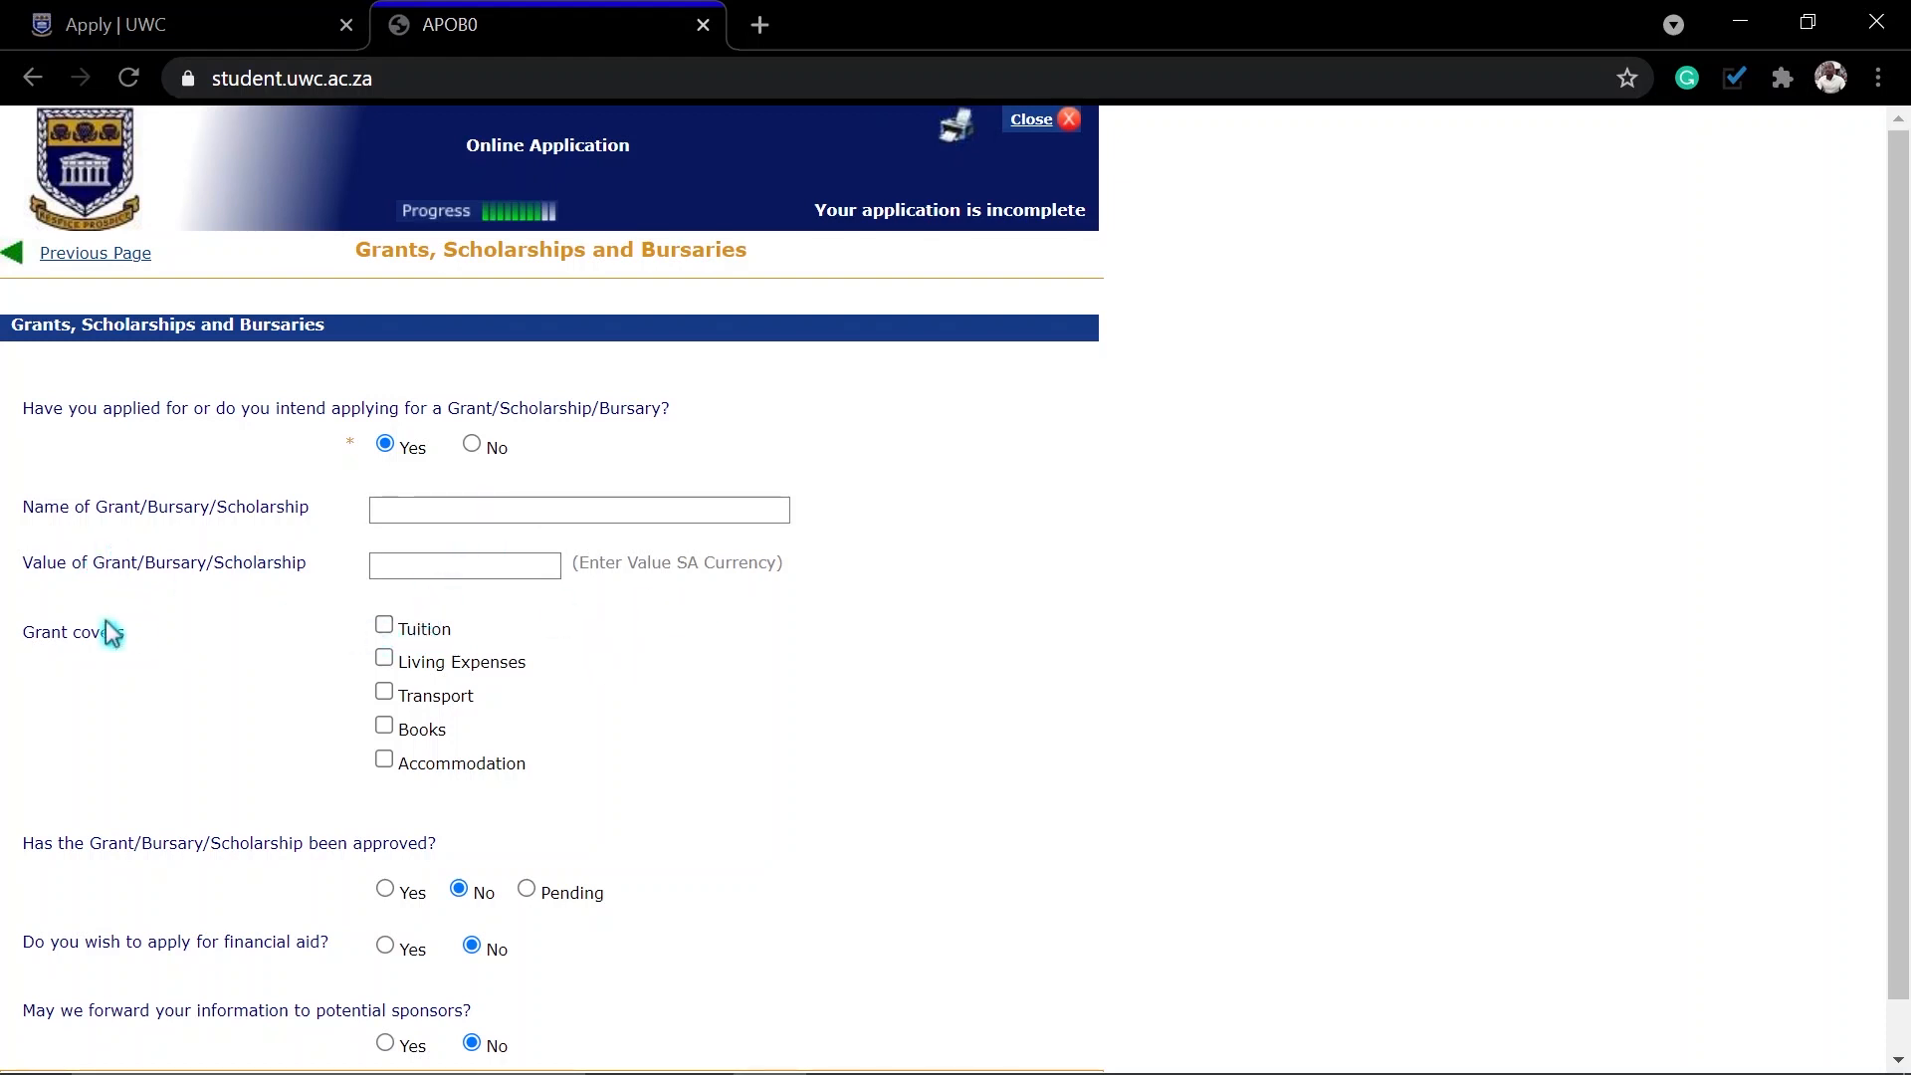
{"action": "scroll", "scroll_direction": "down", "scroll_amount": 3}
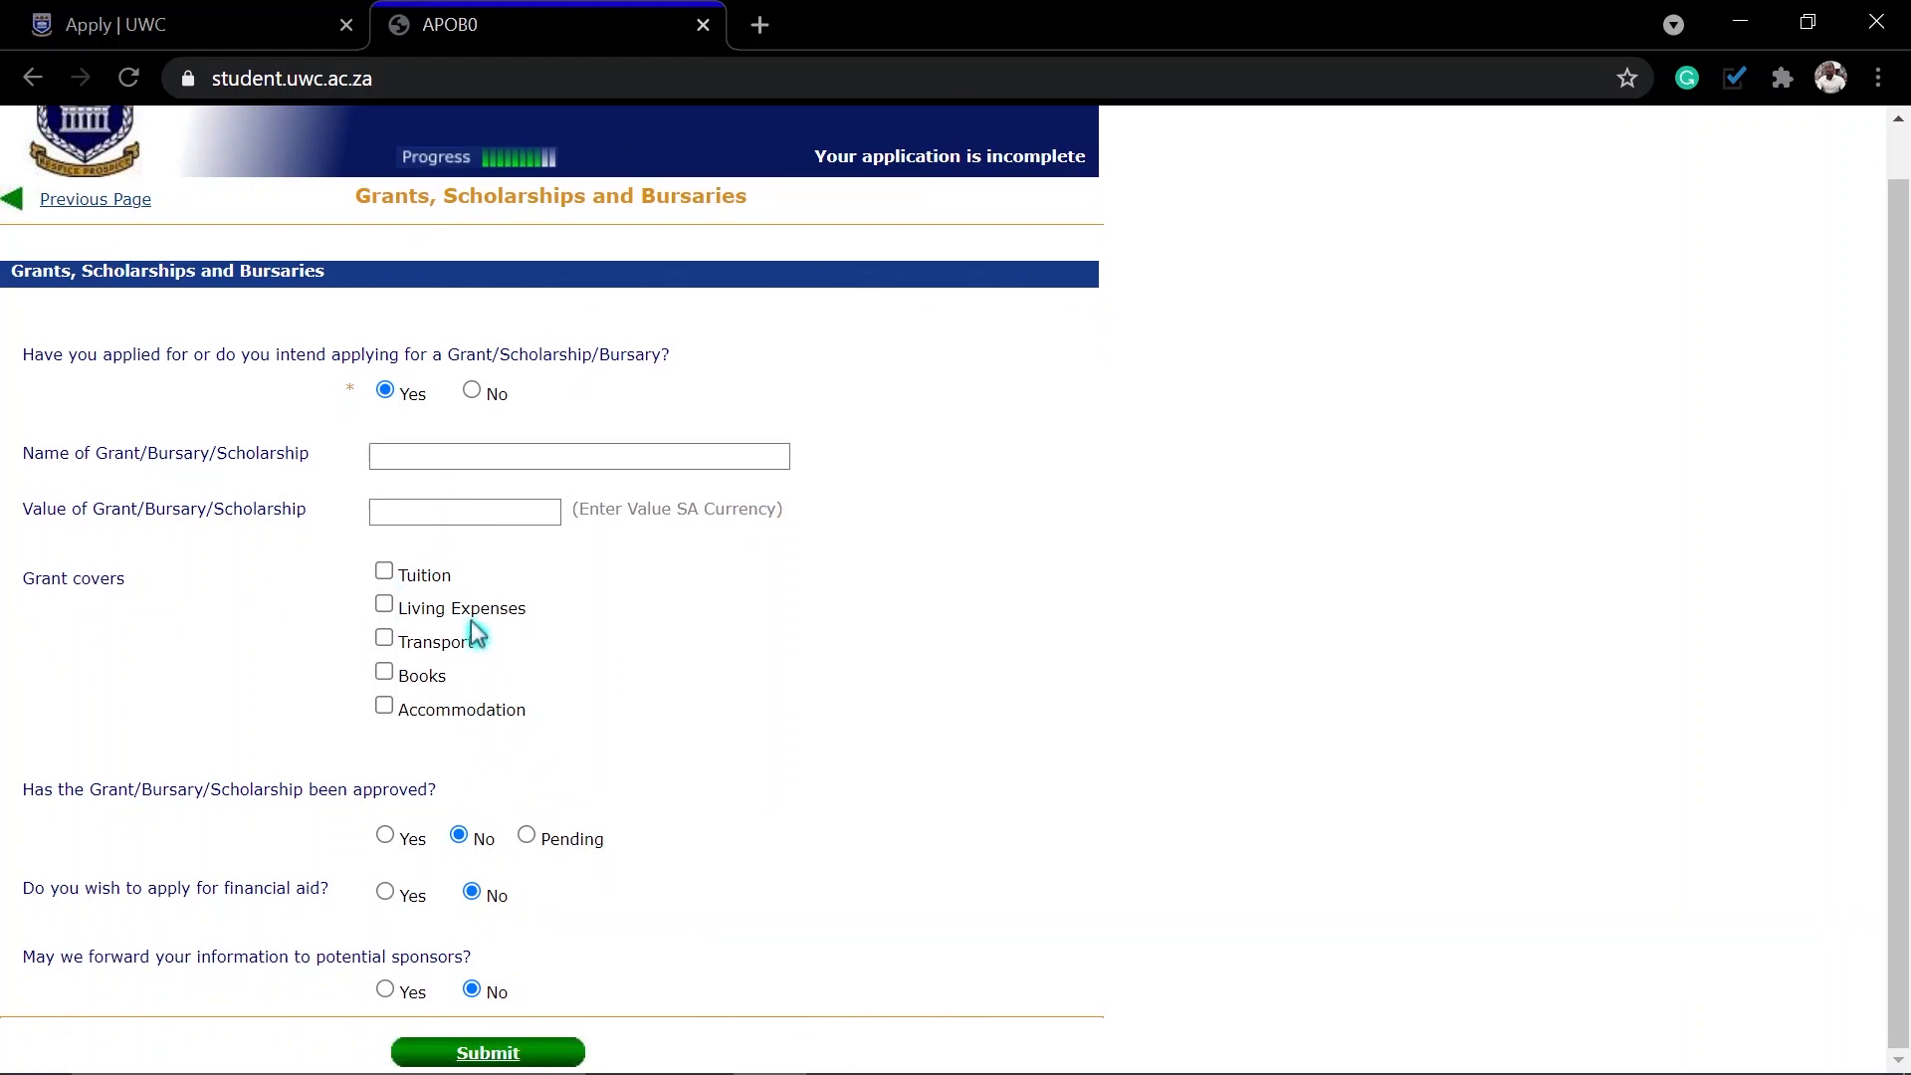
{"action": "mouse_move", "coordinate": [432, 1034]}
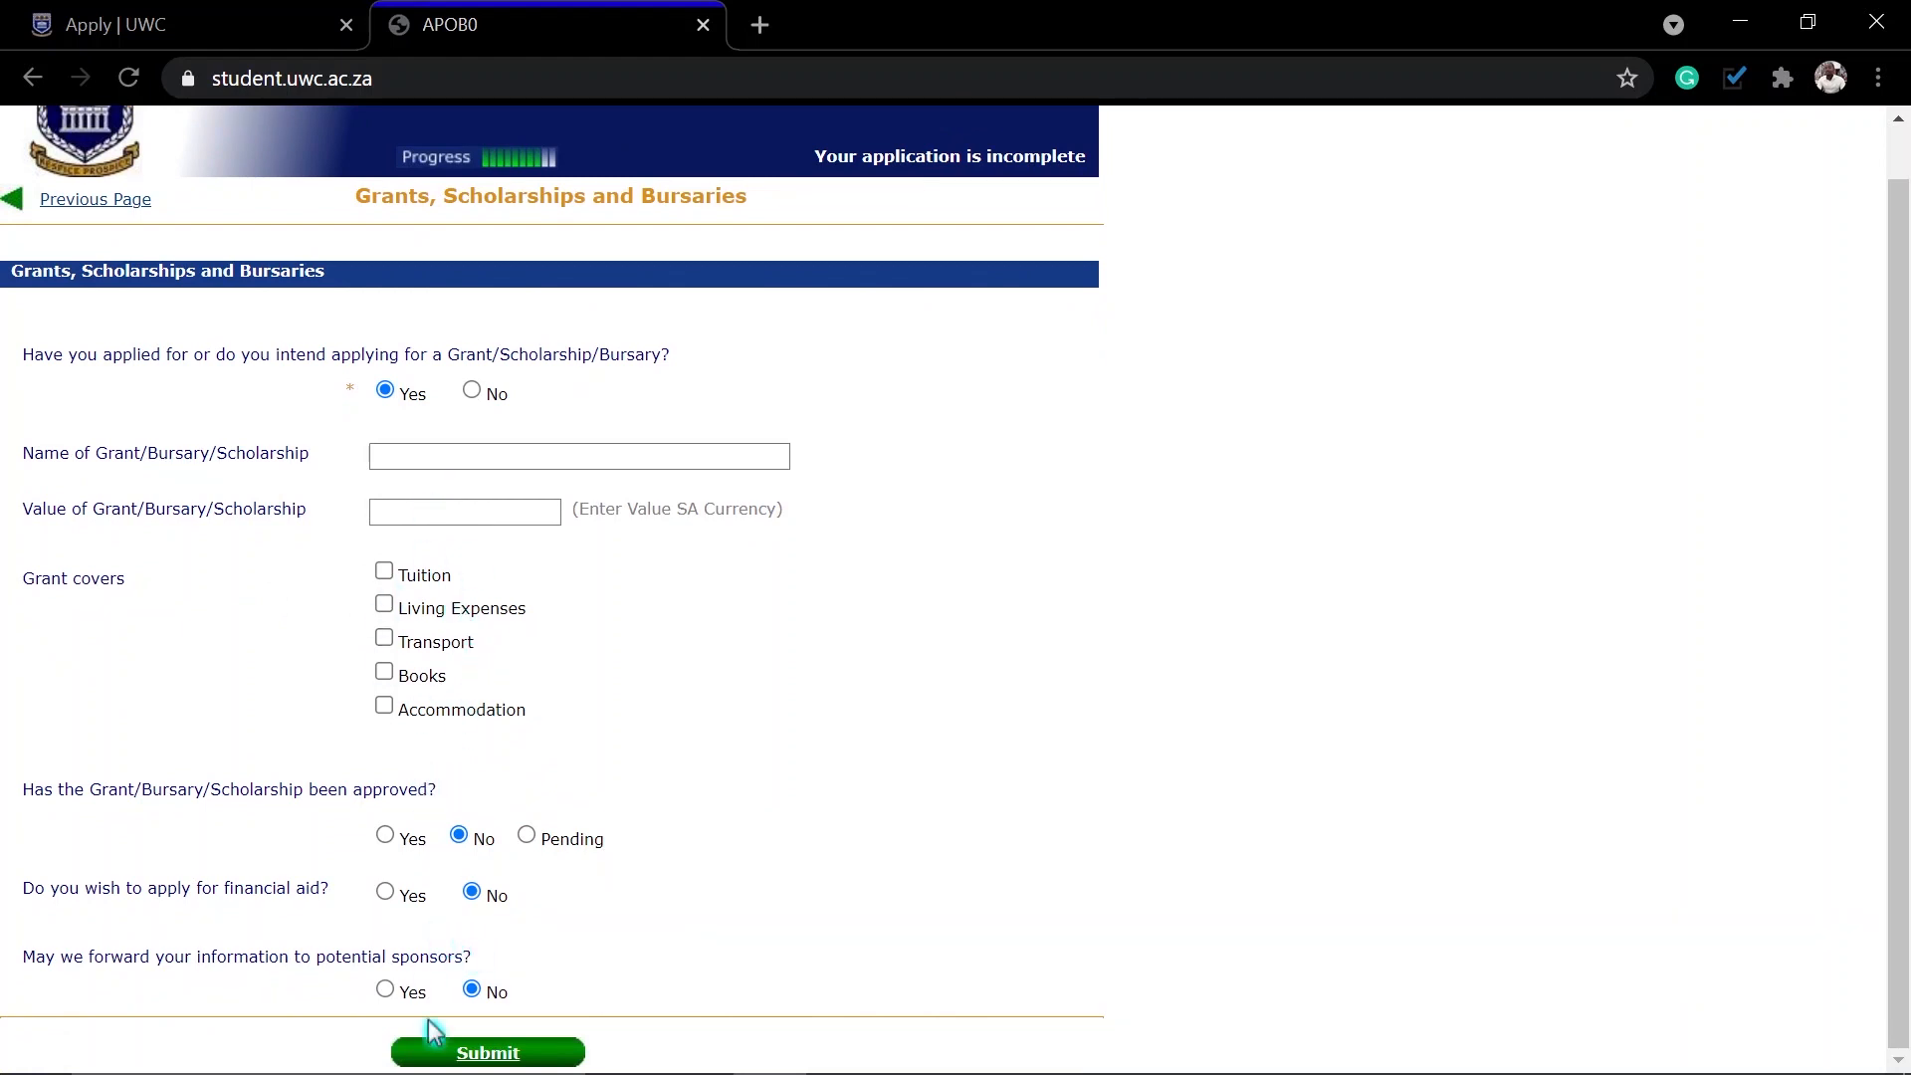
{"action": "mouse_move", "coordinate": [150, 918]}
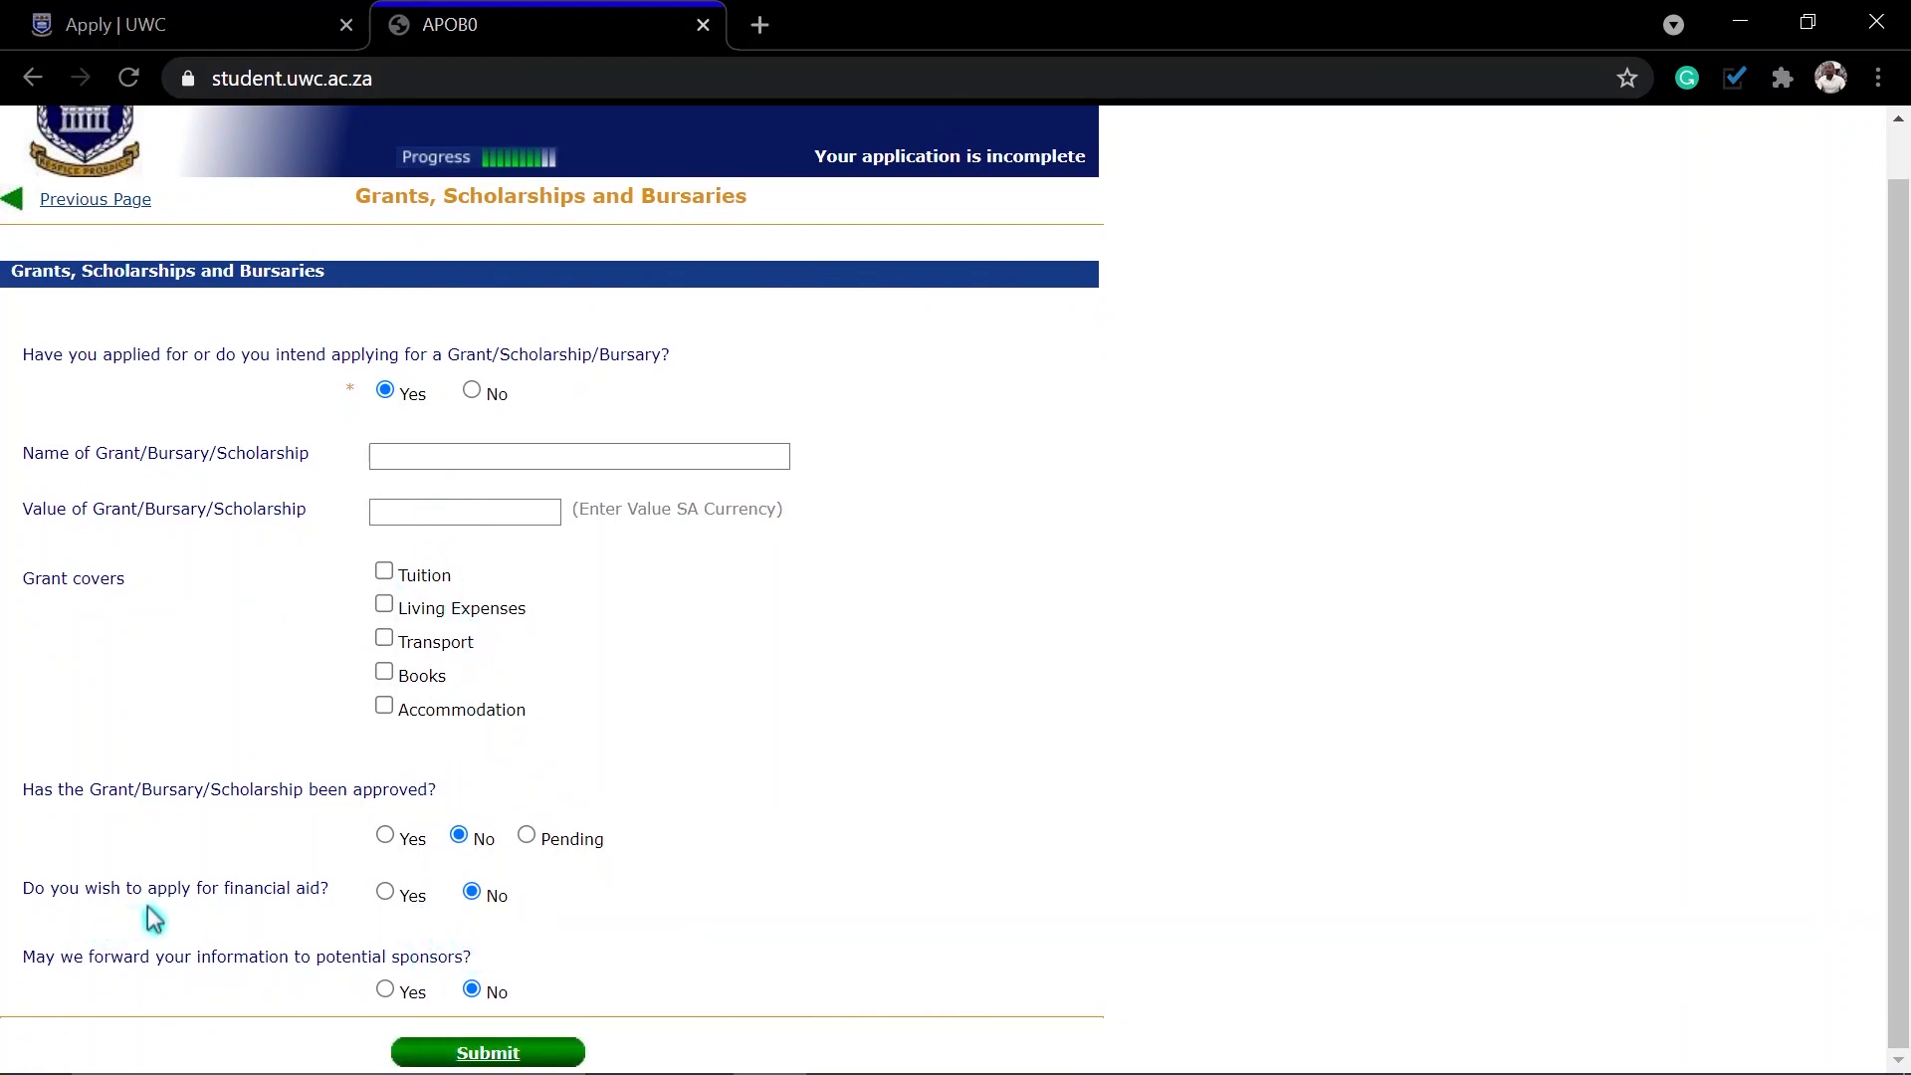
{"action": "mouse_move", "coordinate": [388, 912]}
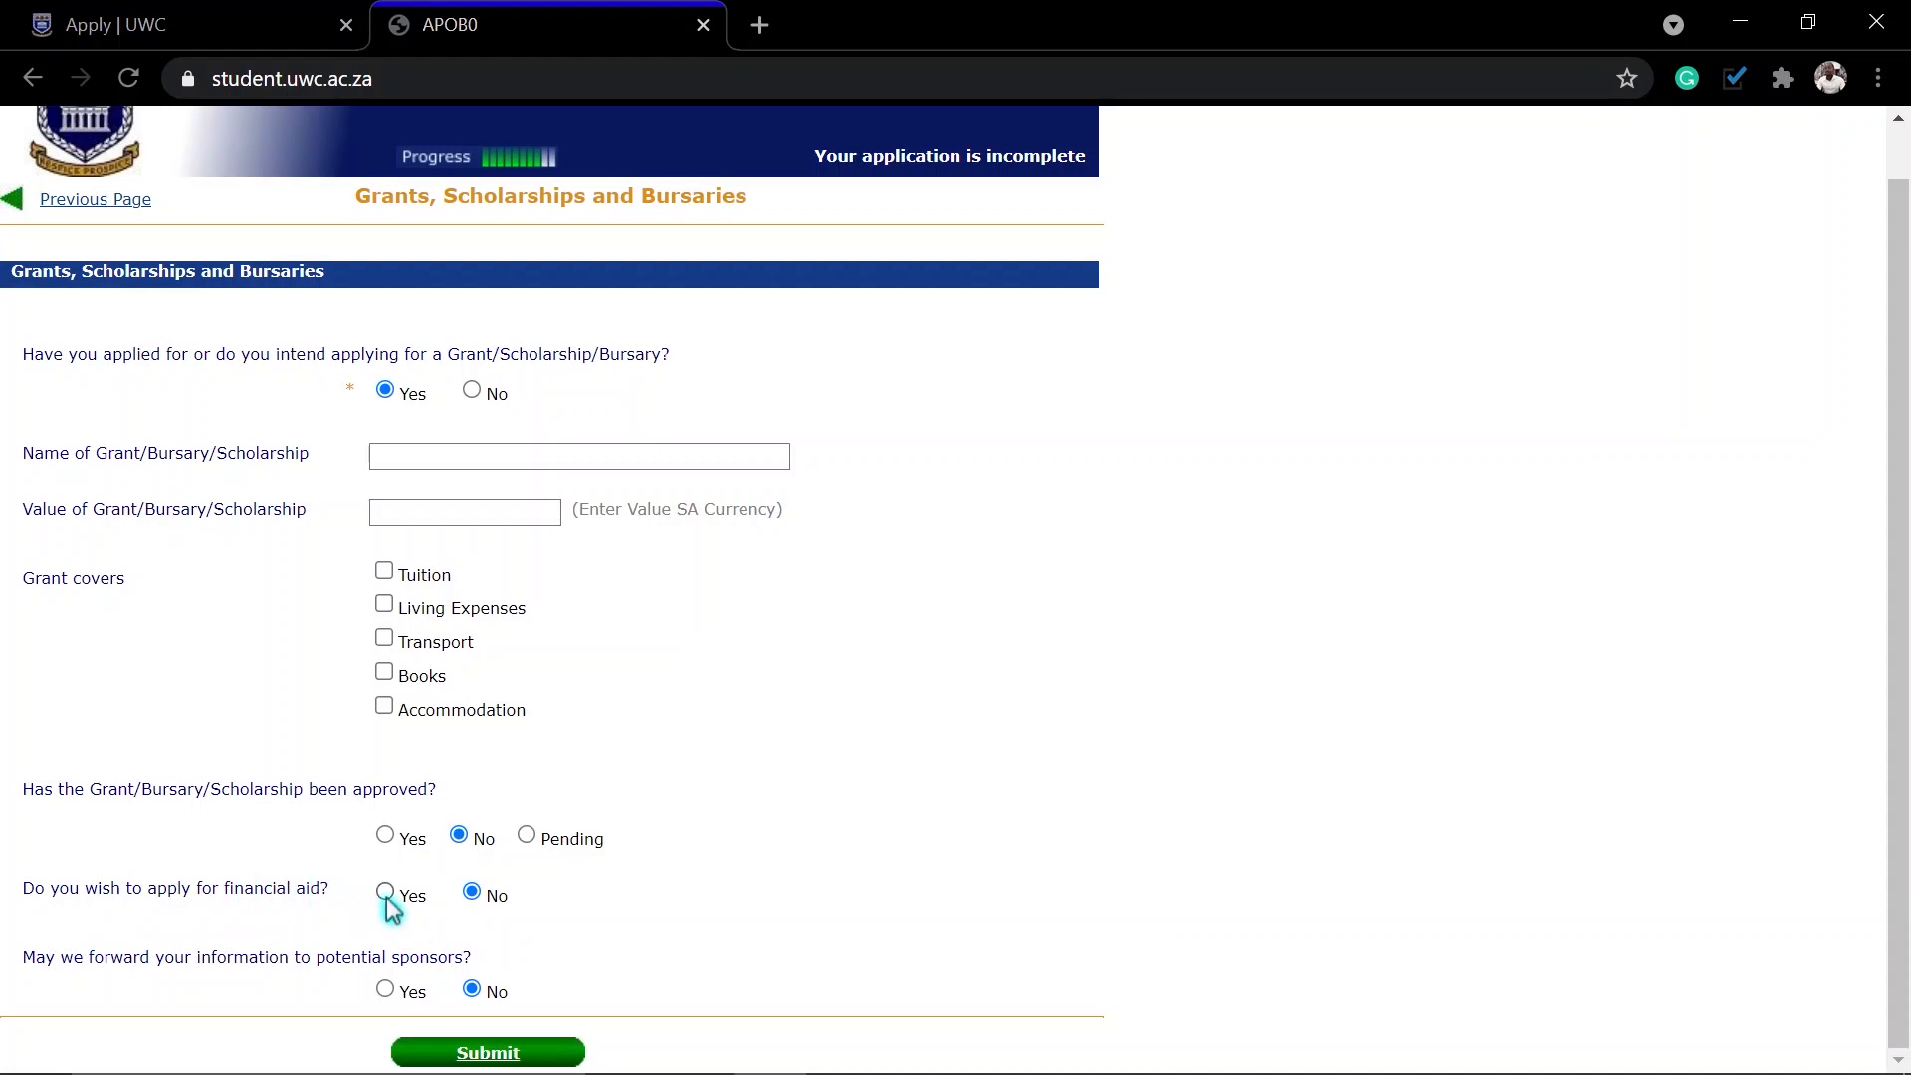
{"action": "left_click", "coordinate": [384, 894]}
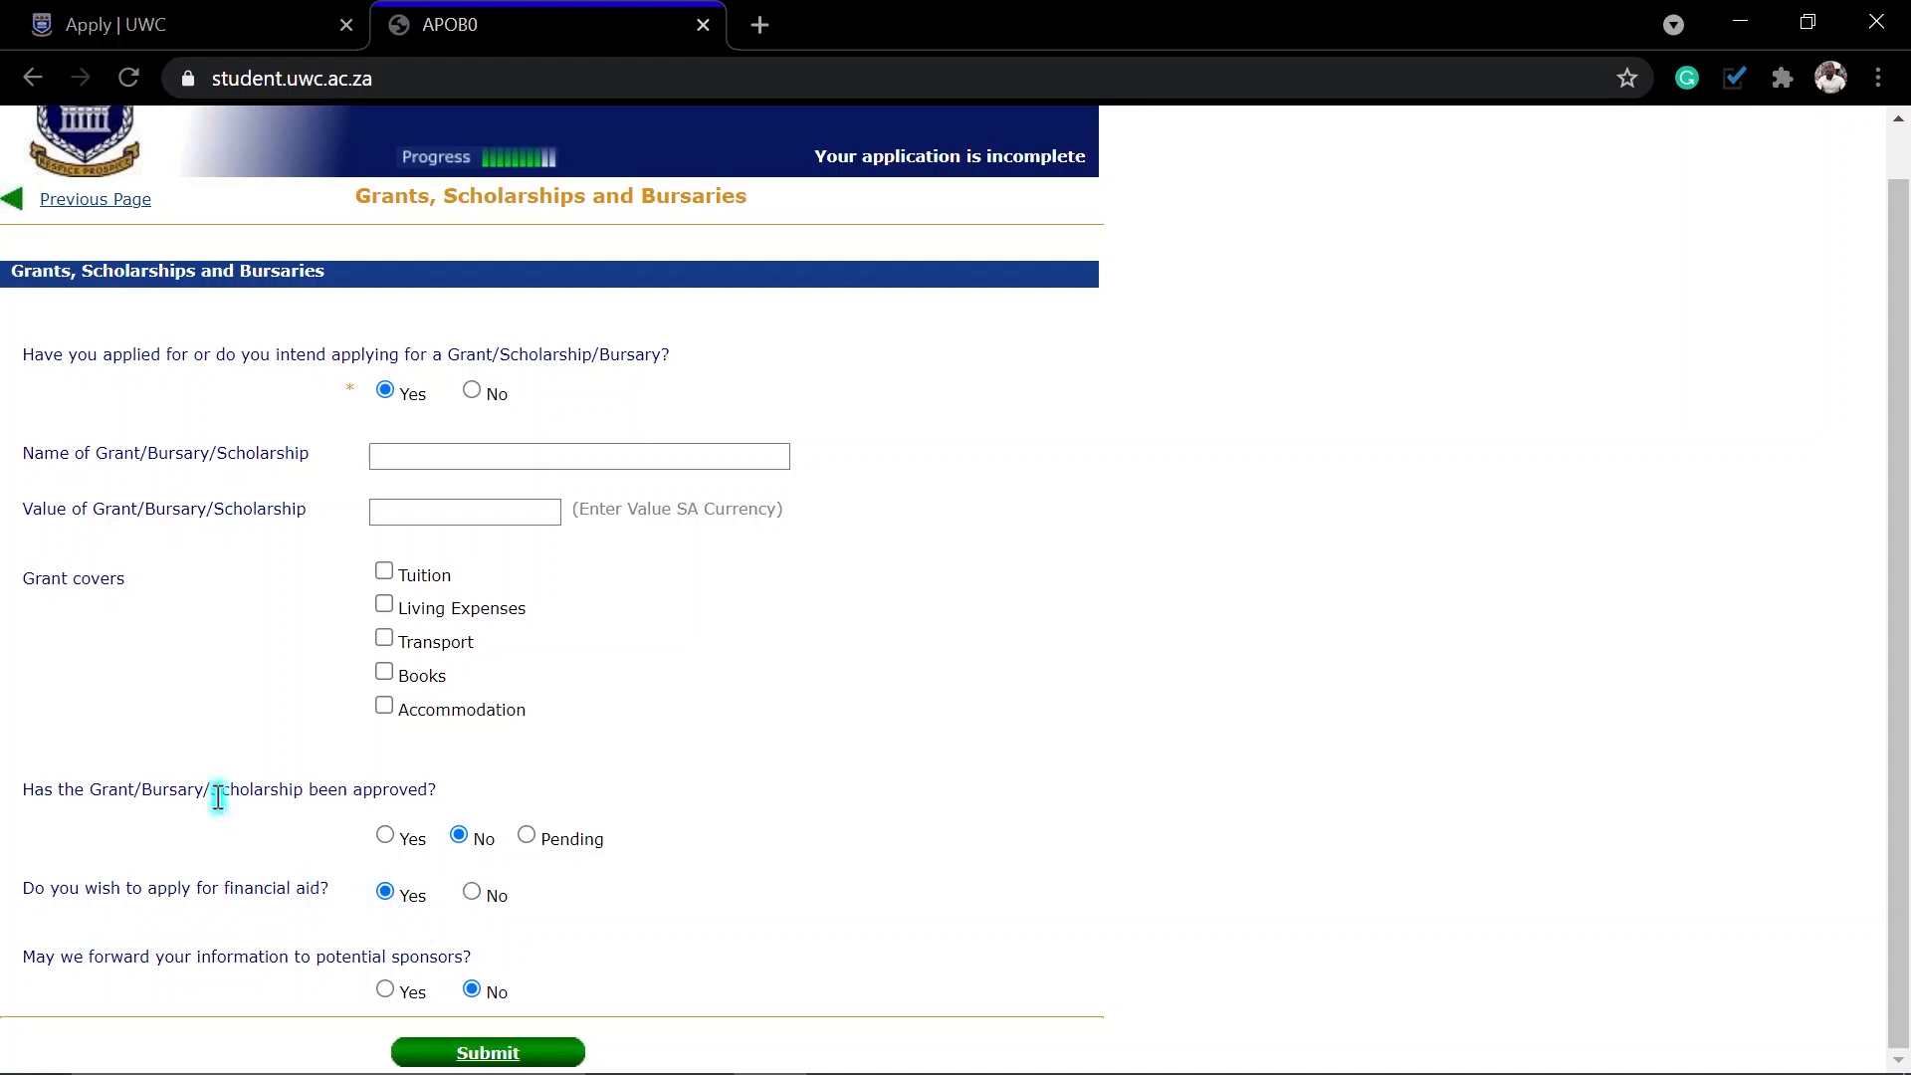
{"action": "mouse_move", "coordinate": [547, 894]}
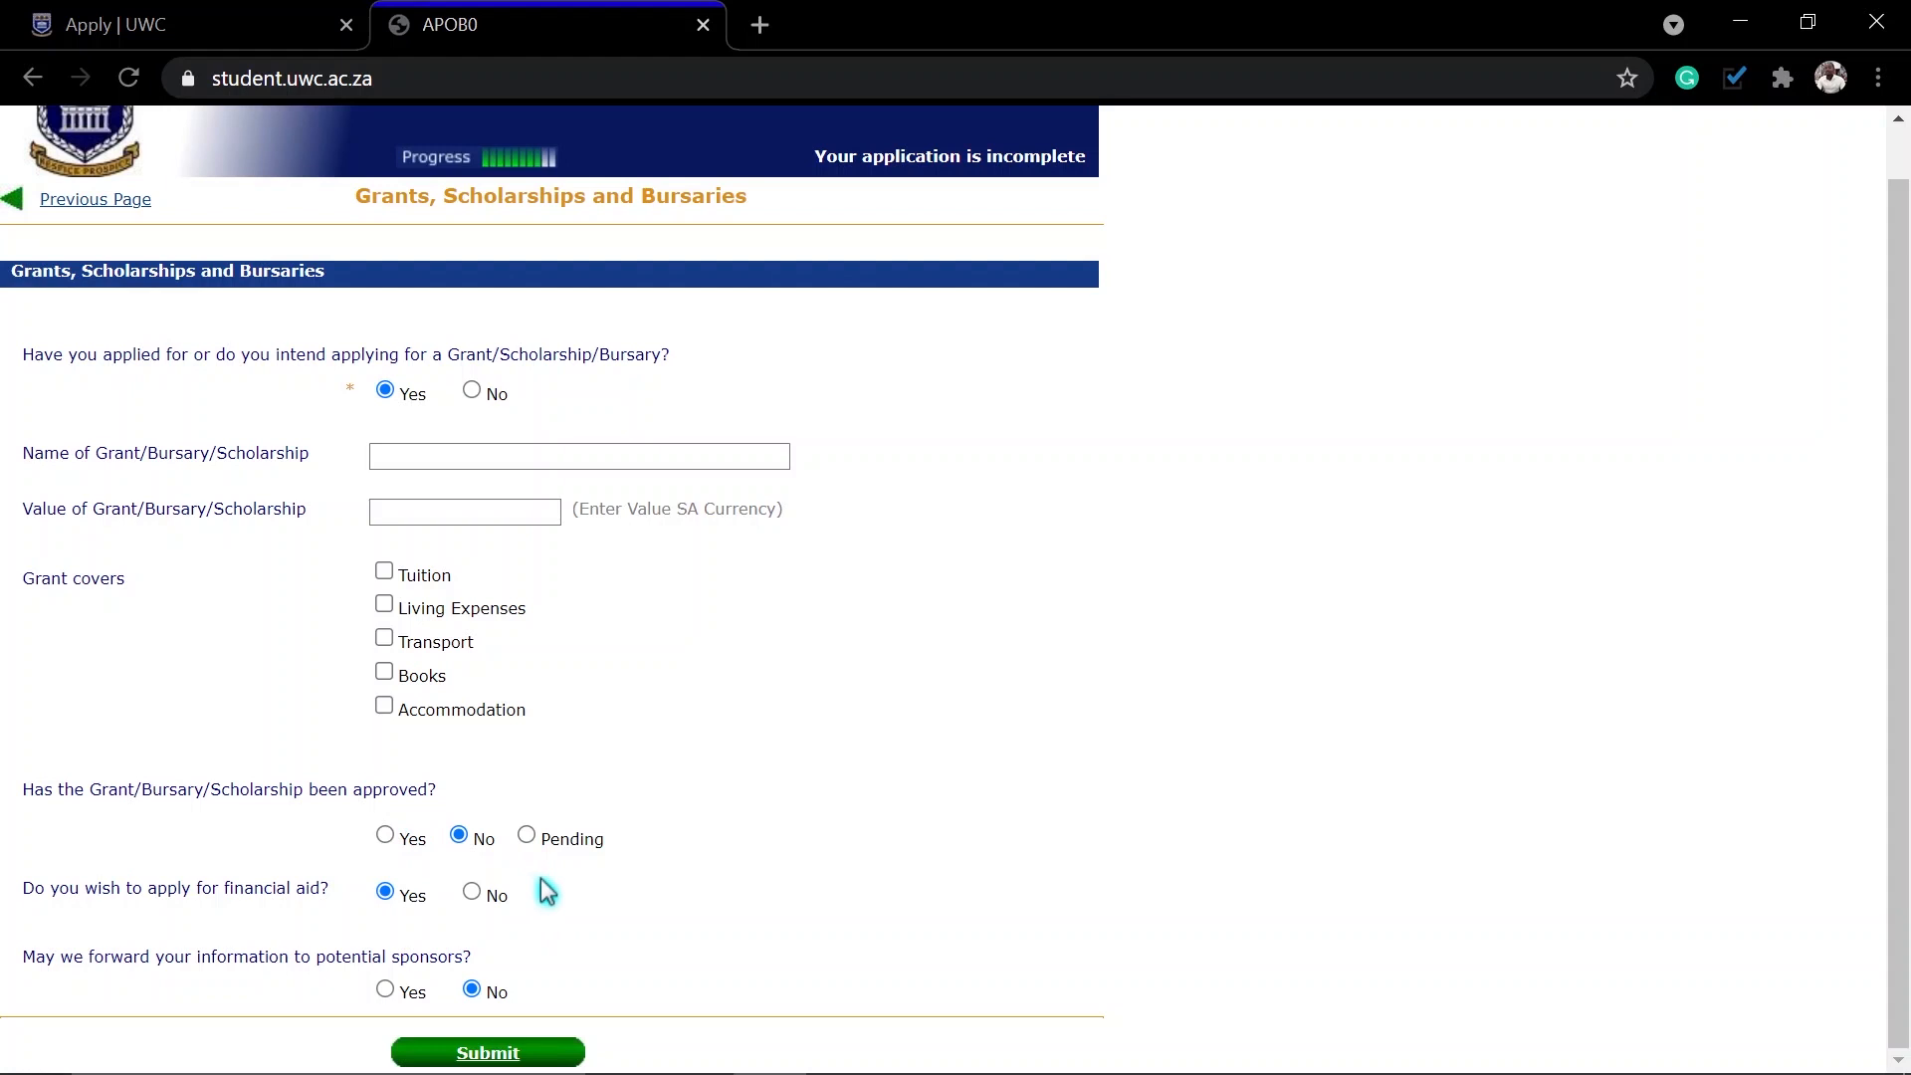
{"action": "left_click", "coordinate": [525, 836]}
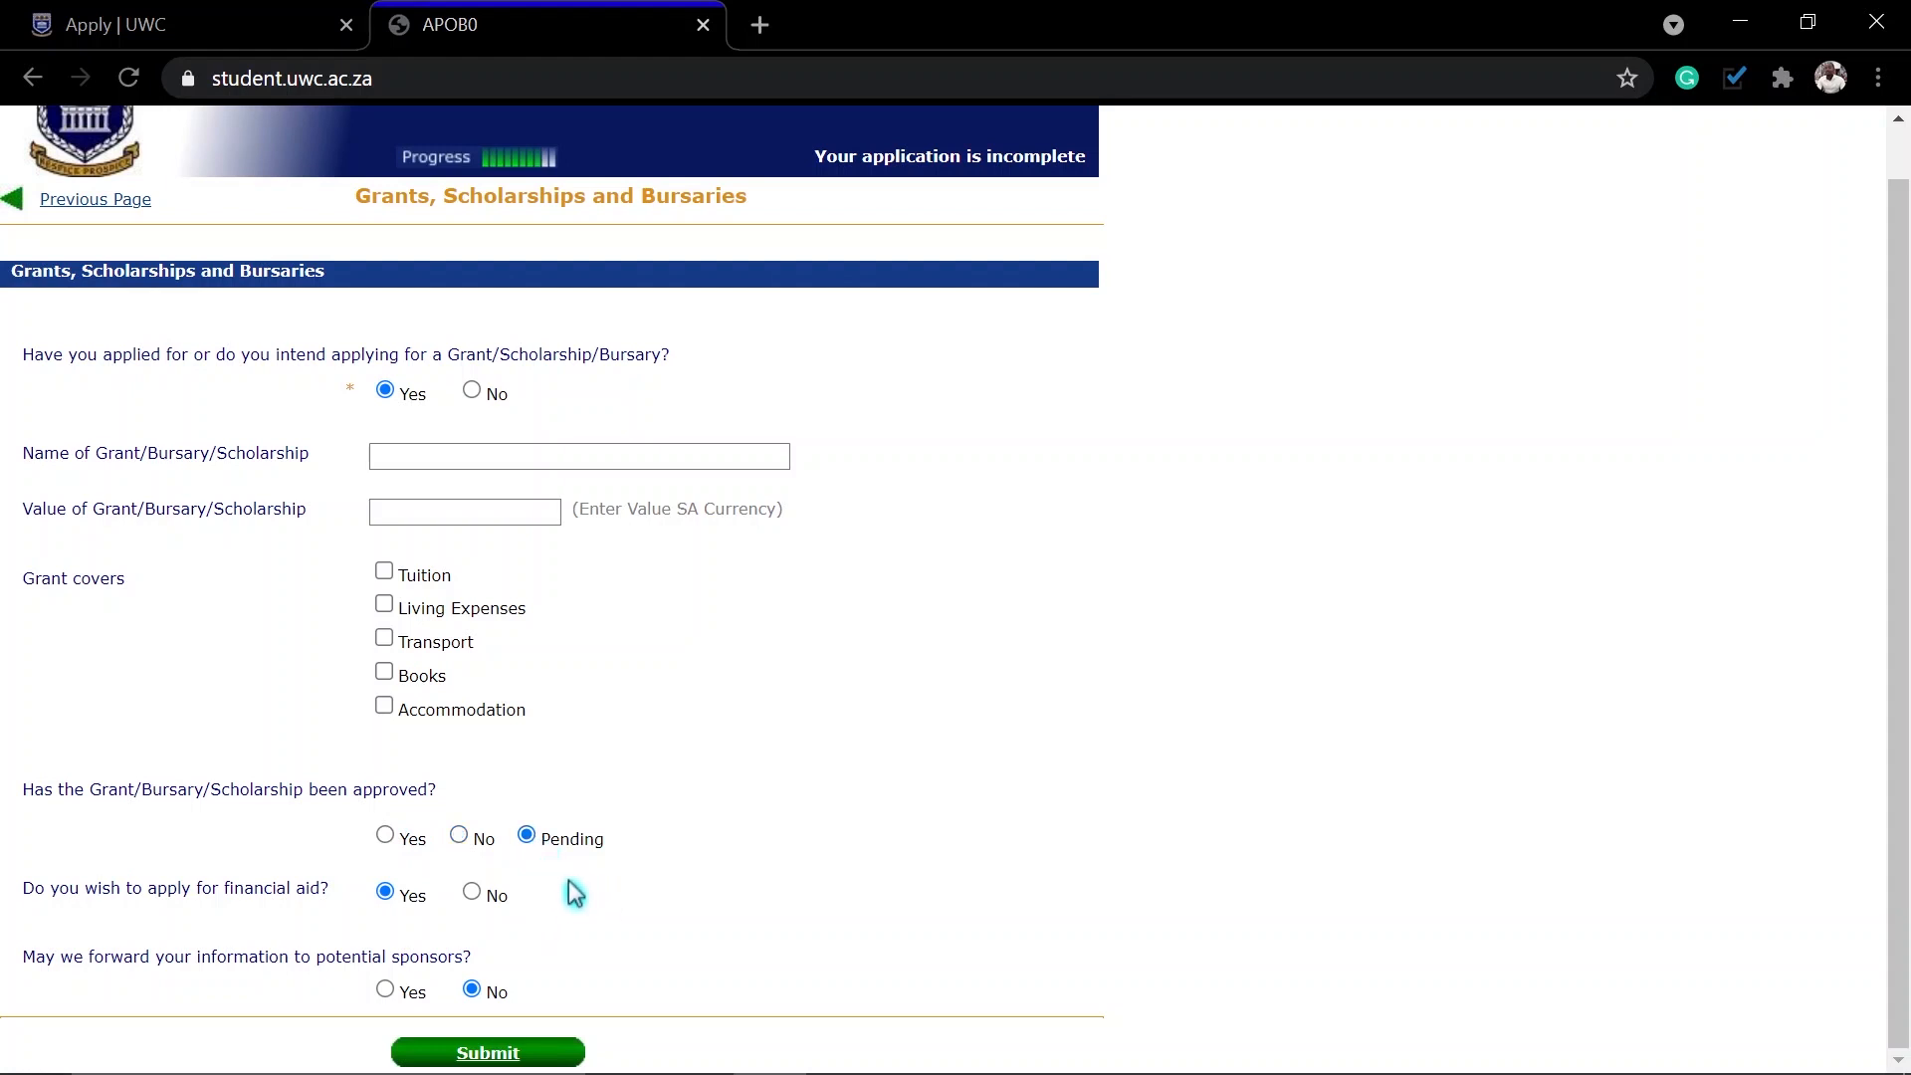
{"action": "mouse_move", "coordinate": [58, 978]}
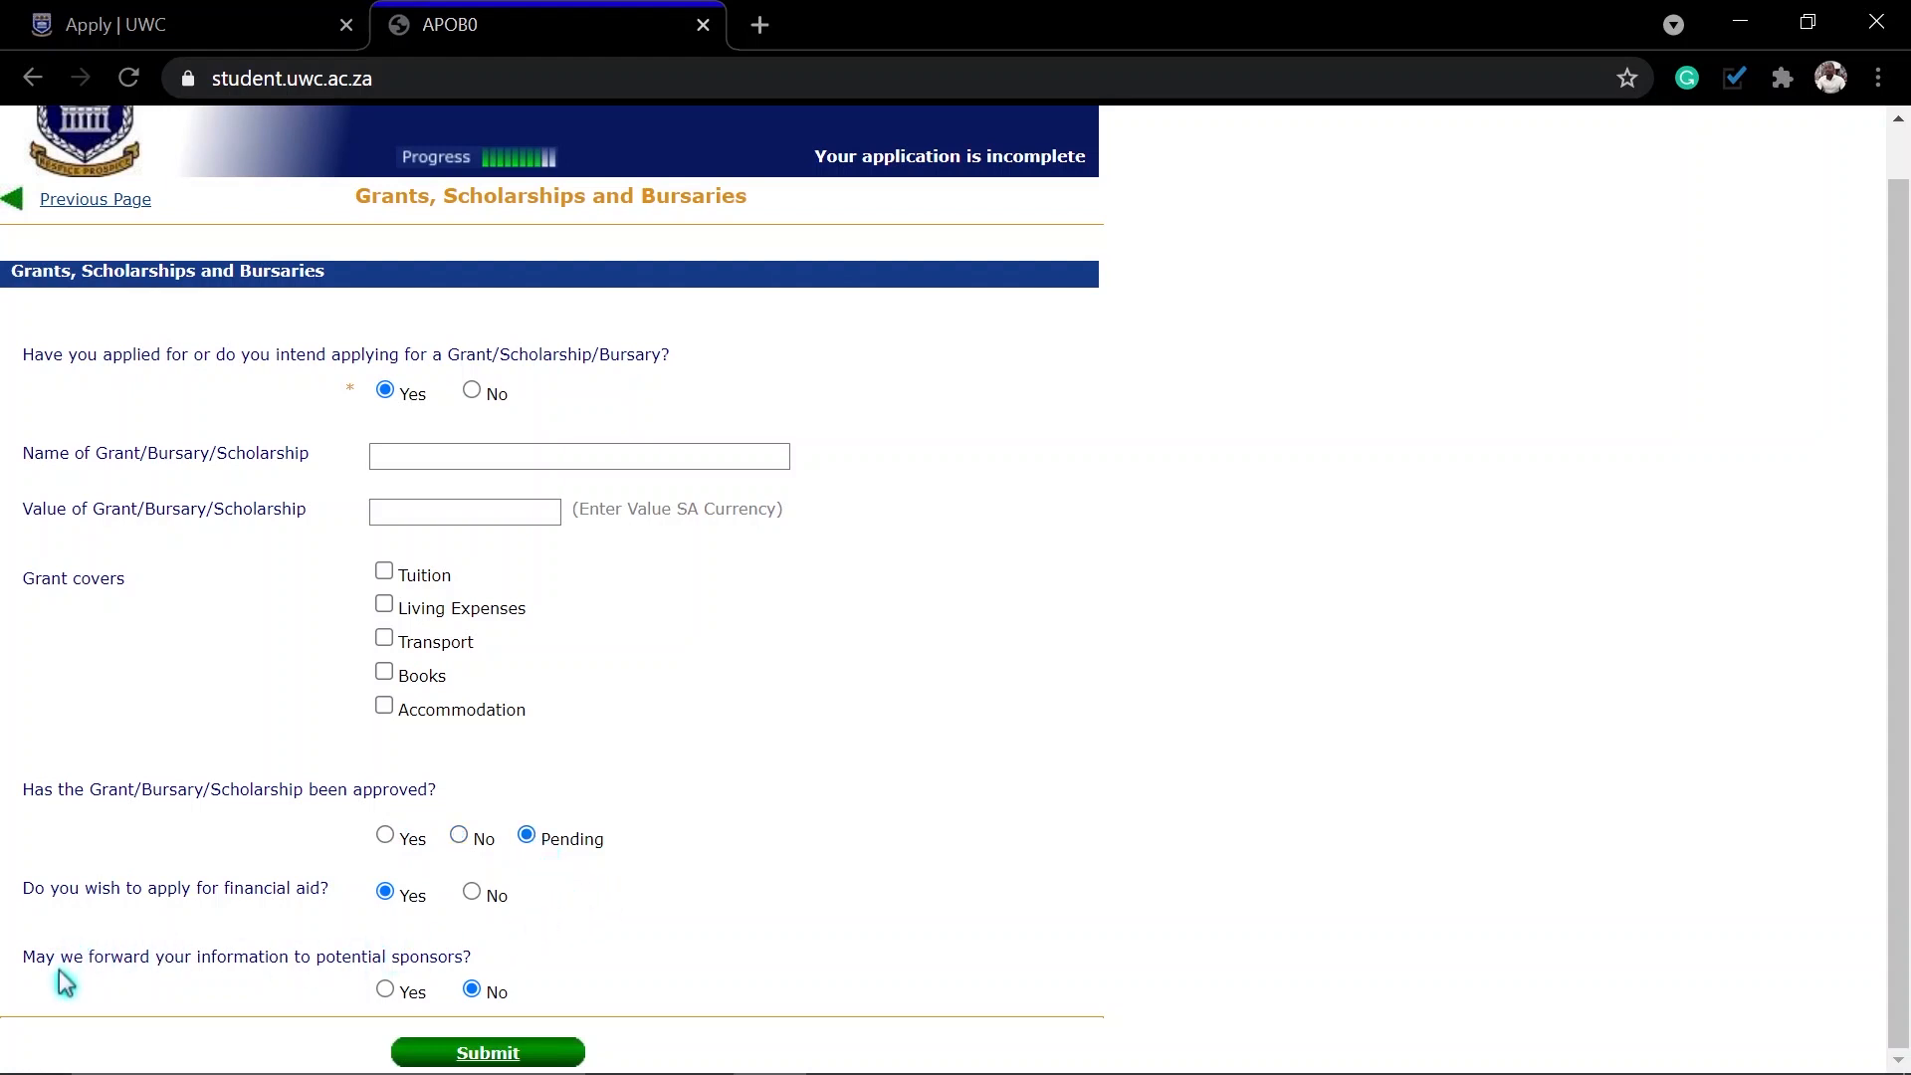
{"action": "mouse_move", "coordinate": [150, 986]}
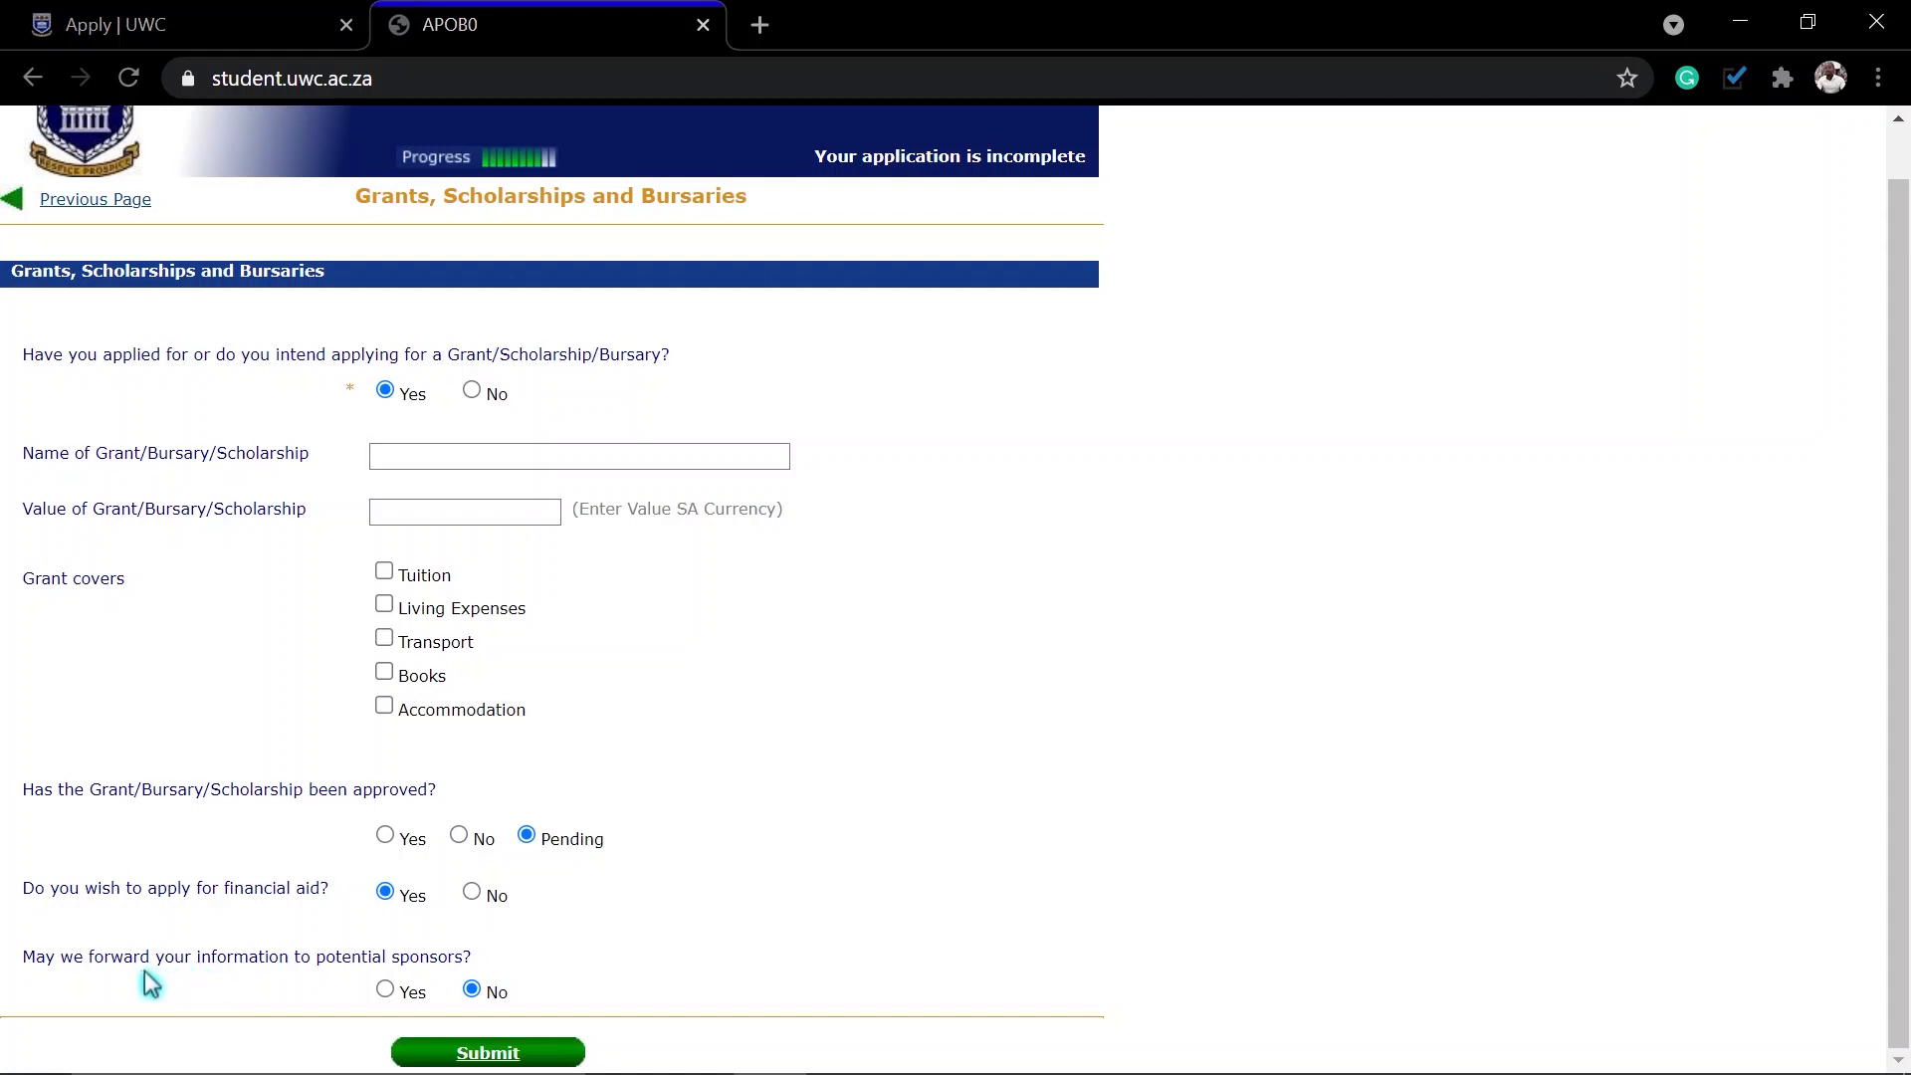
{"action": "mouse_move", "coordinate": [358, 1014]}
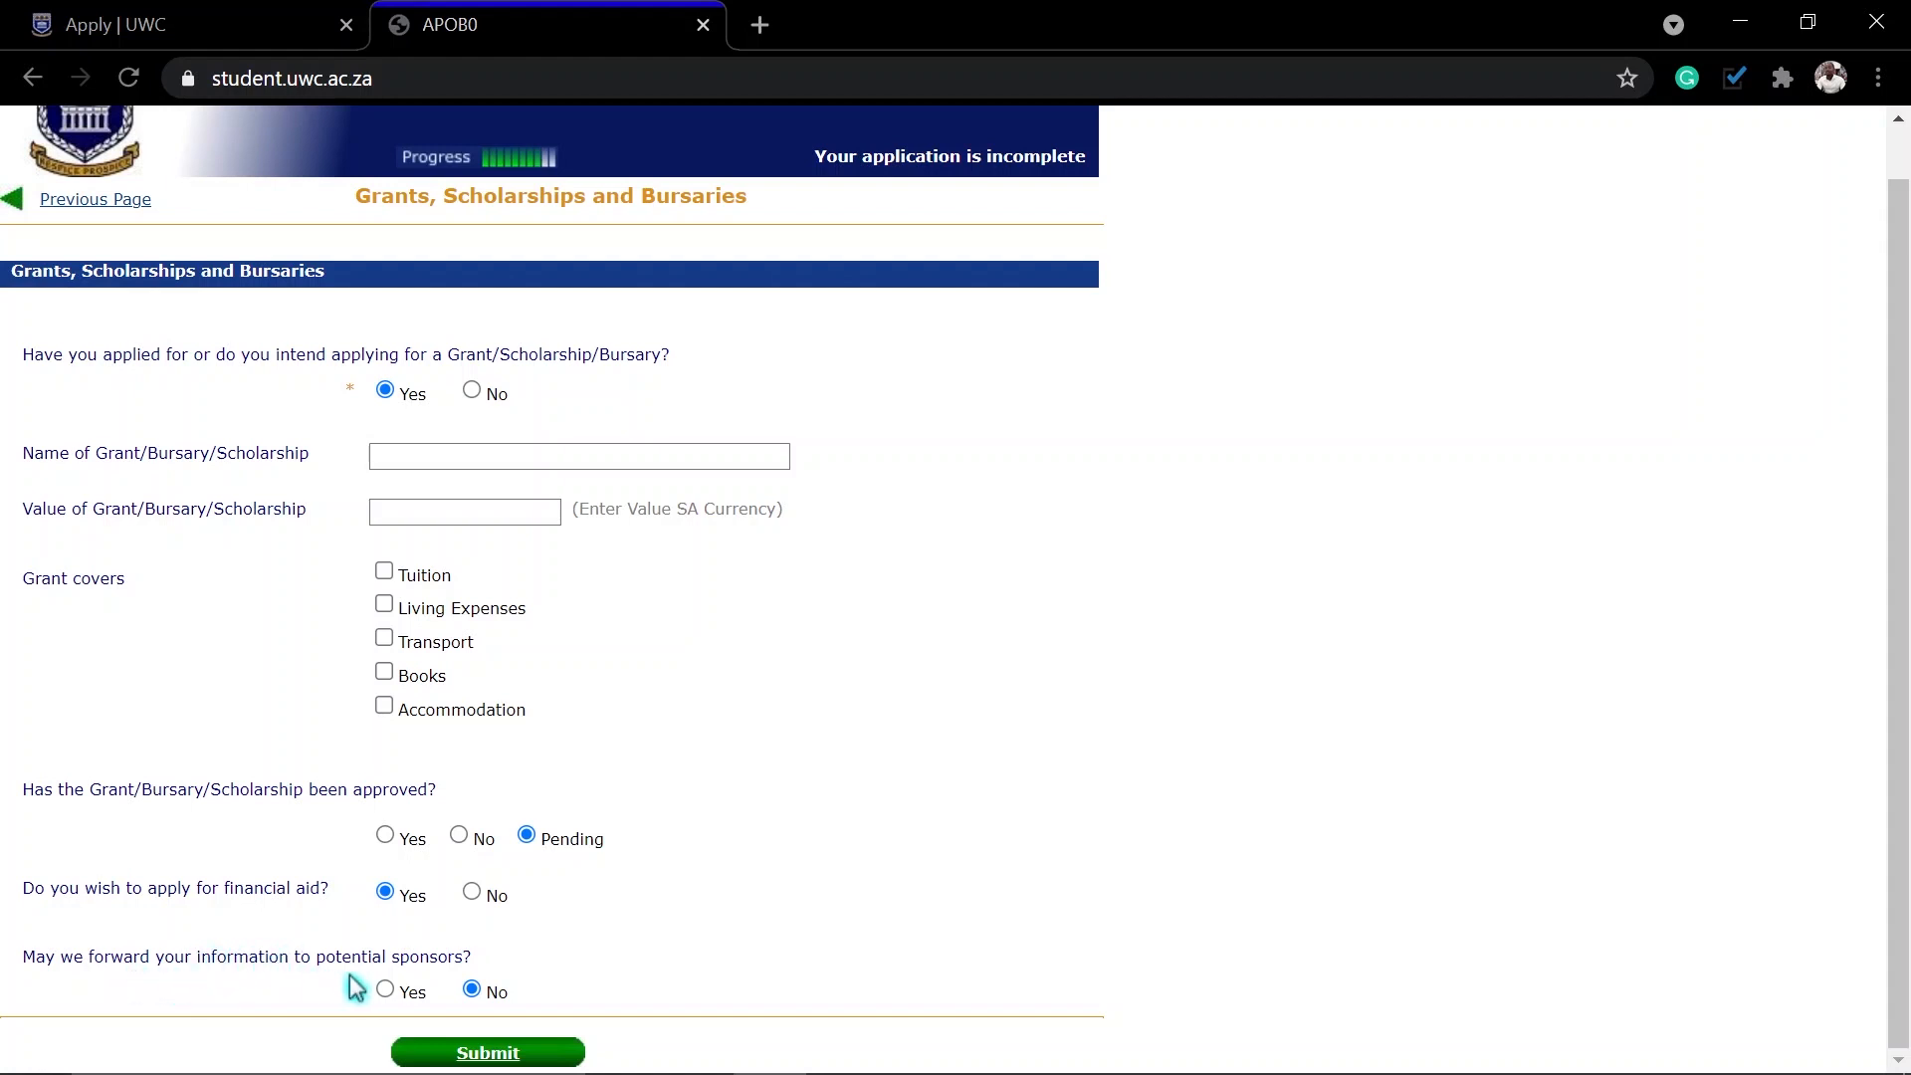
{"action": "left_click", "coordinate": [384, 989]}
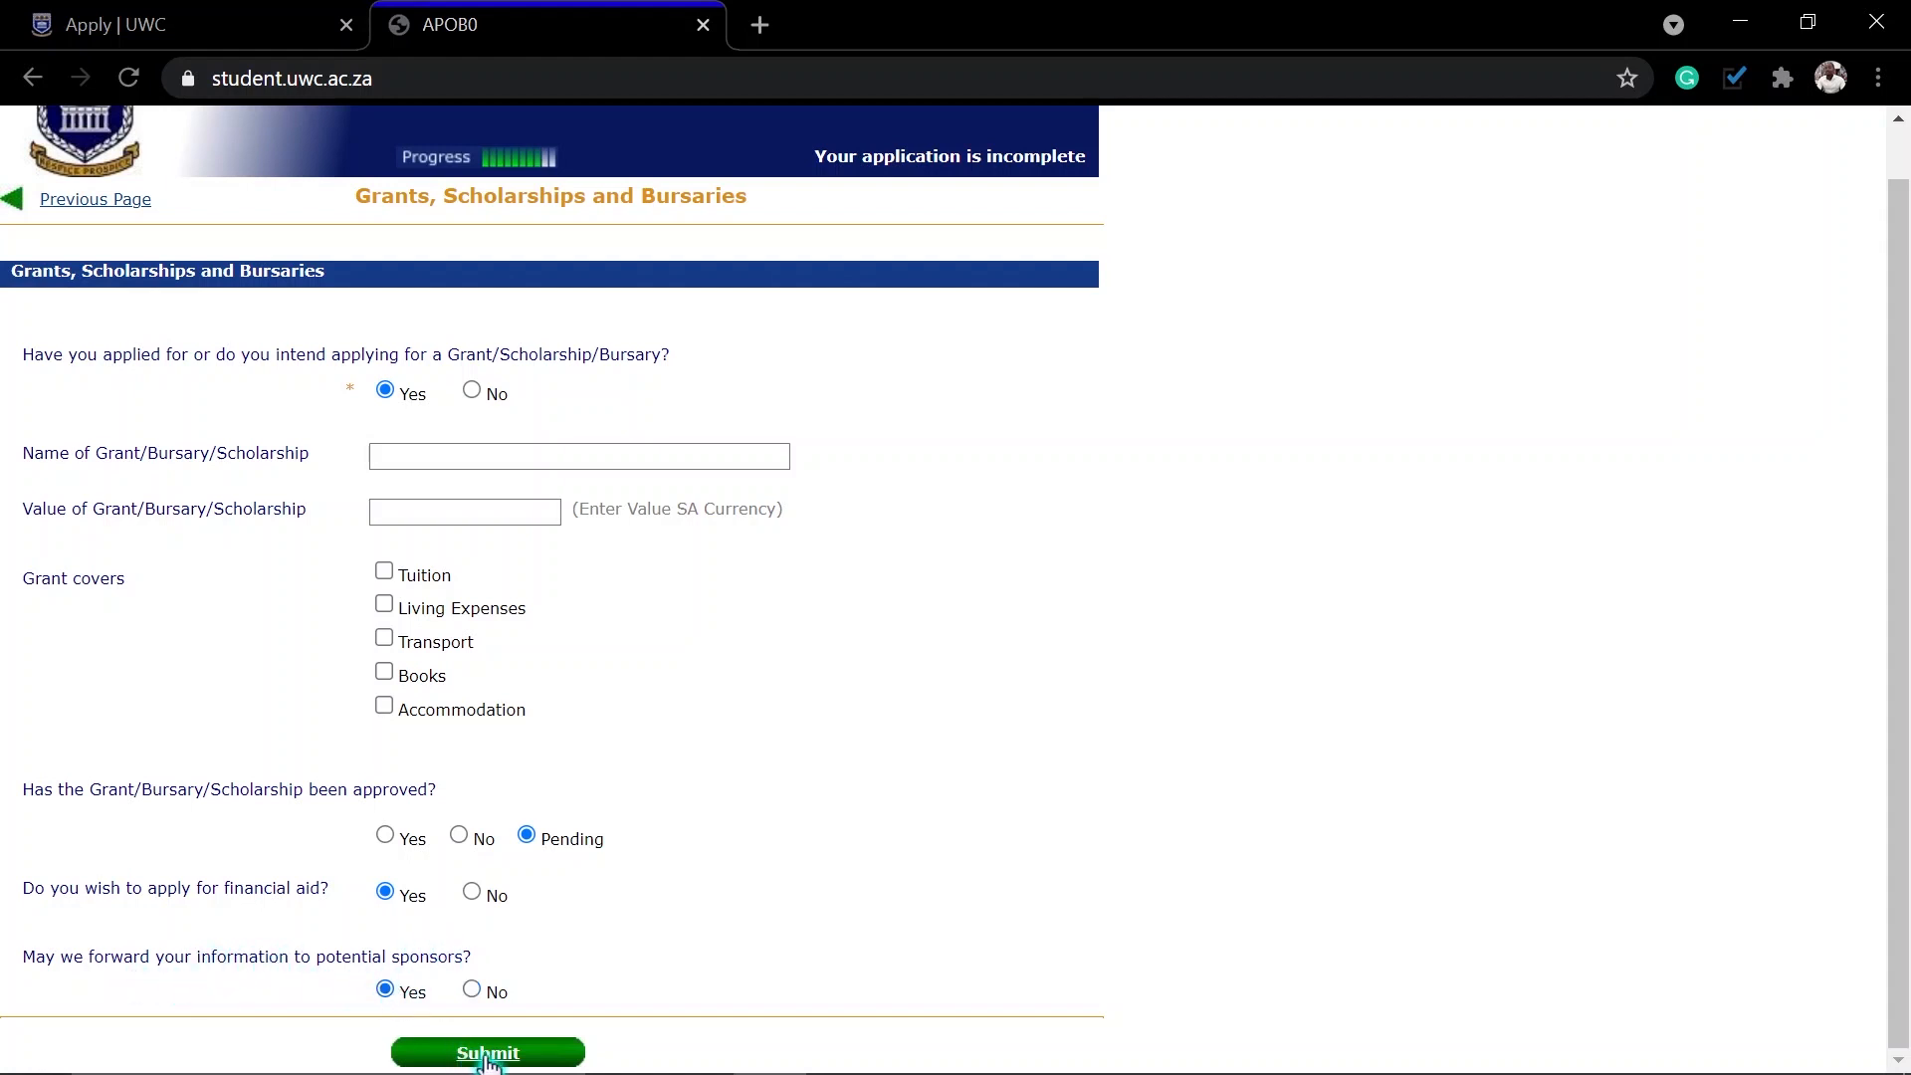
{"action": "left_click", "coordinate": [486, 1053]}
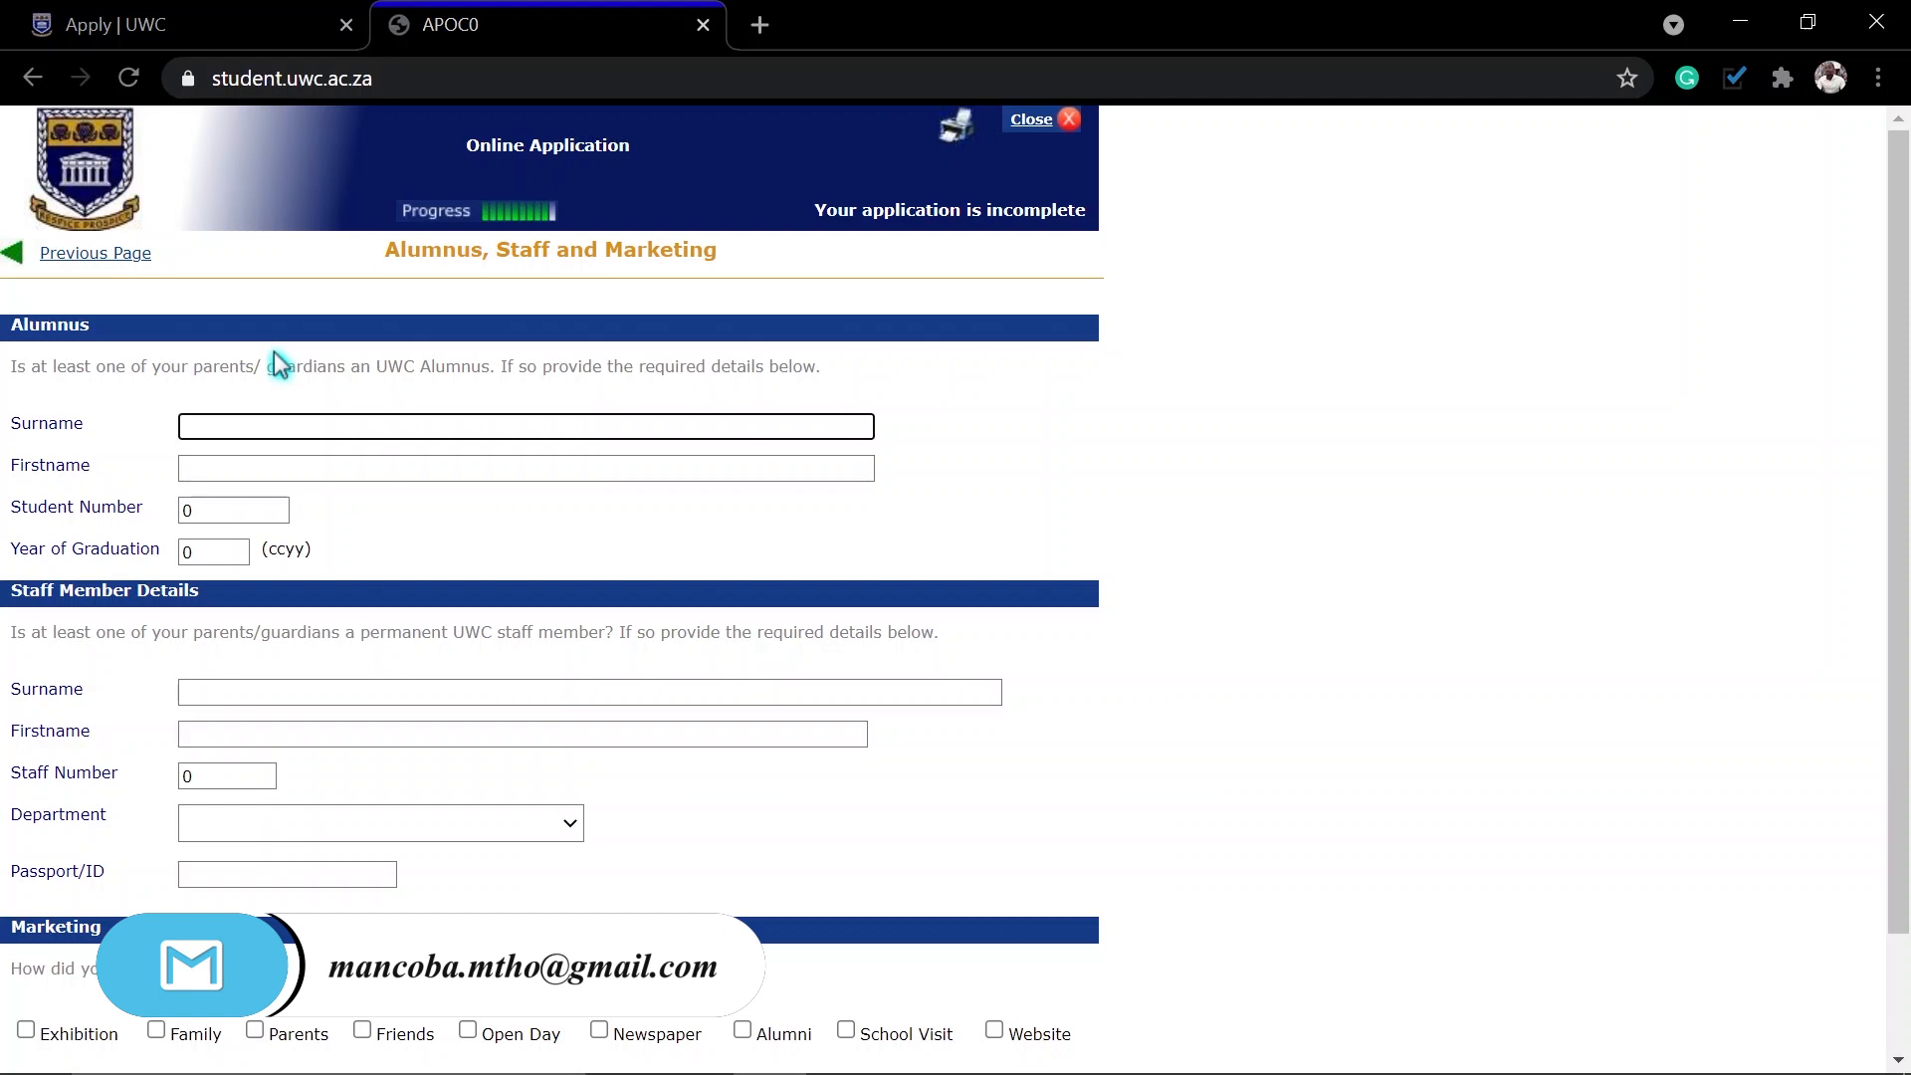
{"action": "mouse_move", "coordinate": [76, 351]}
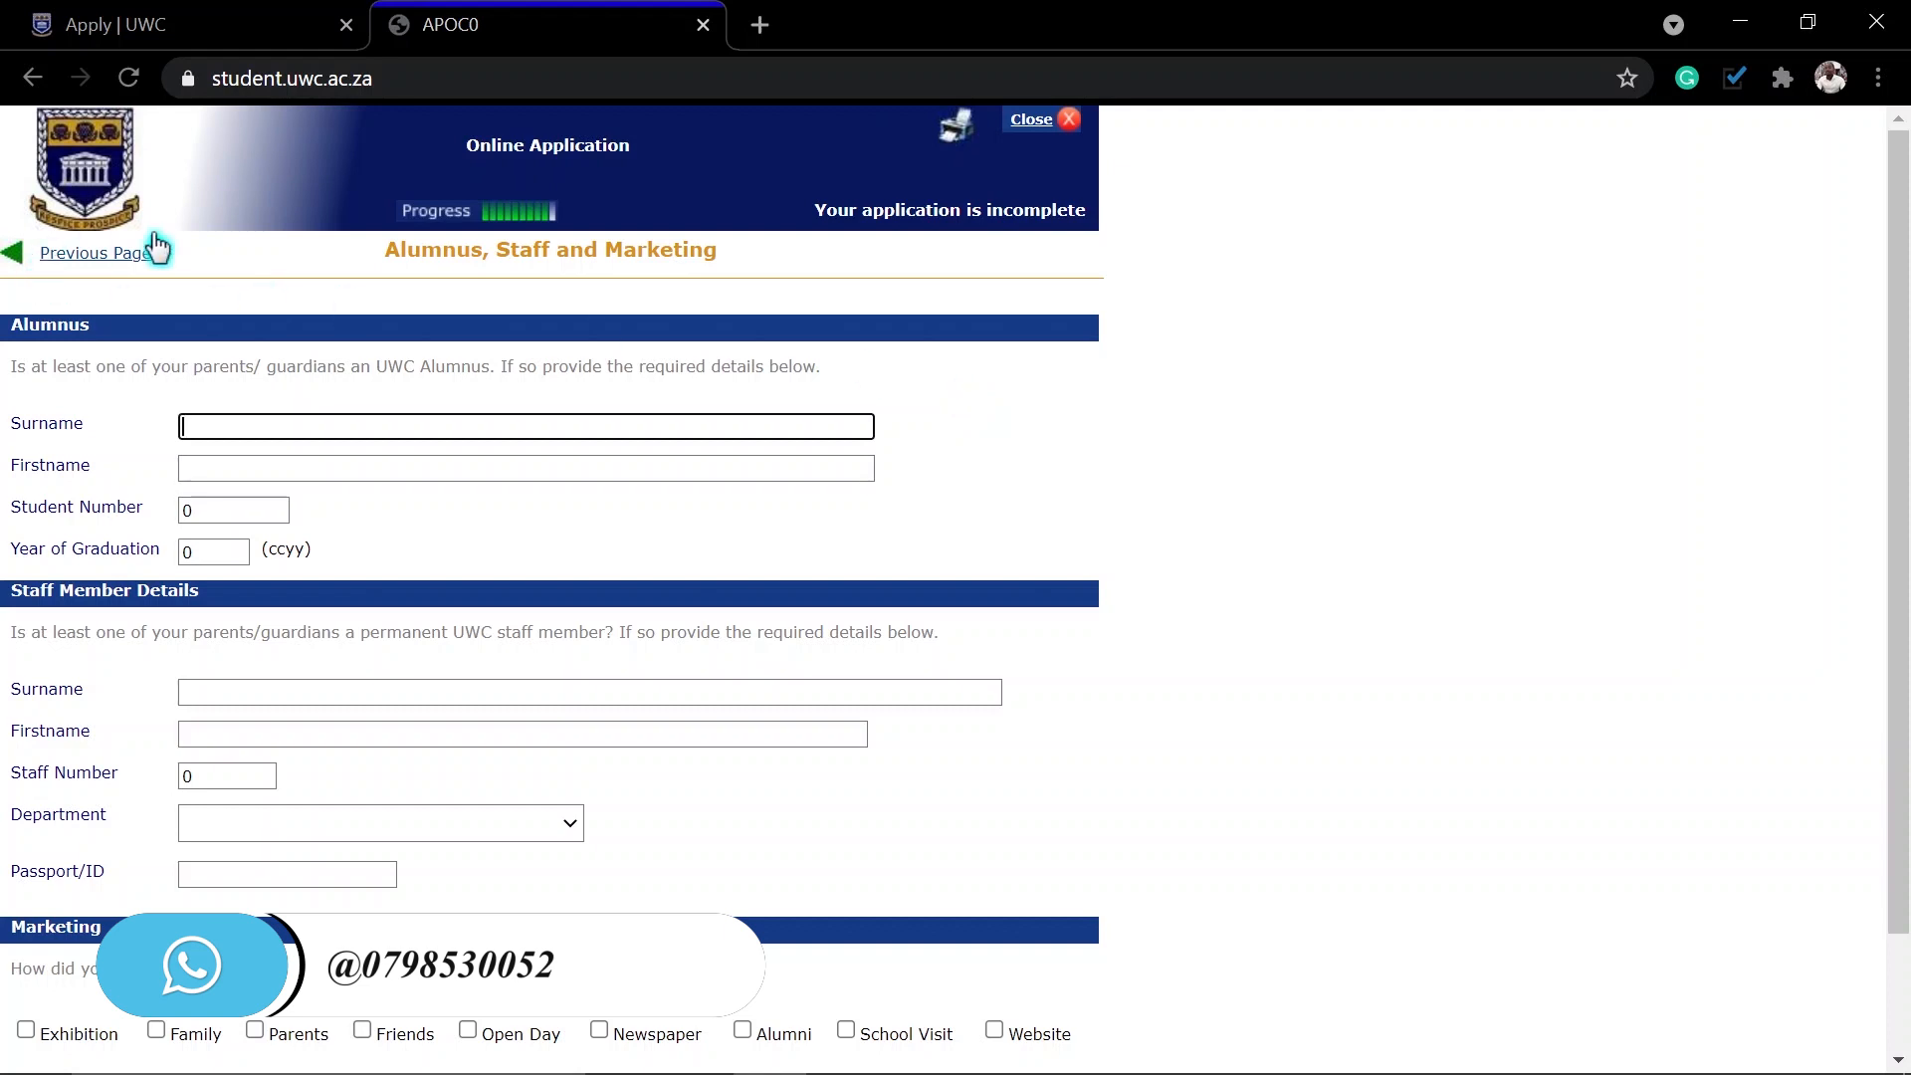
{"action": "scroll", "scroll_direction": "down", "scroll_amount": 3}
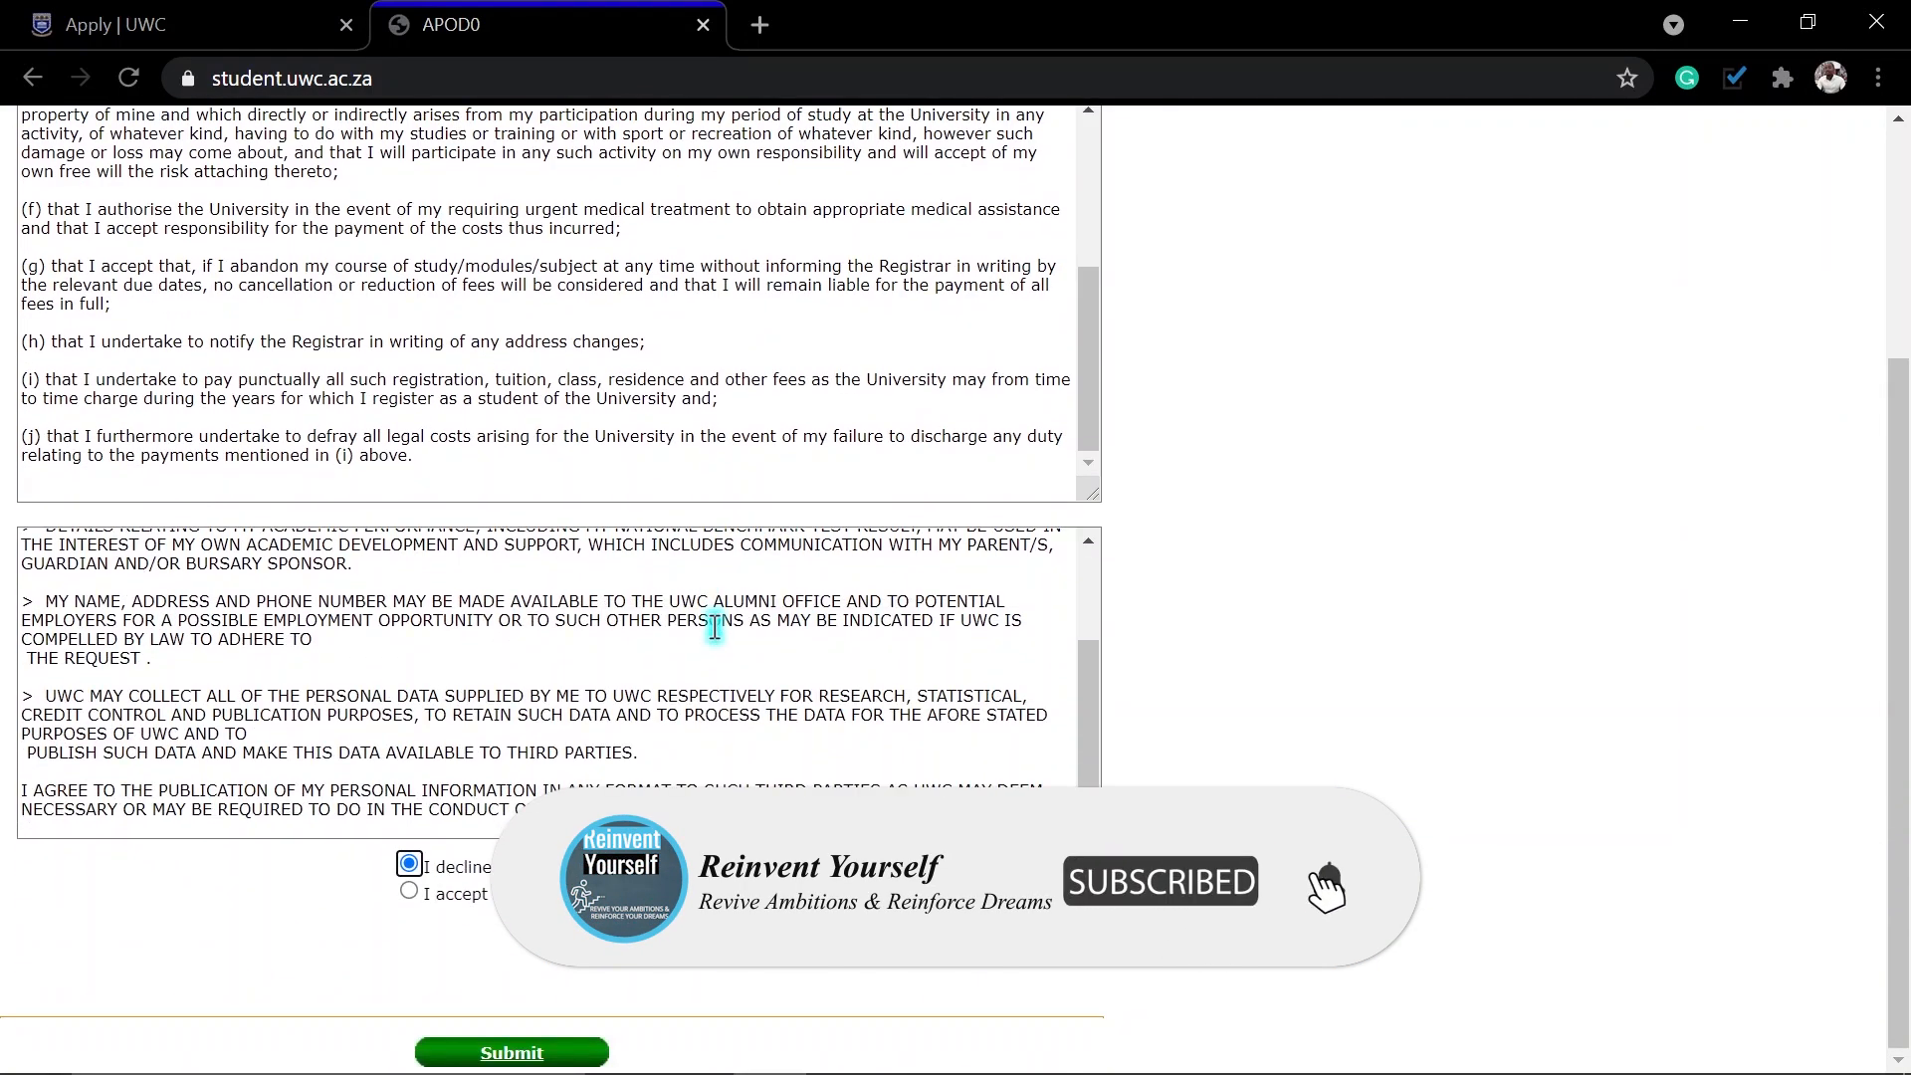
Select 'I accept' on the declaration and submit it.
{"action": "left_click", "coordinate": [408, 894]}
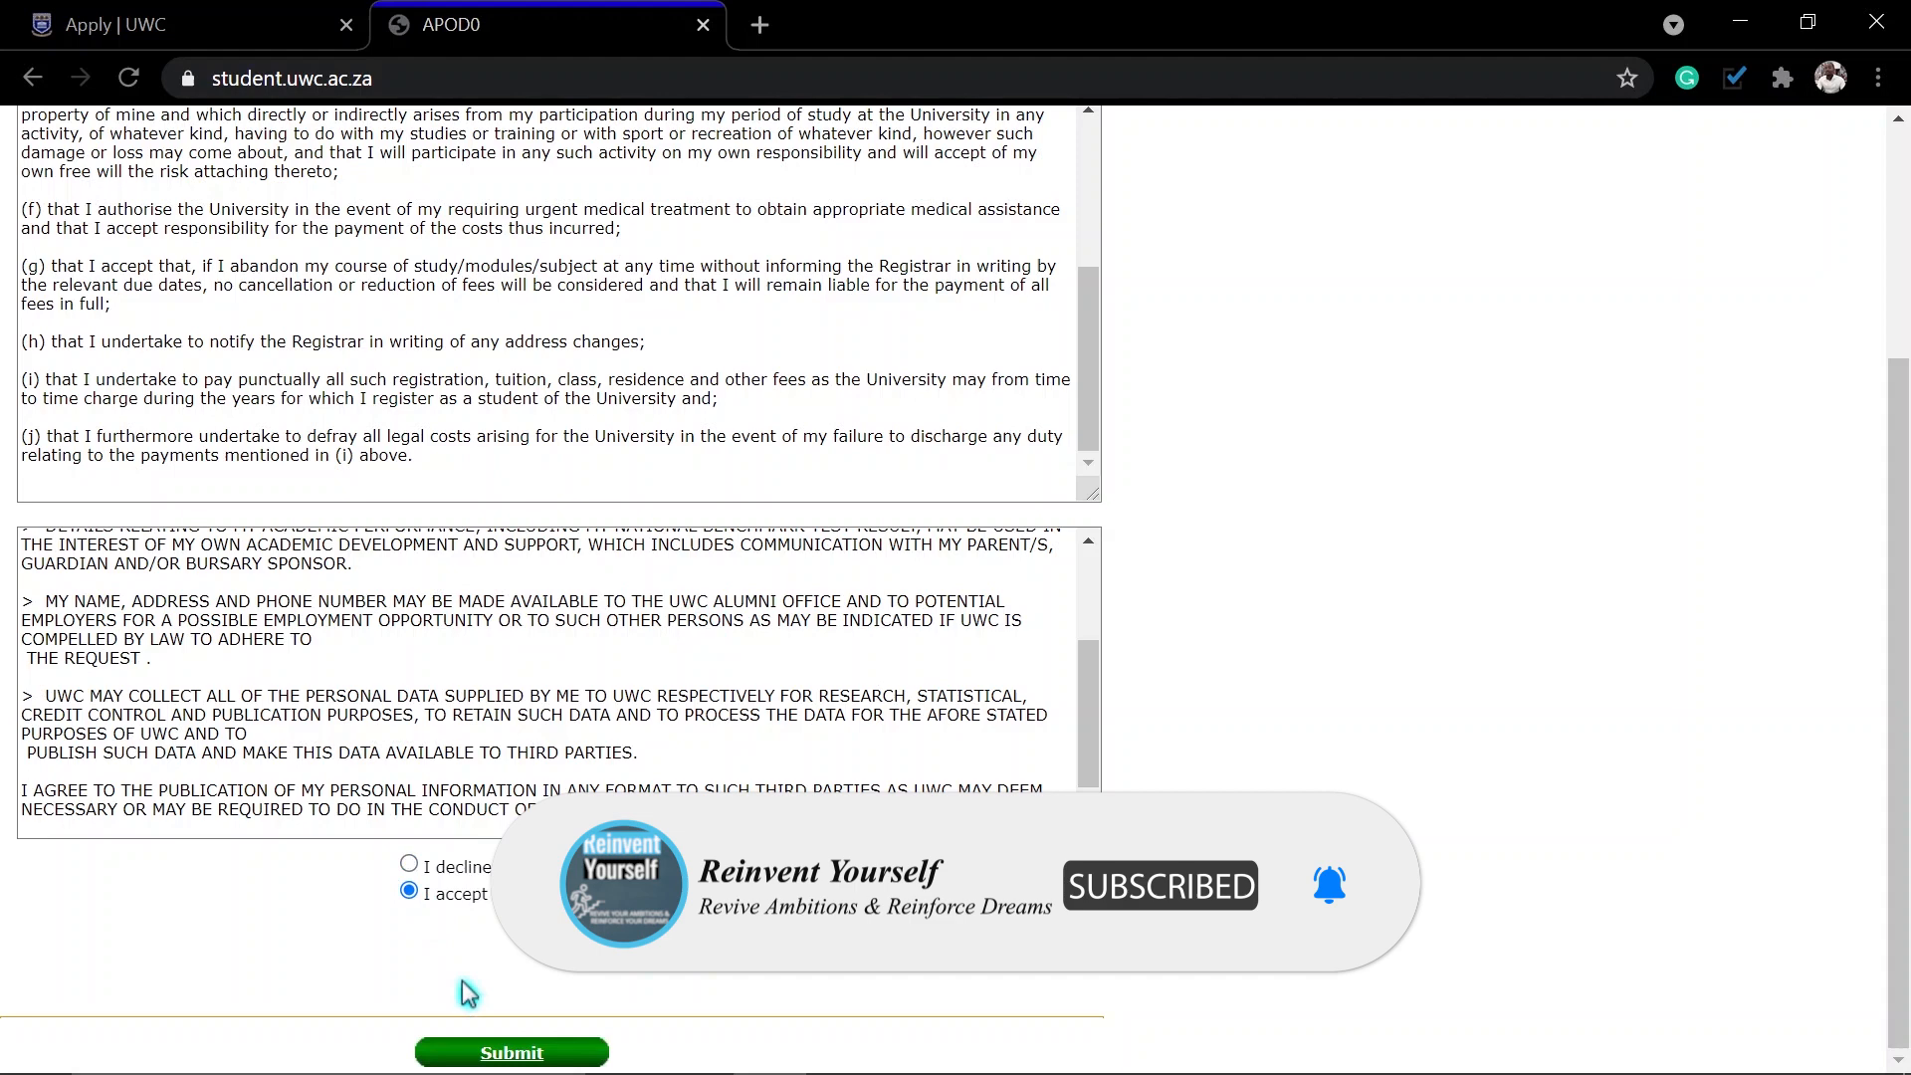
{"action": "left_click", "coordinate": [513, 1052]}
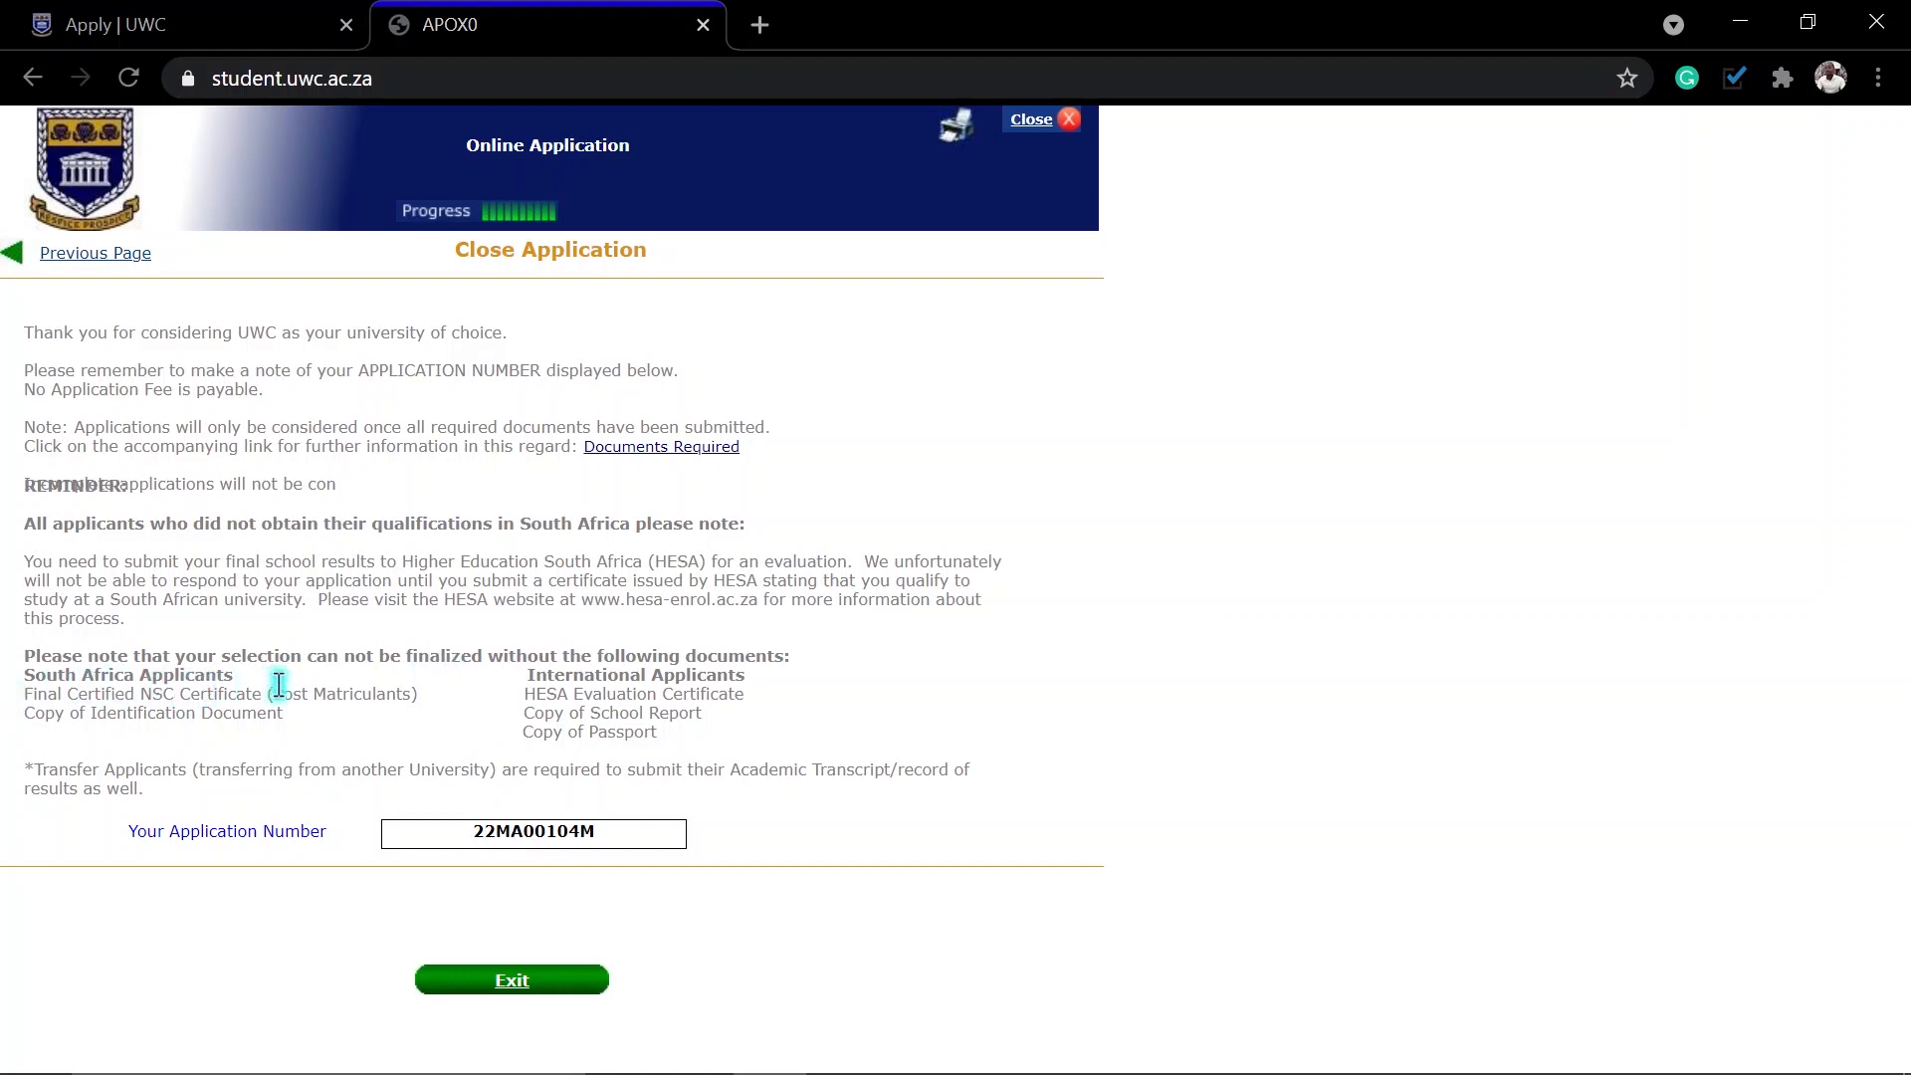
{"action": "mouse_move", "coordinate": [577, 665]}
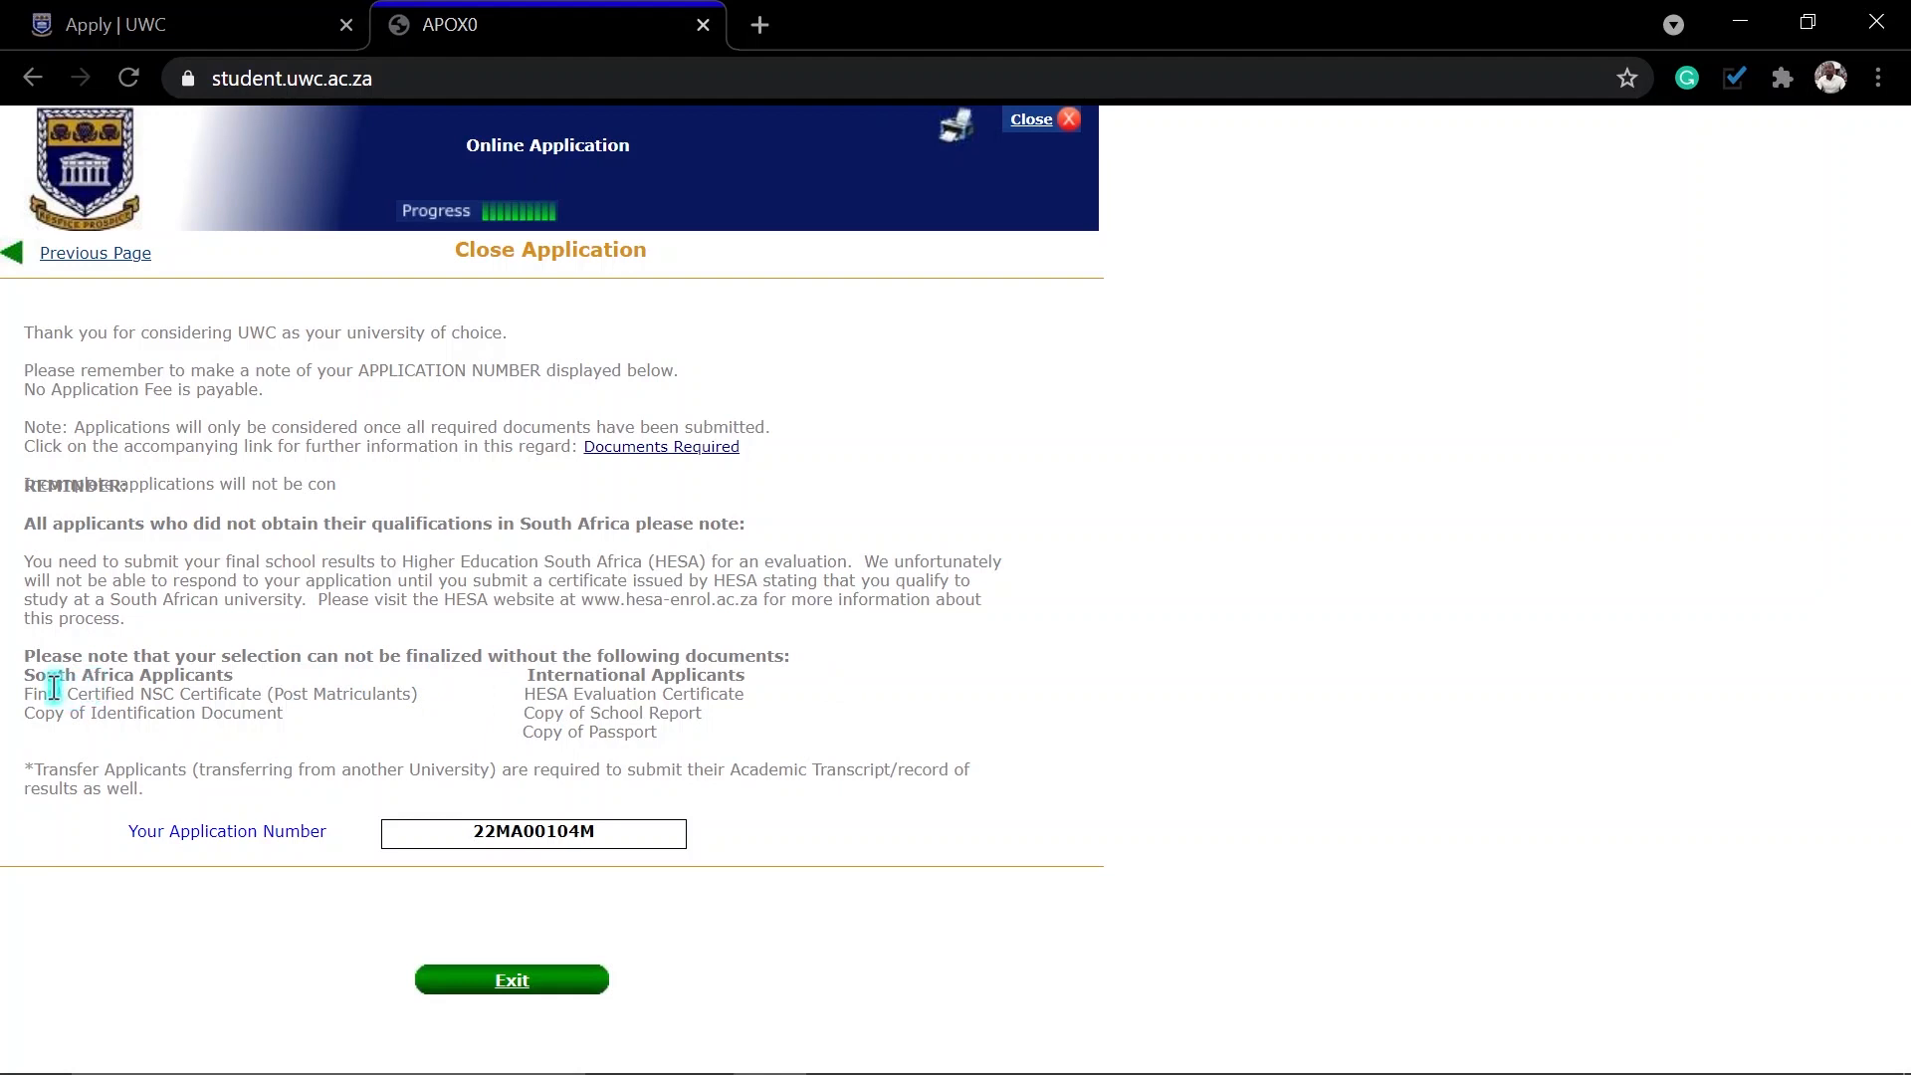
{"action": "mouse_move", "coordinate": [106, 702]}
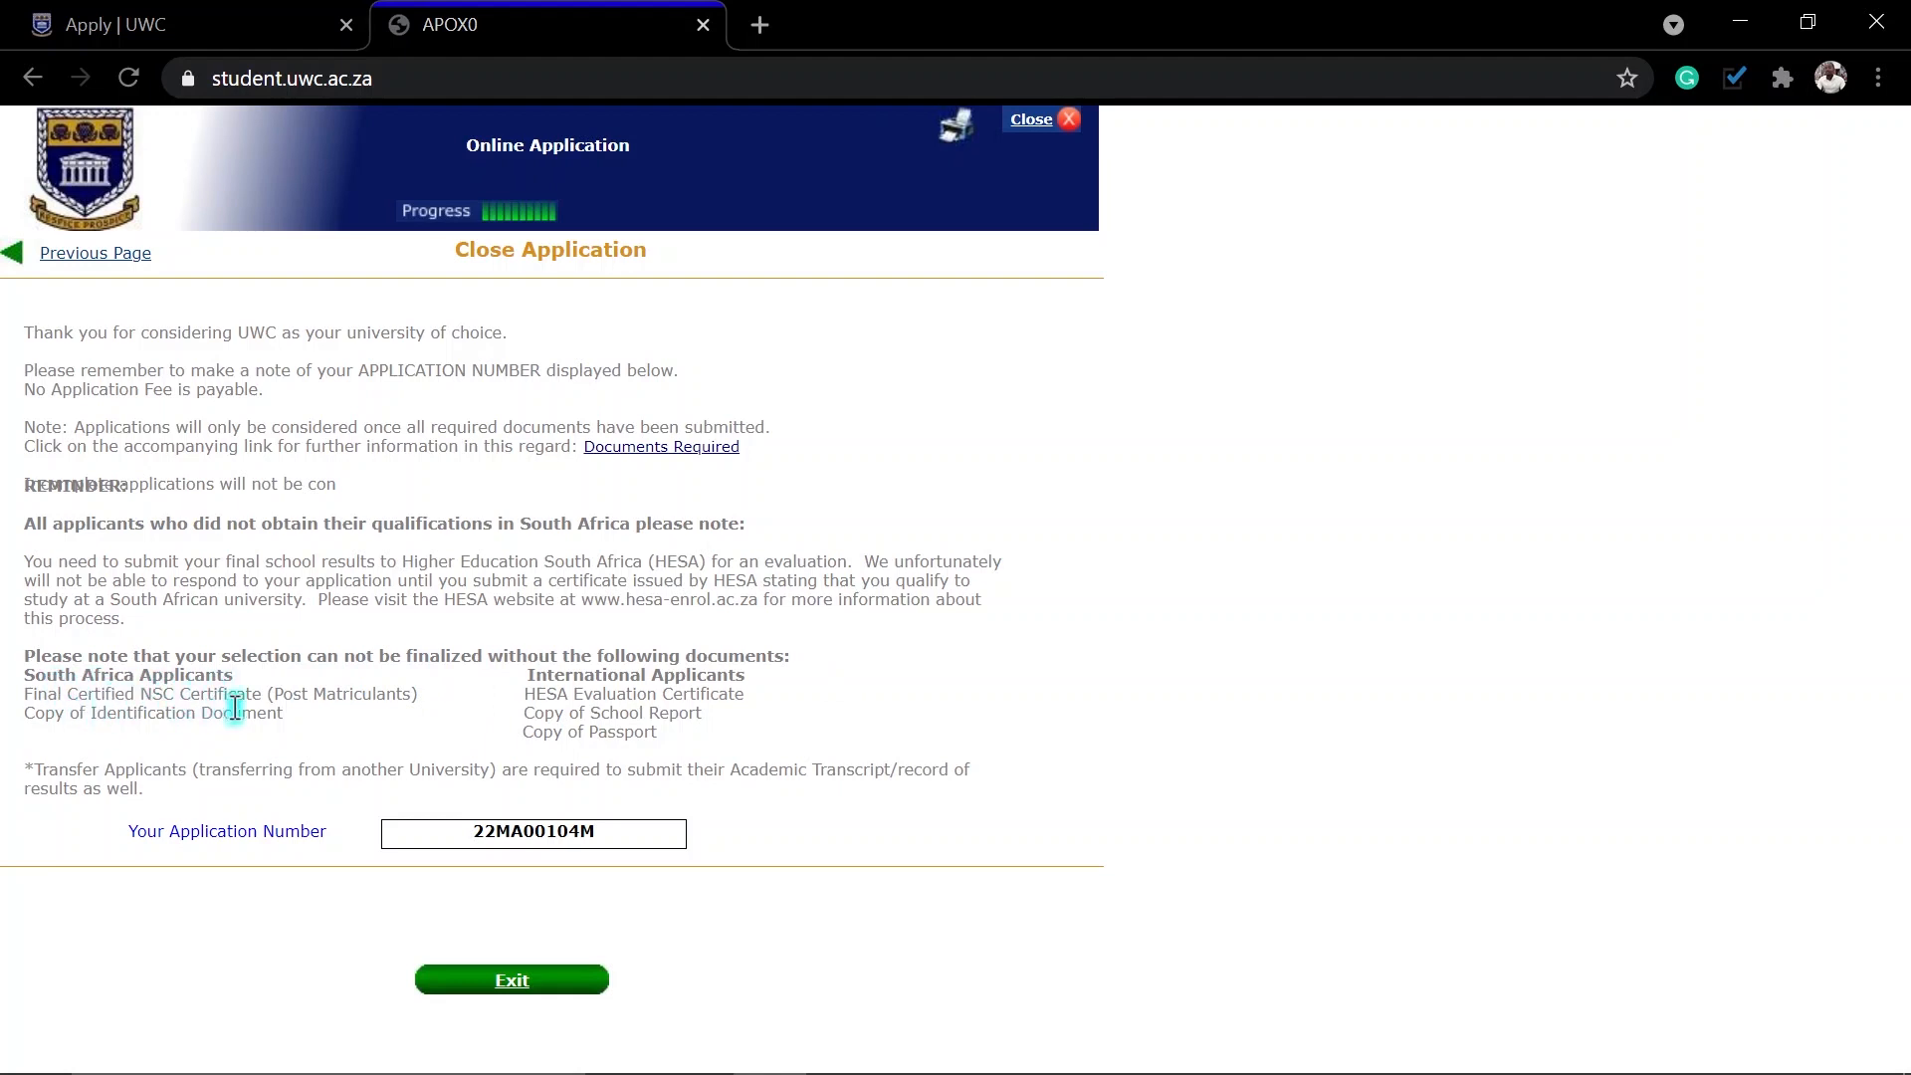
{"action": "mouse_move", "coordinate": [264, 724]}
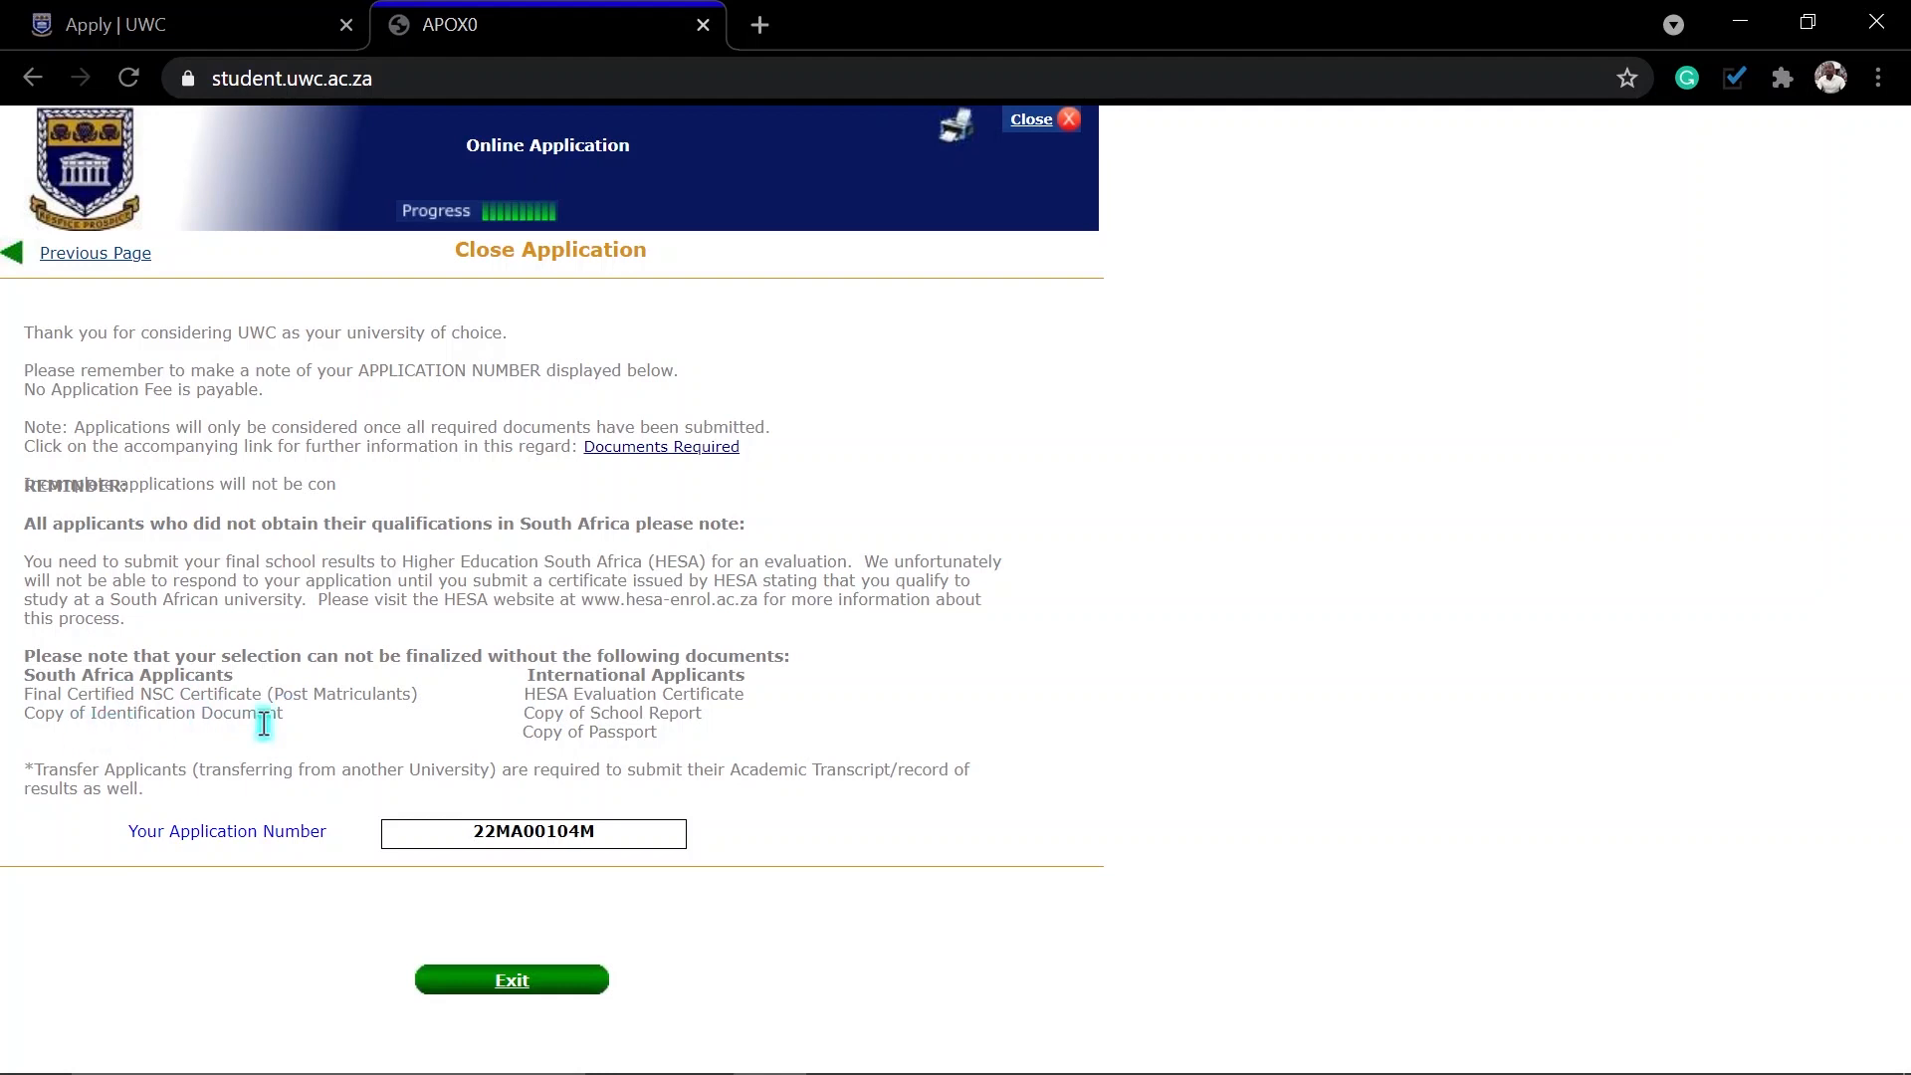
{"action": "mouse_move", "coordinate": [670, 717]}
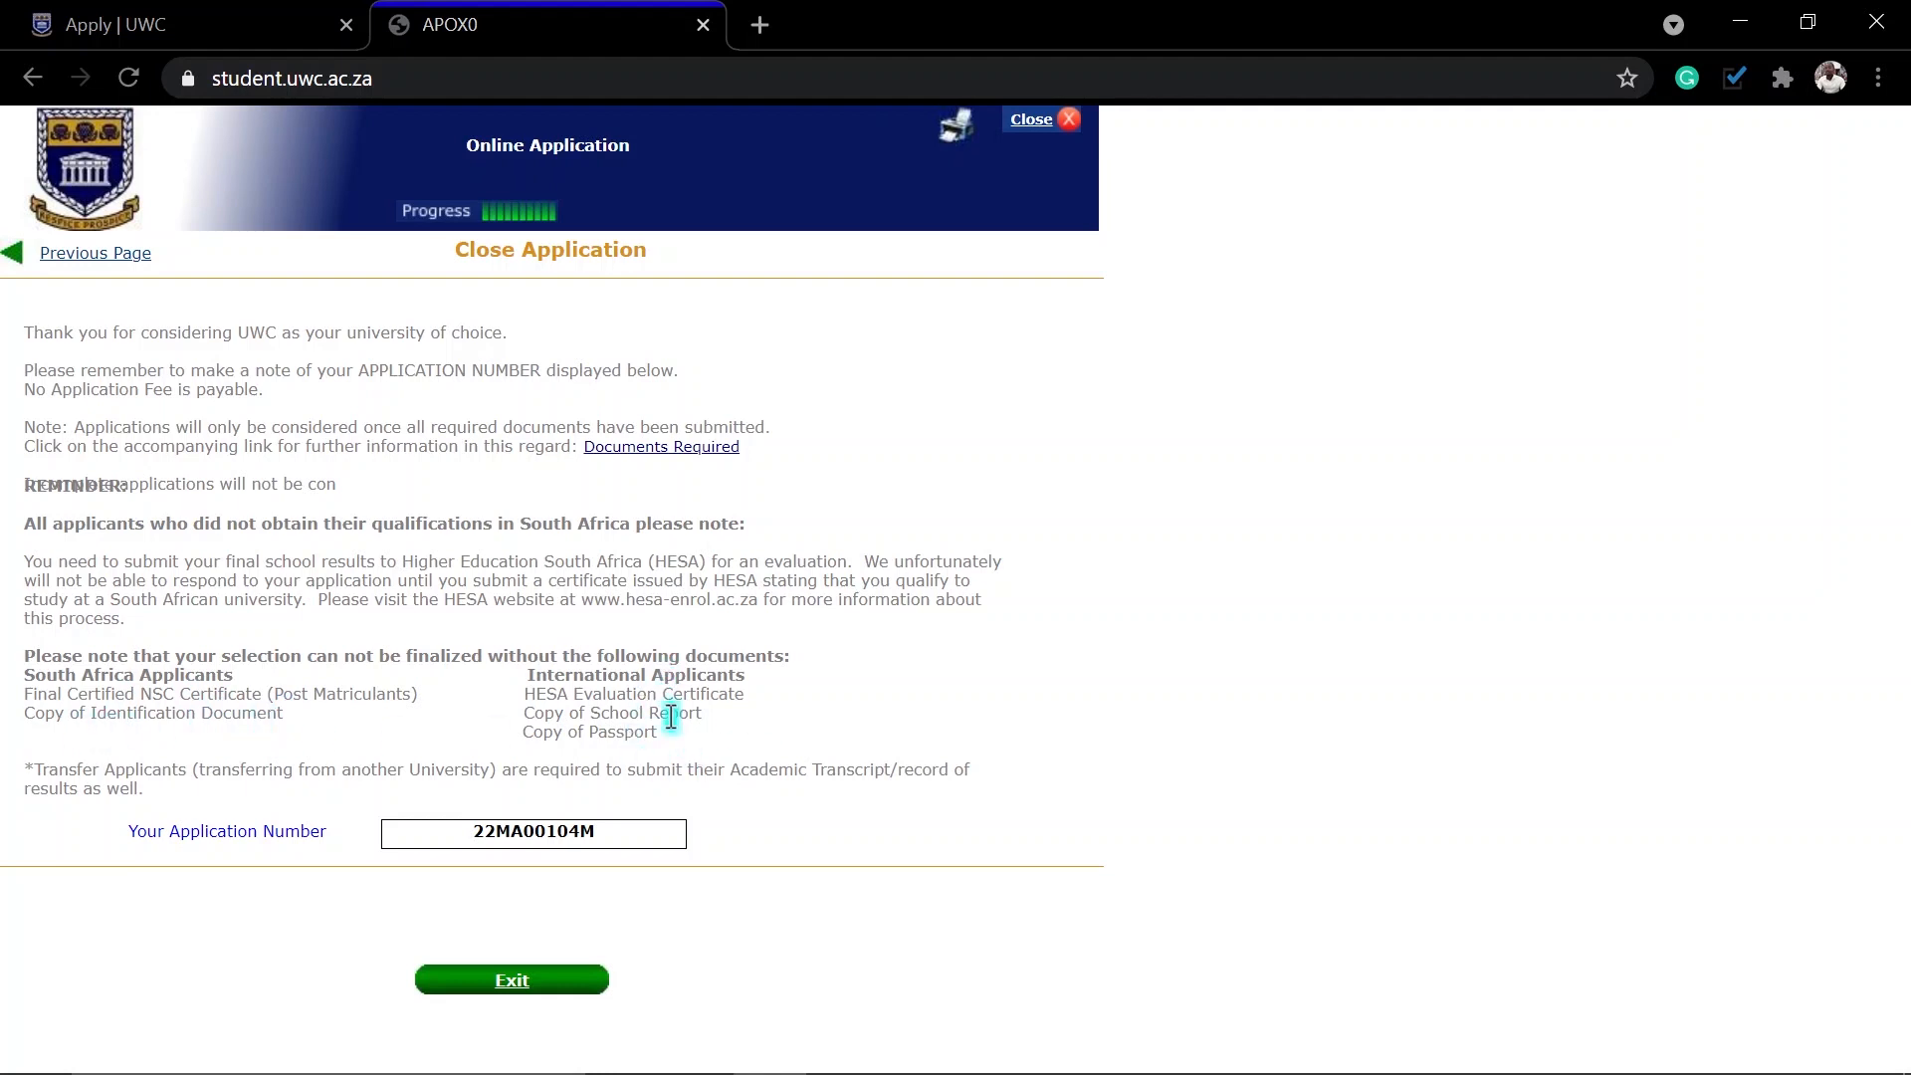
{"action": "mouse_move", "coordinate": [671, 454]}
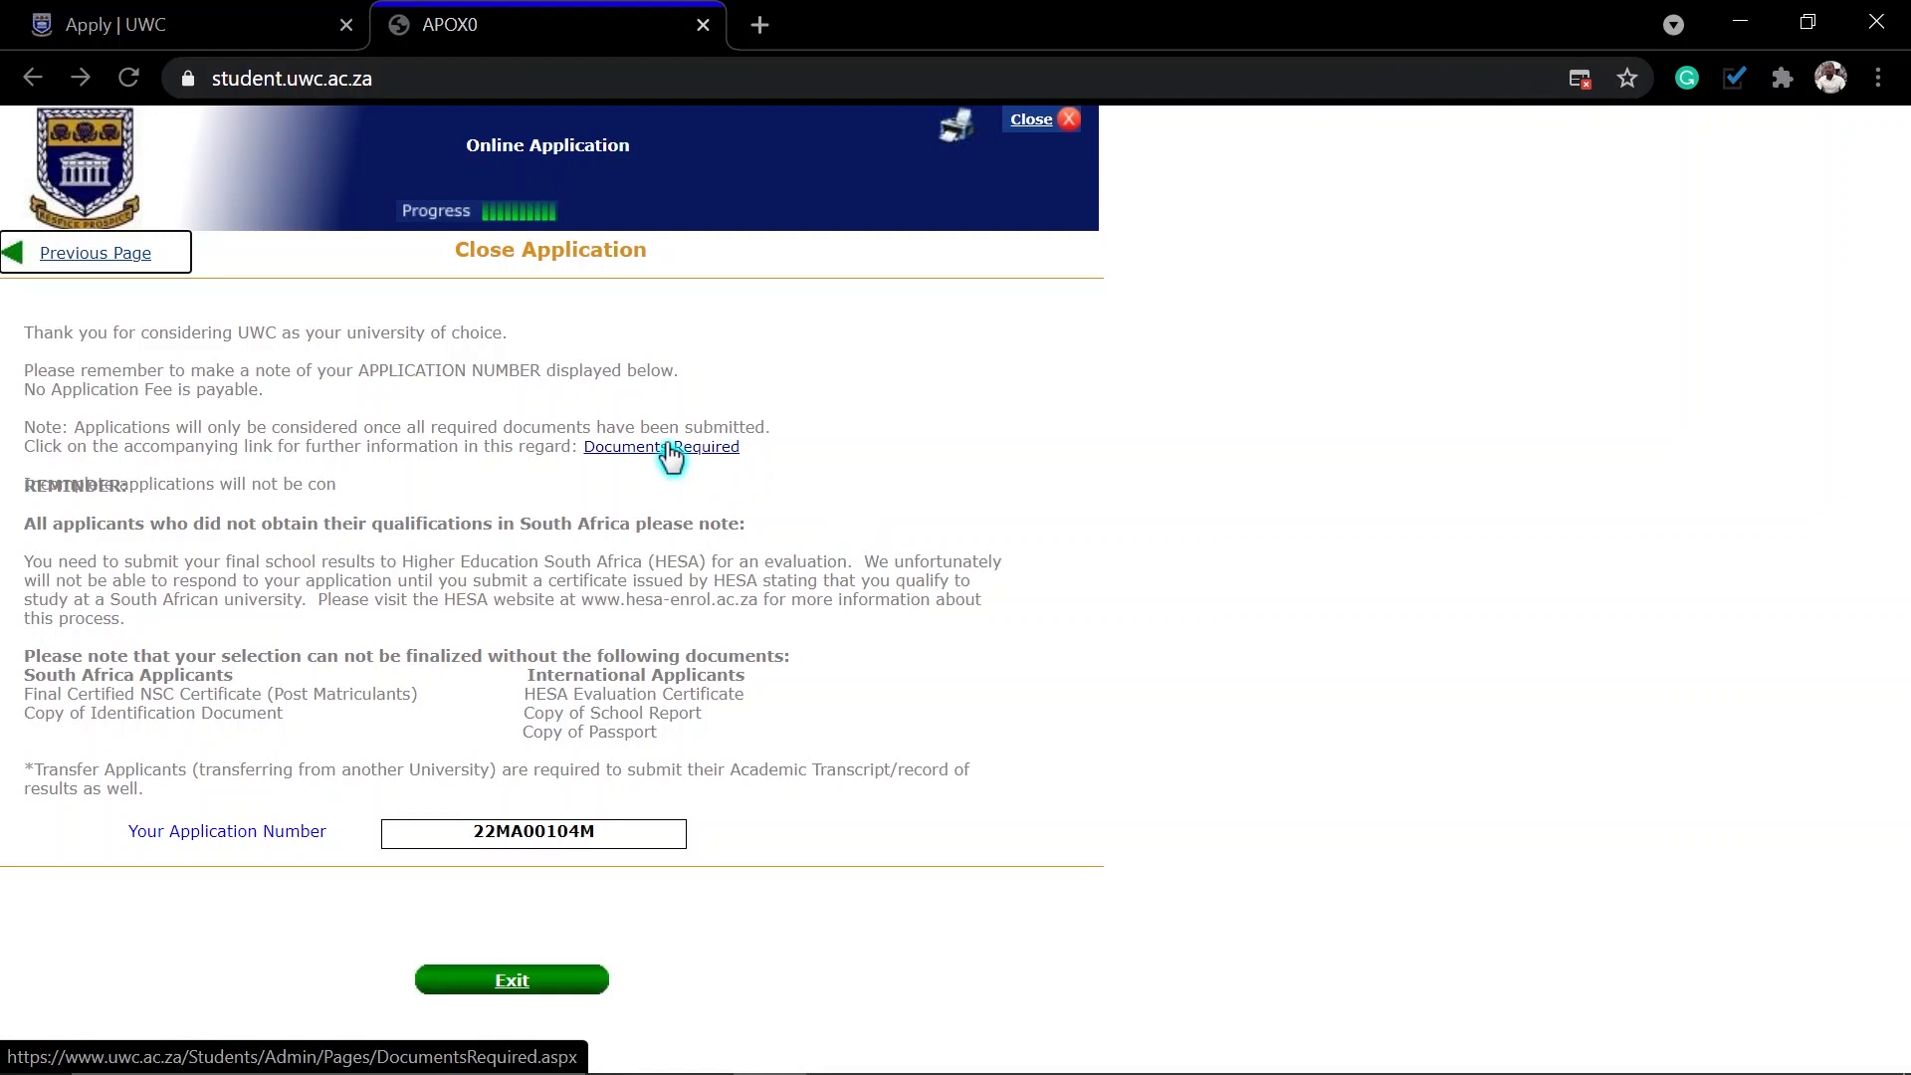
{"action": "mouse_move", "coordinate": [700, 364]}
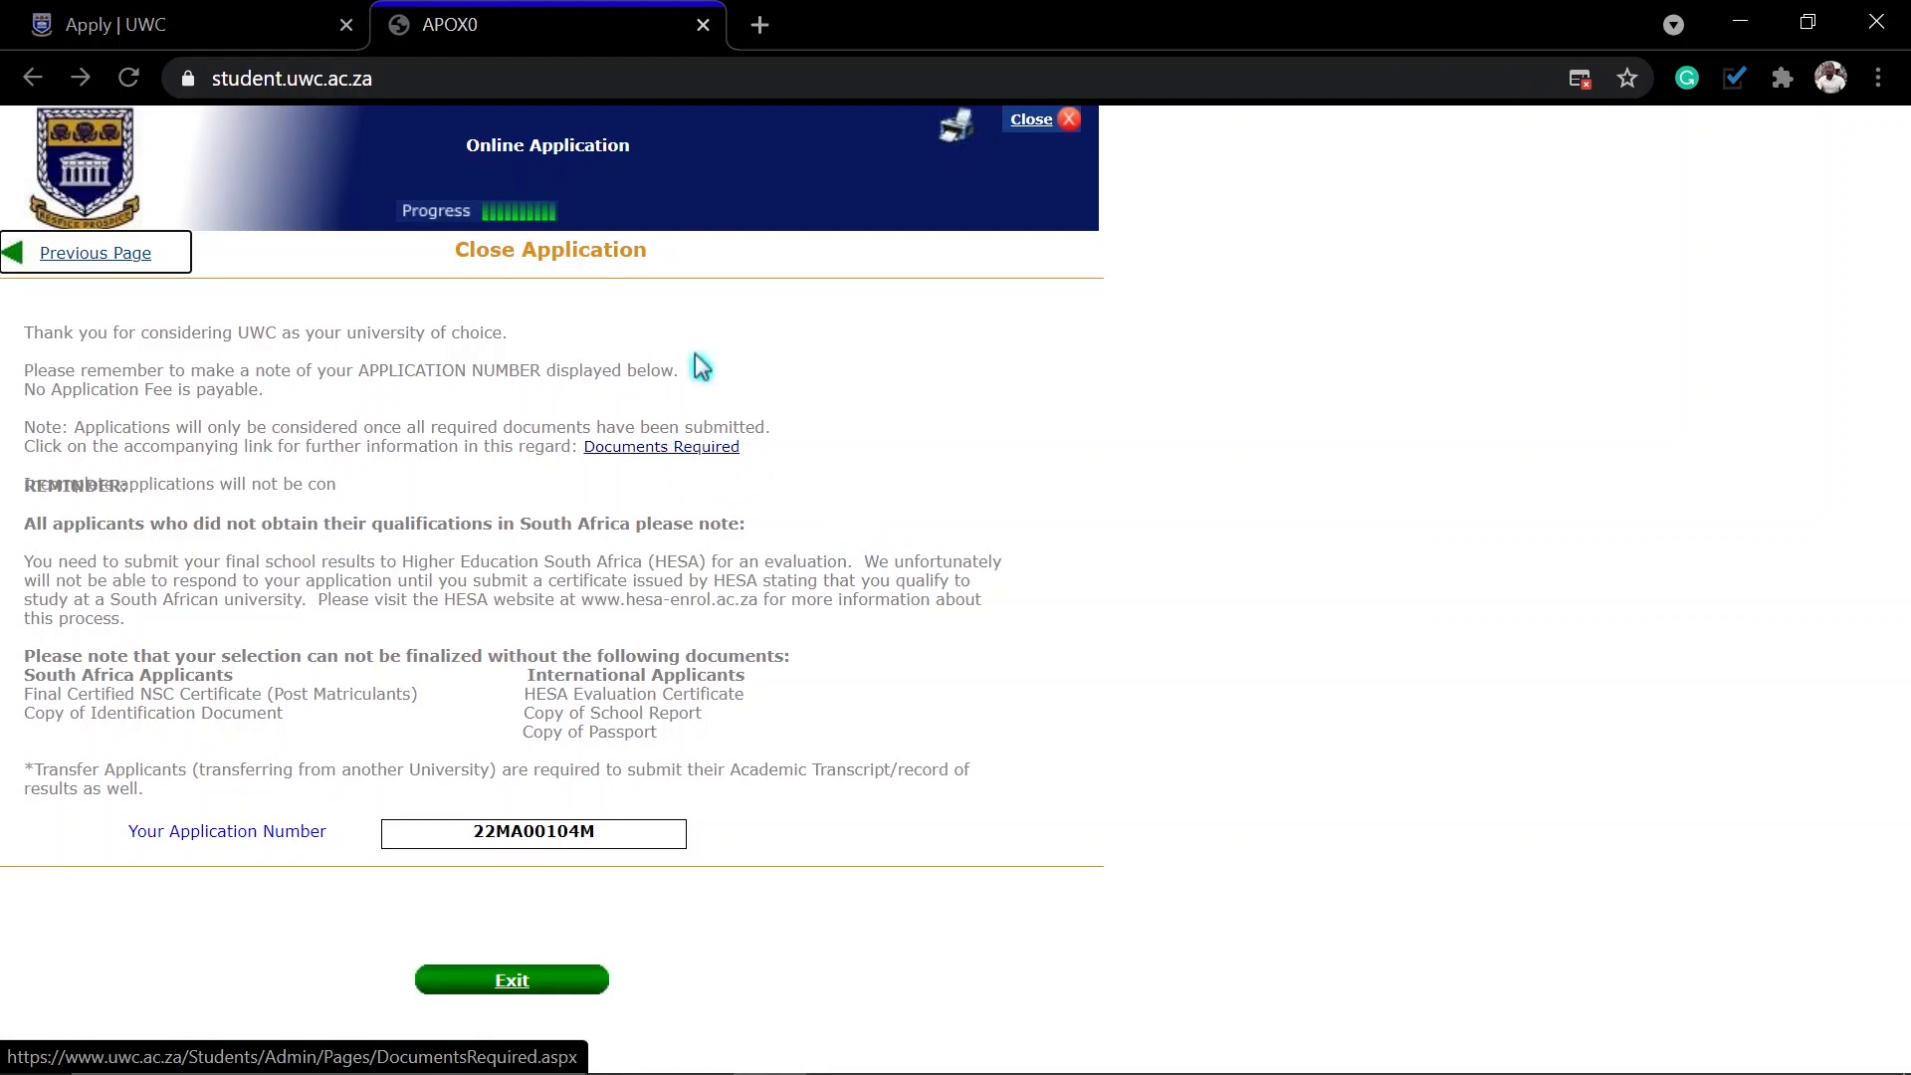